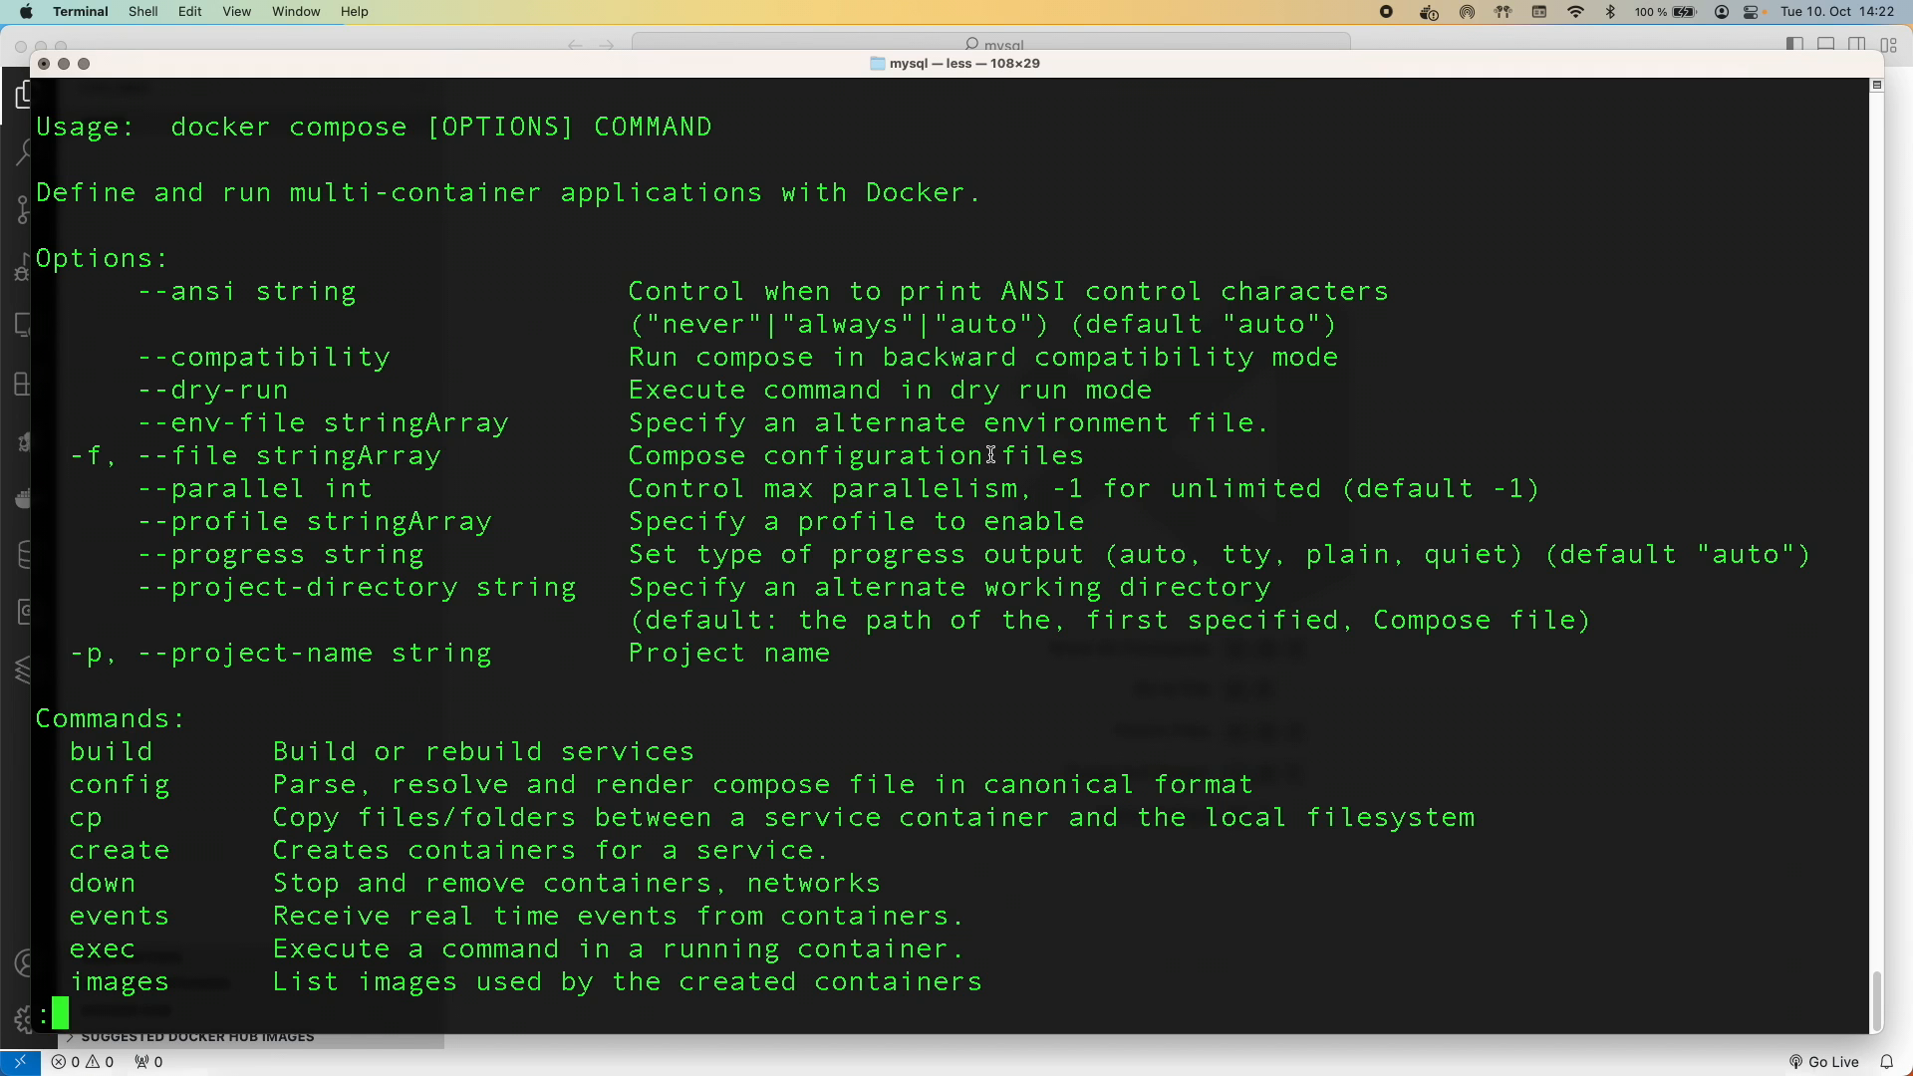
Quit the docker compose help pager to get back to the mysql folder prompt
key("q")
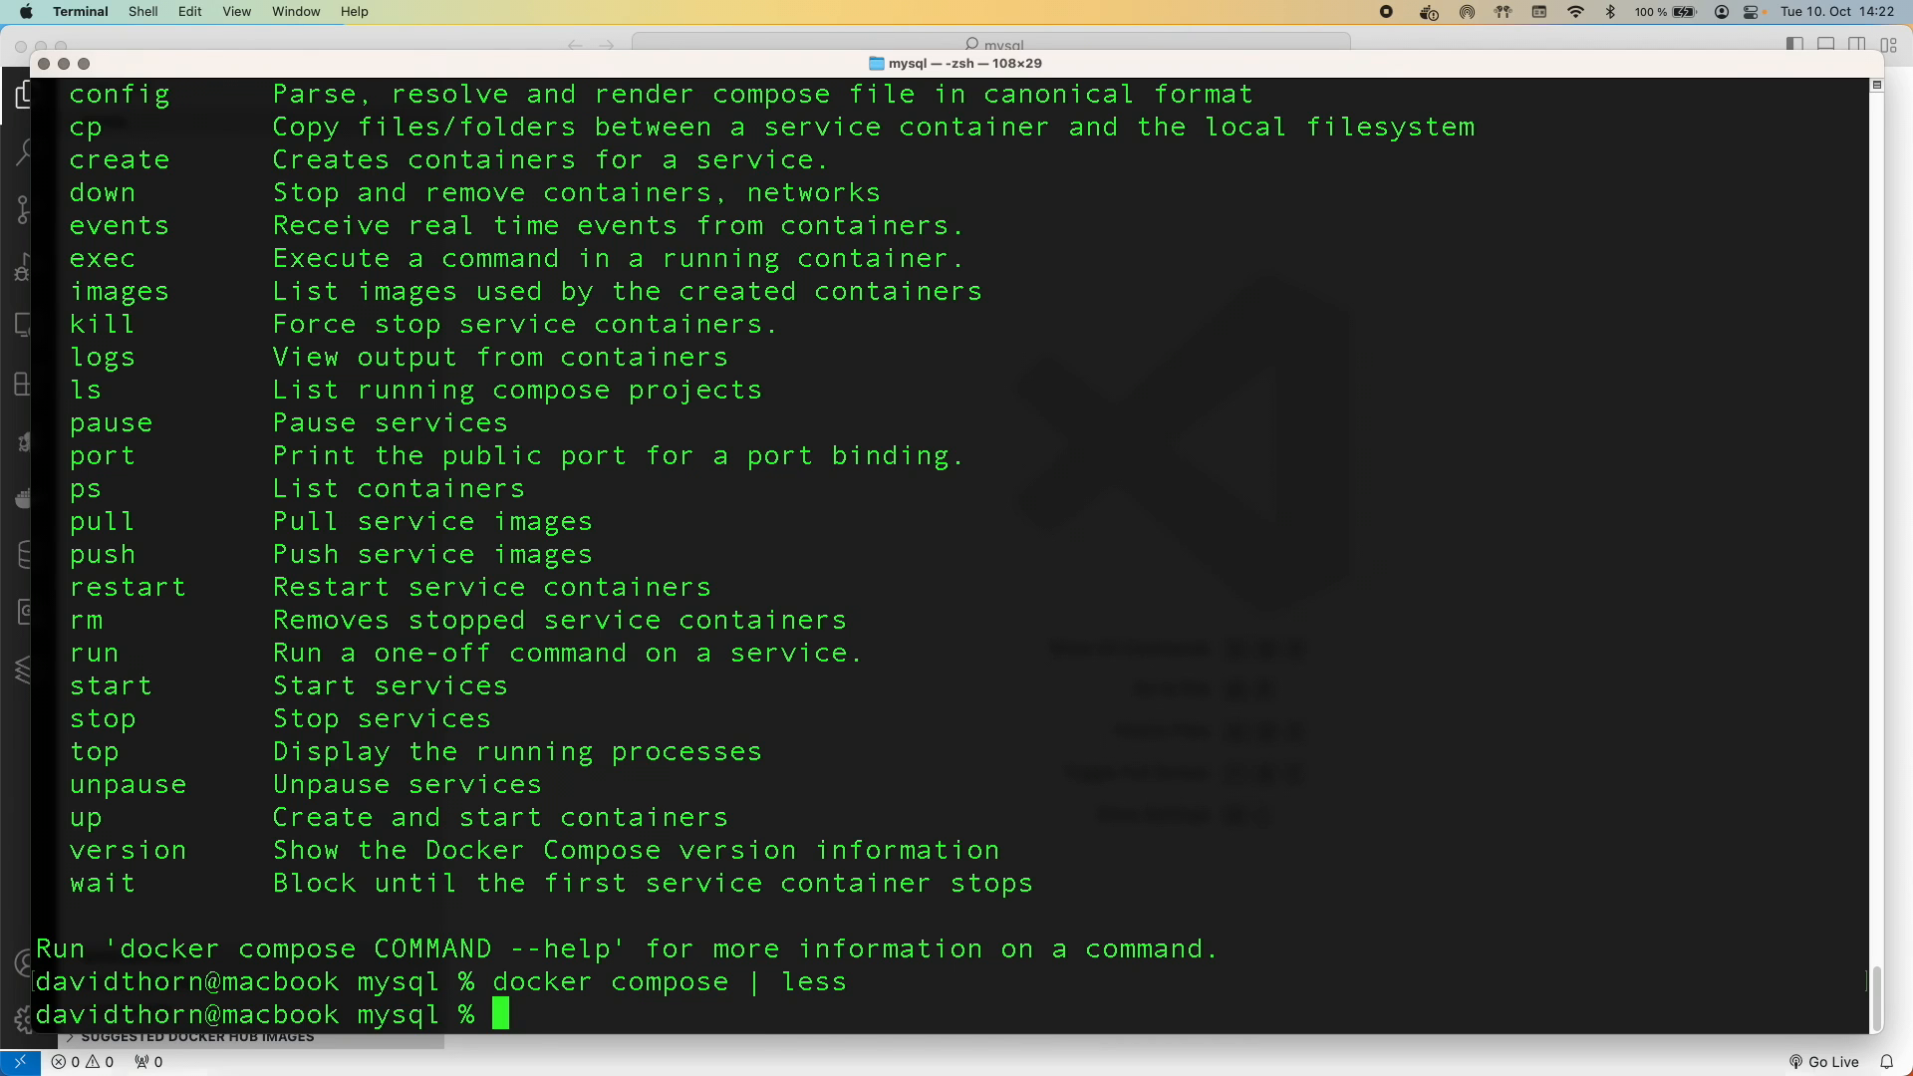
mouse_move(990, 461)
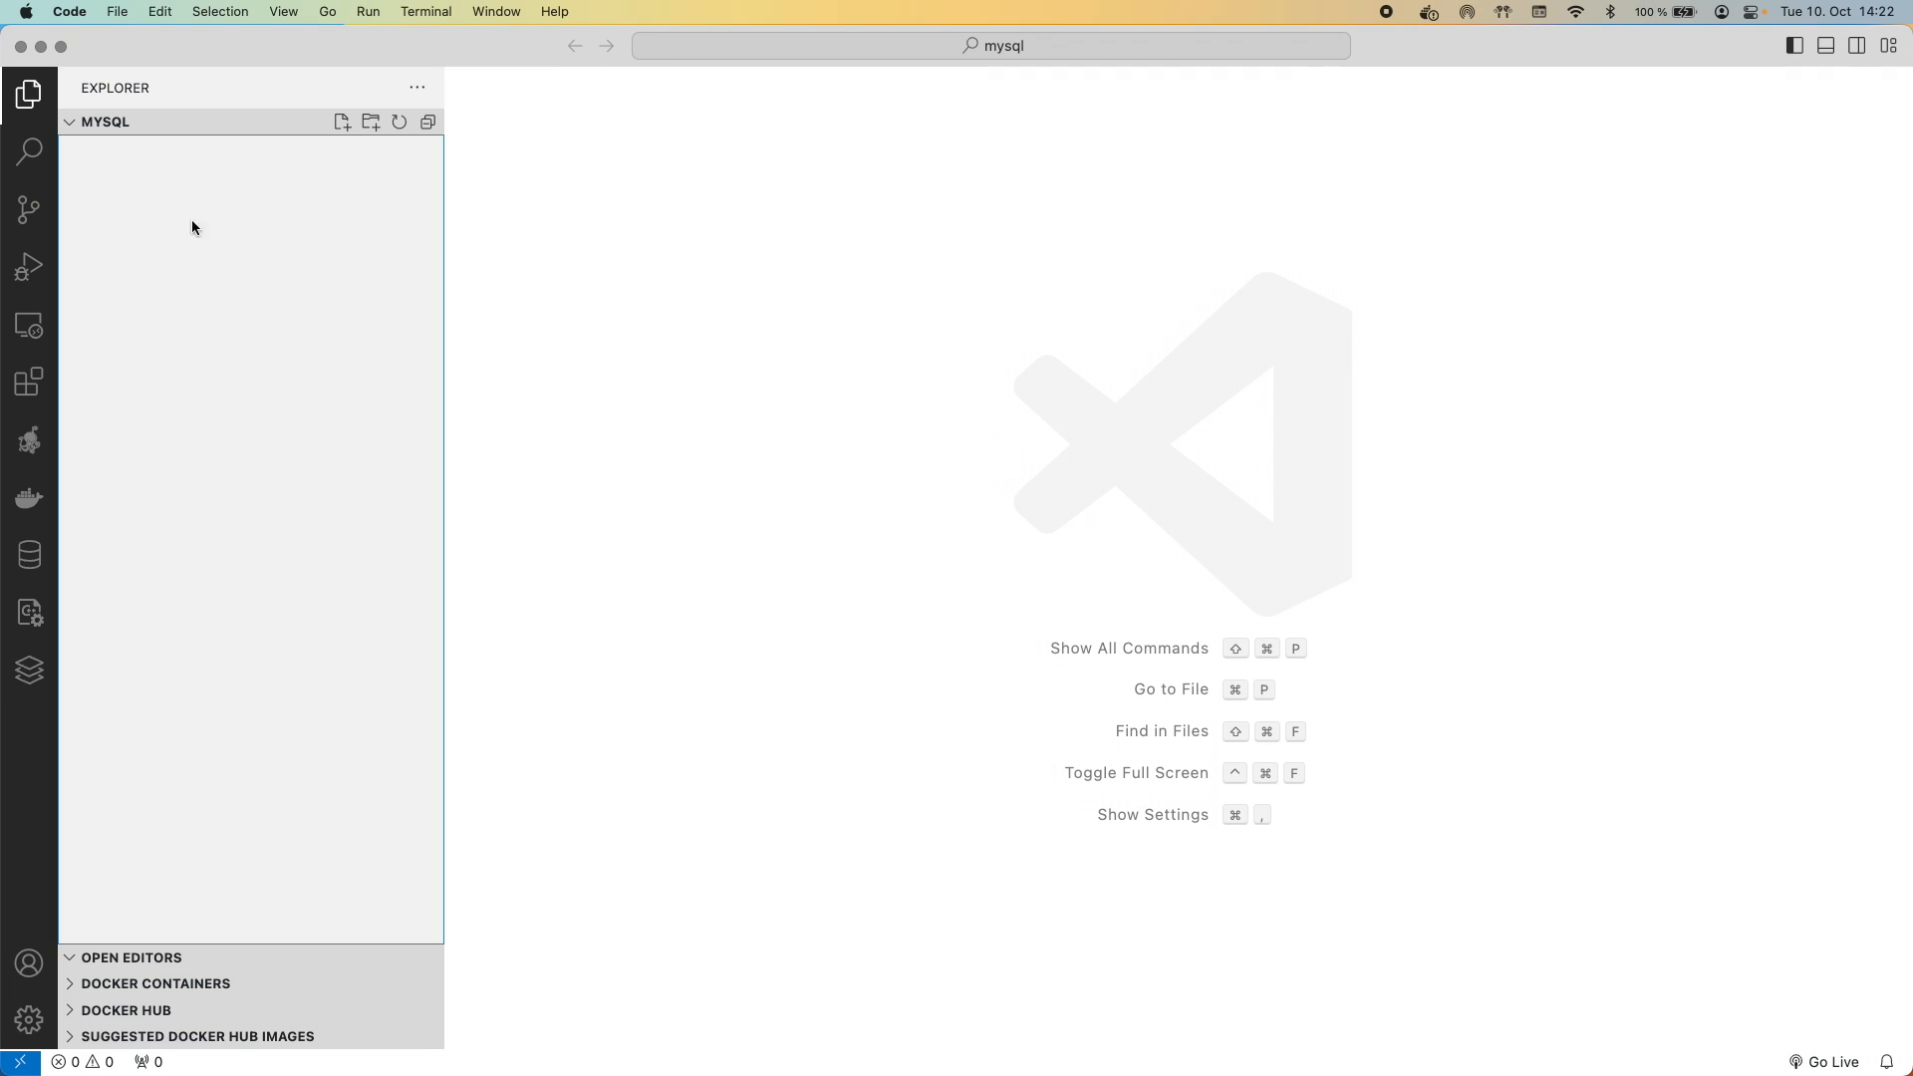
Create a new docker-compose.yaml file in the mysql folder from the Explorer
left_click(341, 122)
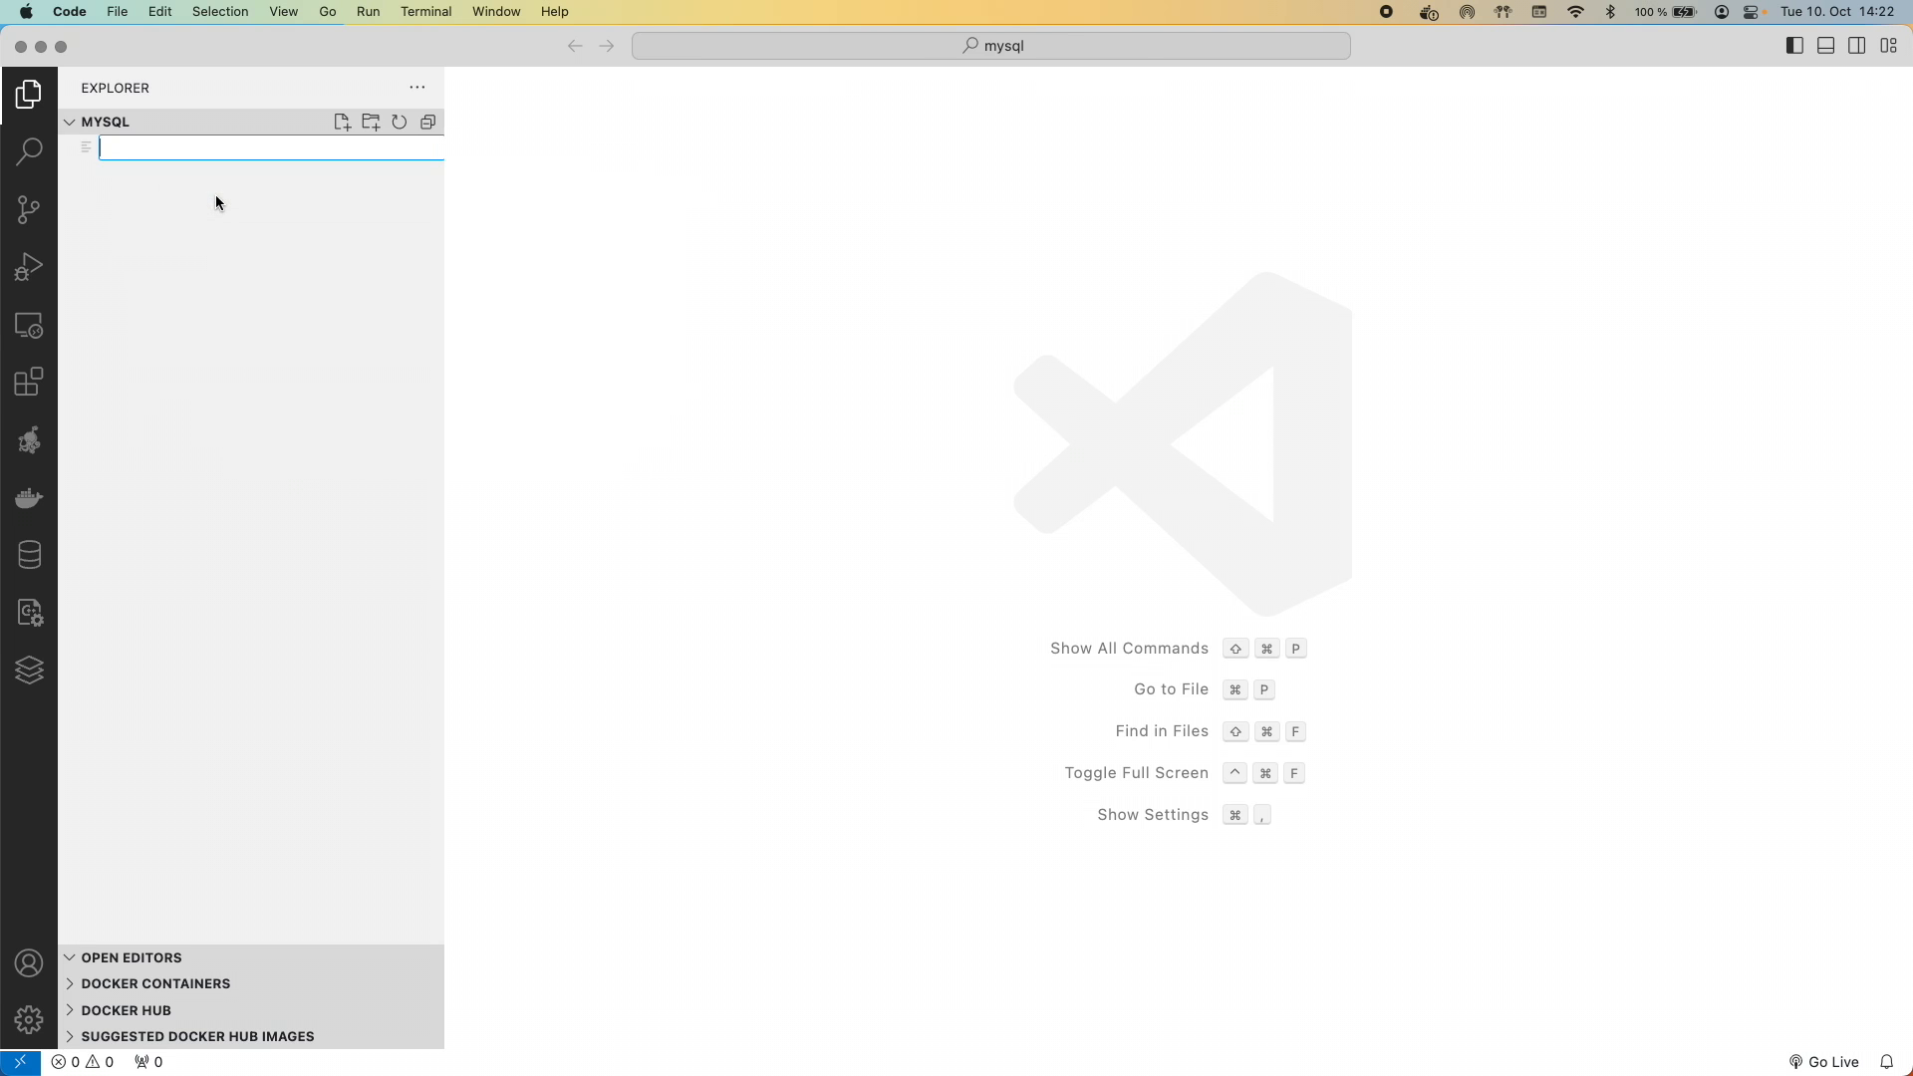
type("docer-")
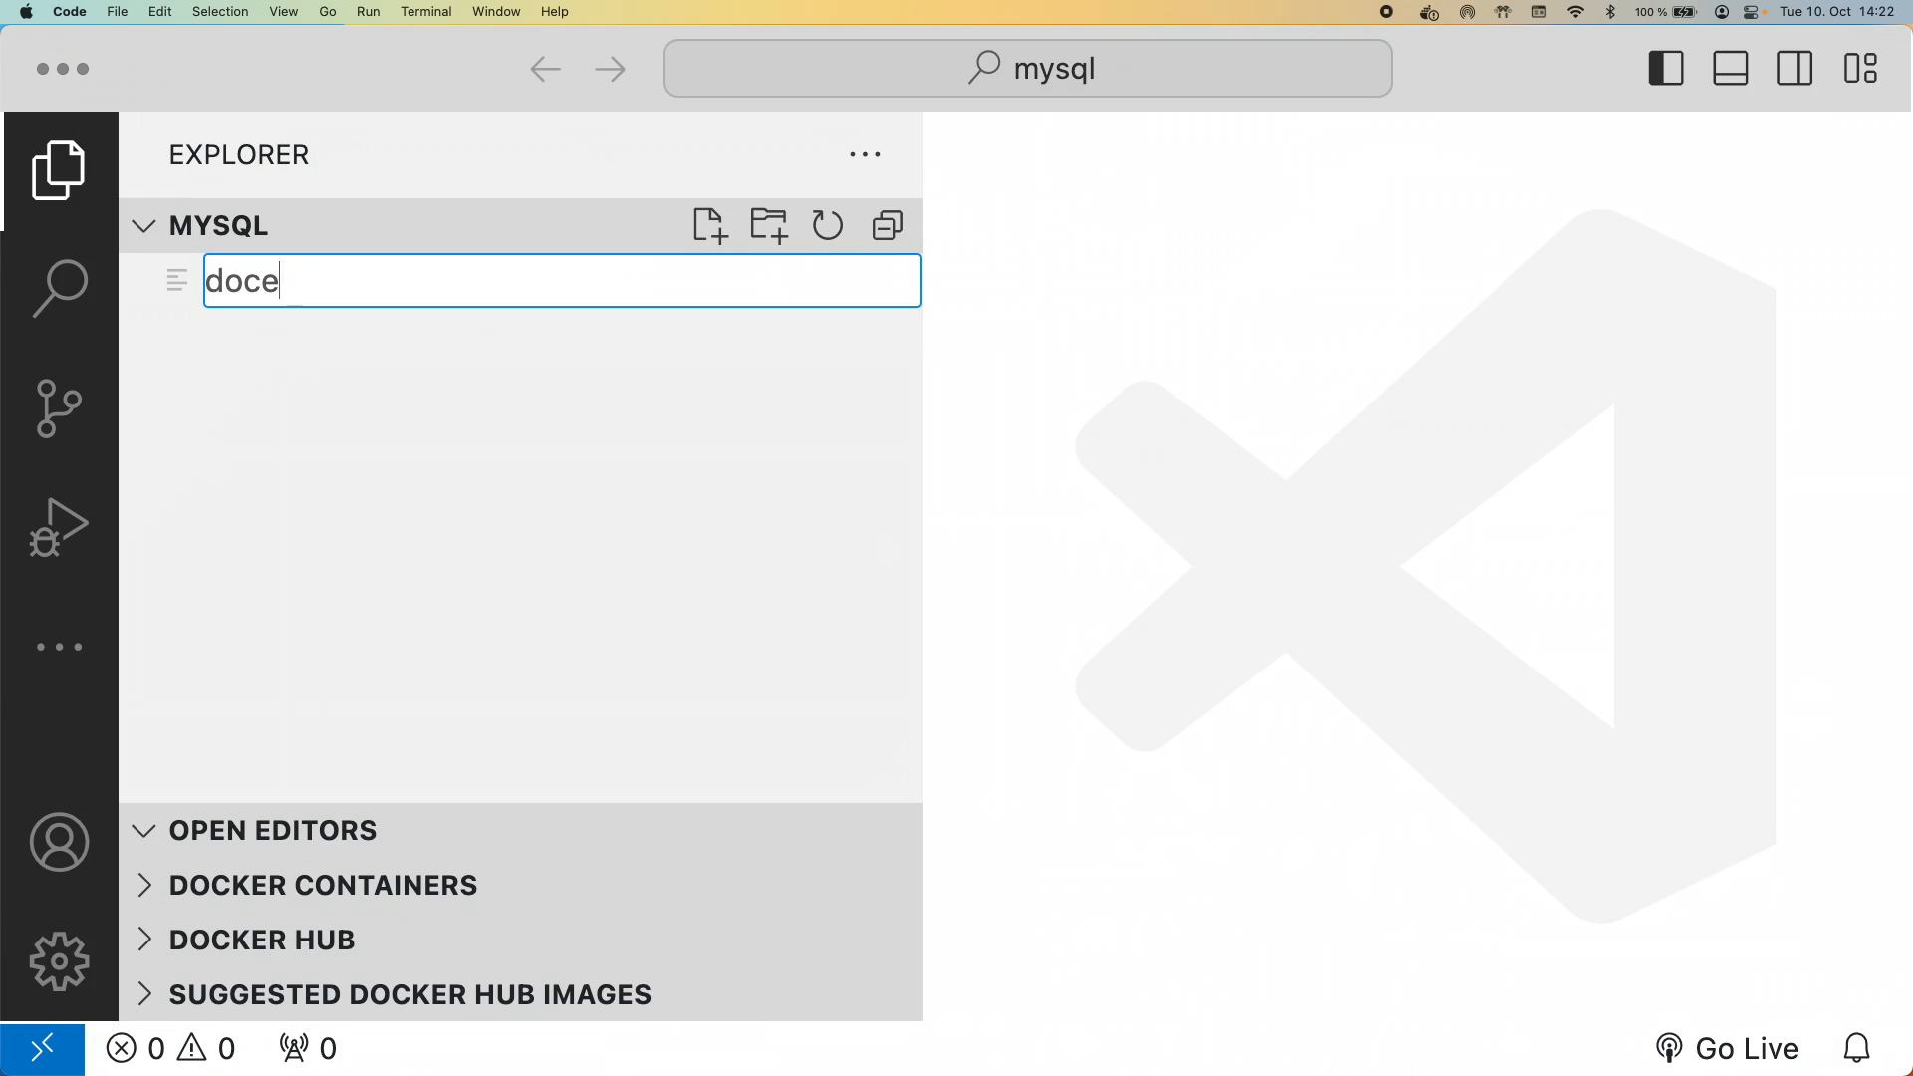
type("docker-compose.")
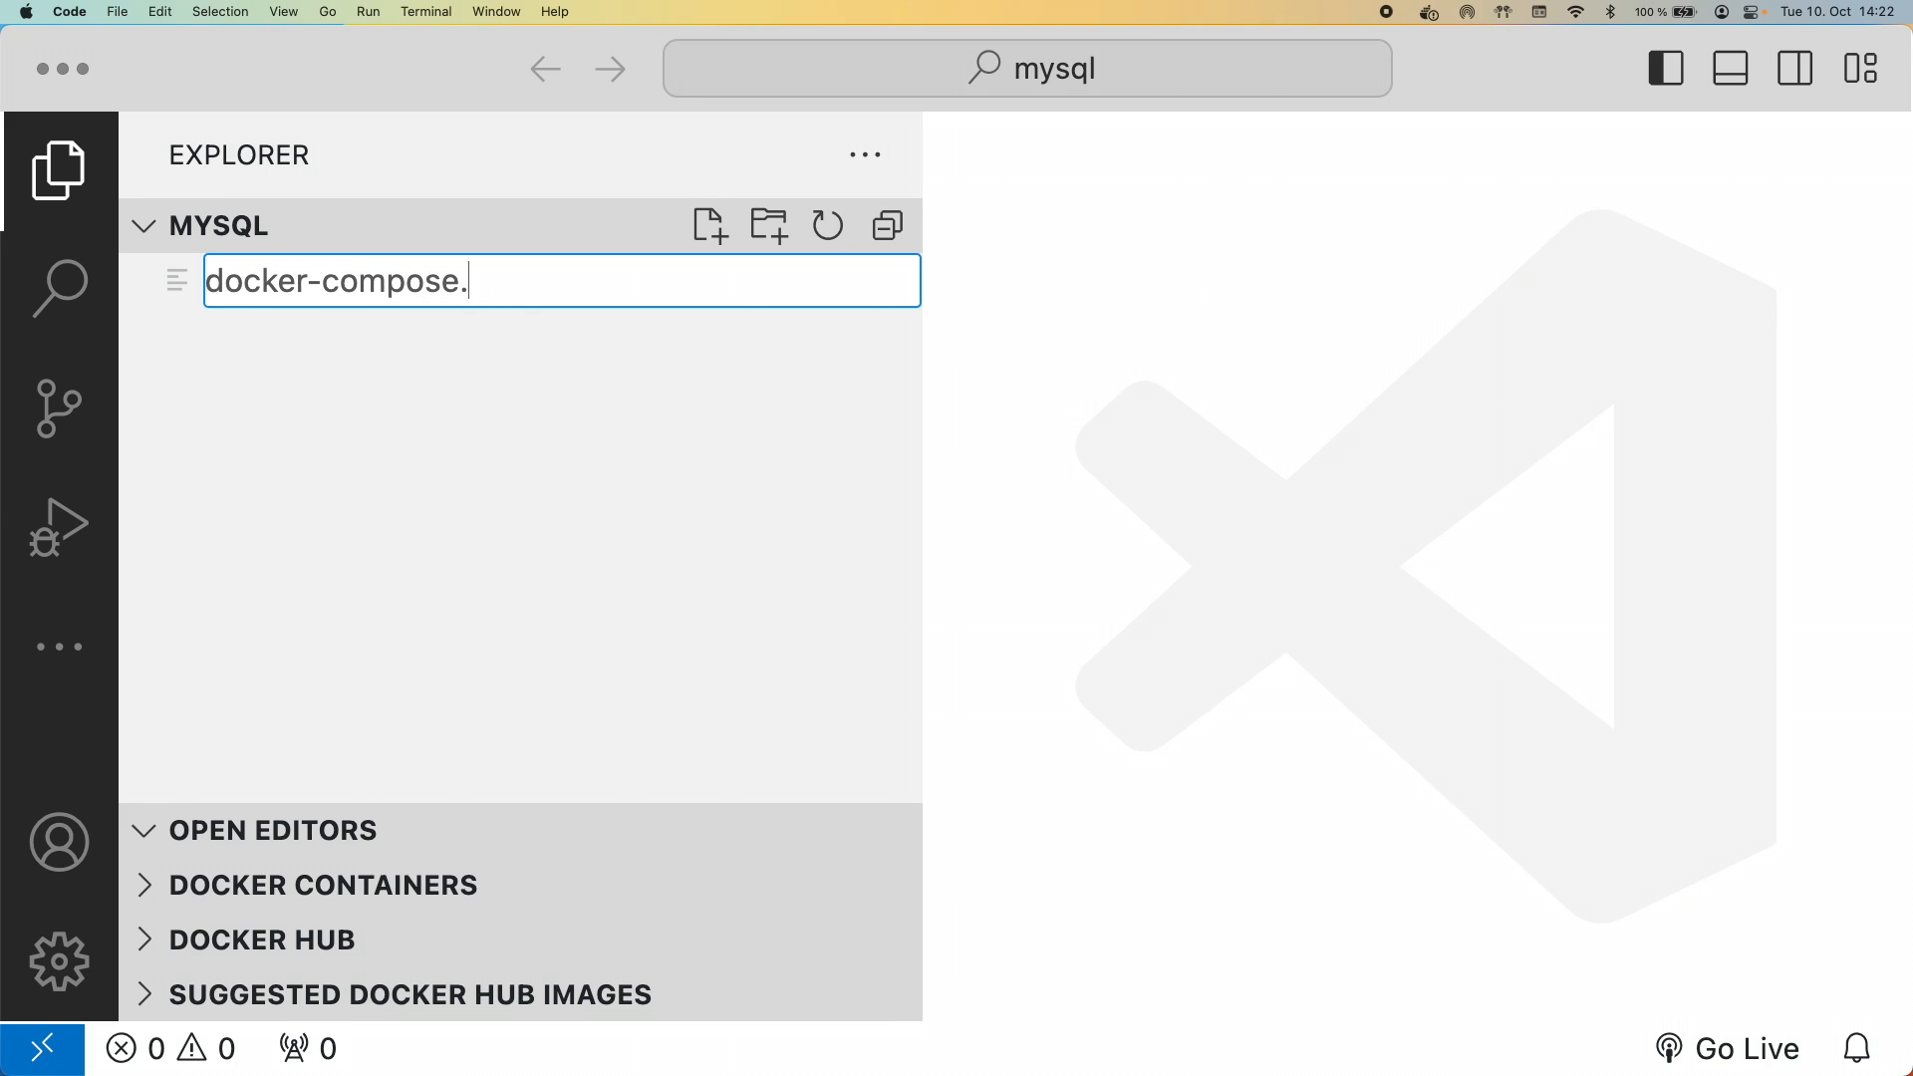
key("Enter")
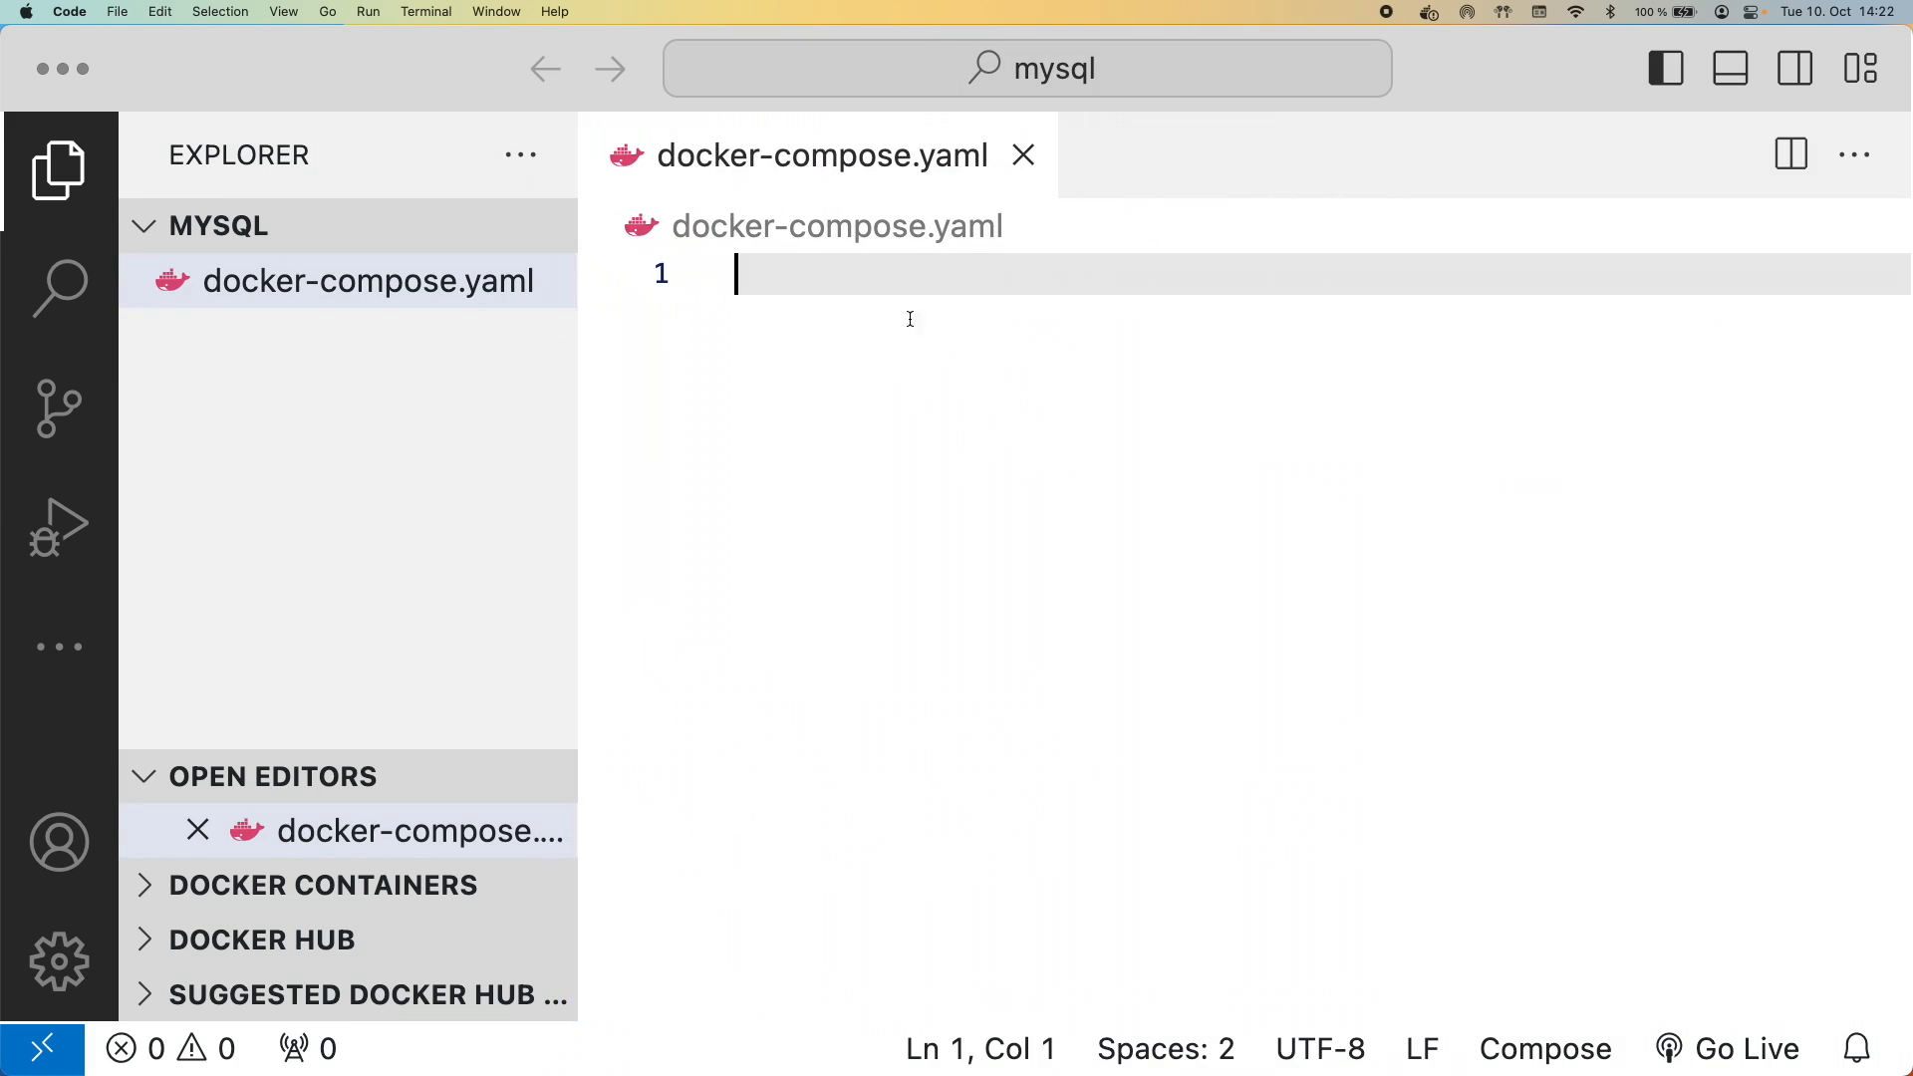
Insert version: '3' with the sv snippet and add a line after it
type("sv")
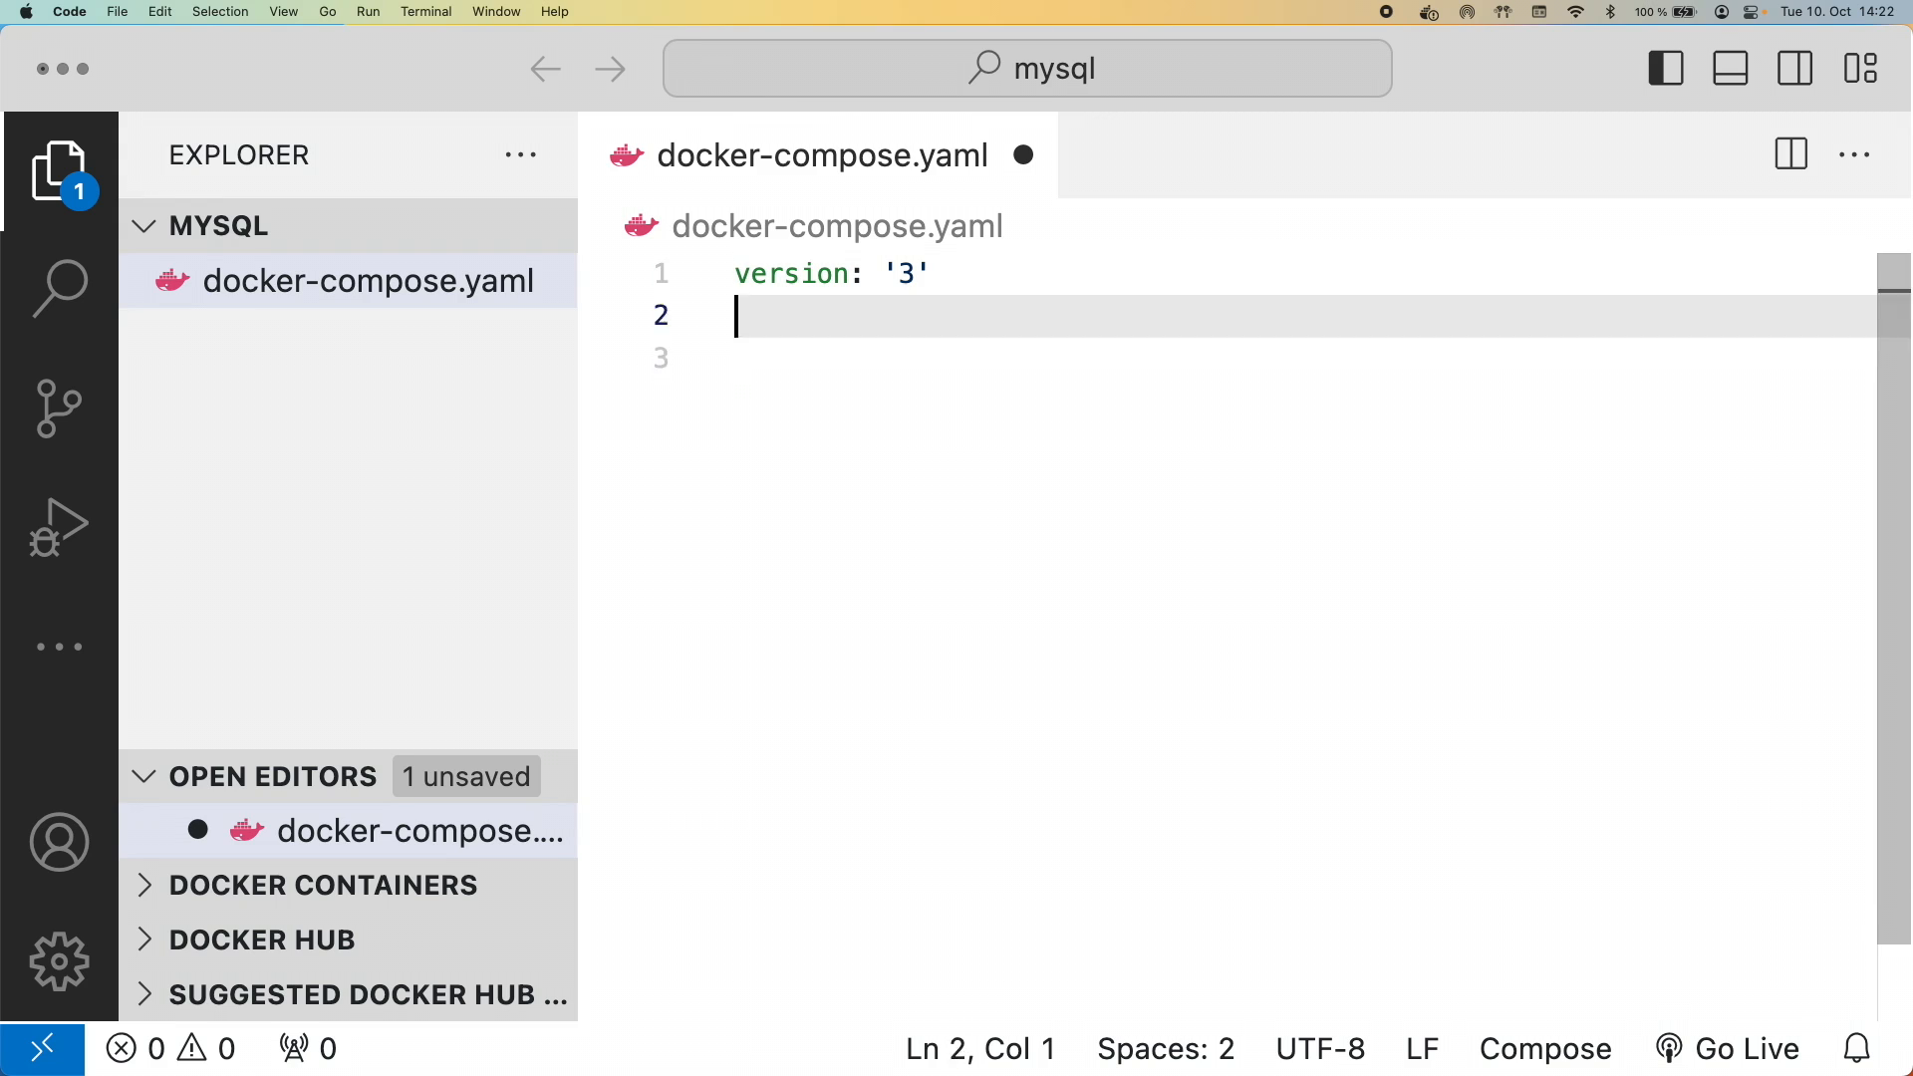
key("Enter")
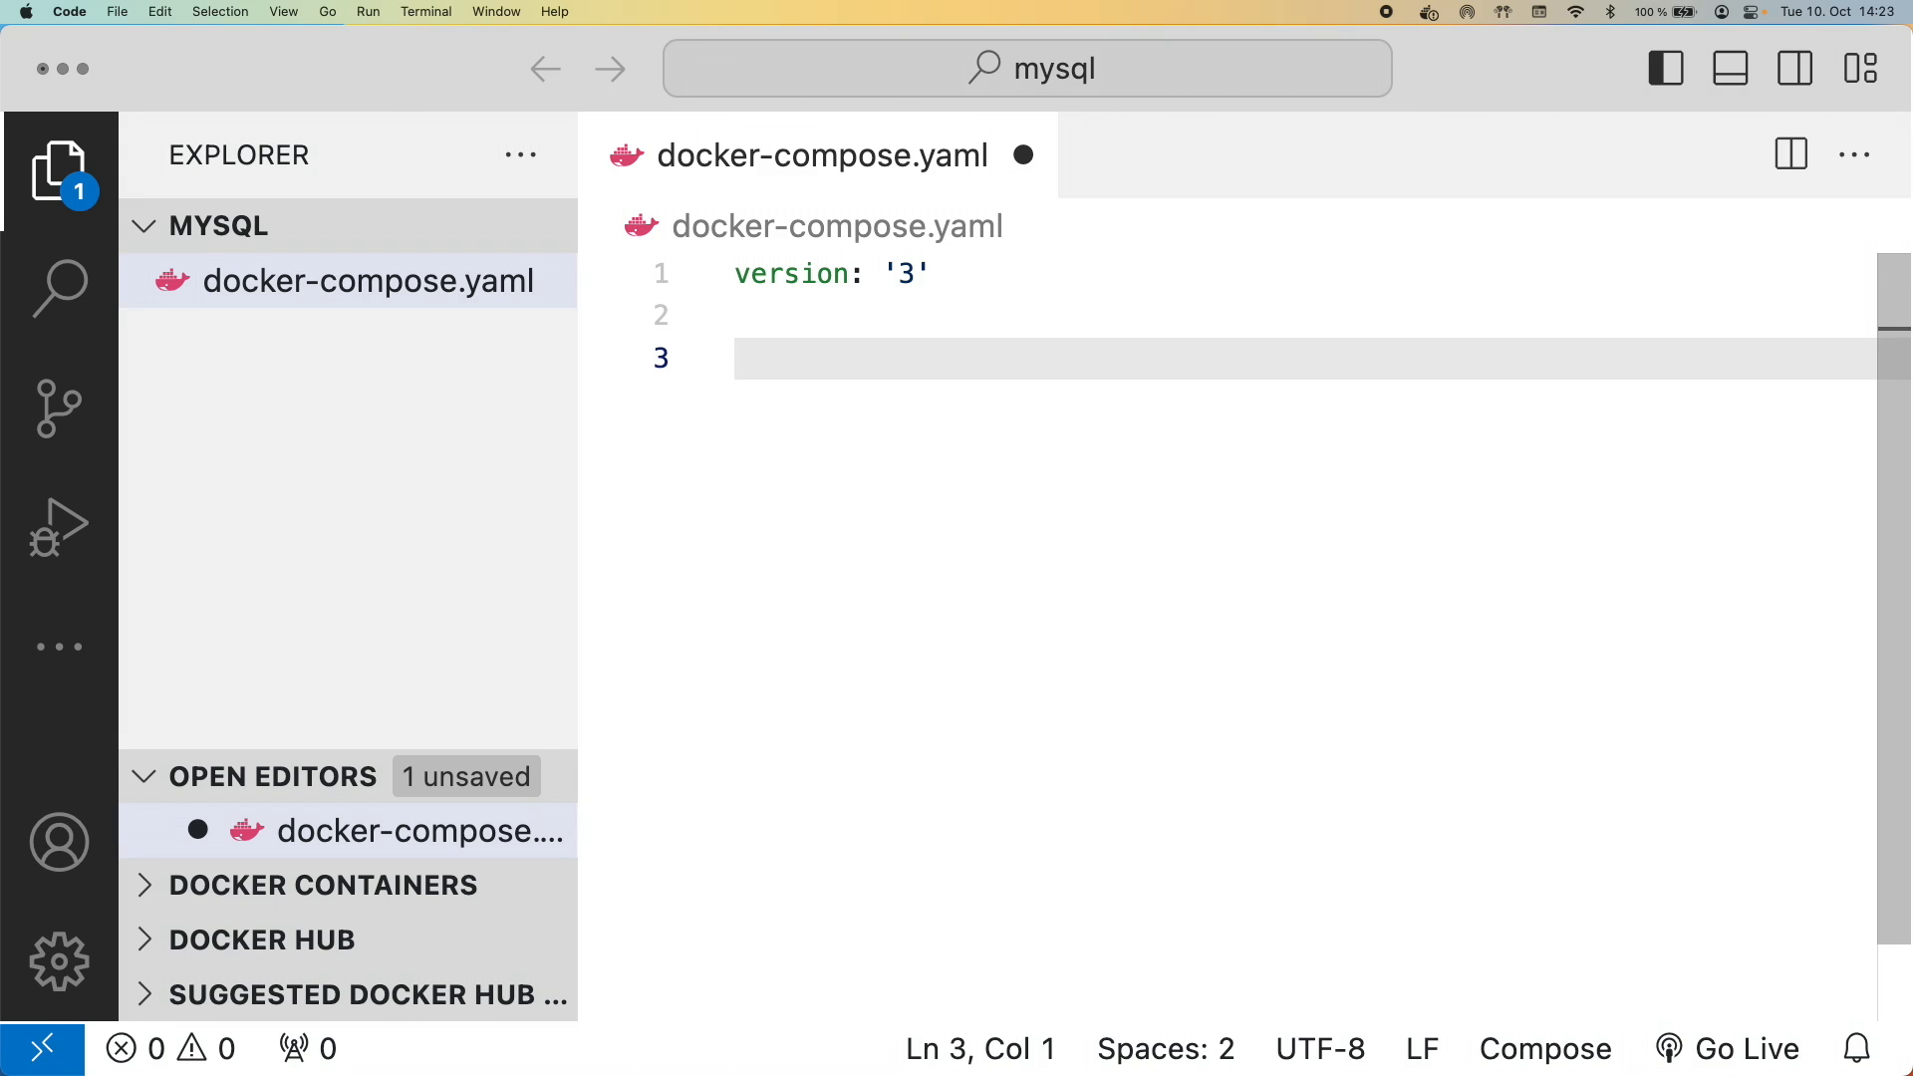
Add top-level services:, volumes: and networks: keys, with mysql_network: under networks
type("serfvices:")
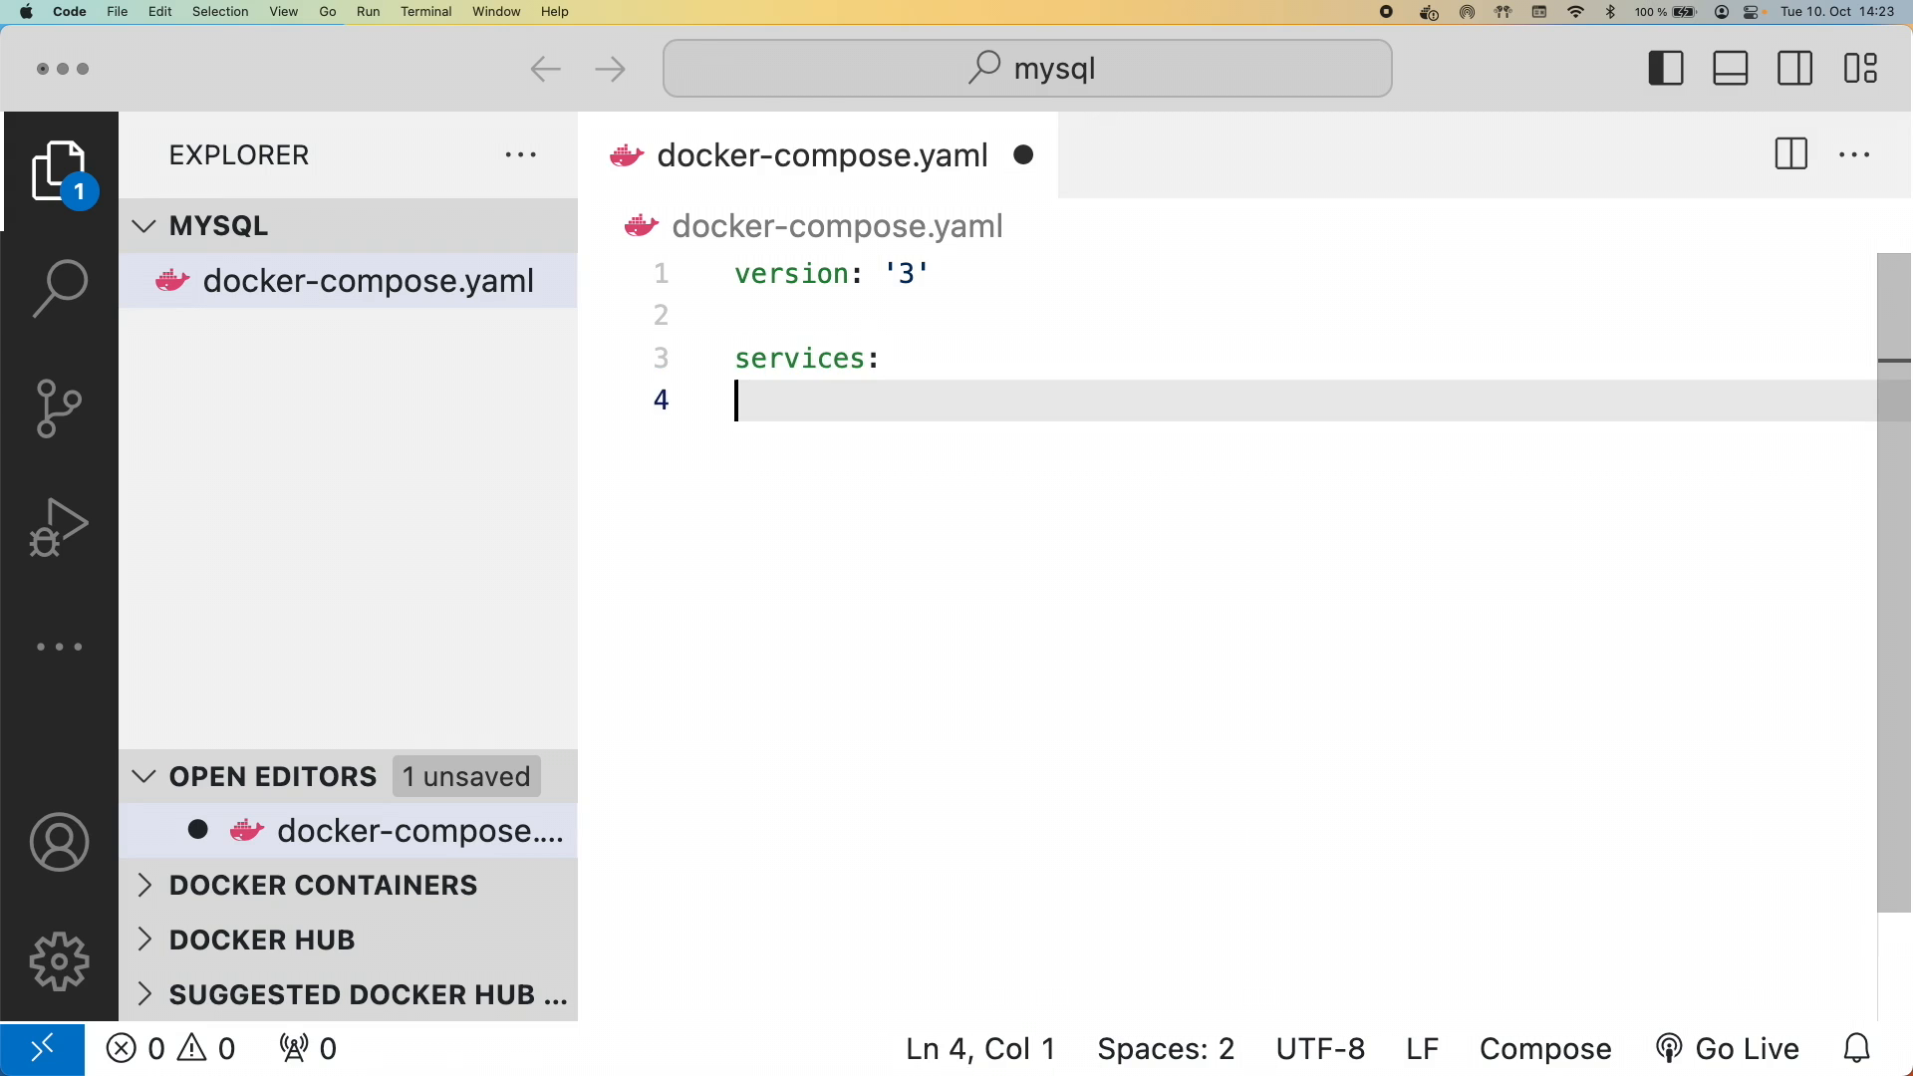
type("volumn")
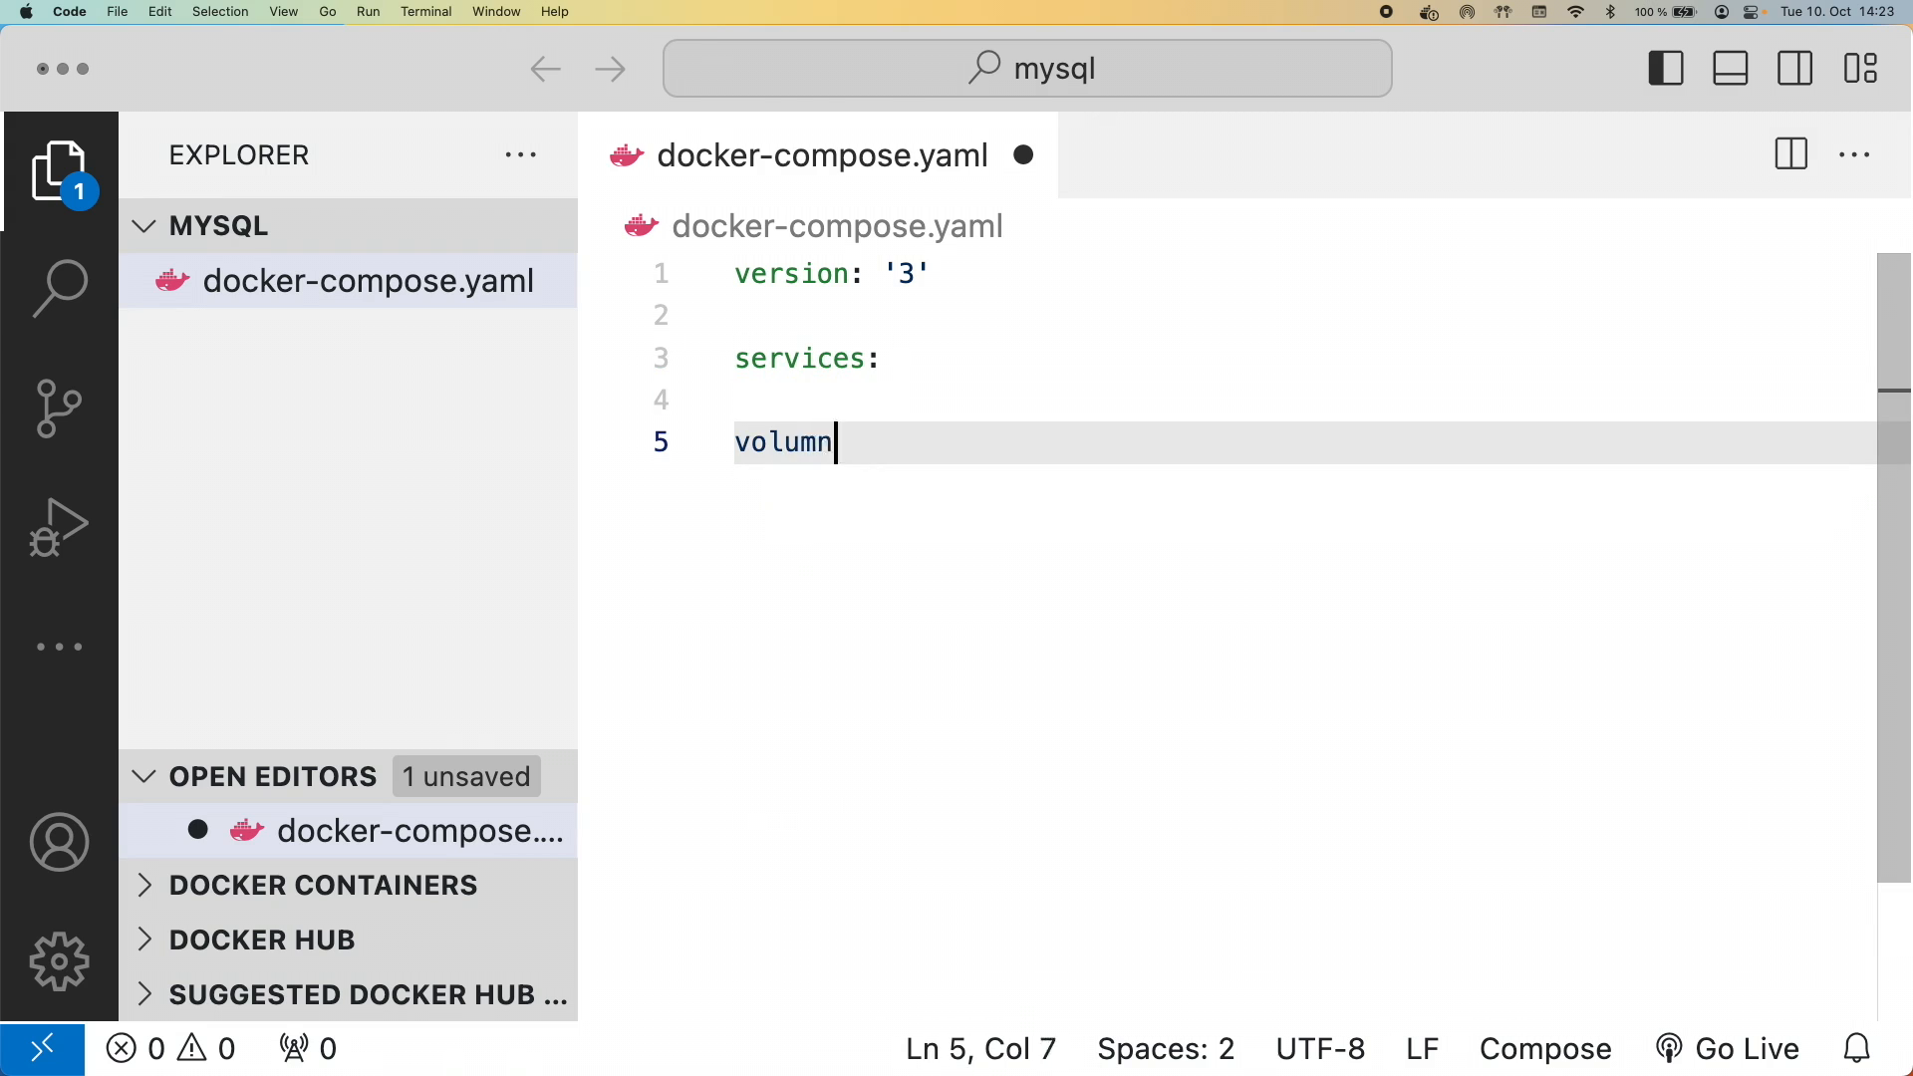
type("es:")
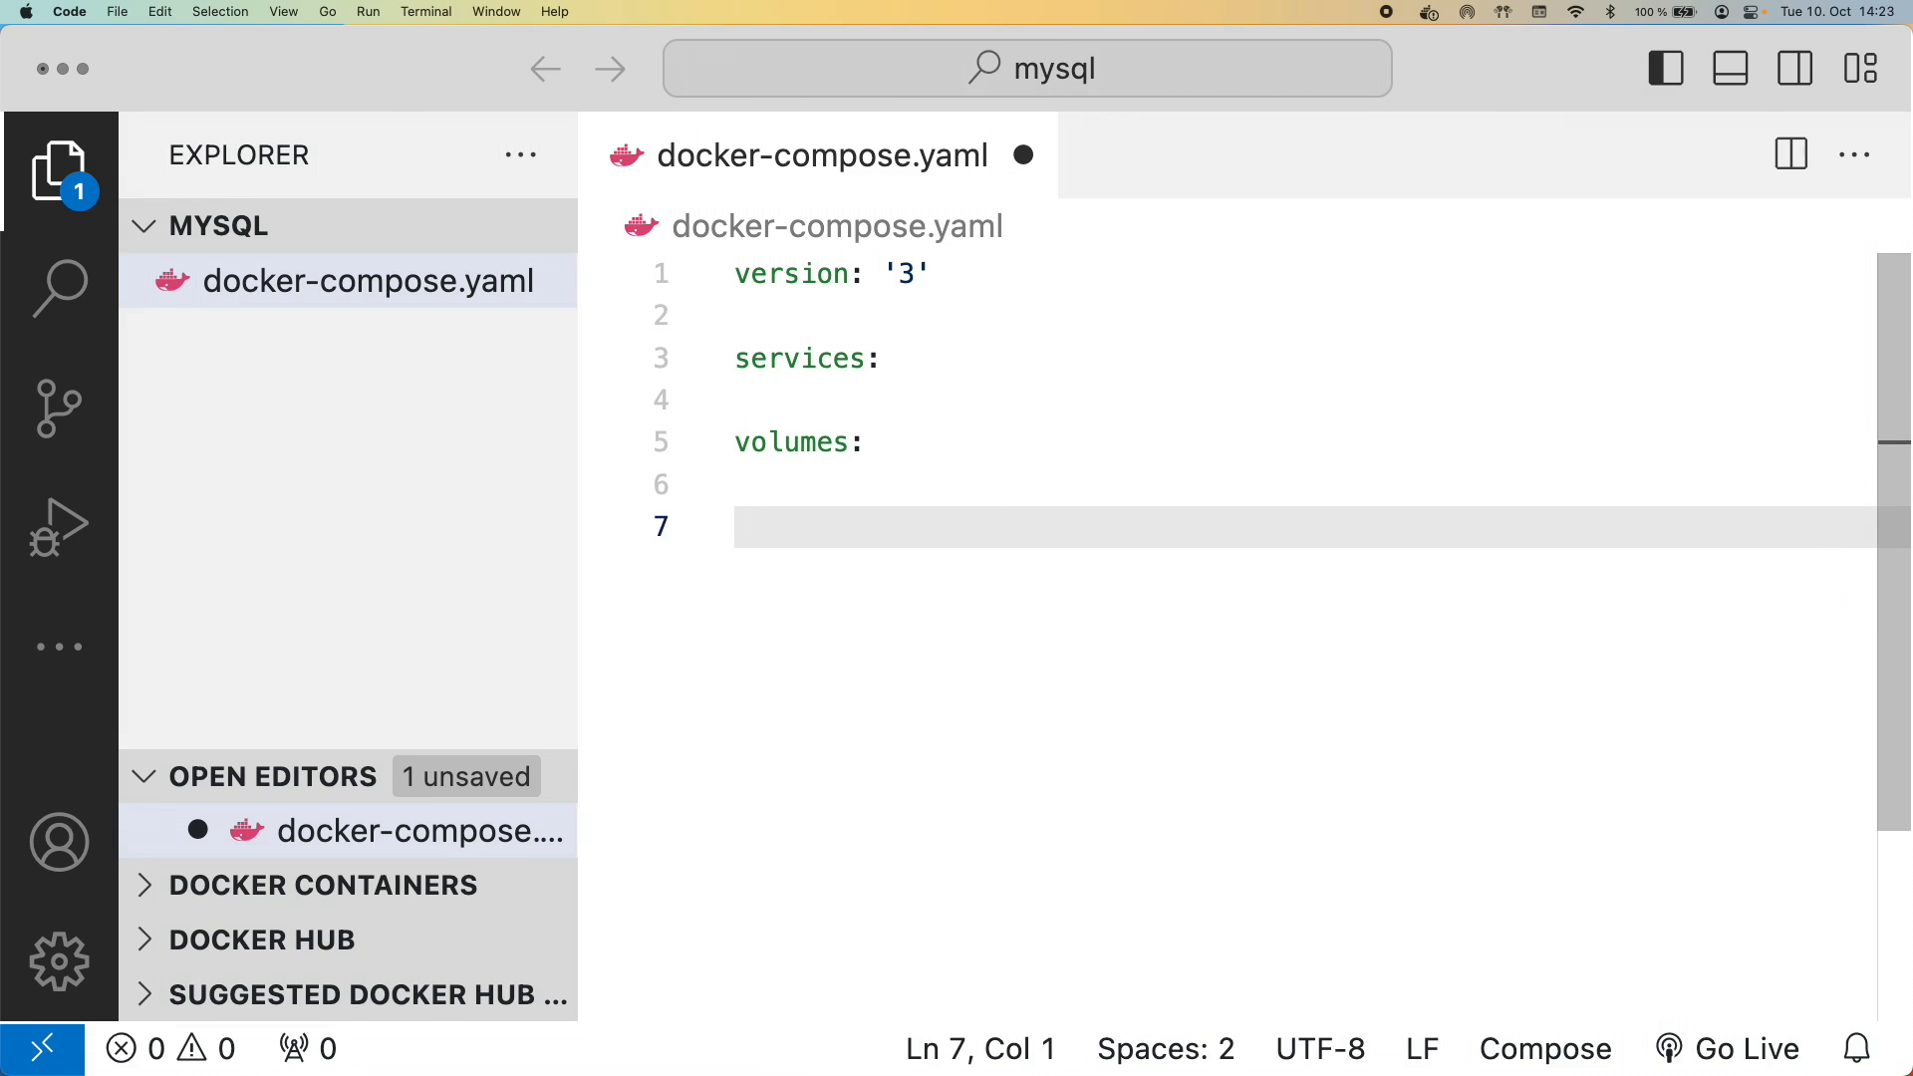
type("networks:")
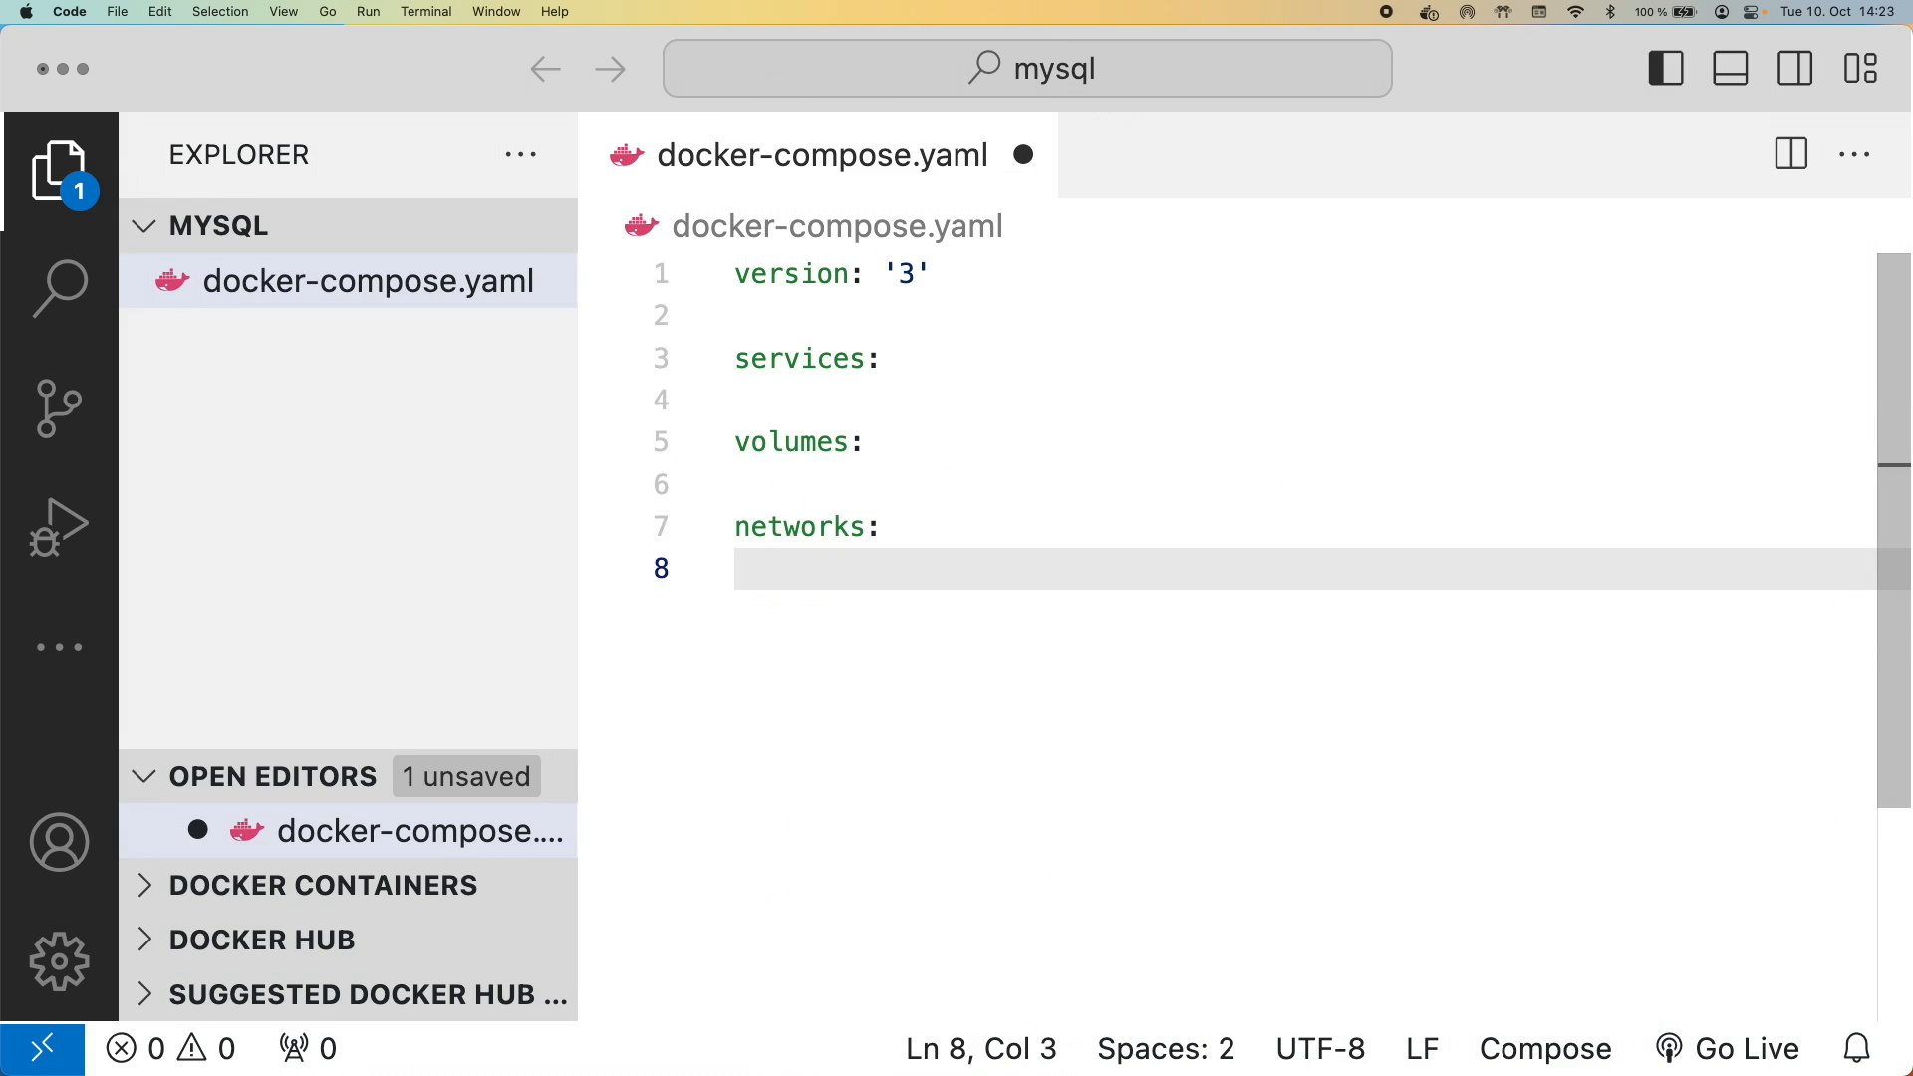
type("mysql_")
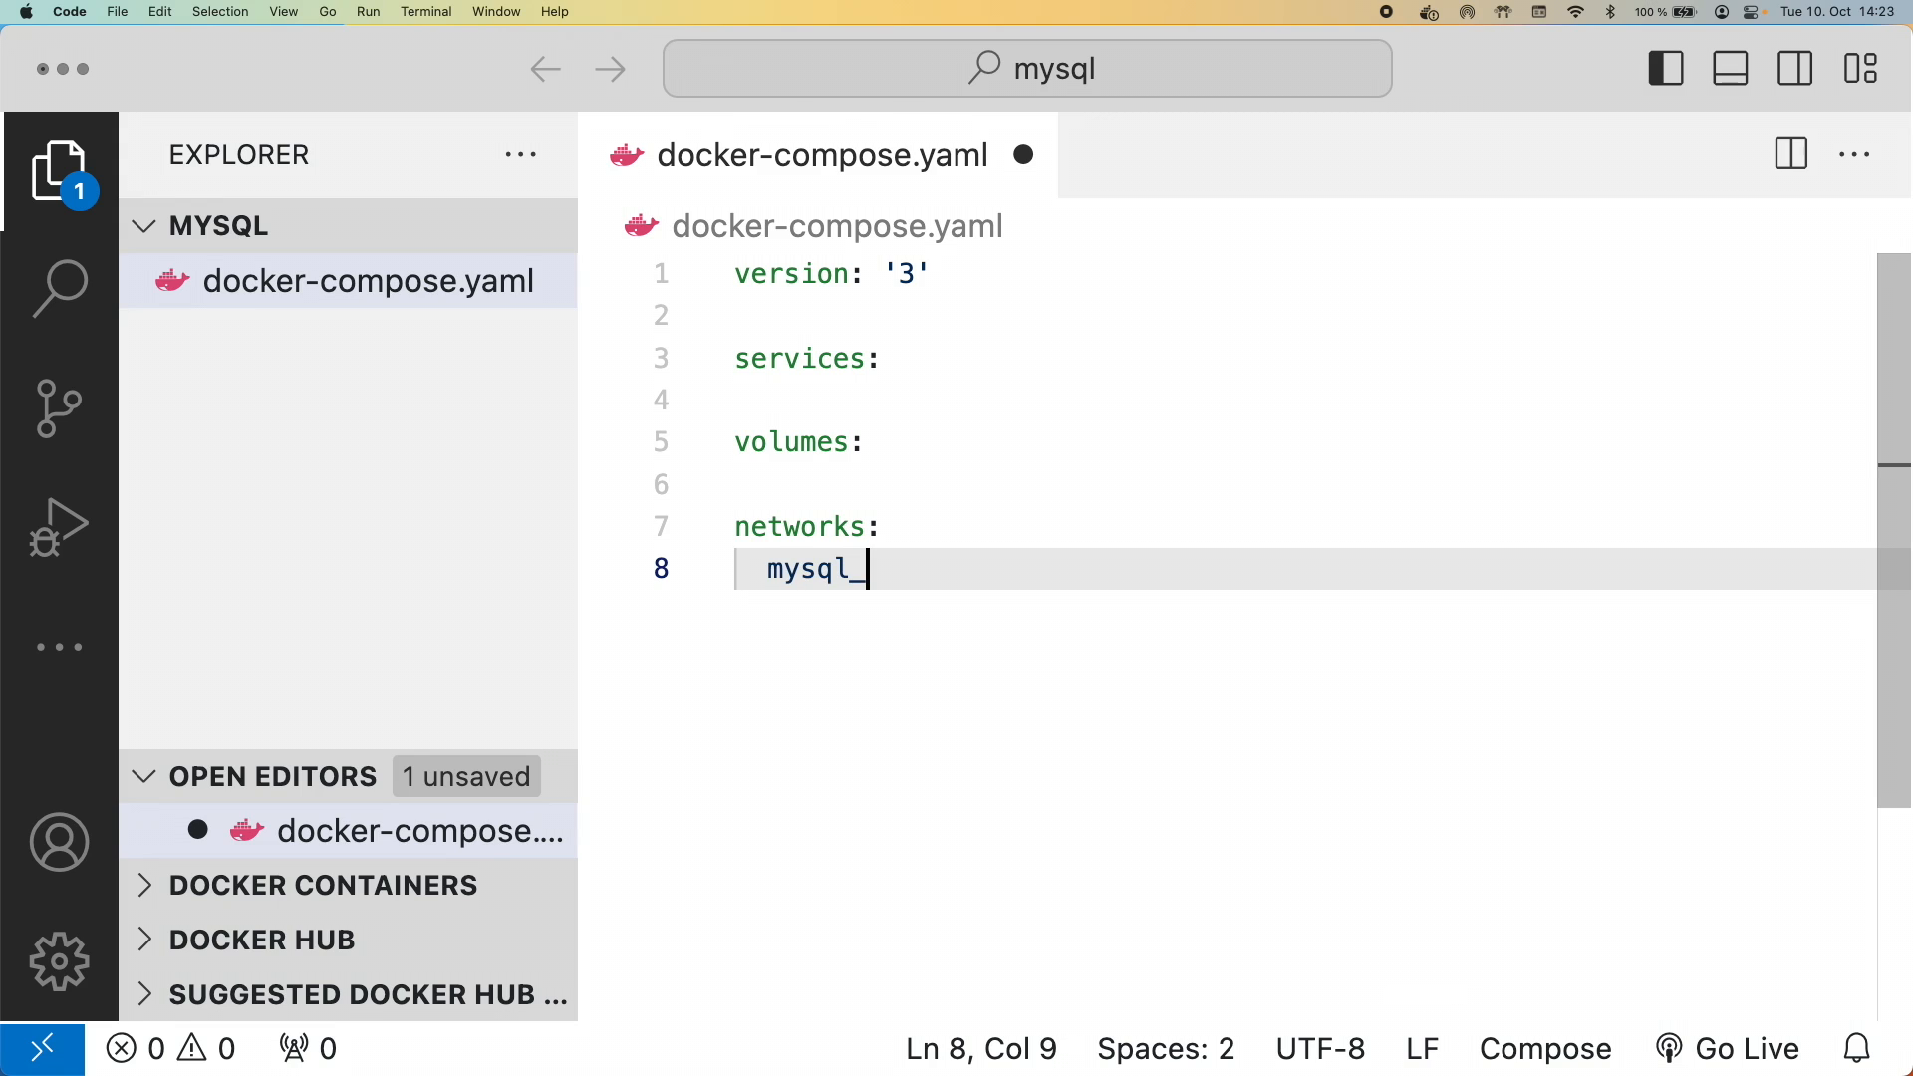
type("network:")
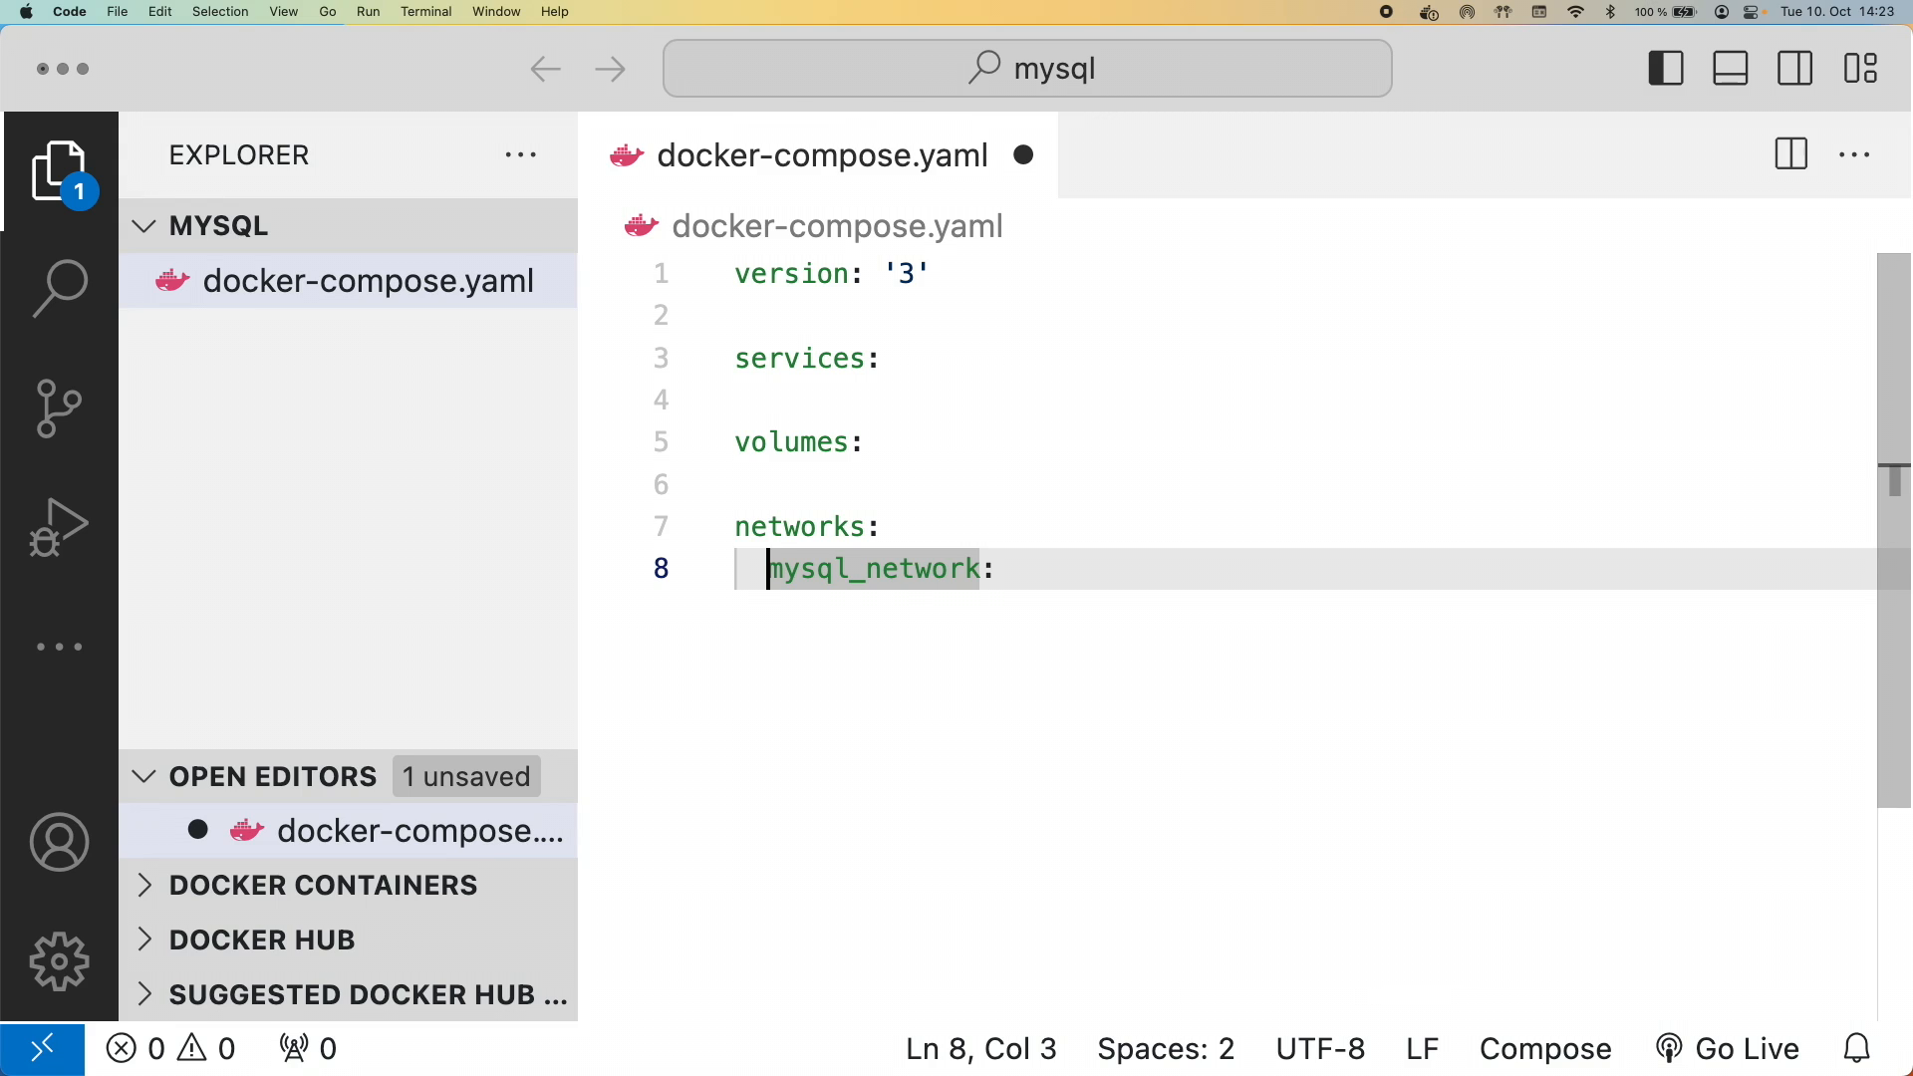
left_click(805, 568)
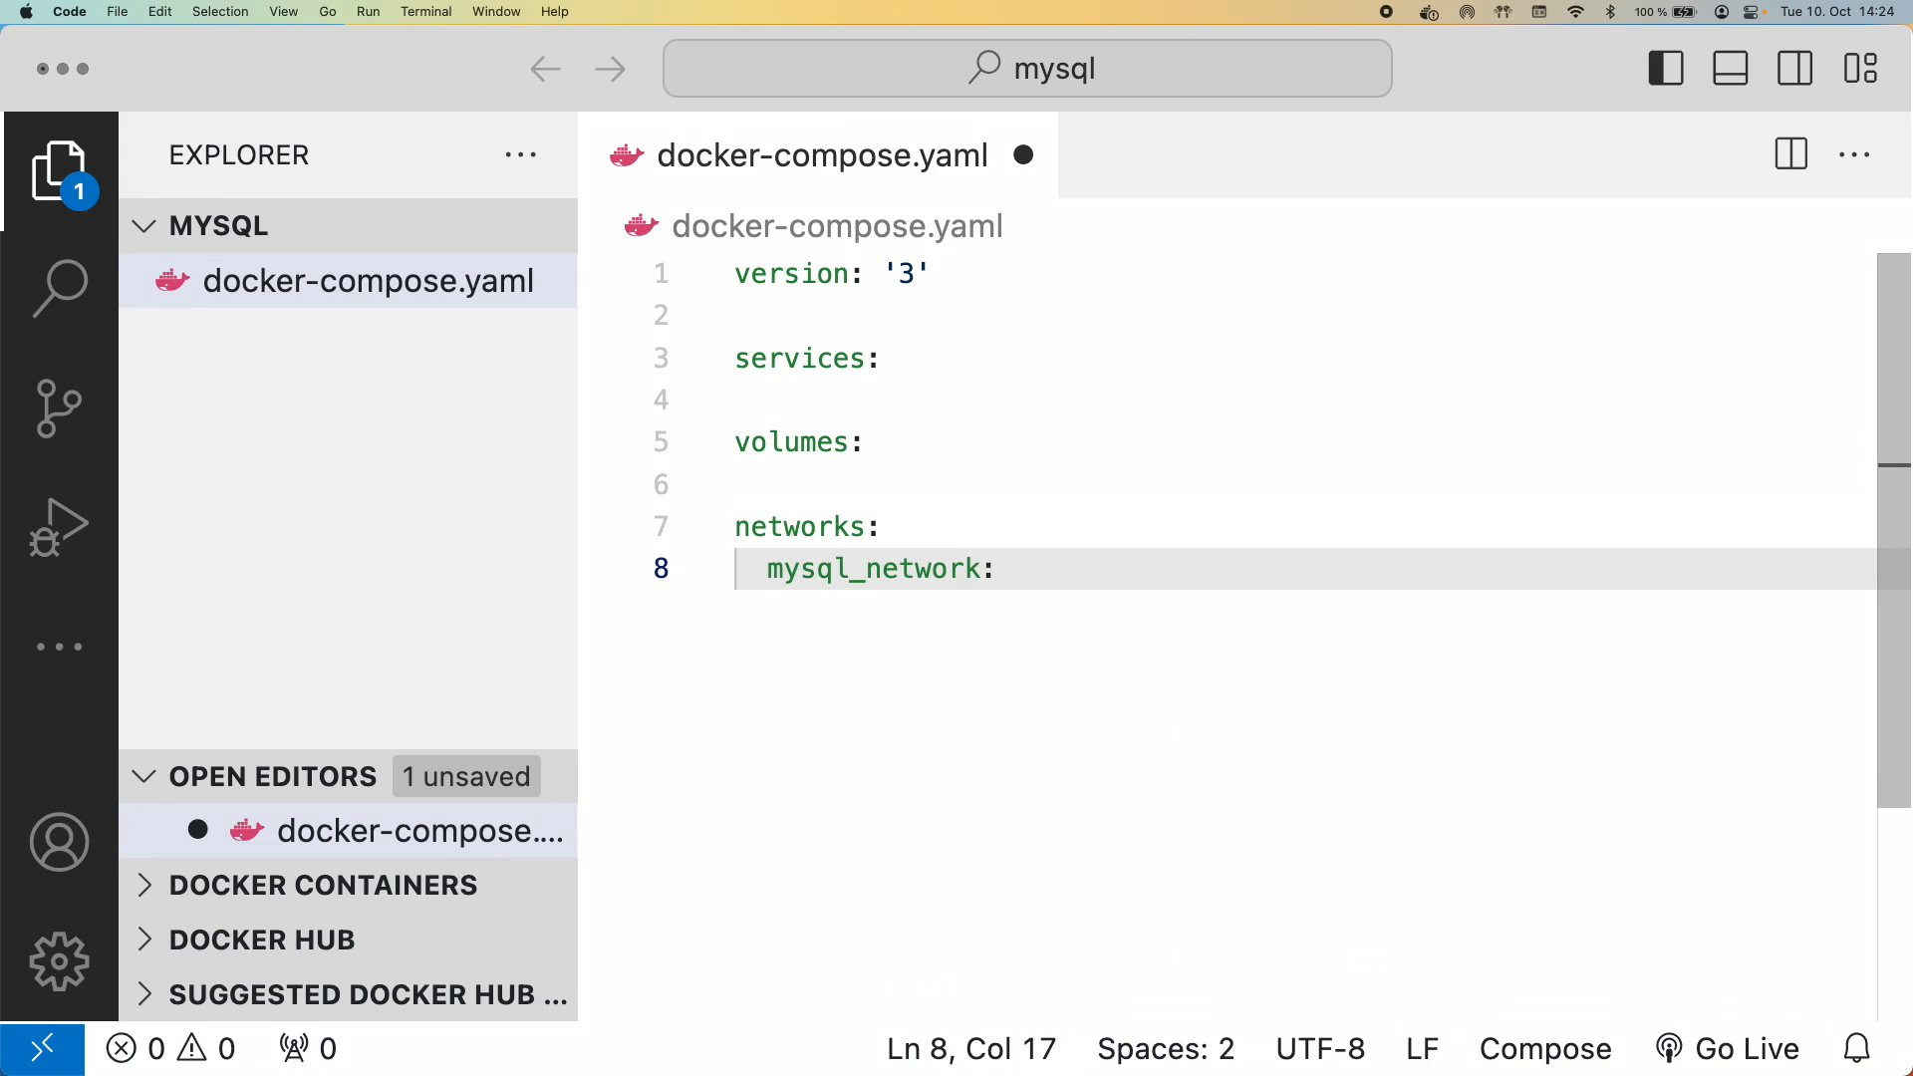
Add a mysql_volume: entry under volumes via autocomplete, keeping a blank line before networks
left_click(768, 484)
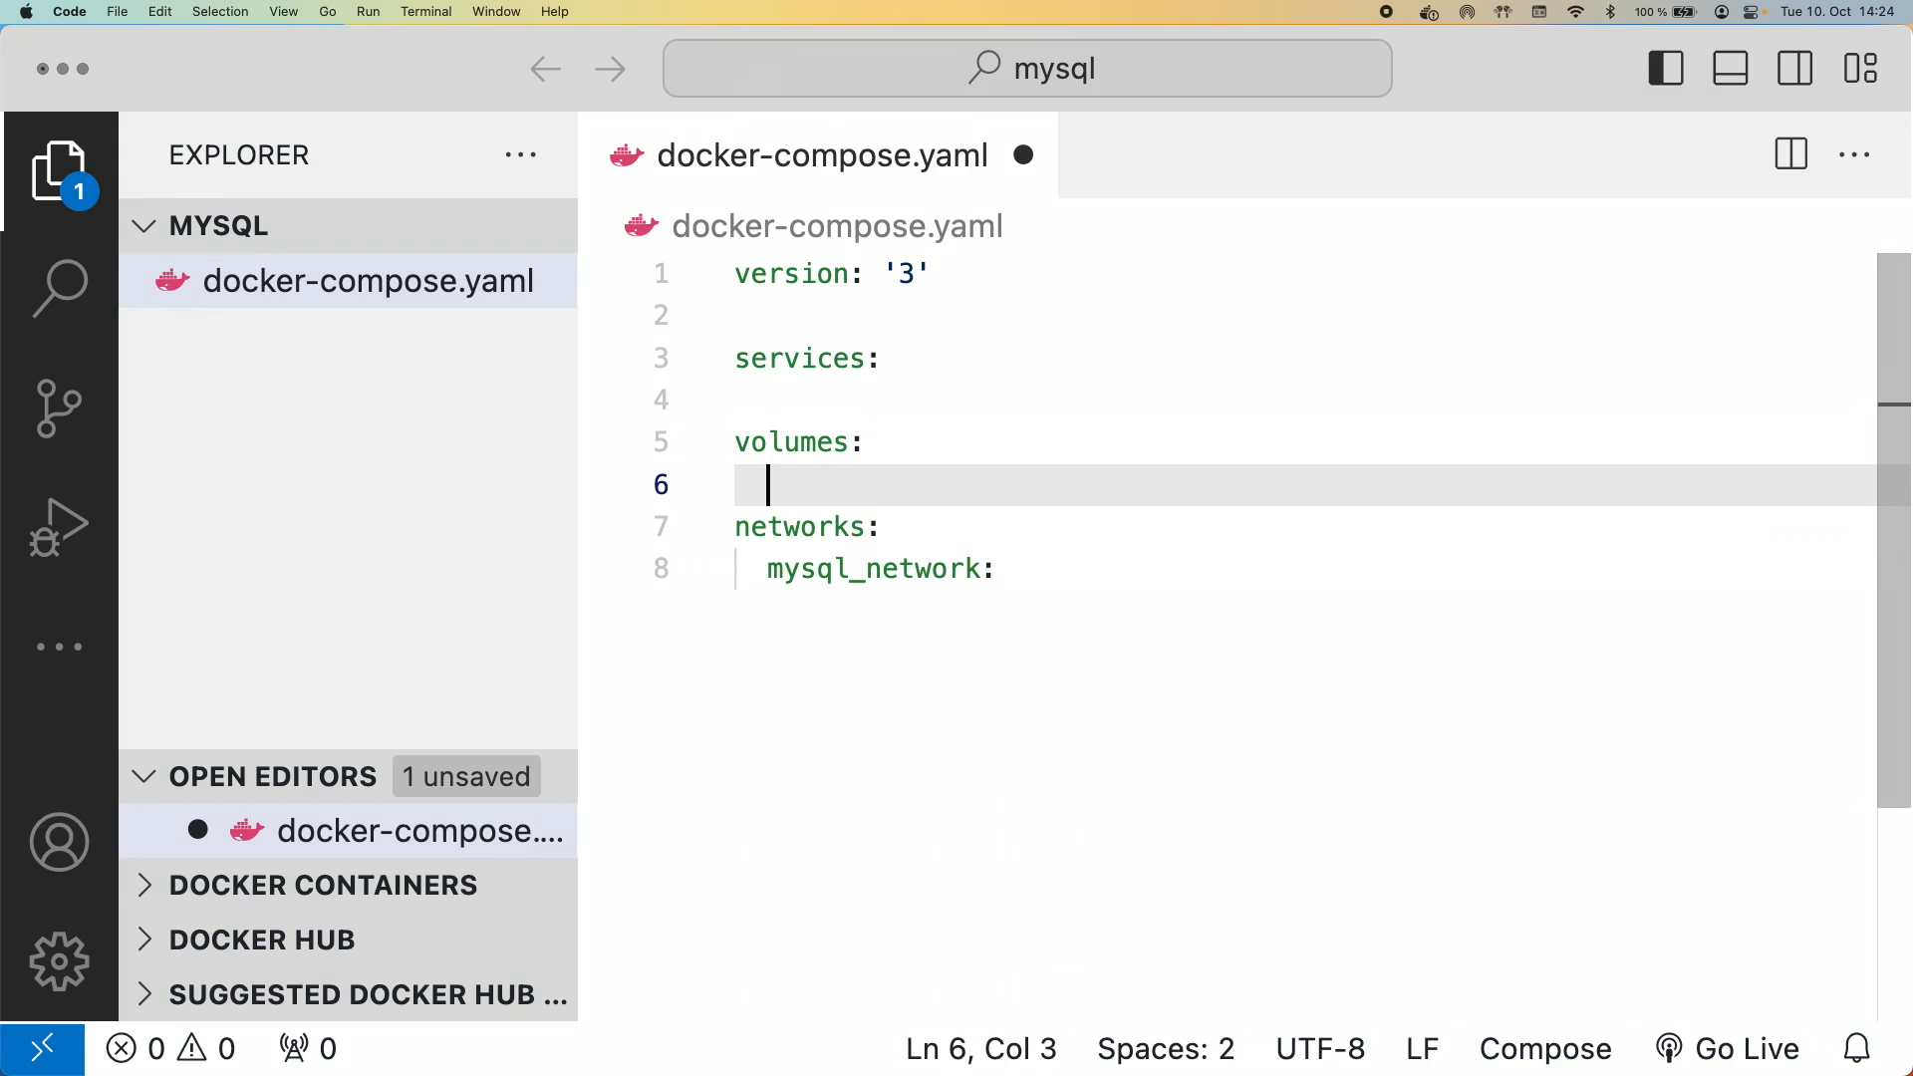
key("Enter")
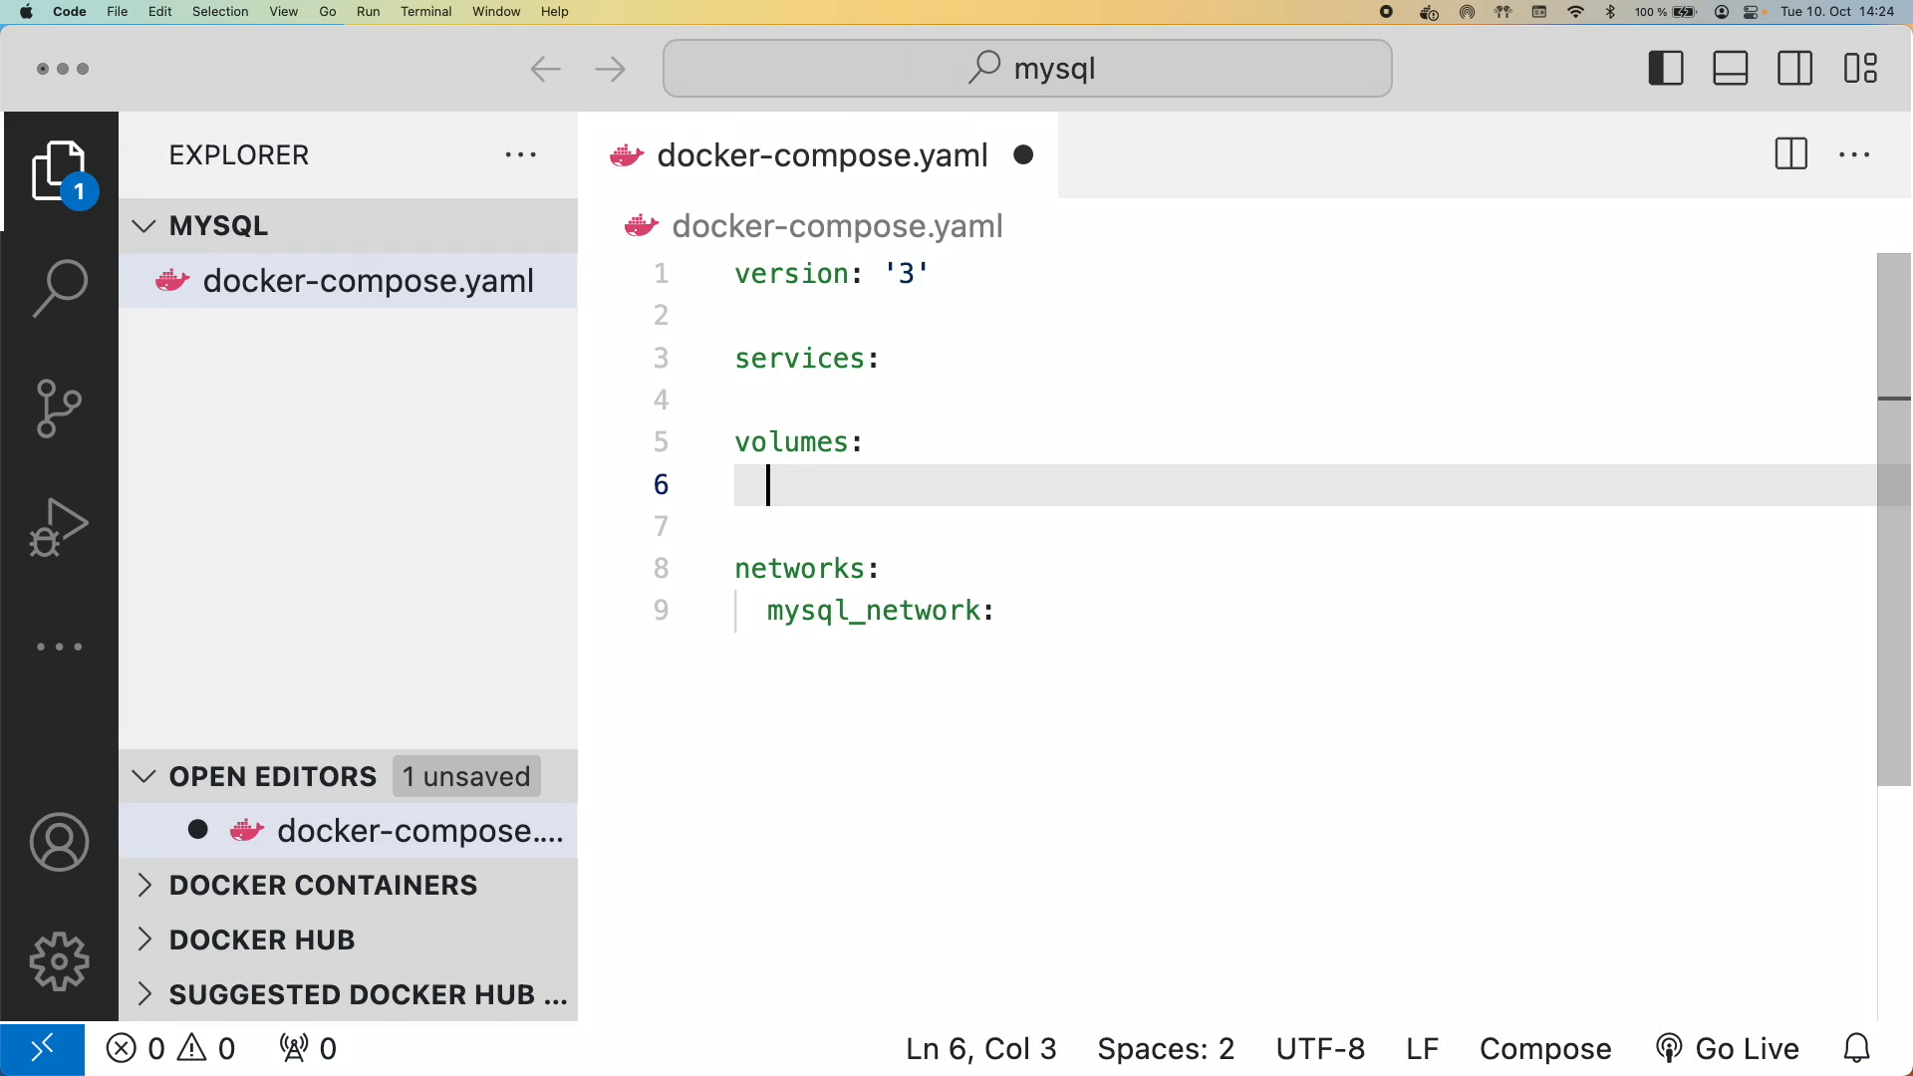
type("mysql_volume:")
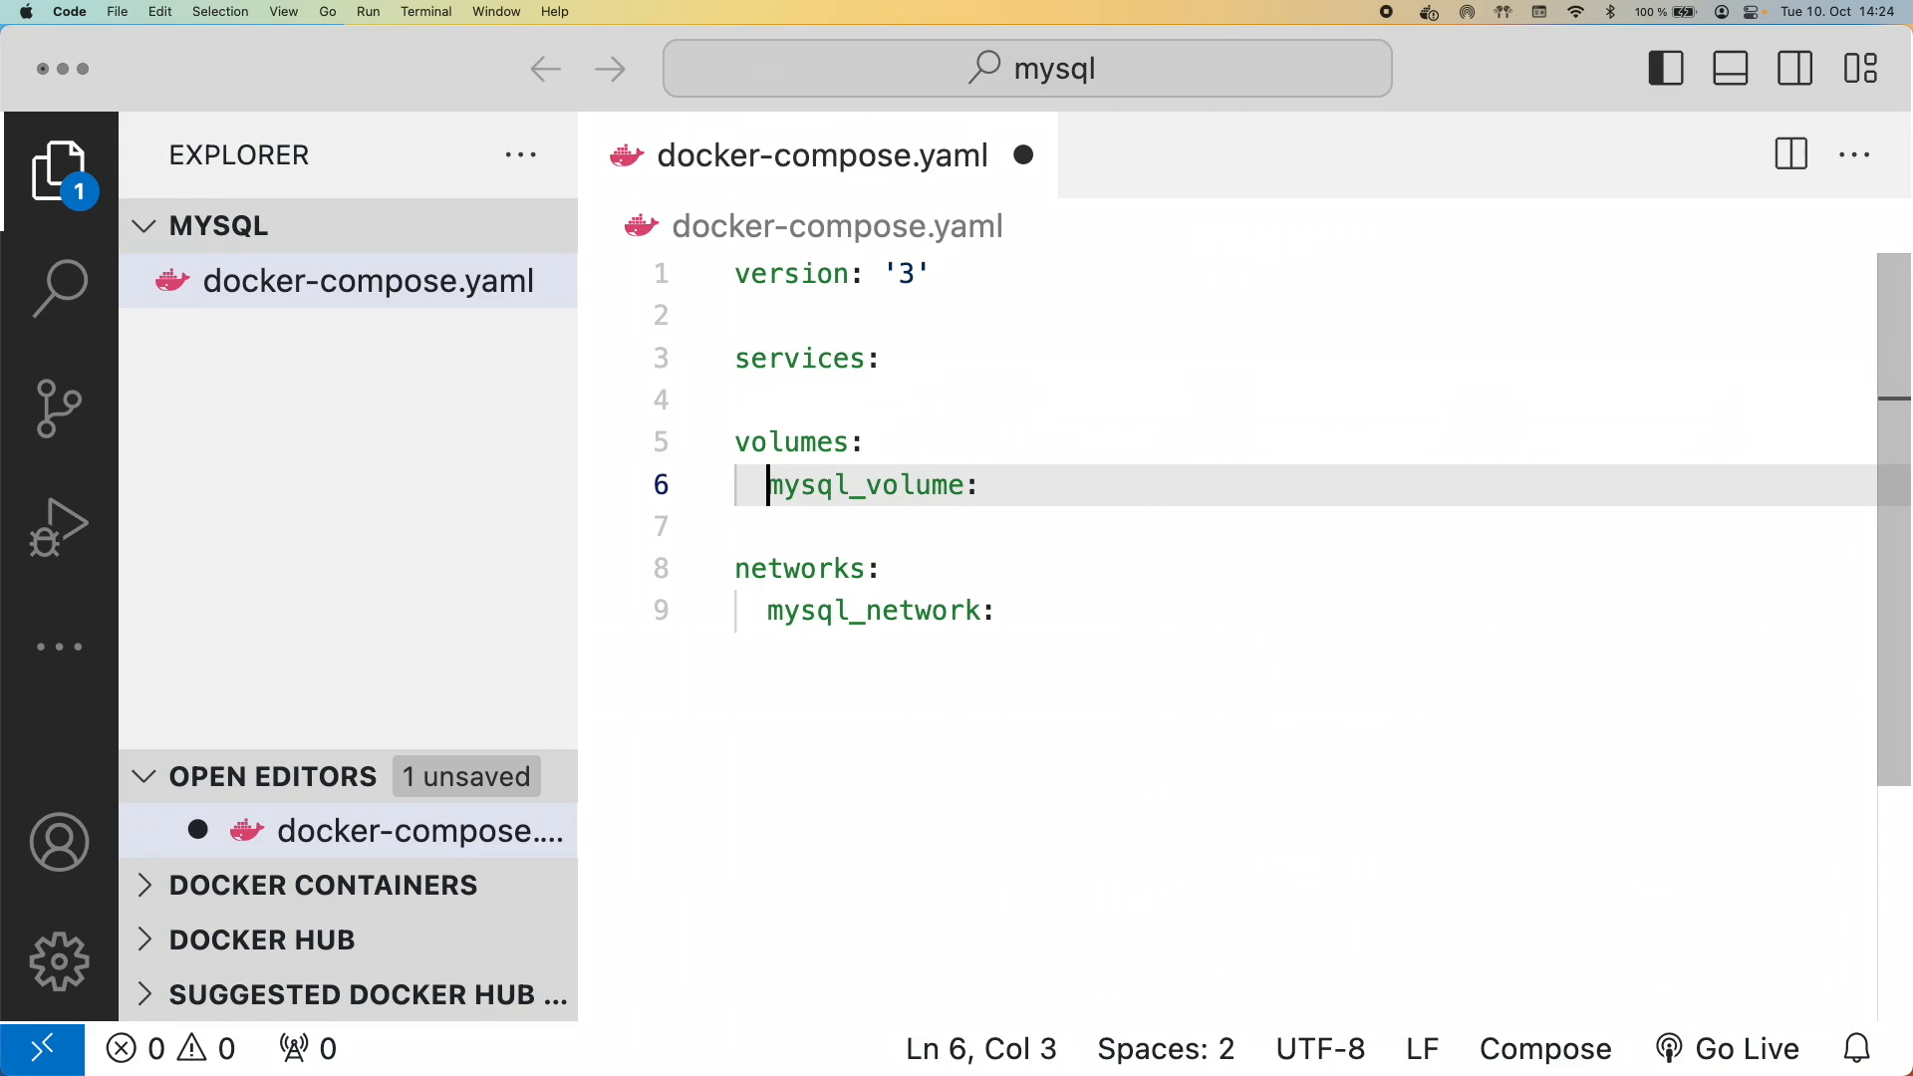
key("Enter")
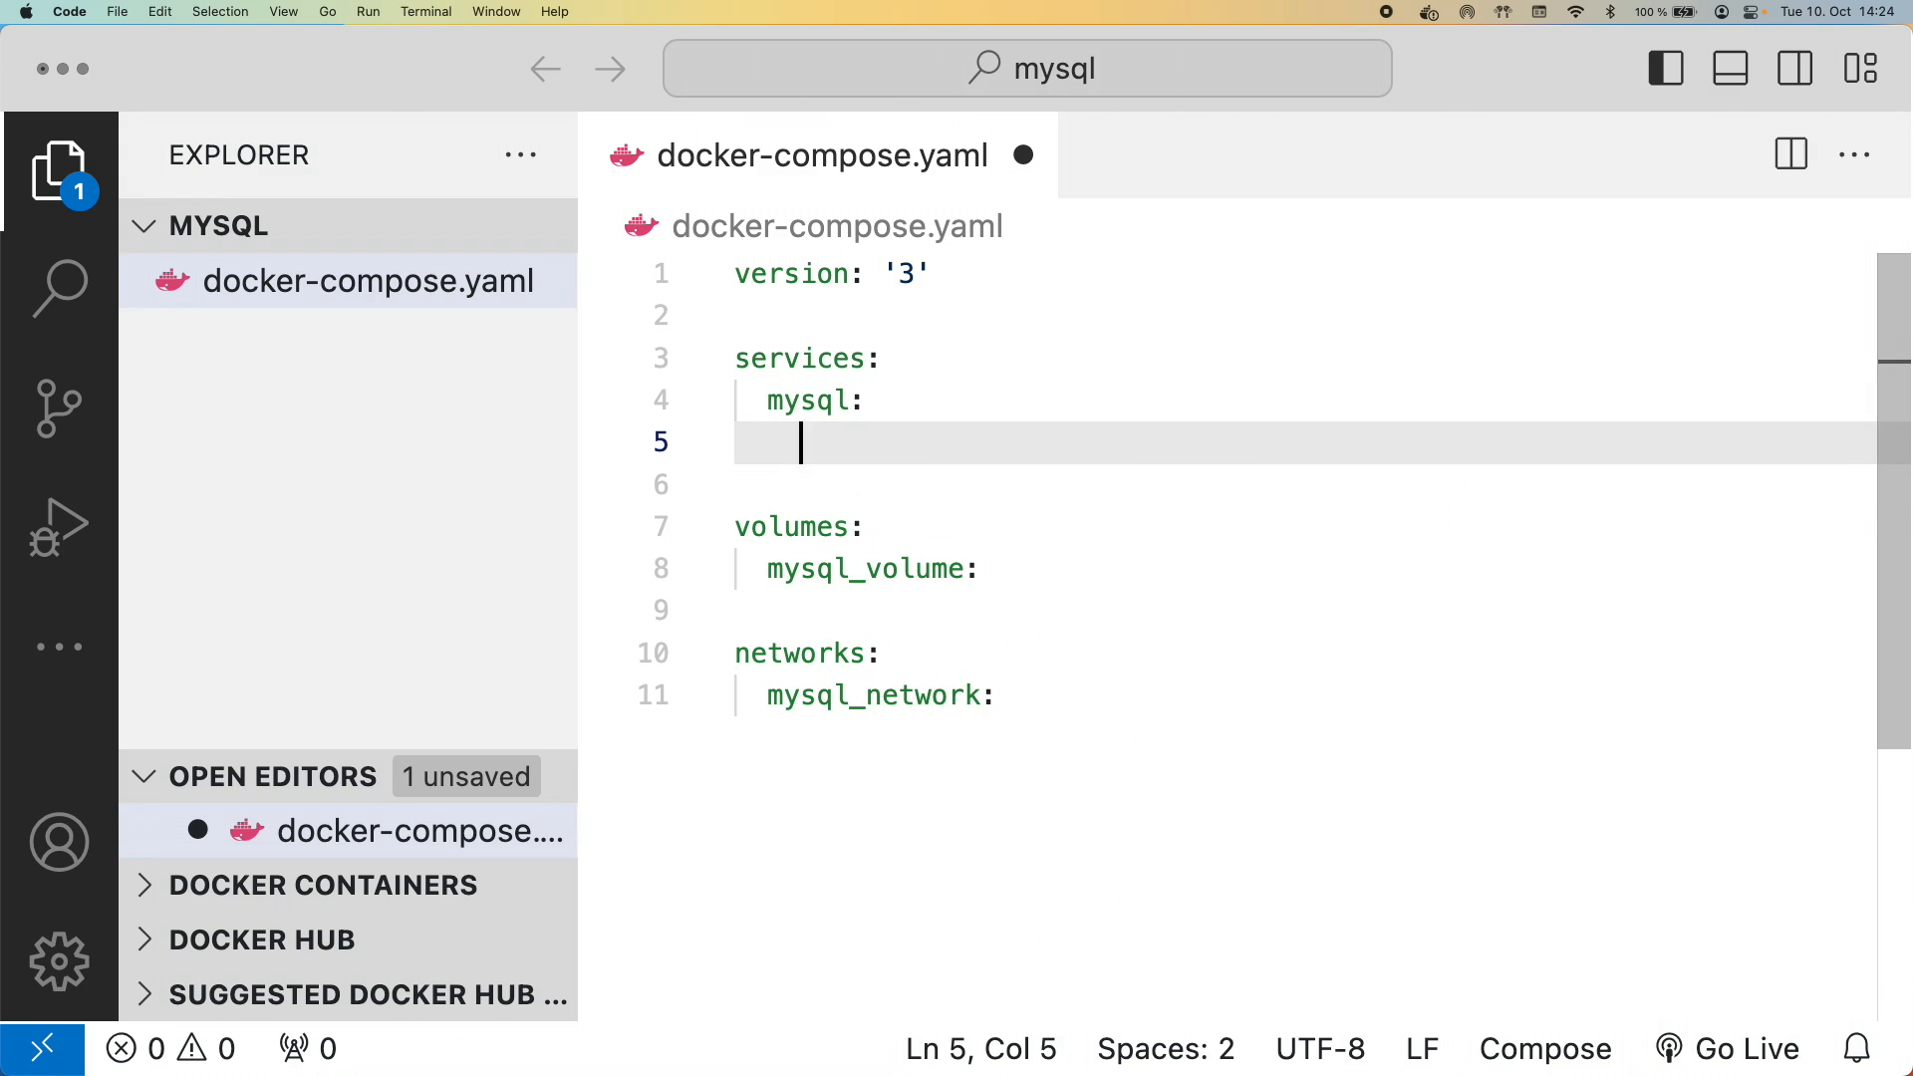
Give the mysql service container_name: mysql and image: mysql:8.1
type("containe")
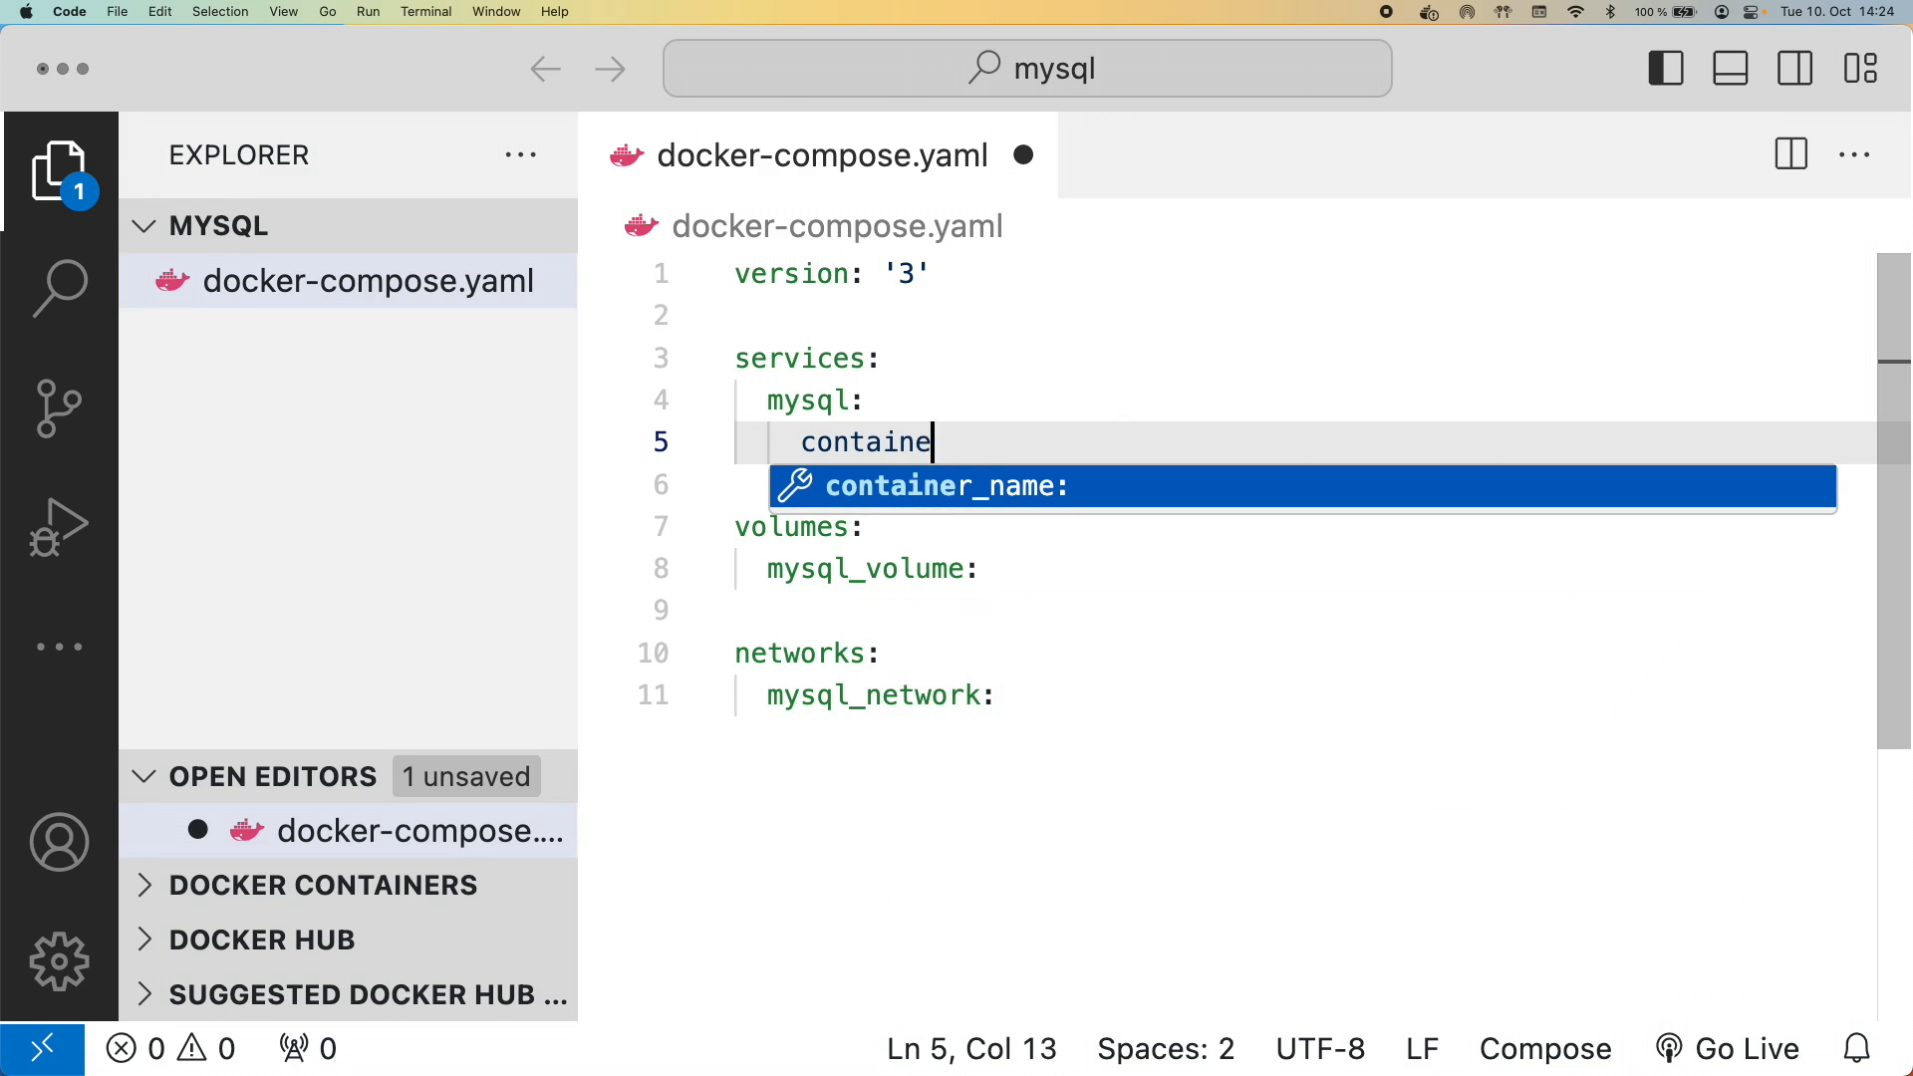
type("r_name")
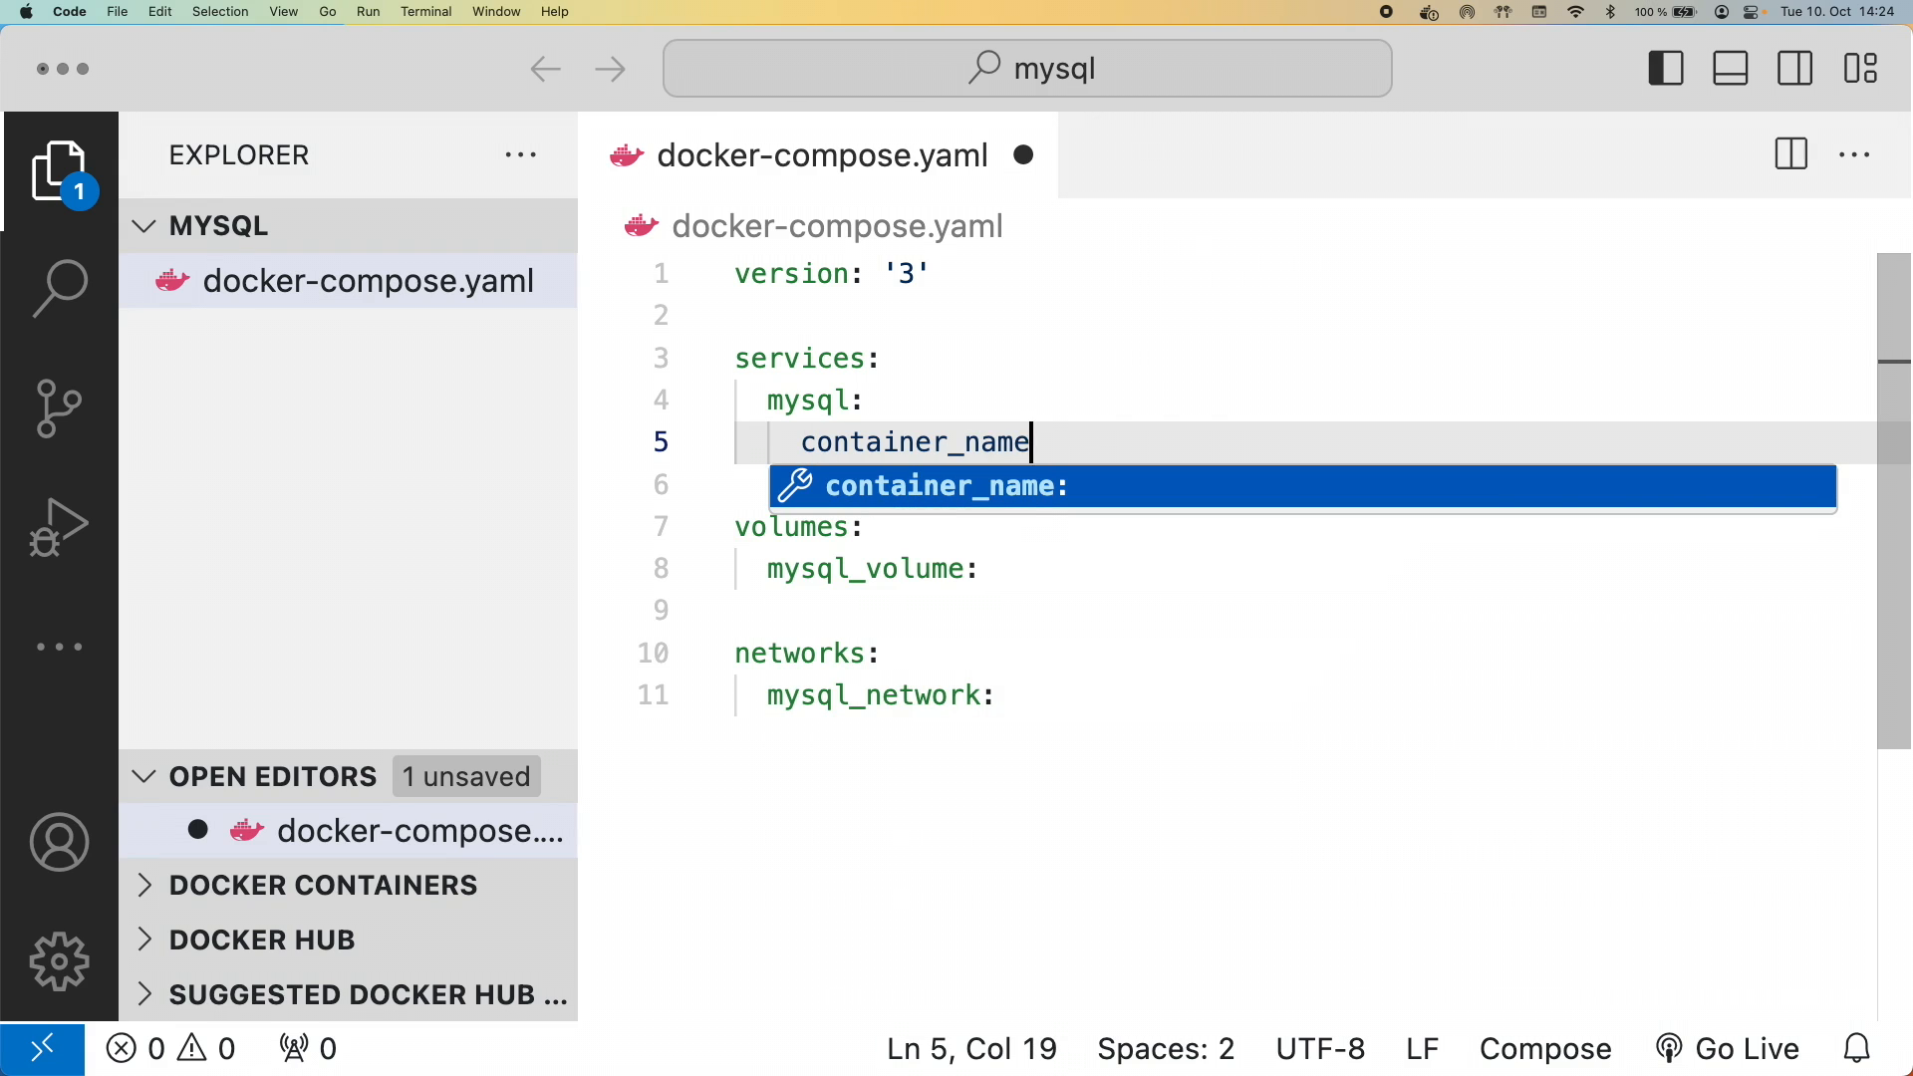
key("Tab")
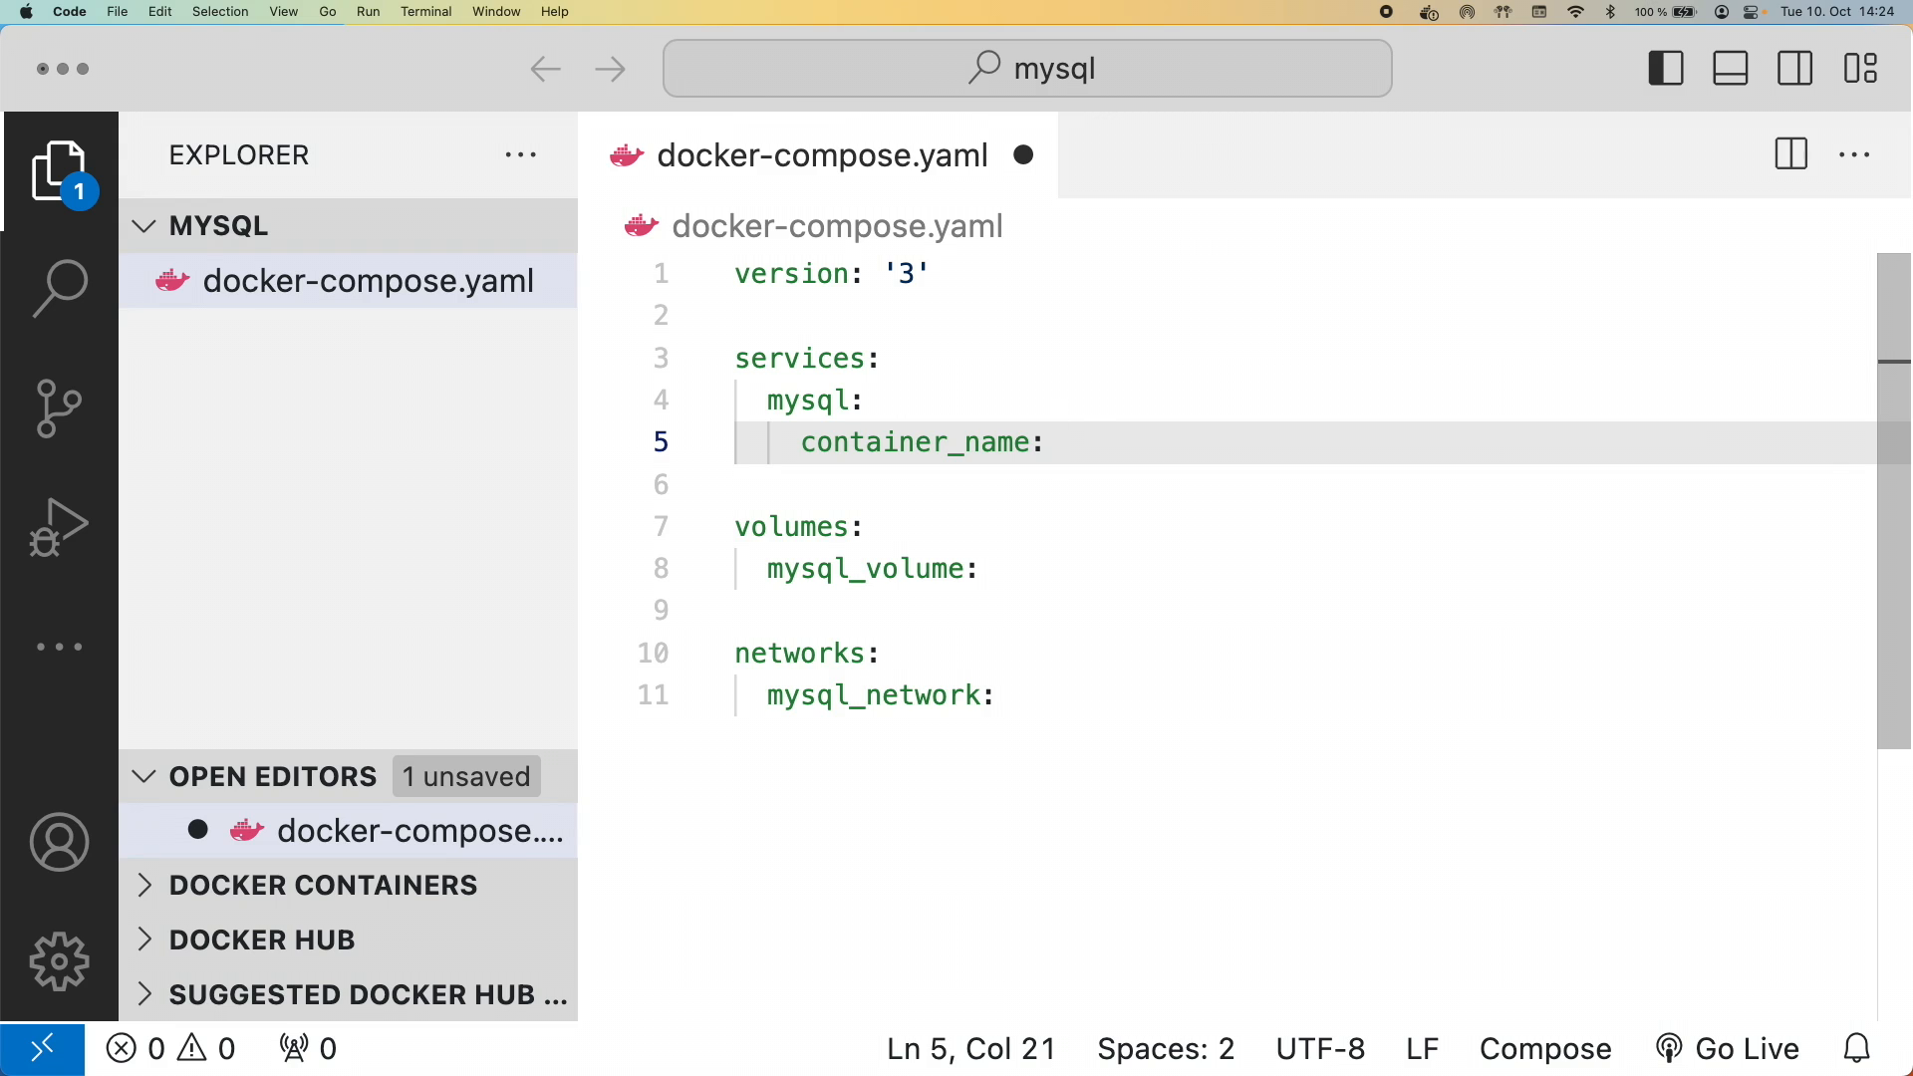
type("mysql")
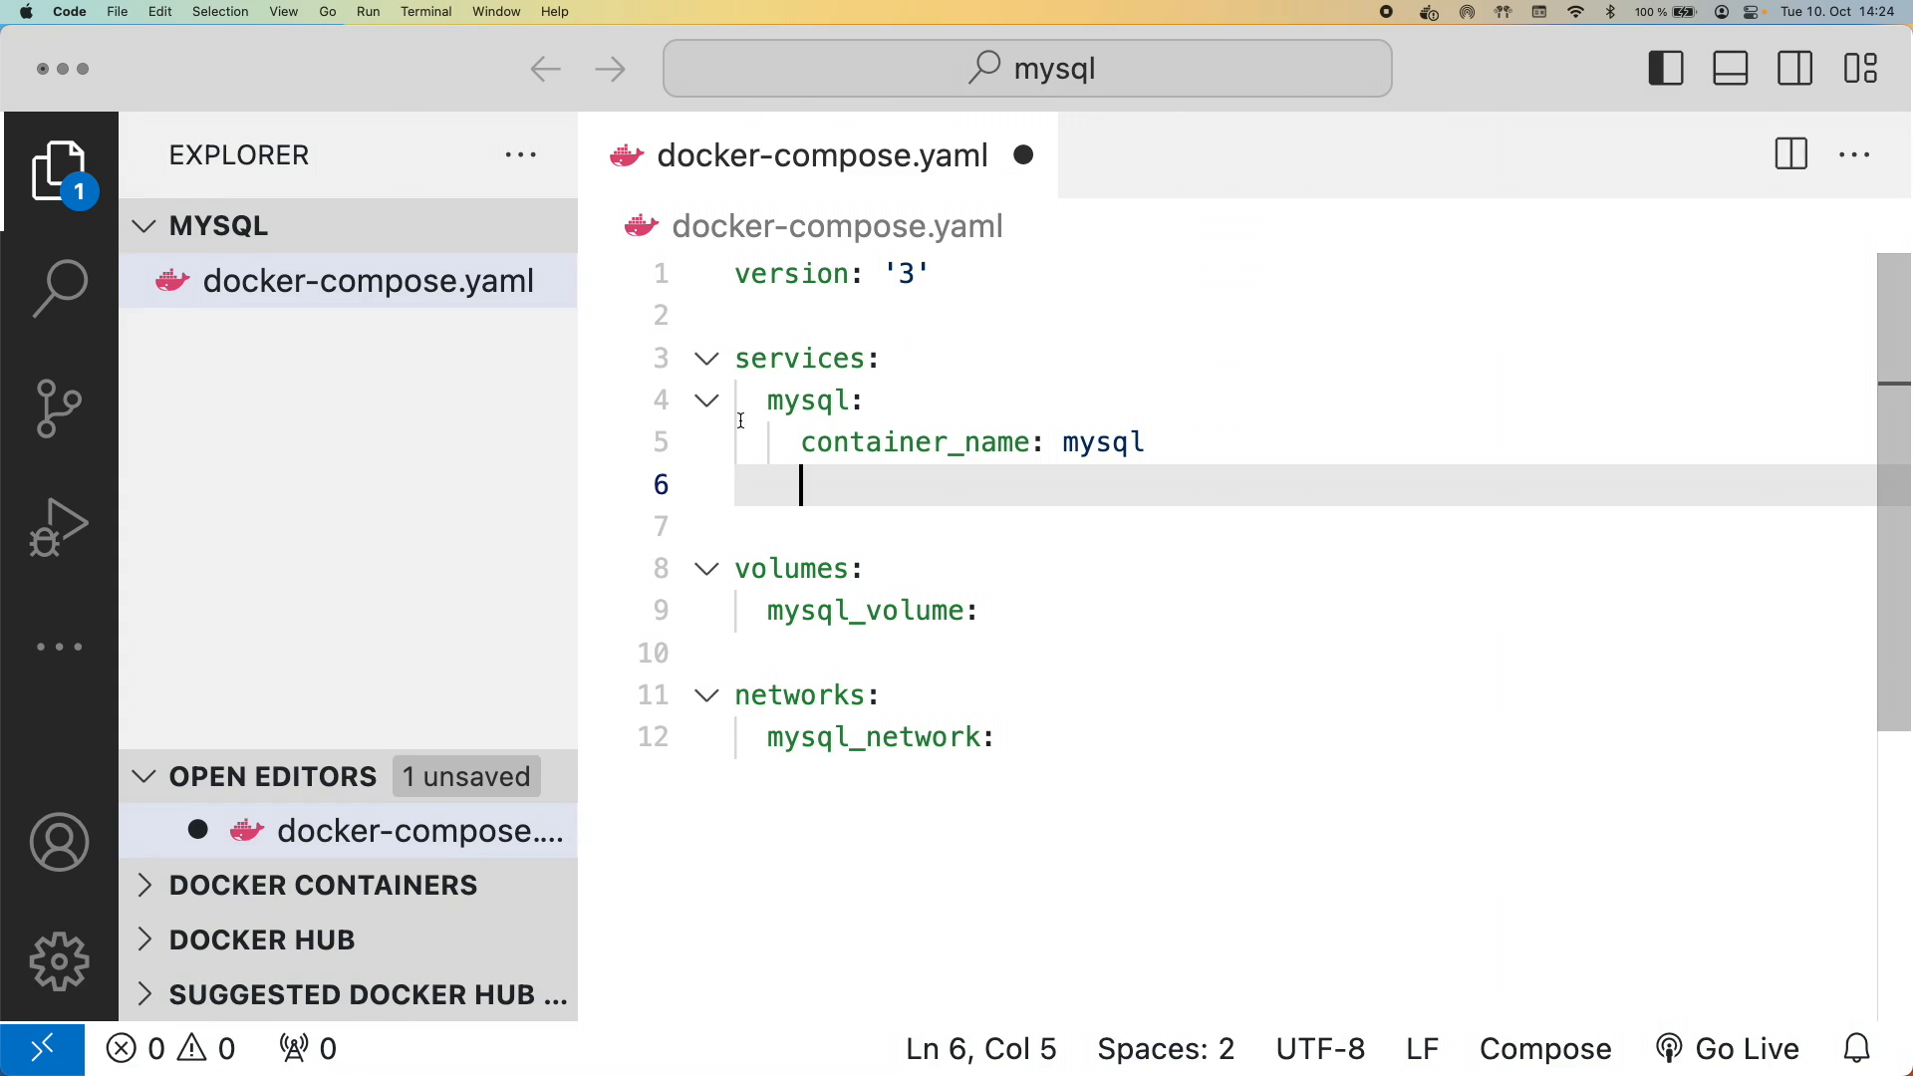
double_click(1101, 443)
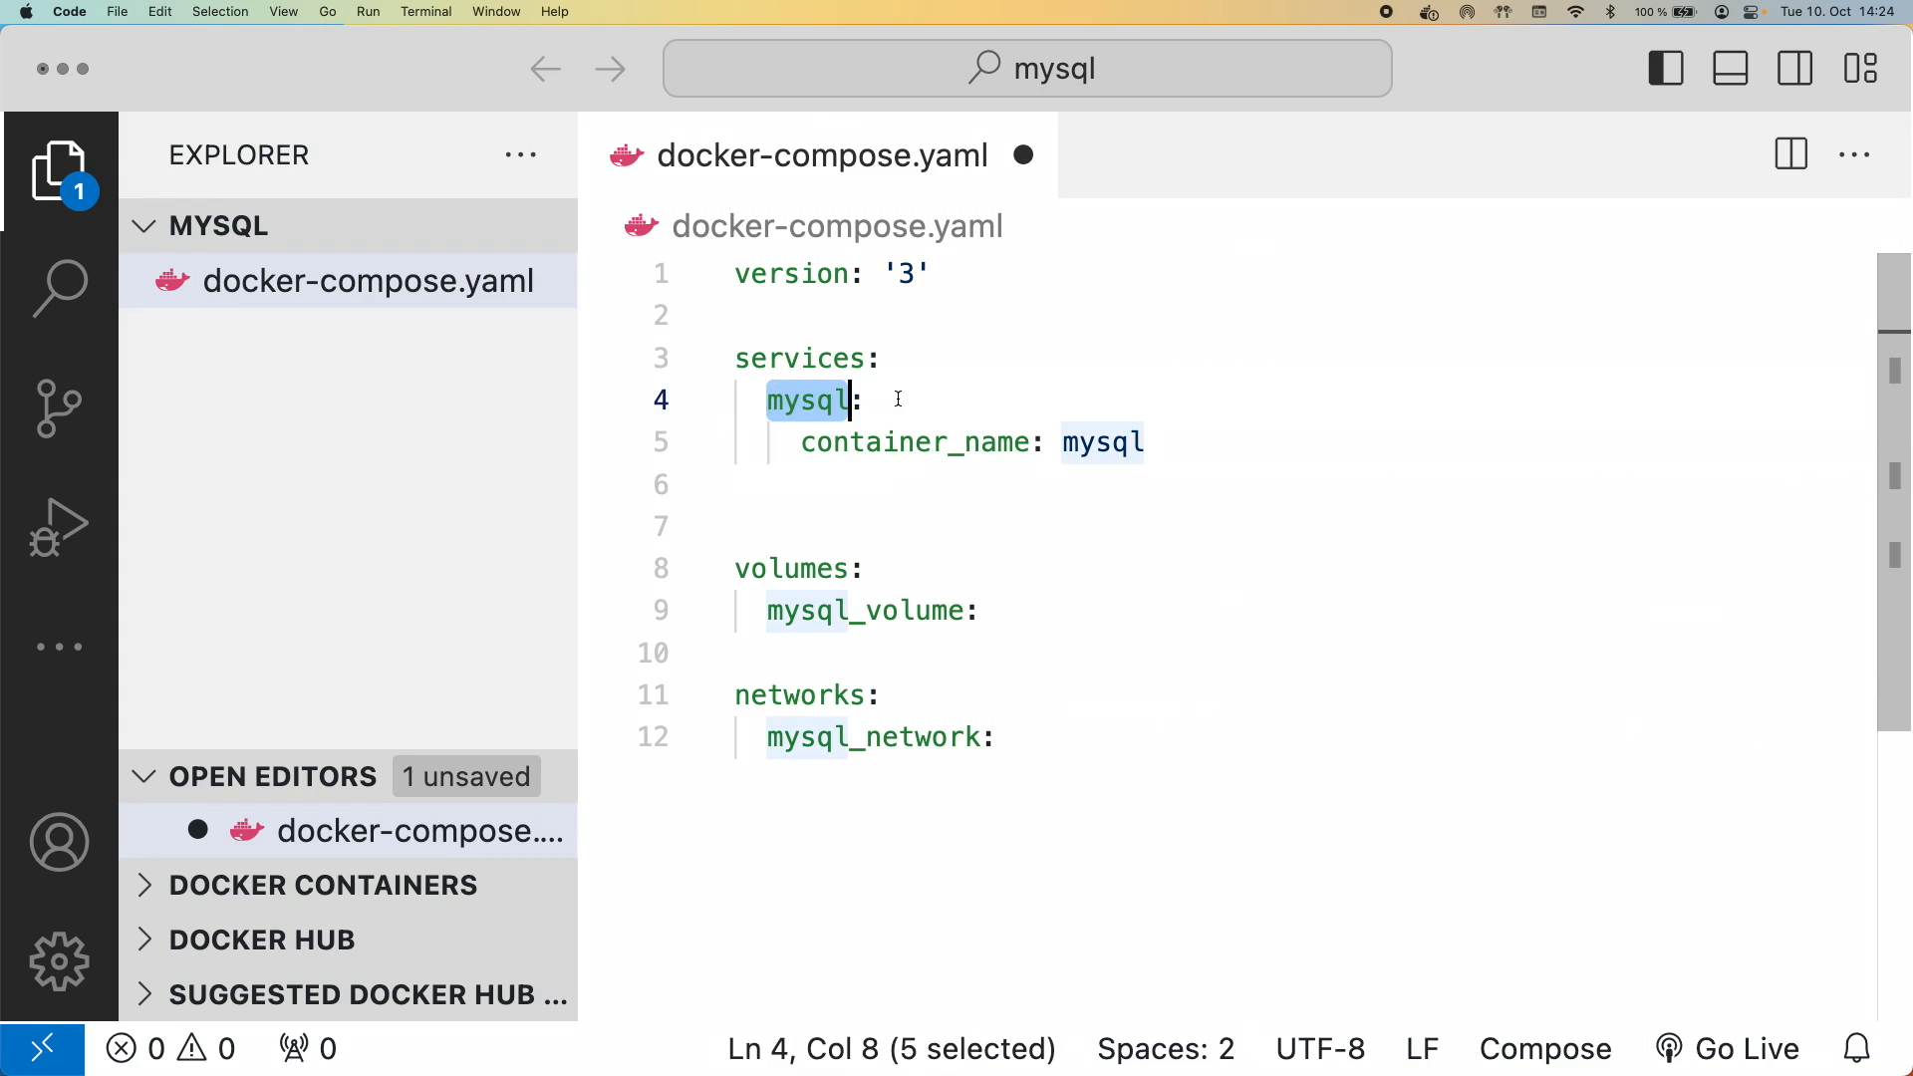
type("image")
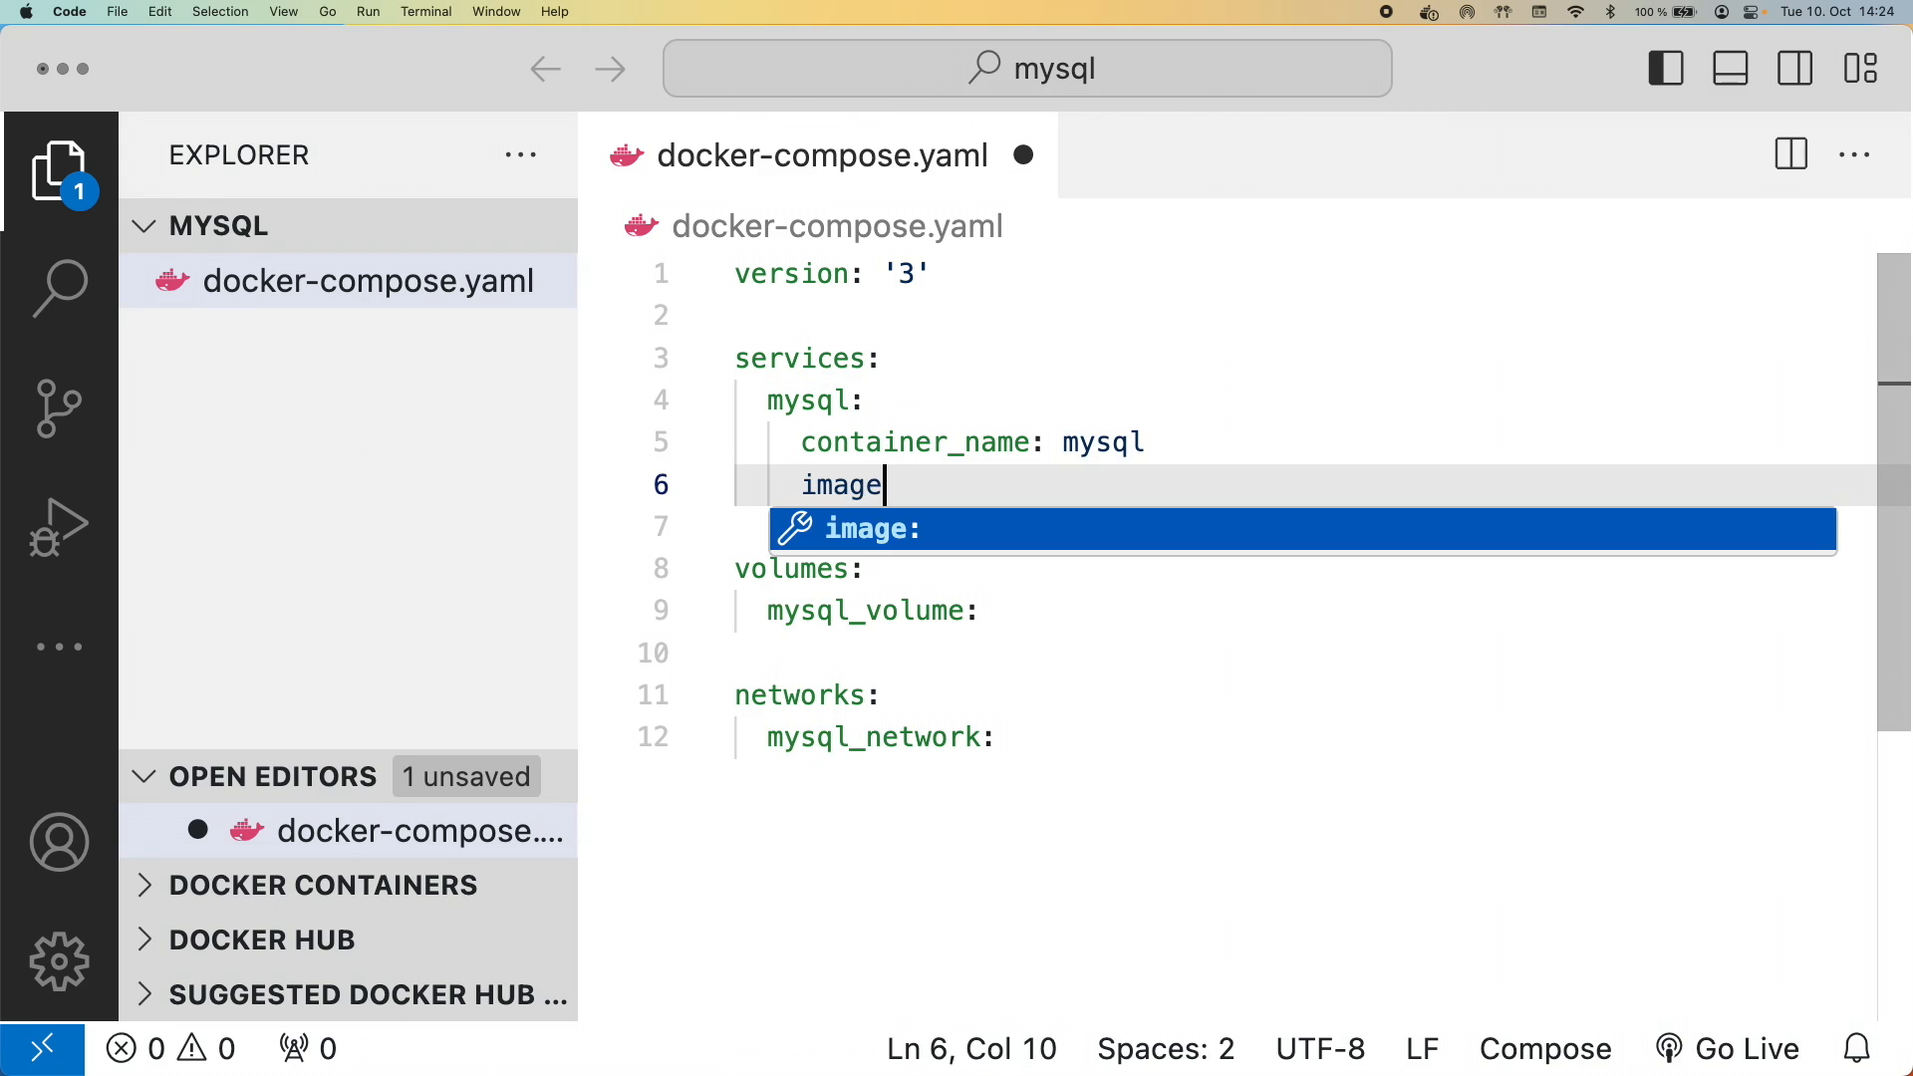
type(": my")
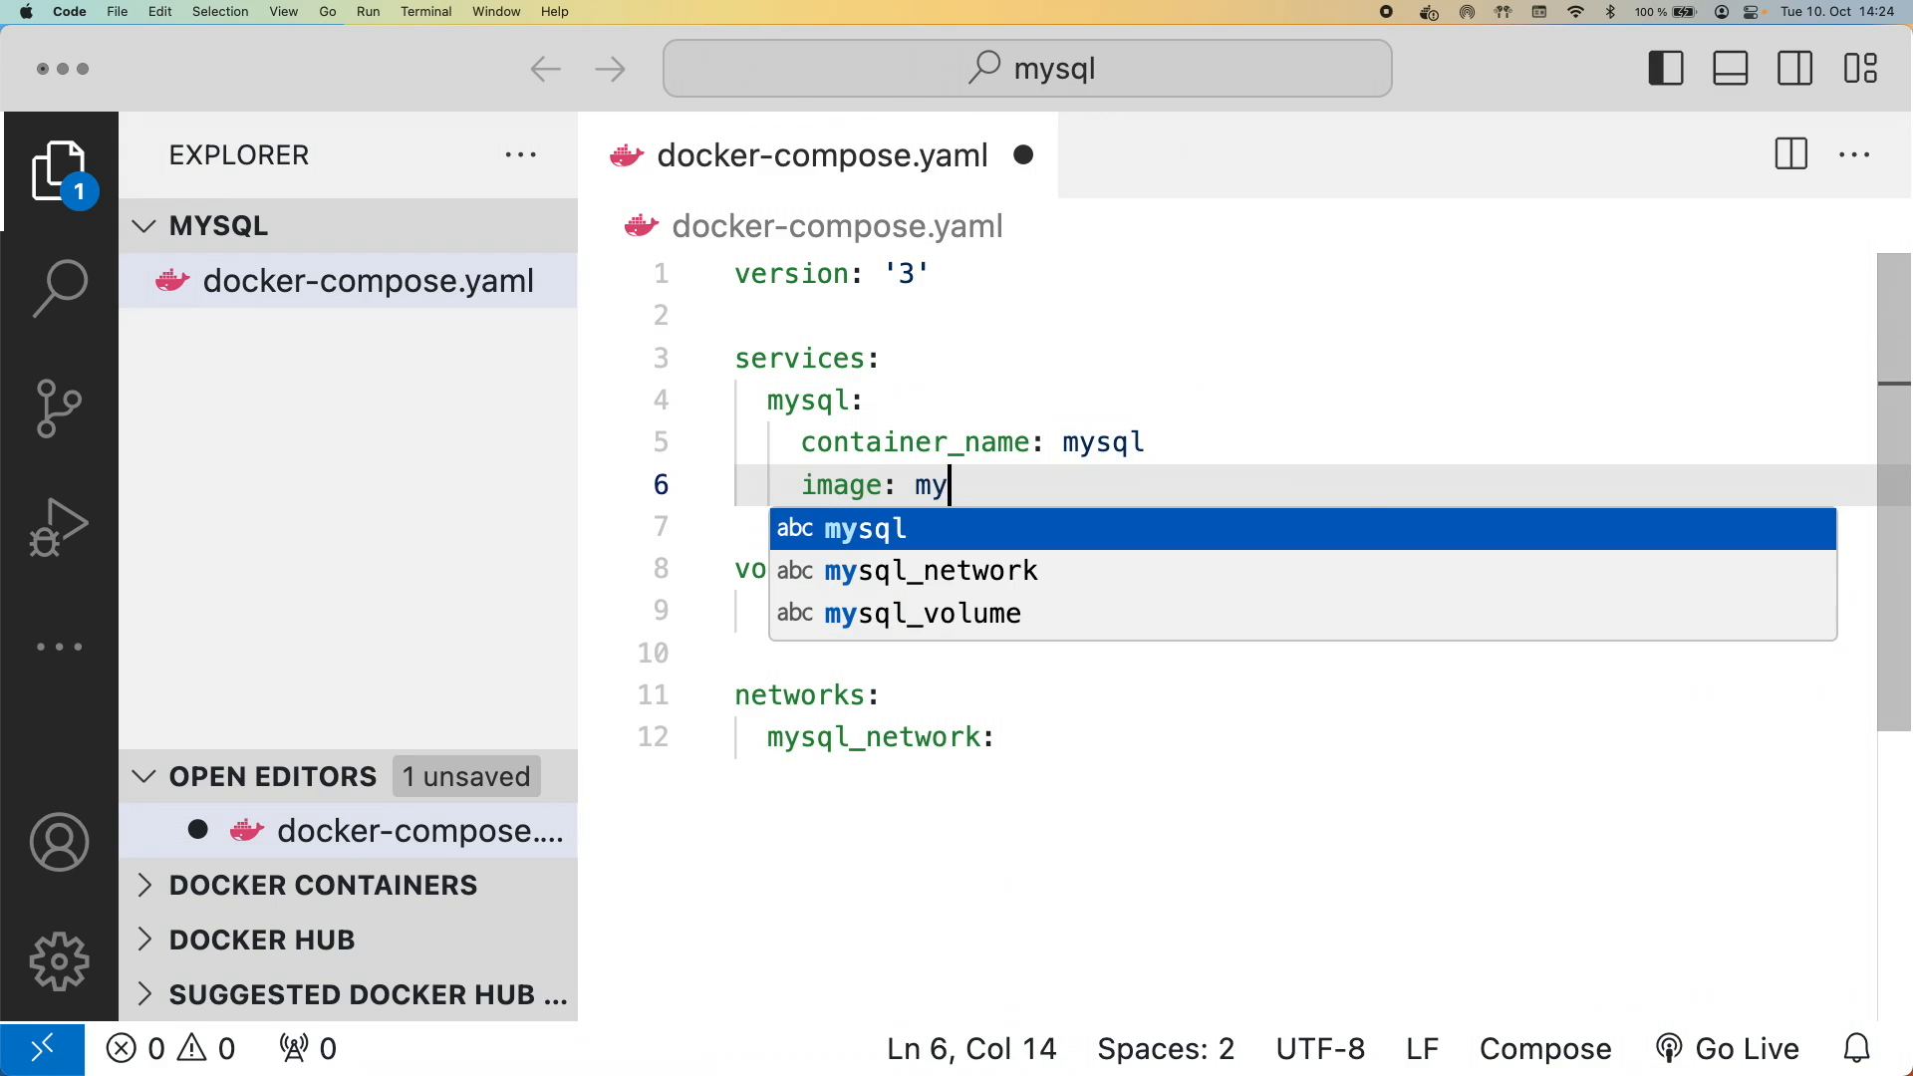
type("sql:")
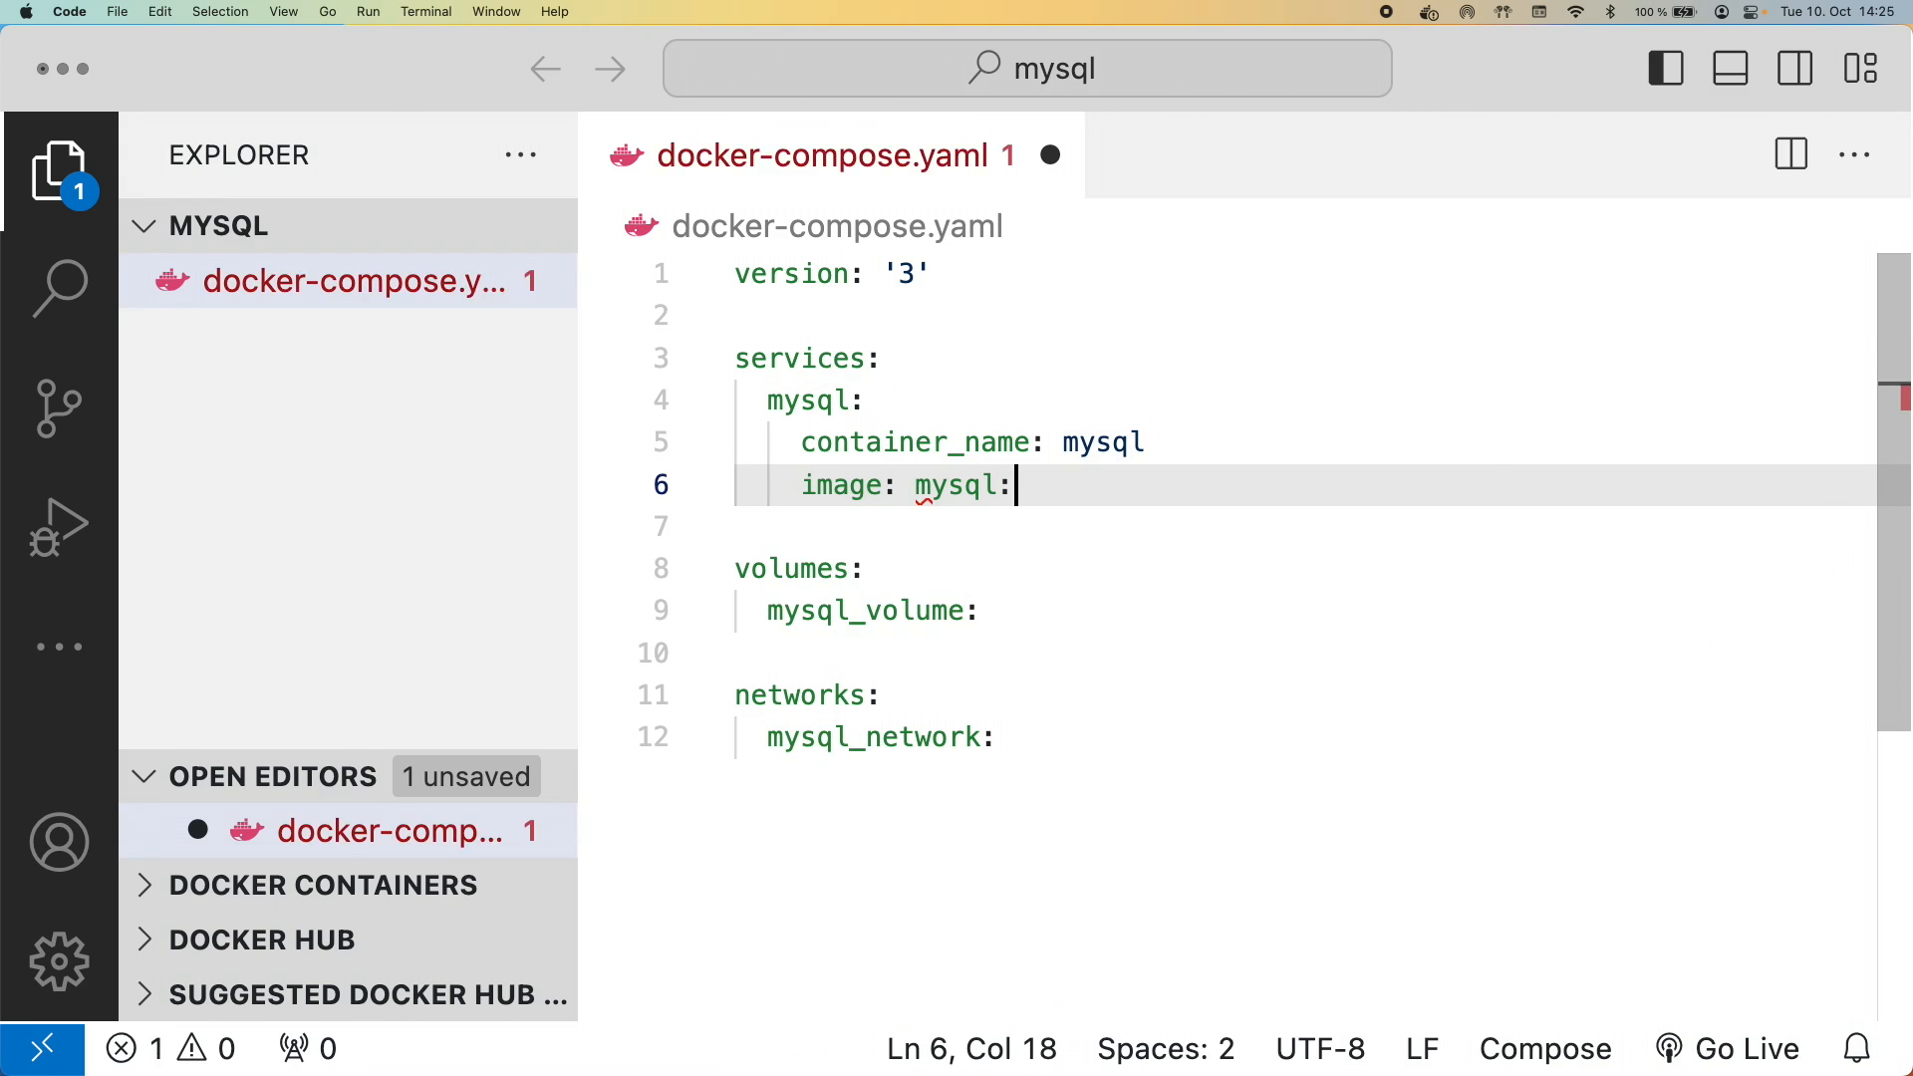
type("8.1")
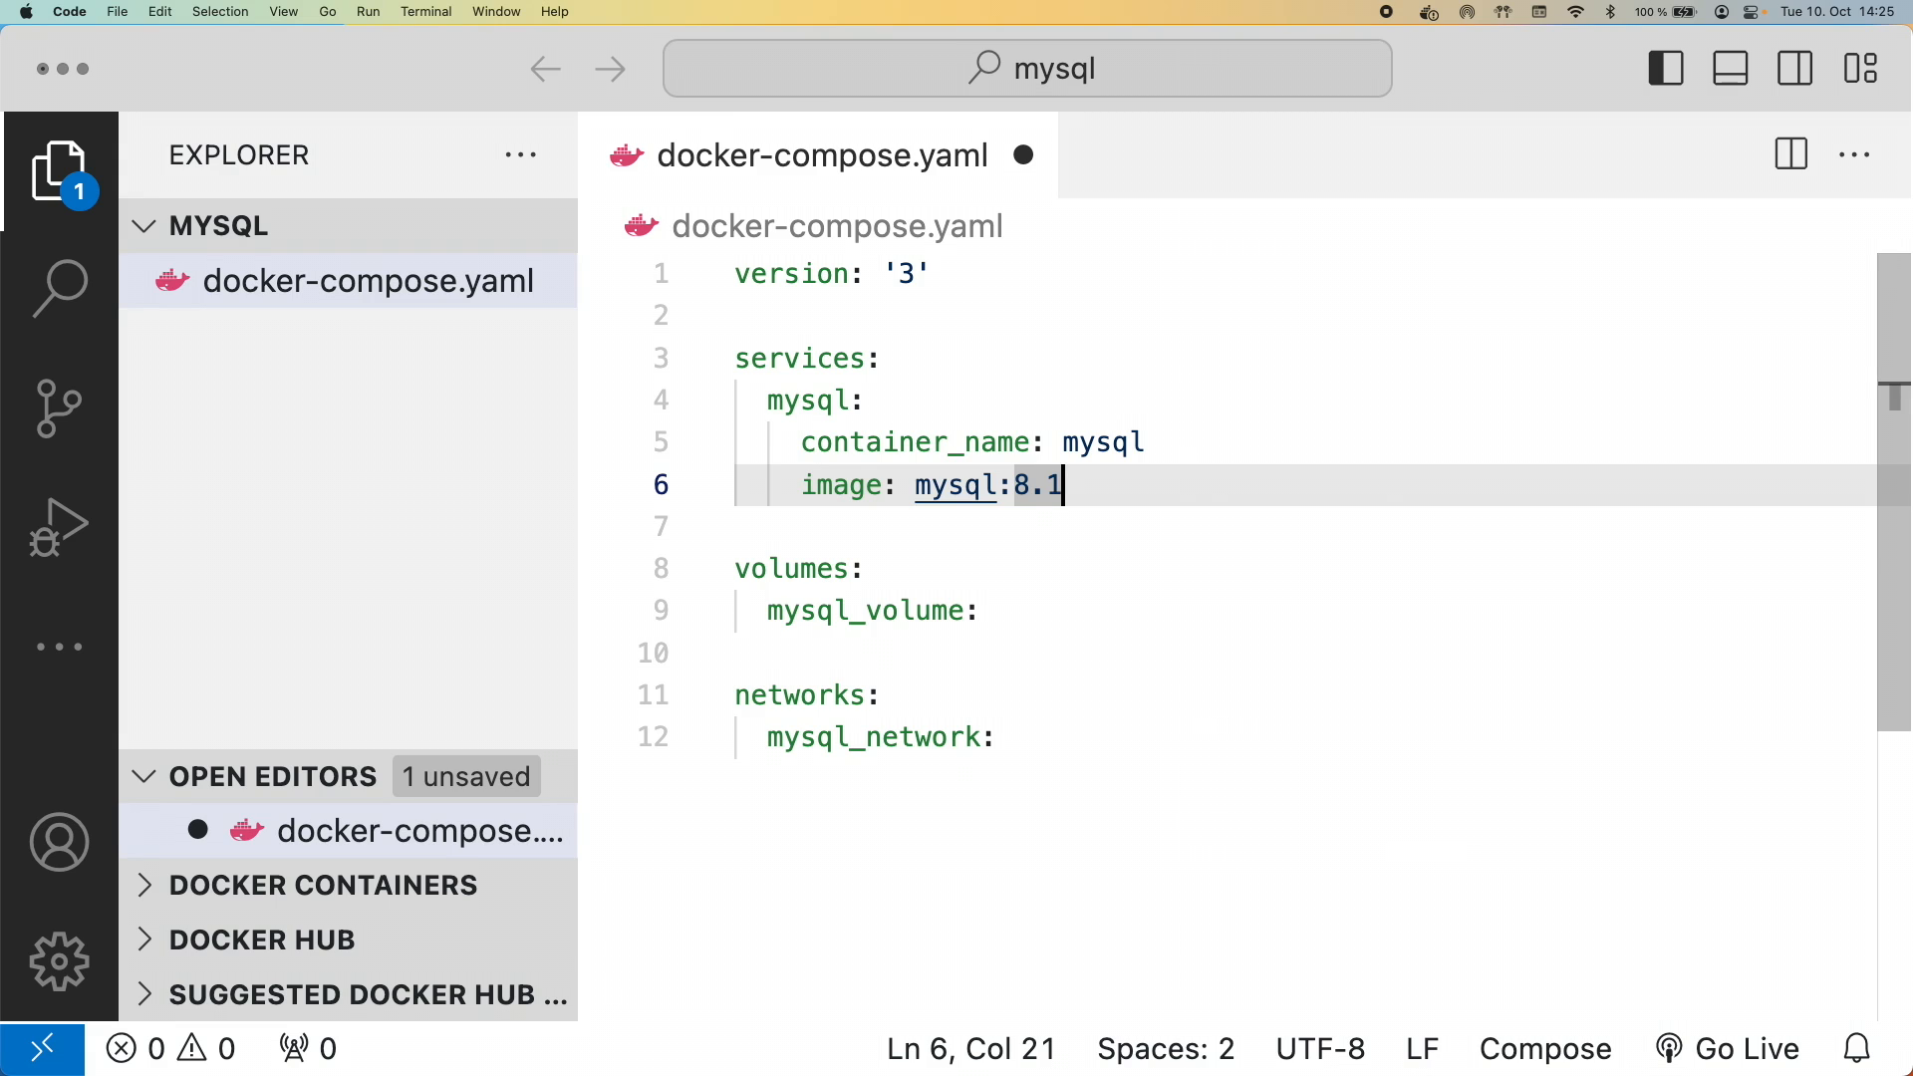
Add a service volumes list mounting mysql_volume at /var/lib/mysql
type("volumes:")
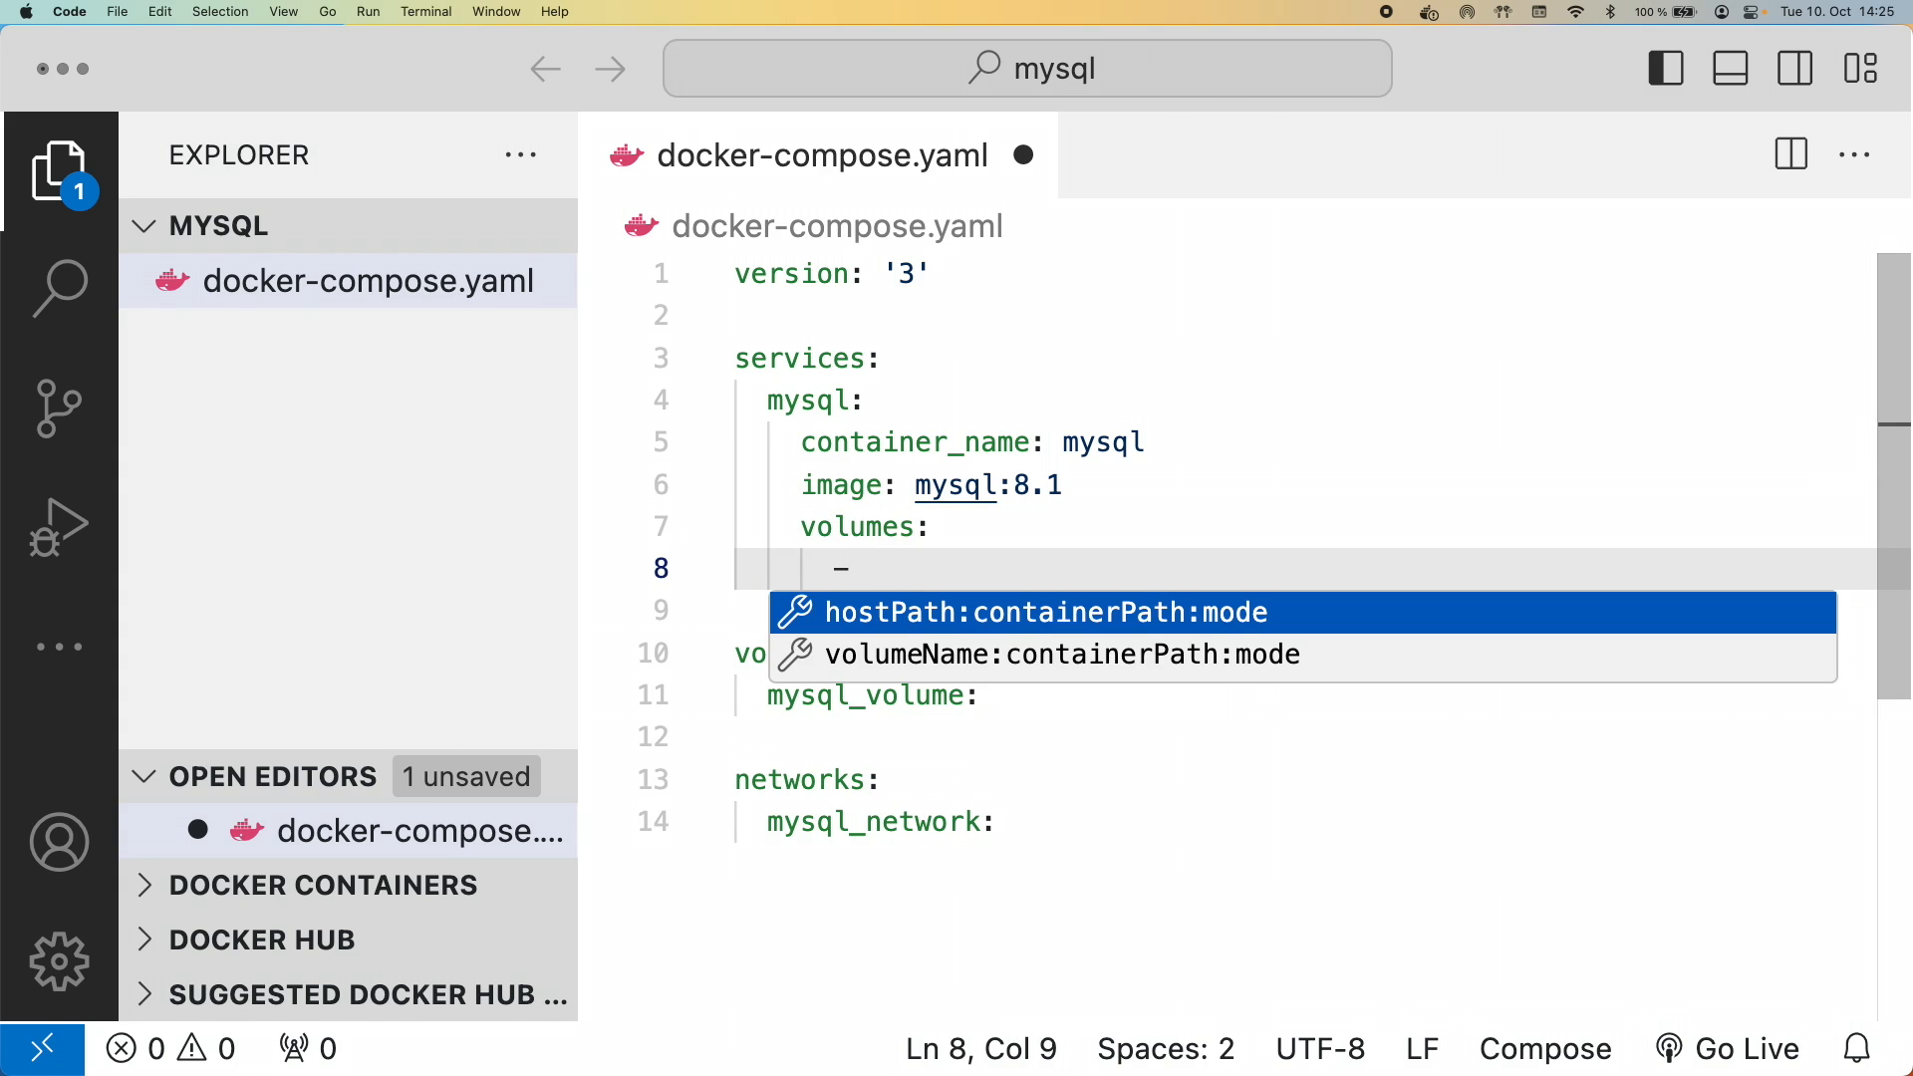
double_click(864, 695)
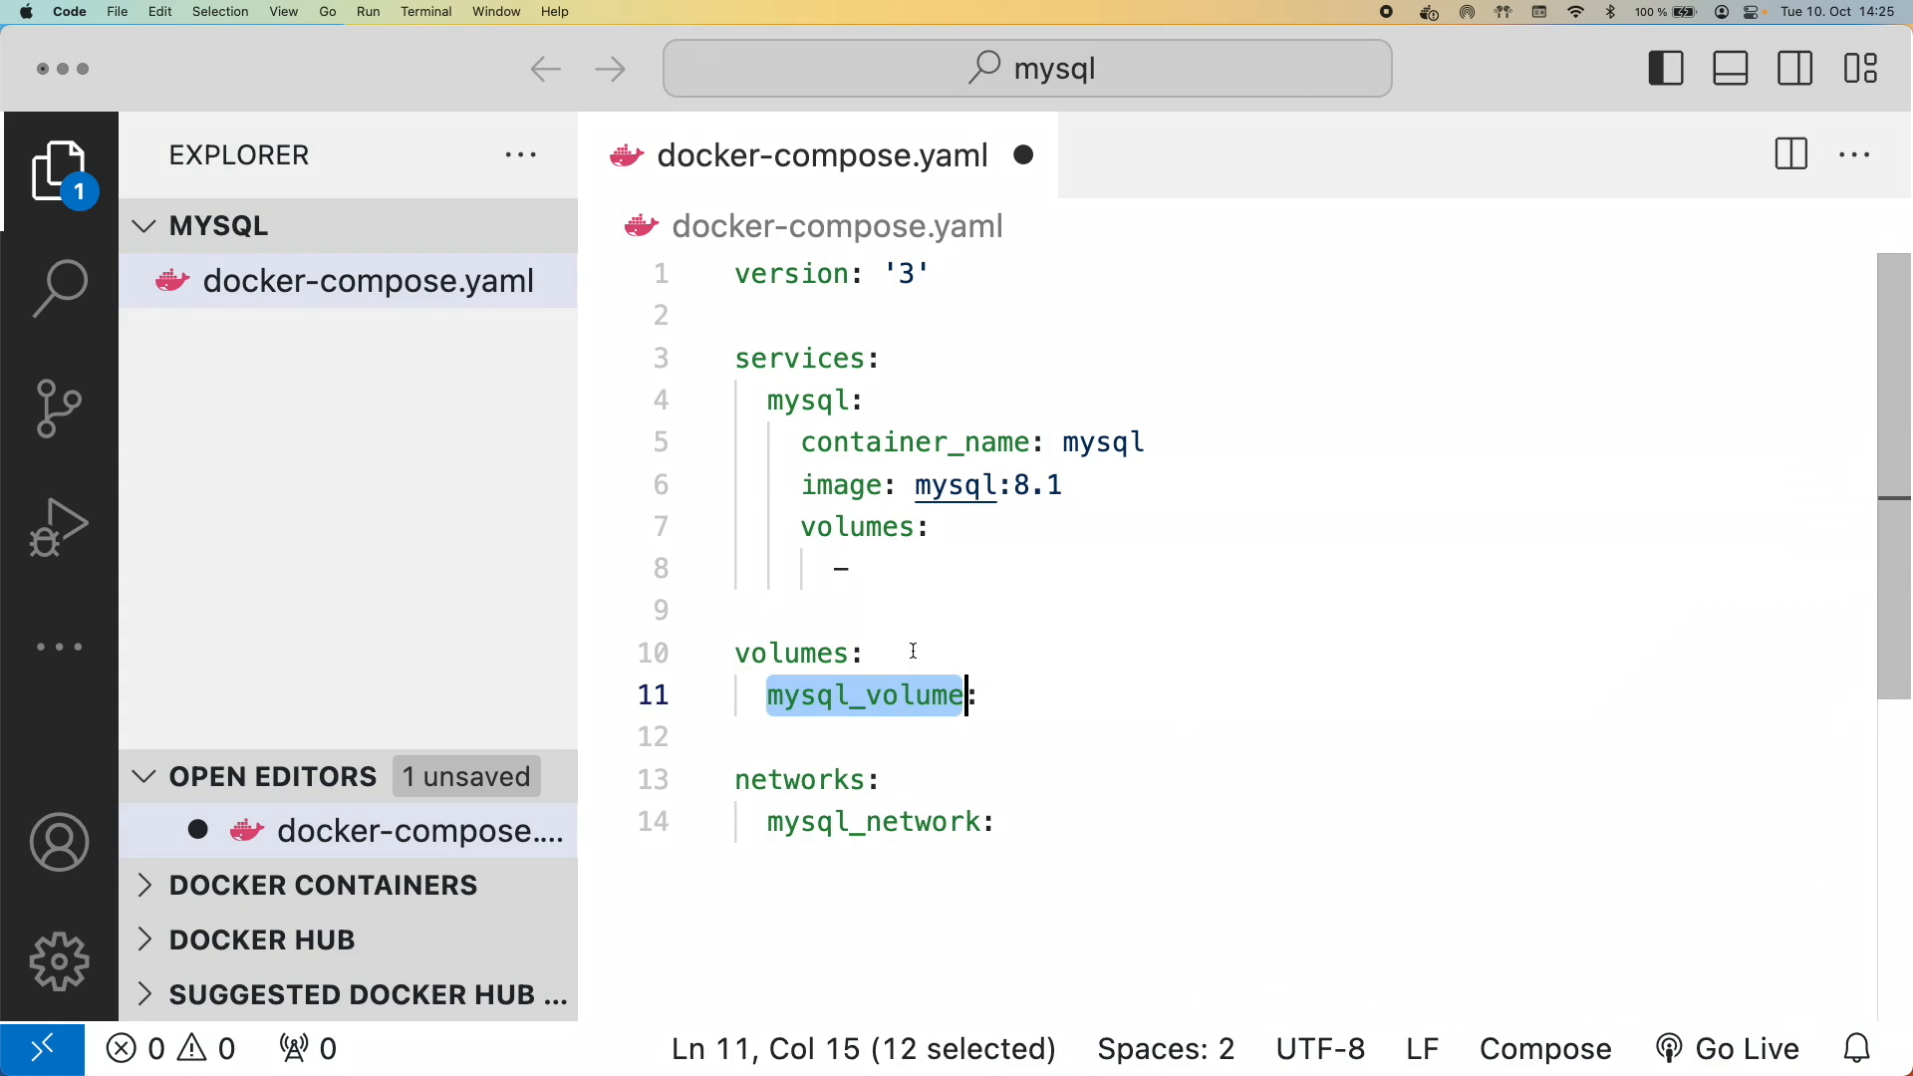
left_click(896, 569)
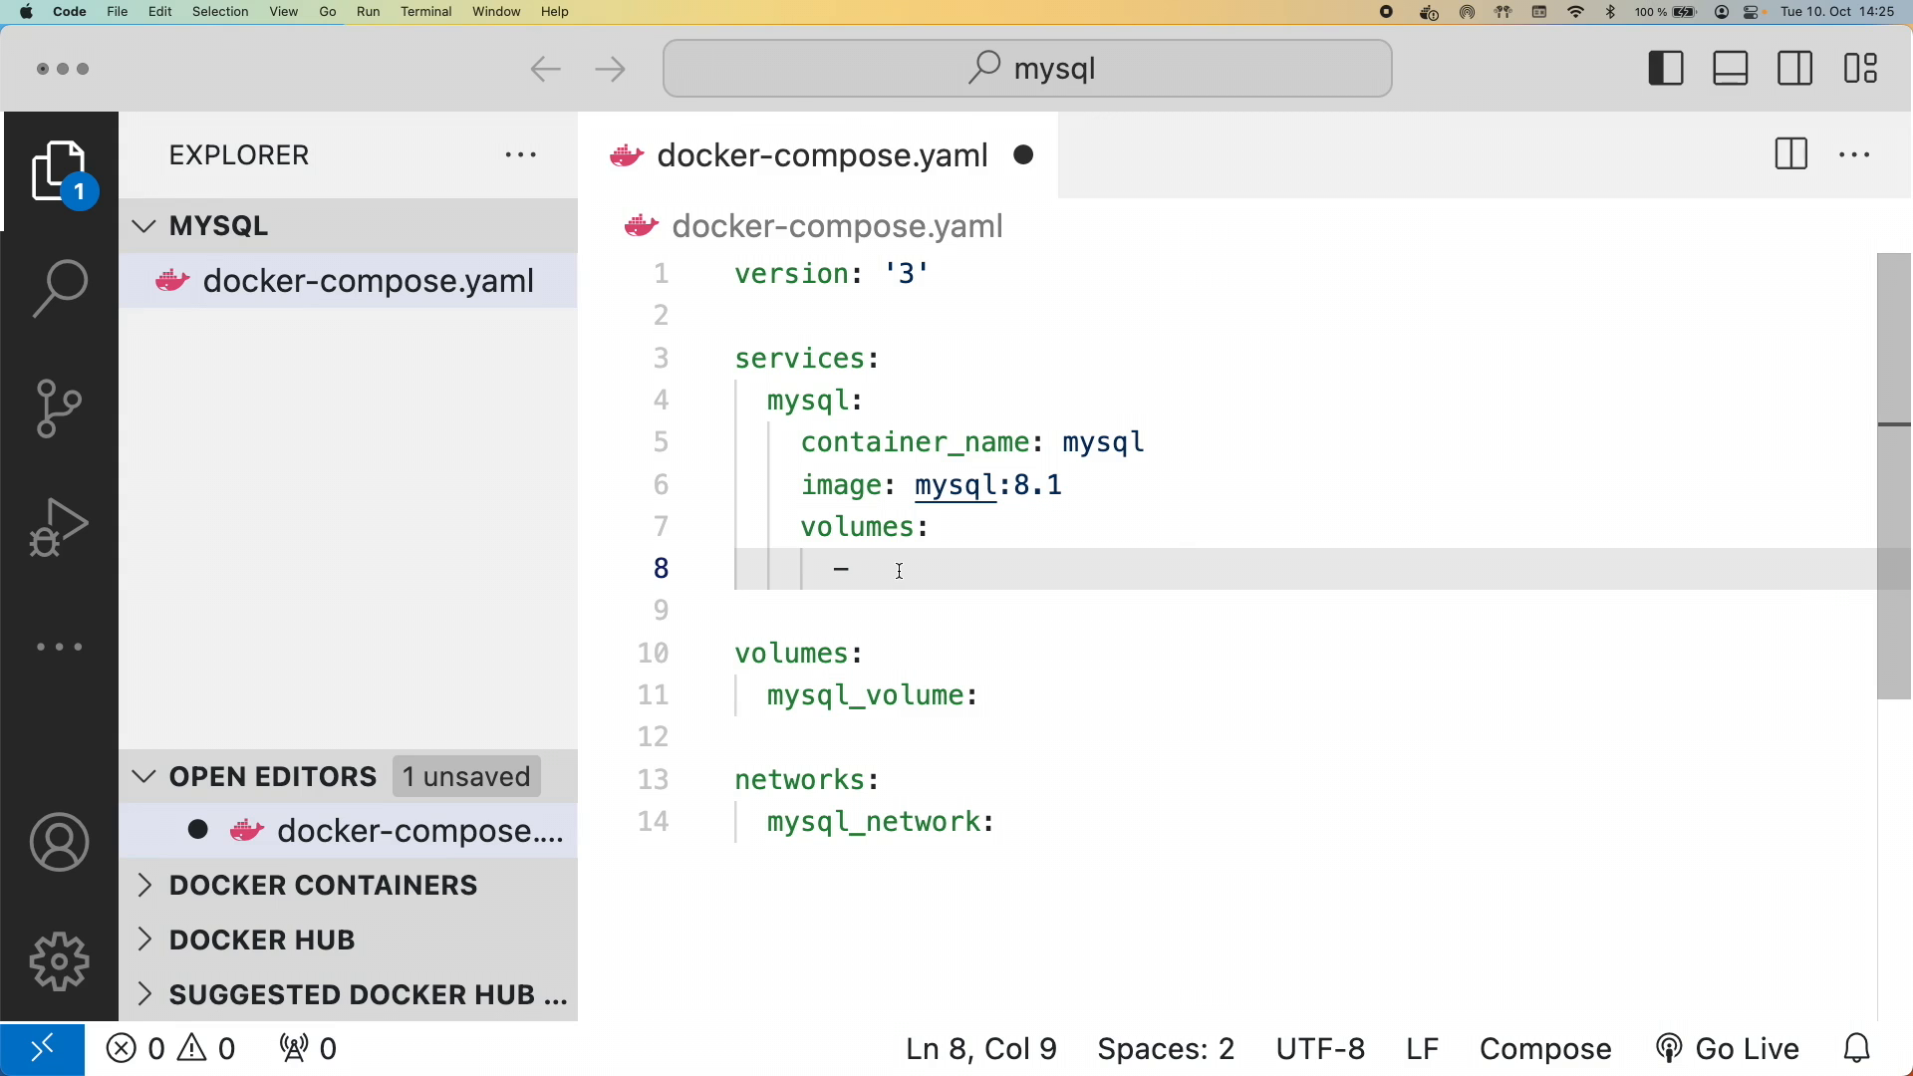
type("mysql_volume")
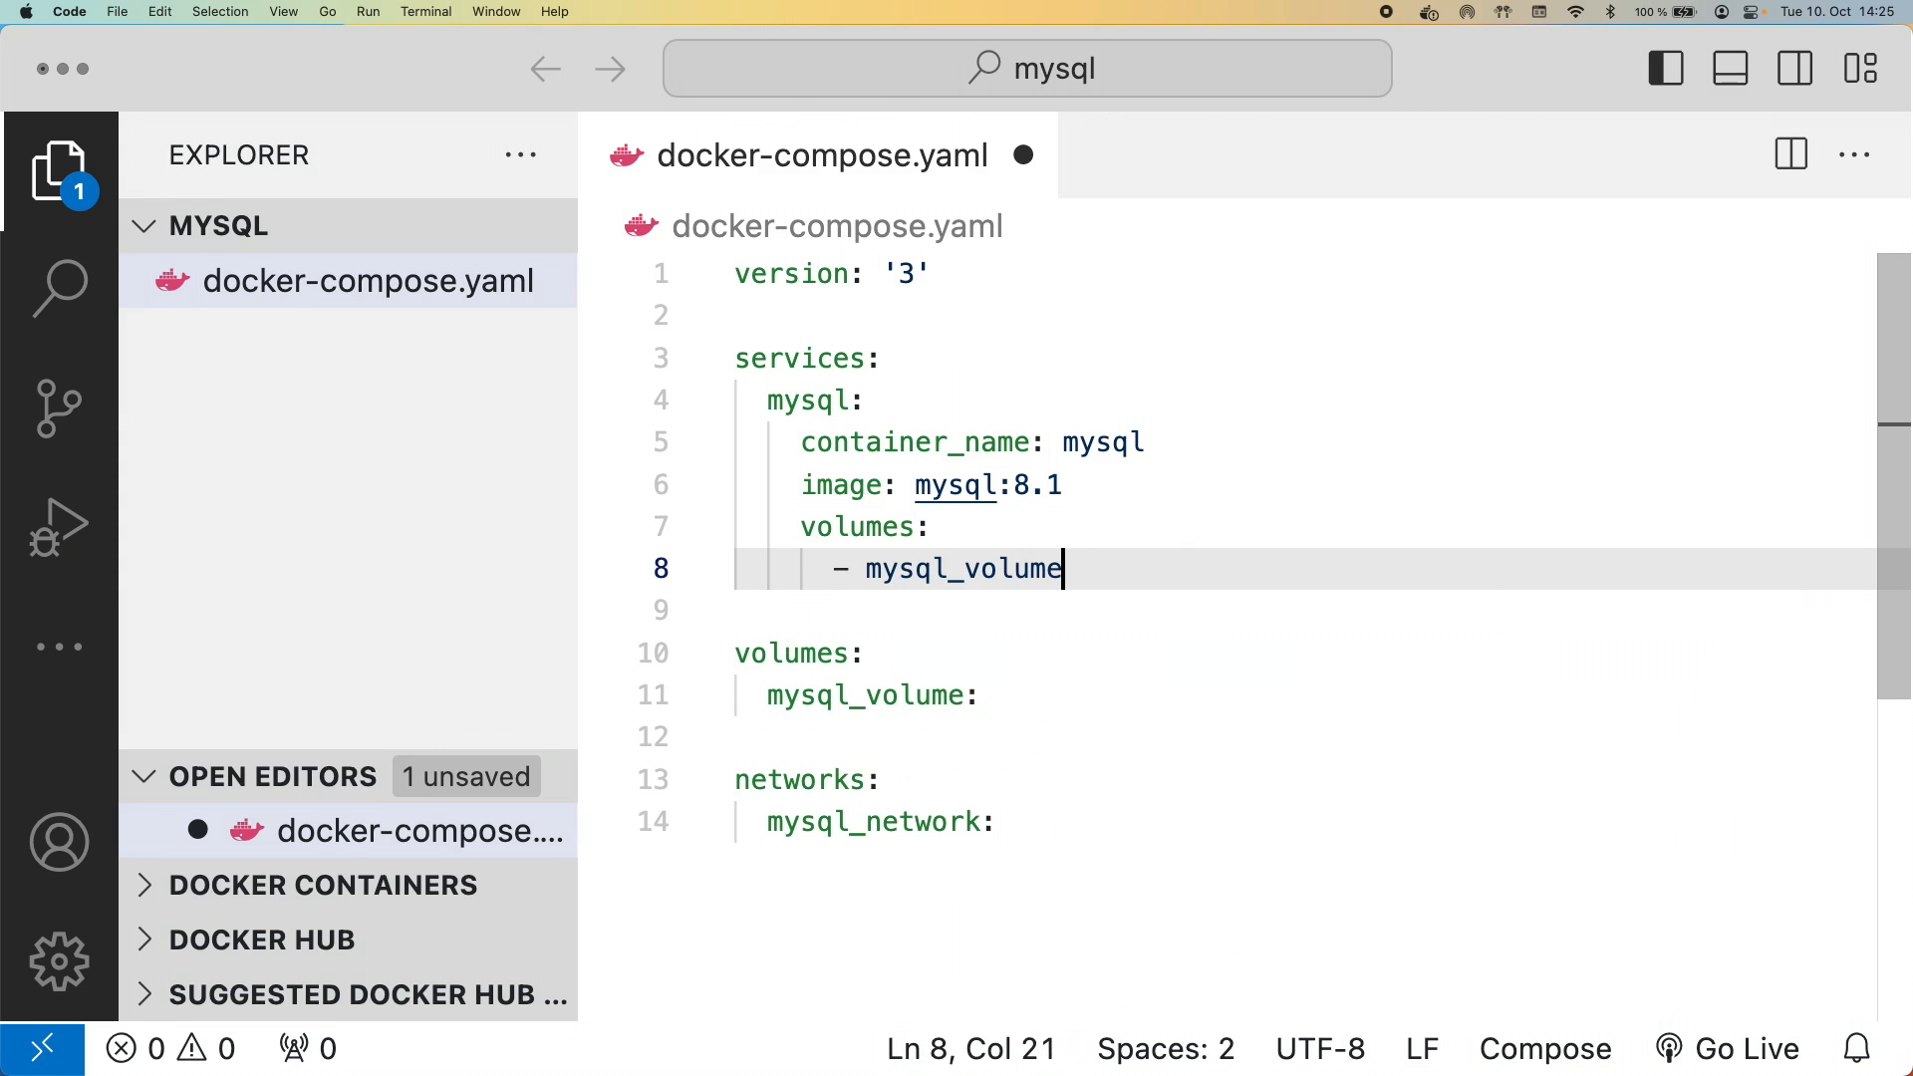
type(":/var/(")
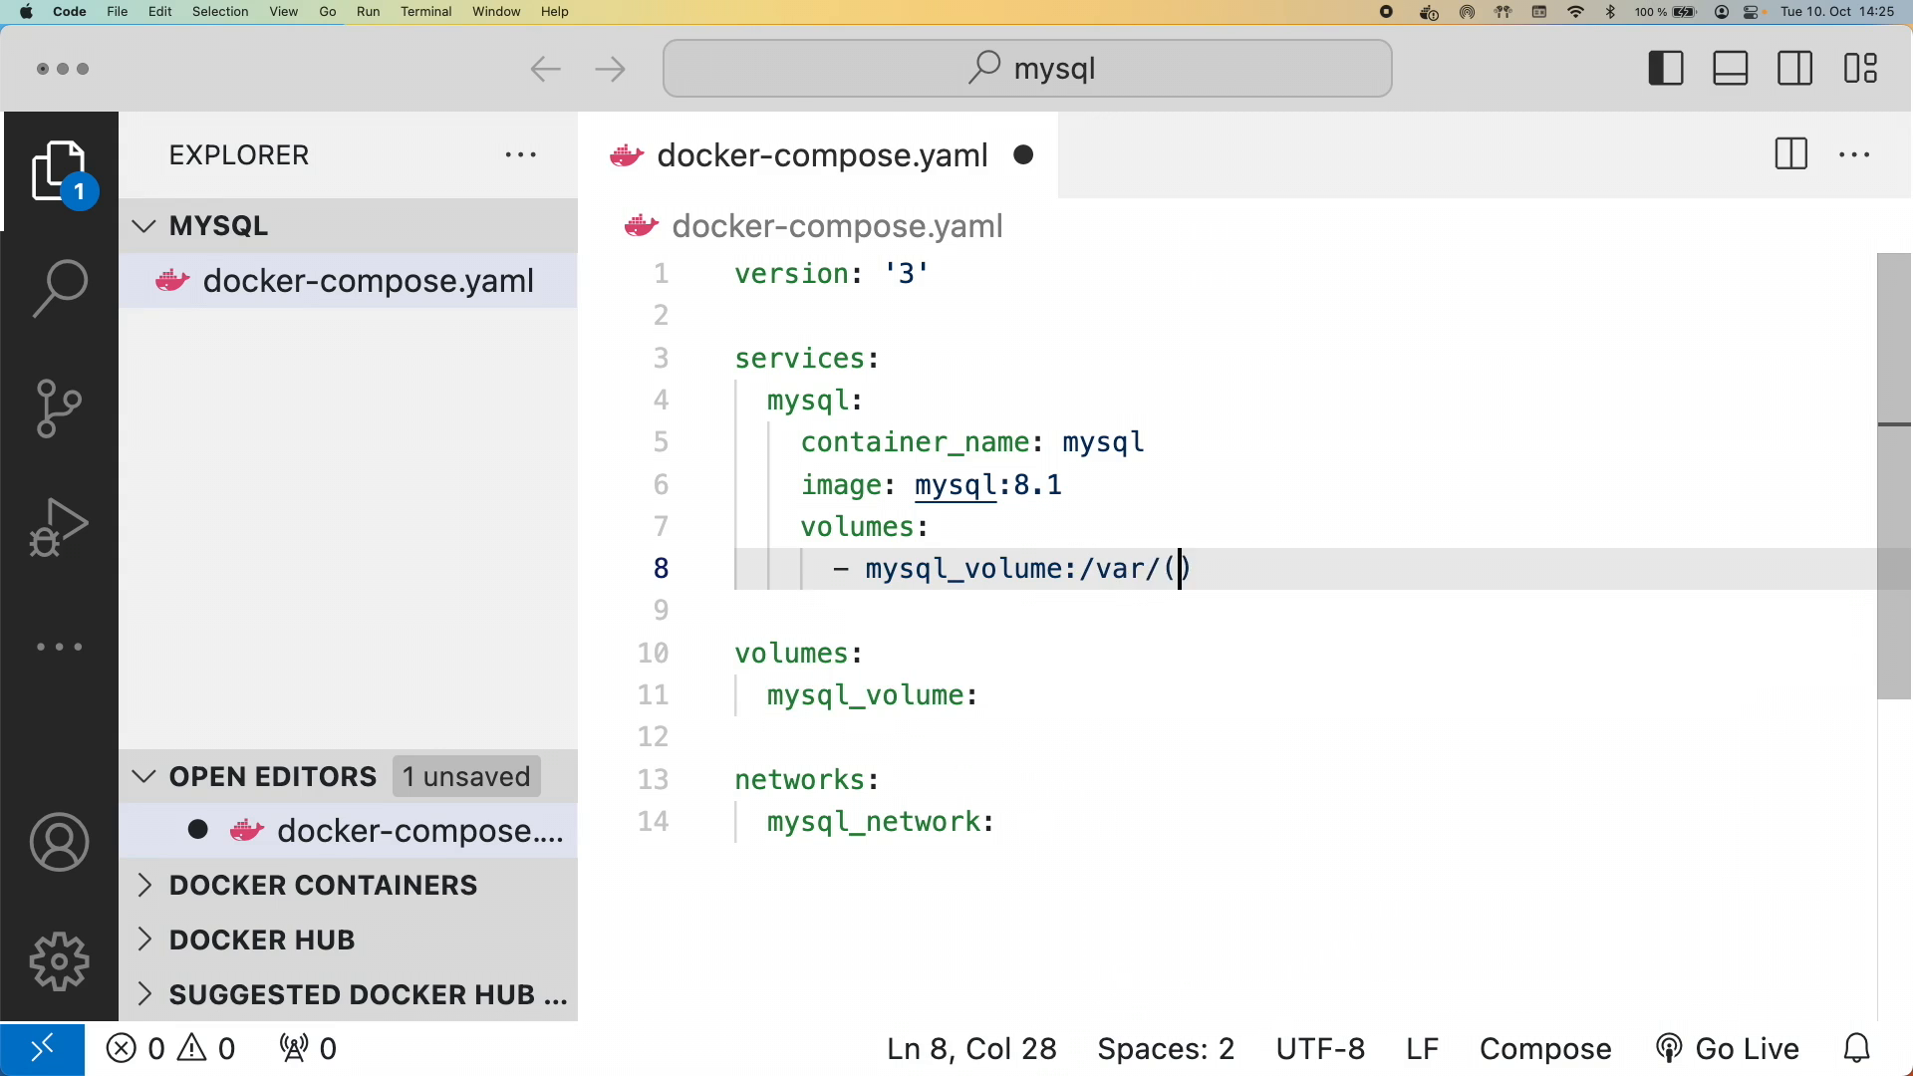
key("Backspace")
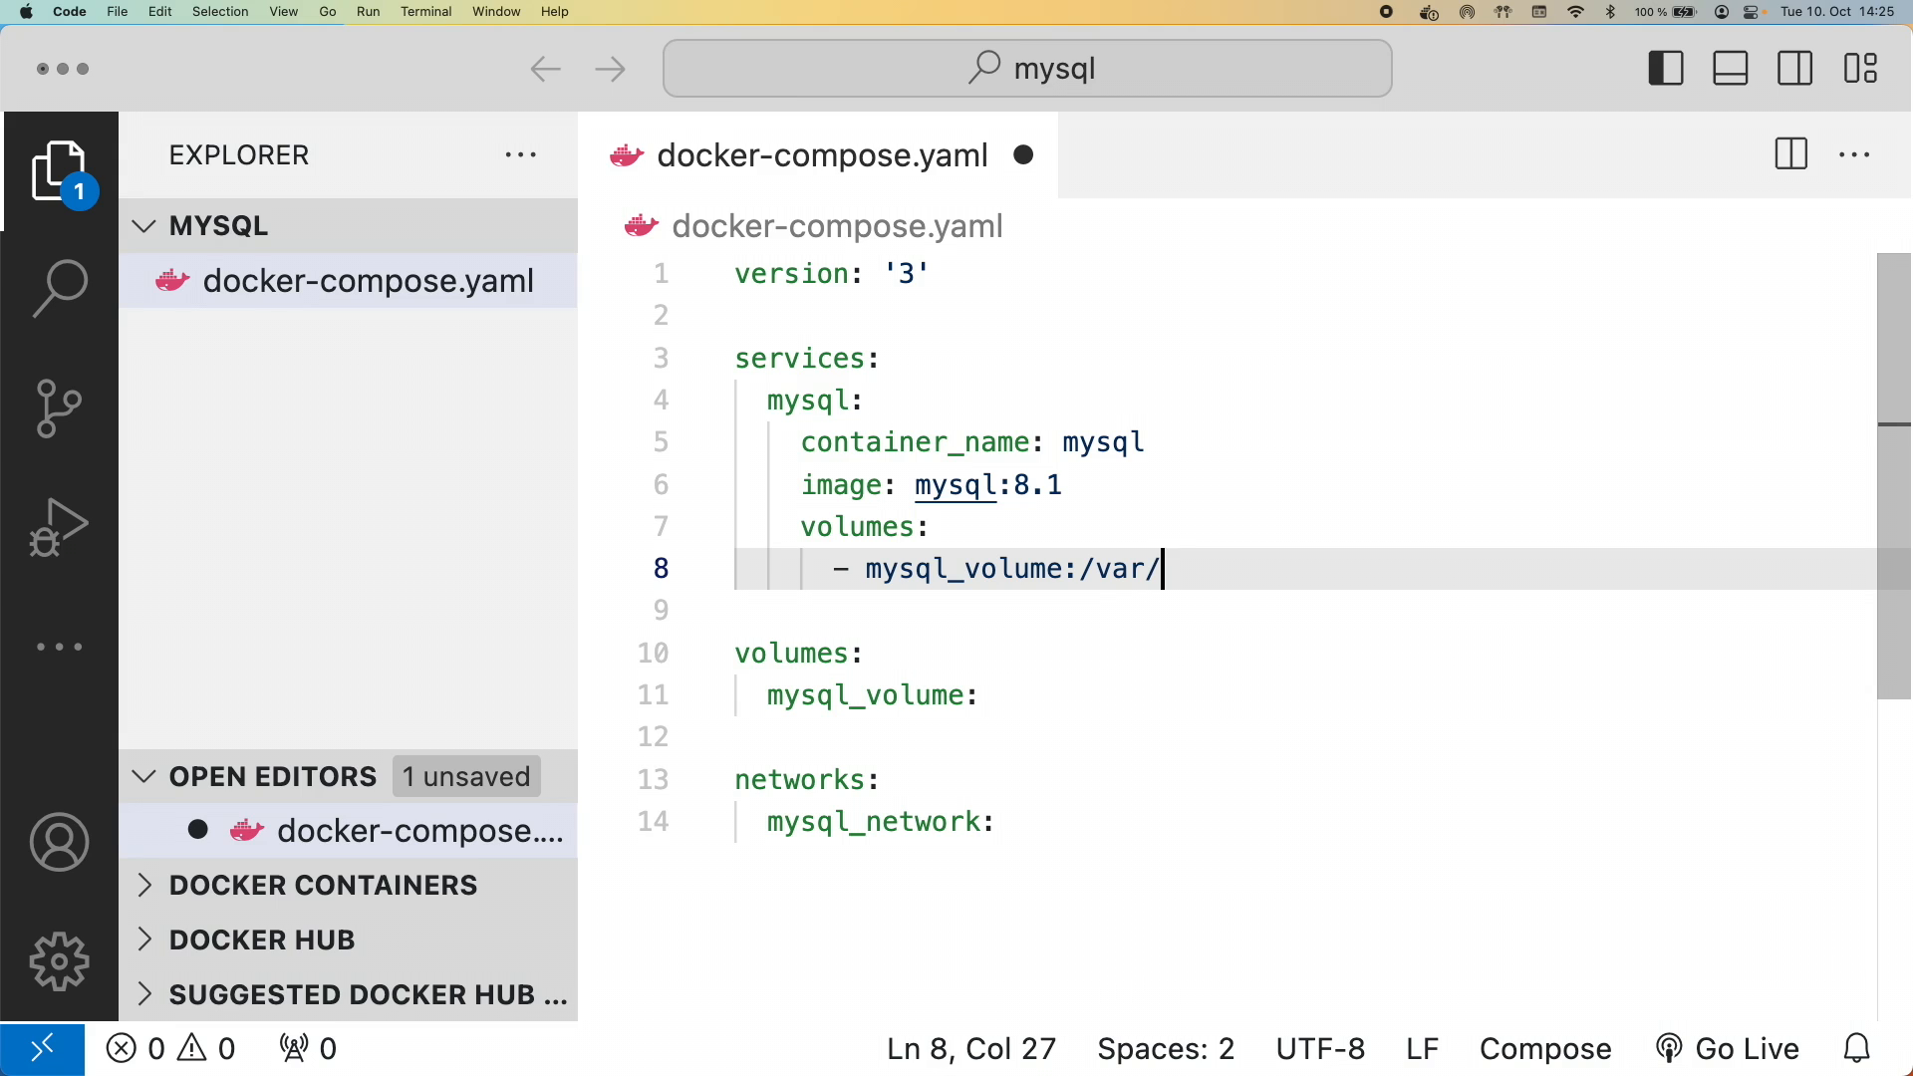
type("lib/mysql")
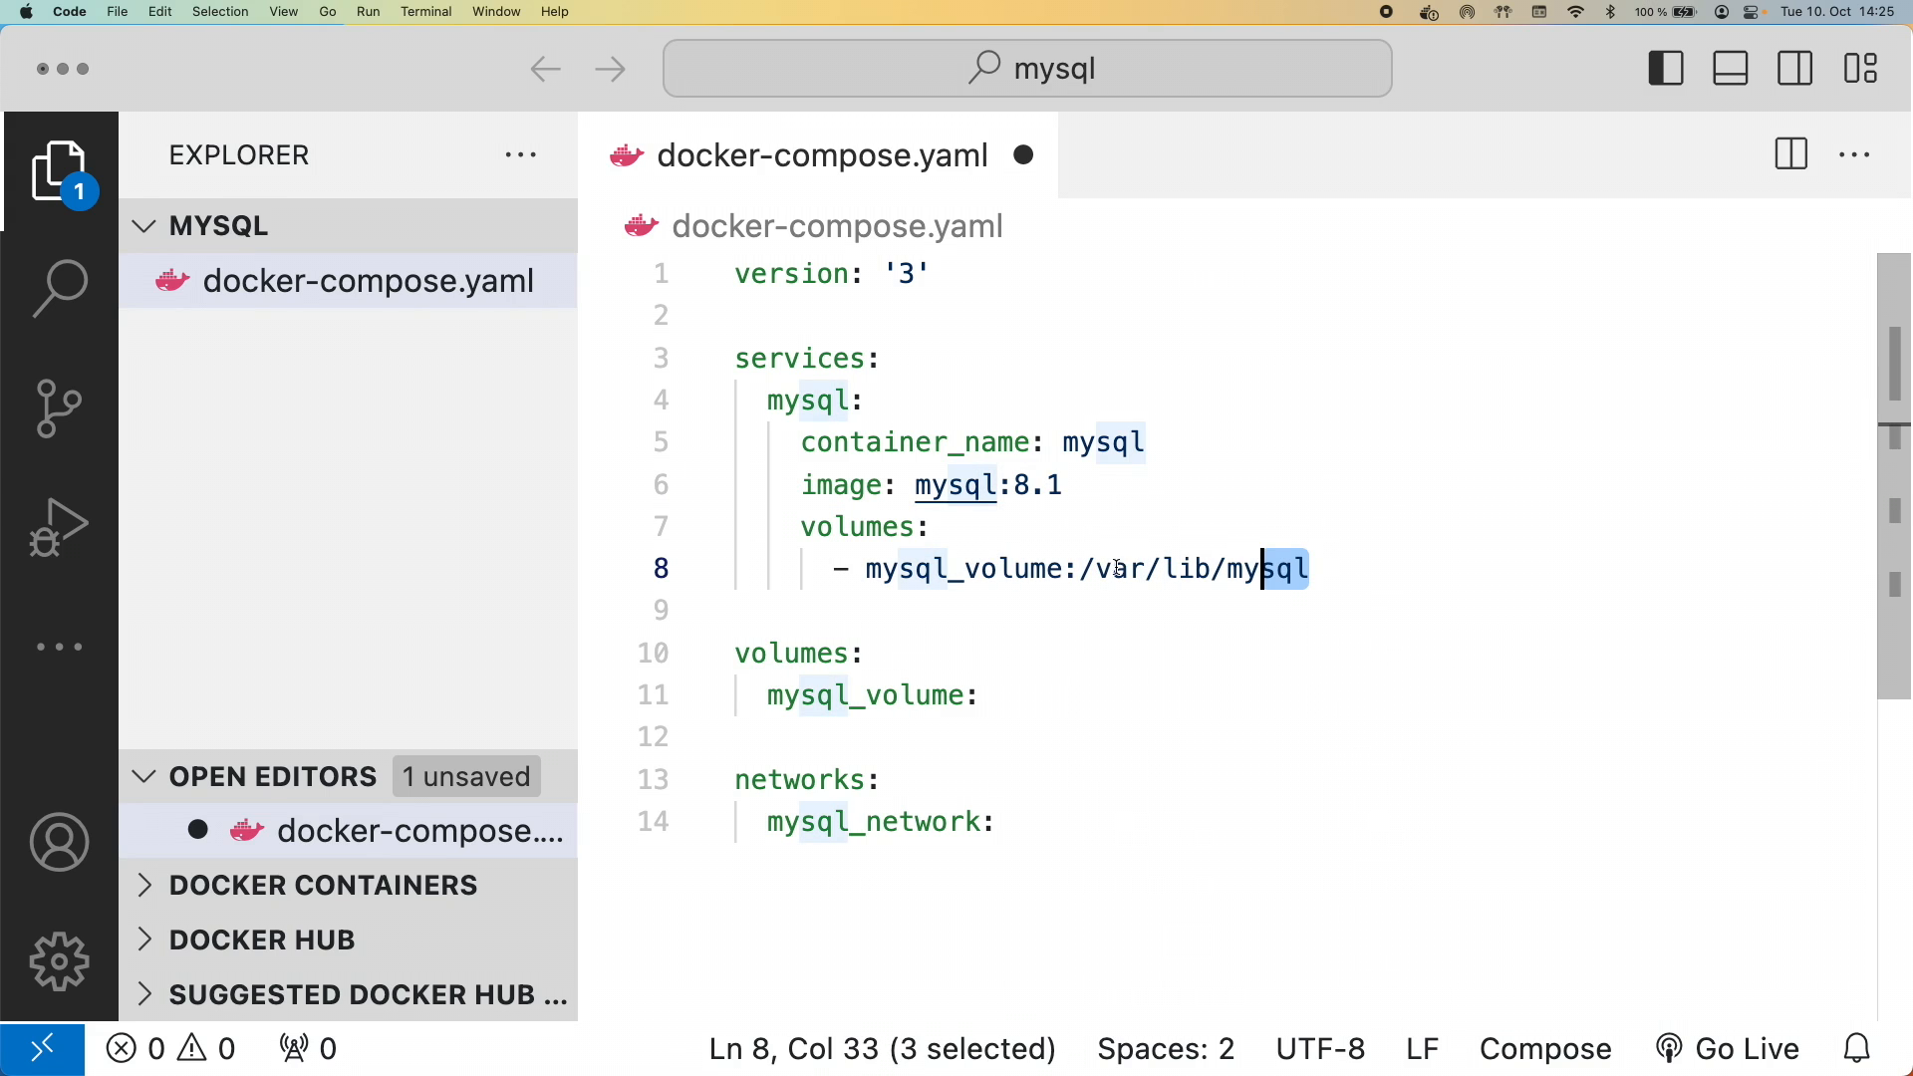
left_click(1310, 570)
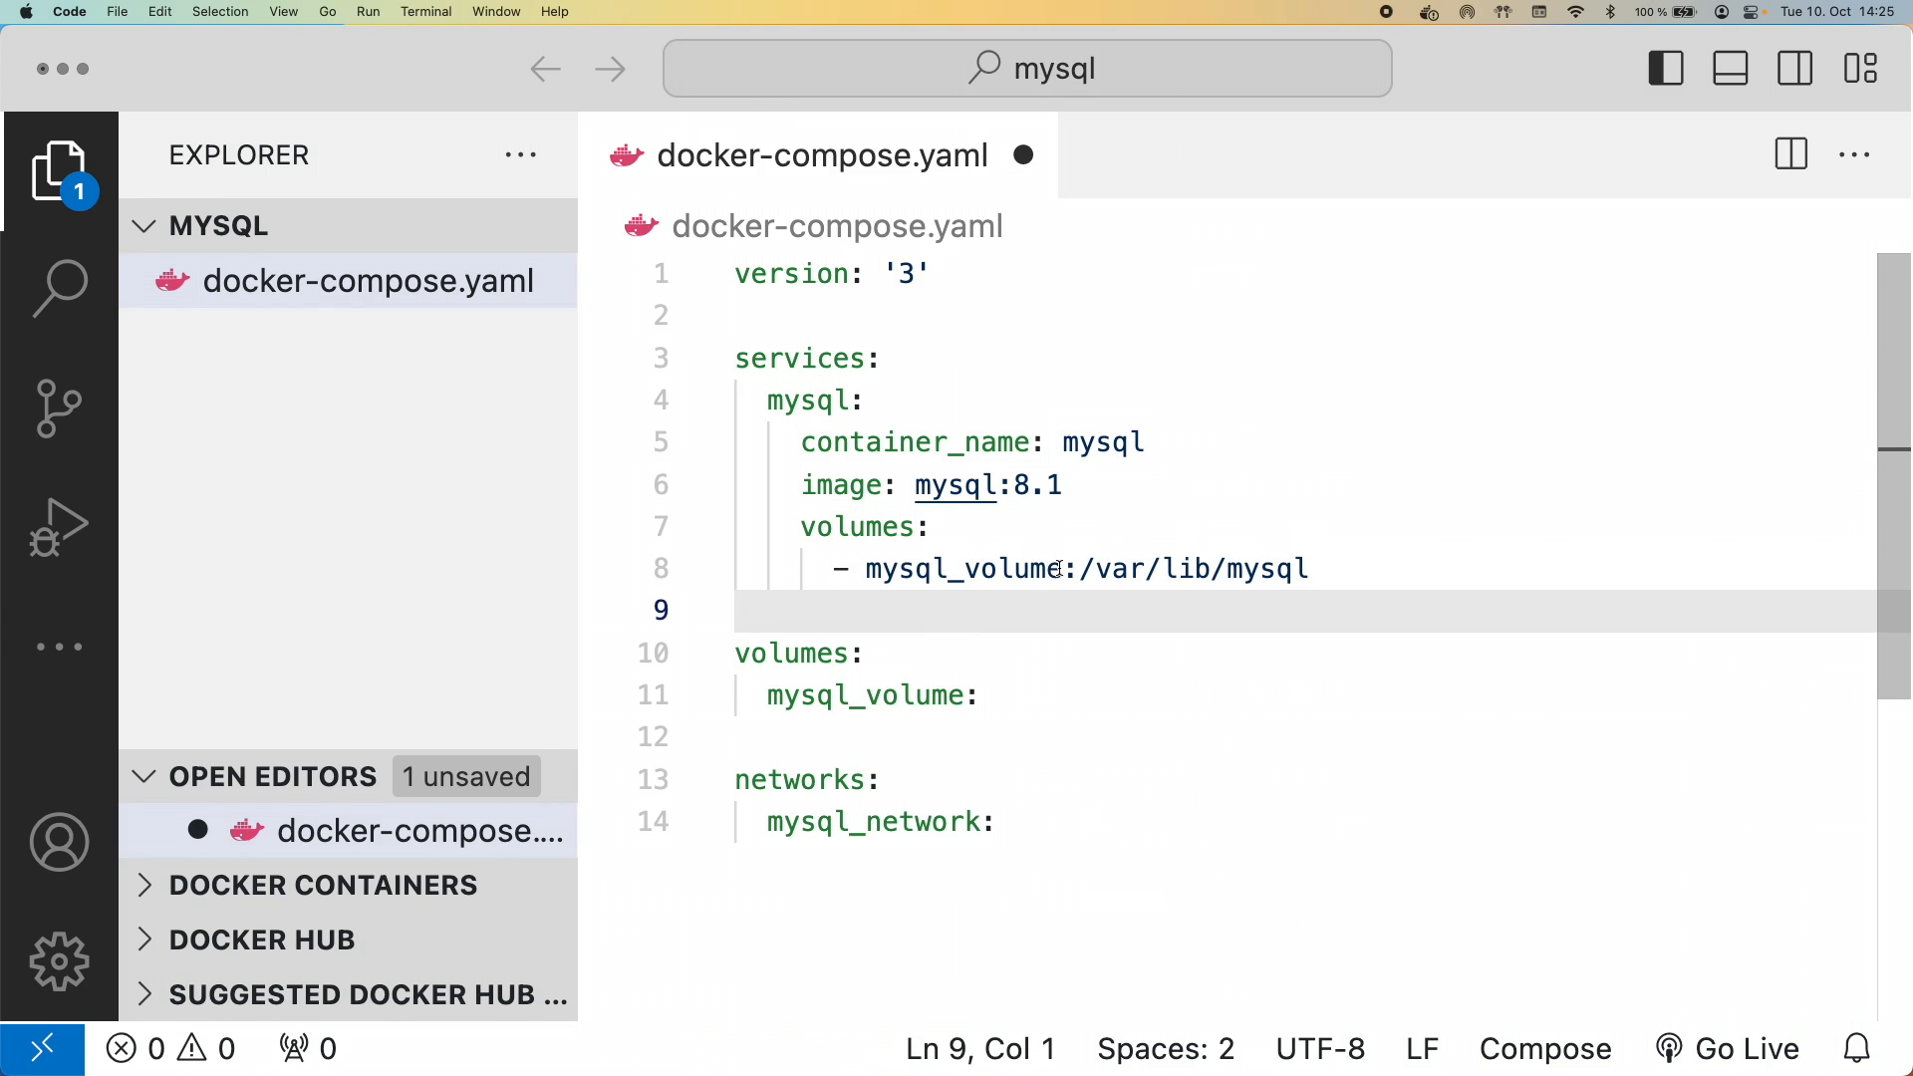
double_click(1030, 569)
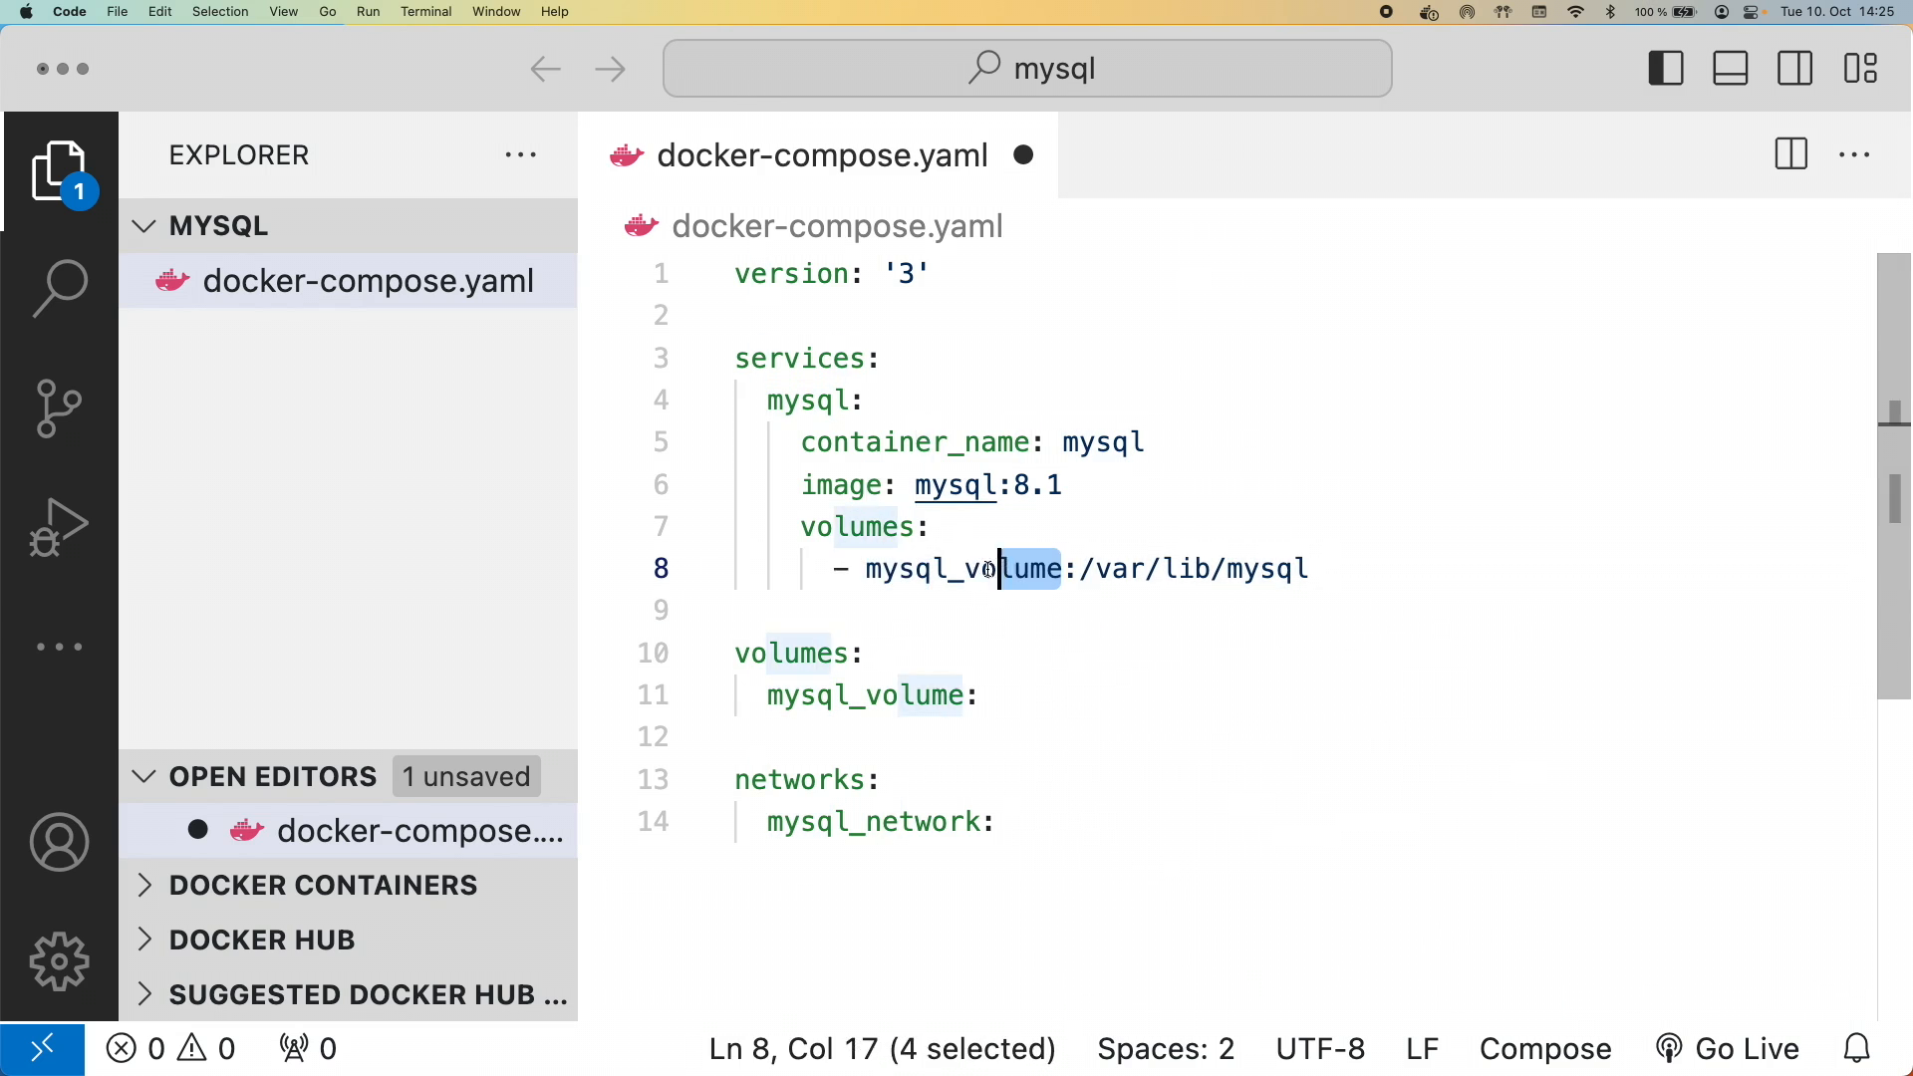
left_click(1026, 616)
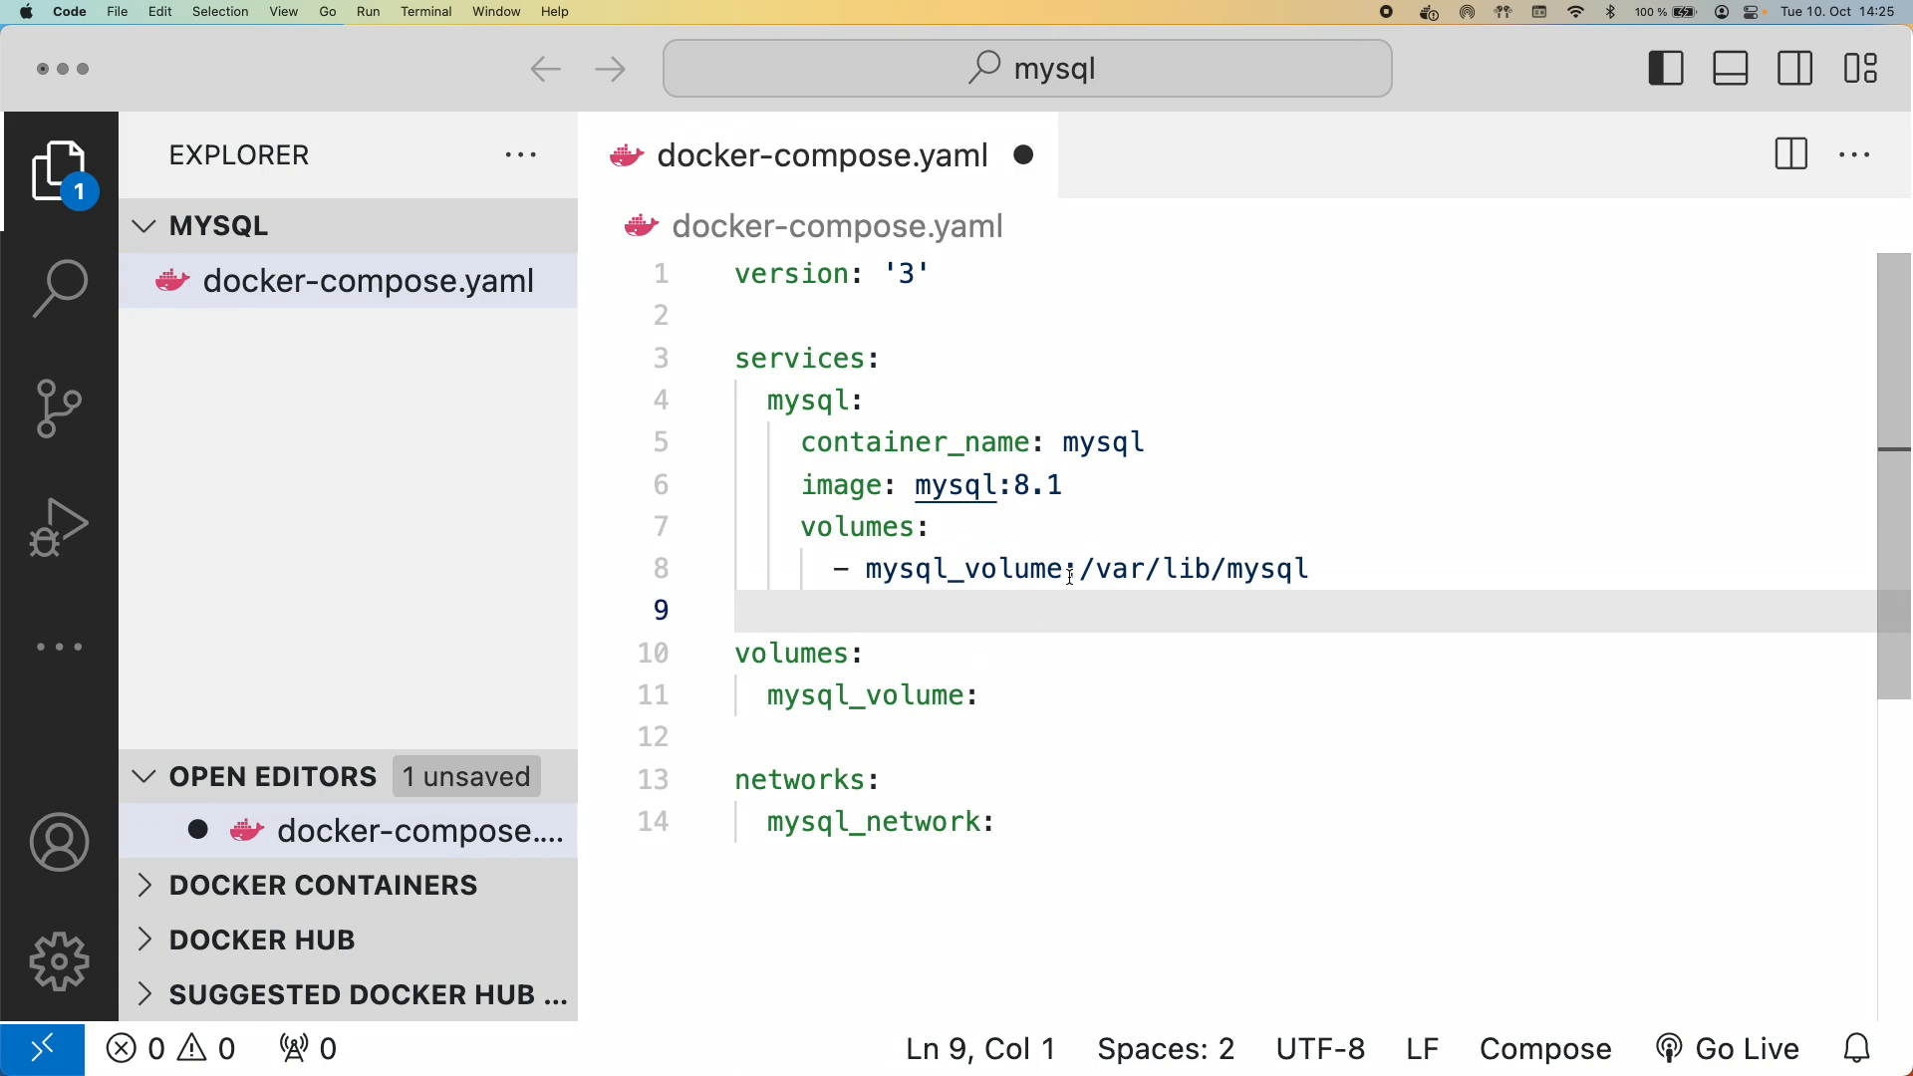
mouse_move(1047, 592)
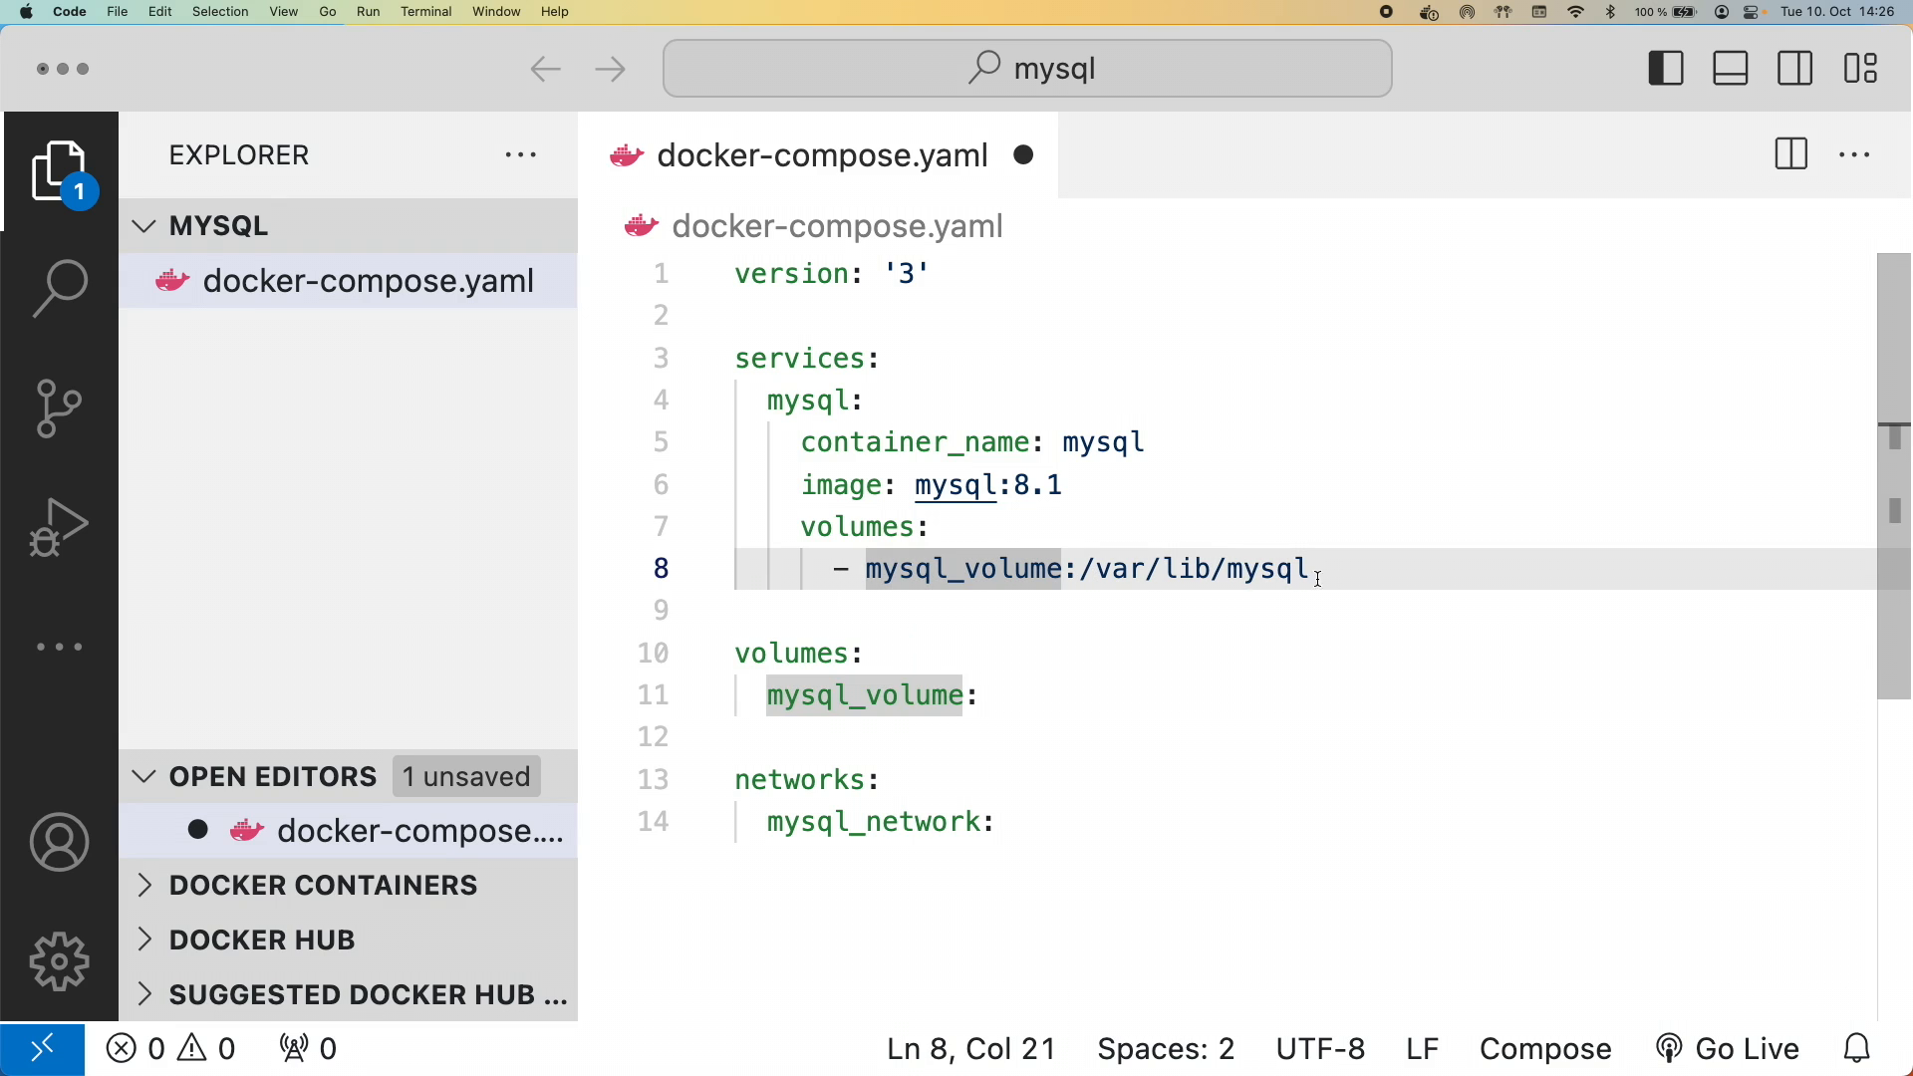
Type ./my.cnf and ./.client.cnf mount lines, then delete both entries
key("Enter")
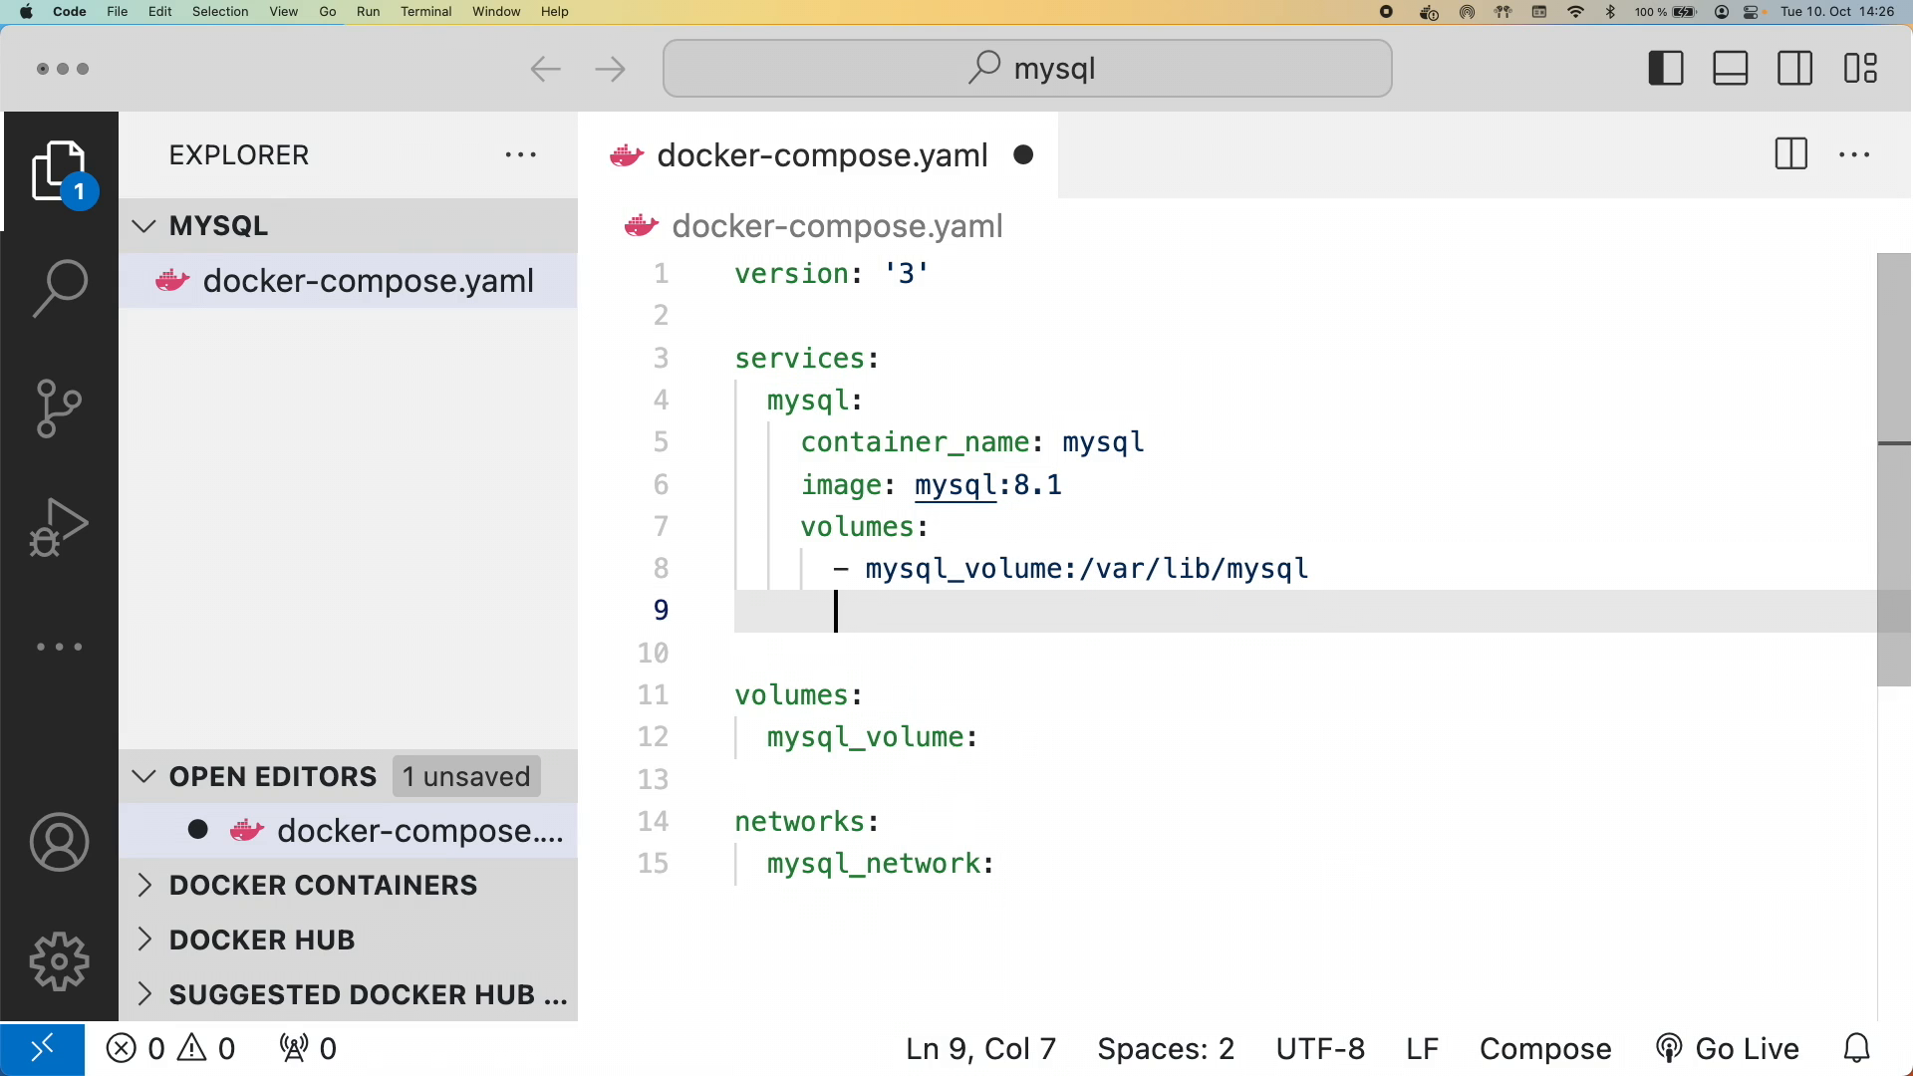
key("Enter")
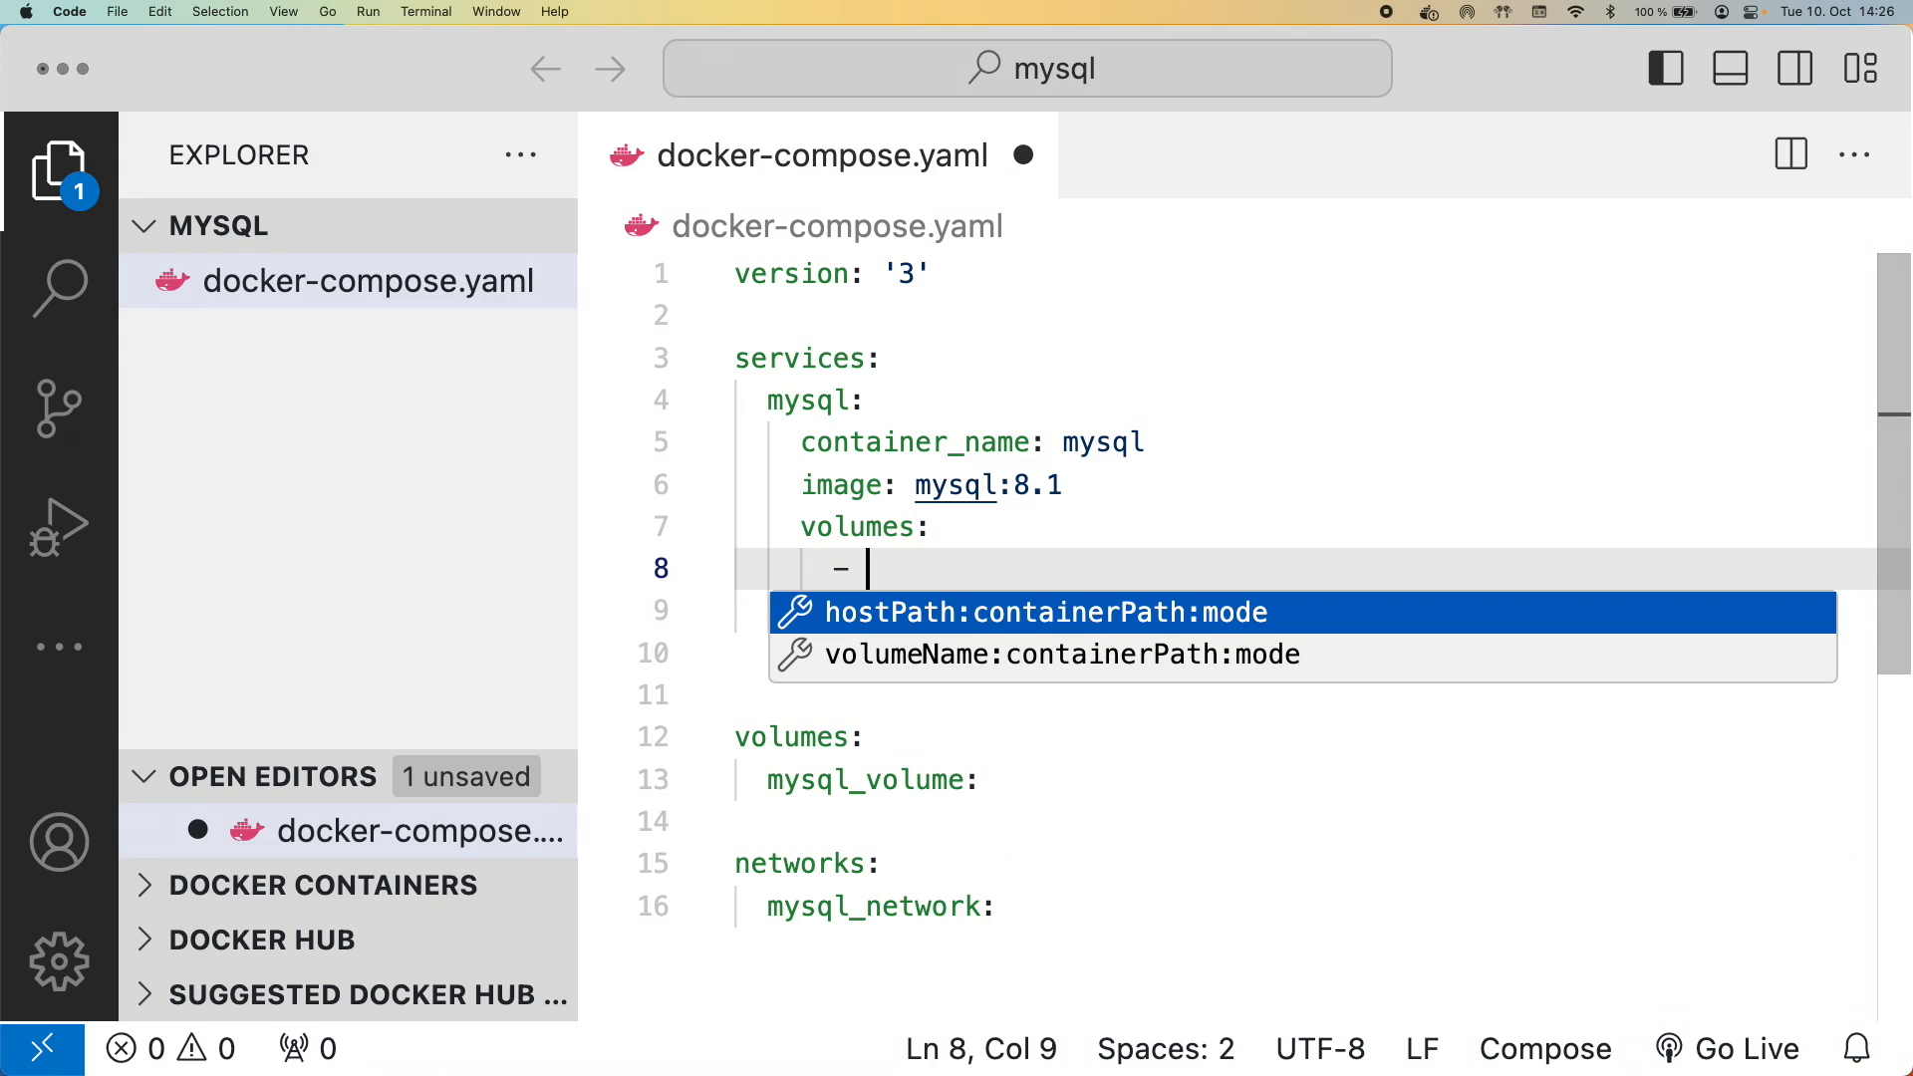
type("./my.")
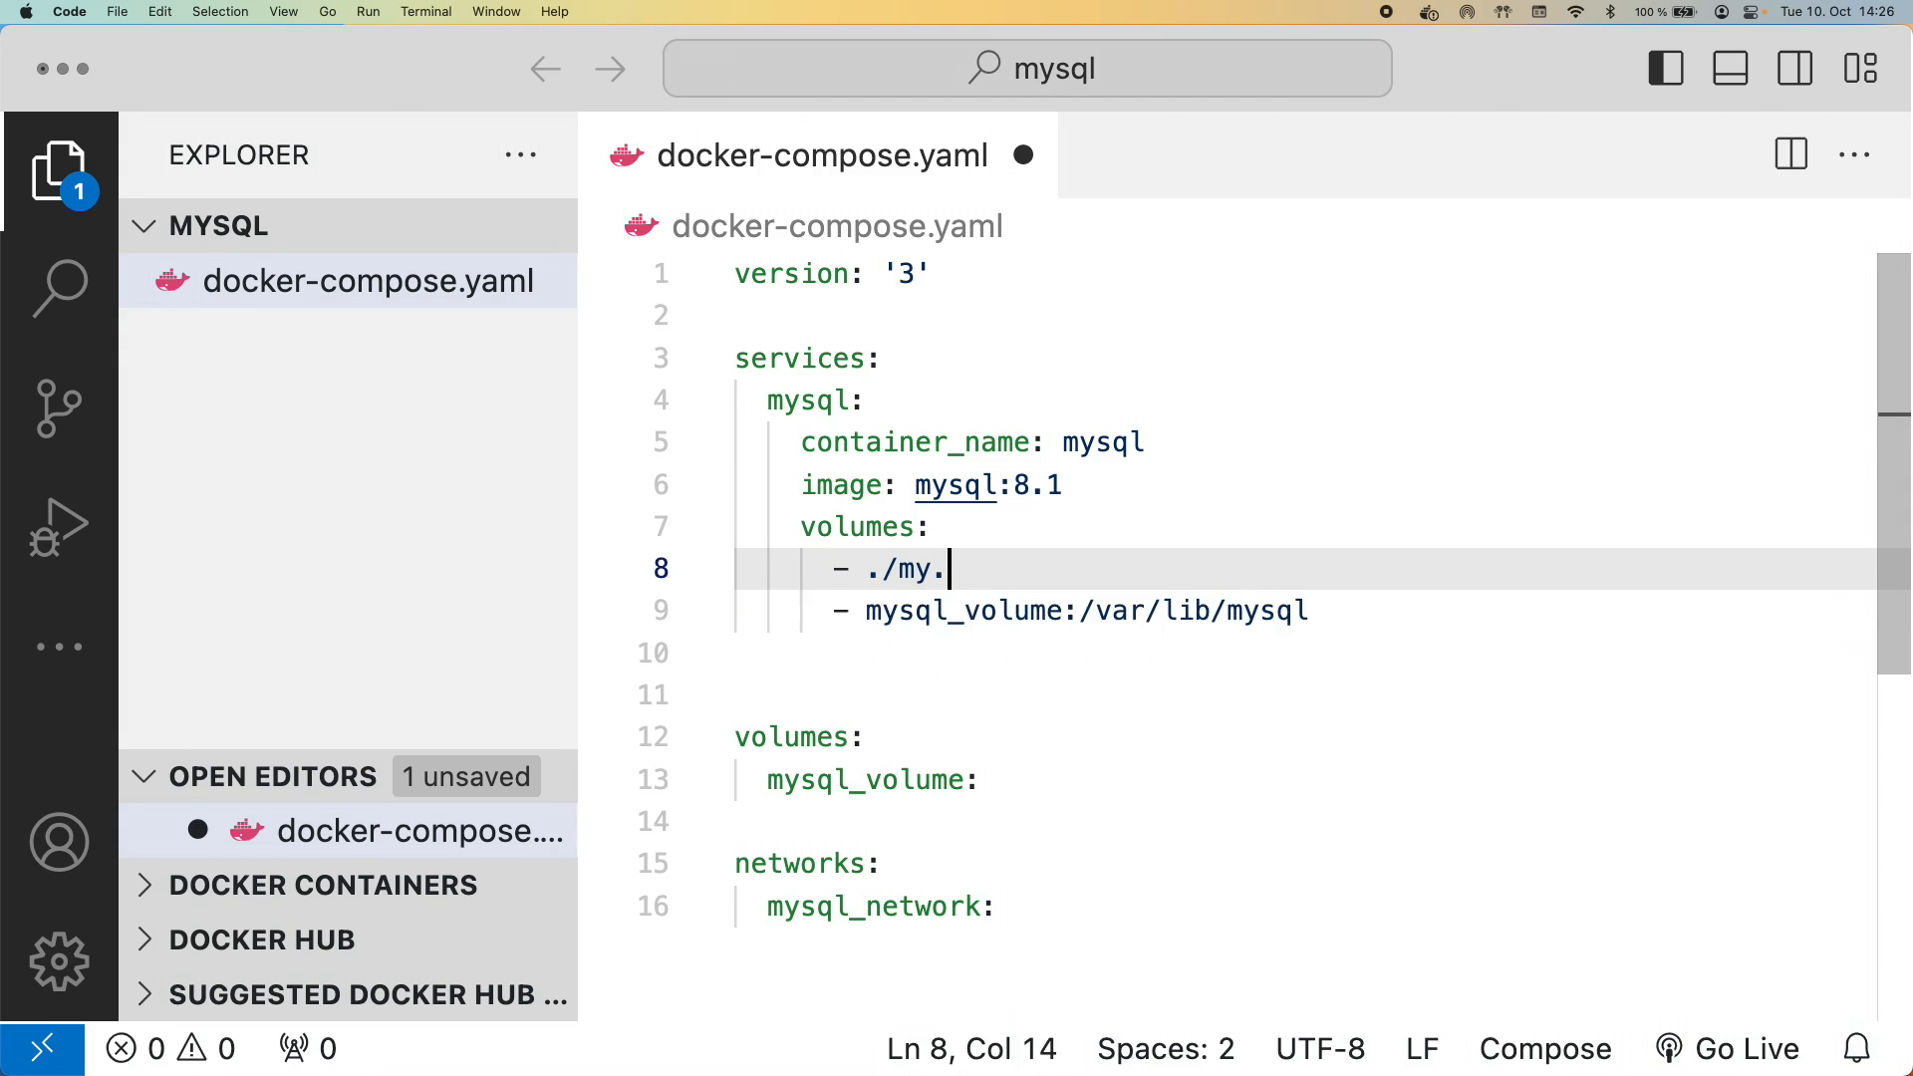
type("cnf:/")
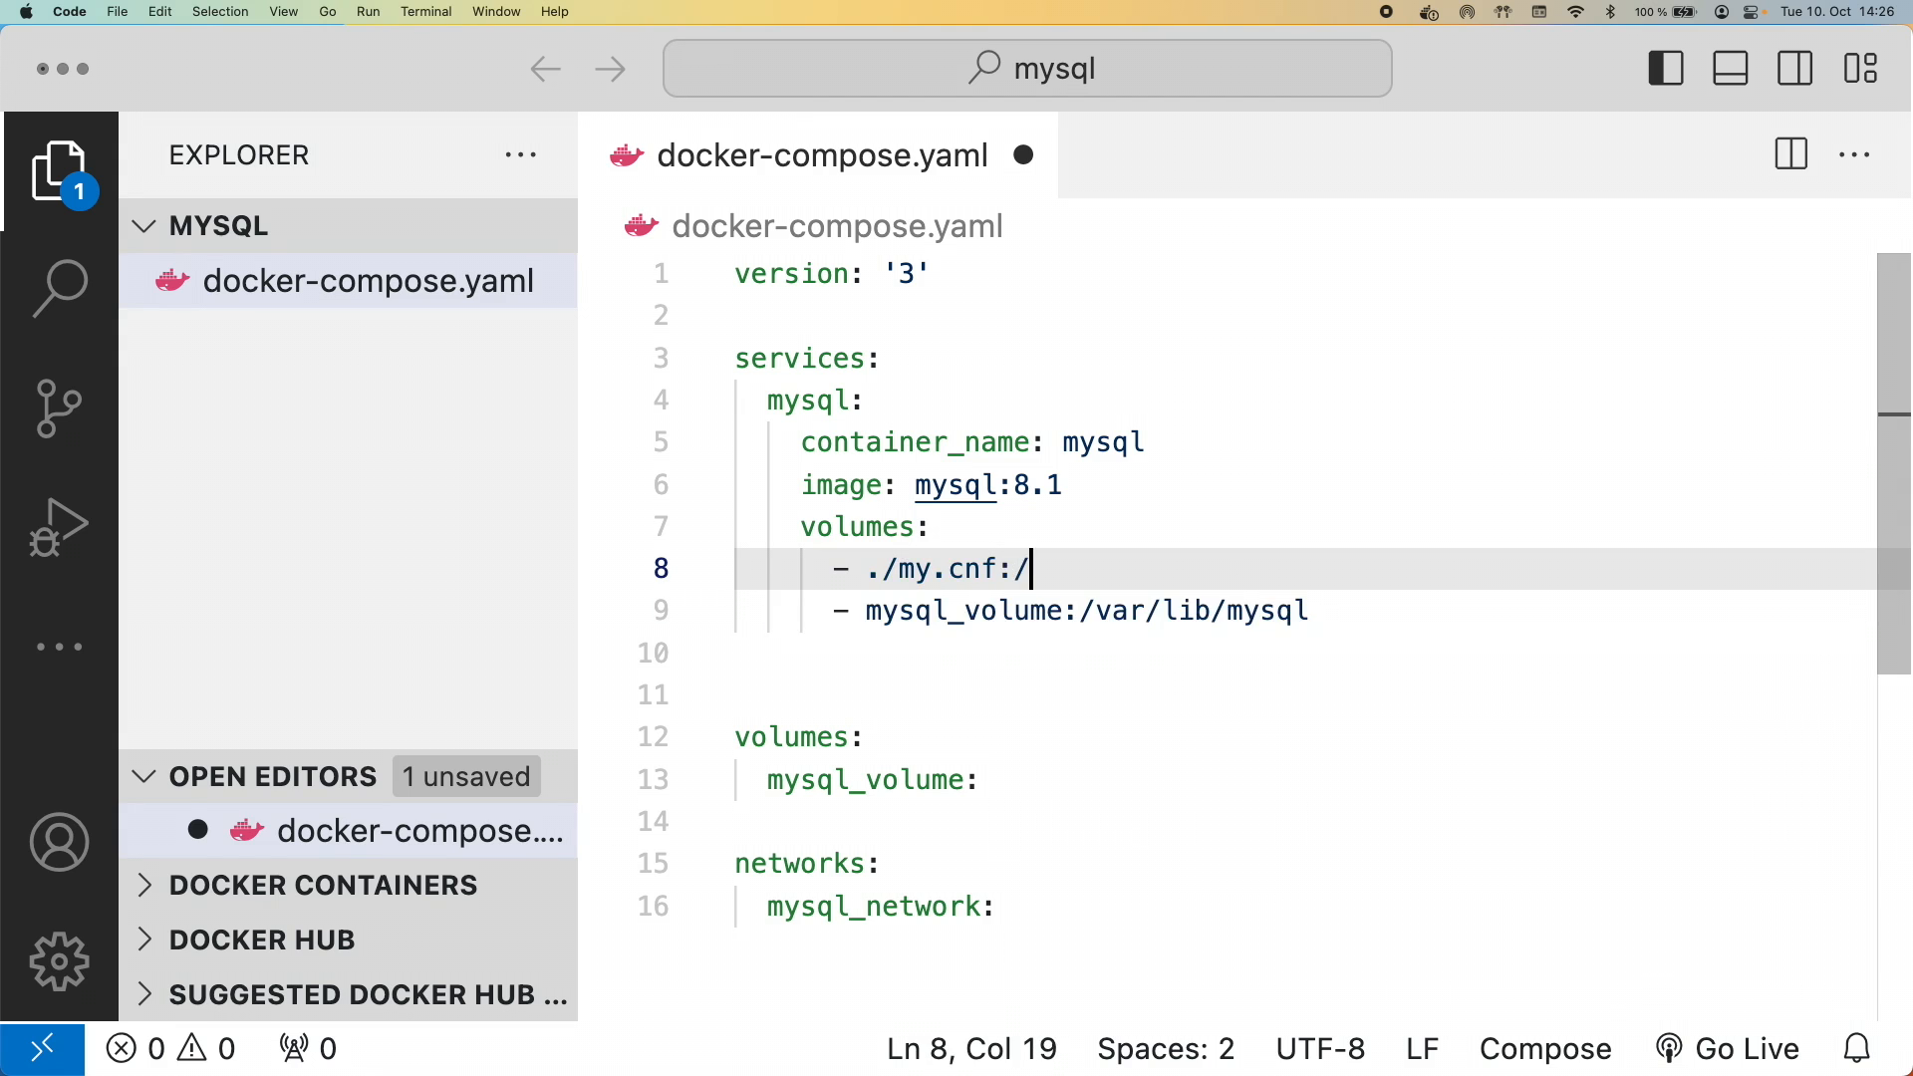
type("etc/my.cnf")
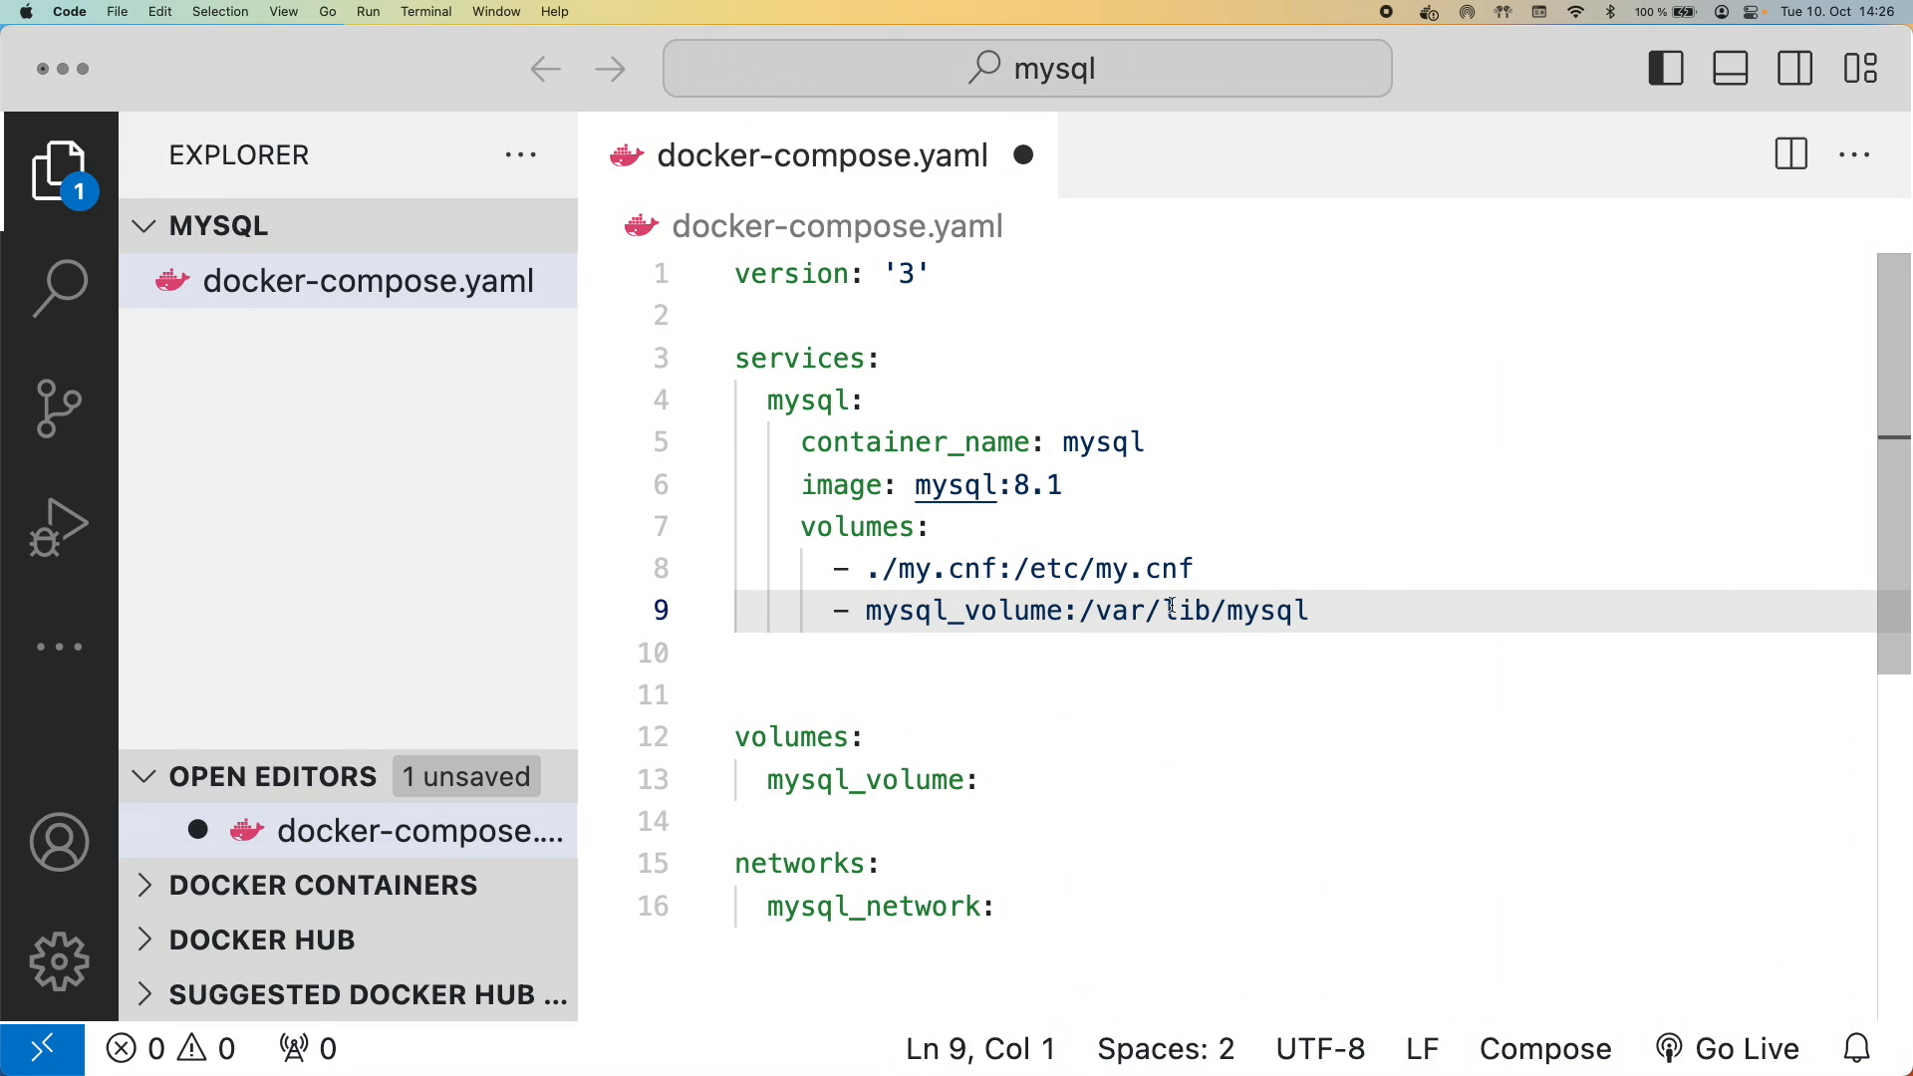
type("mysql/my")
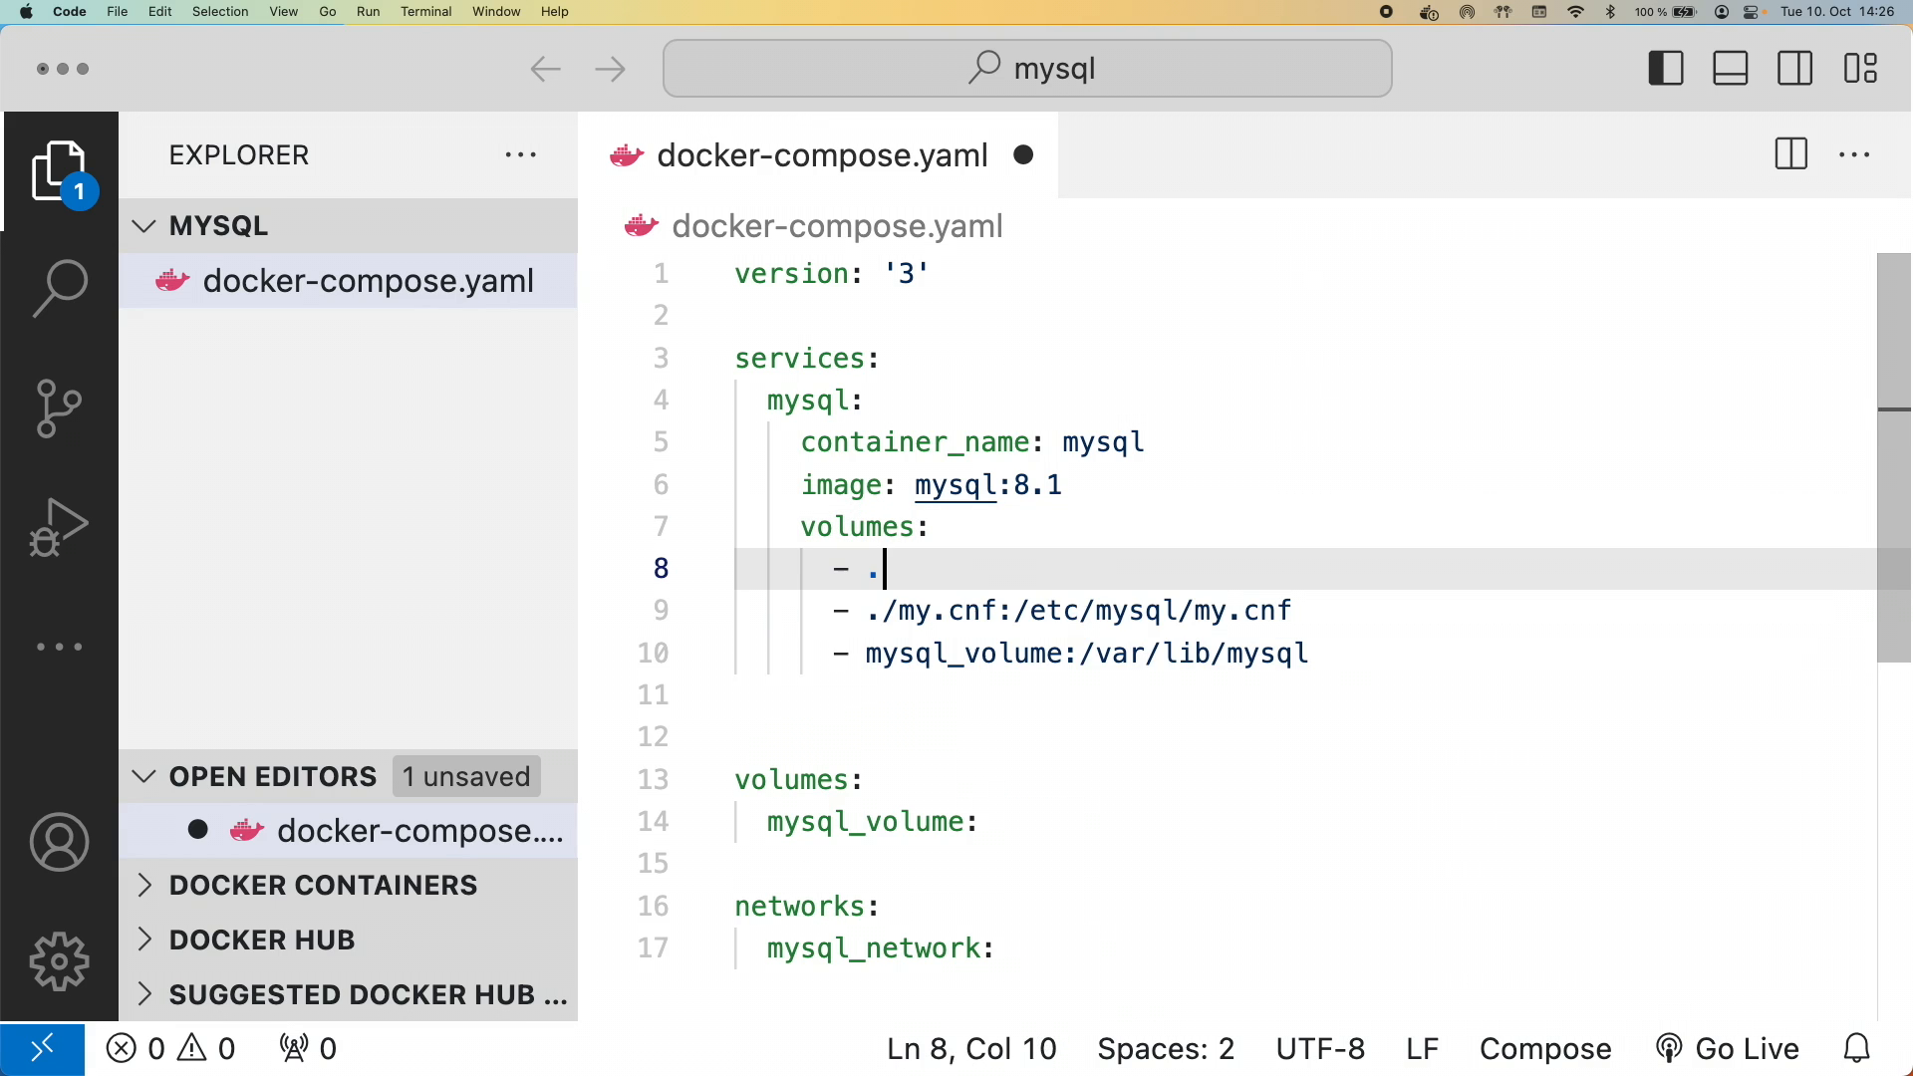
type("/")
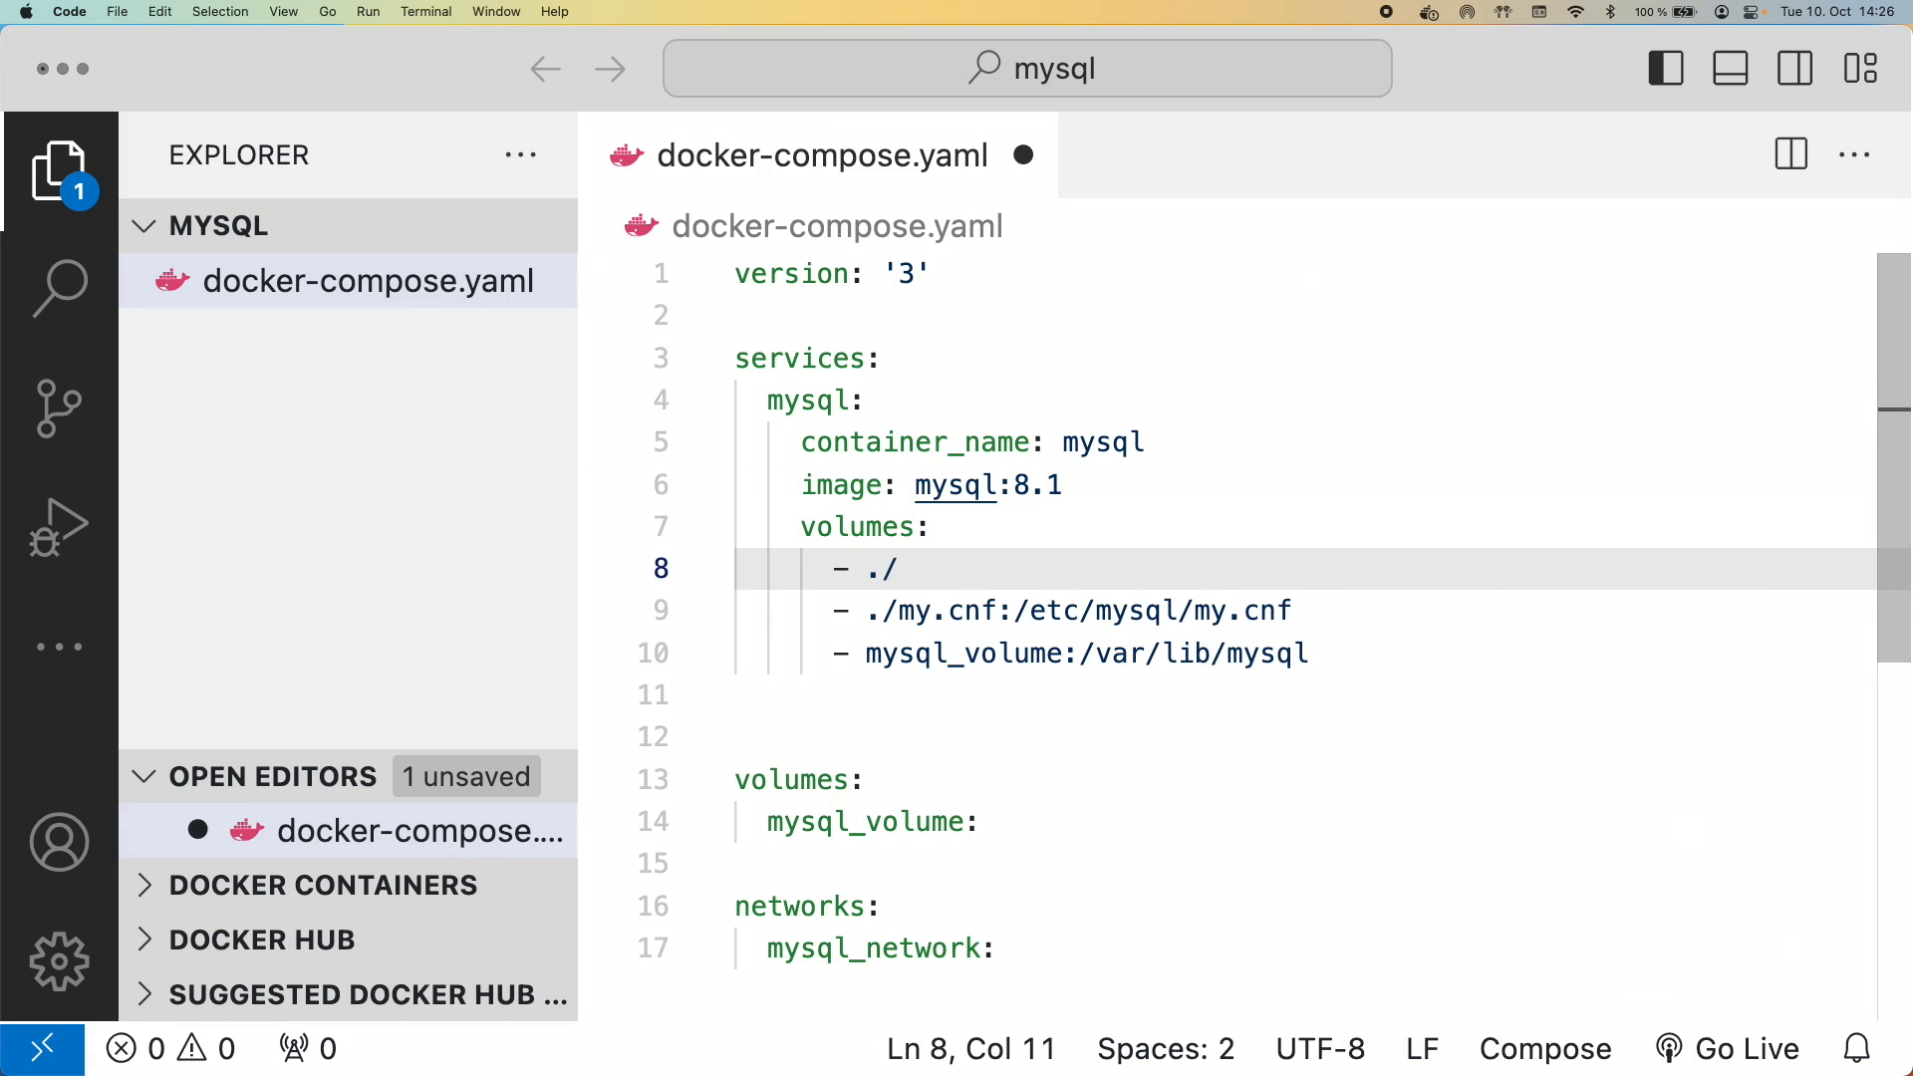
type(".client.")
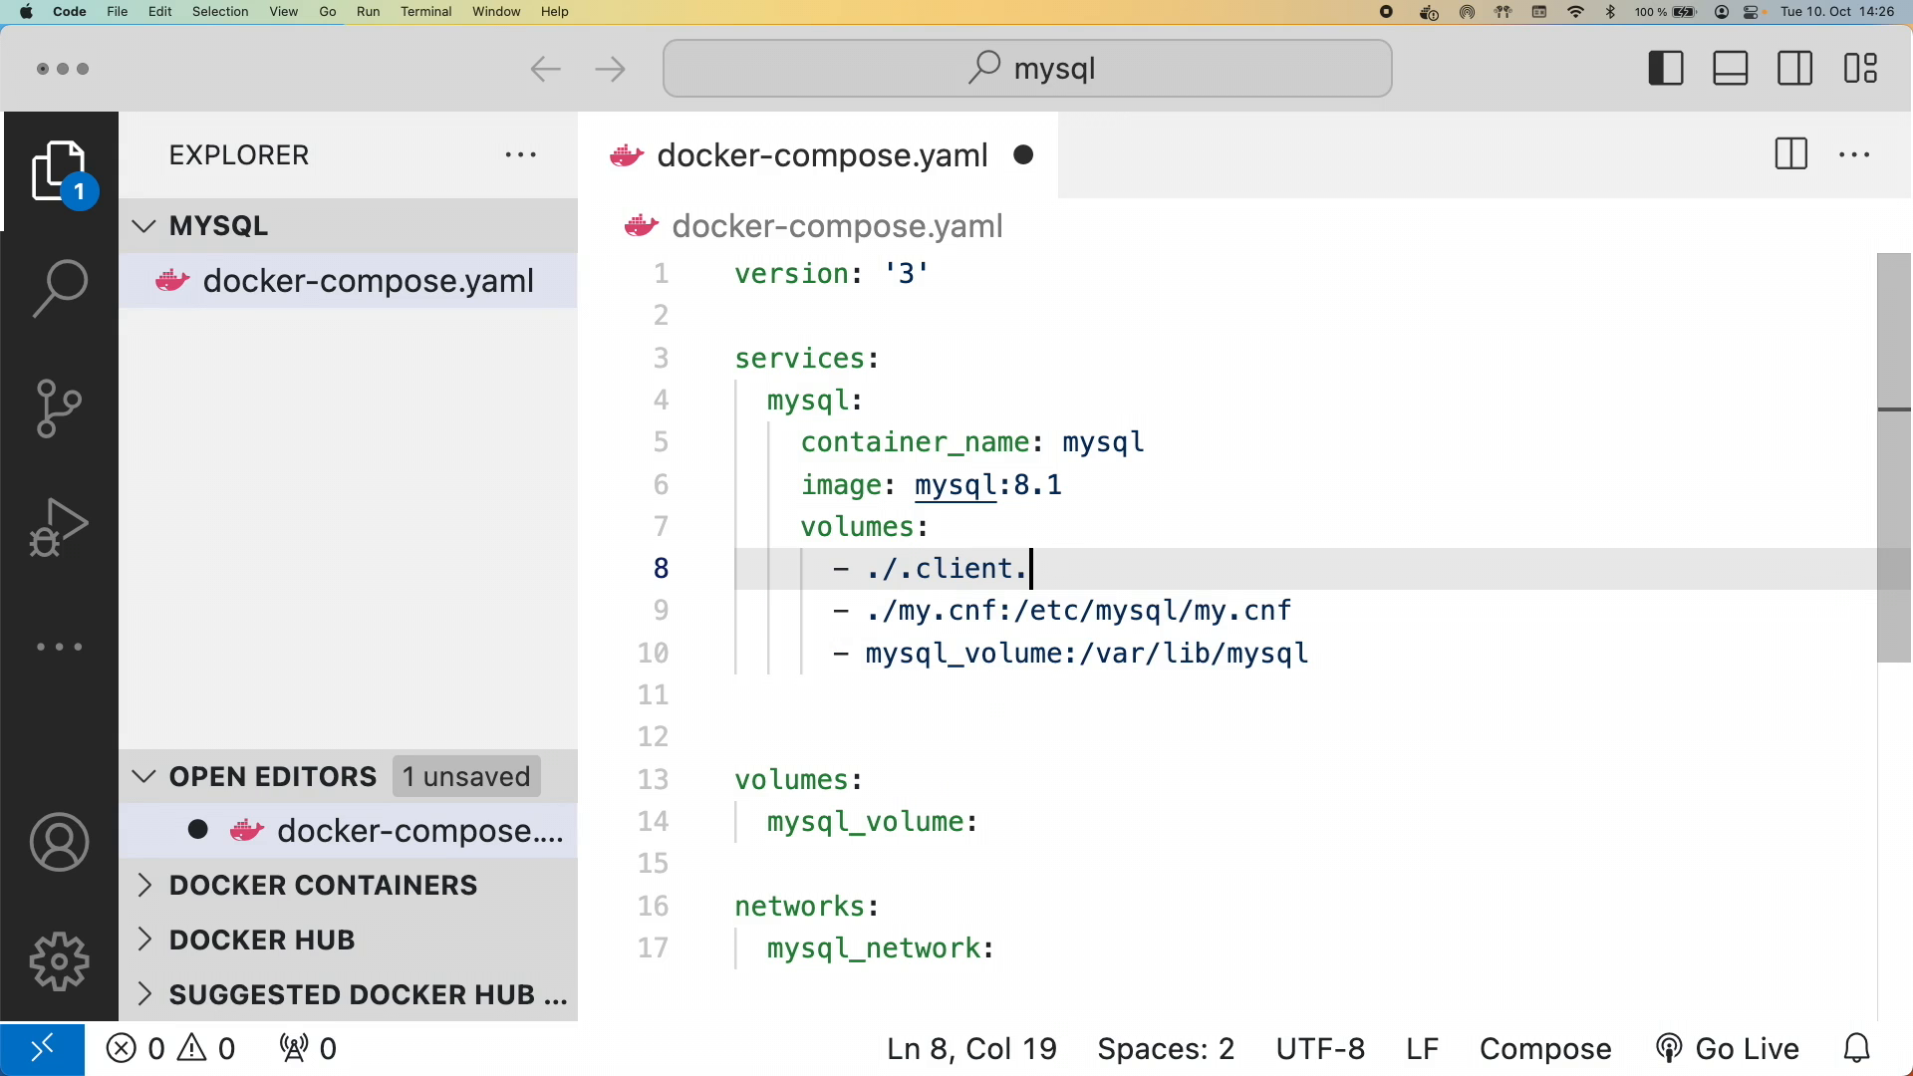
type("cnf:/")
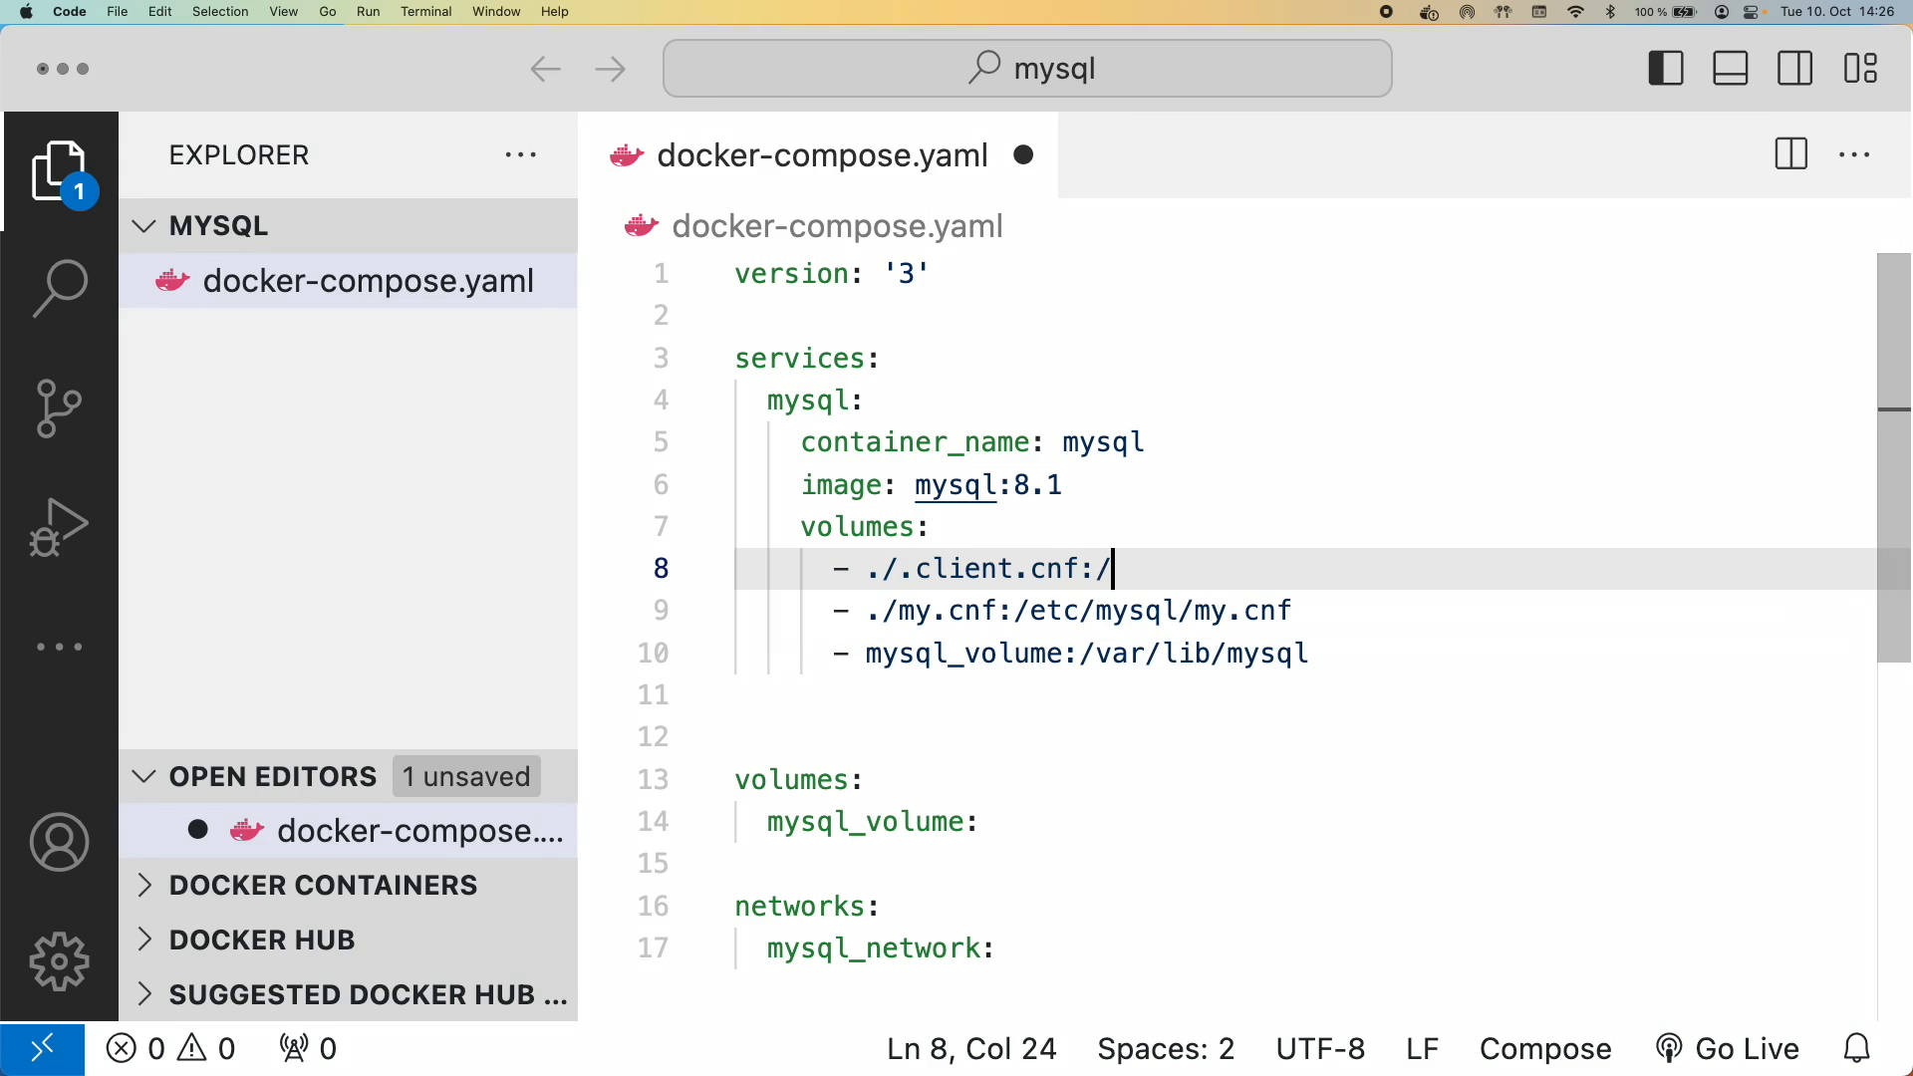
type("root/.")
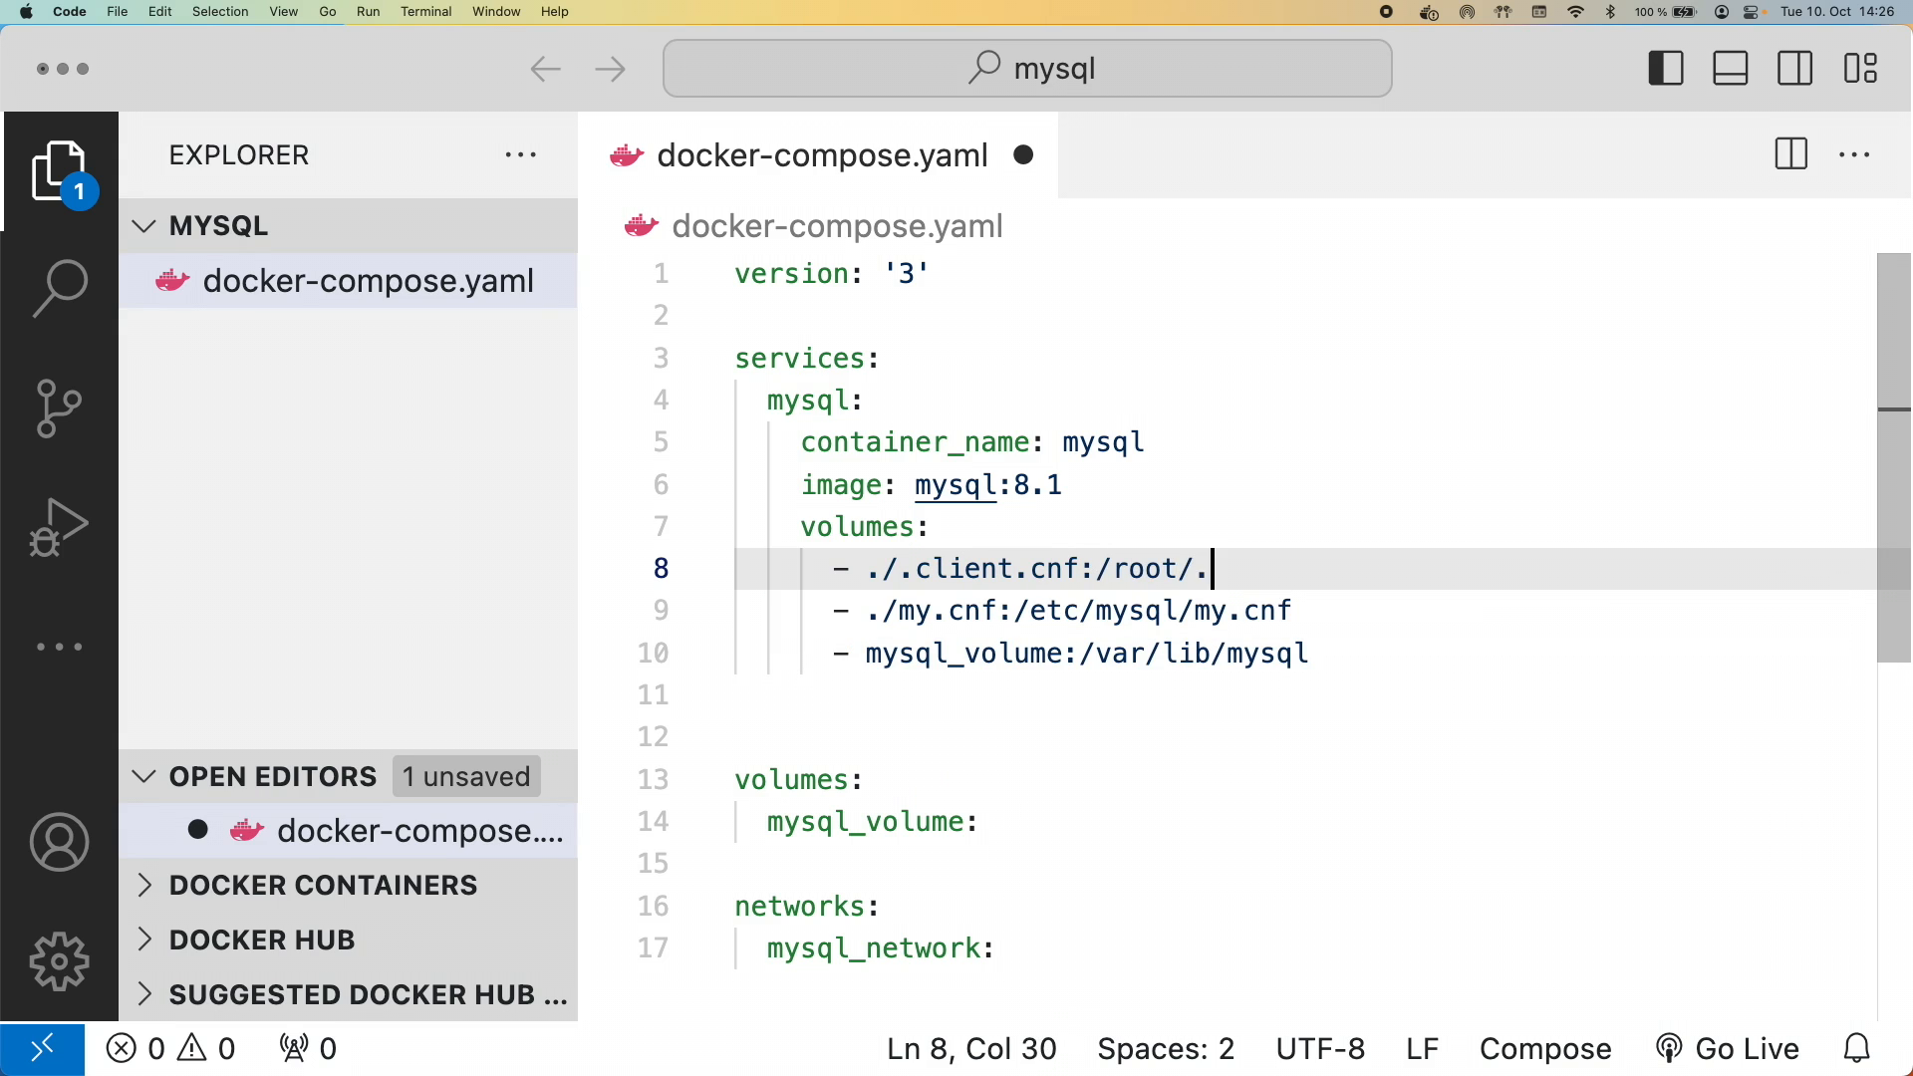
type("my.cnf")
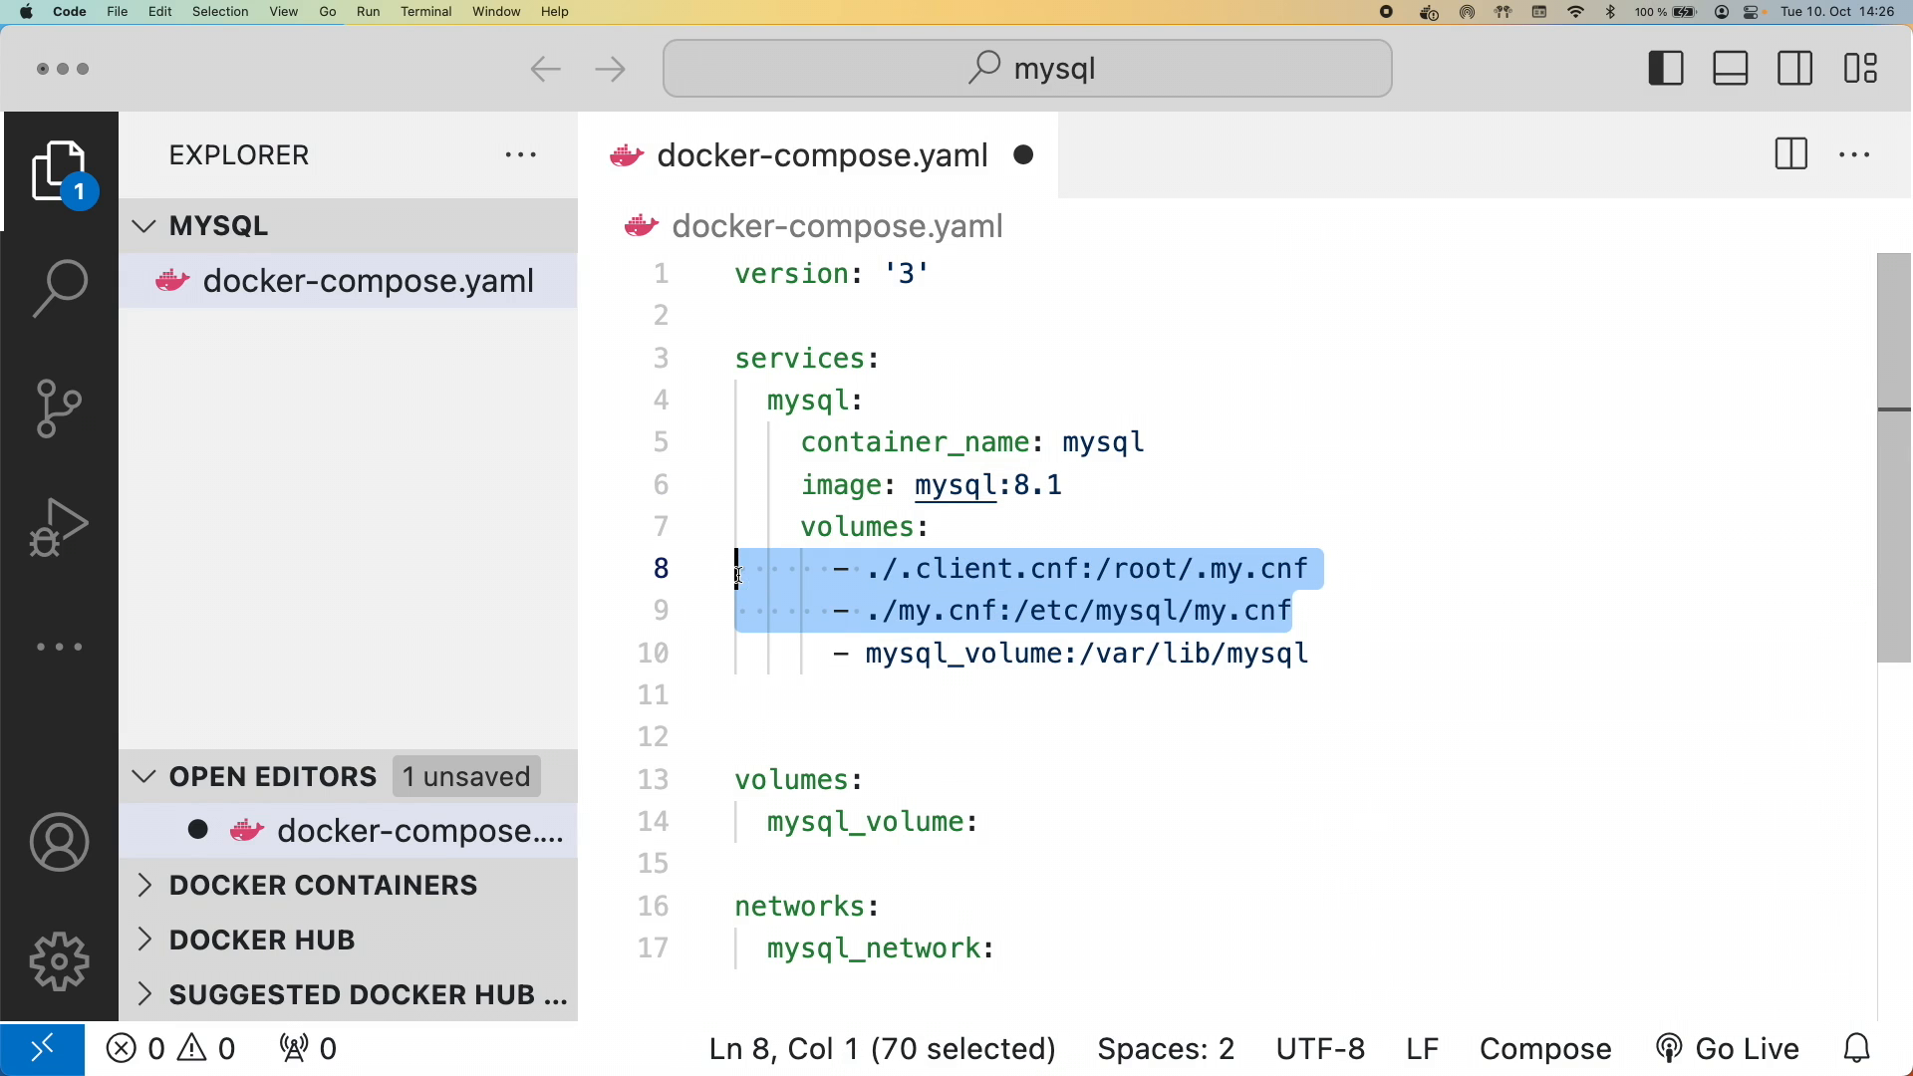
key("Delete")
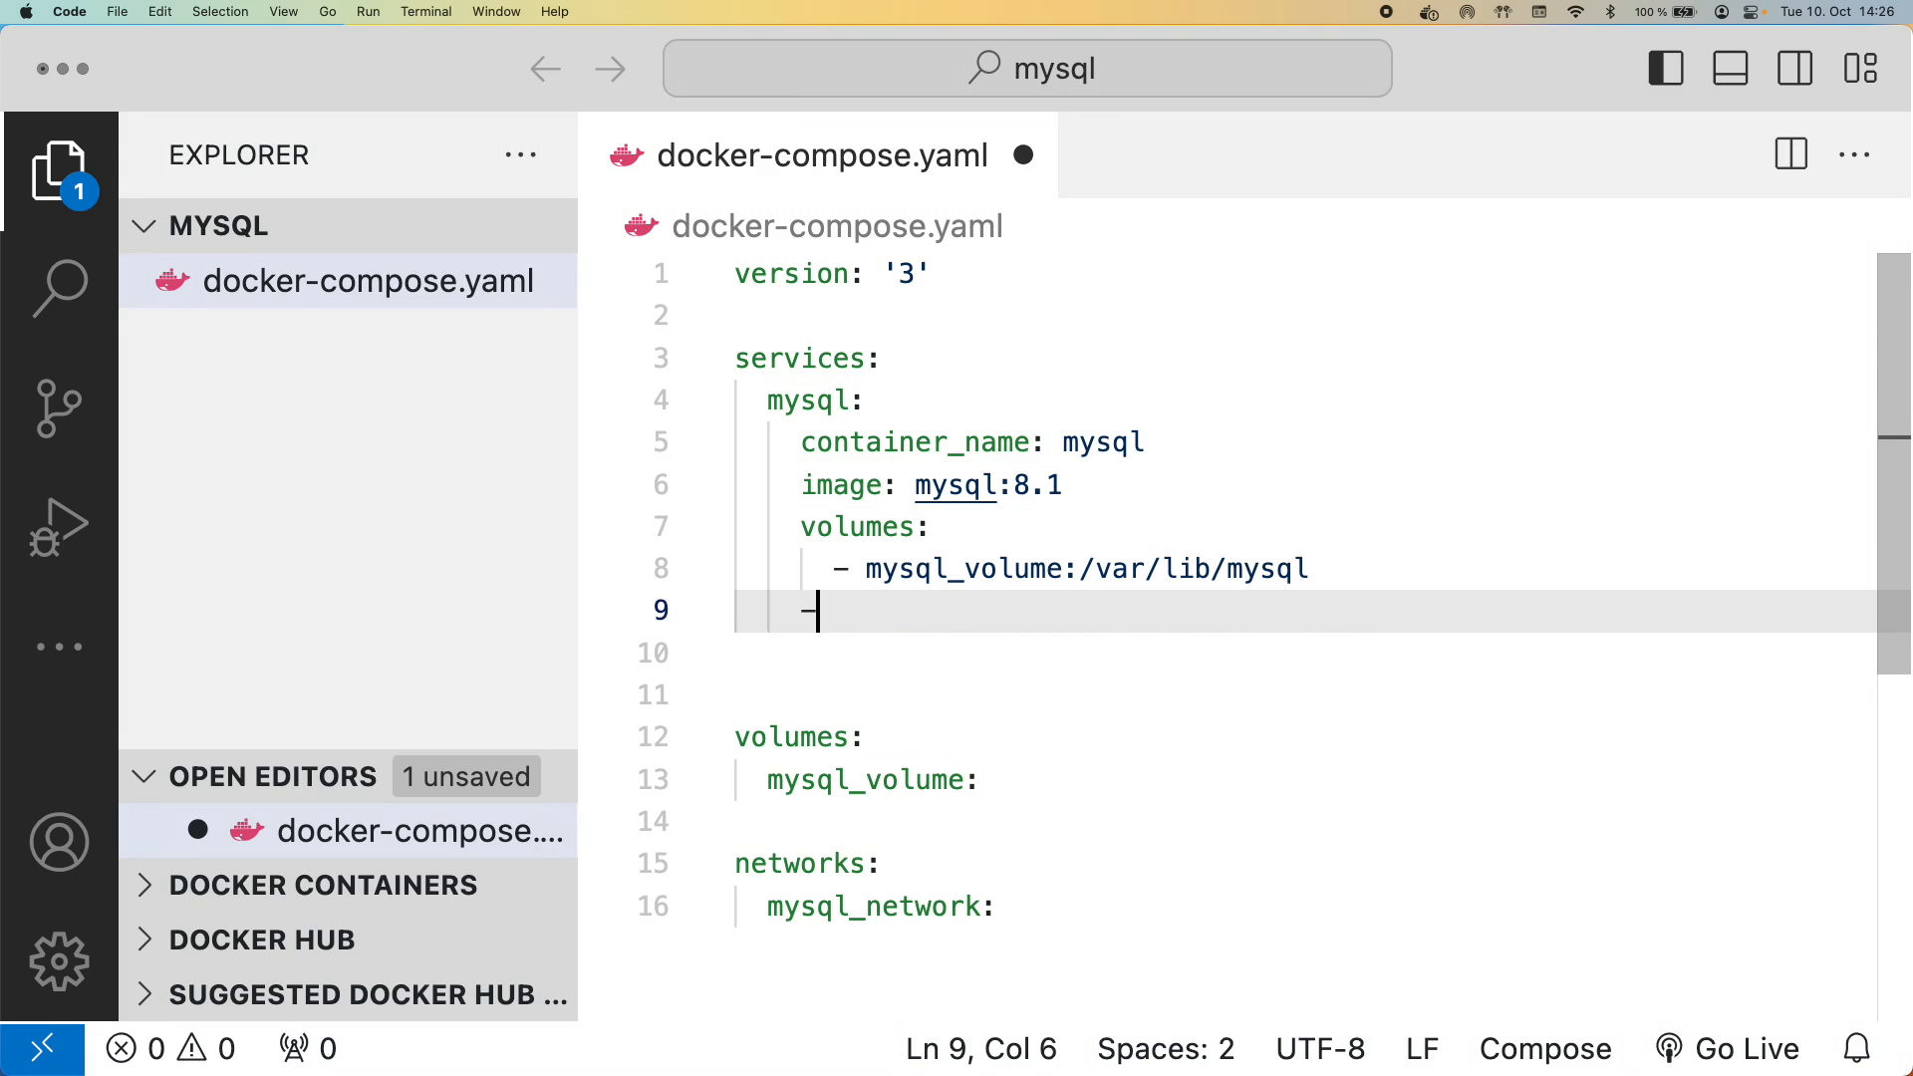
Add a ports entry mapping host port 3307 to container port 3306
type("ports:")
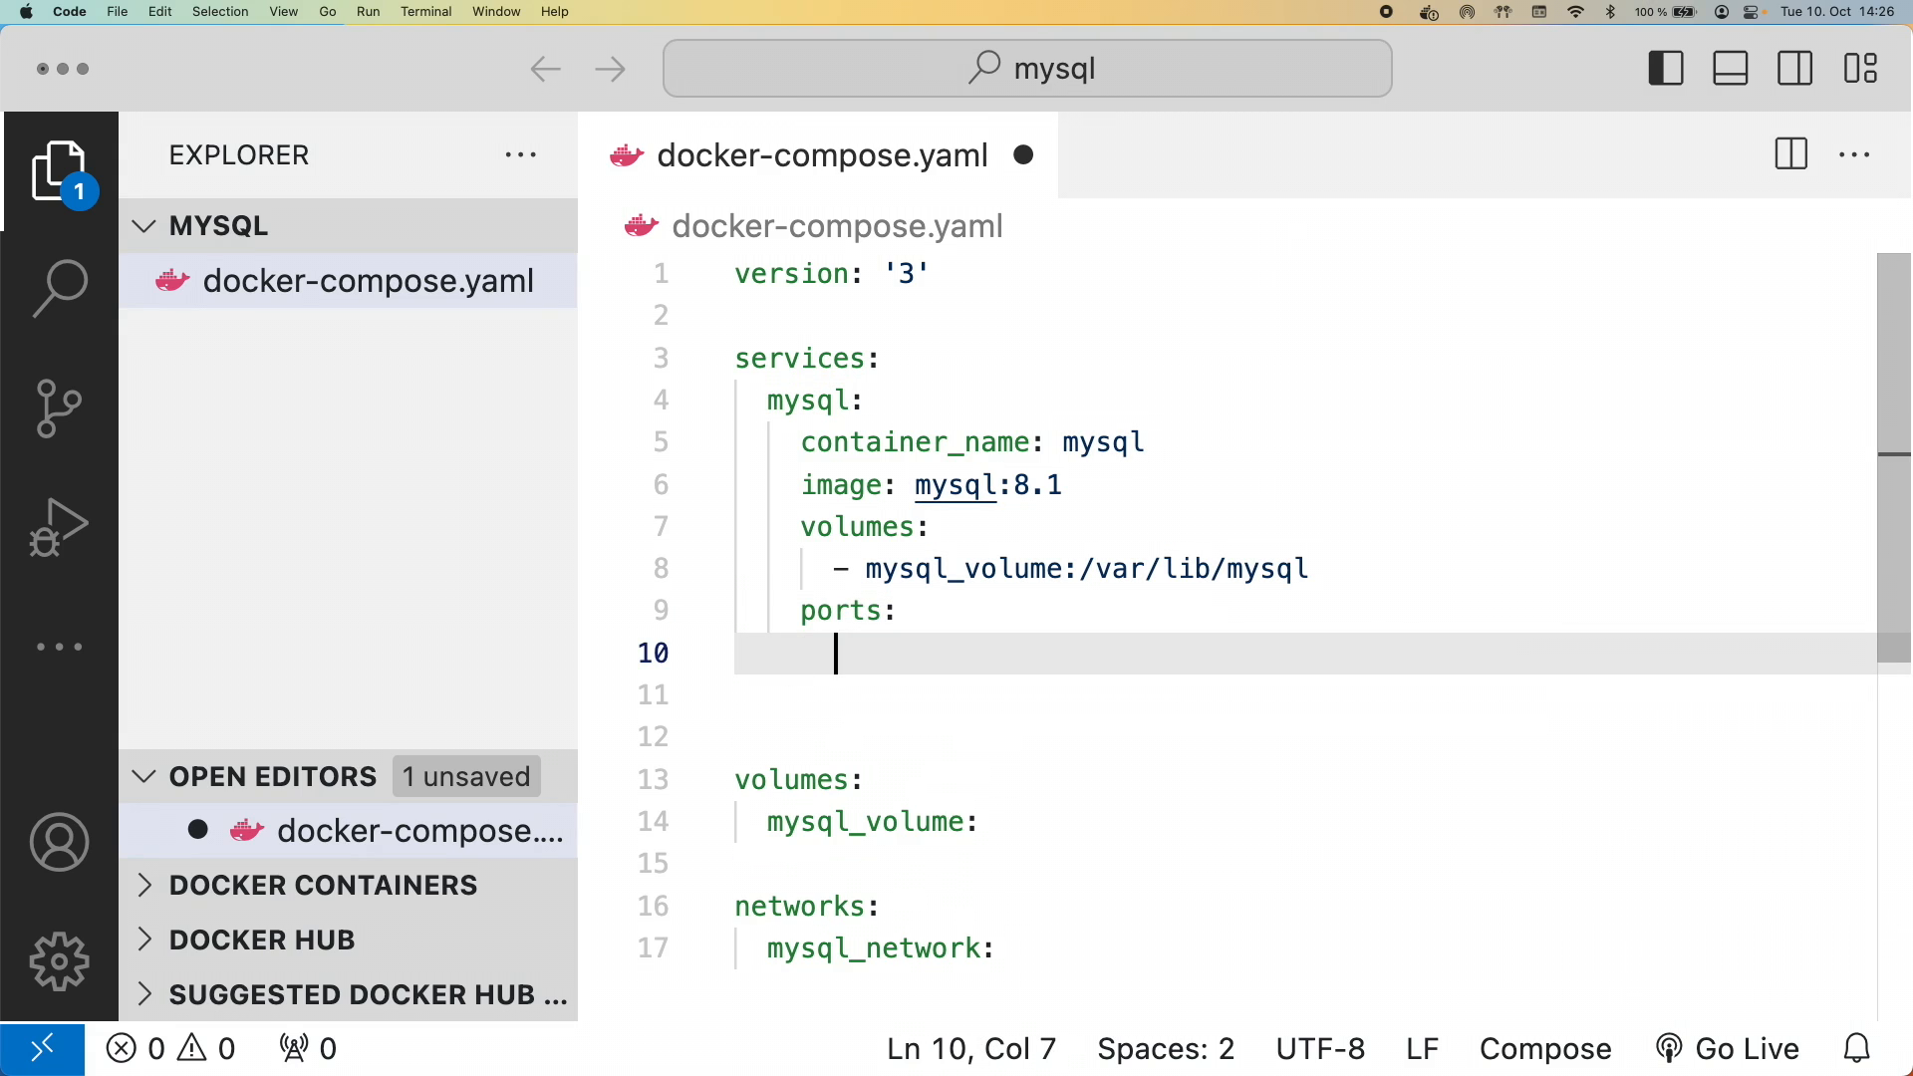
type("-")
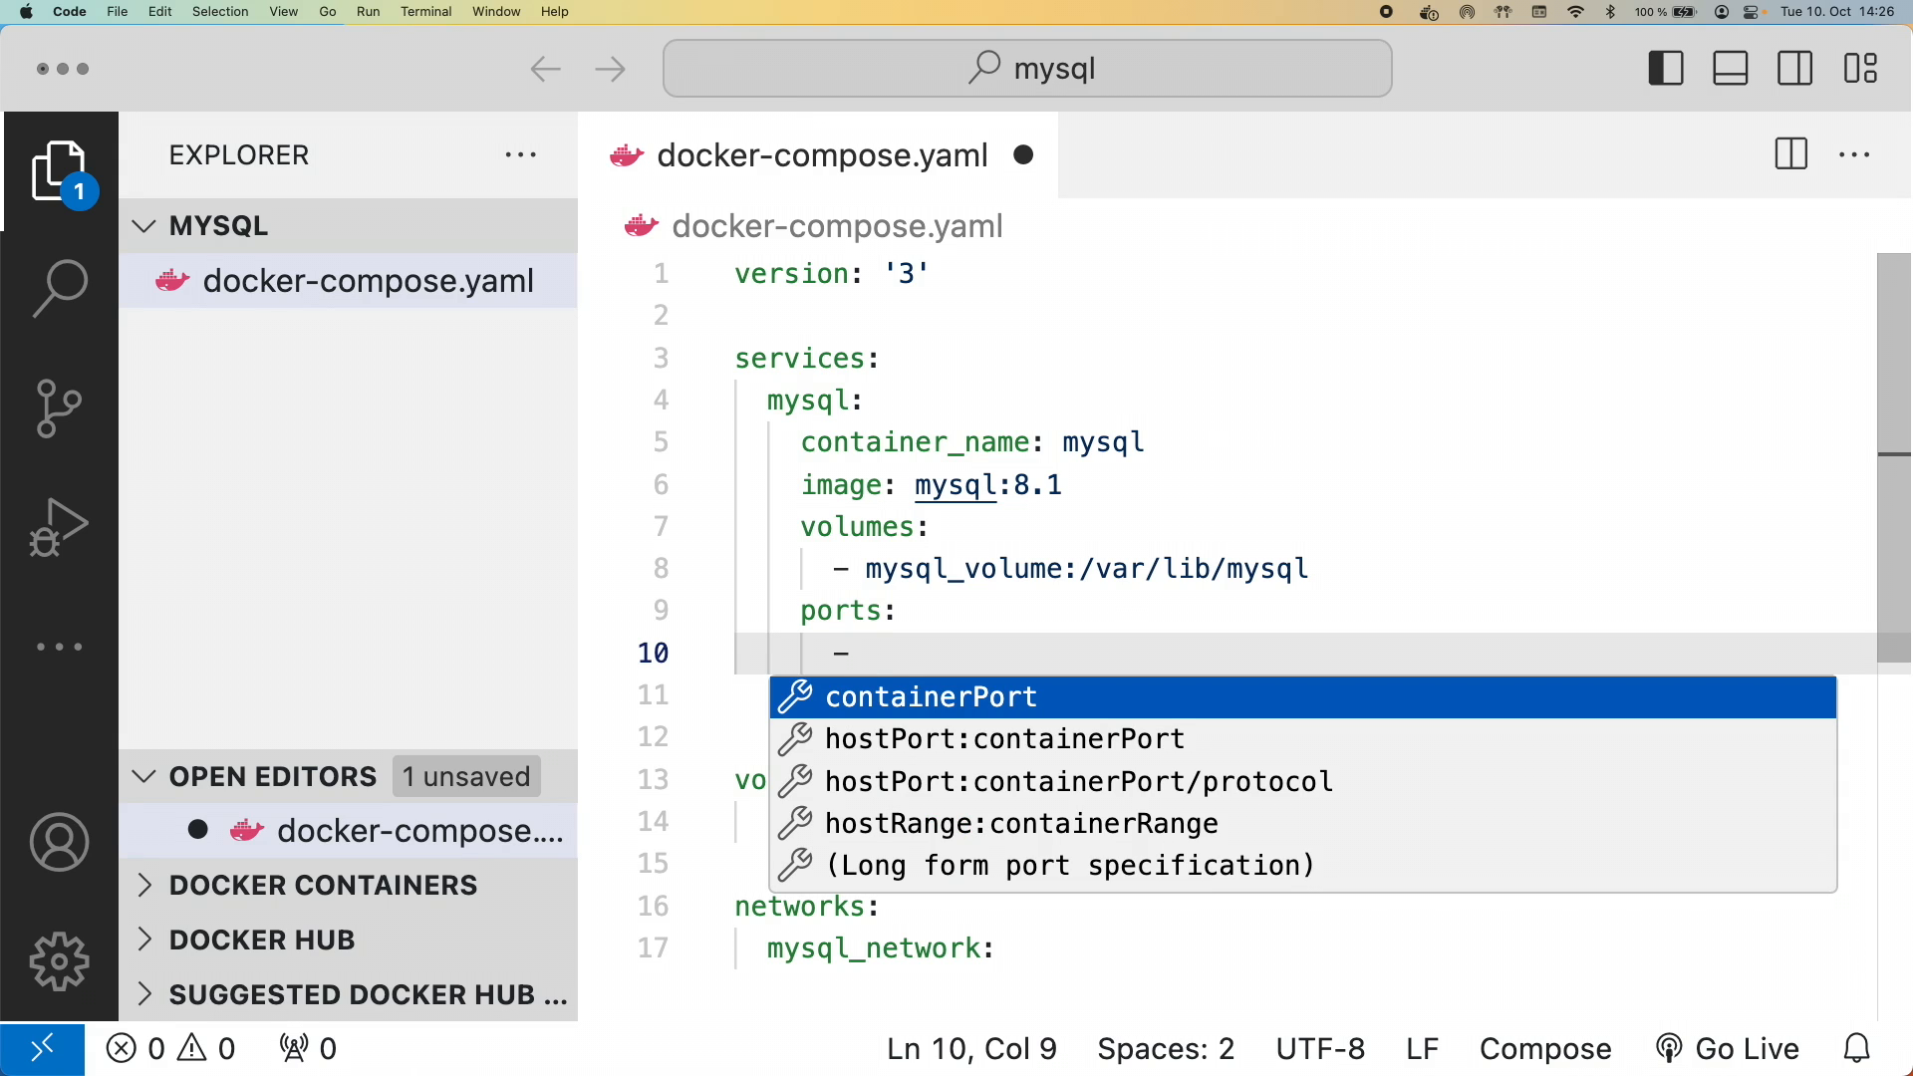
type("3307")
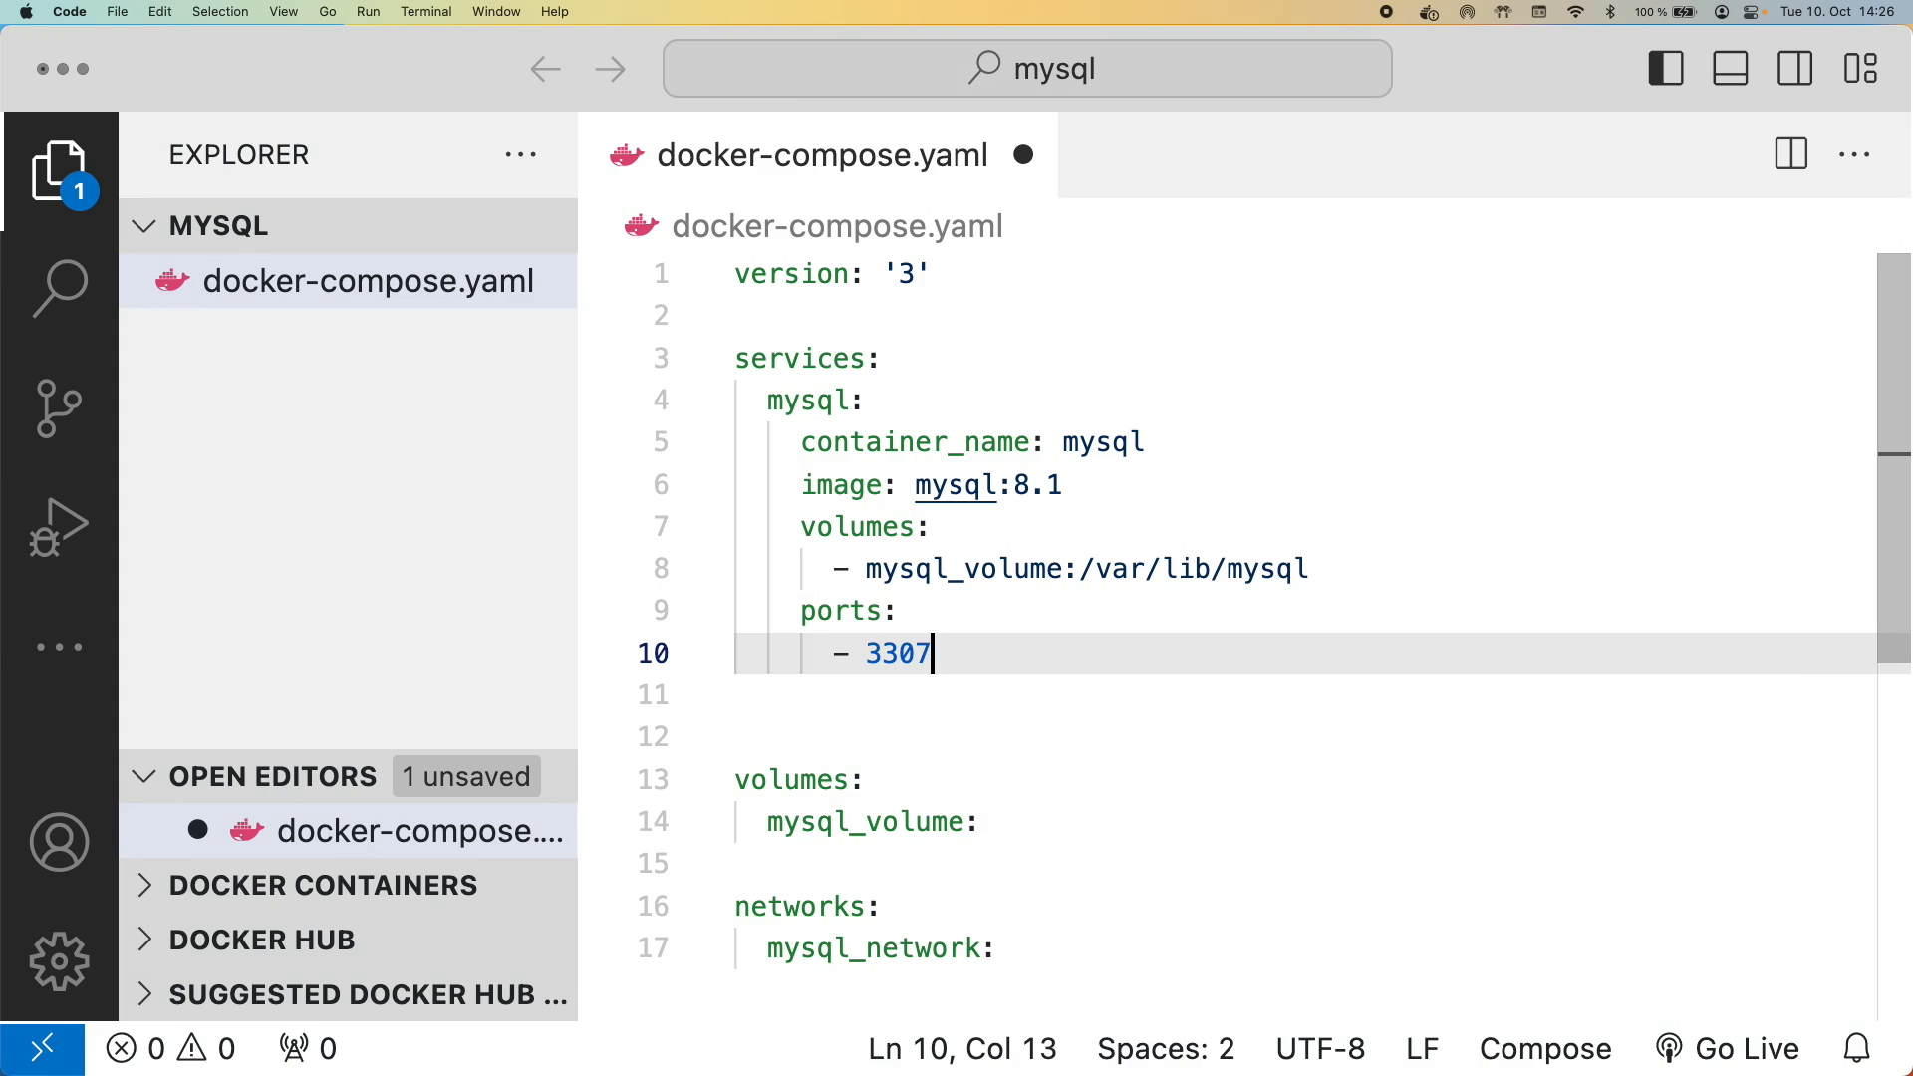
type(":")
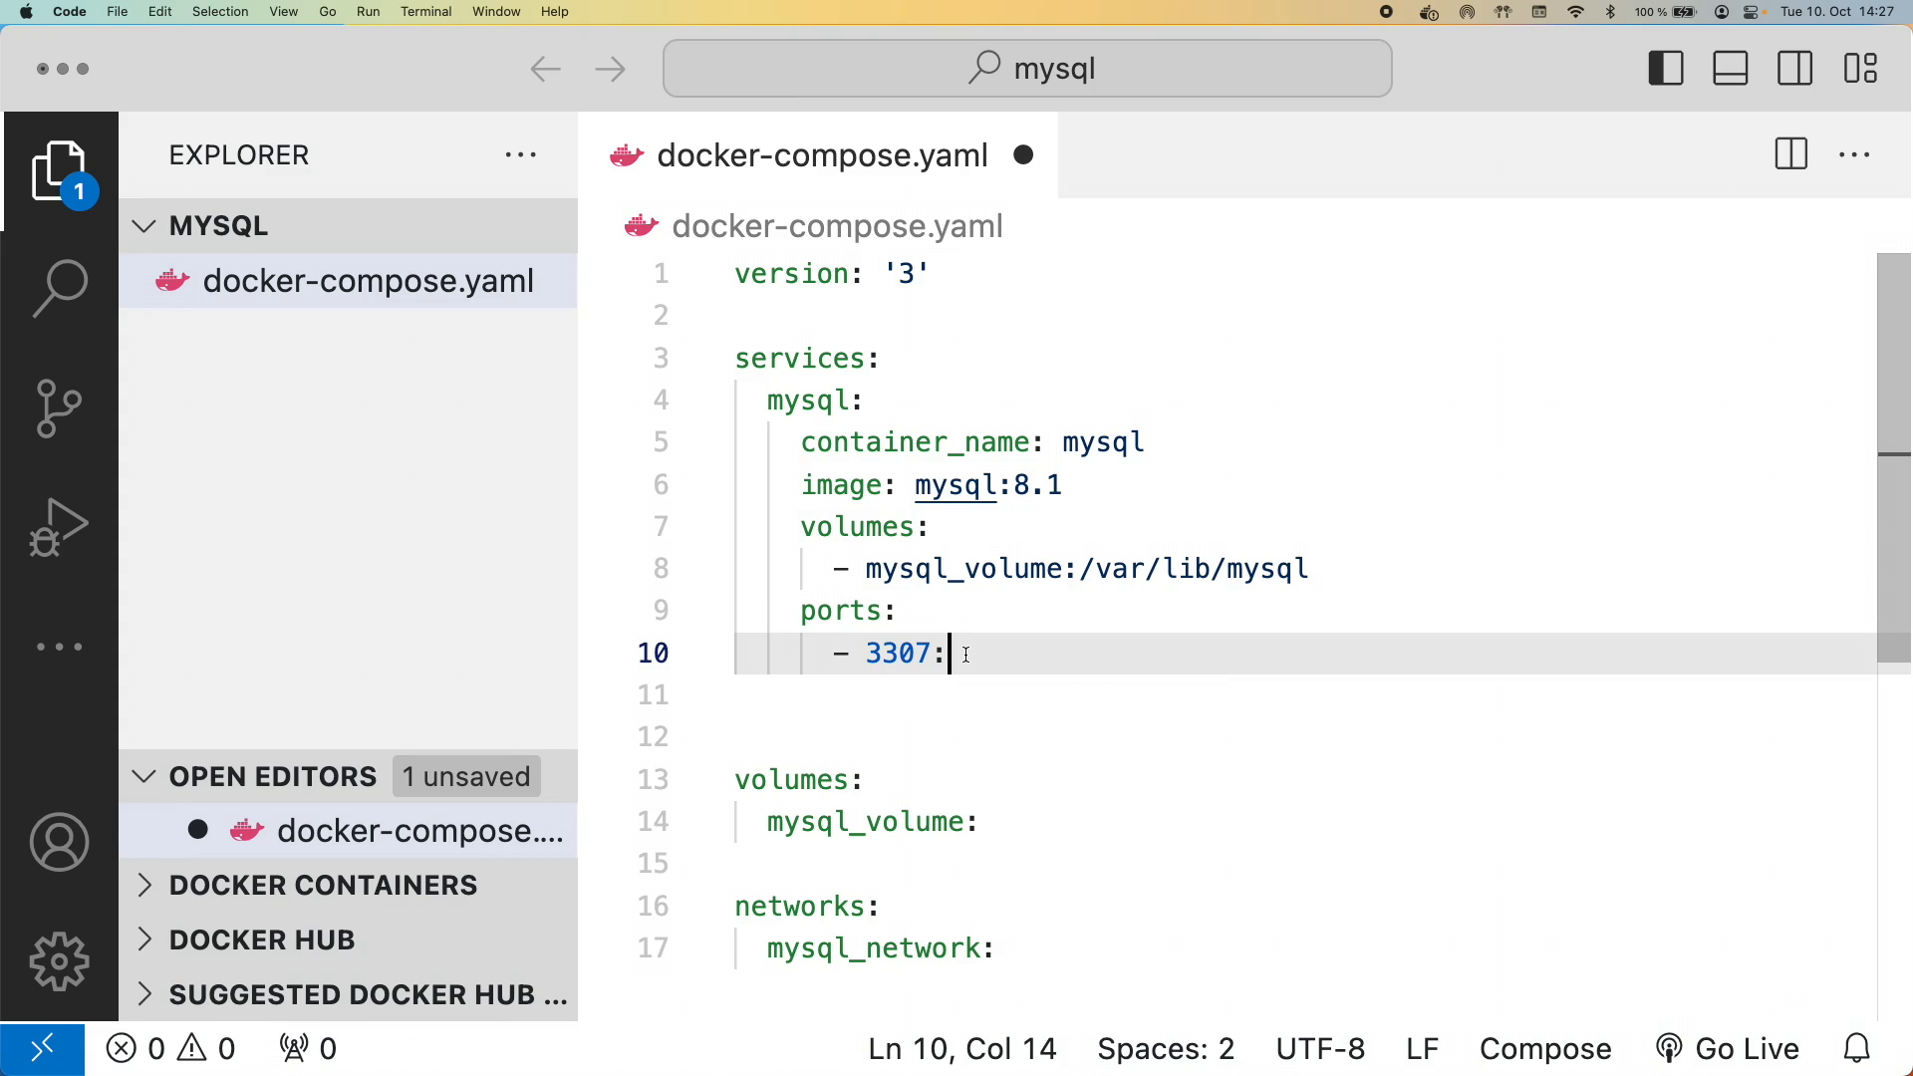
type("3")
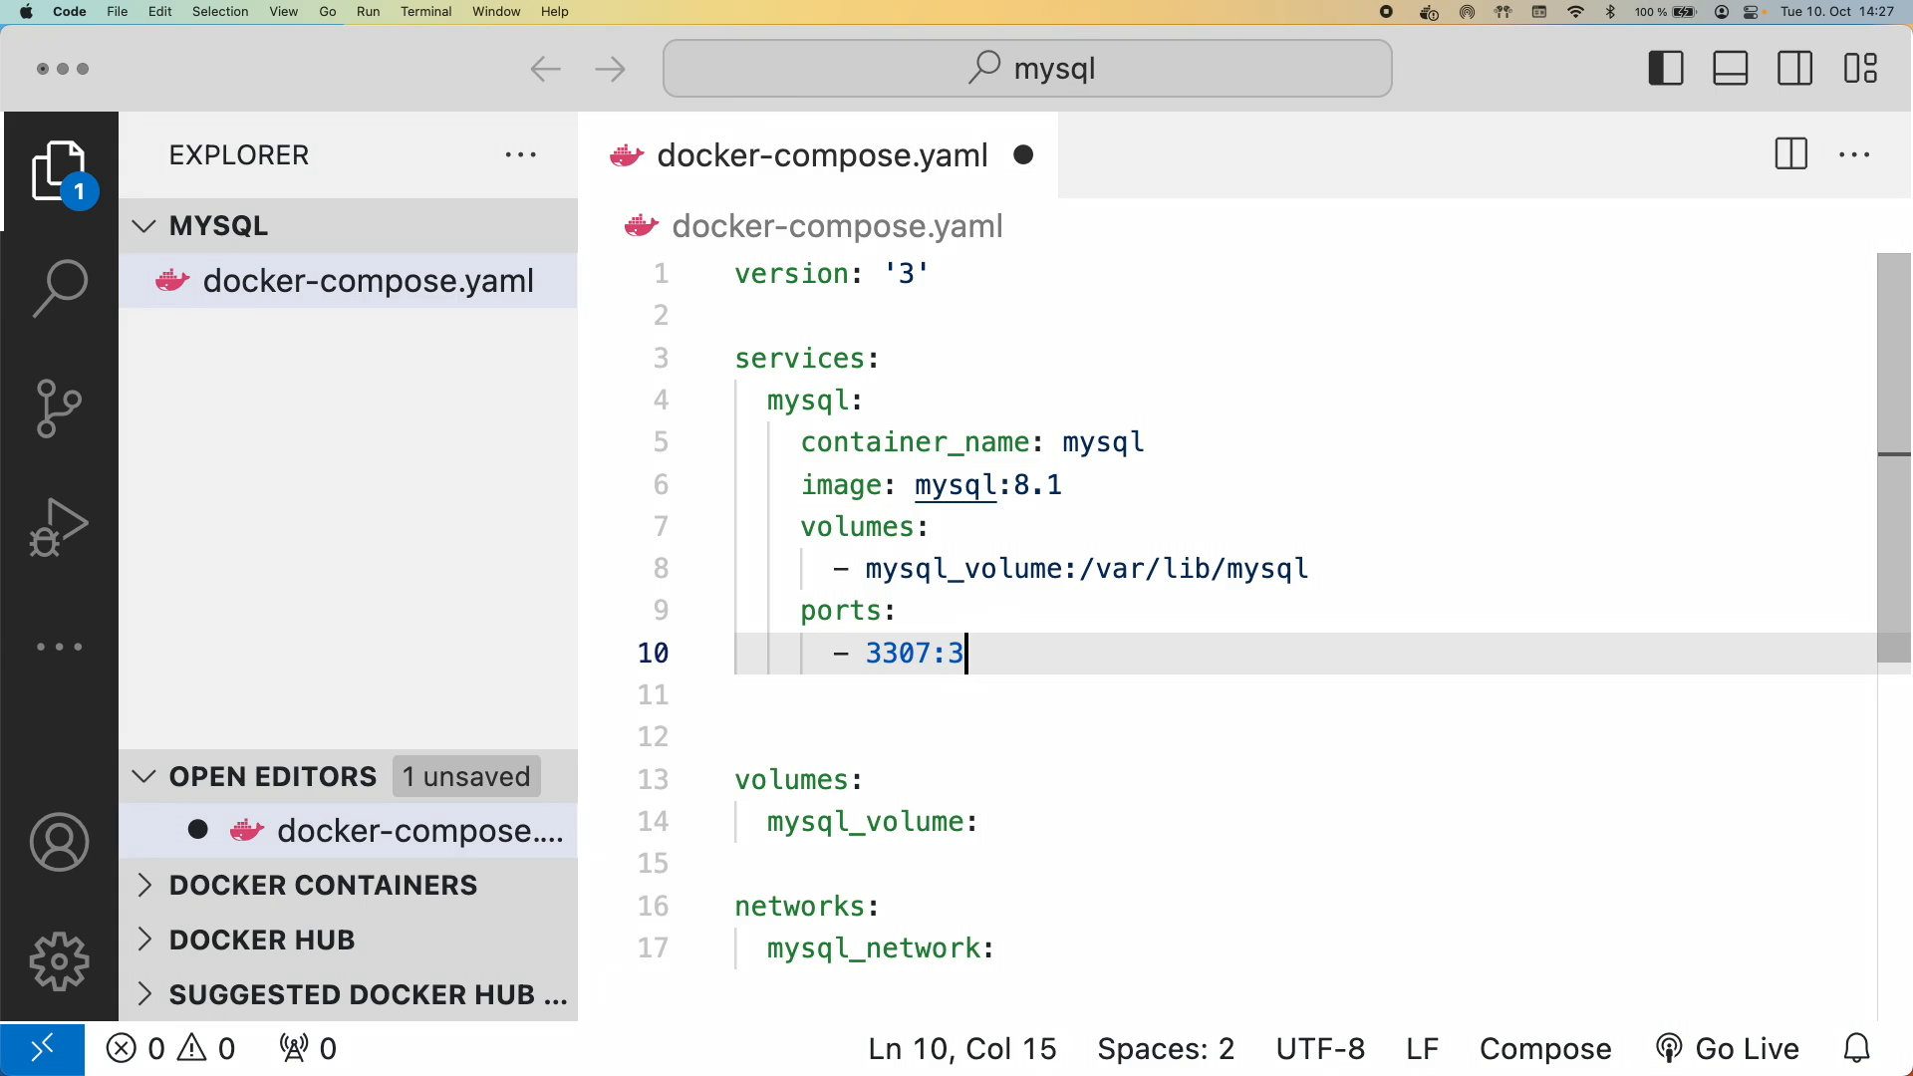
type("306")
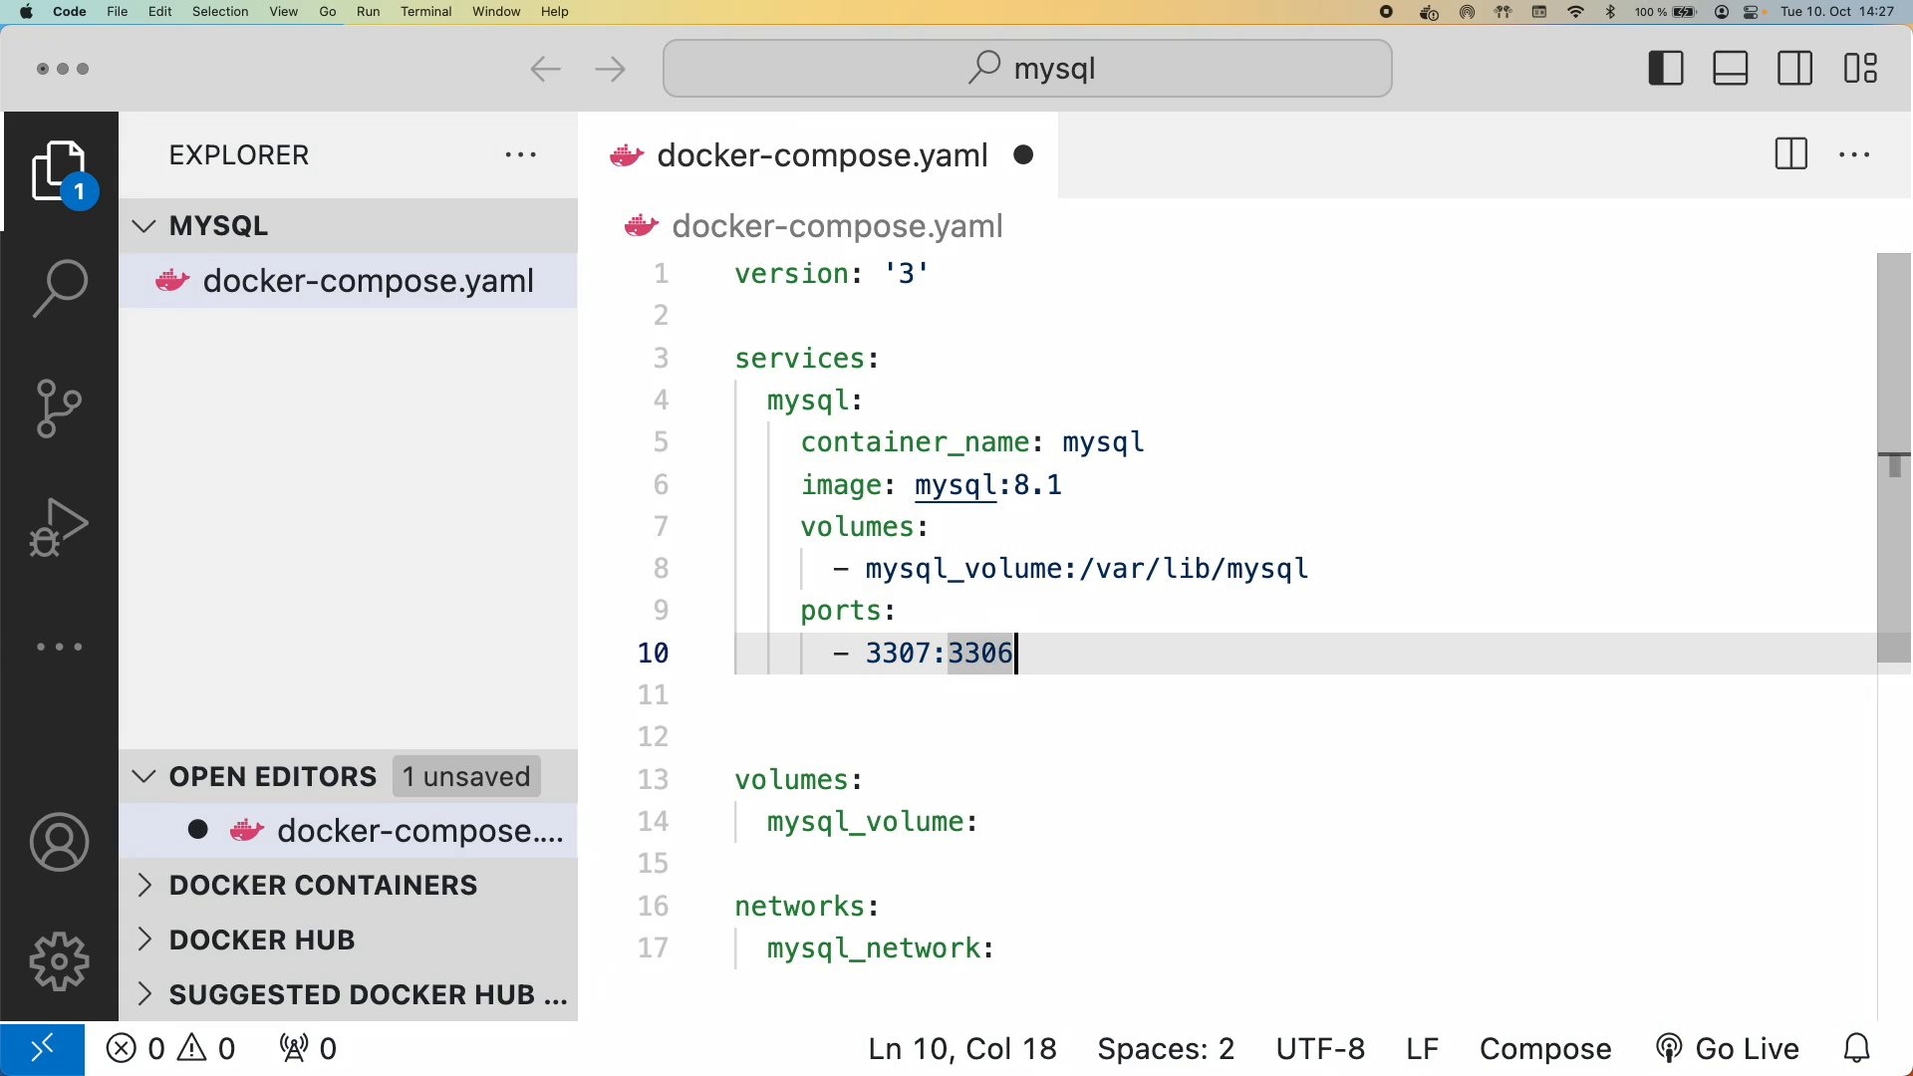
double_click(983, 654)
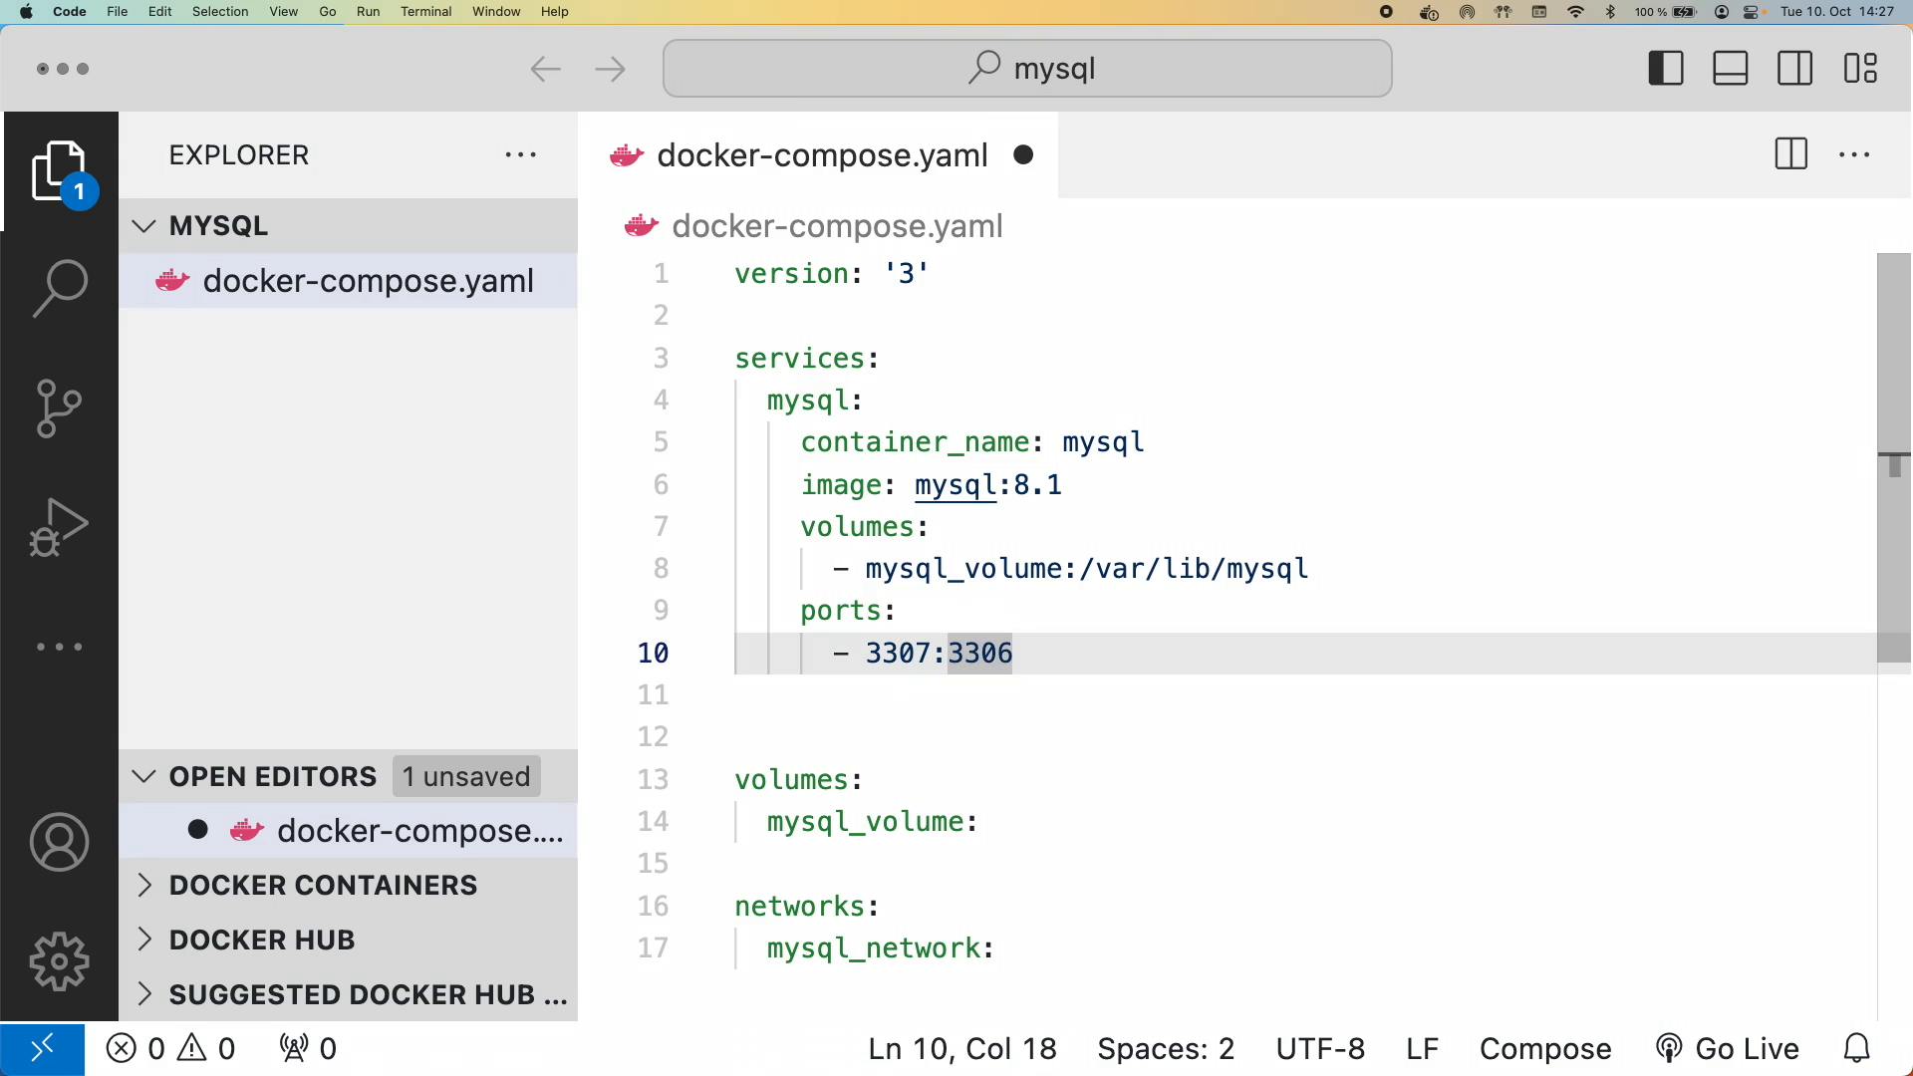
type("networks:")
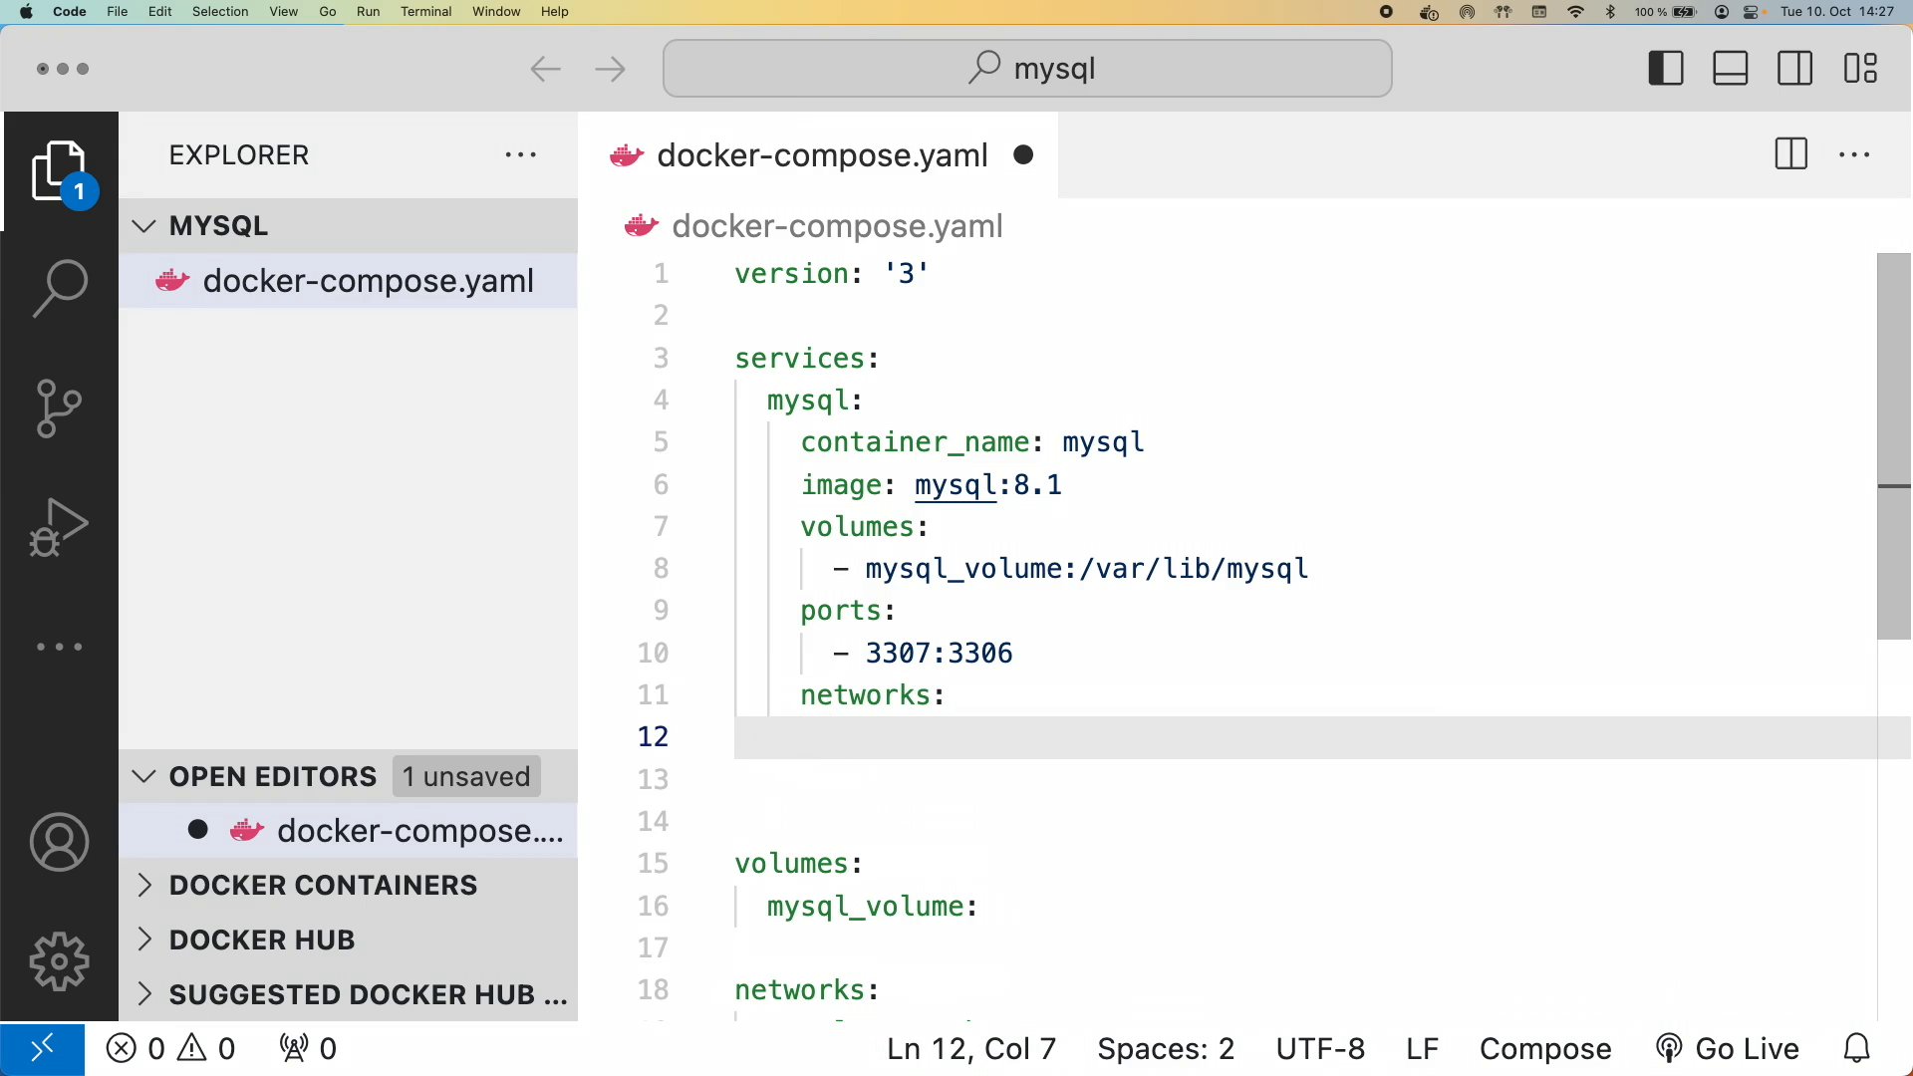
List mysql_network under the mysql service's networks, picked from IntelliSense
type("- m")
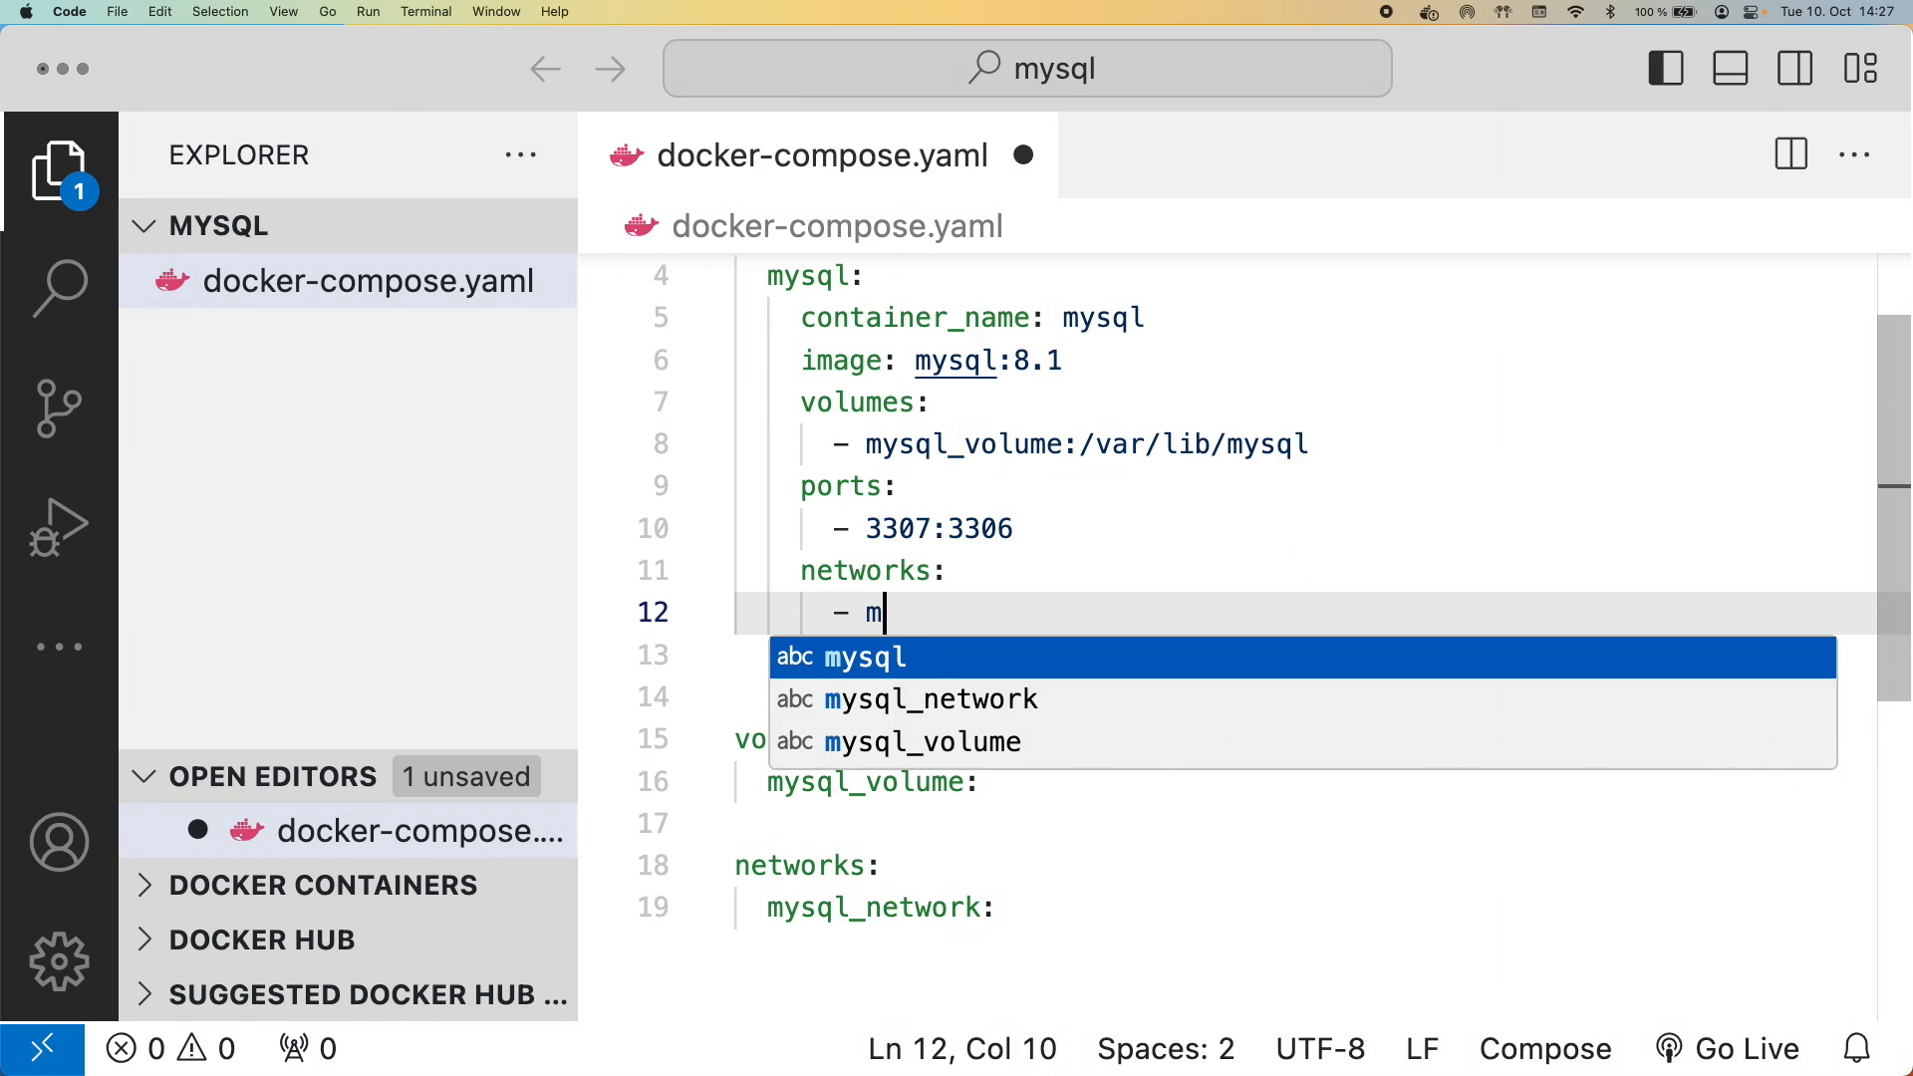
left_click(931, 699)
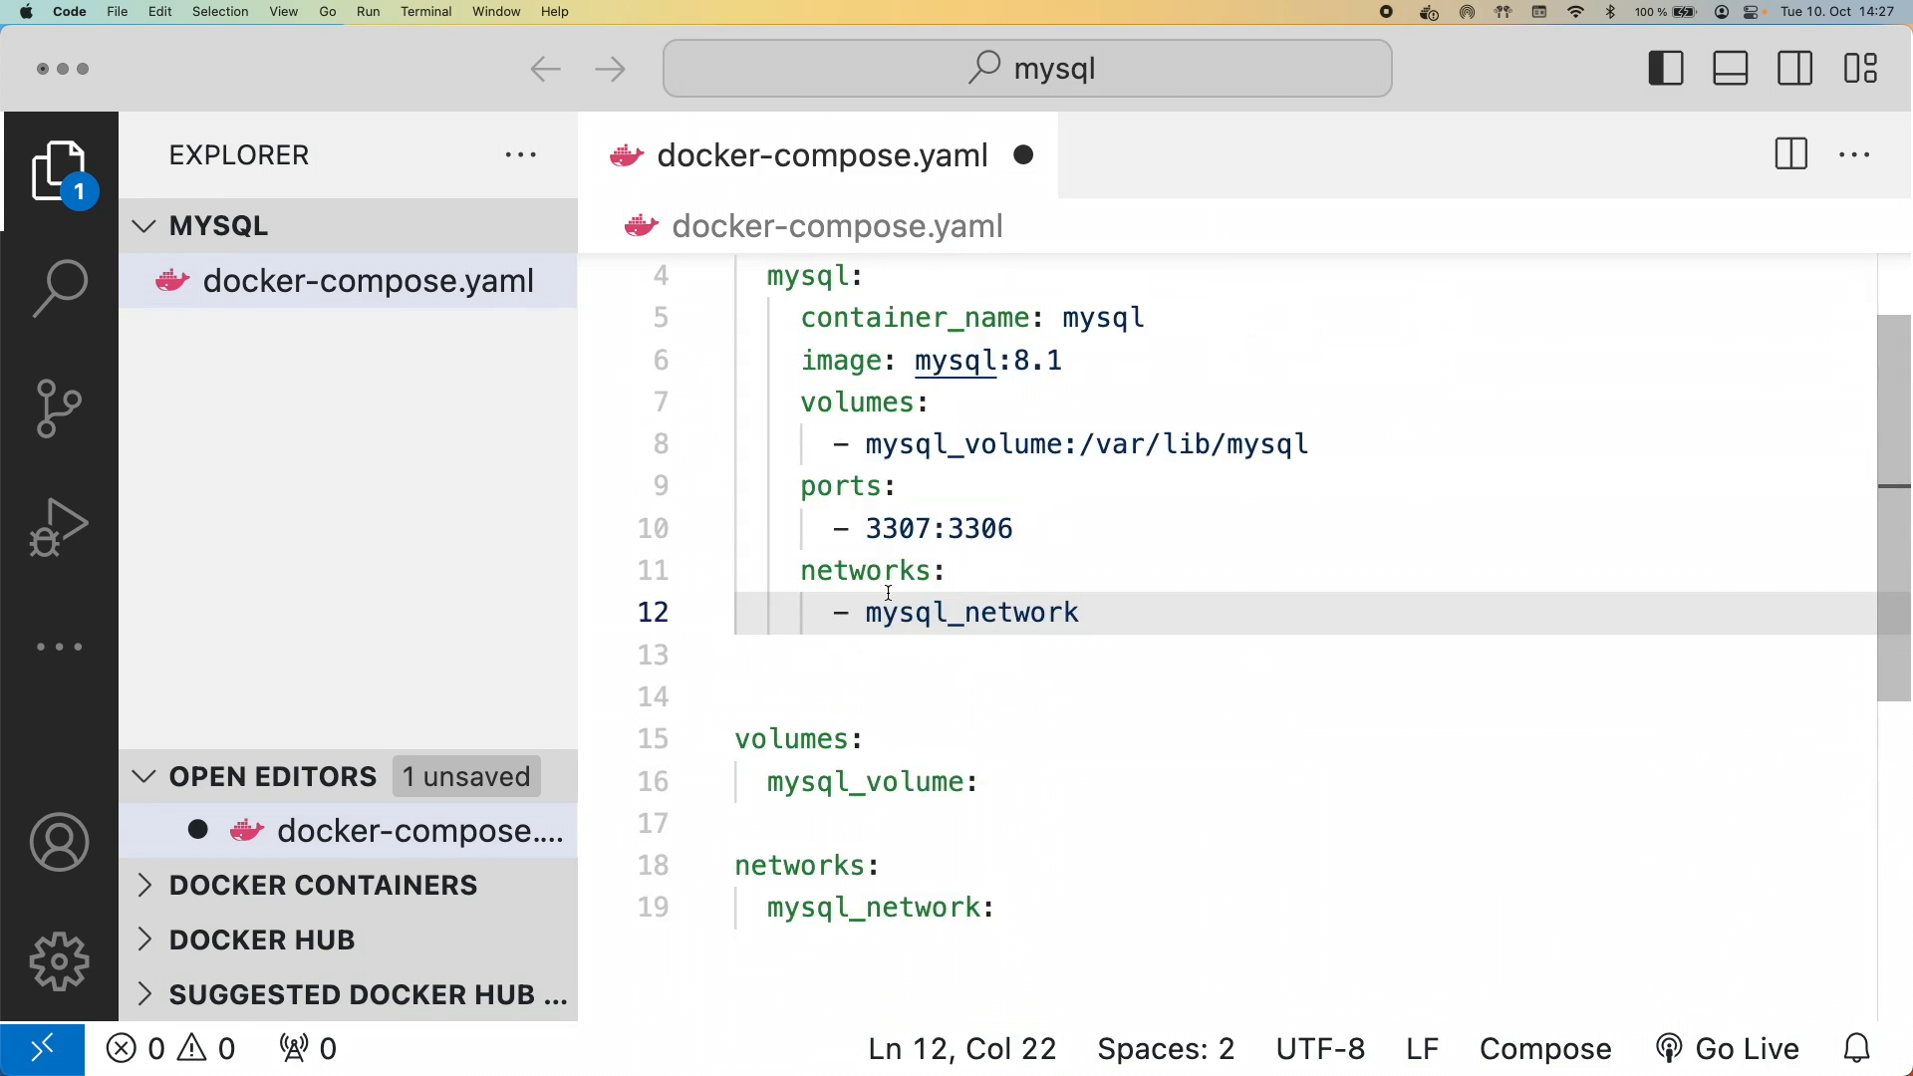
key("Backspace")
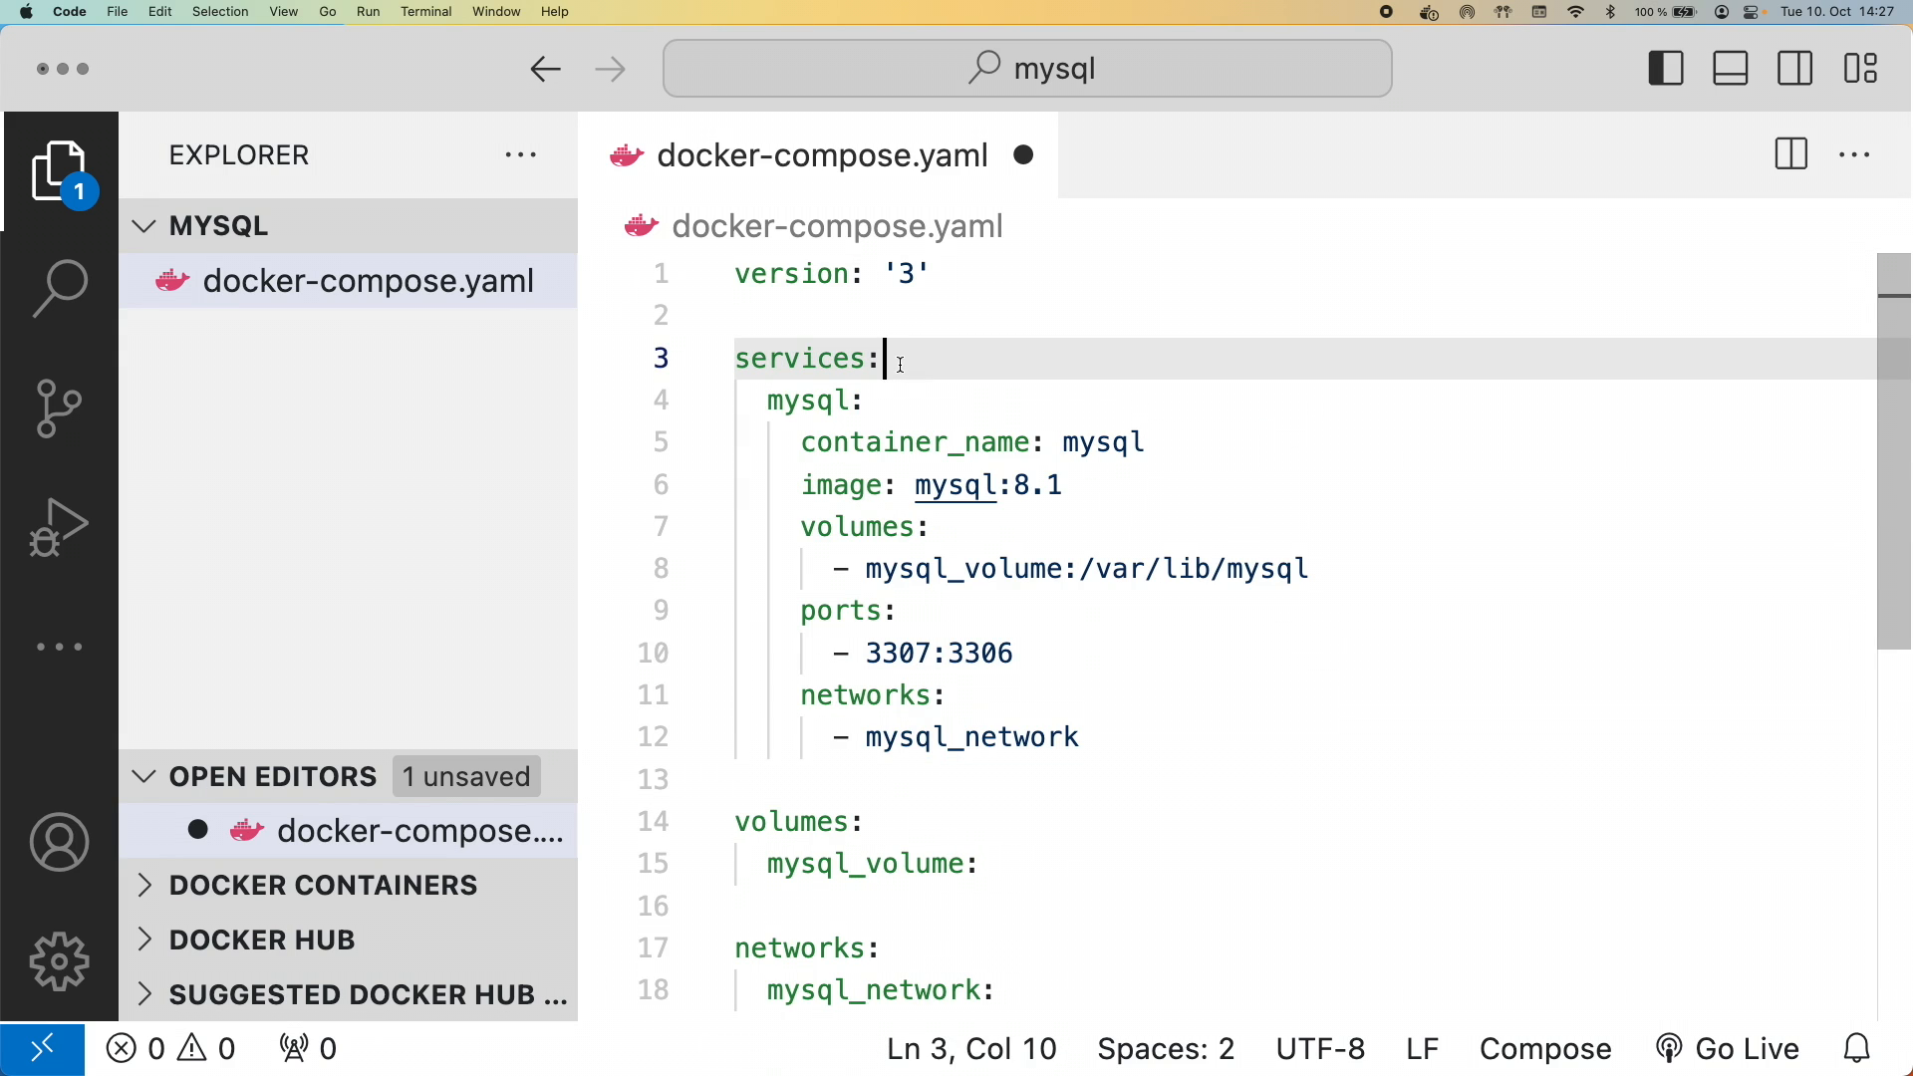
Sketch throwaway php and nginx services with depends_on and networks: mysql_network
type("php:")
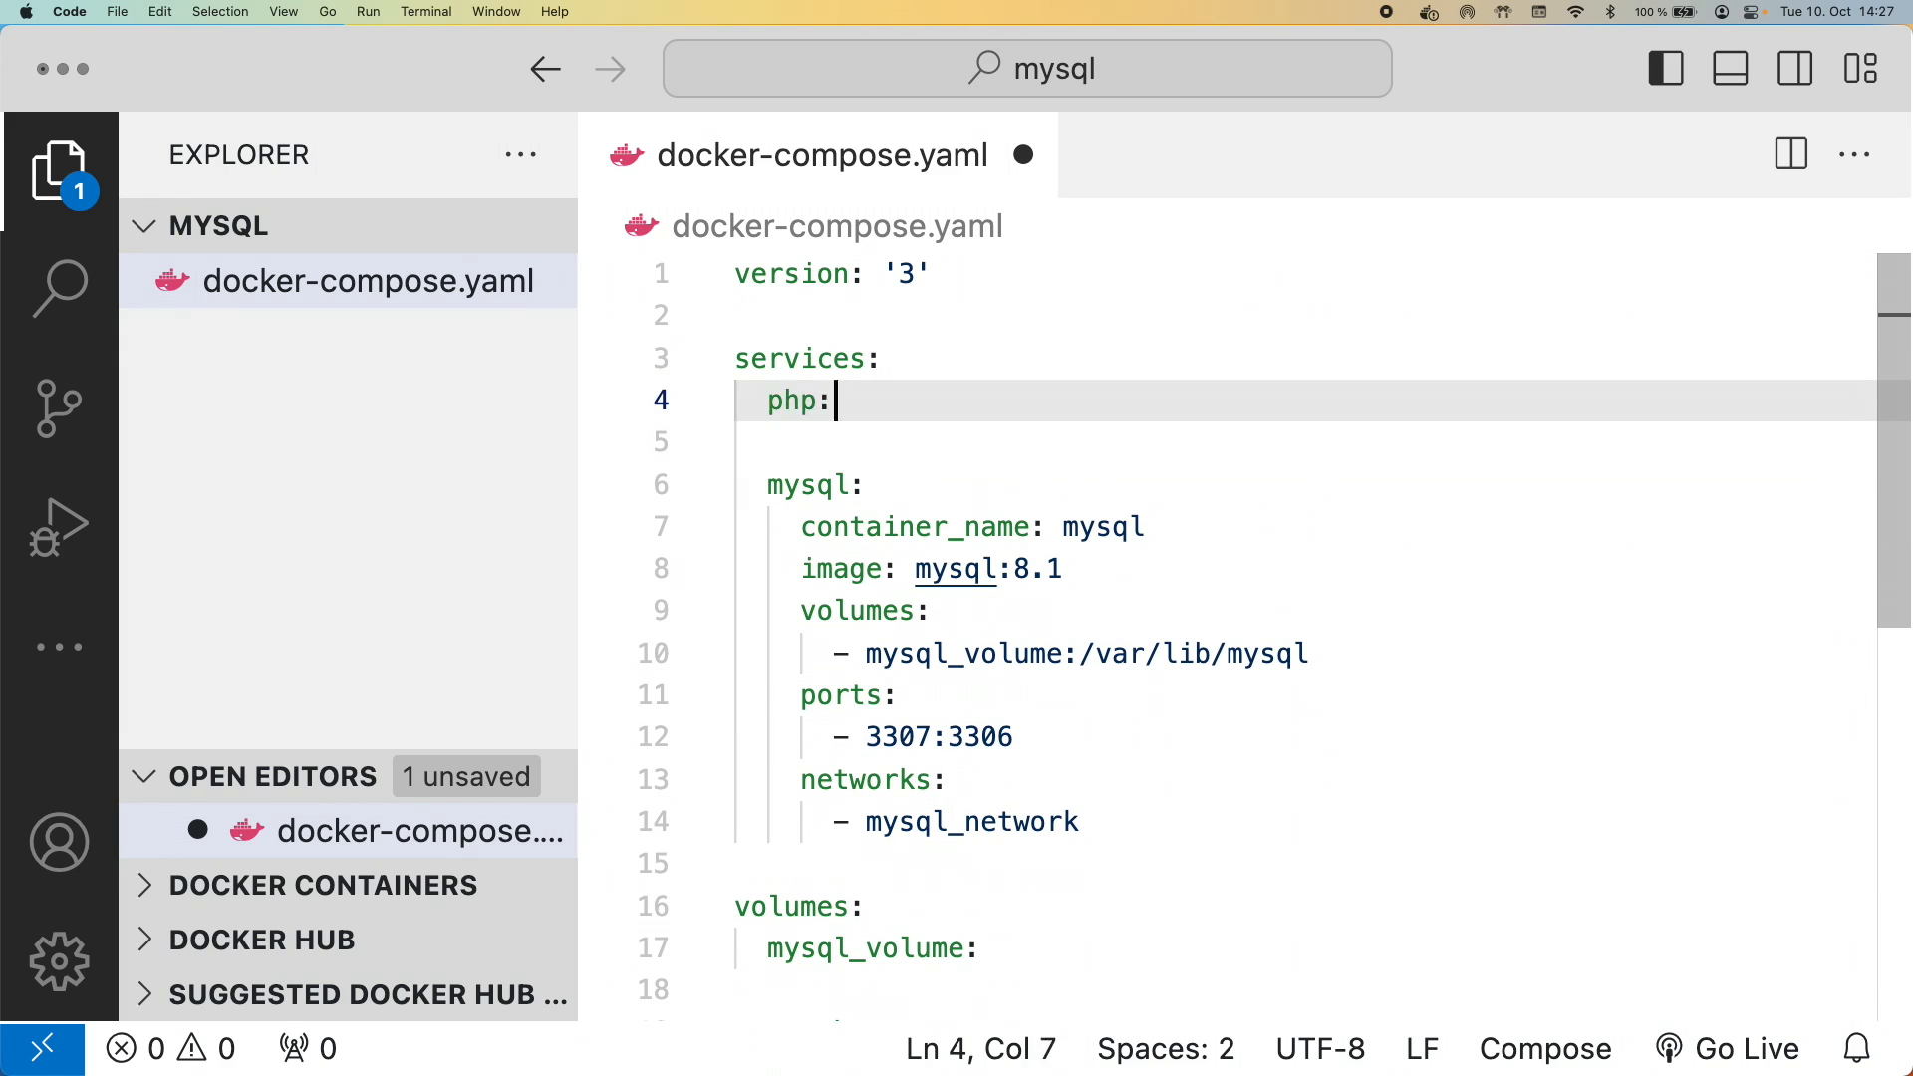
key("Enter")
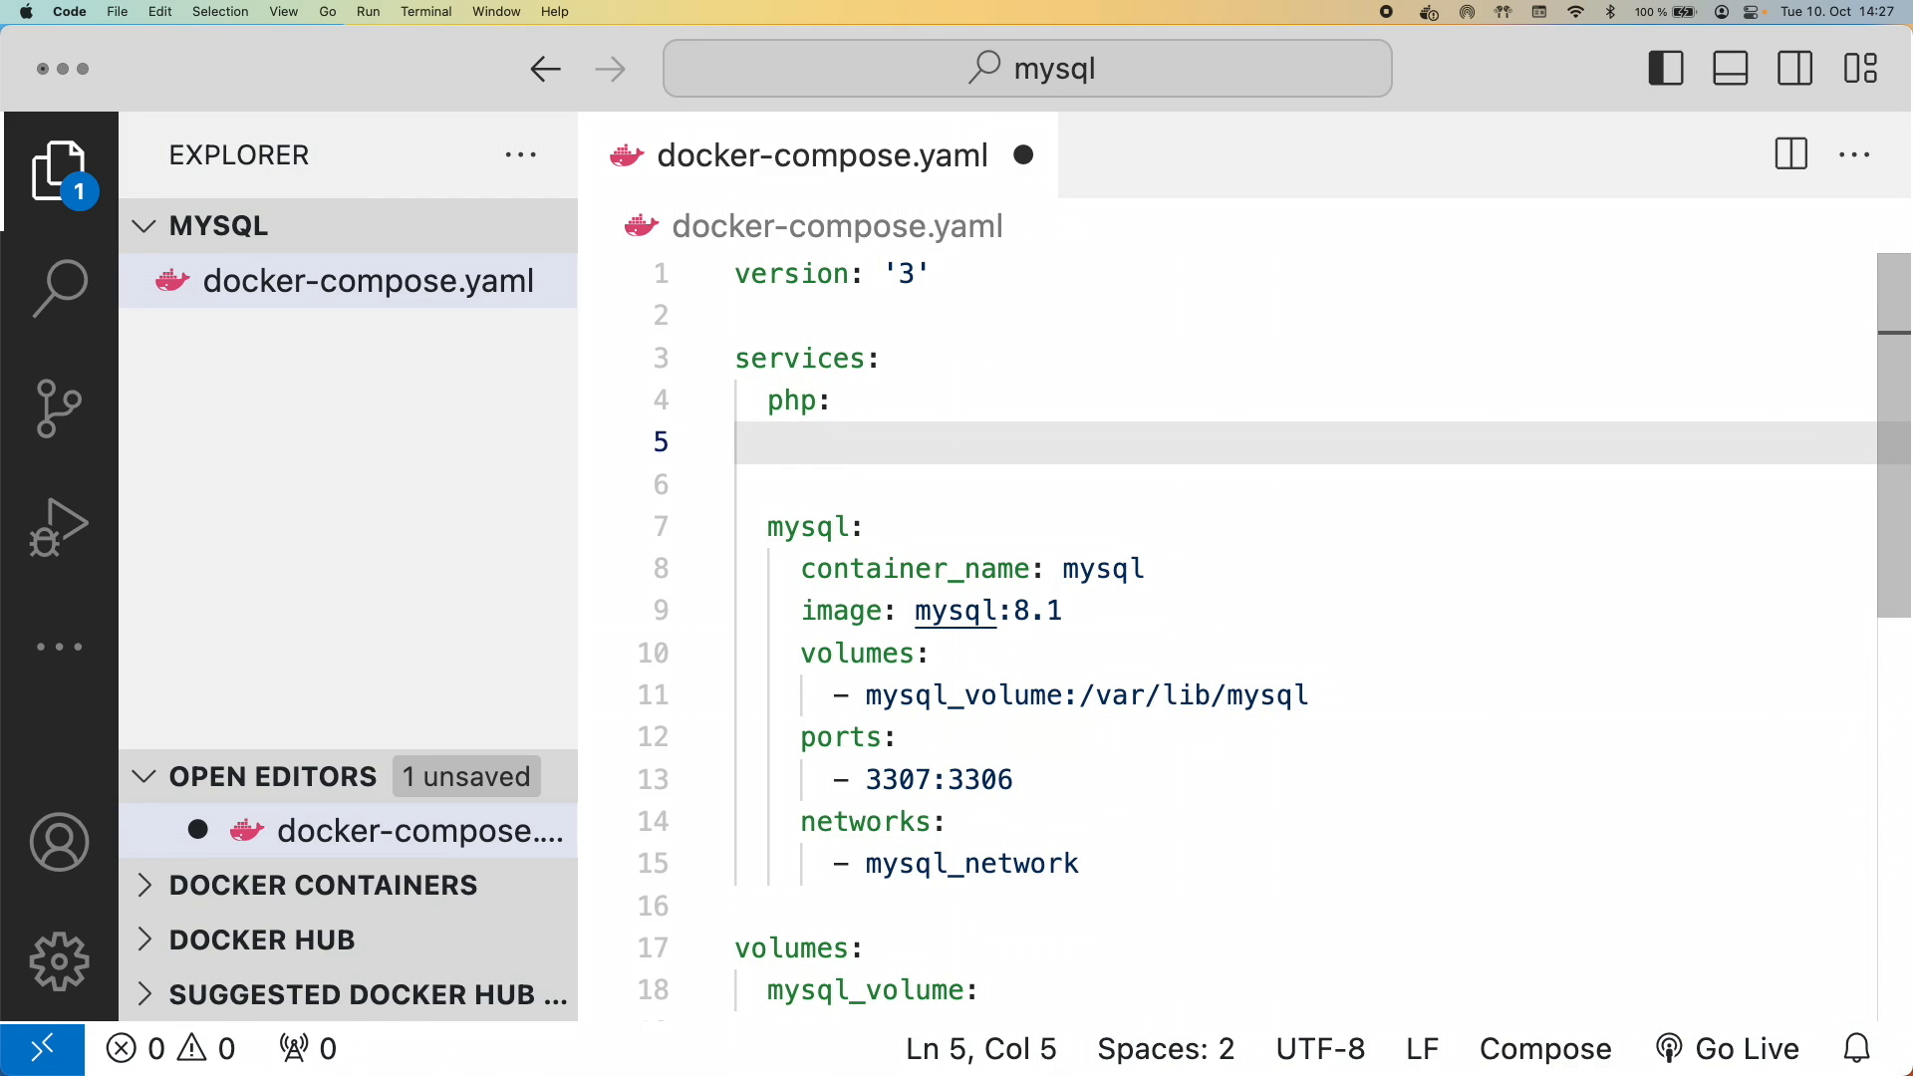
type("depends_on:")
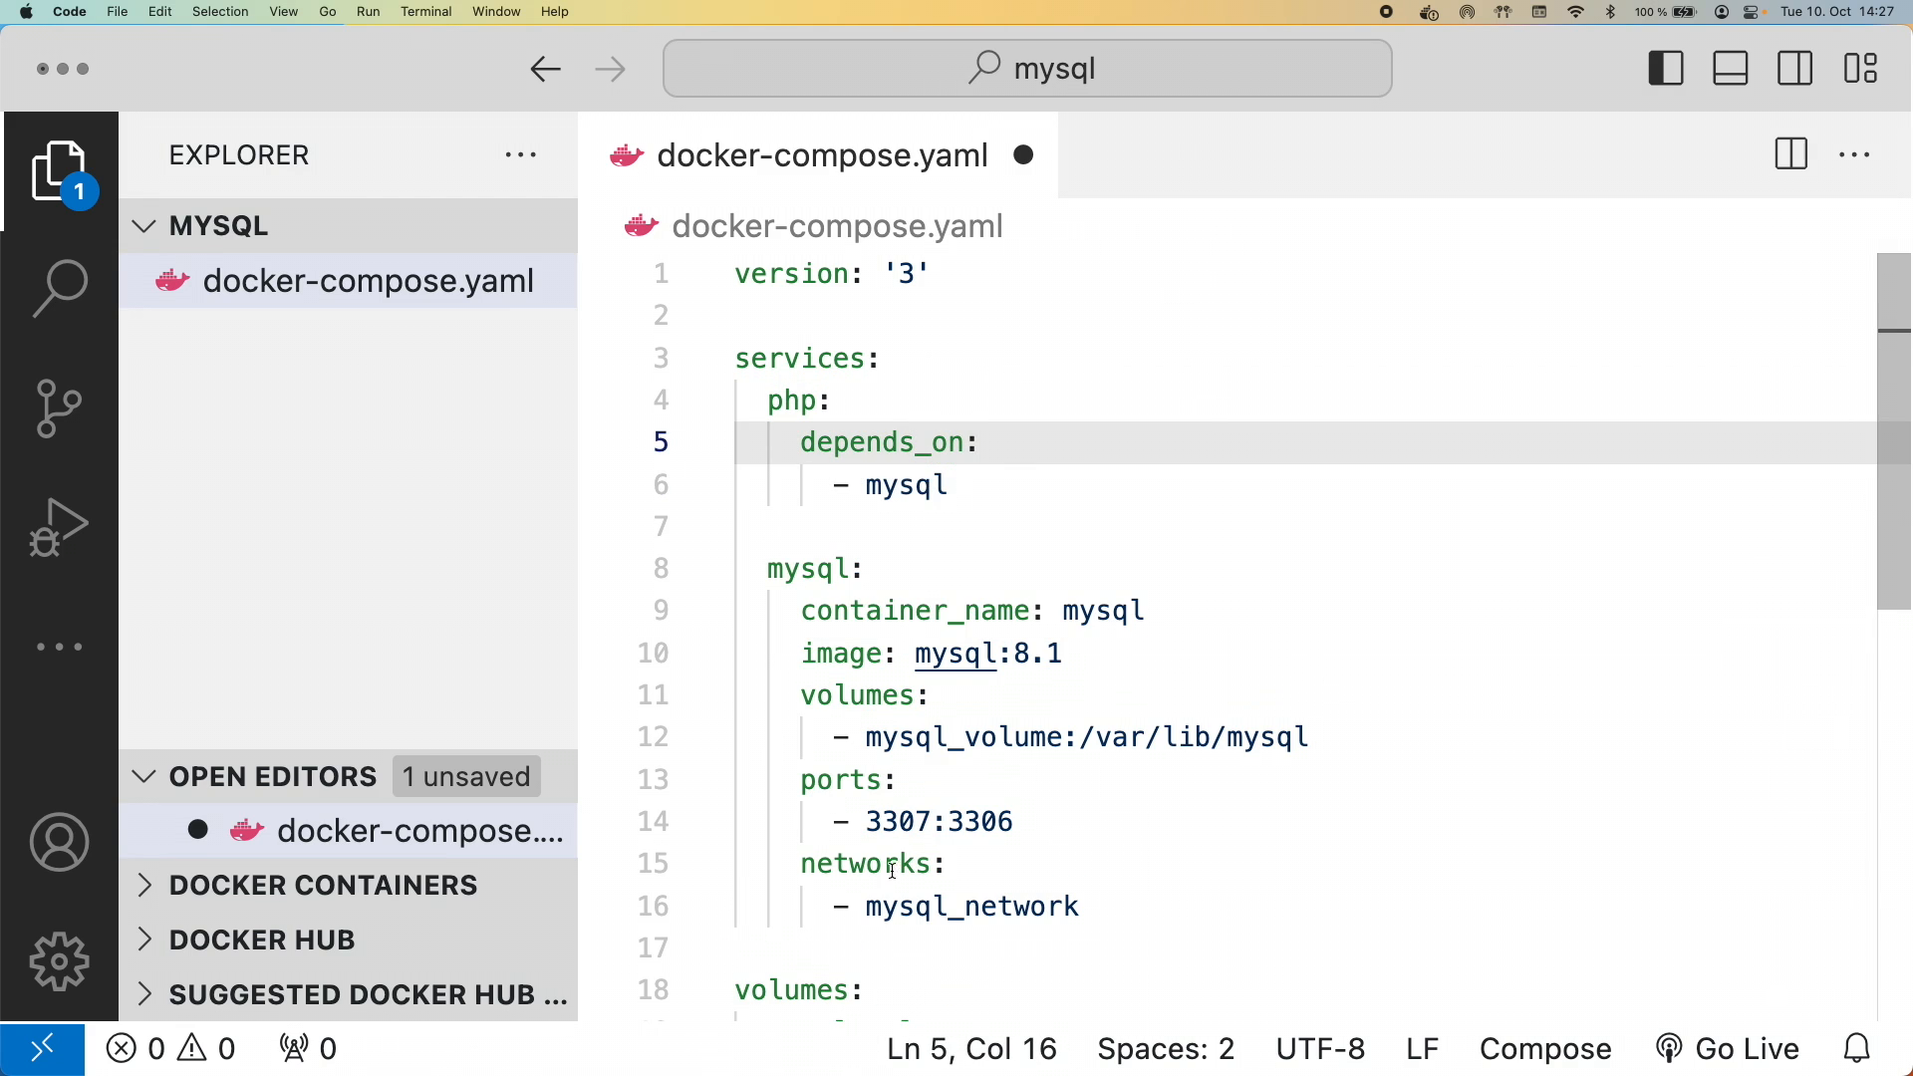
left_click(981, 526)
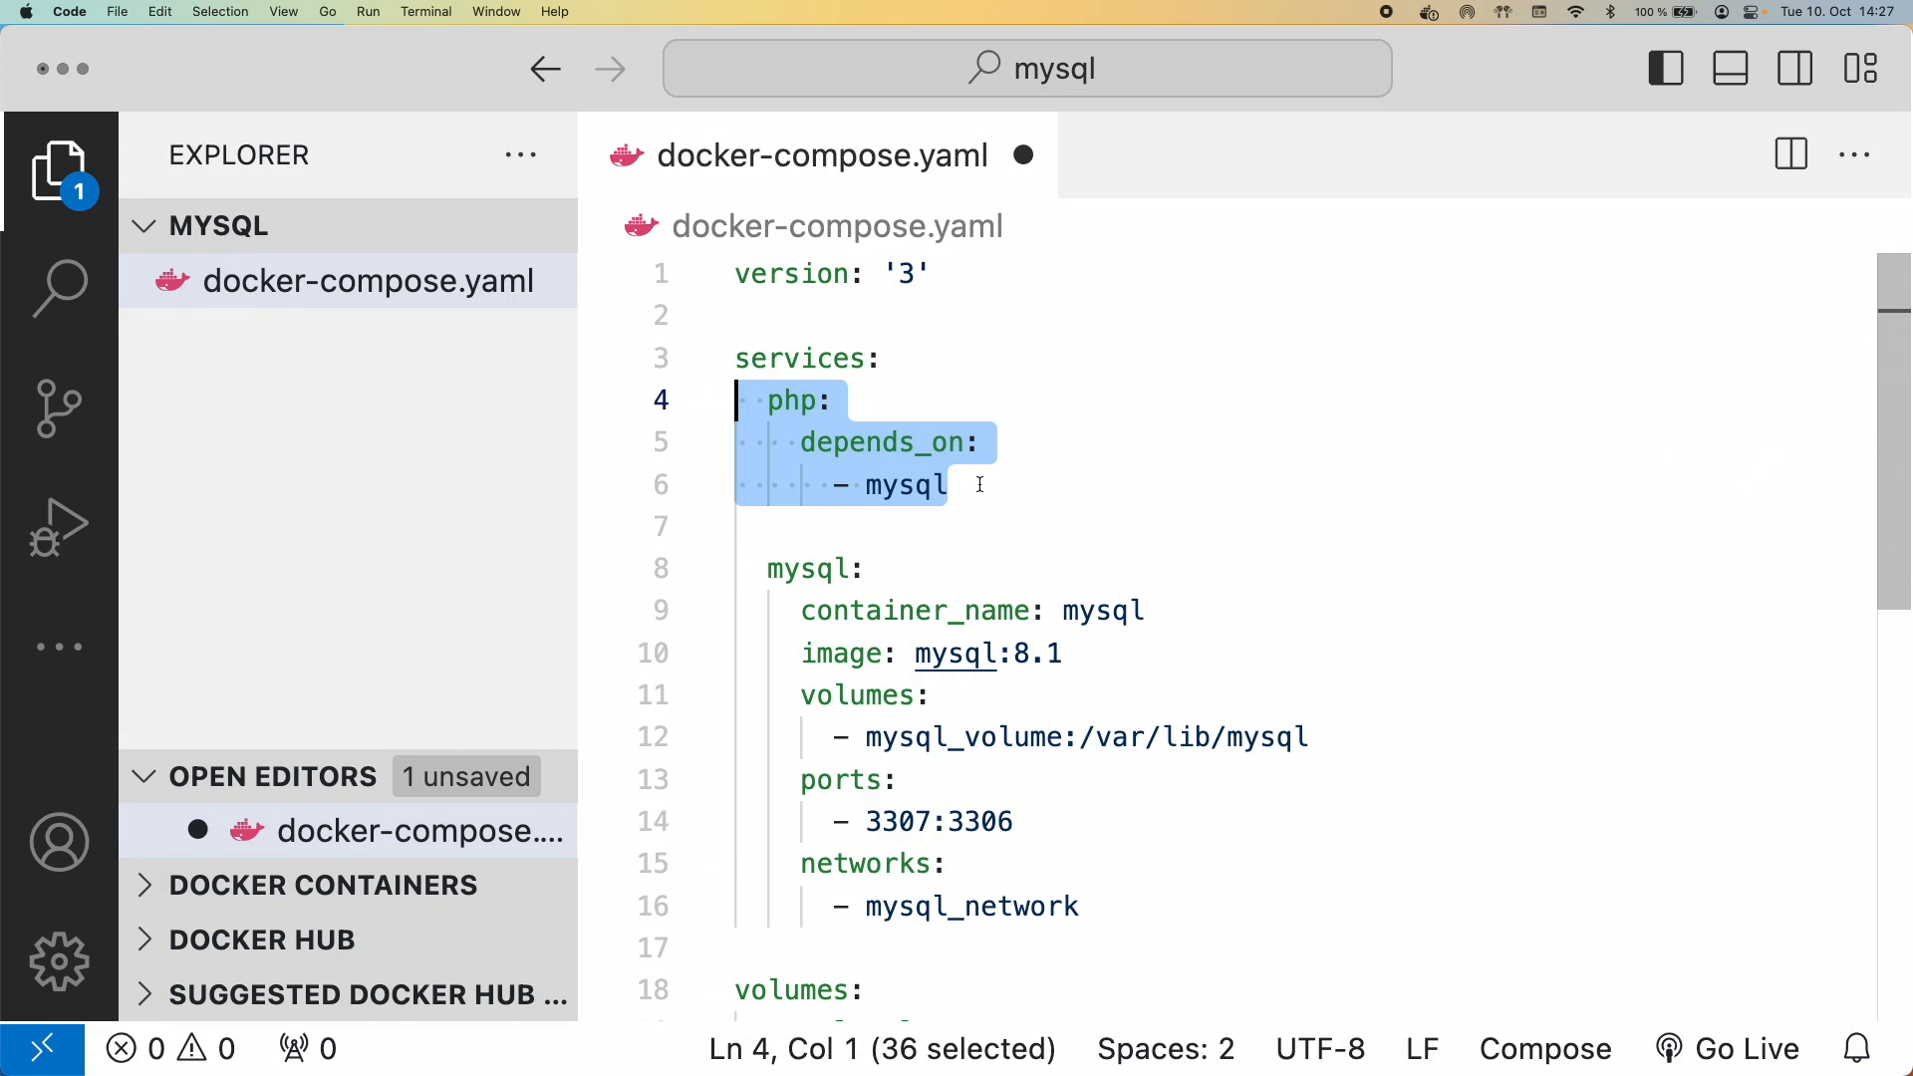
type("nerow")
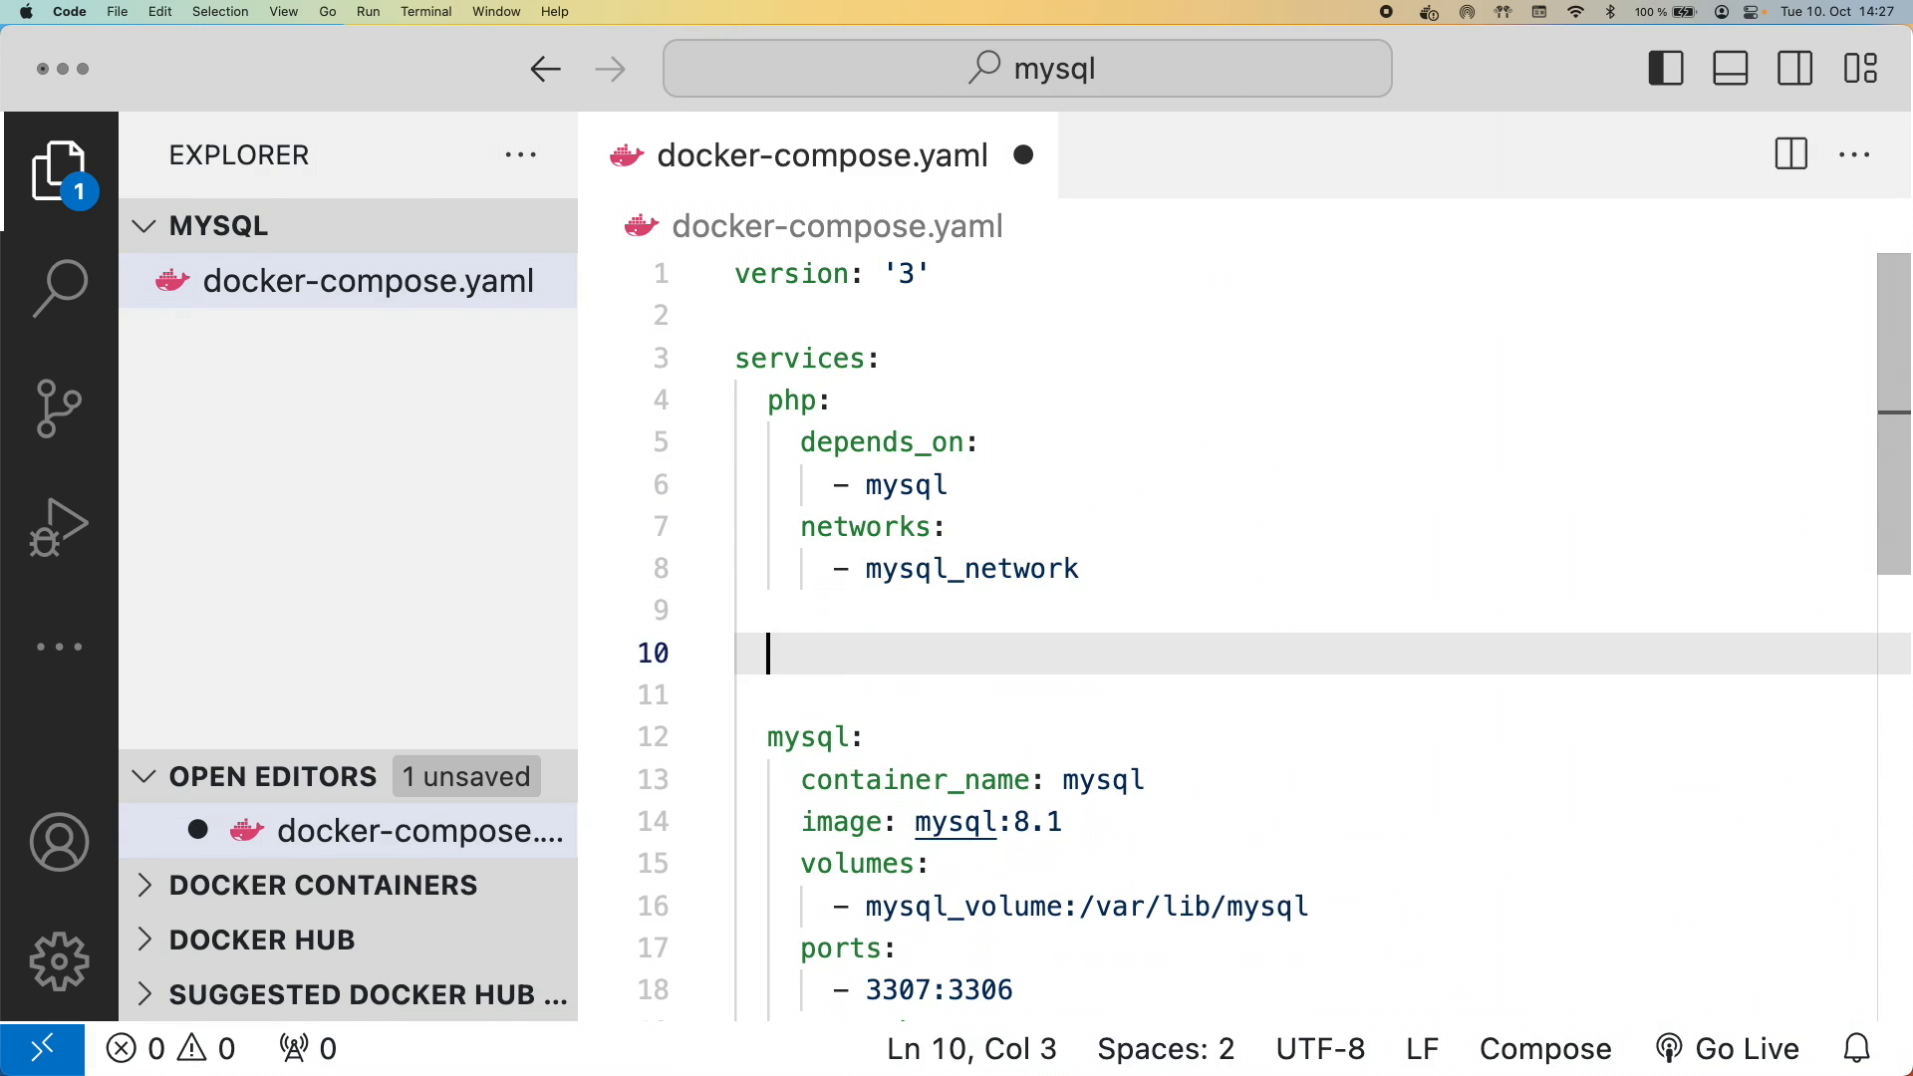
type("nginx:")
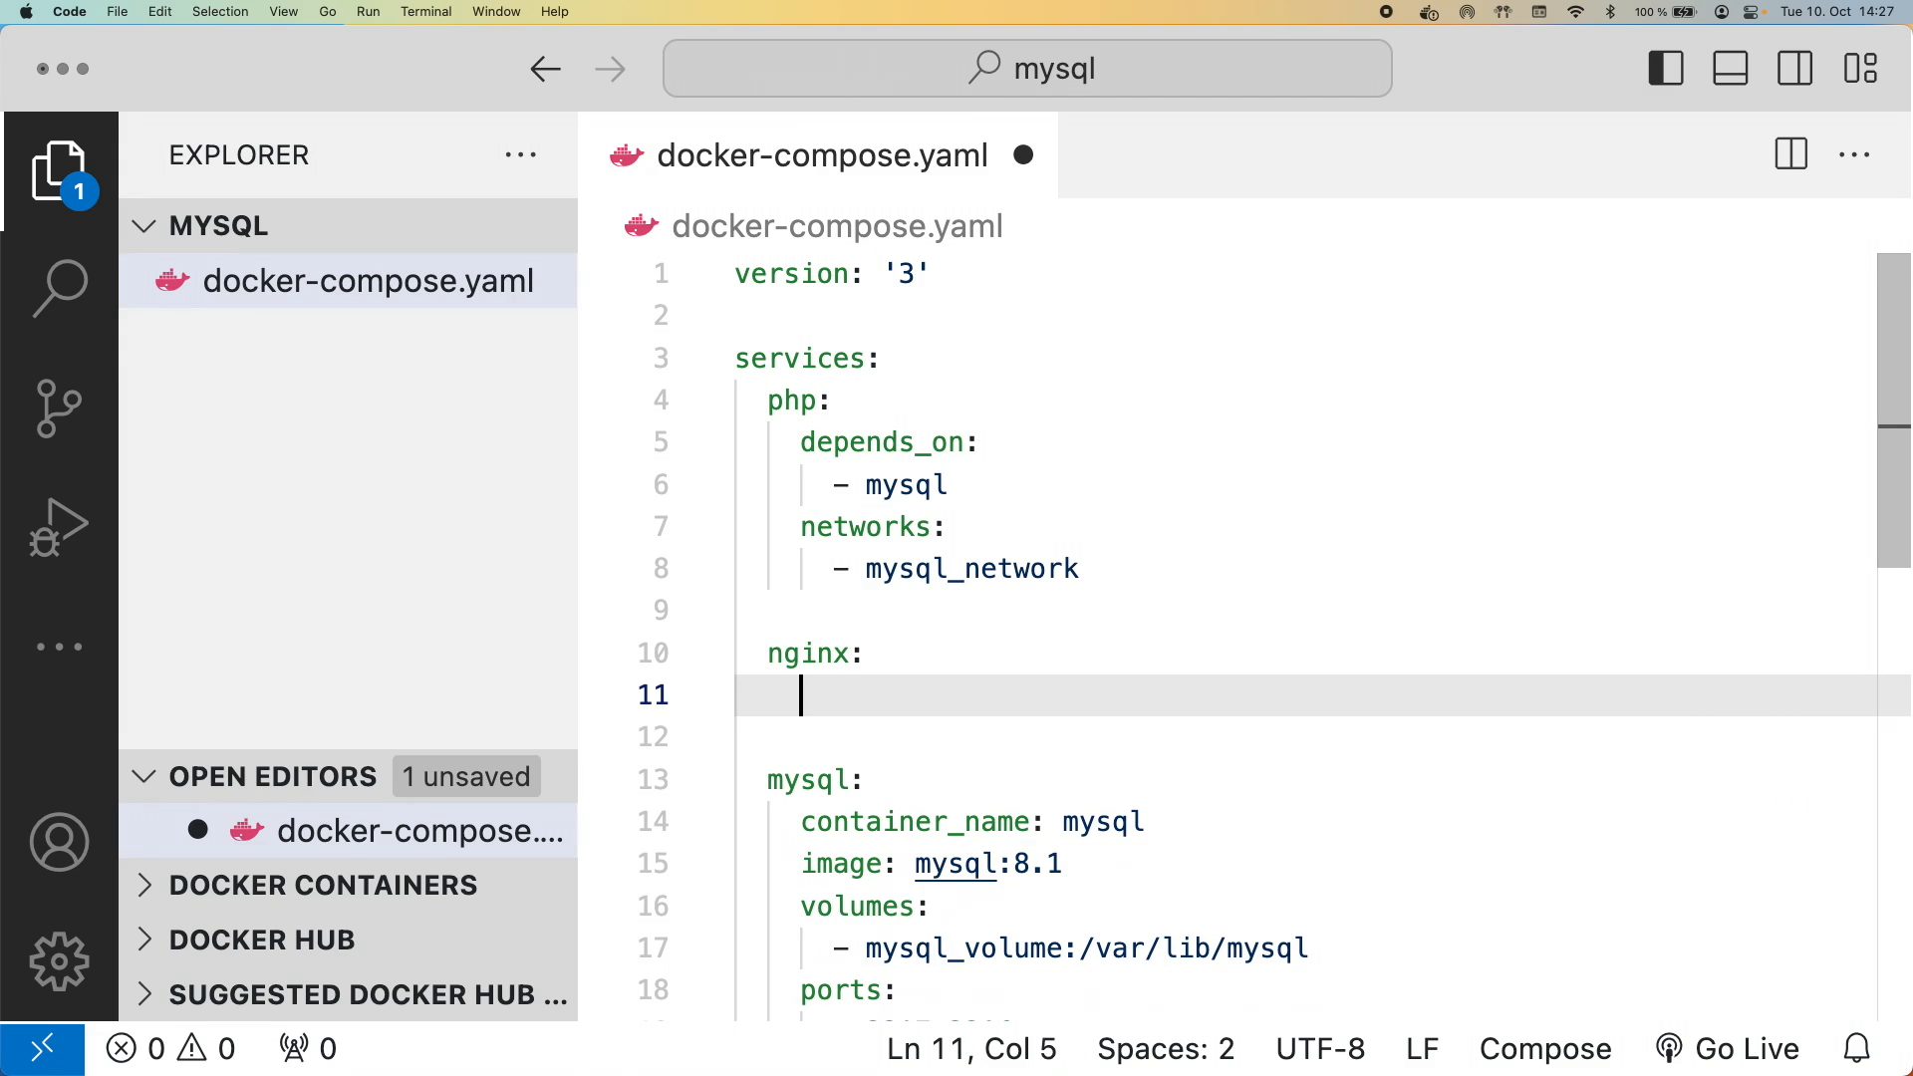
type("networks:")
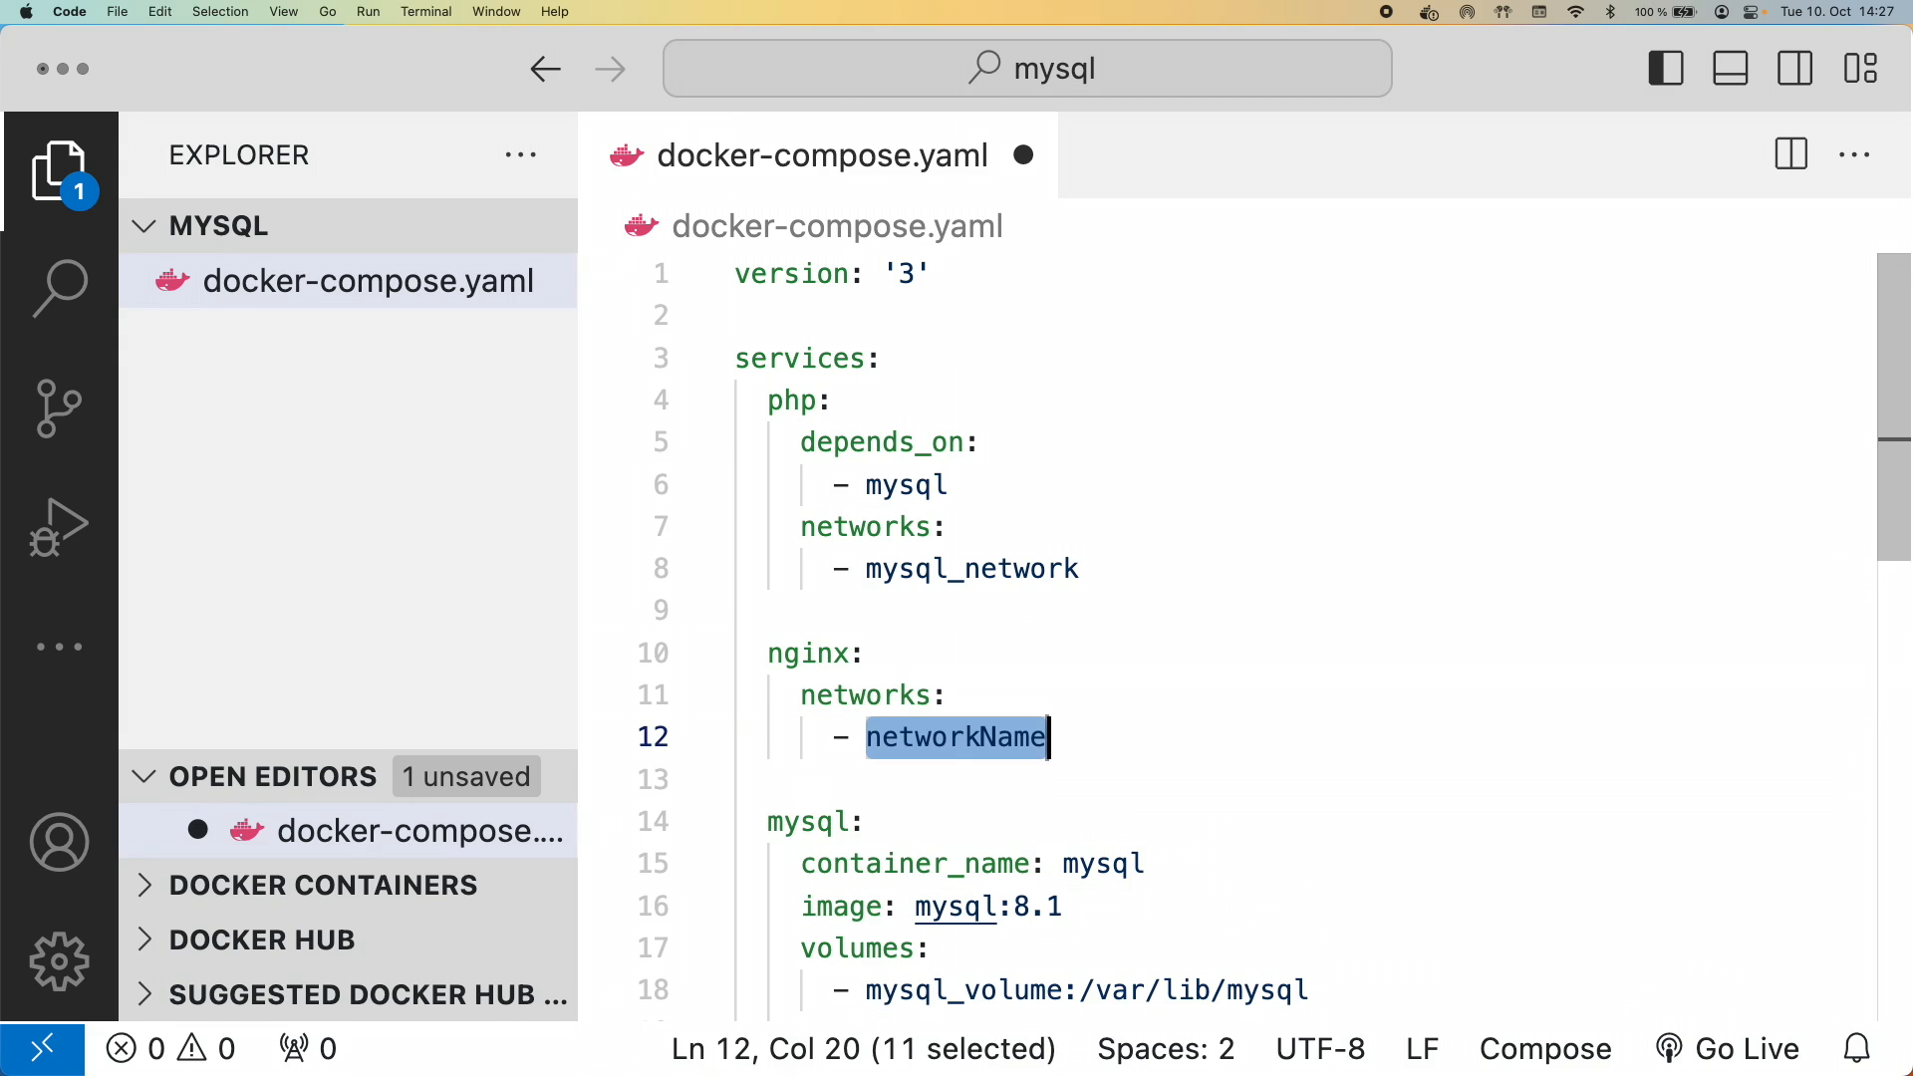
type("mysql_network")
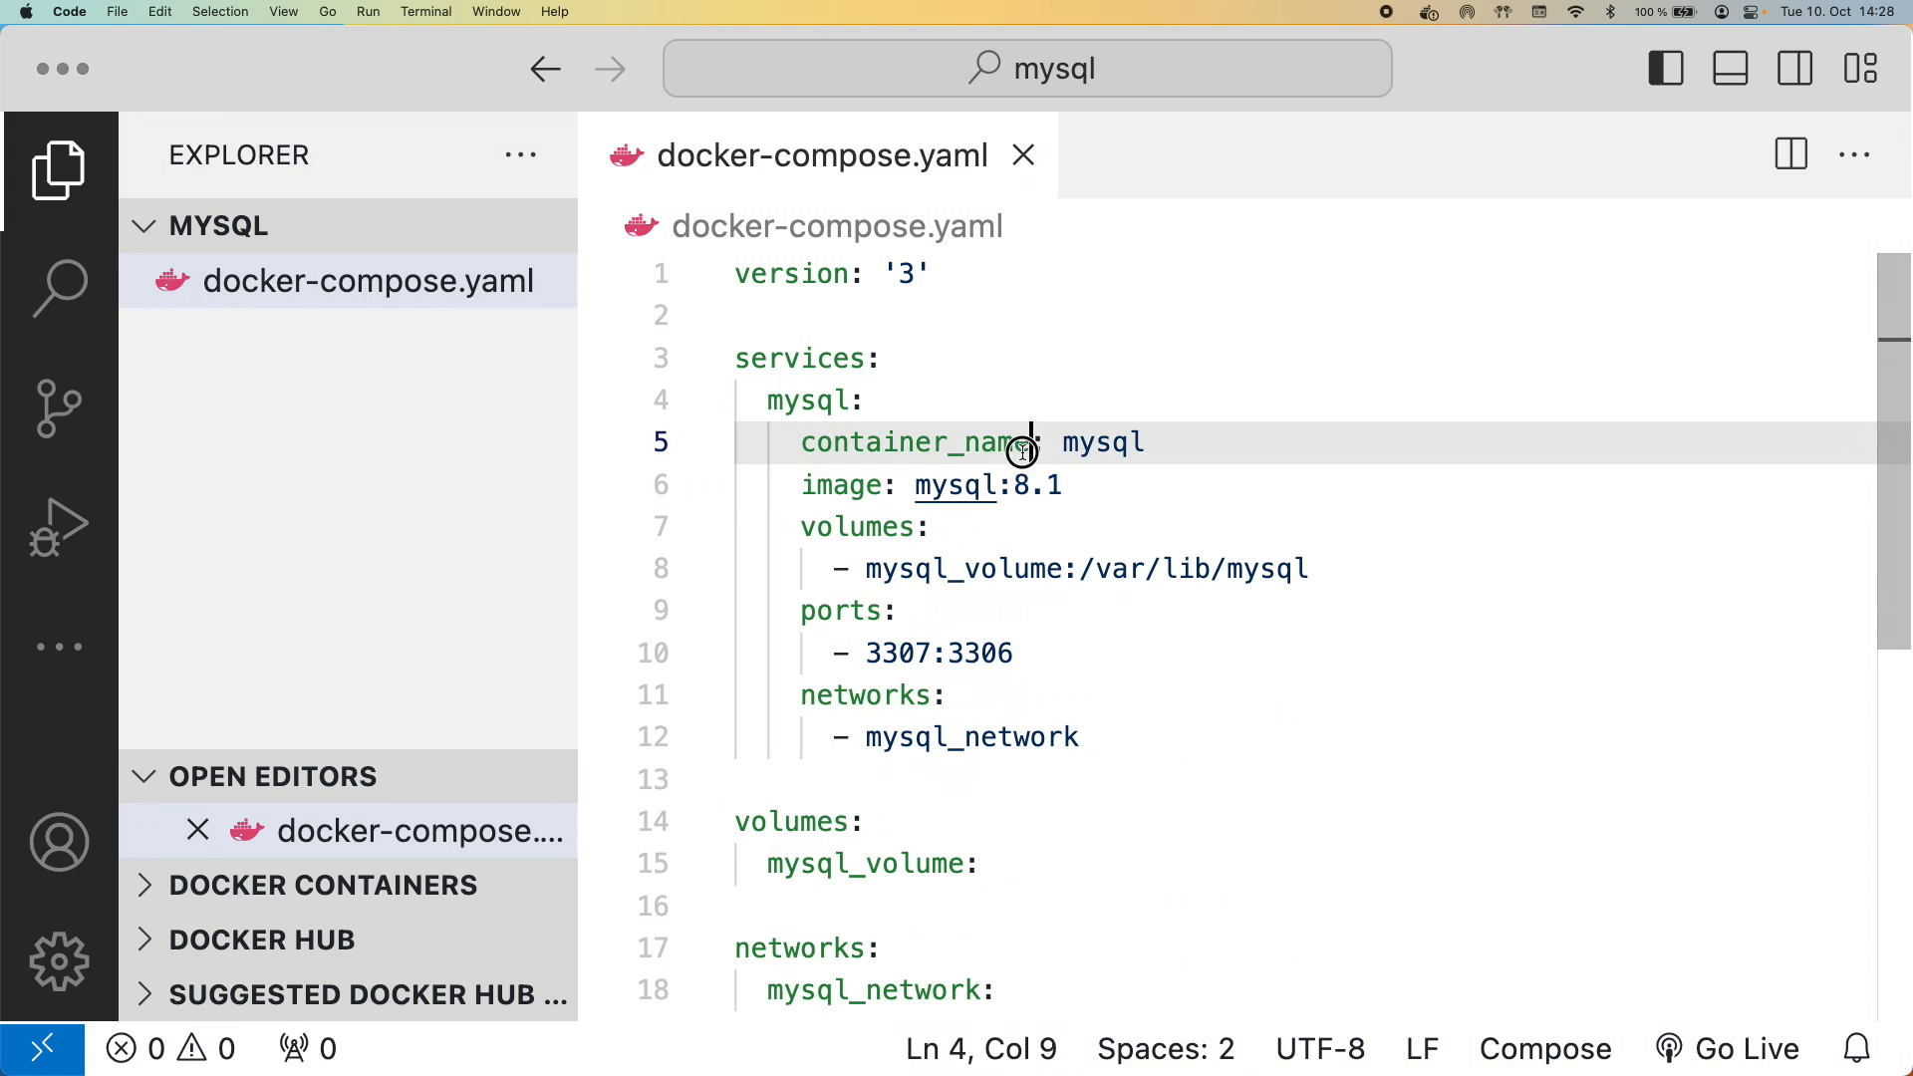
Run docker compose up, which creates the network, volume and container, then exits over a missing root password
double_click(975, 653)
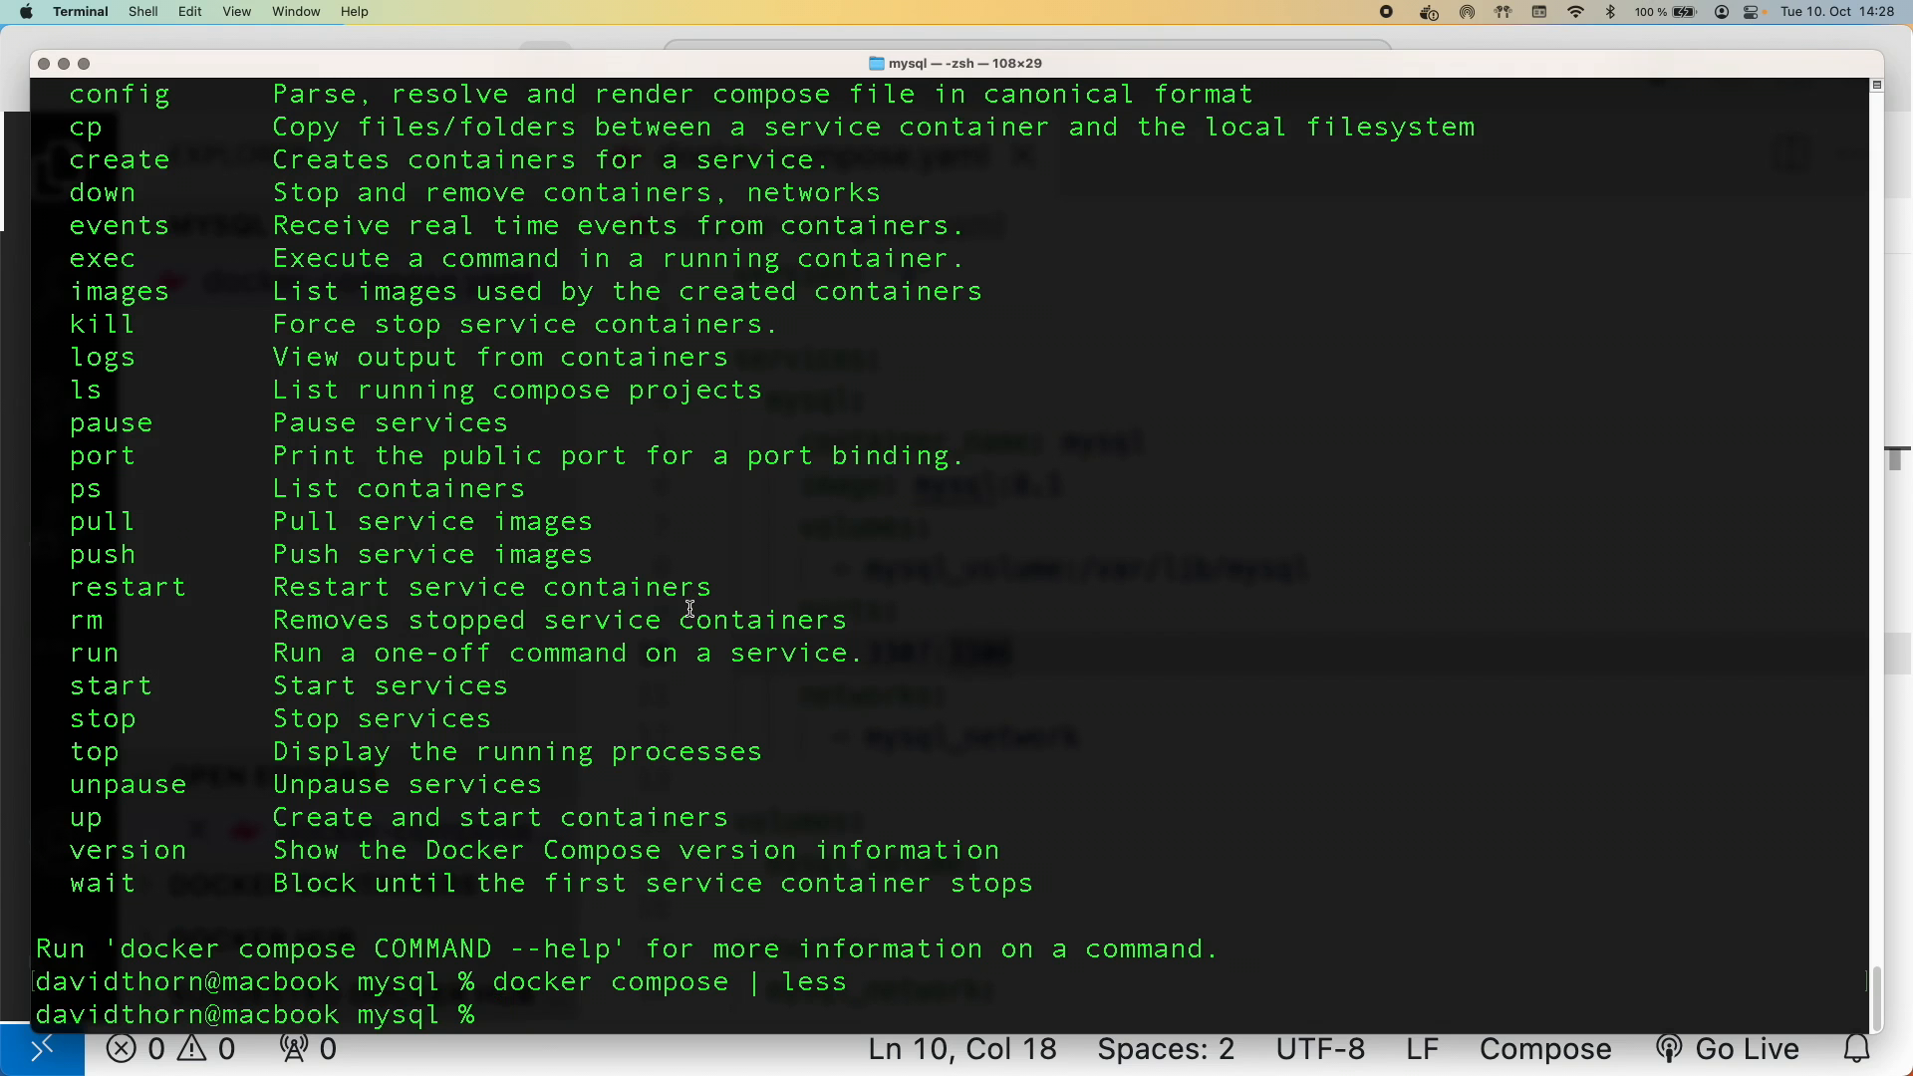
type("docker-cop")
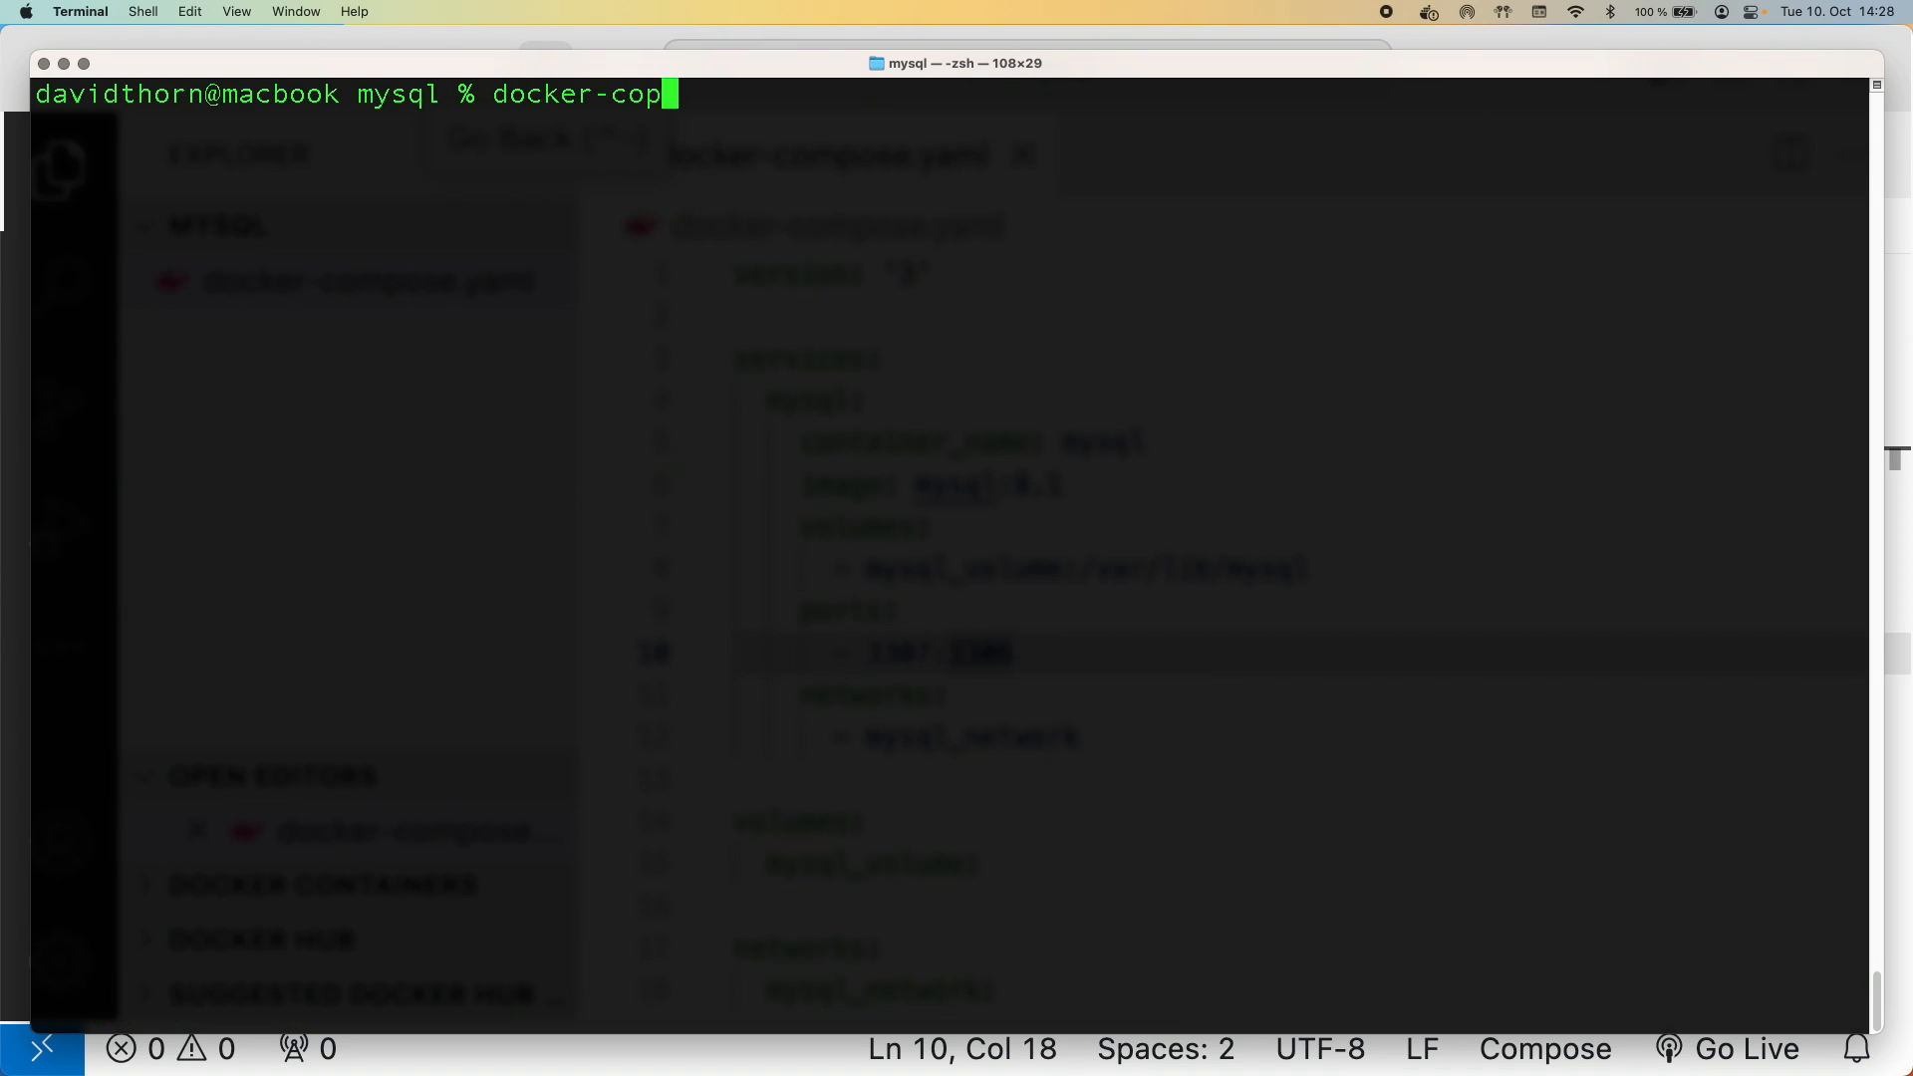
type("ose")
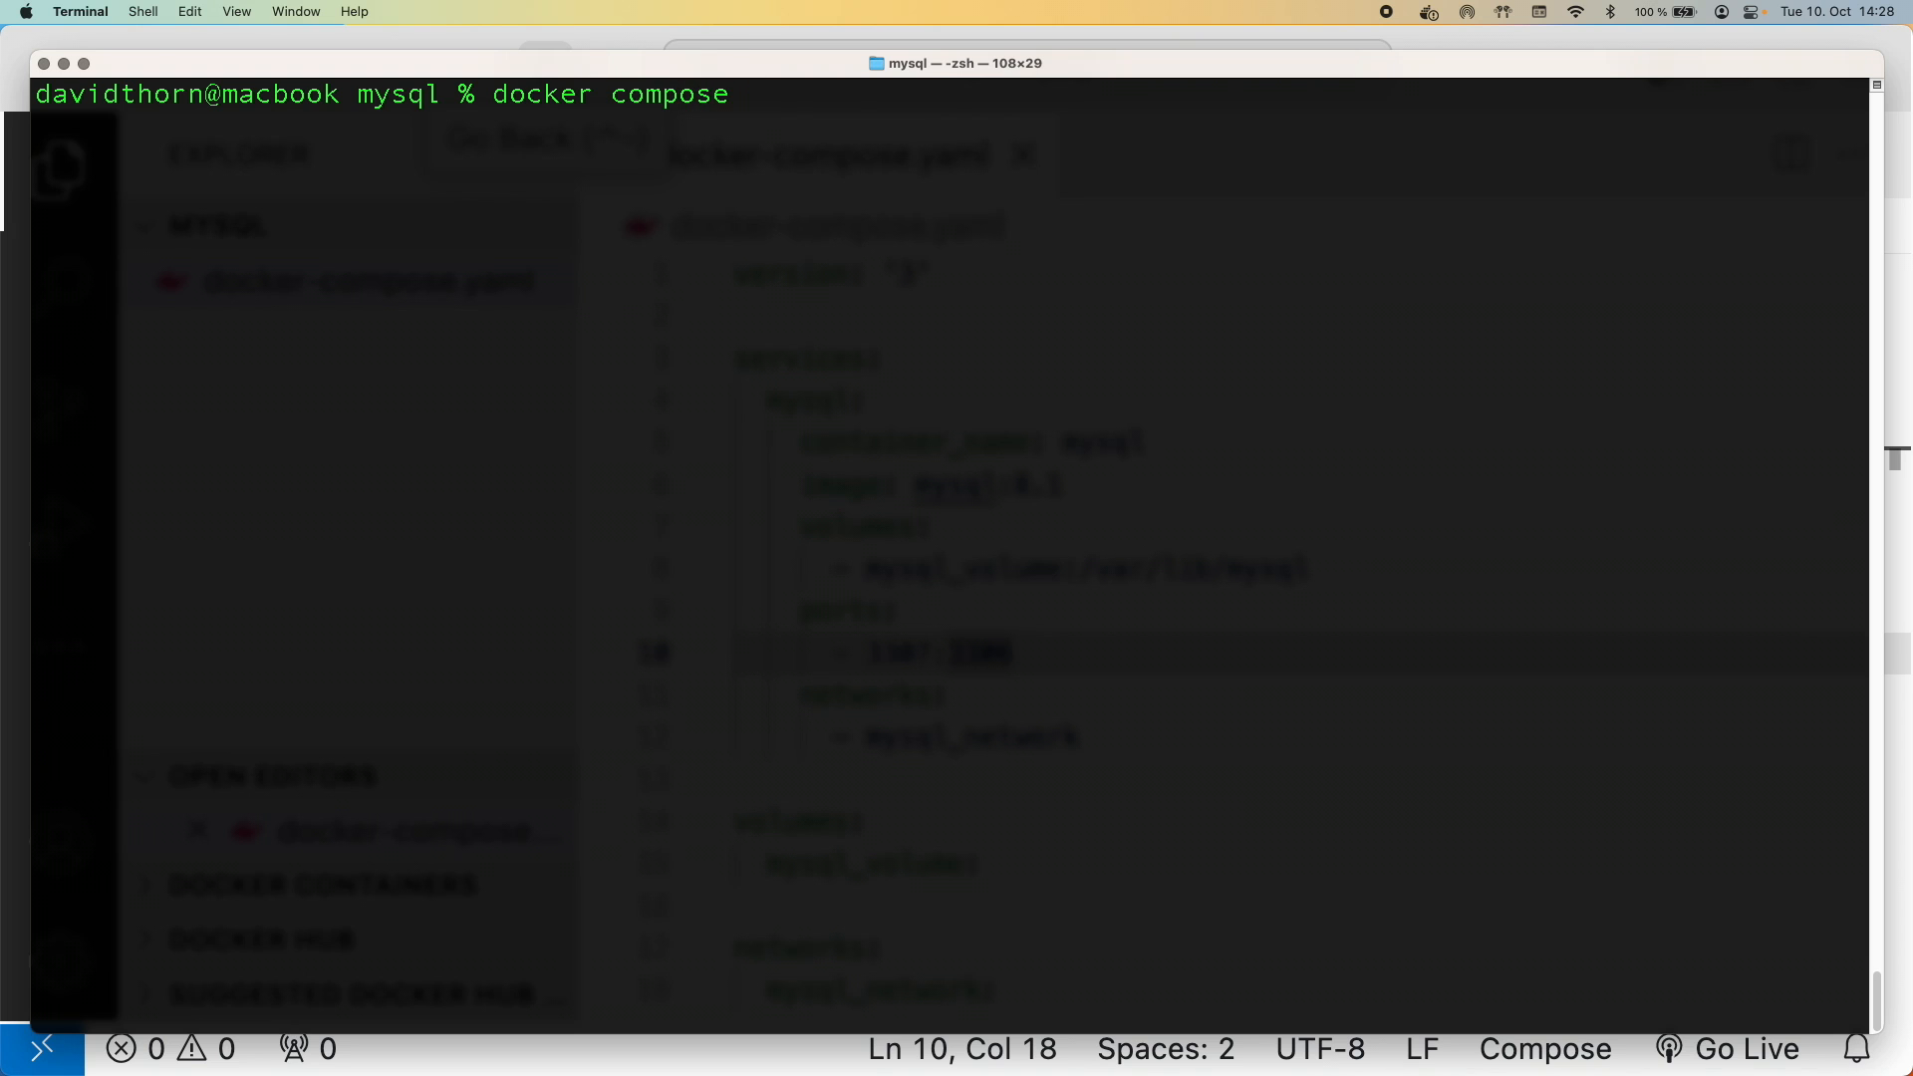
type("up")
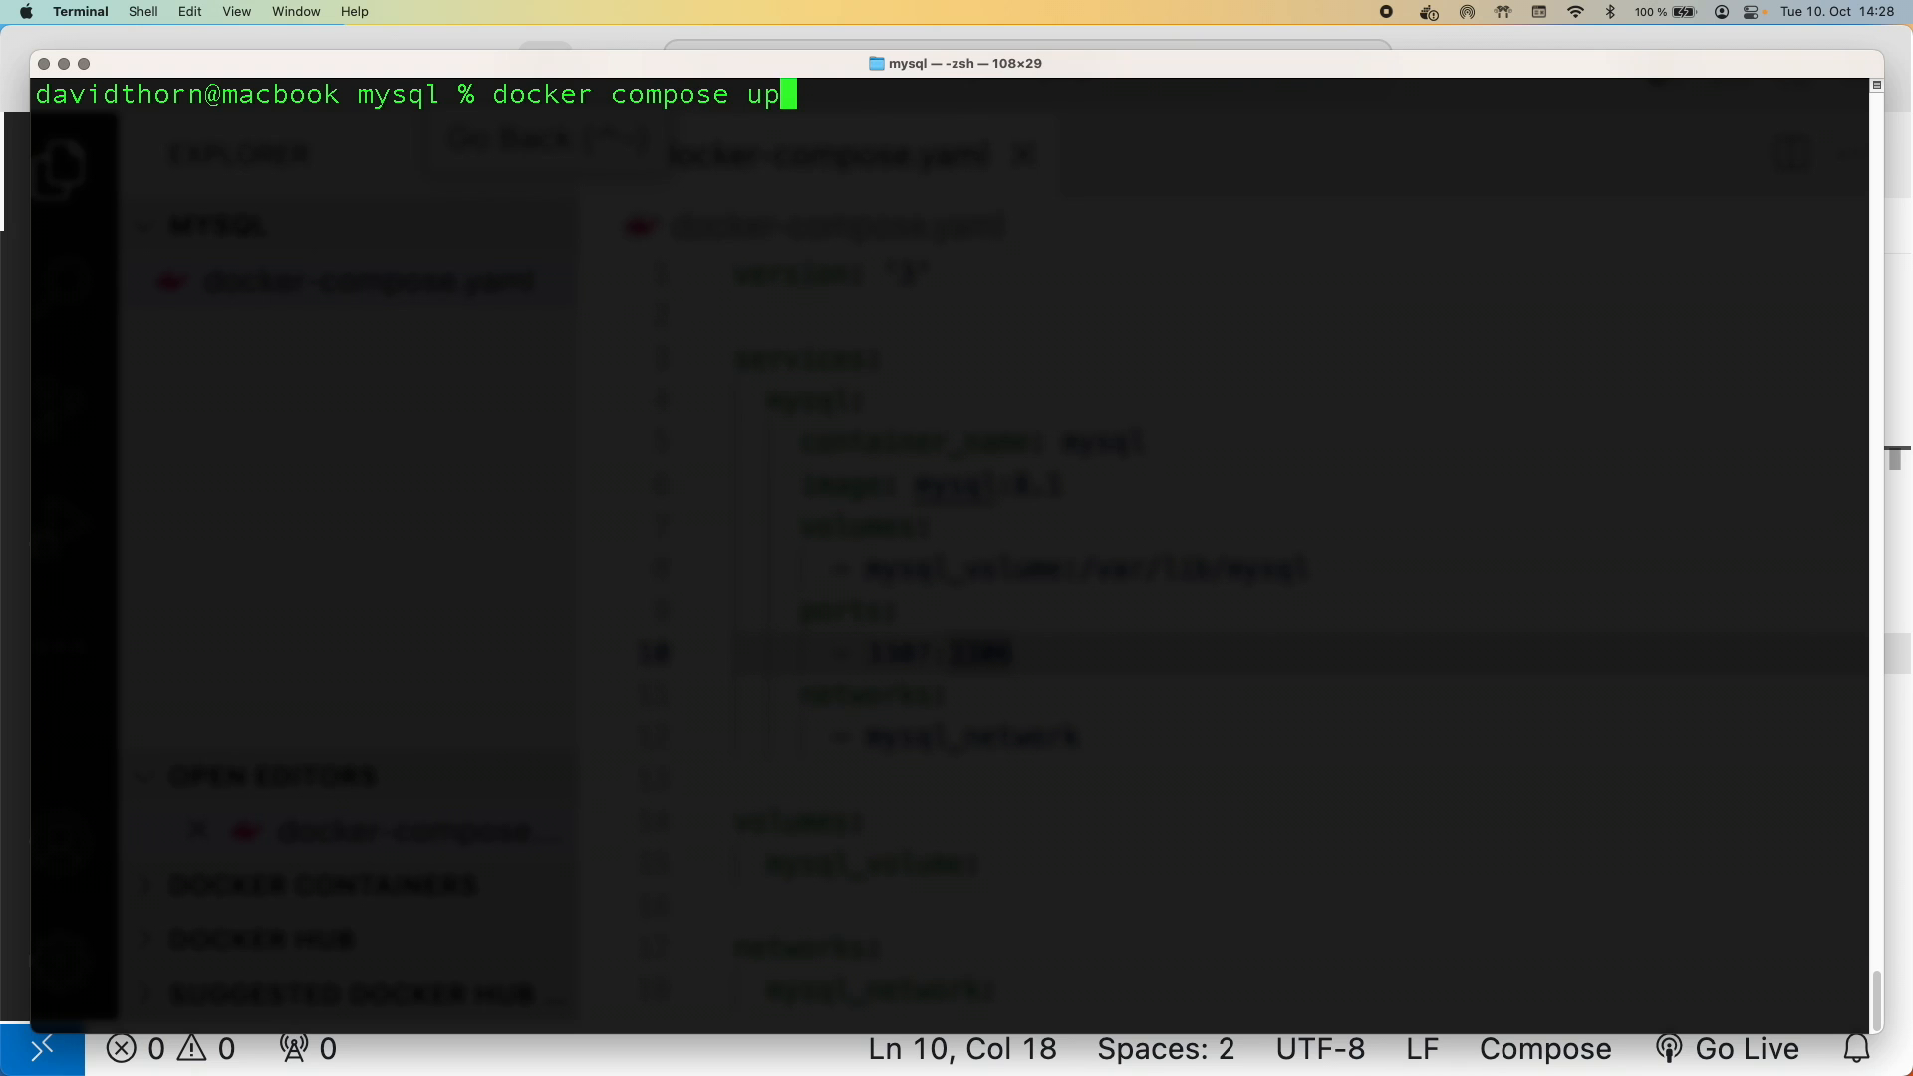
type("-")
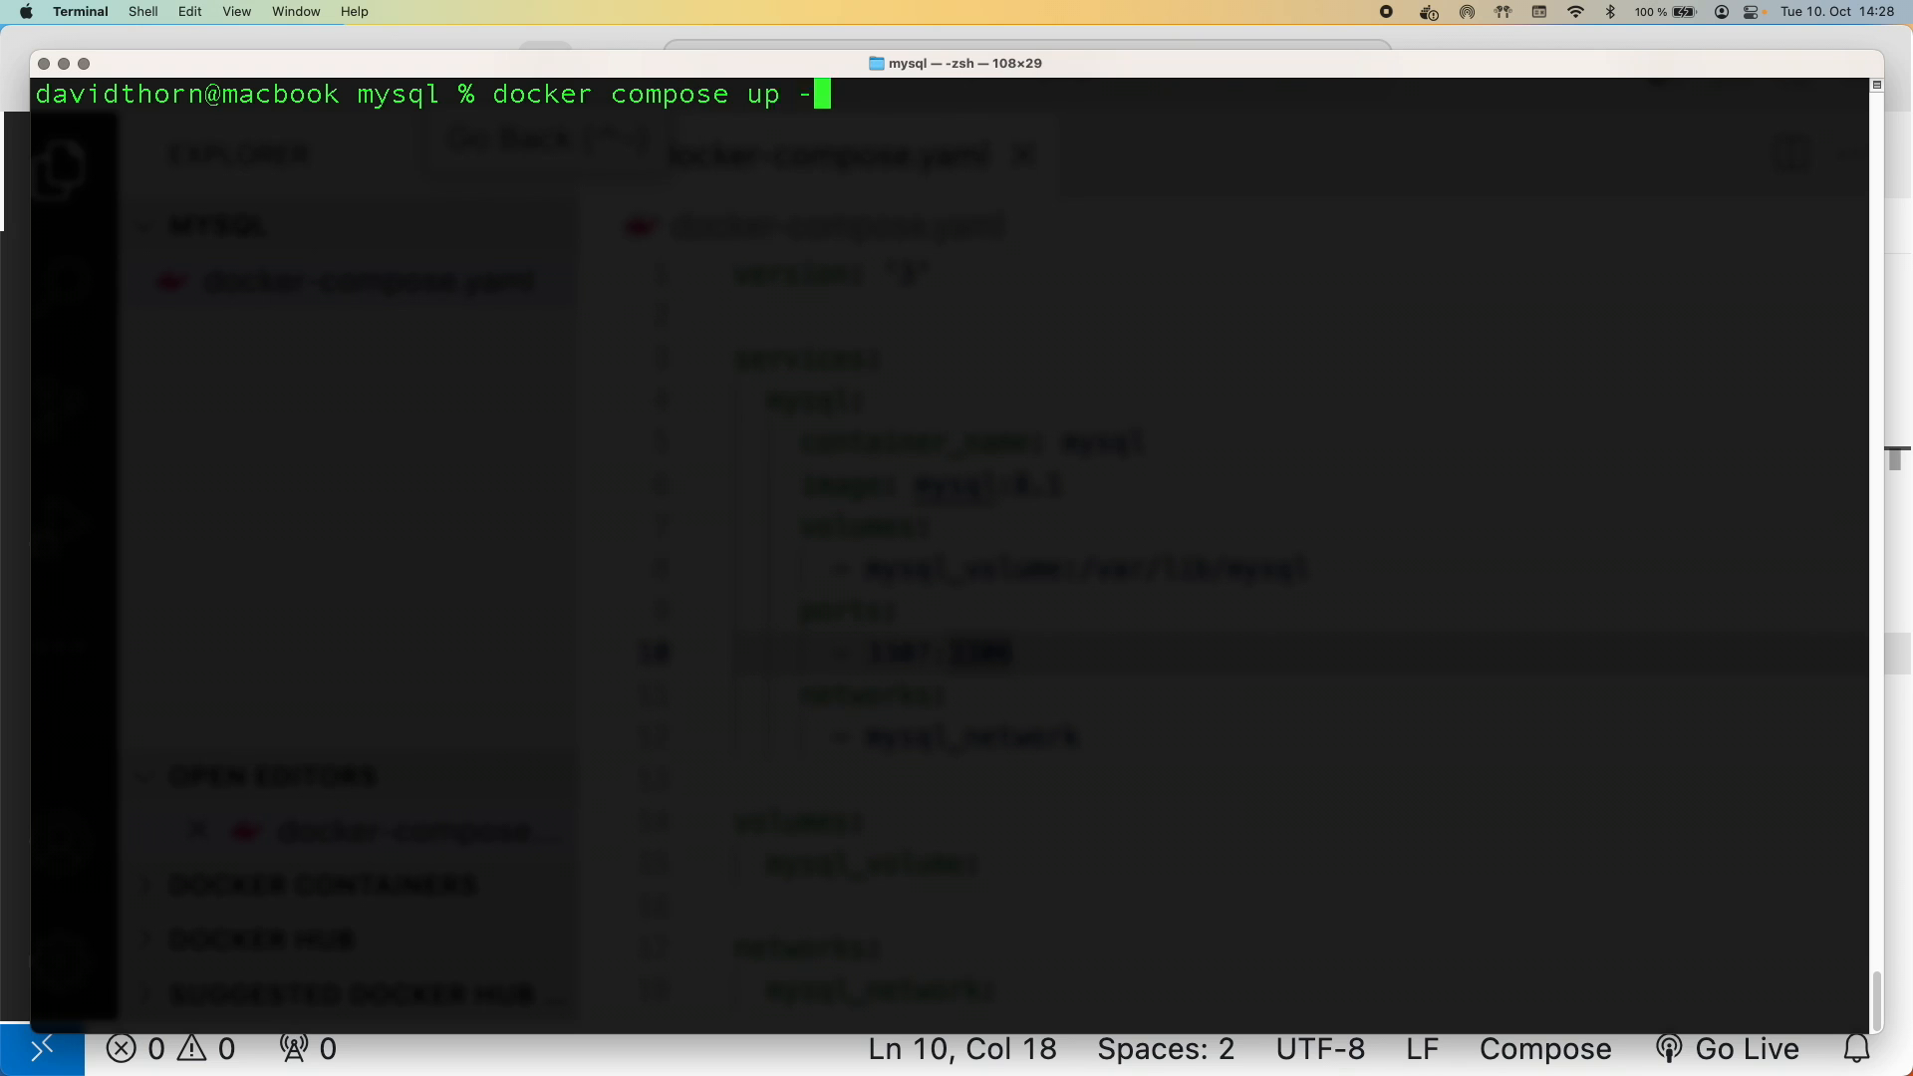
key("Backspace")
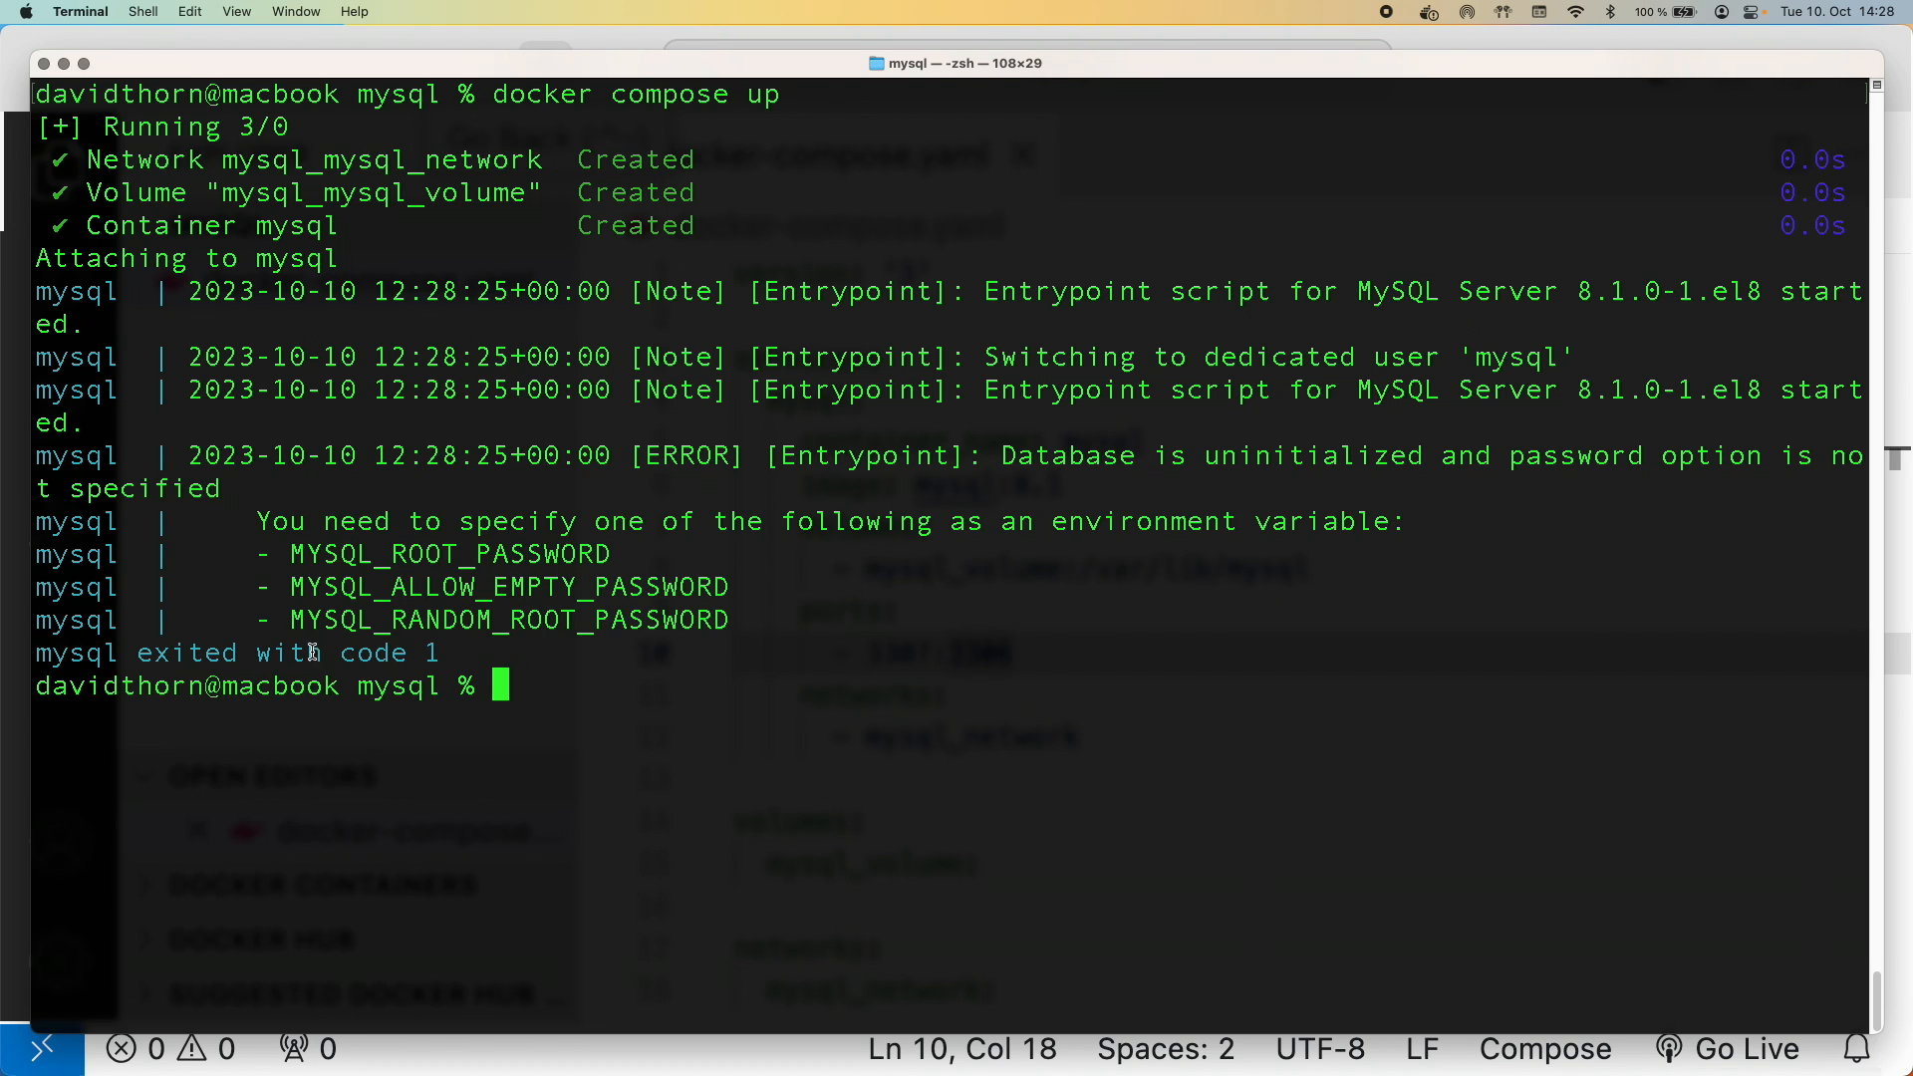
mouse_move(310, 552)
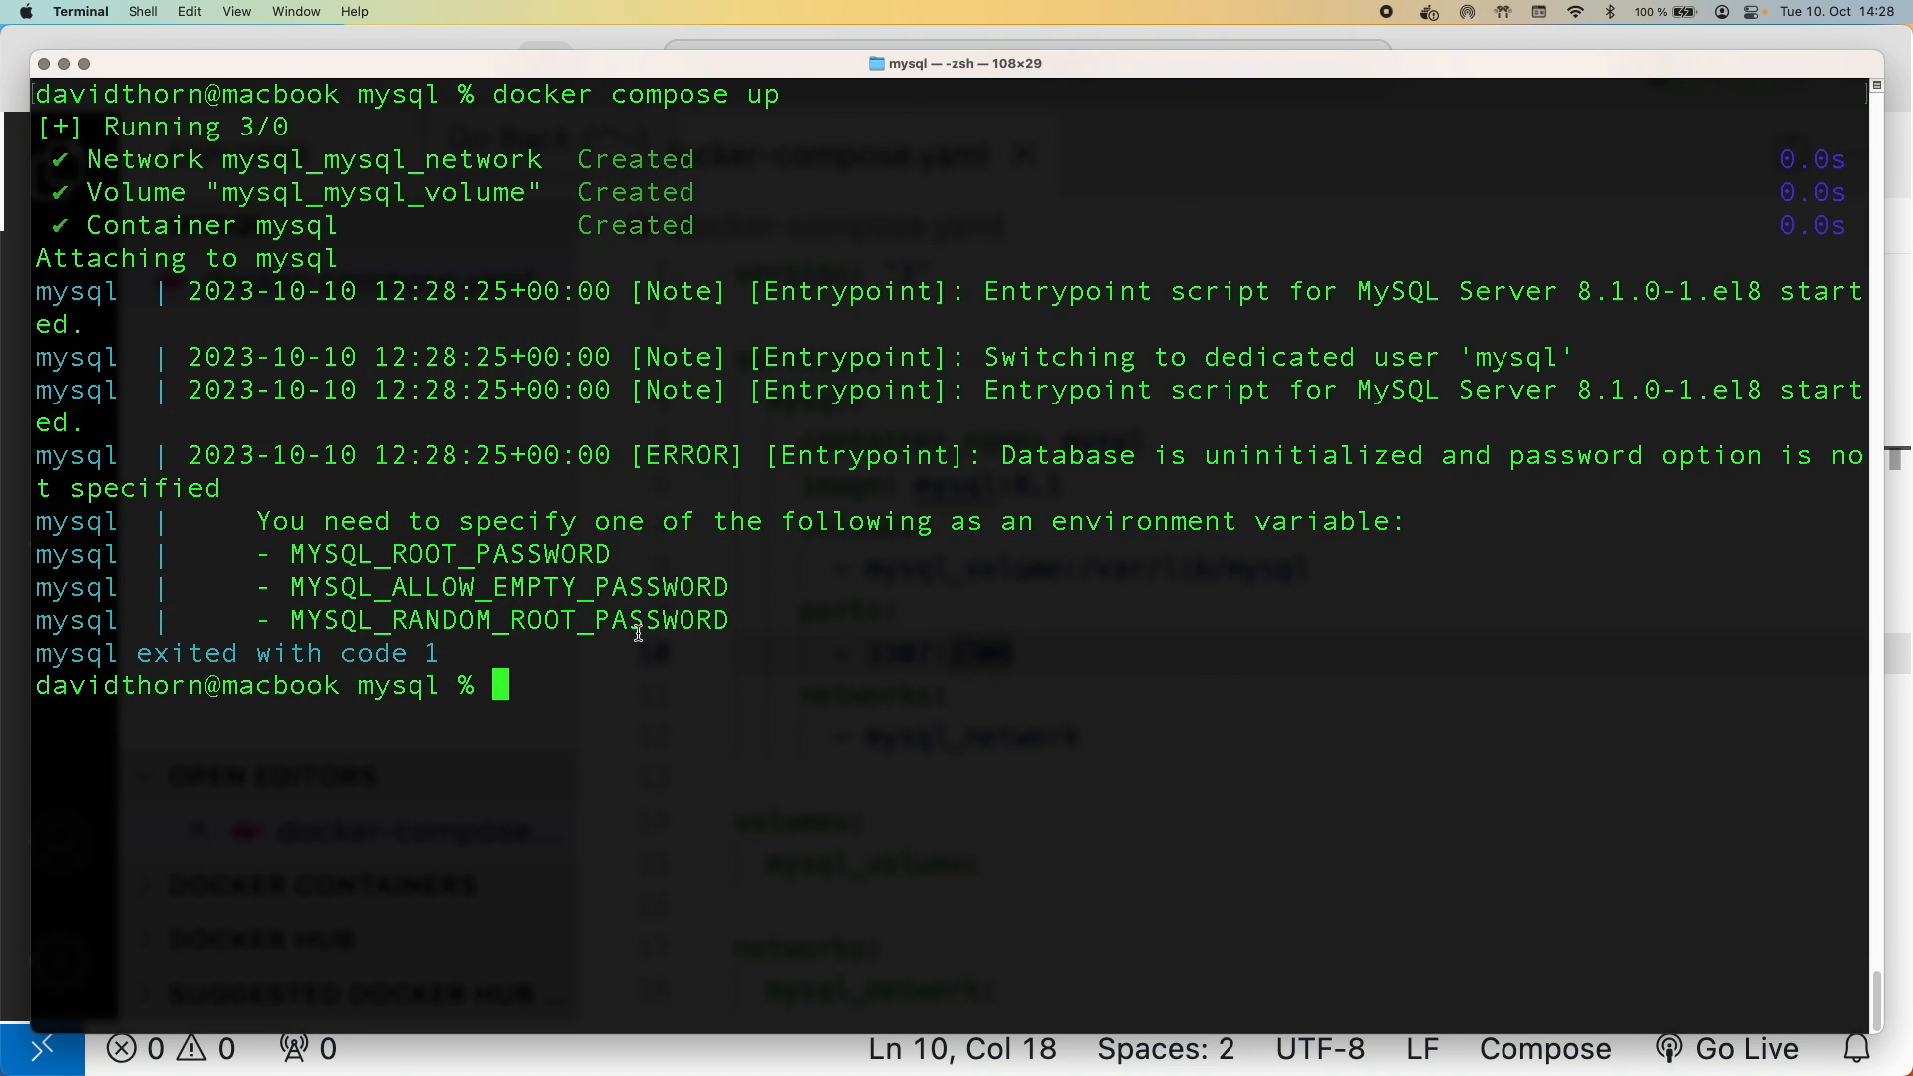
double_click(448, 552)
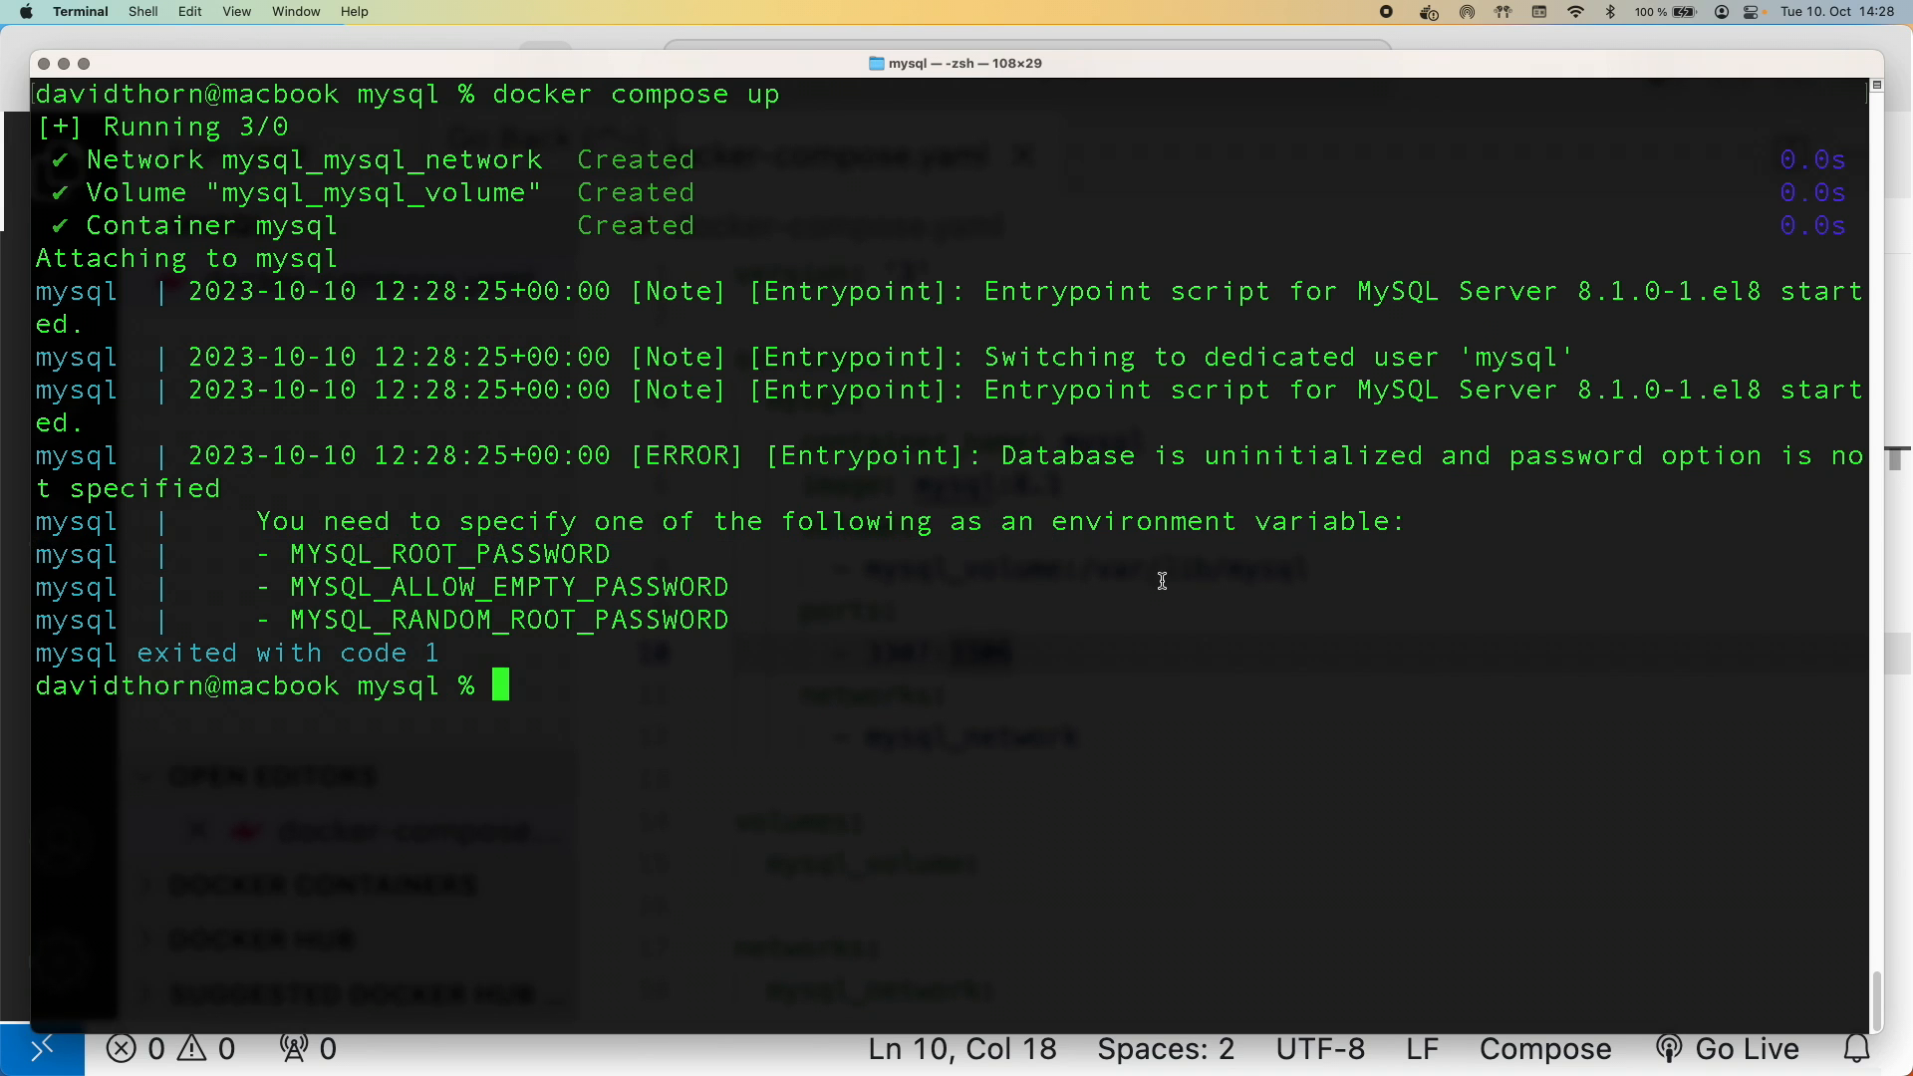
double_click(448, 553)
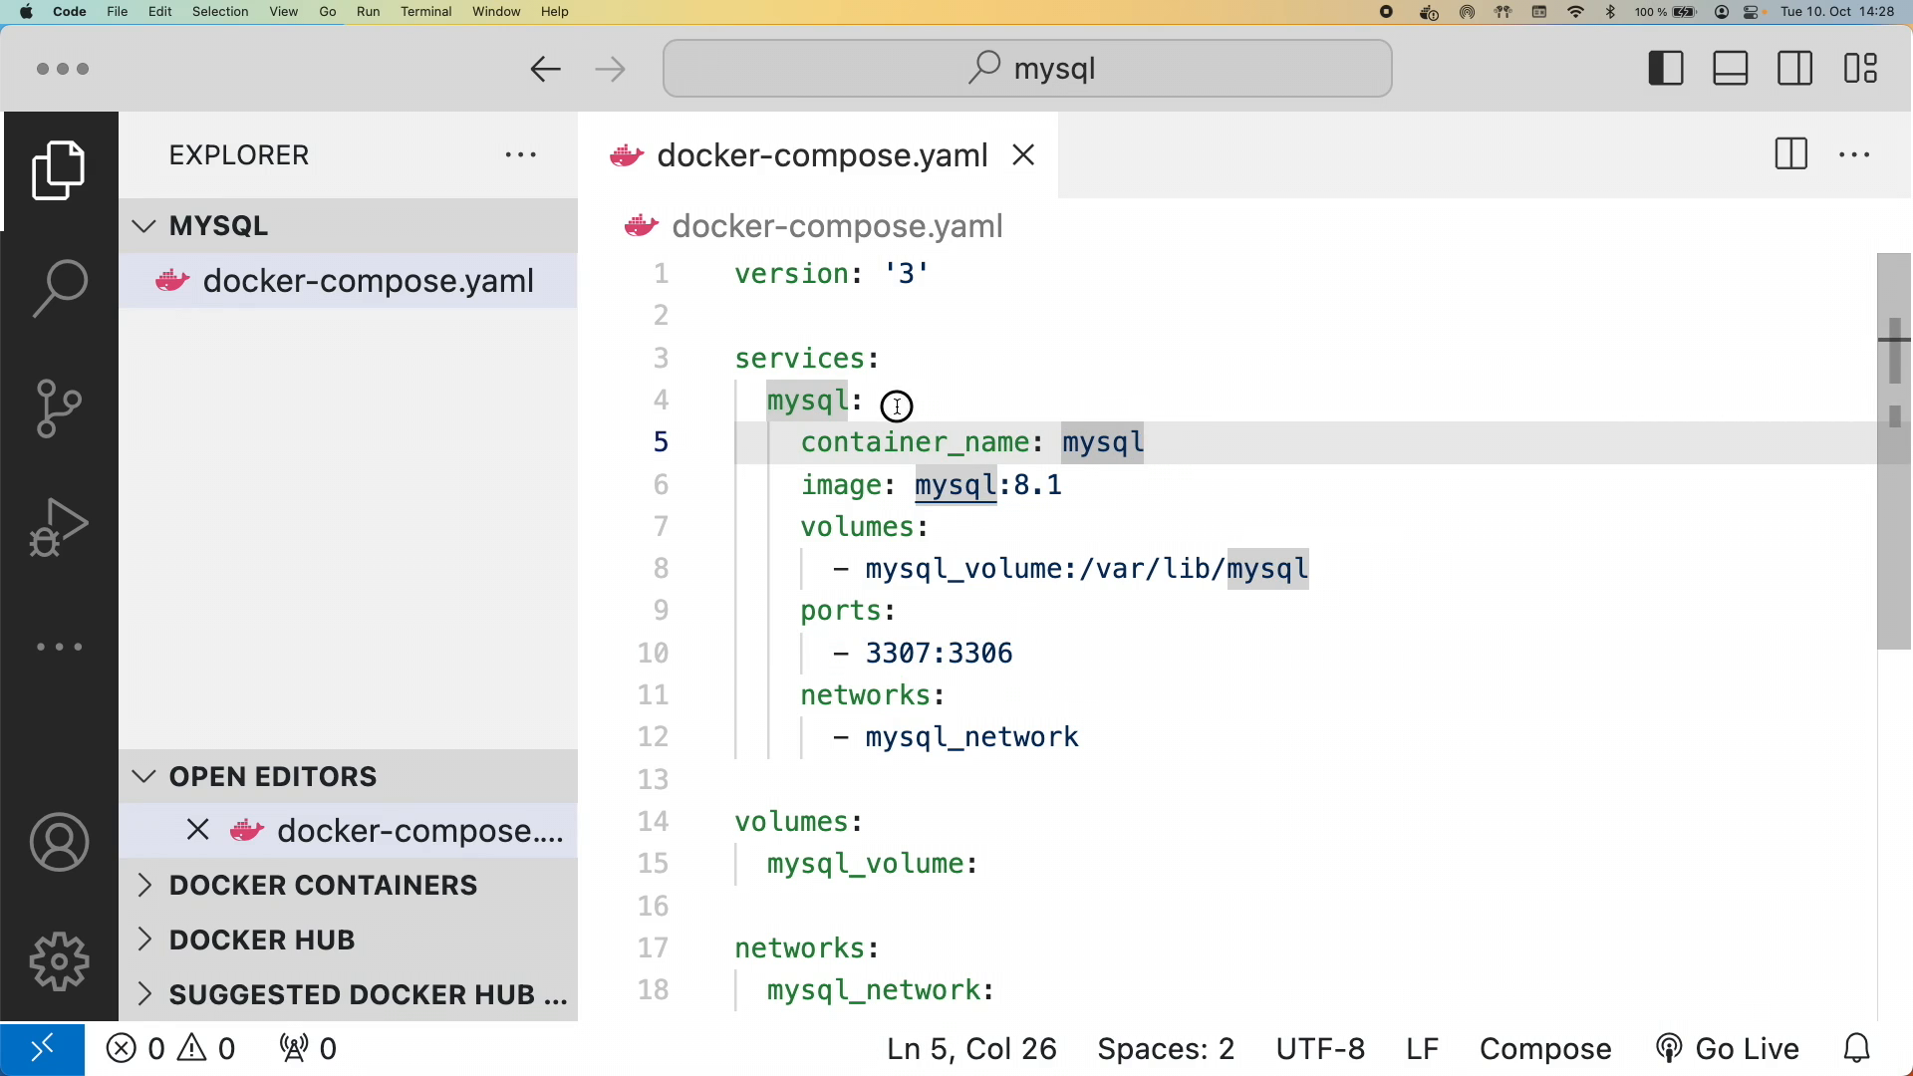
type("environment:")
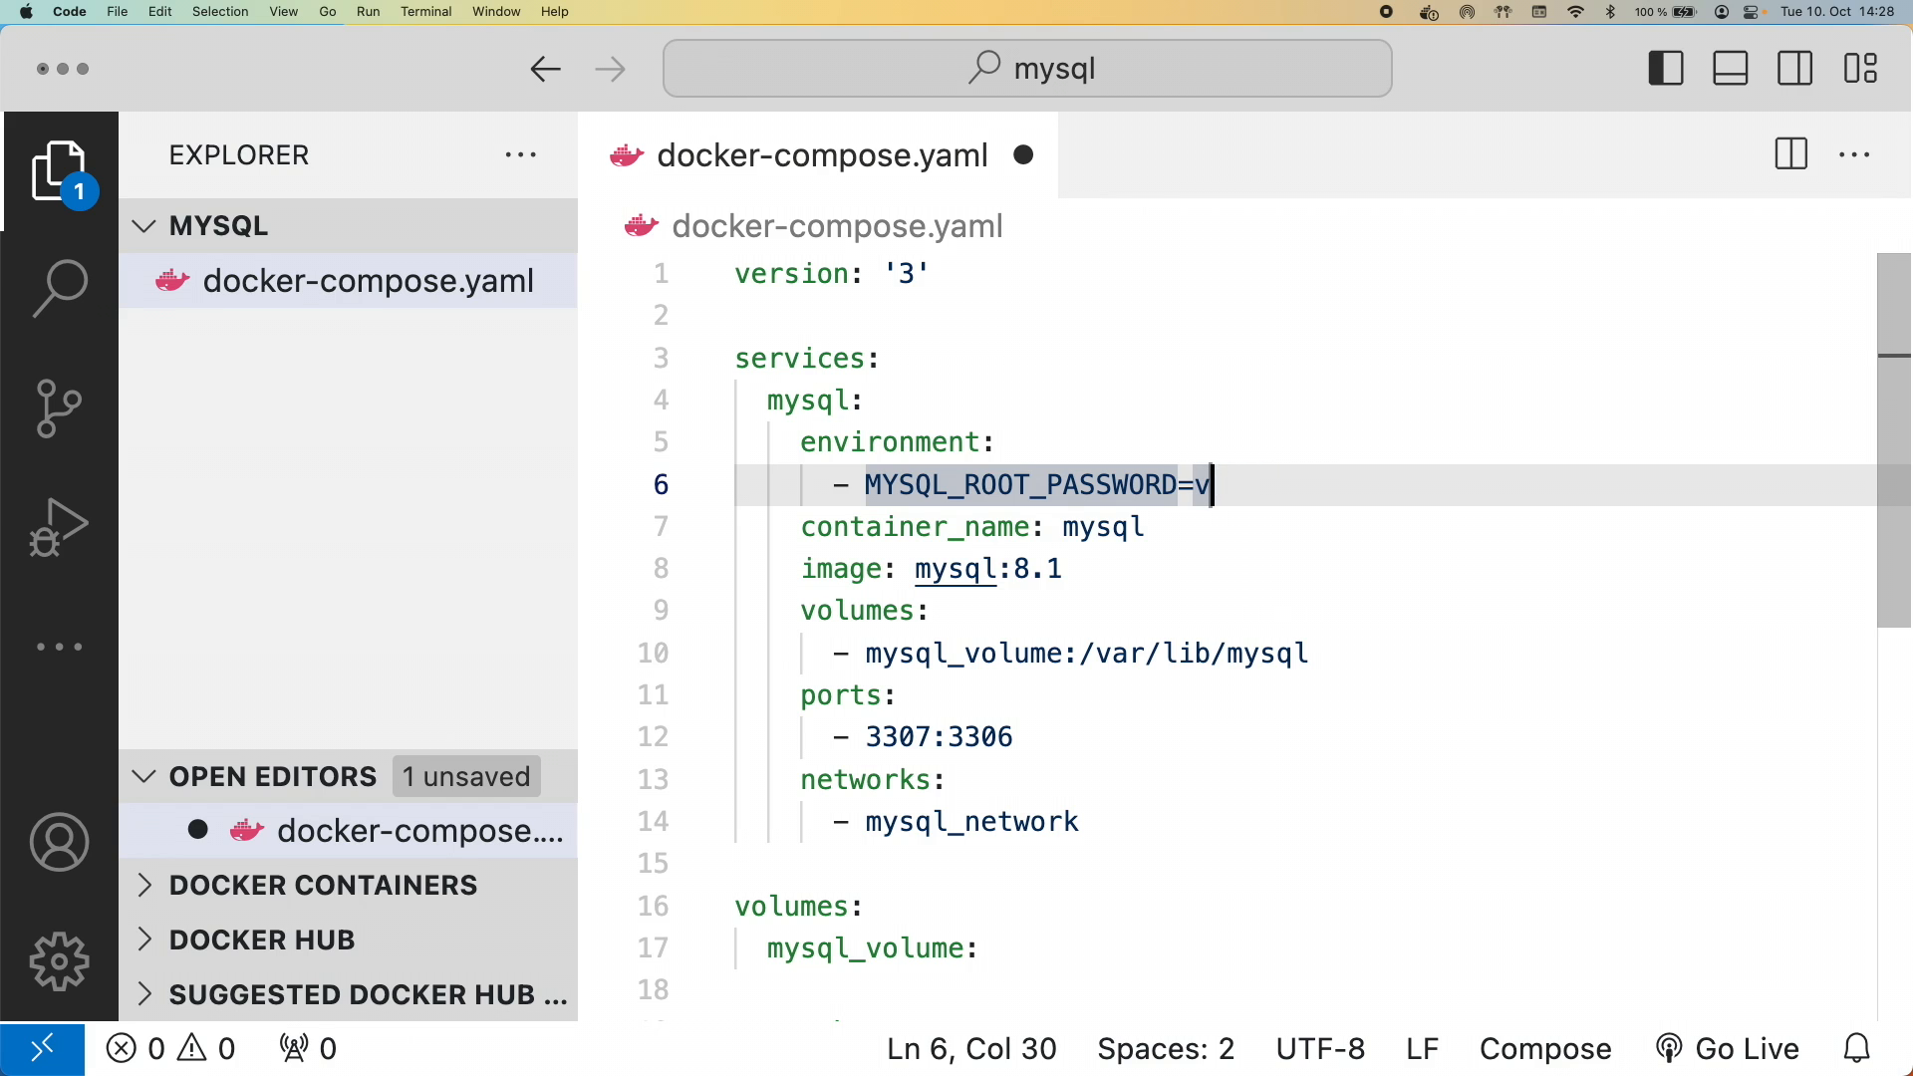
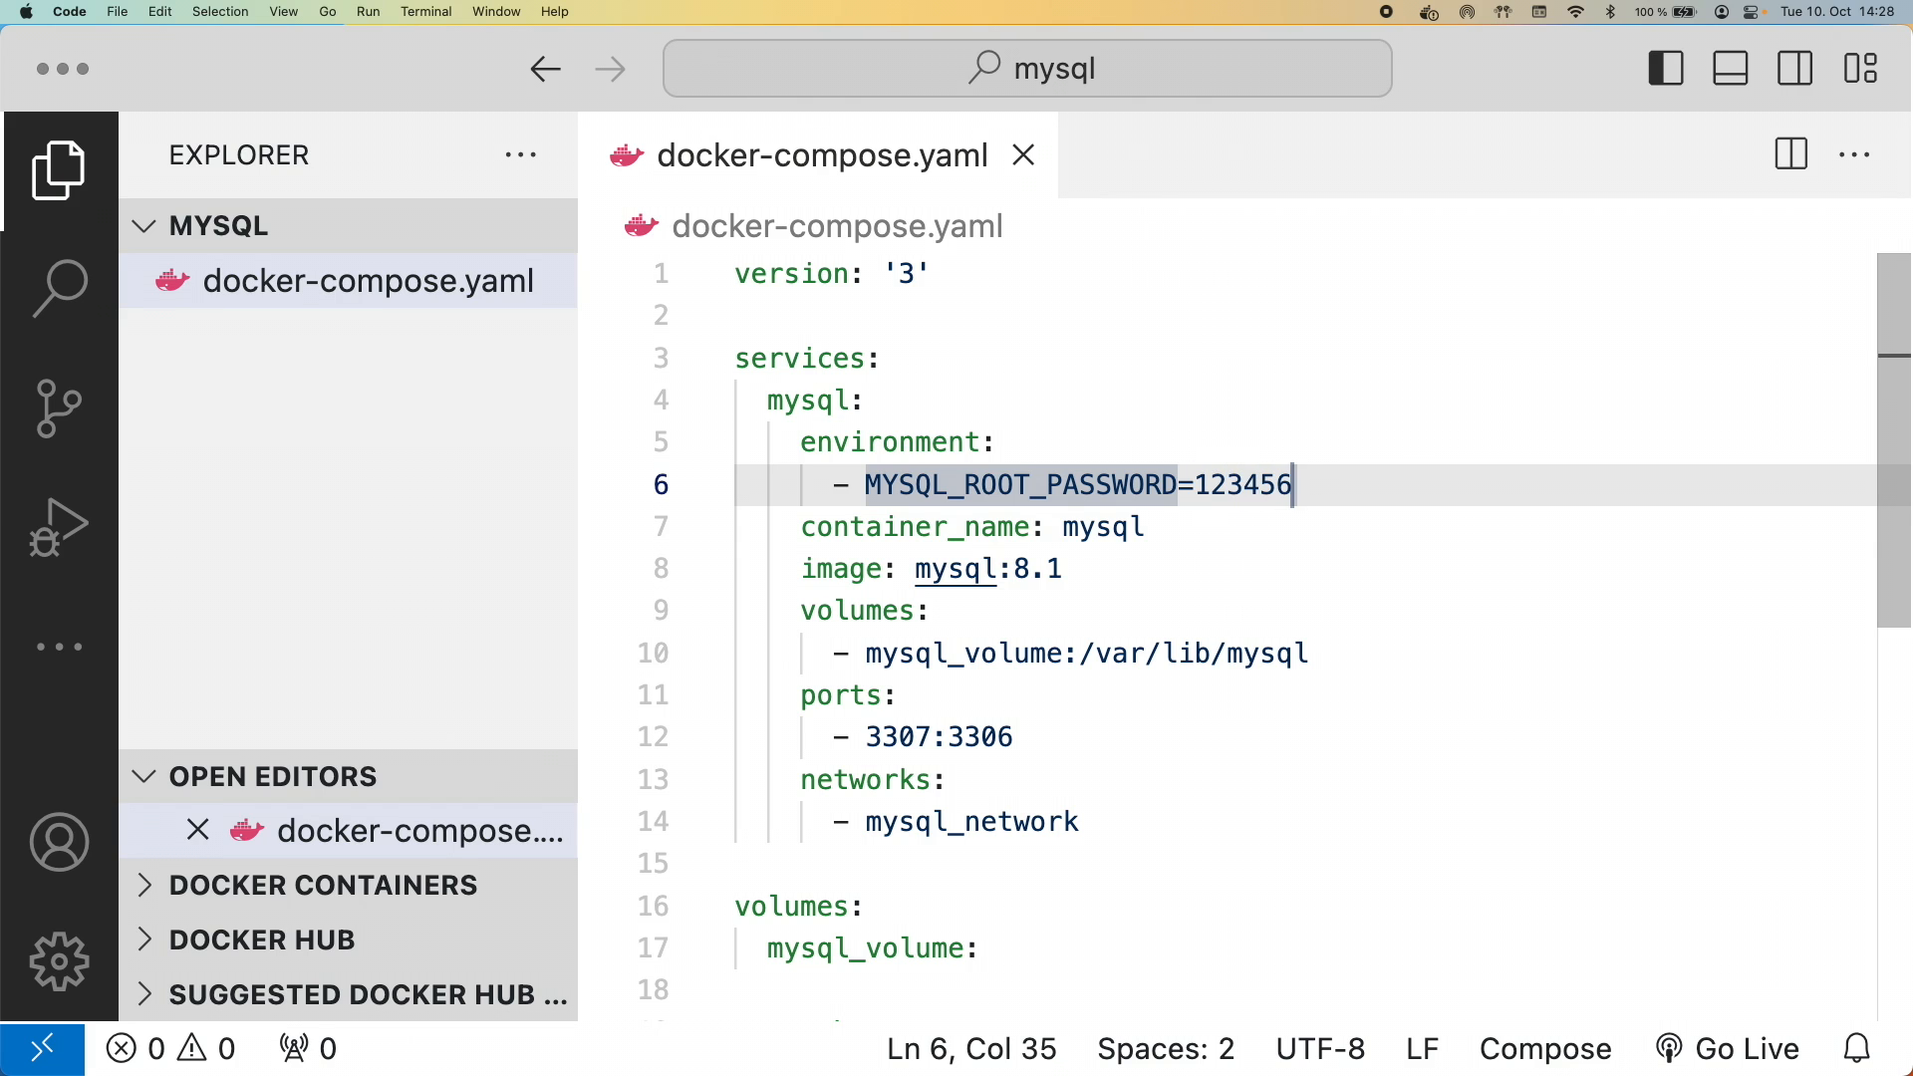
left_click(867, 485)
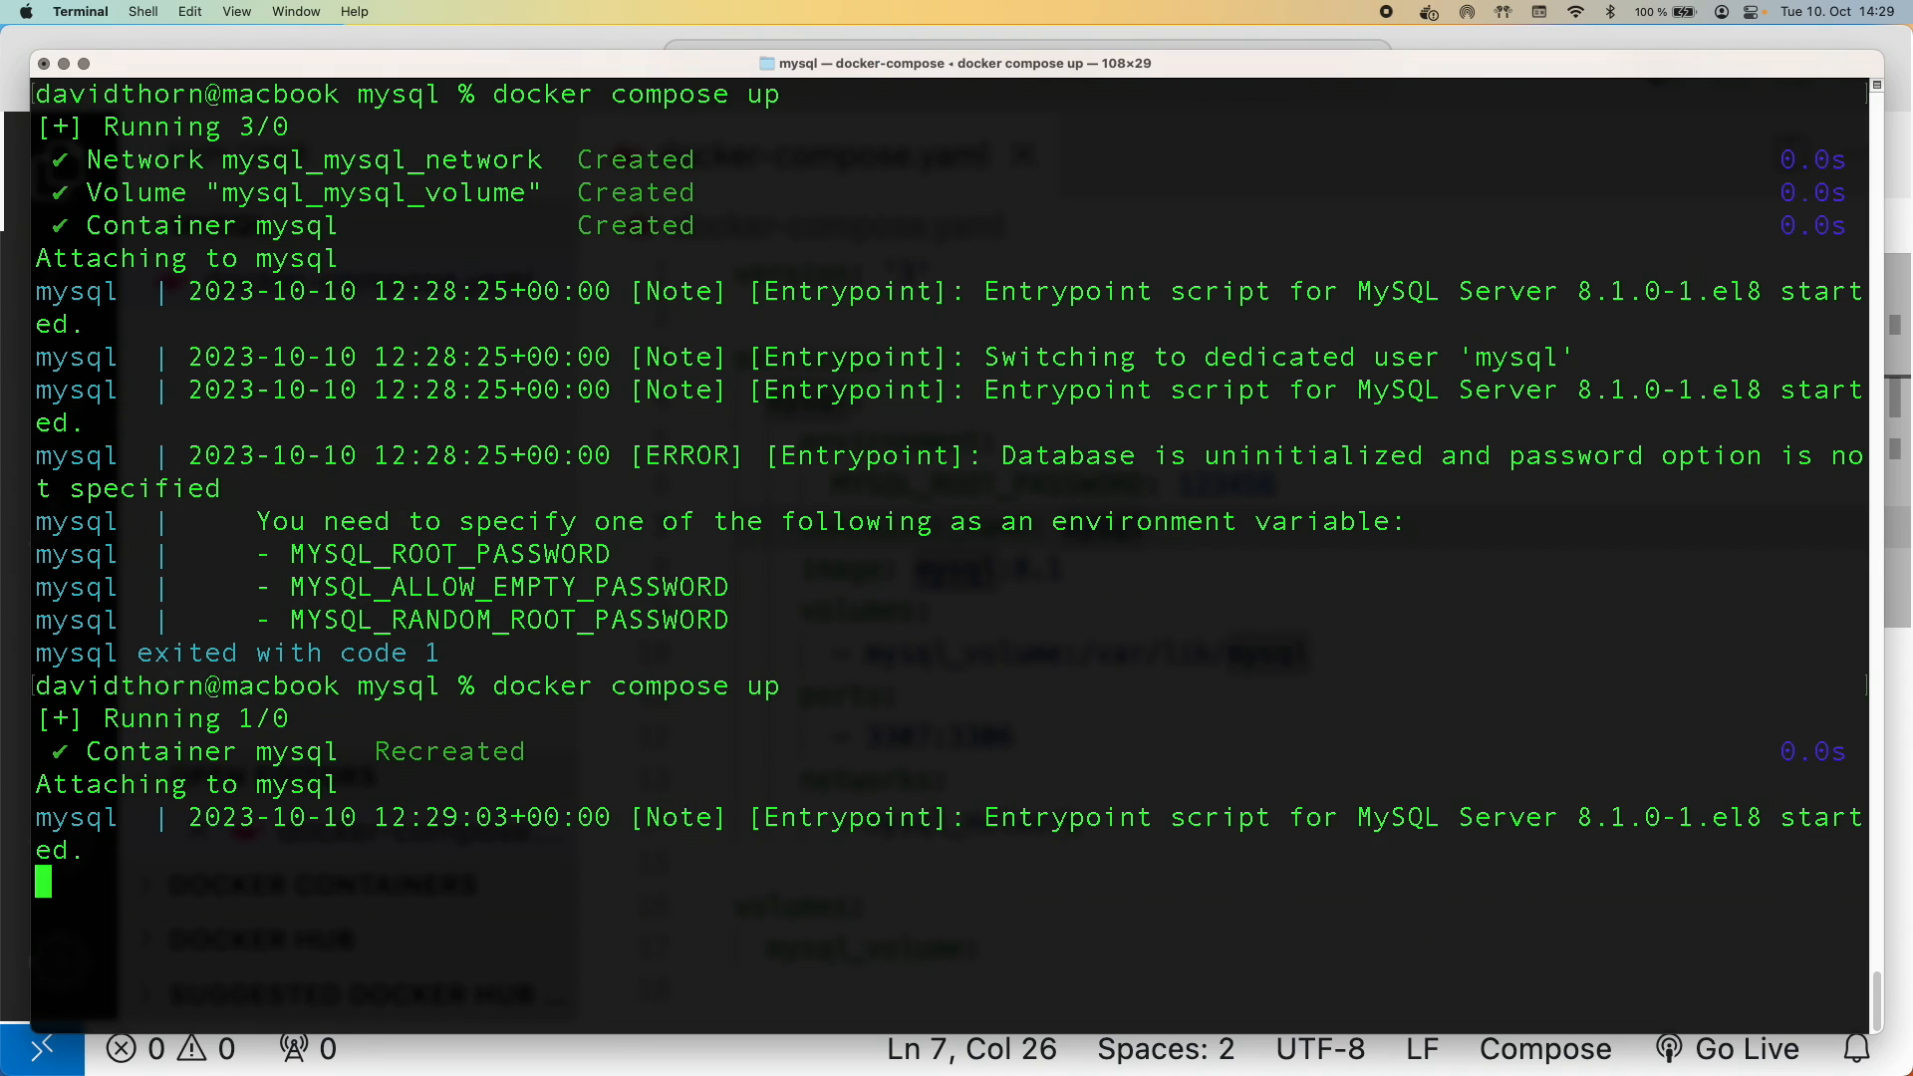
Scroll through the recreated container's MySQL initialization log
scroll("down", 3)
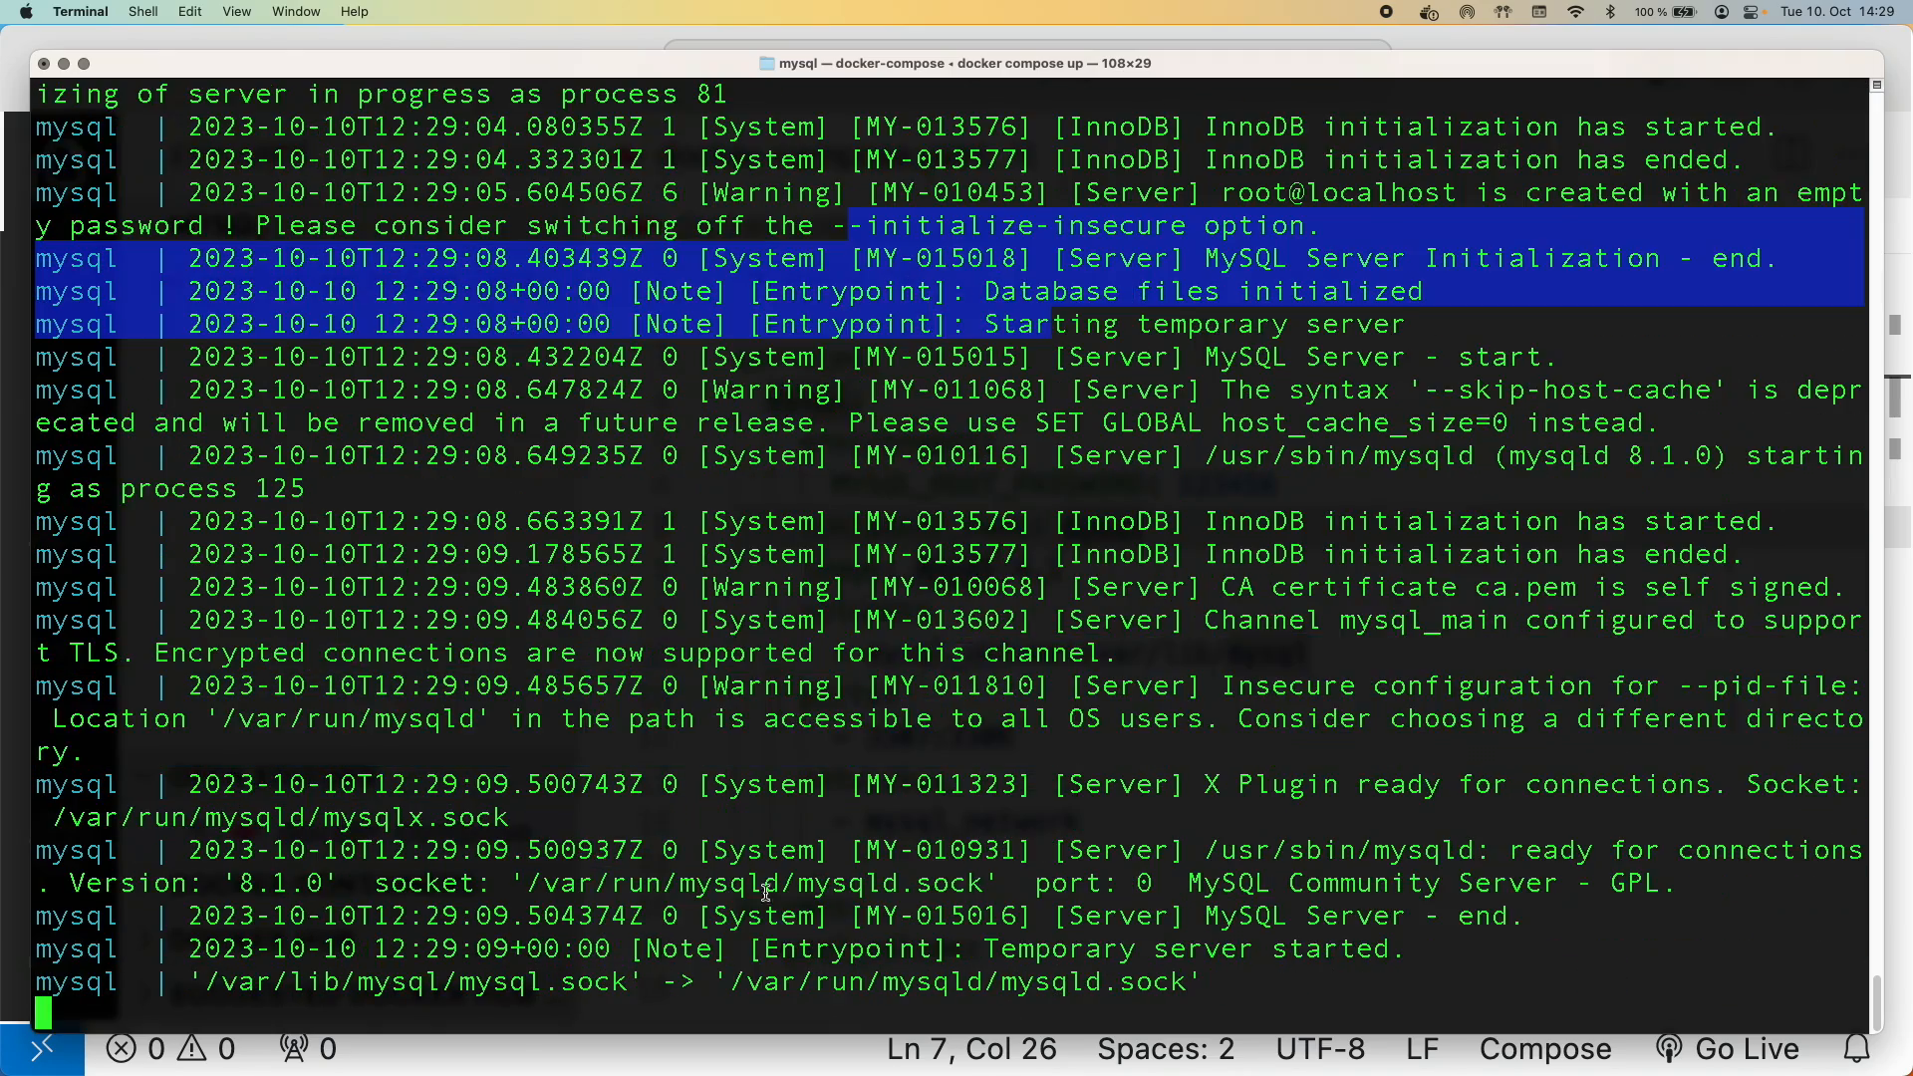
scroll("down", 3)
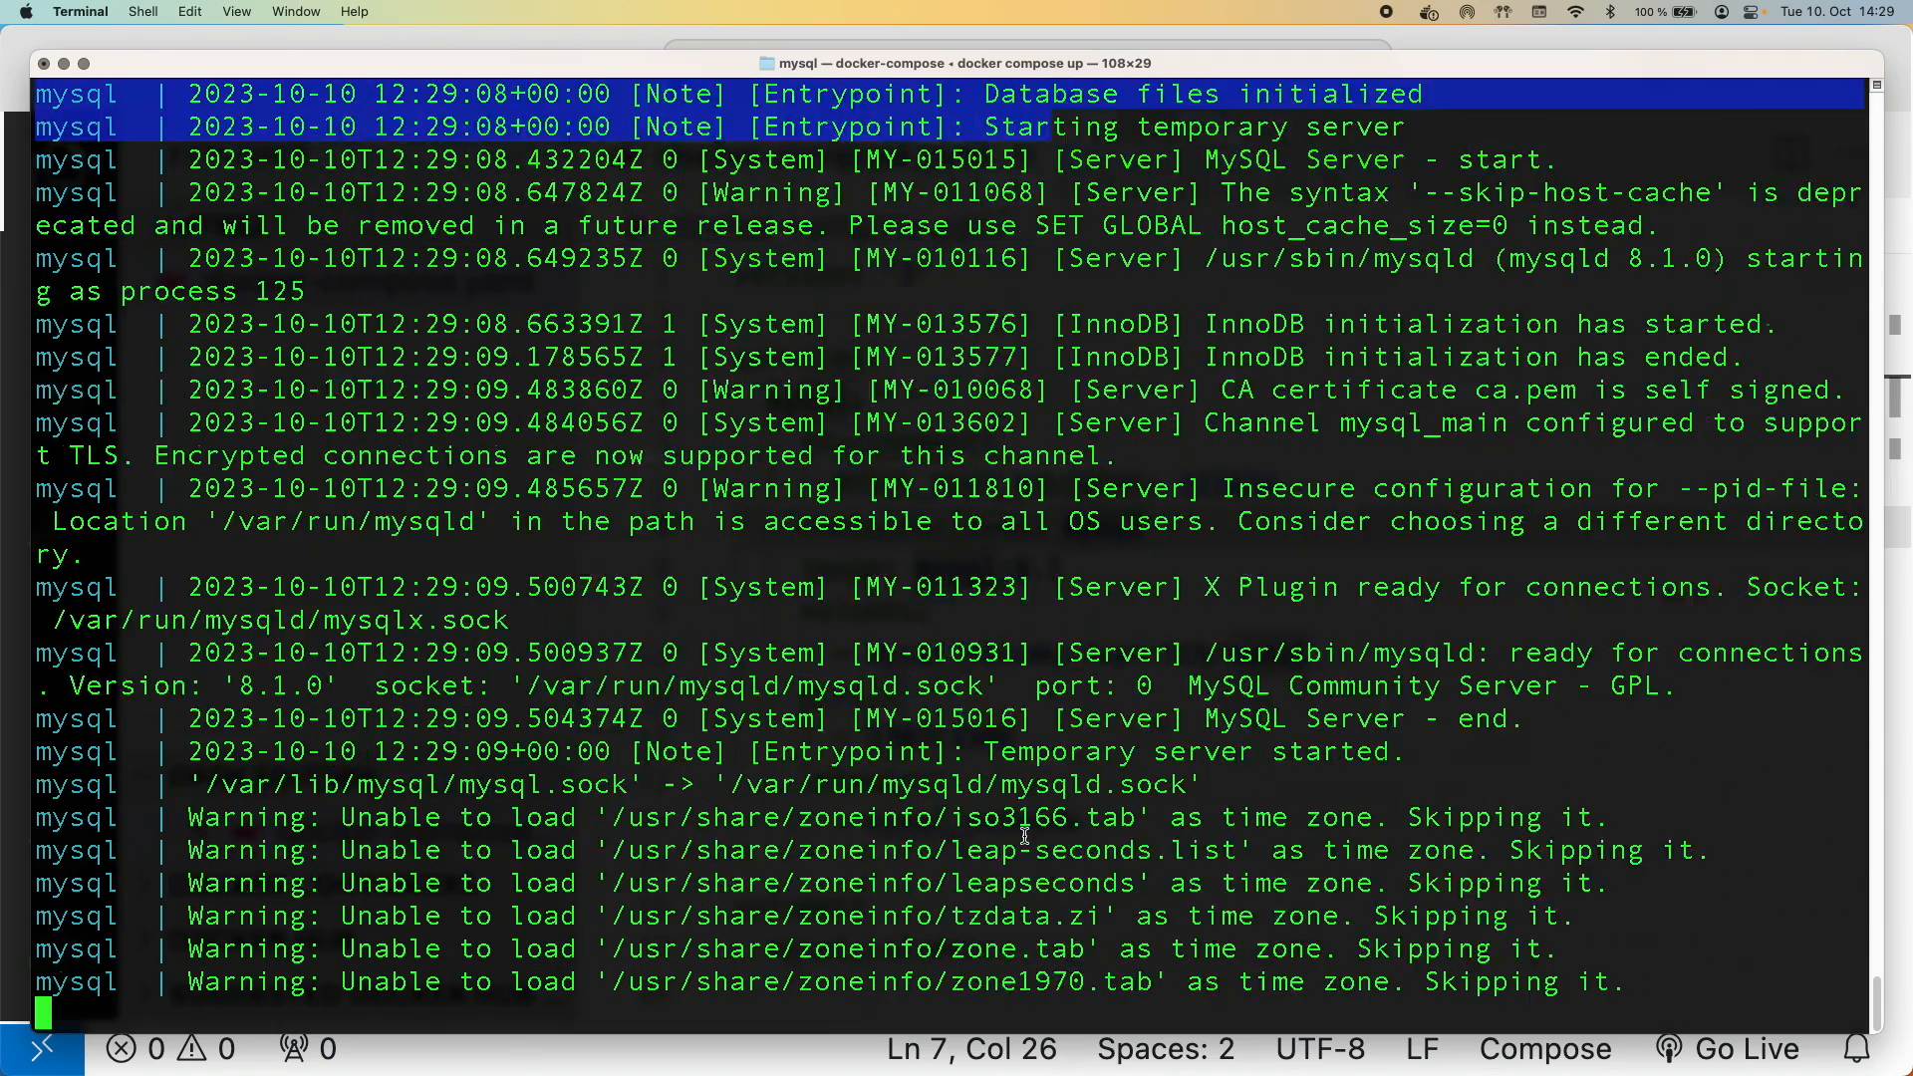
scroll("down", 3)
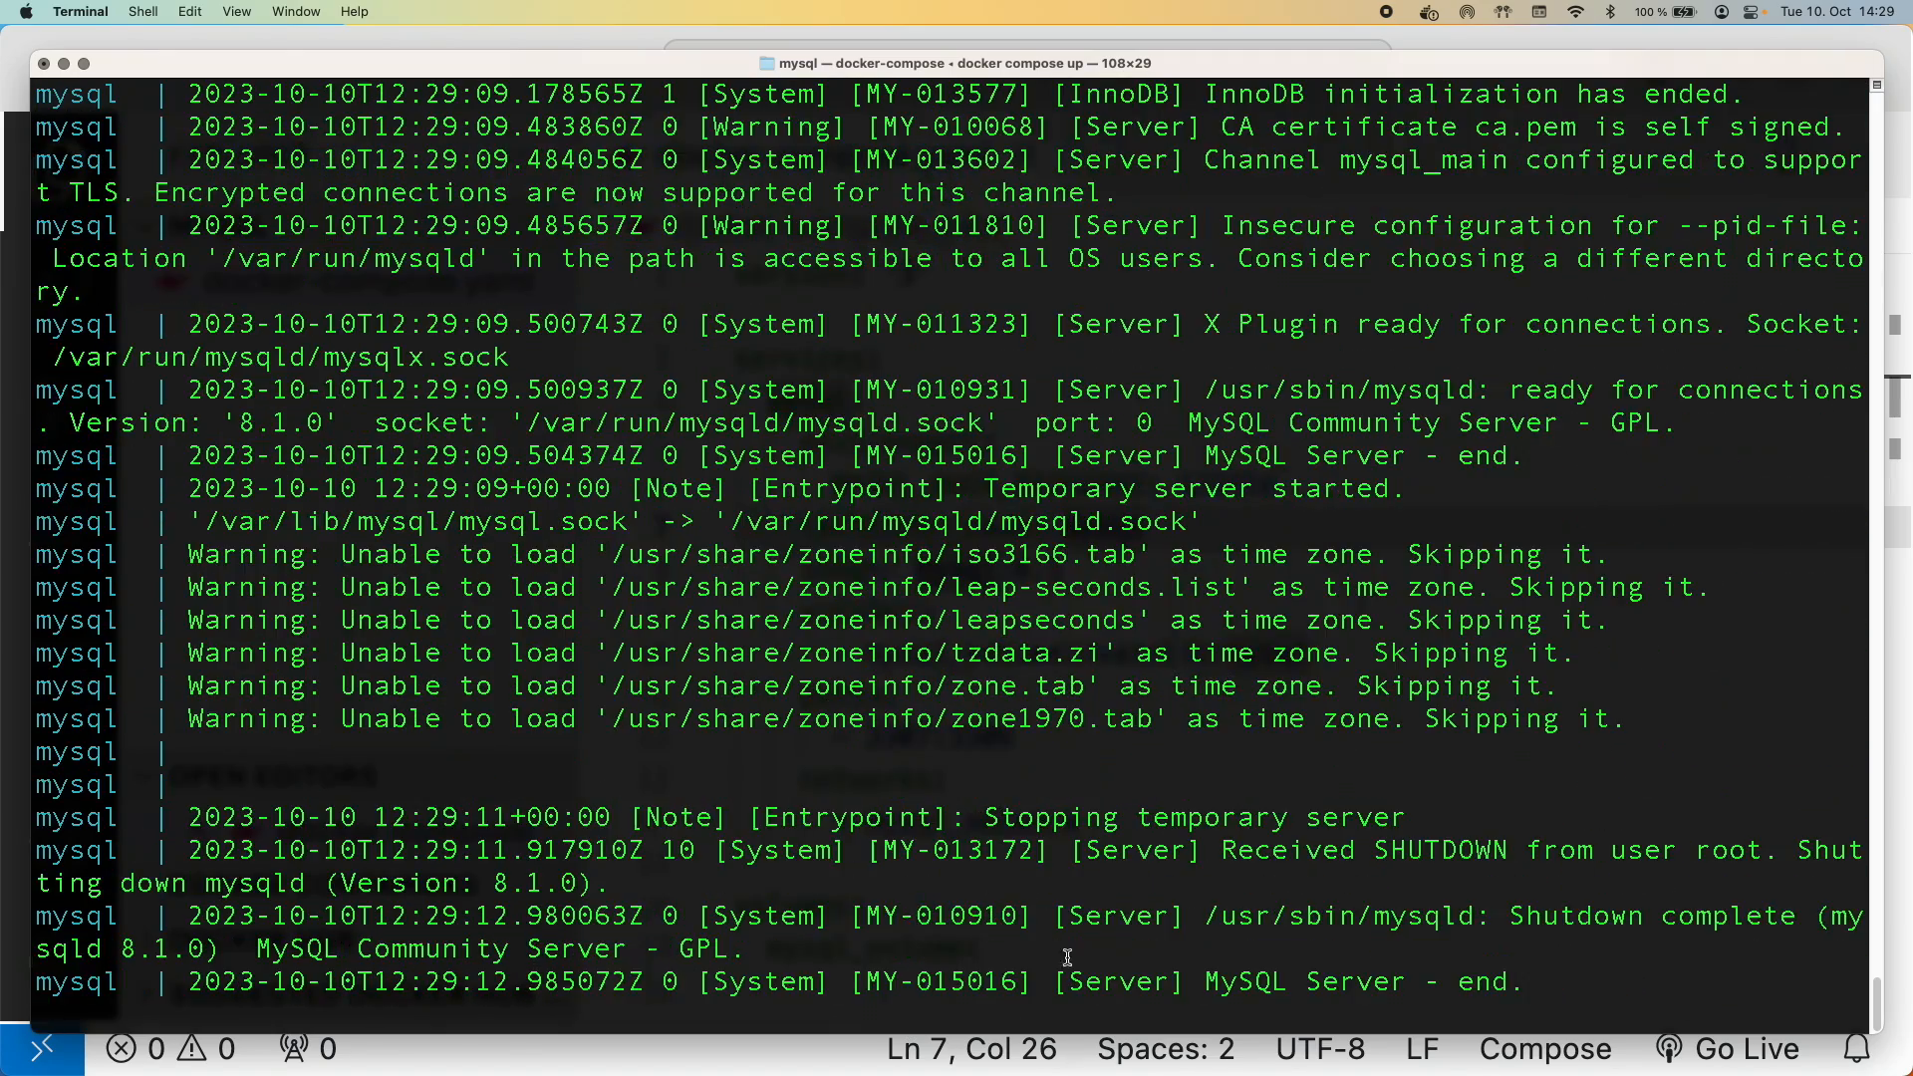
scroll("down", 3)
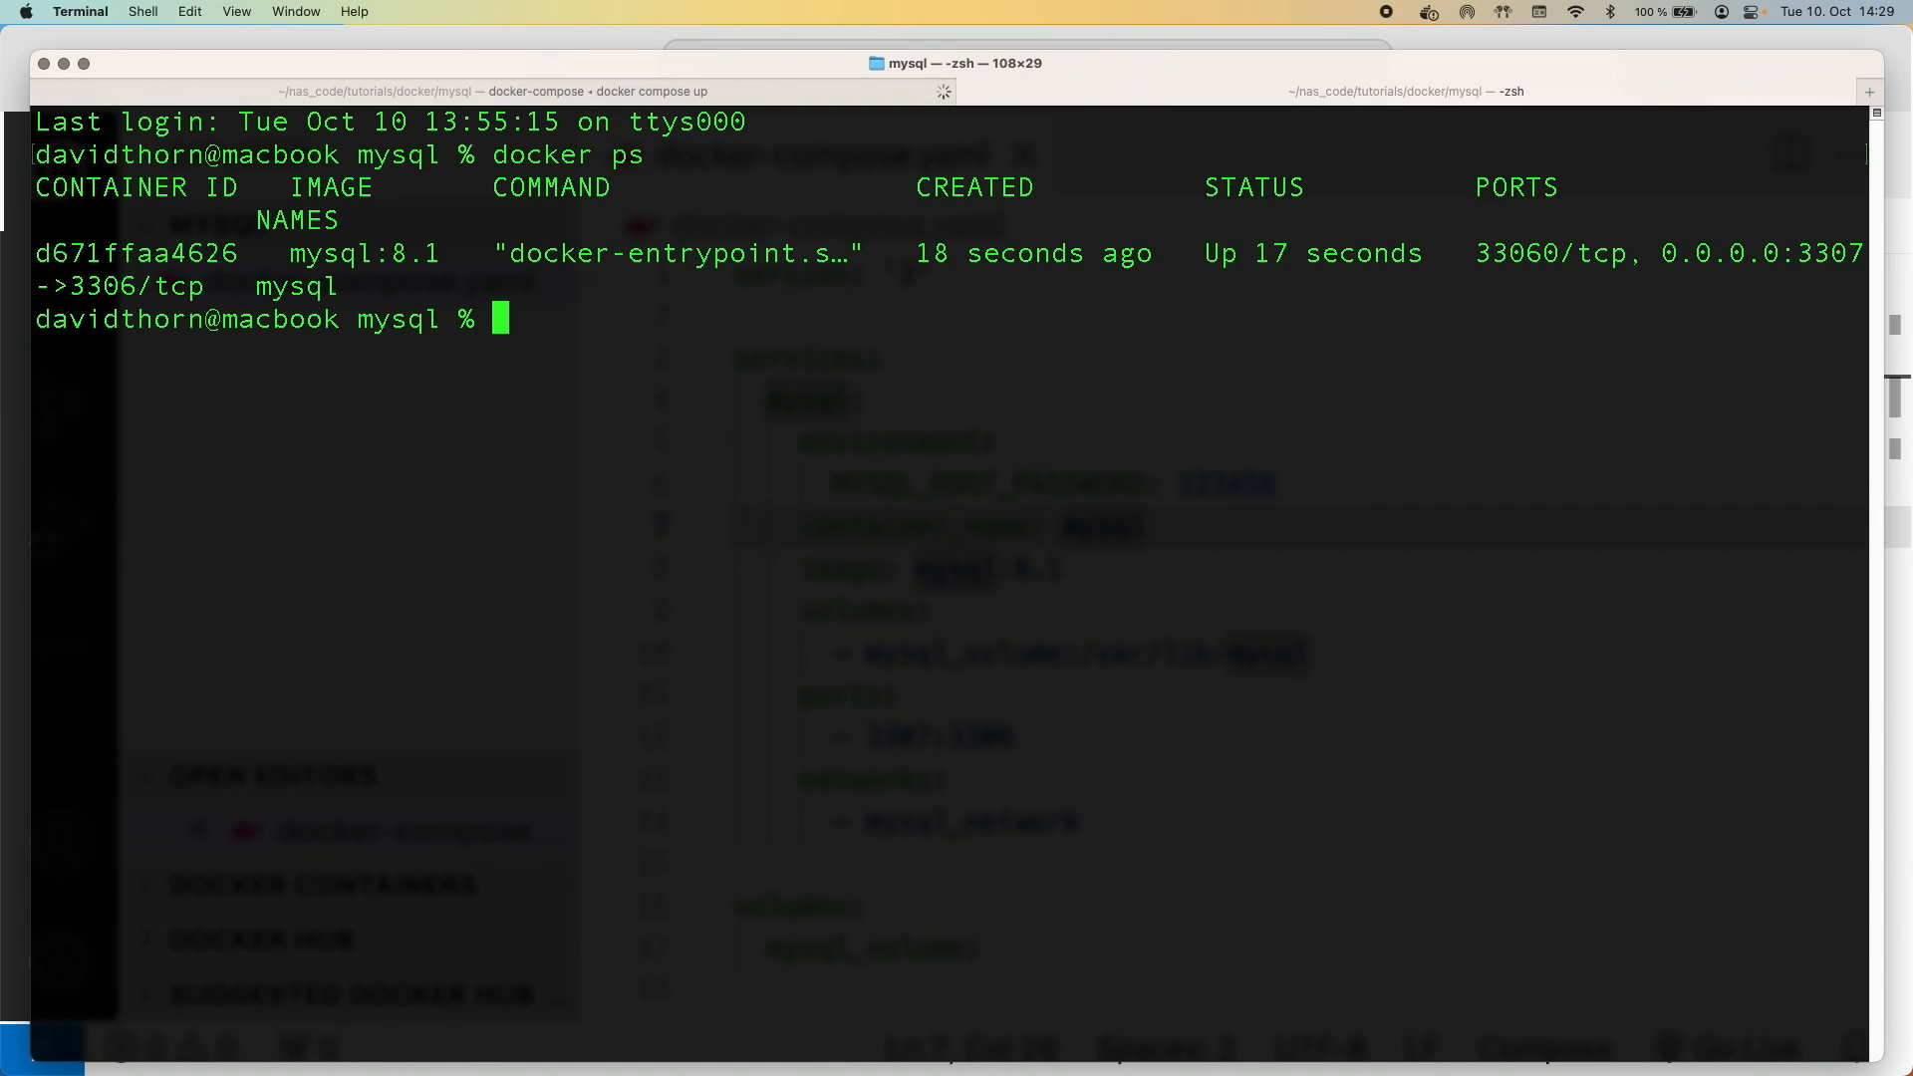
Run docker ps and highlight mysql:8.1's 0.0.0.0:3307->3306 port mapping
type("docker ps")
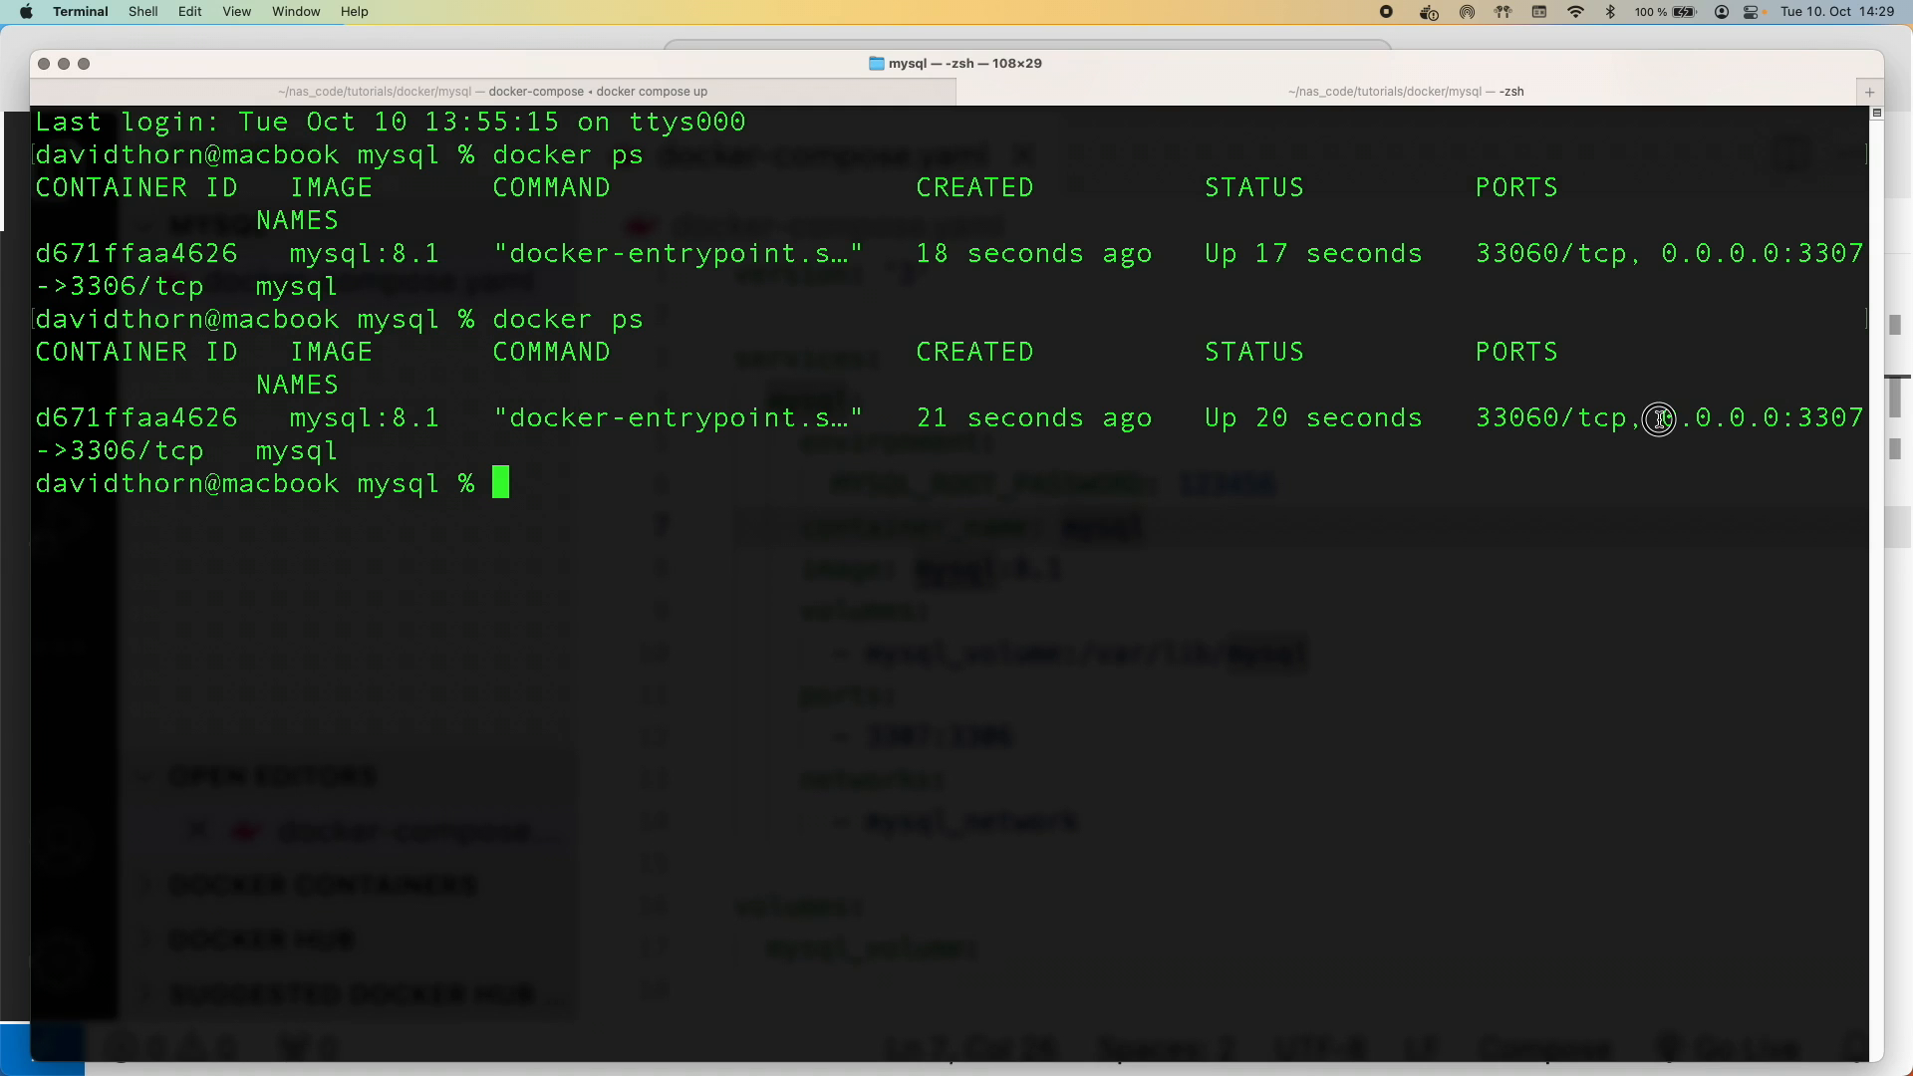
double_click(1513, 418)
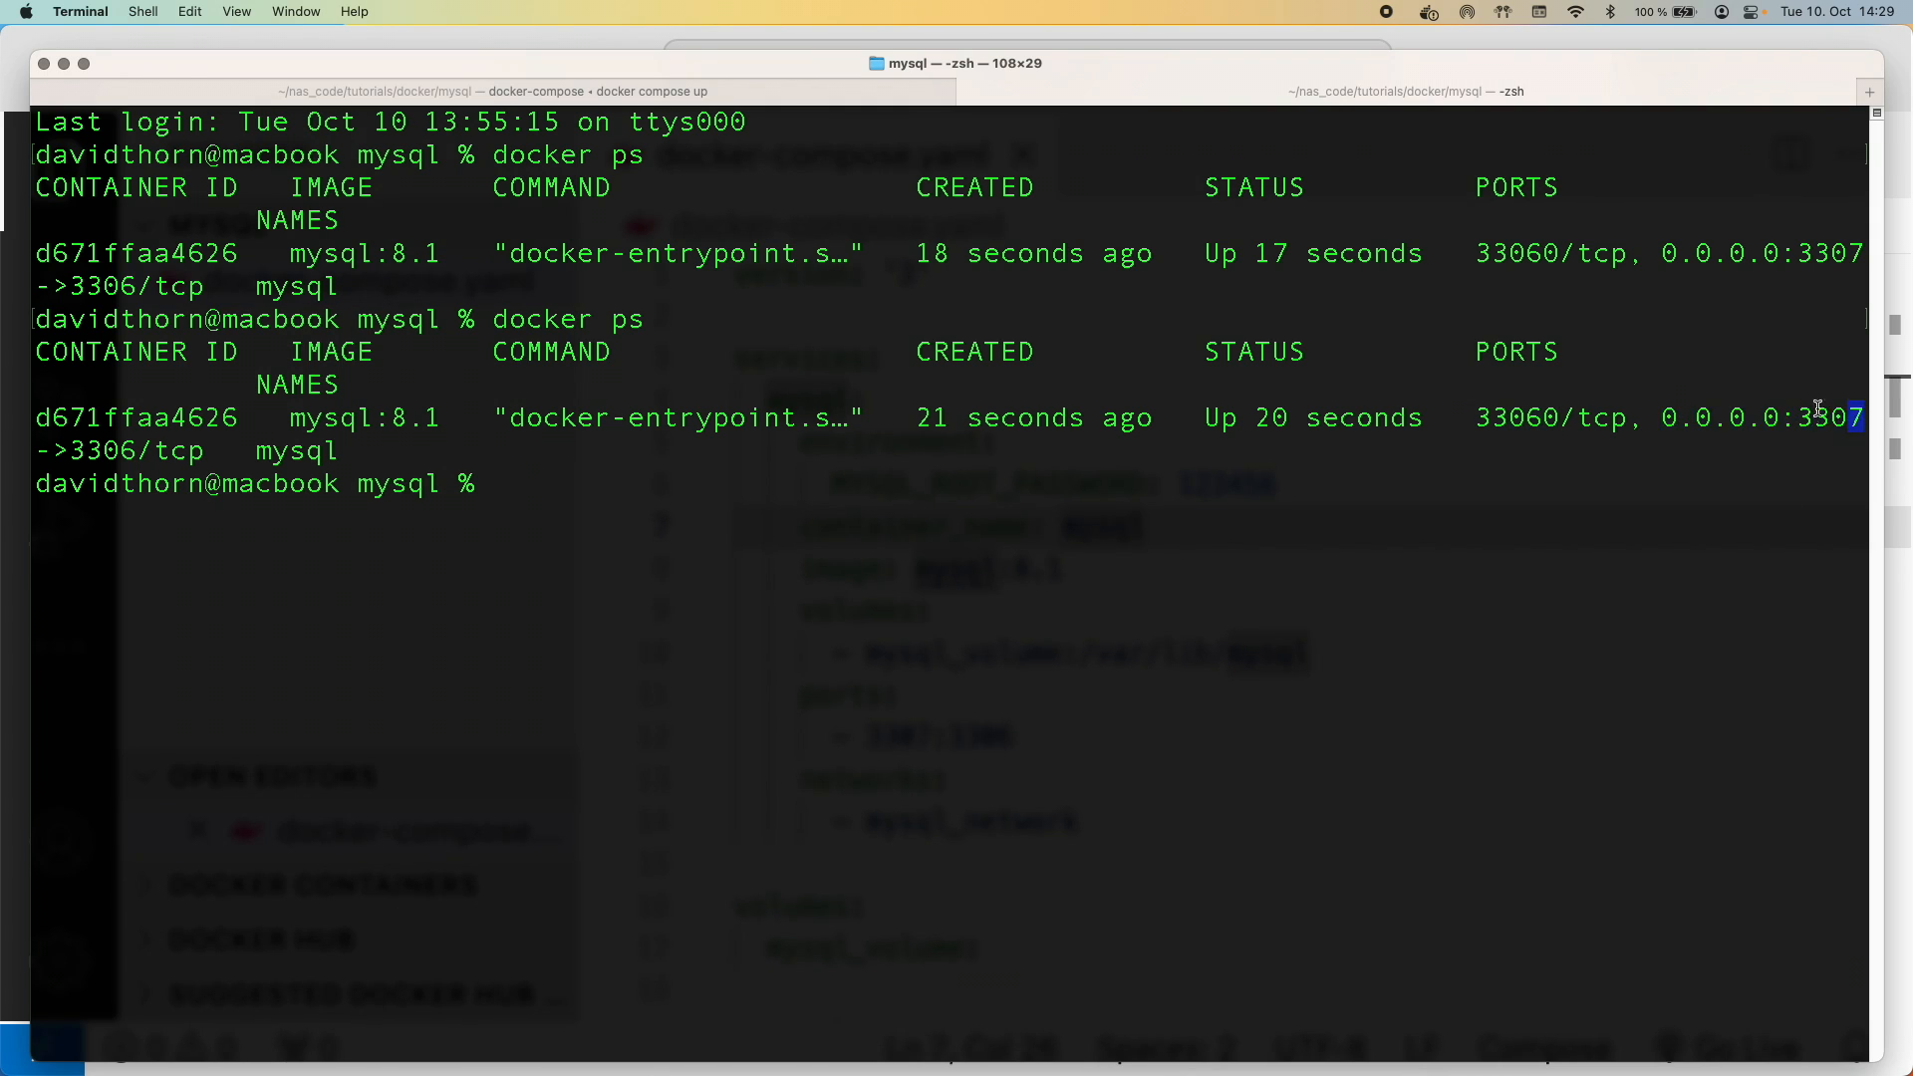
mouse_move(1619, 390)
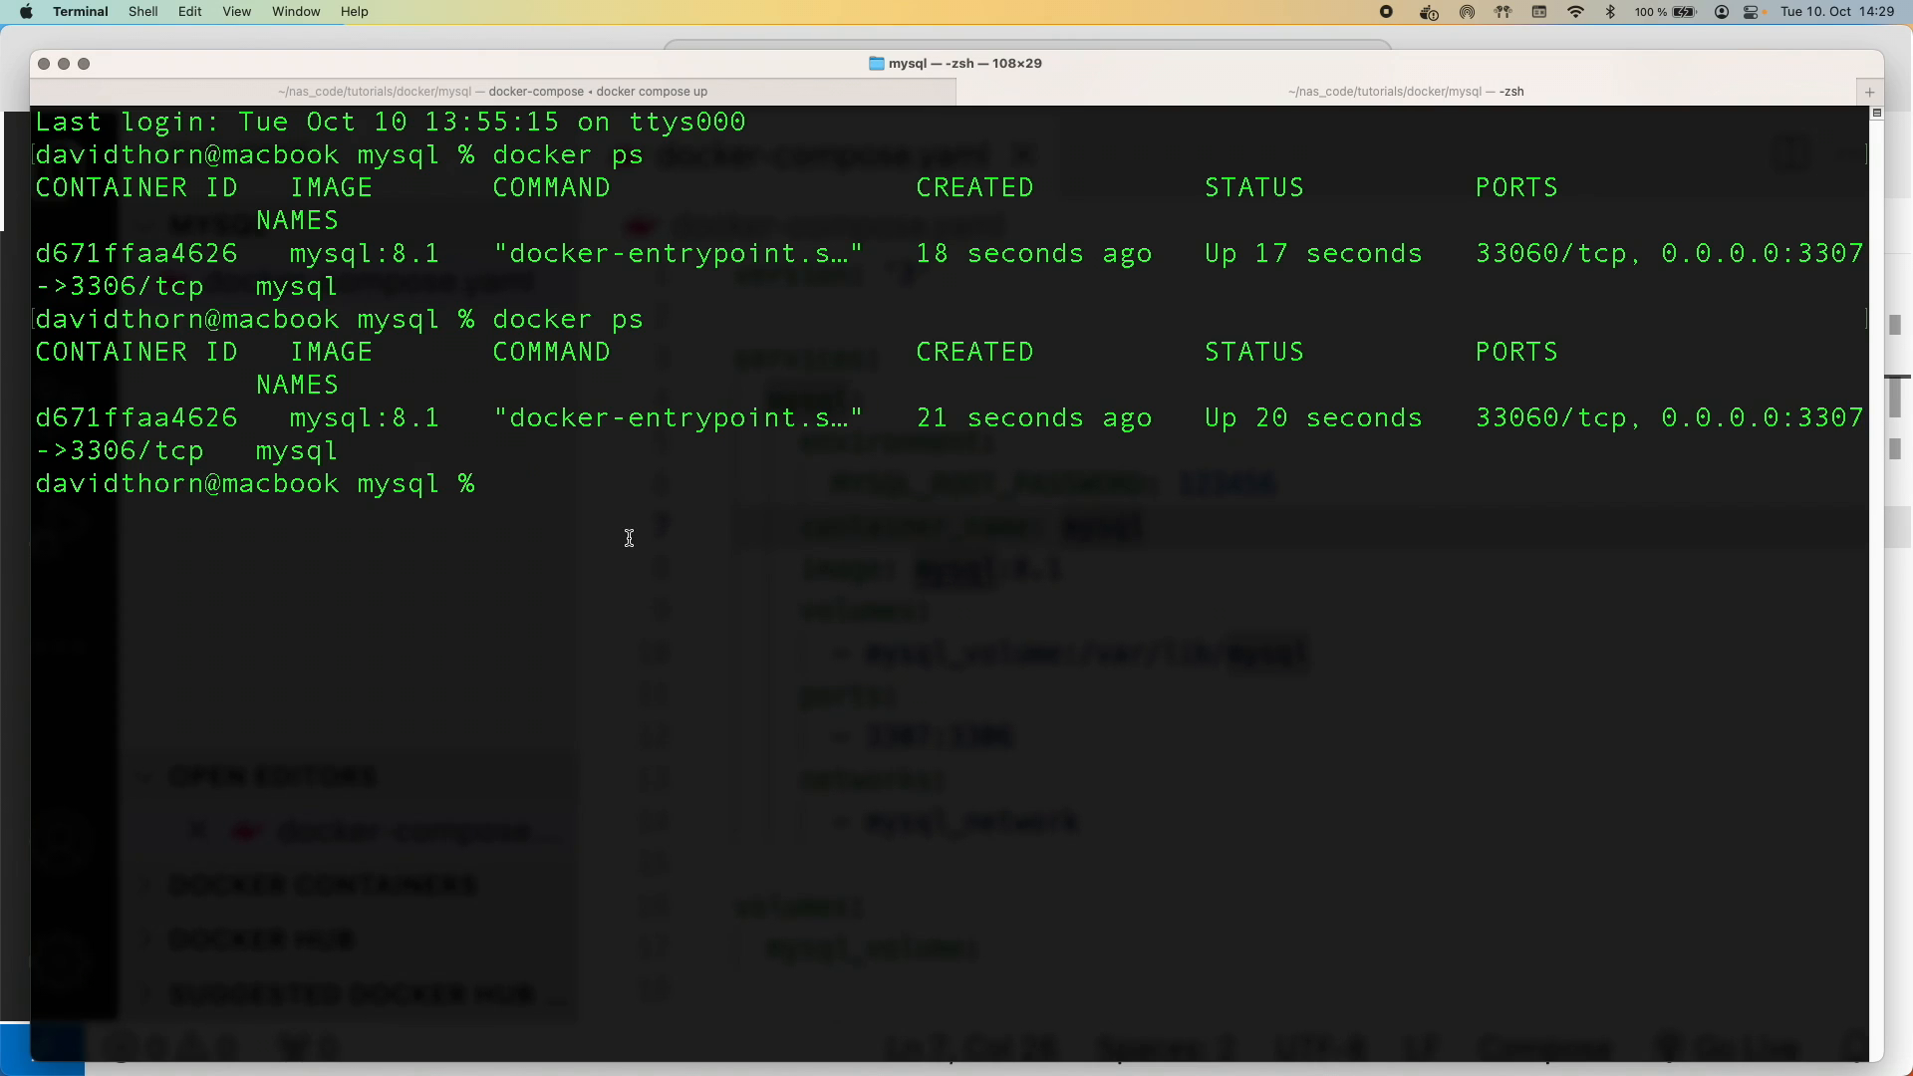
Log into the container's MySQL monitor as root with docker exec
type("docker ps")
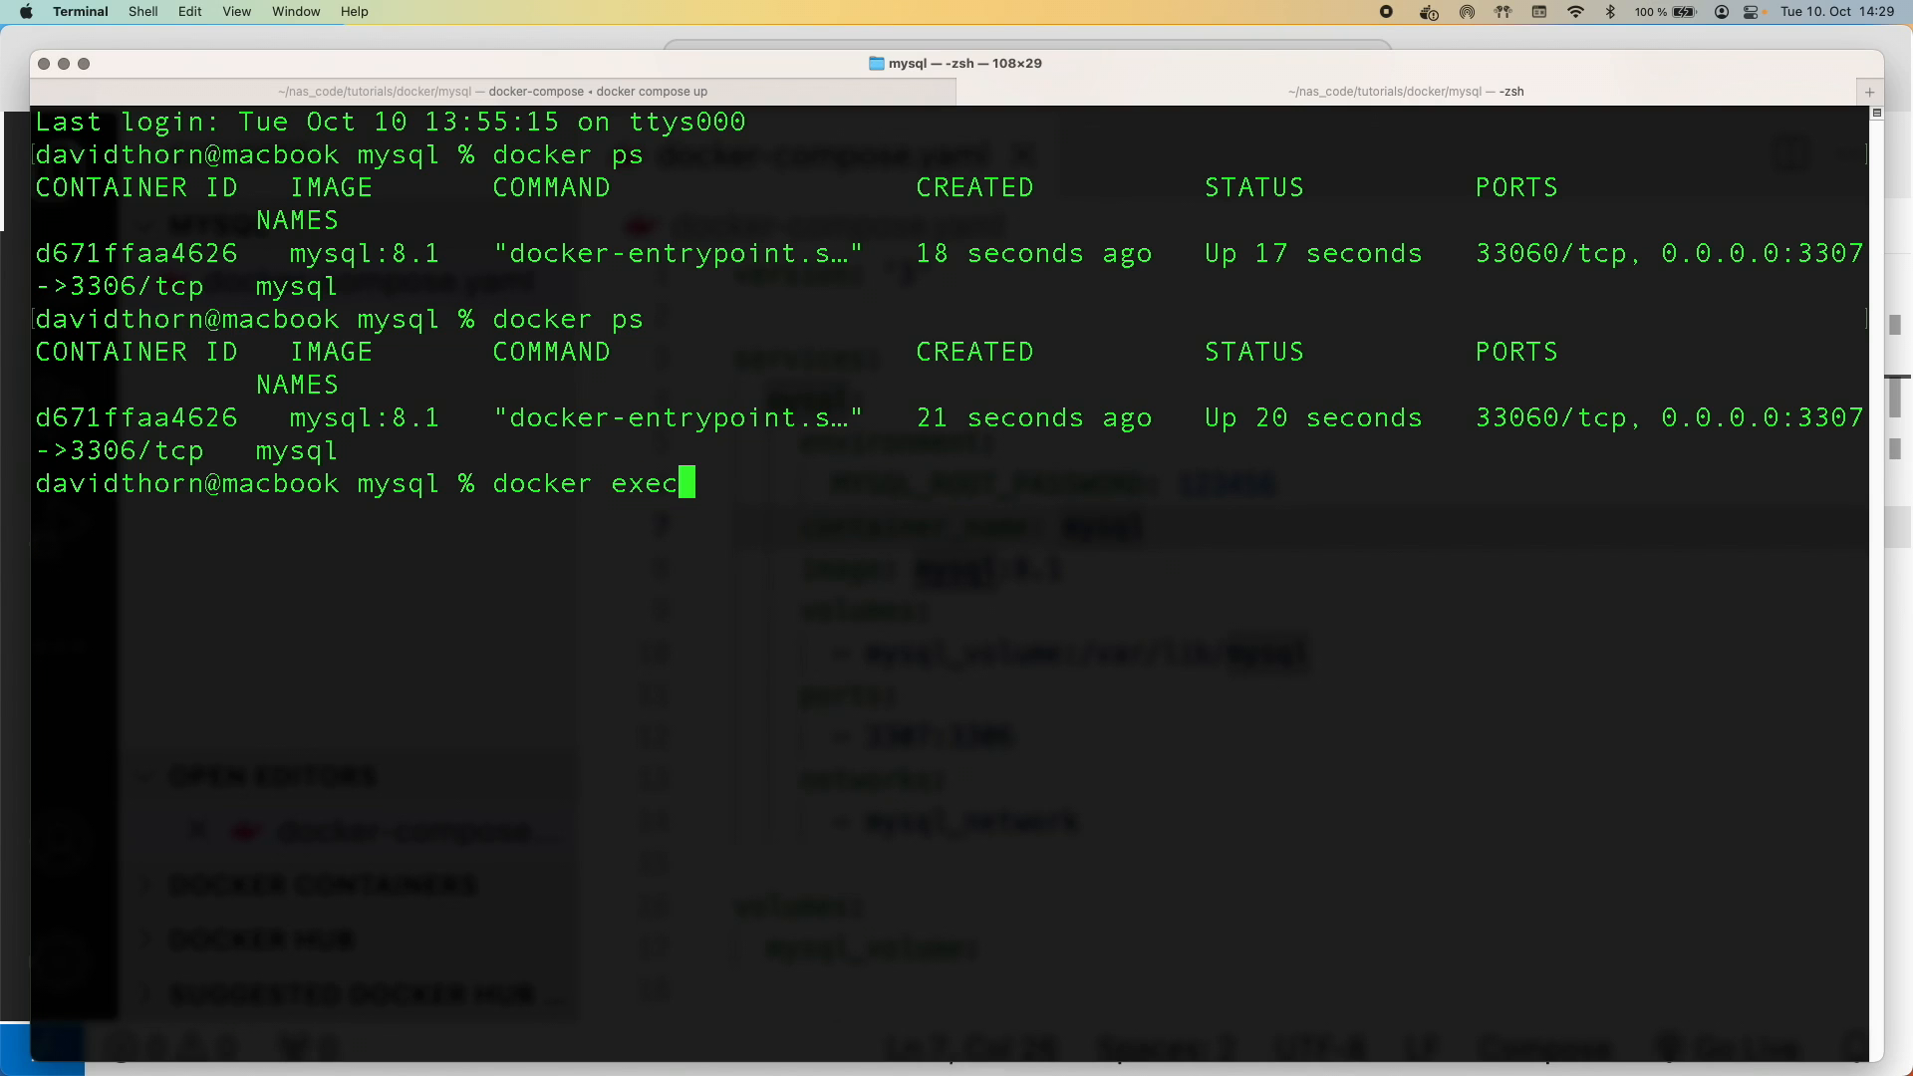
type("-it mysql")
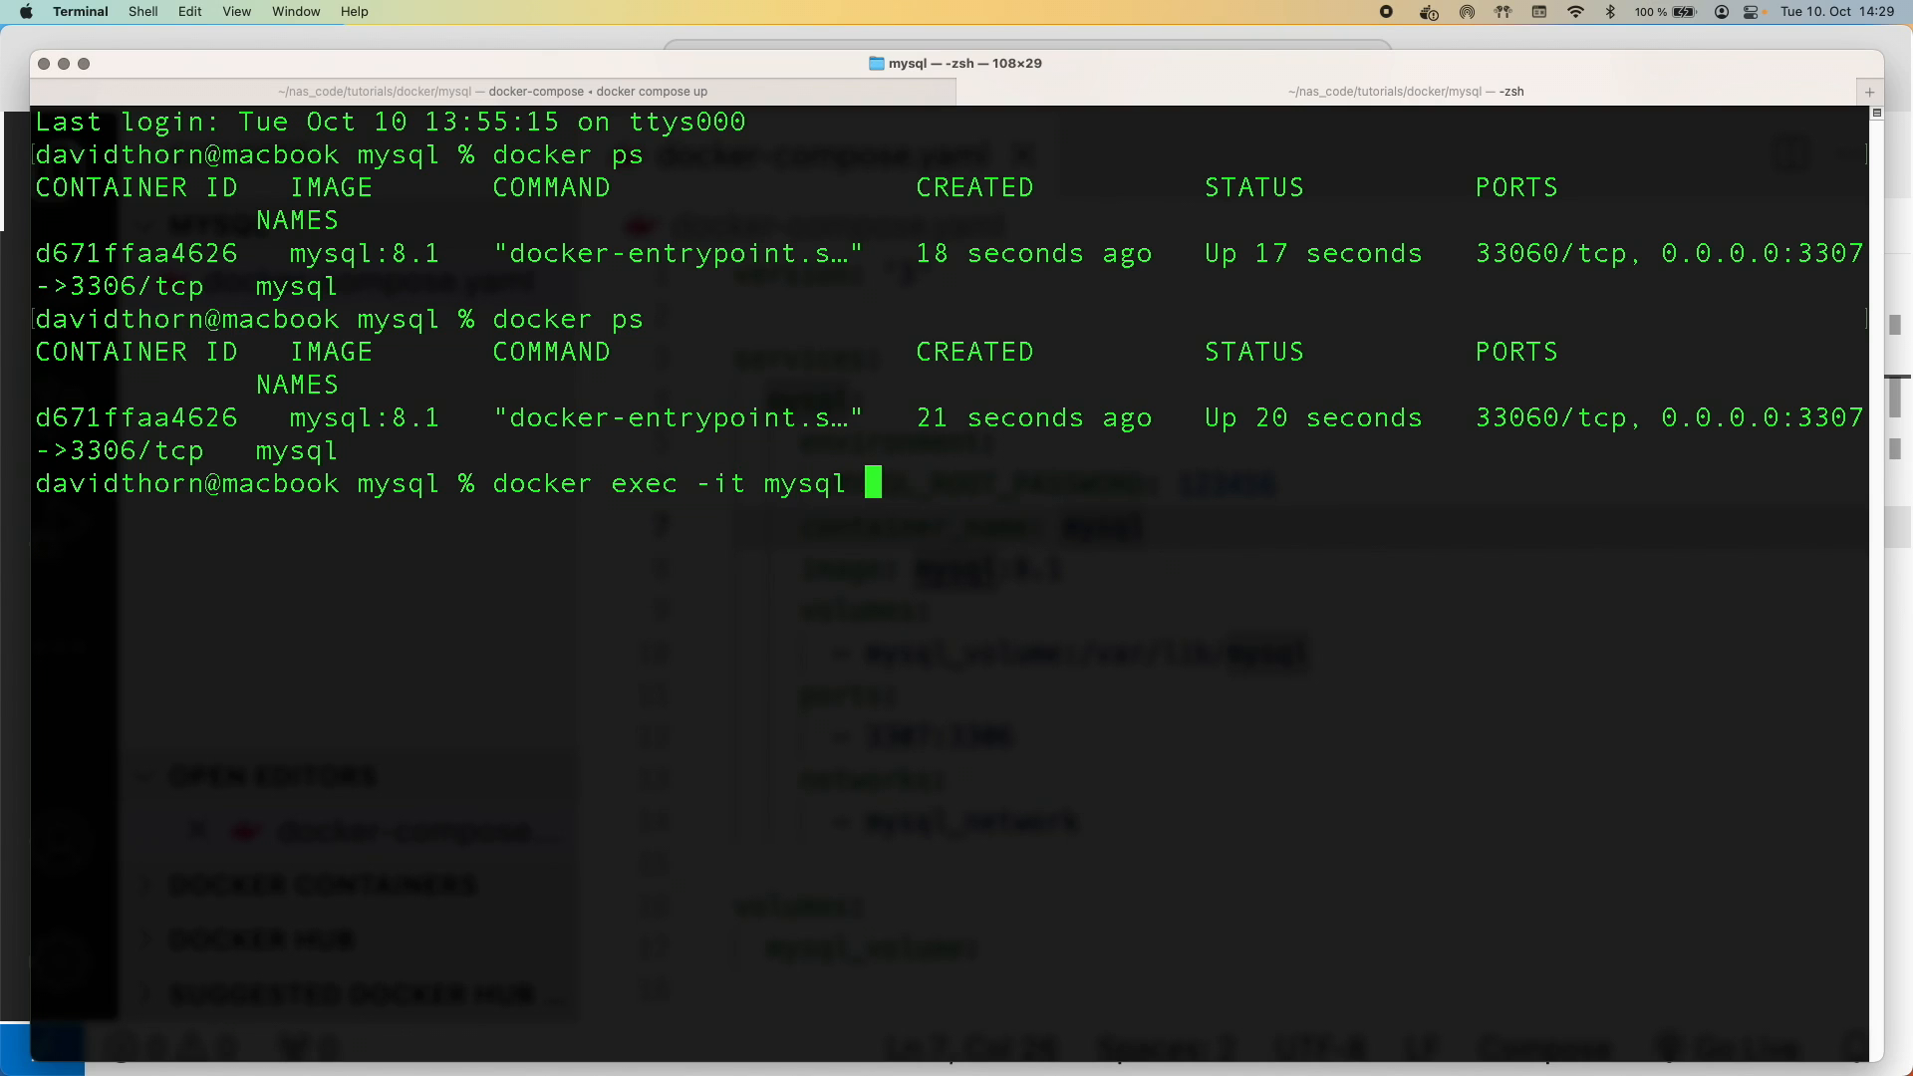
type("mysql -u root -")
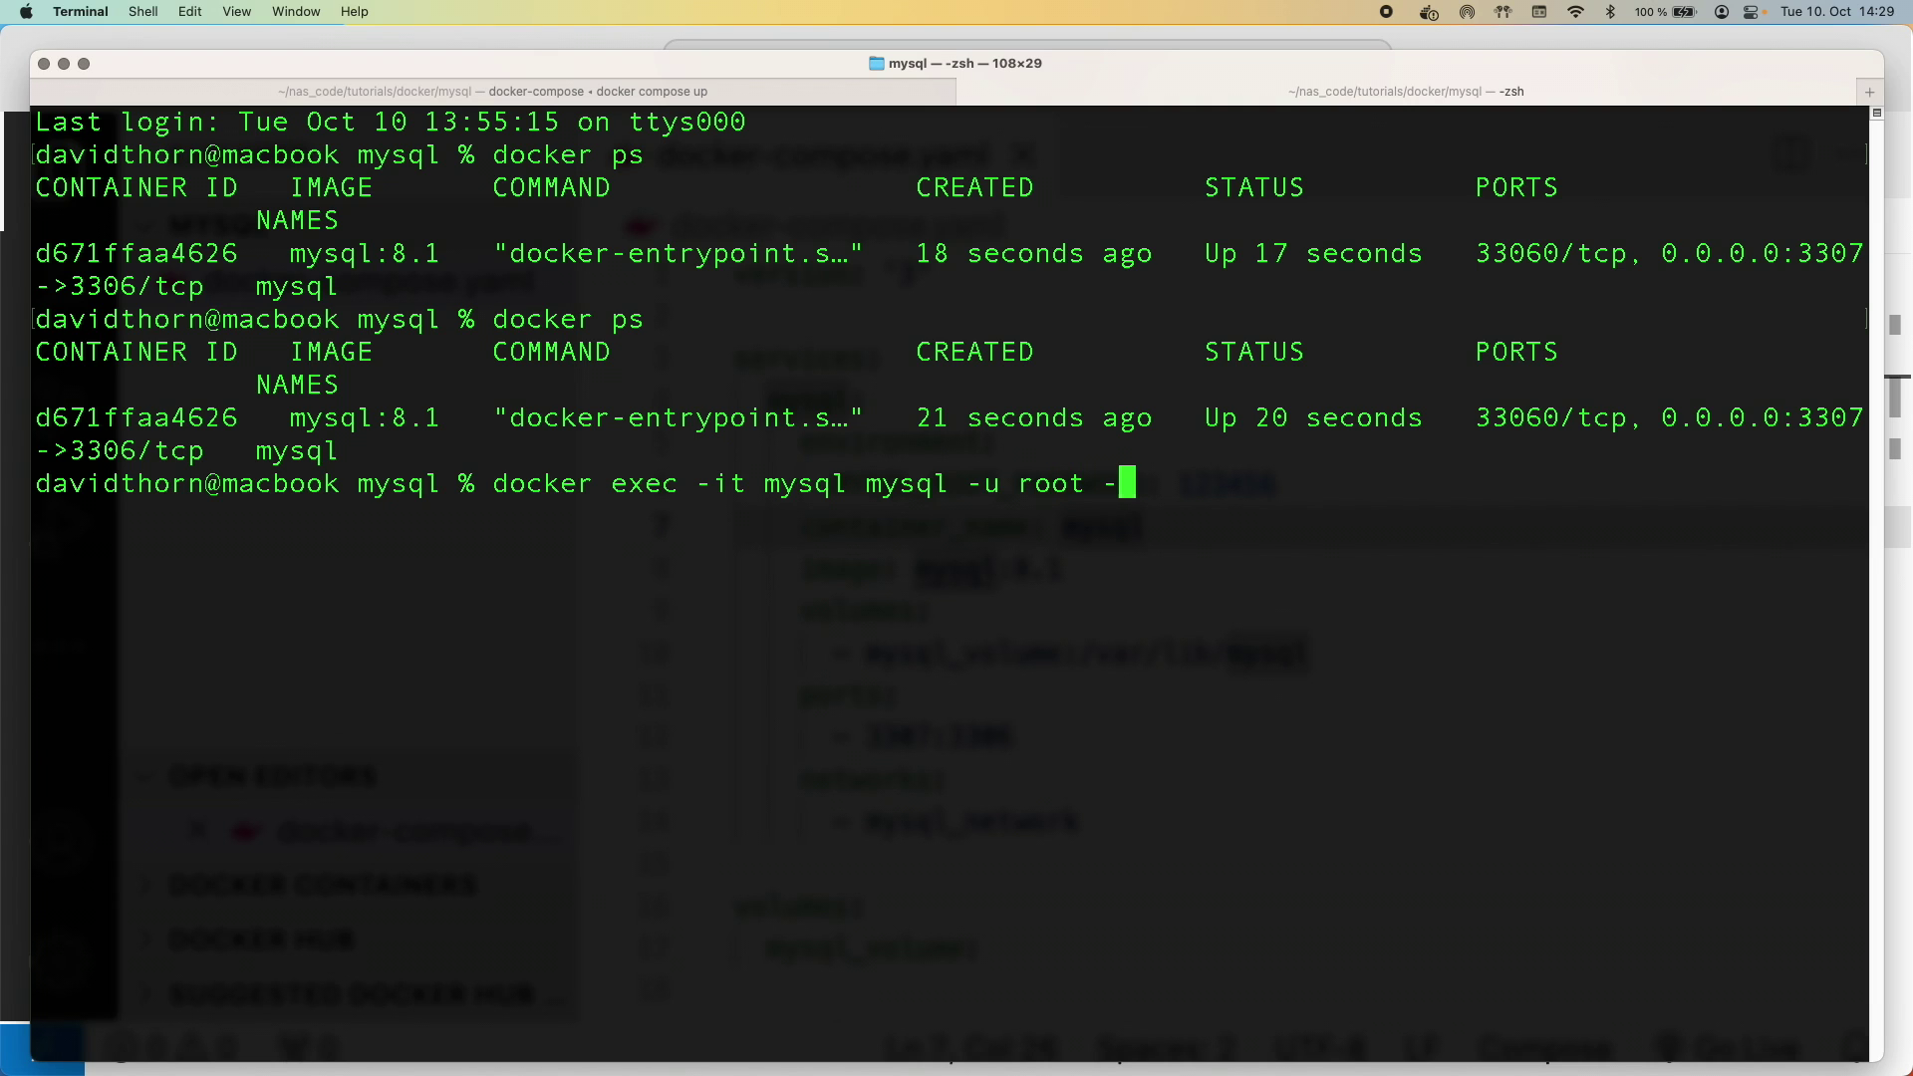
key("Enter")
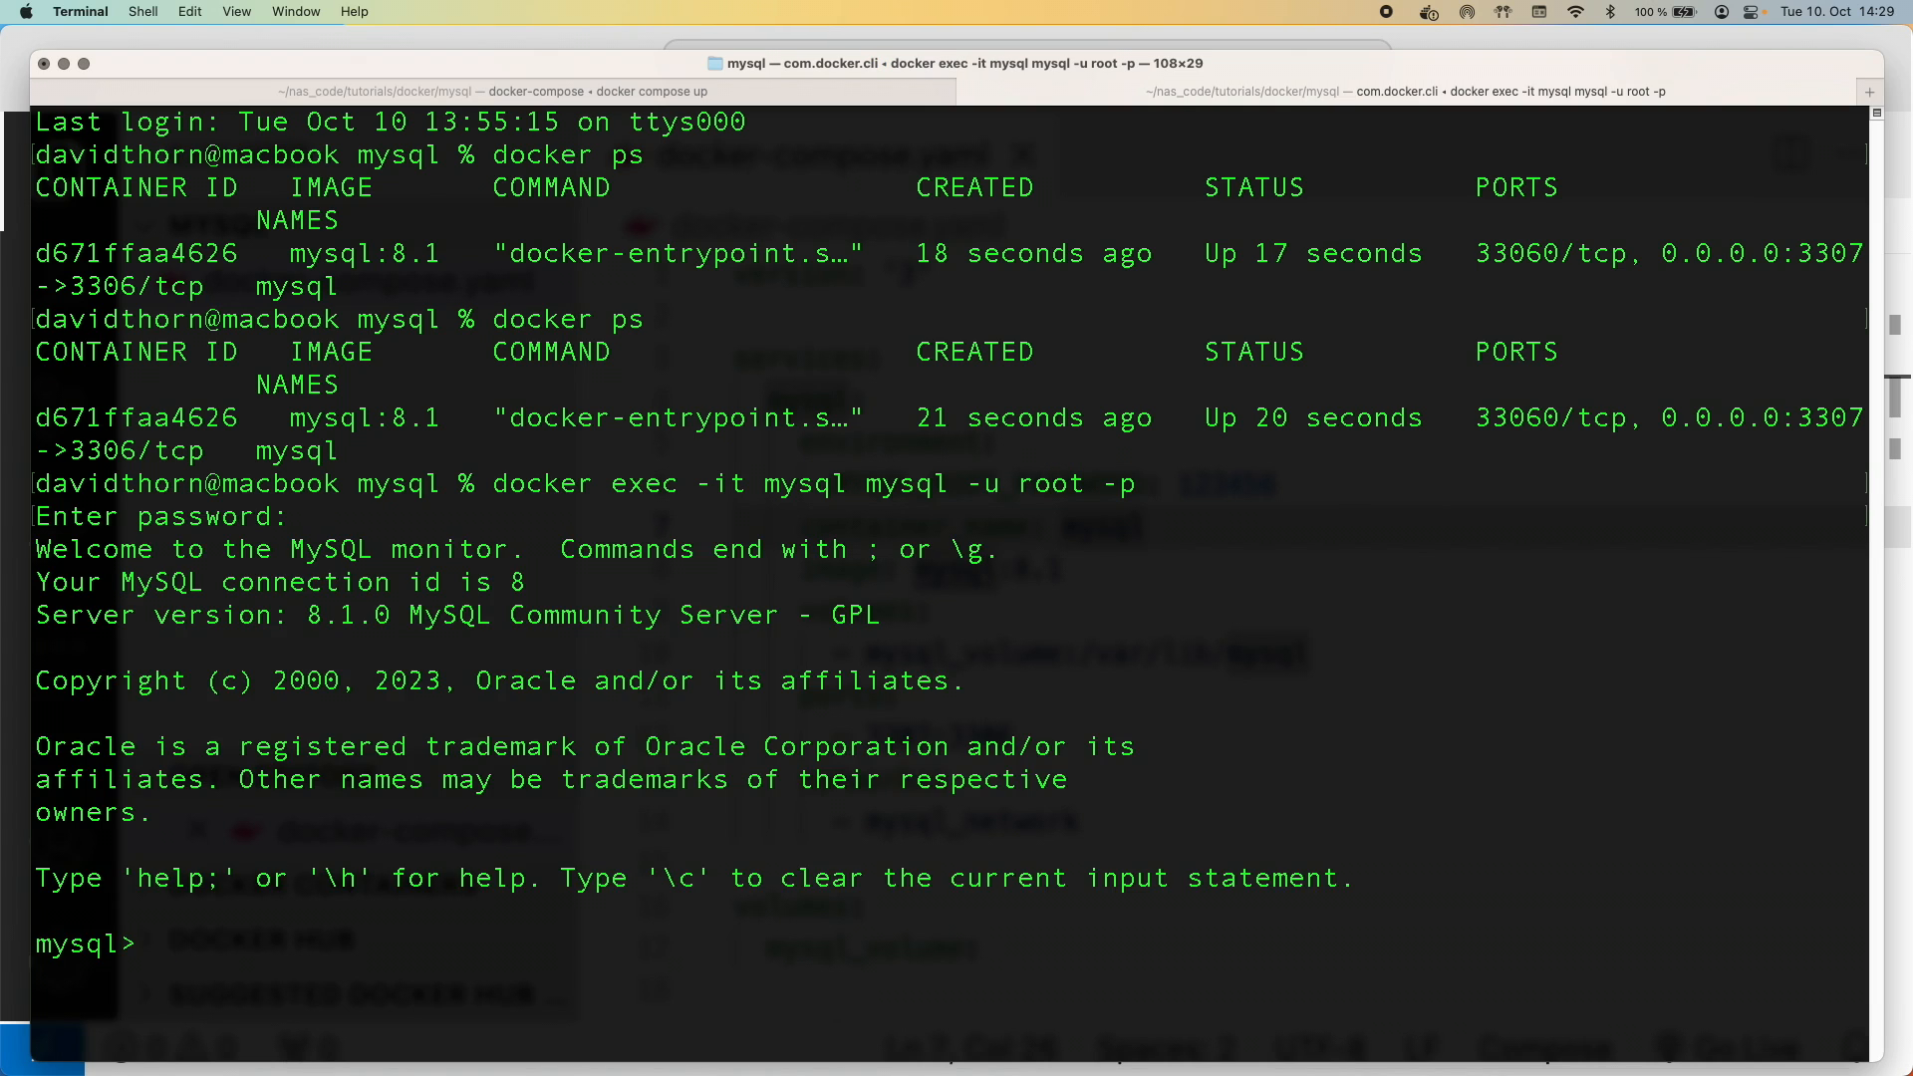
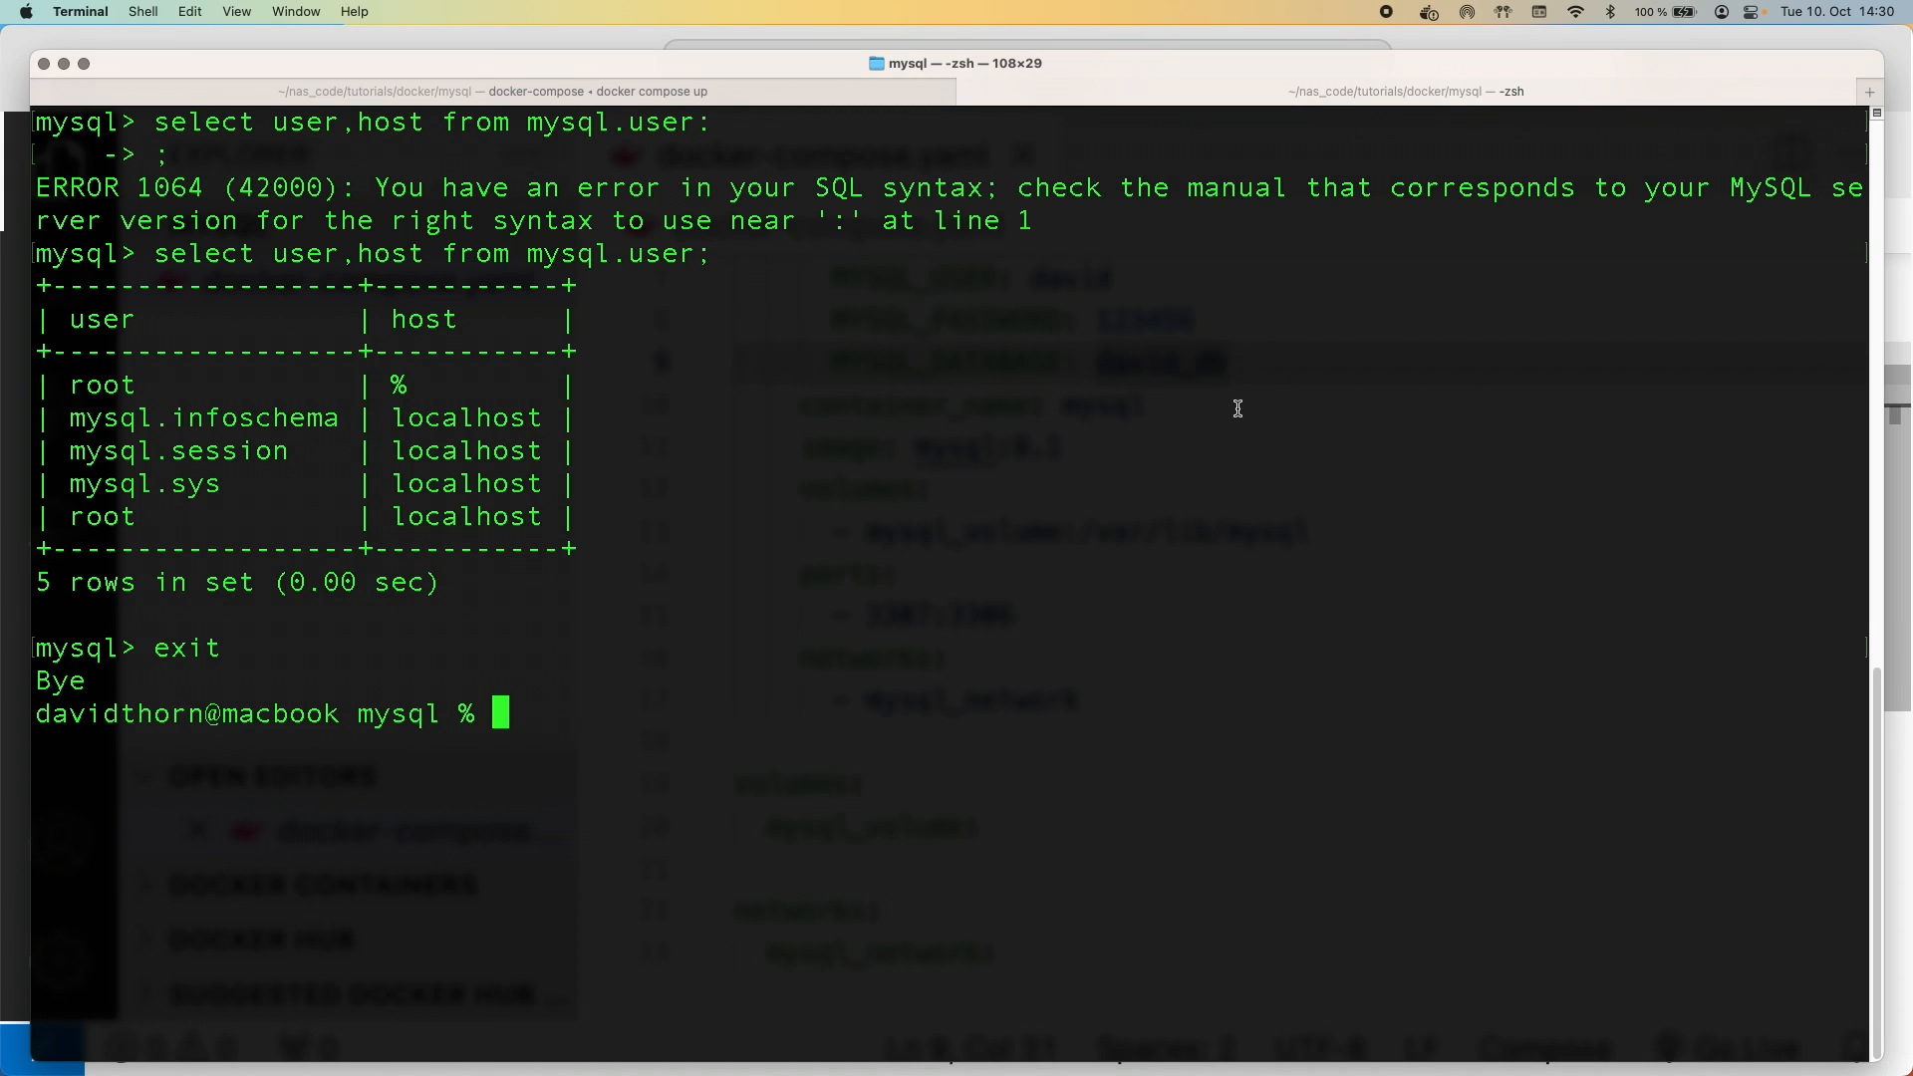
Recreate the mysql container with docker compose up, then stop it
type("docker compose up")
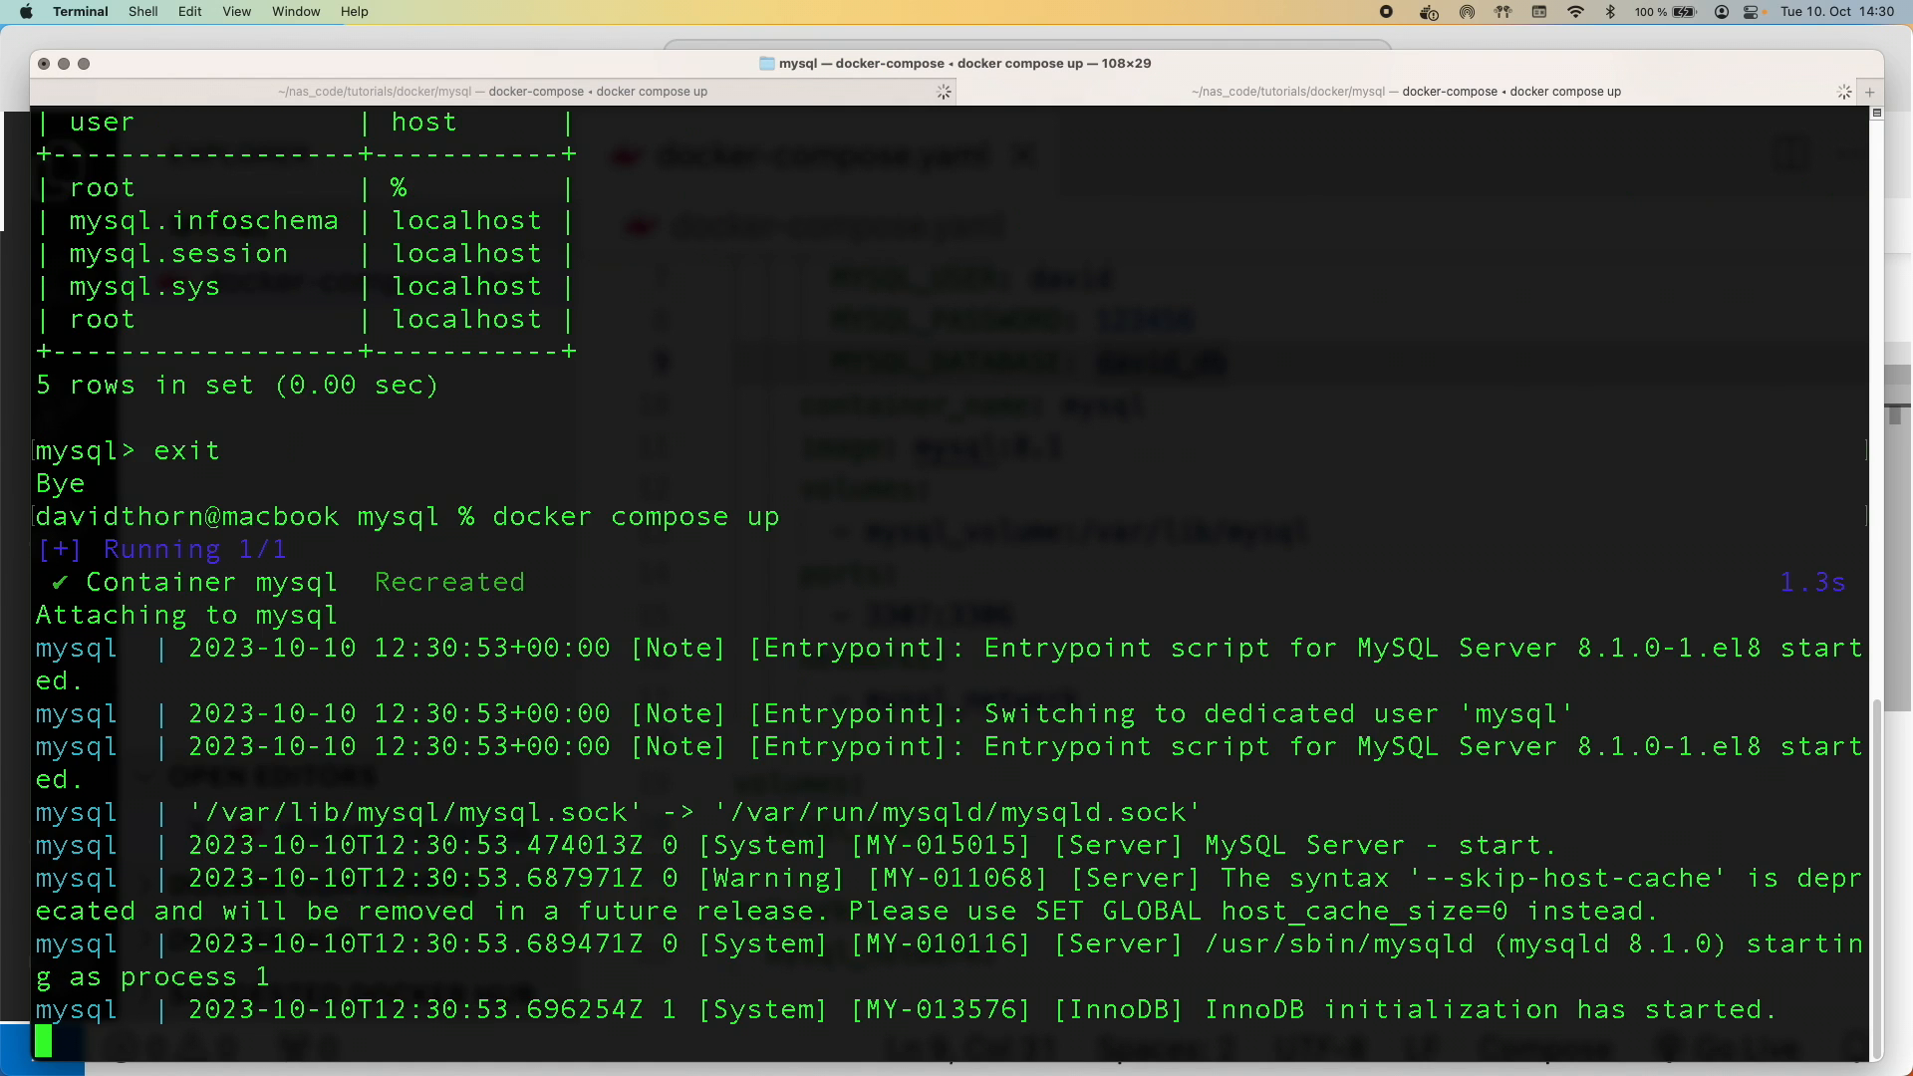
scroll("down", 3)
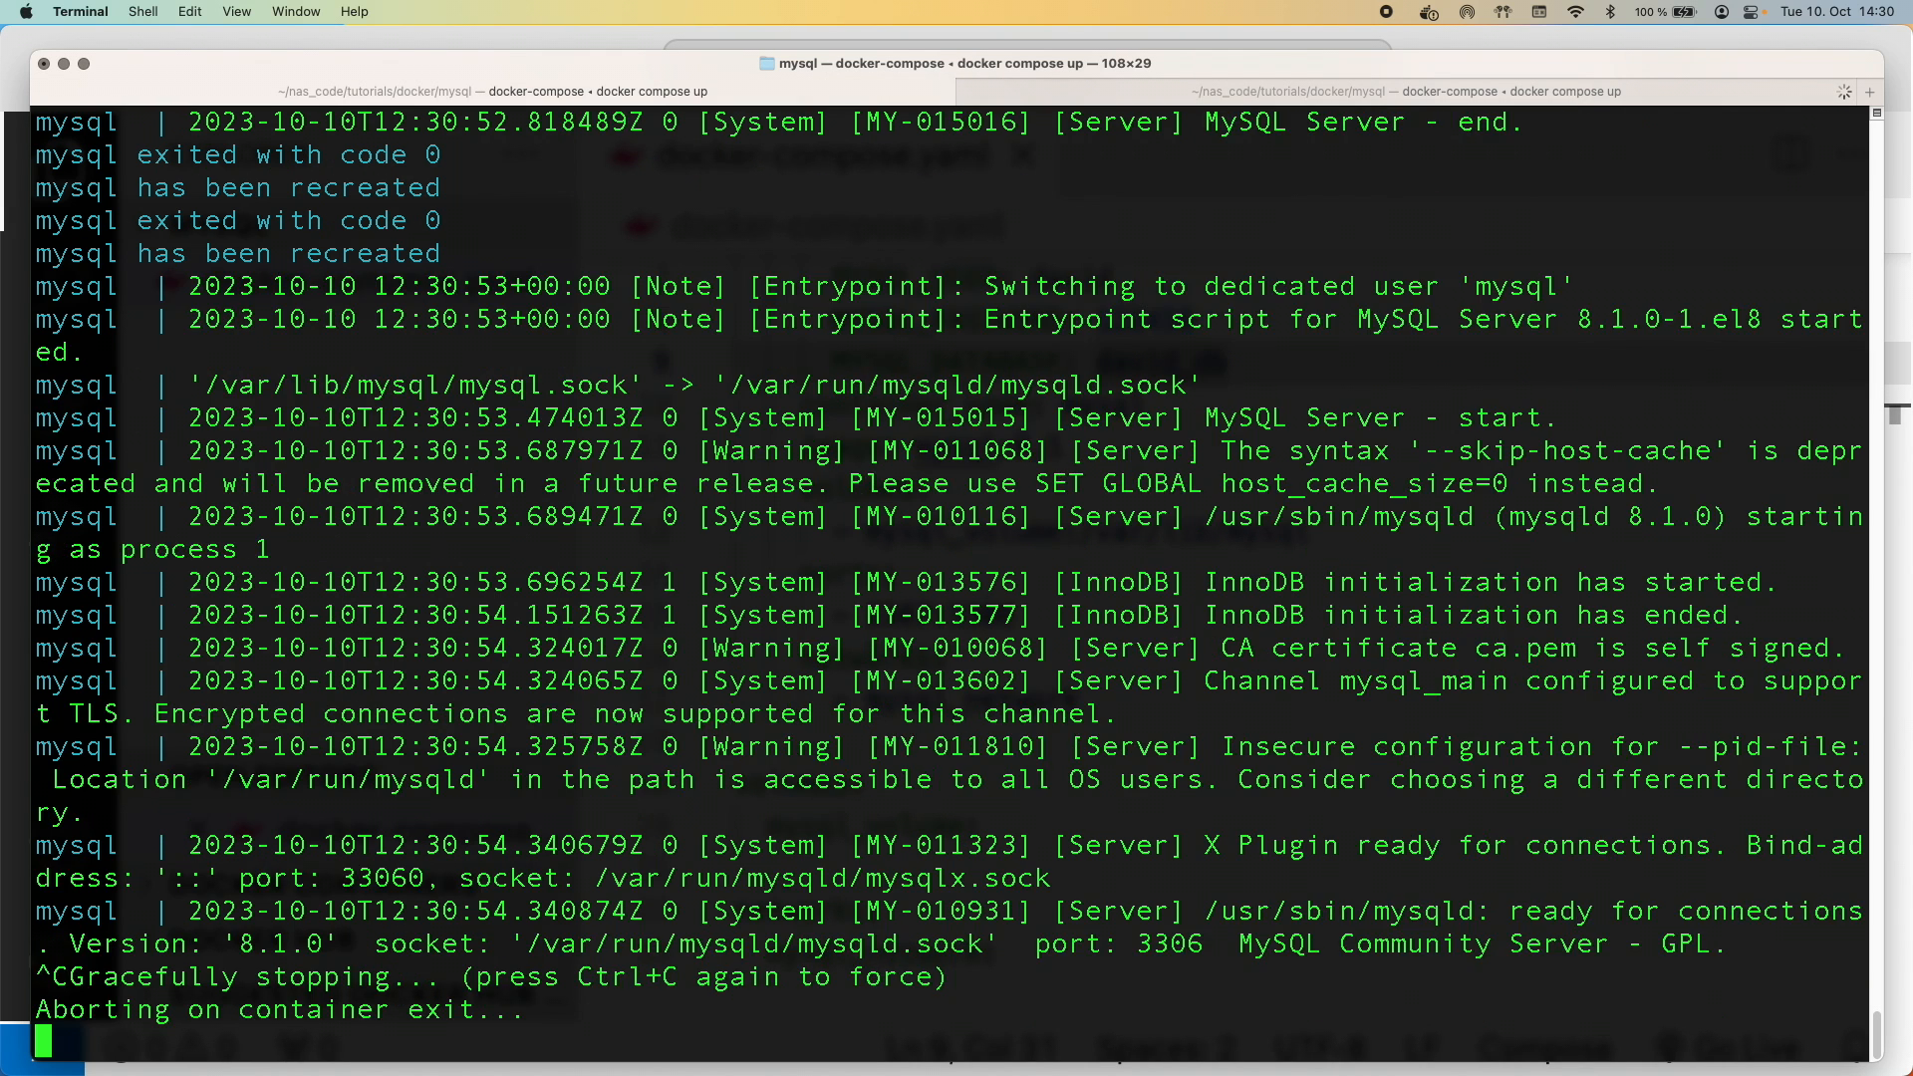
type("docker compose up")
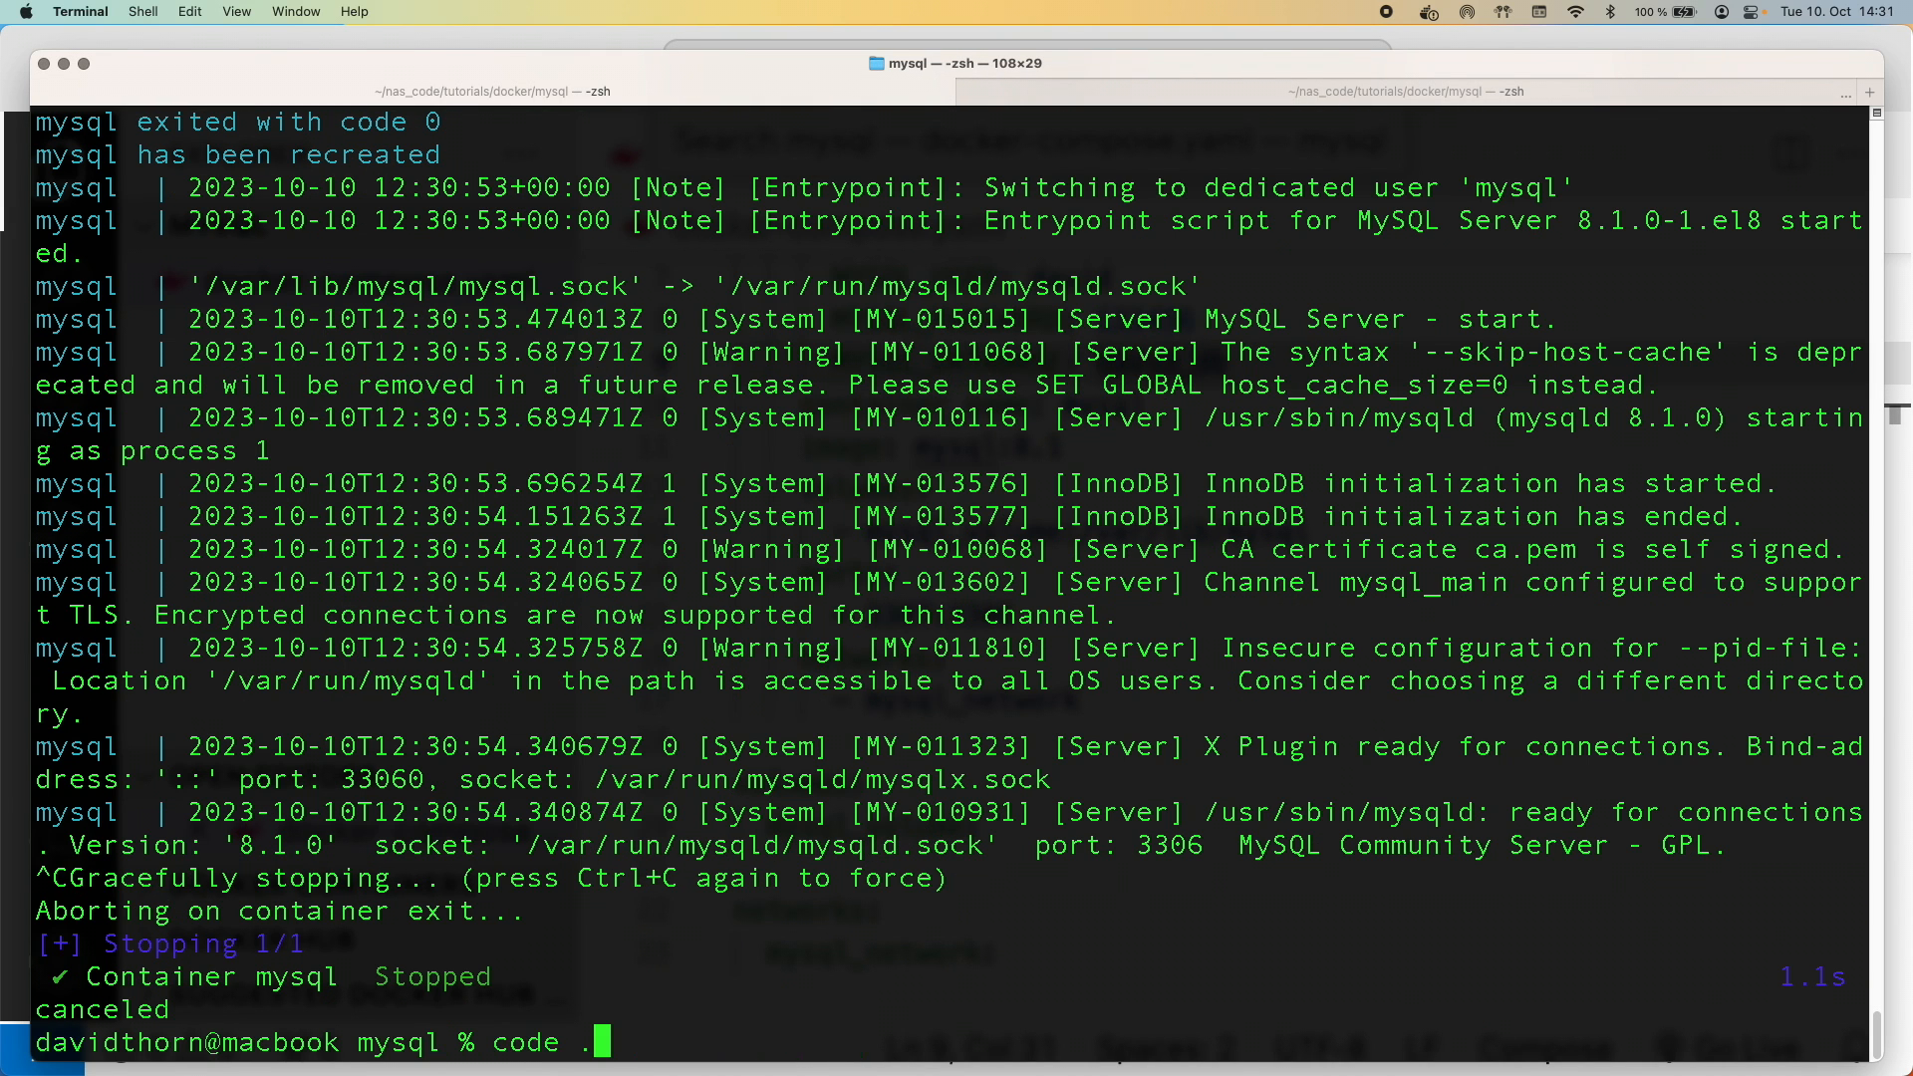
Attempt a MySQL login as david via docker exec, failing because the container is stopped
type("docker ex")
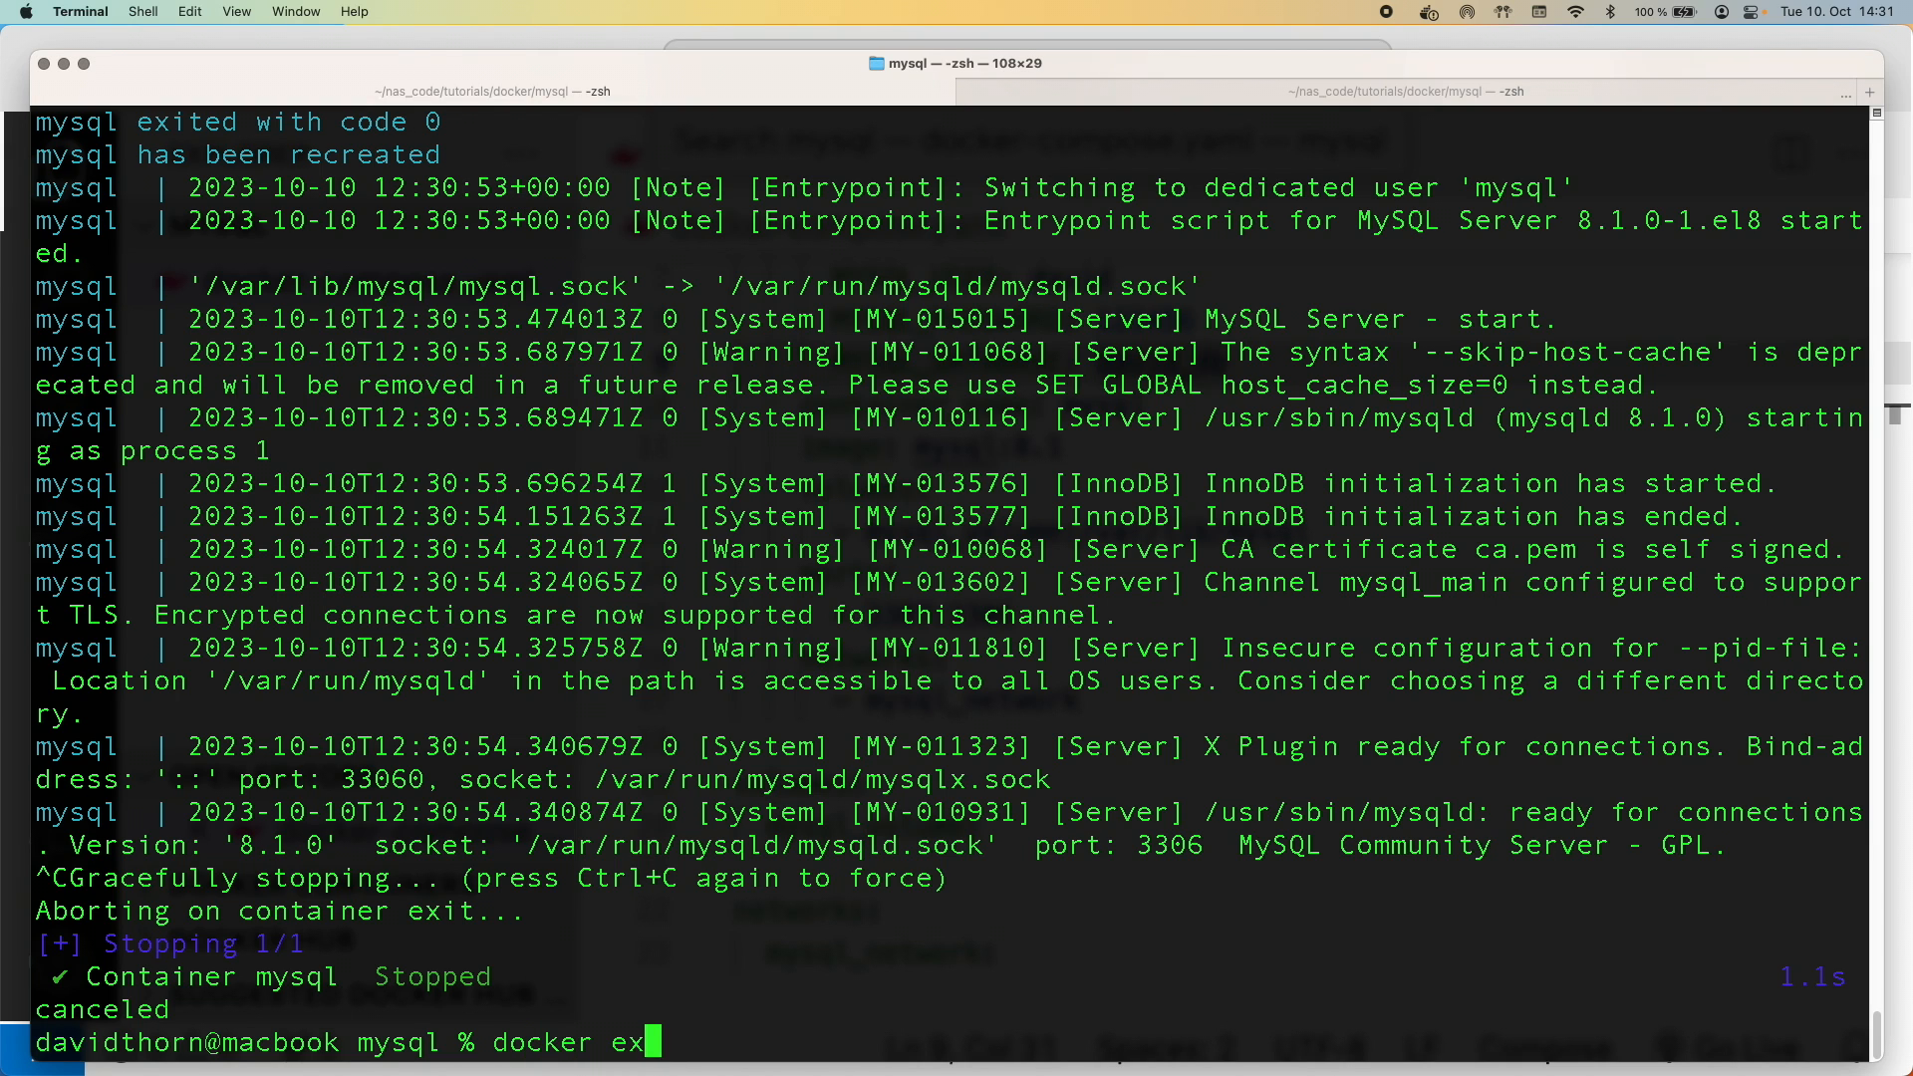
type("ec -itmysql my")
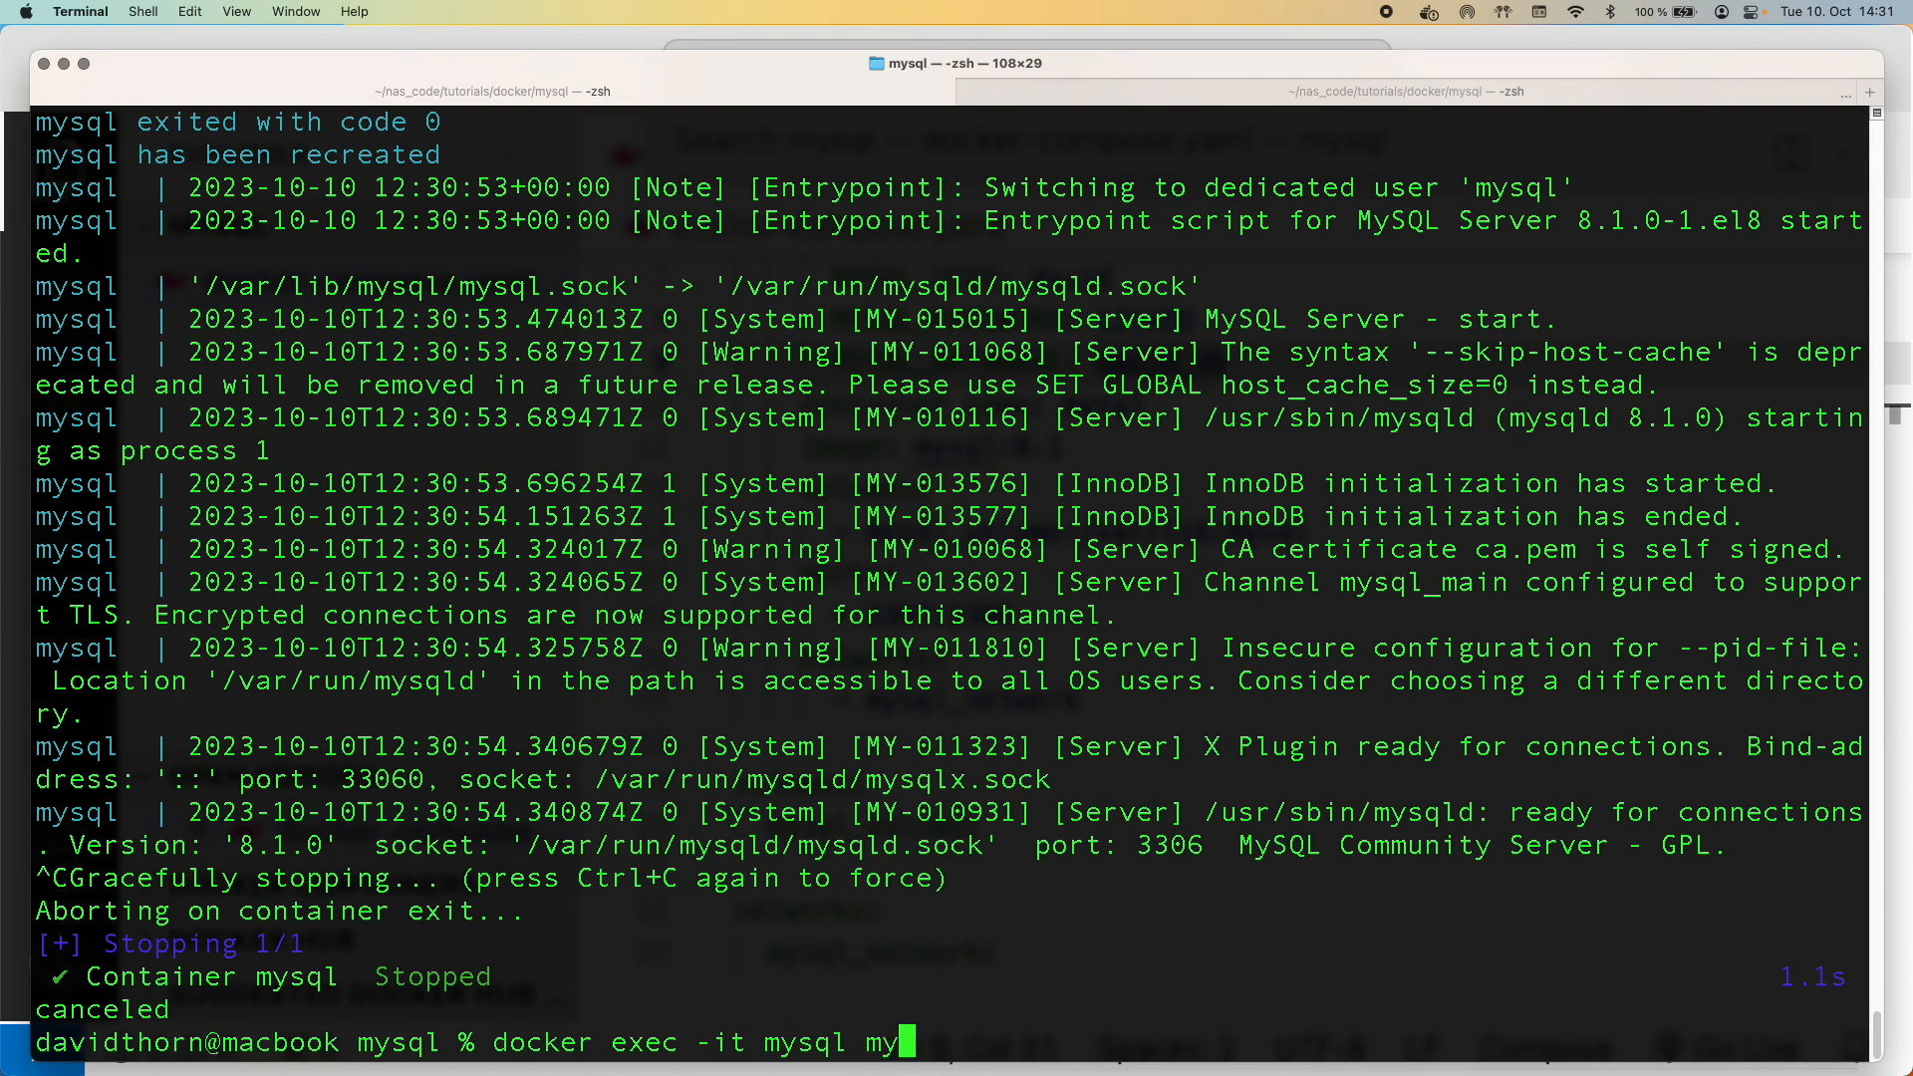
type("sql -u david -p")
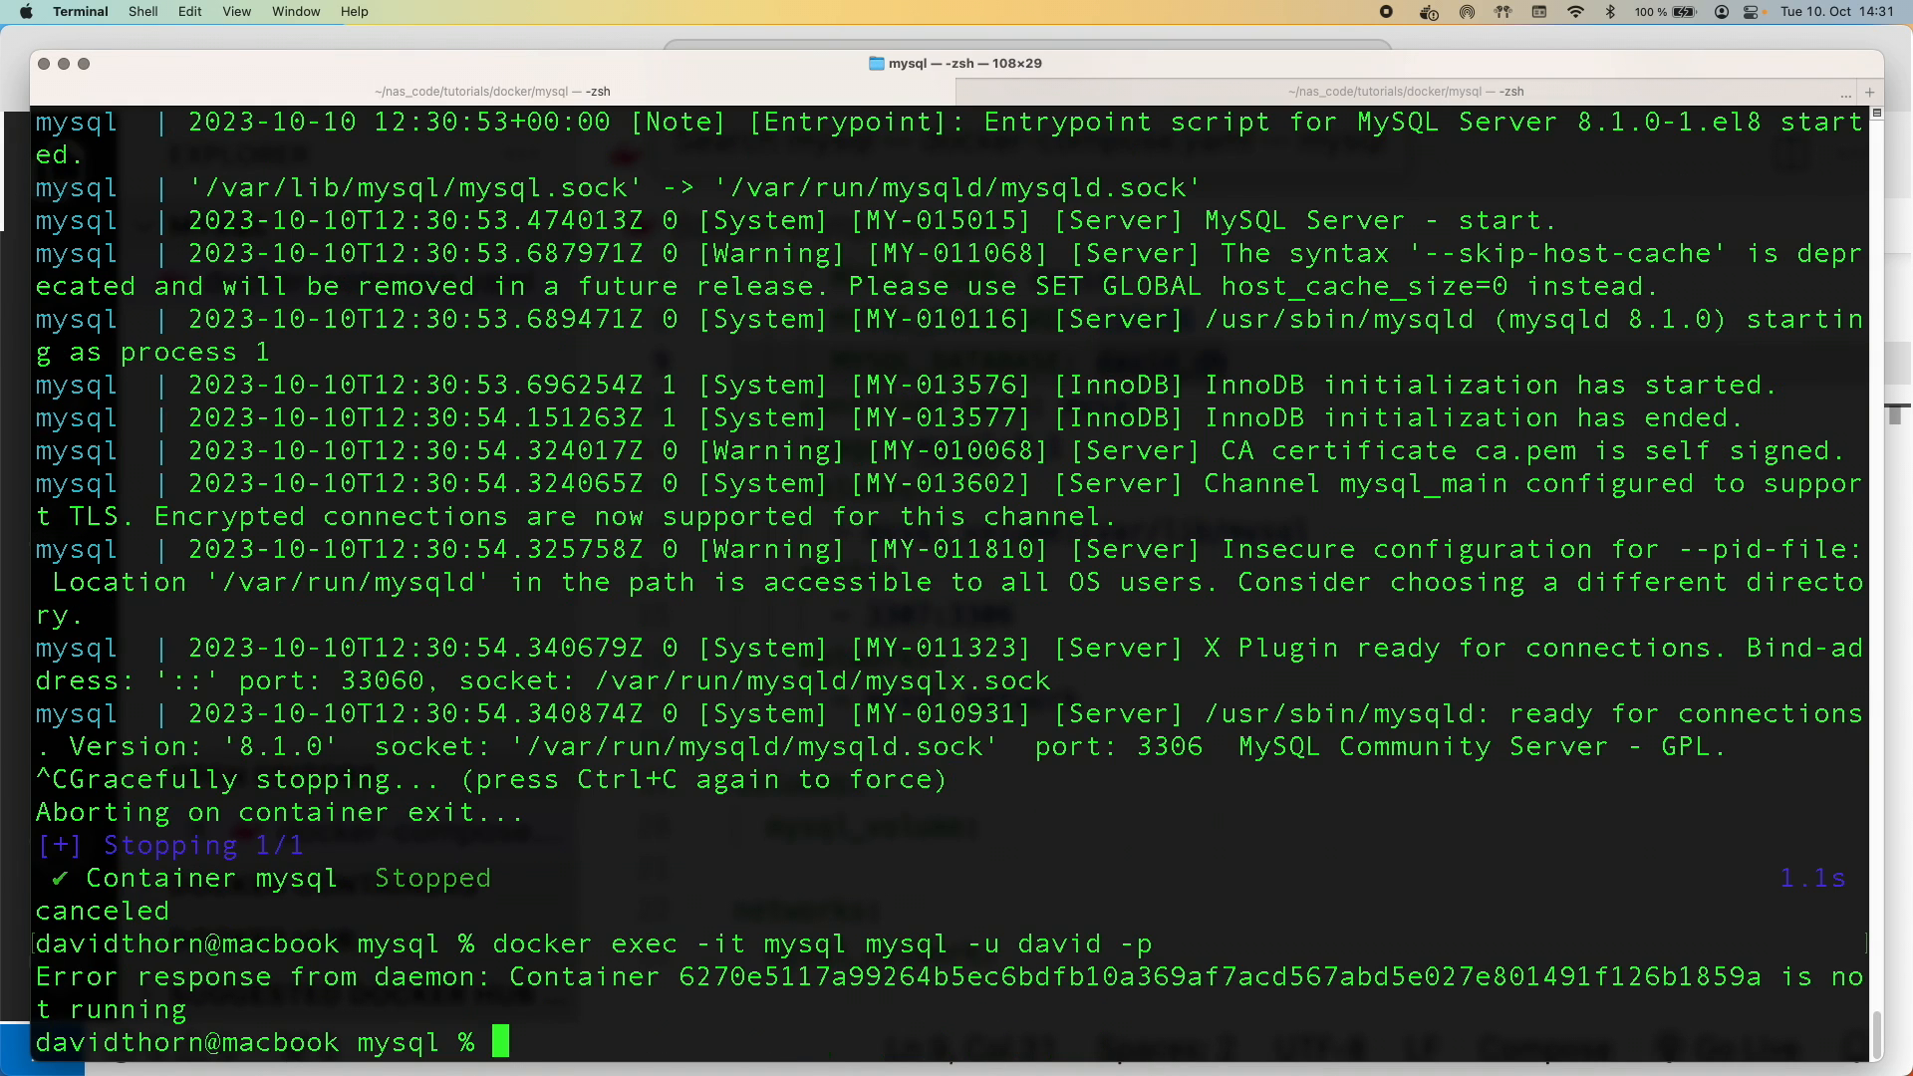
type("d")
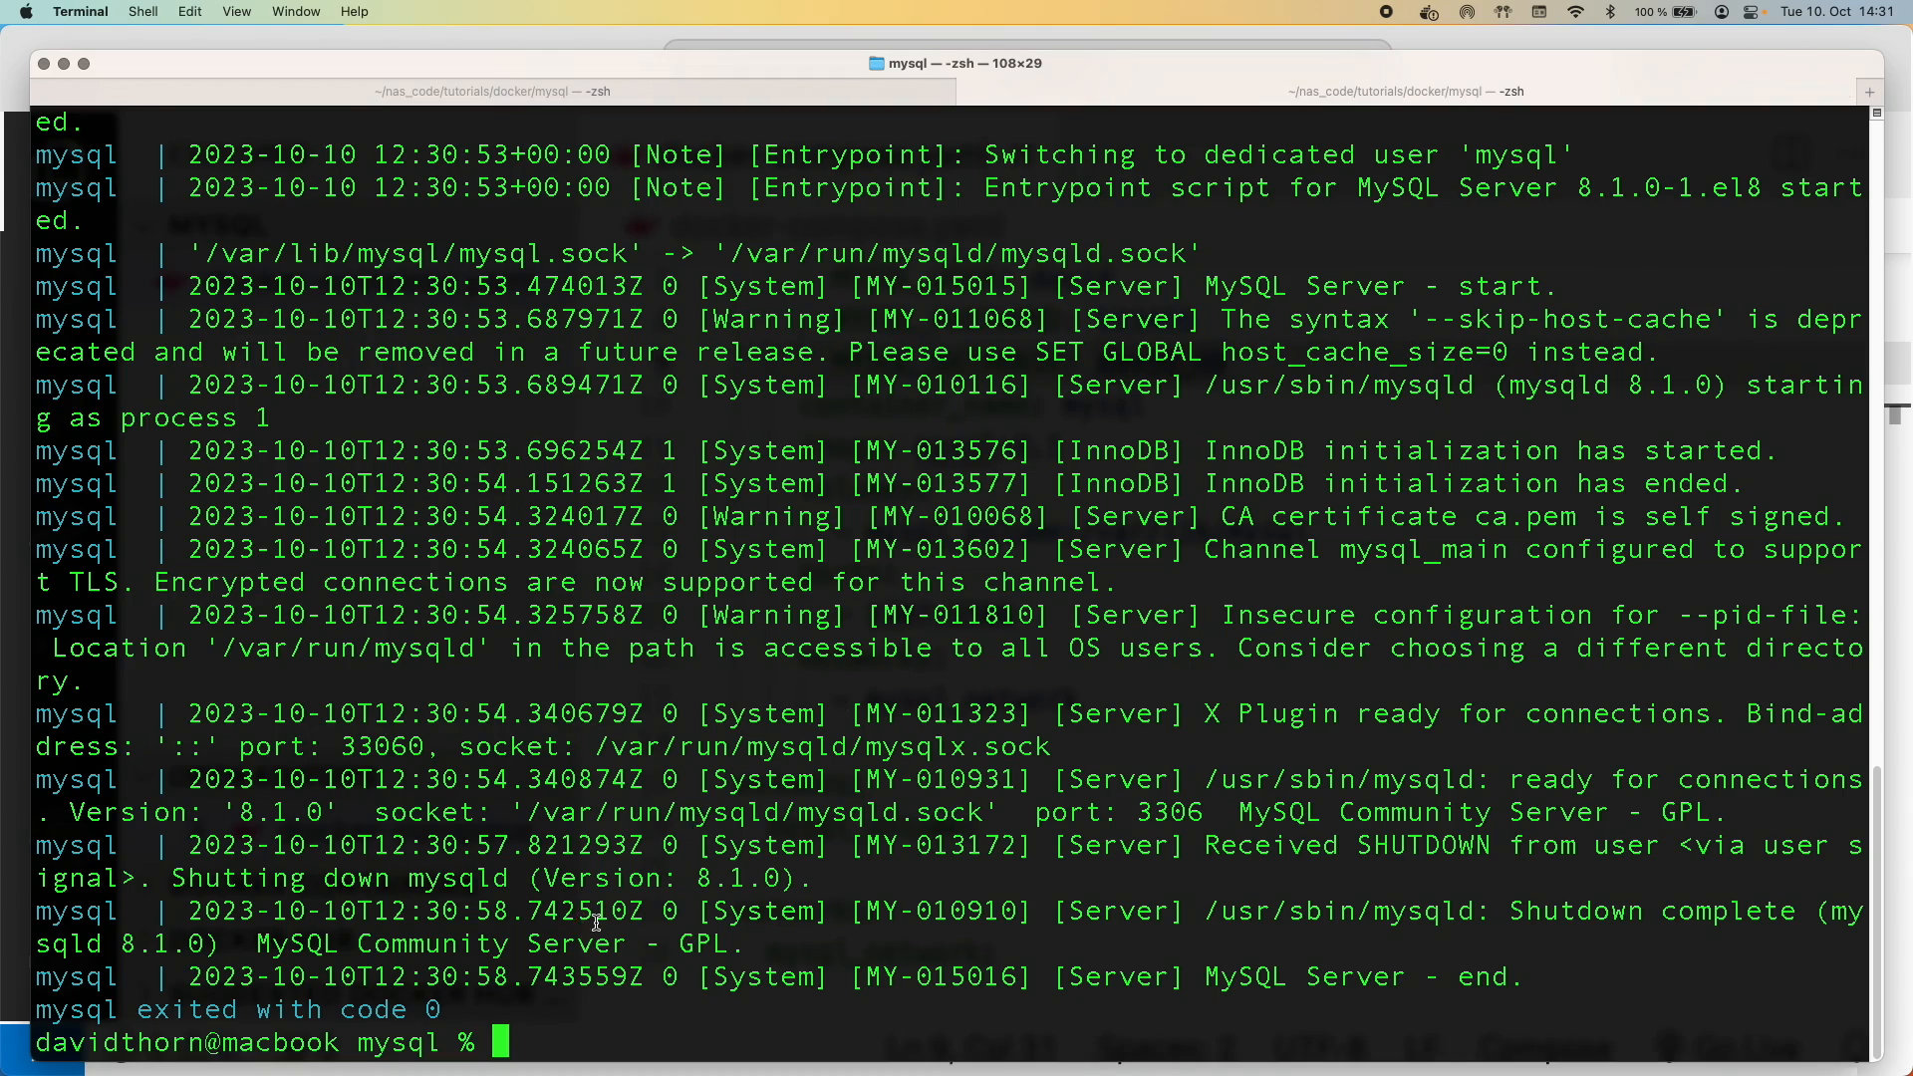
Start compose again, get access denied as david, and log in as root
type("docker compose up")
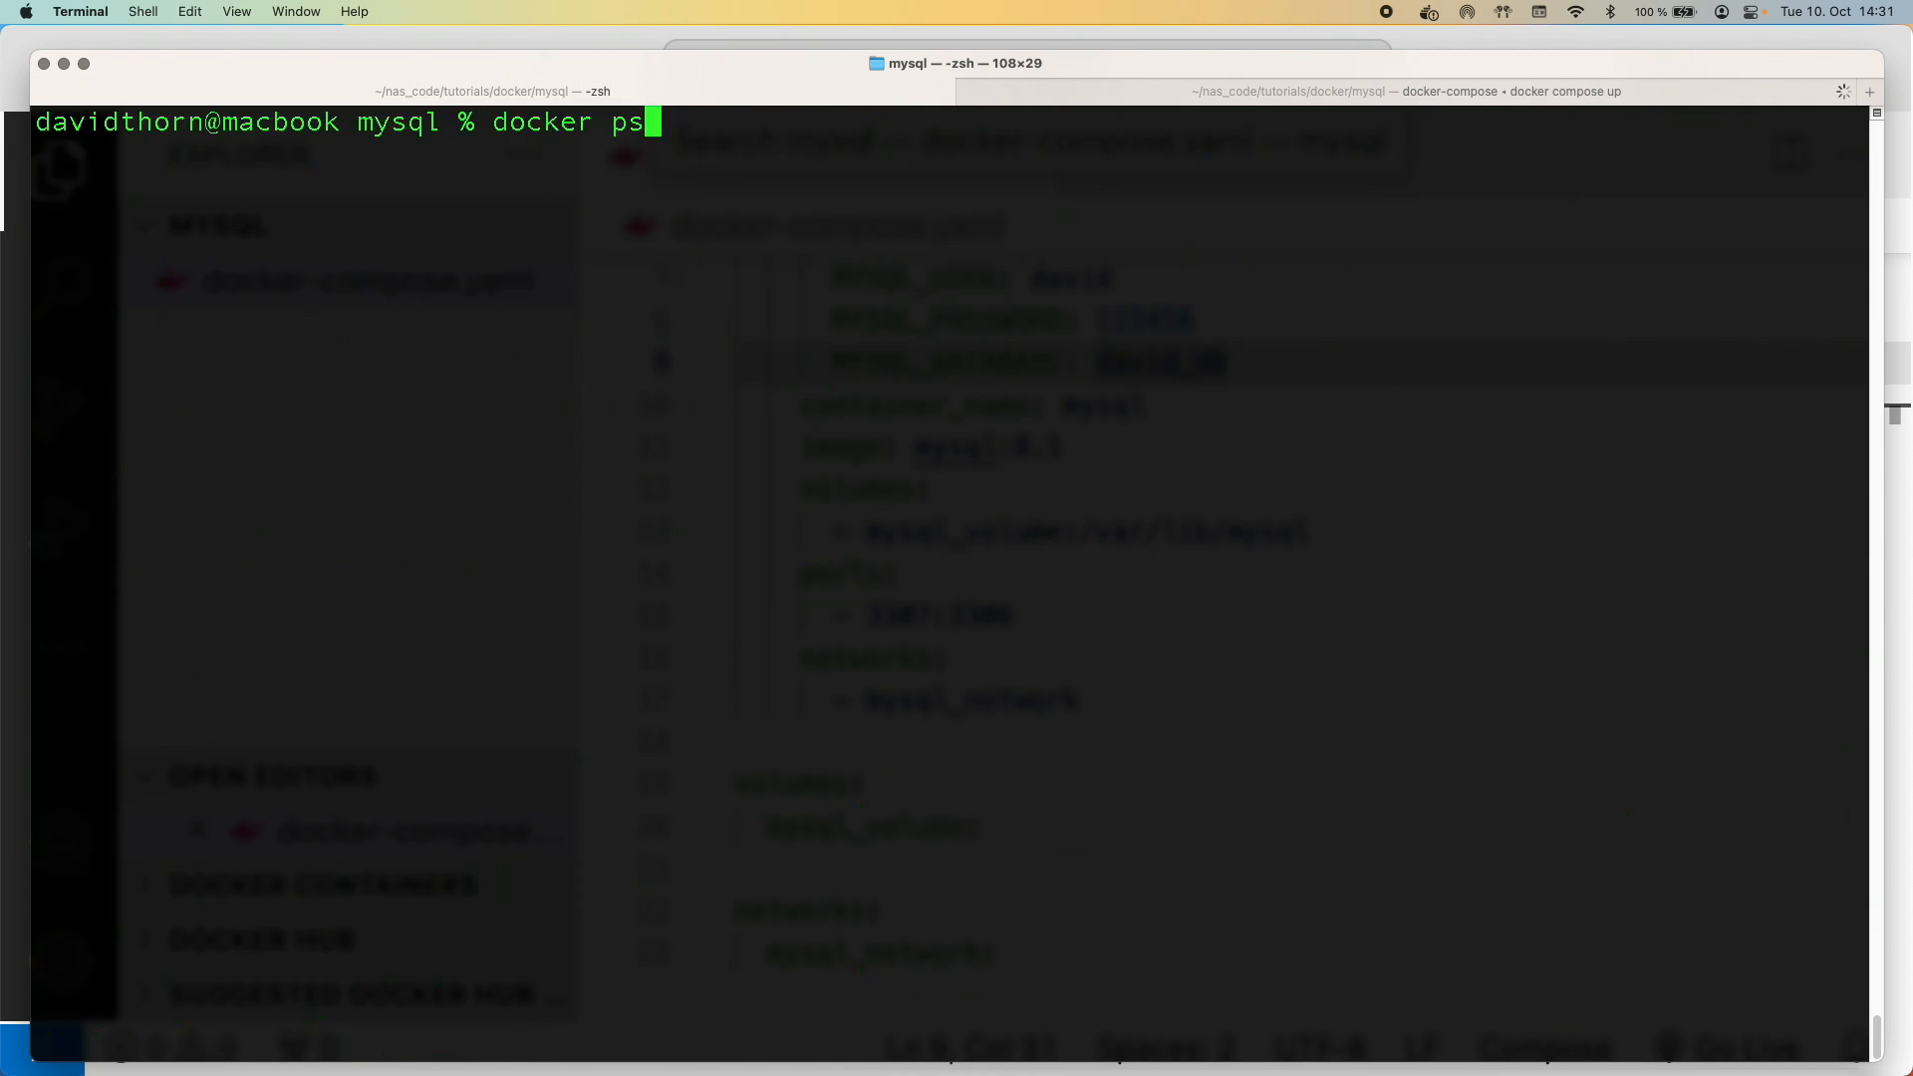
type("docker exec -it mysql mysql -u david -p")
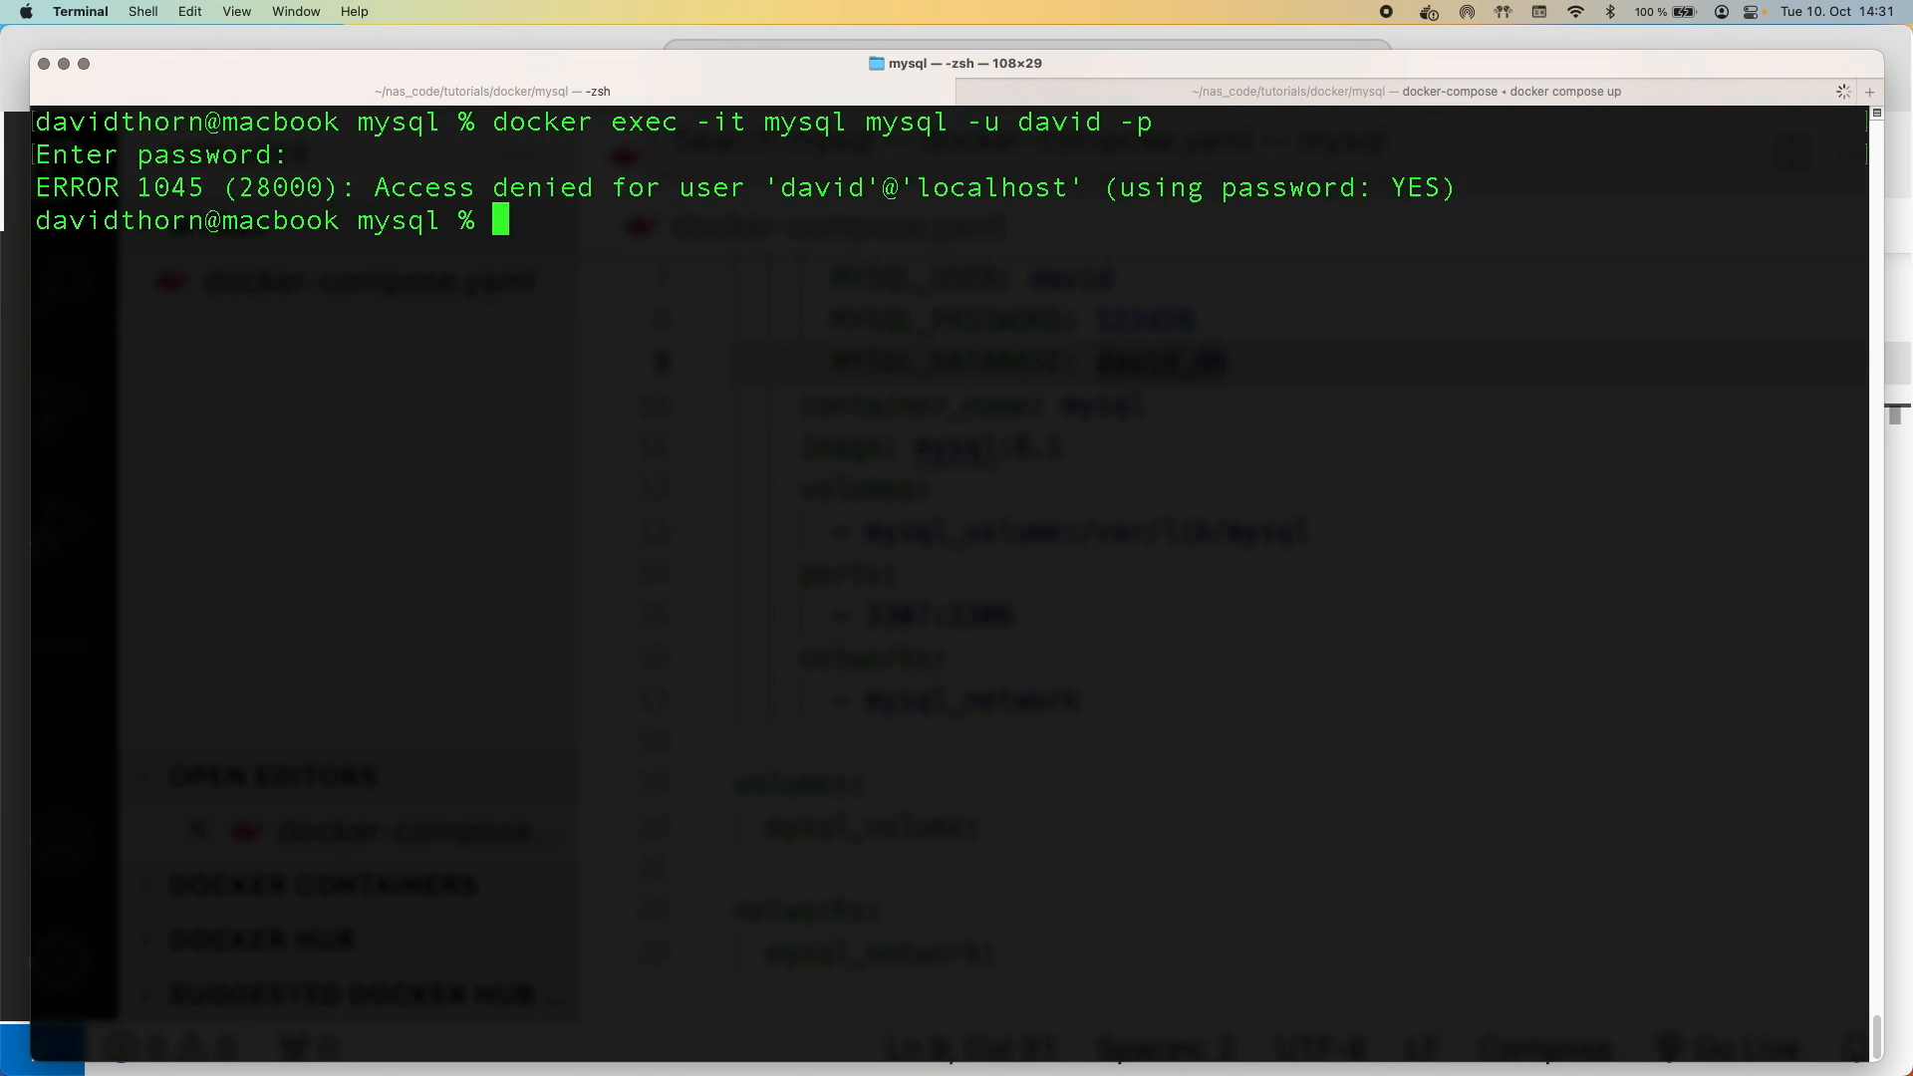
double_click(991, 188)
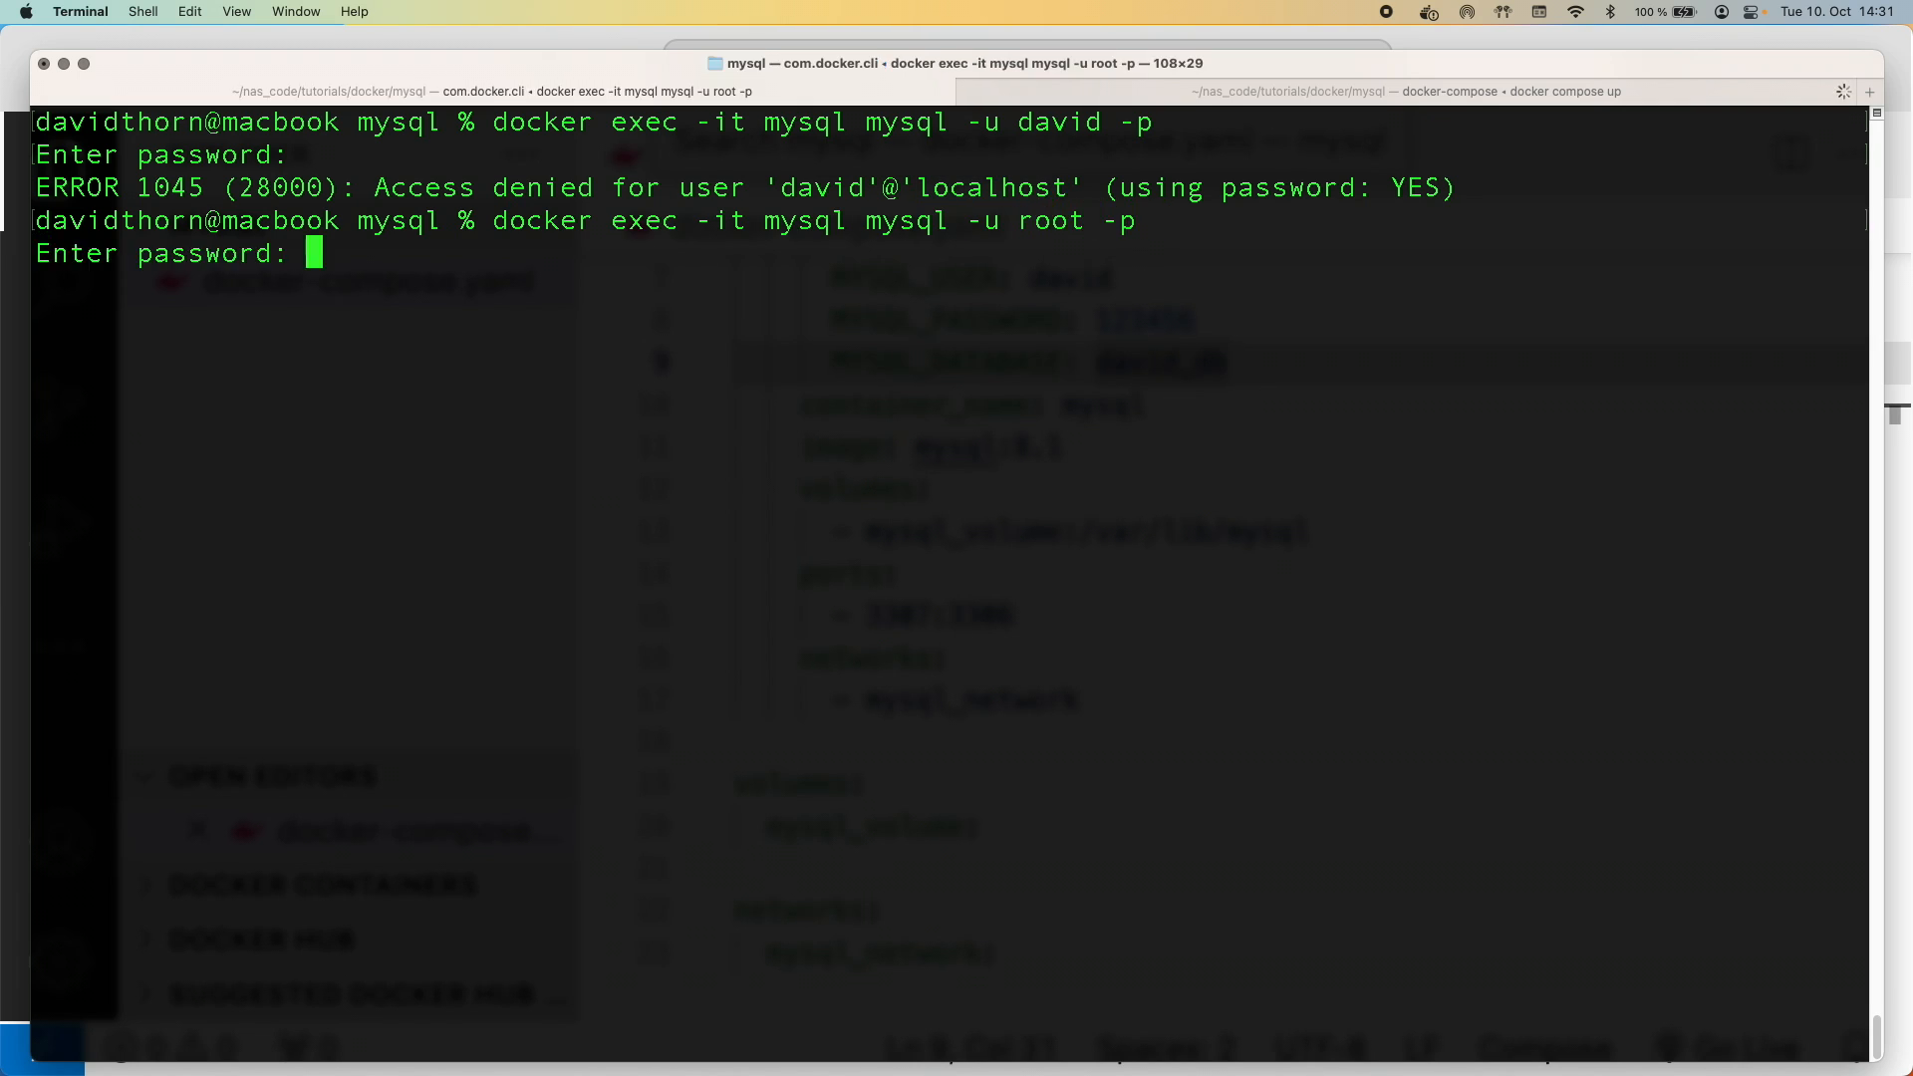
key("Enter")
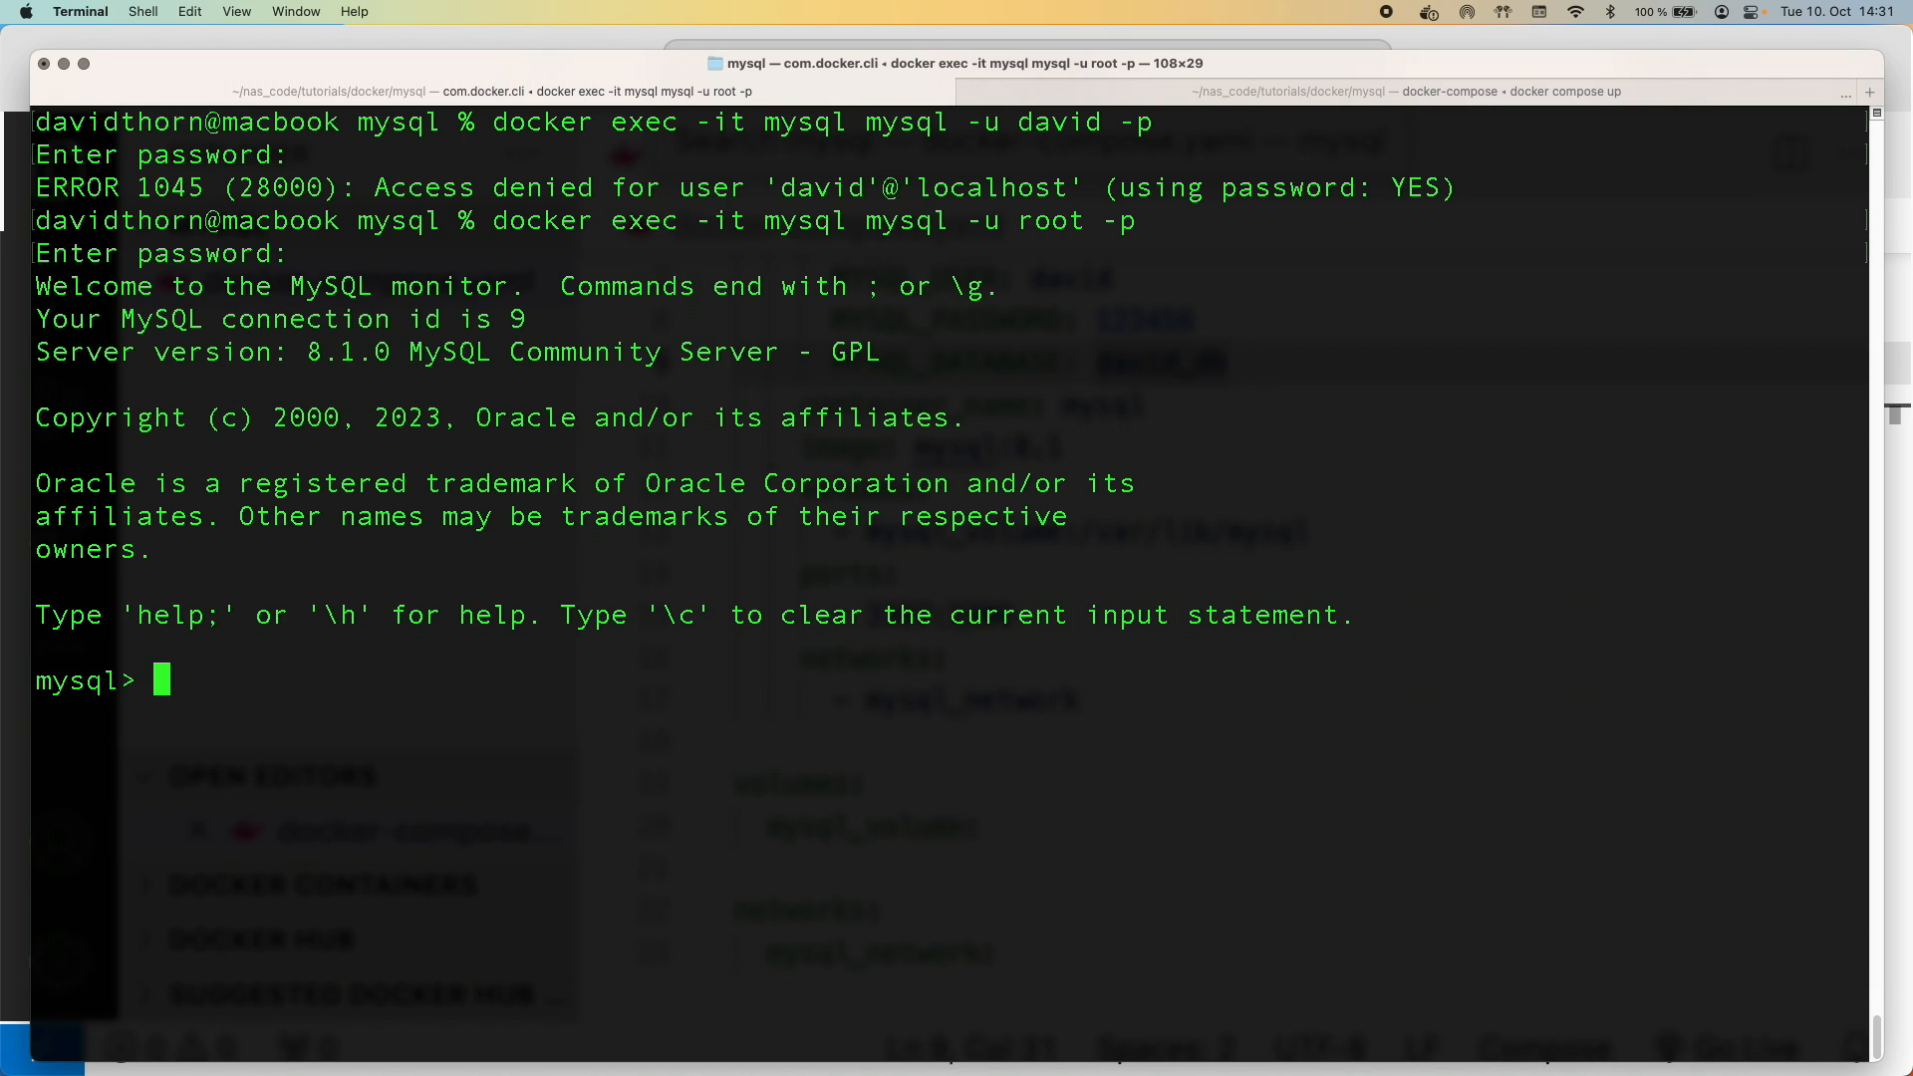
Query user,host from mysql.user, confirming no david account, then exit
type("select")
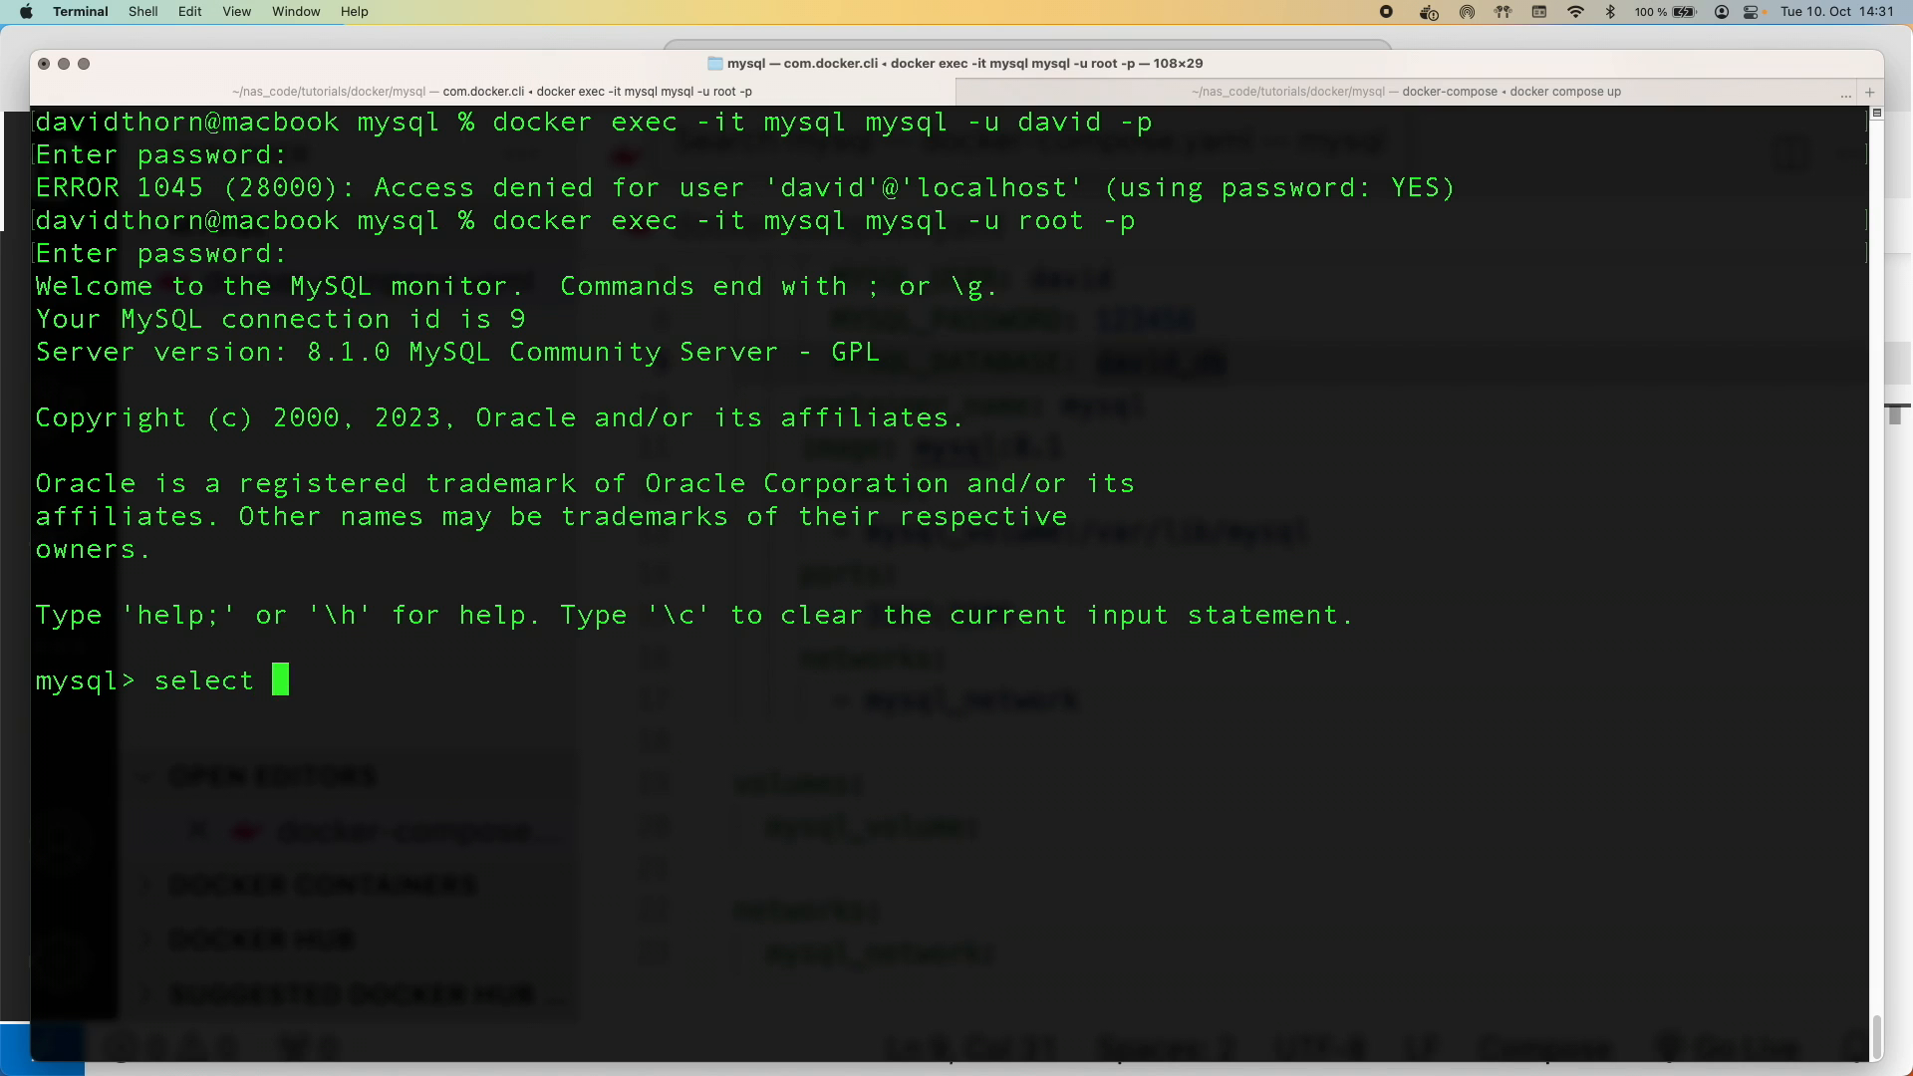
type("user,host")
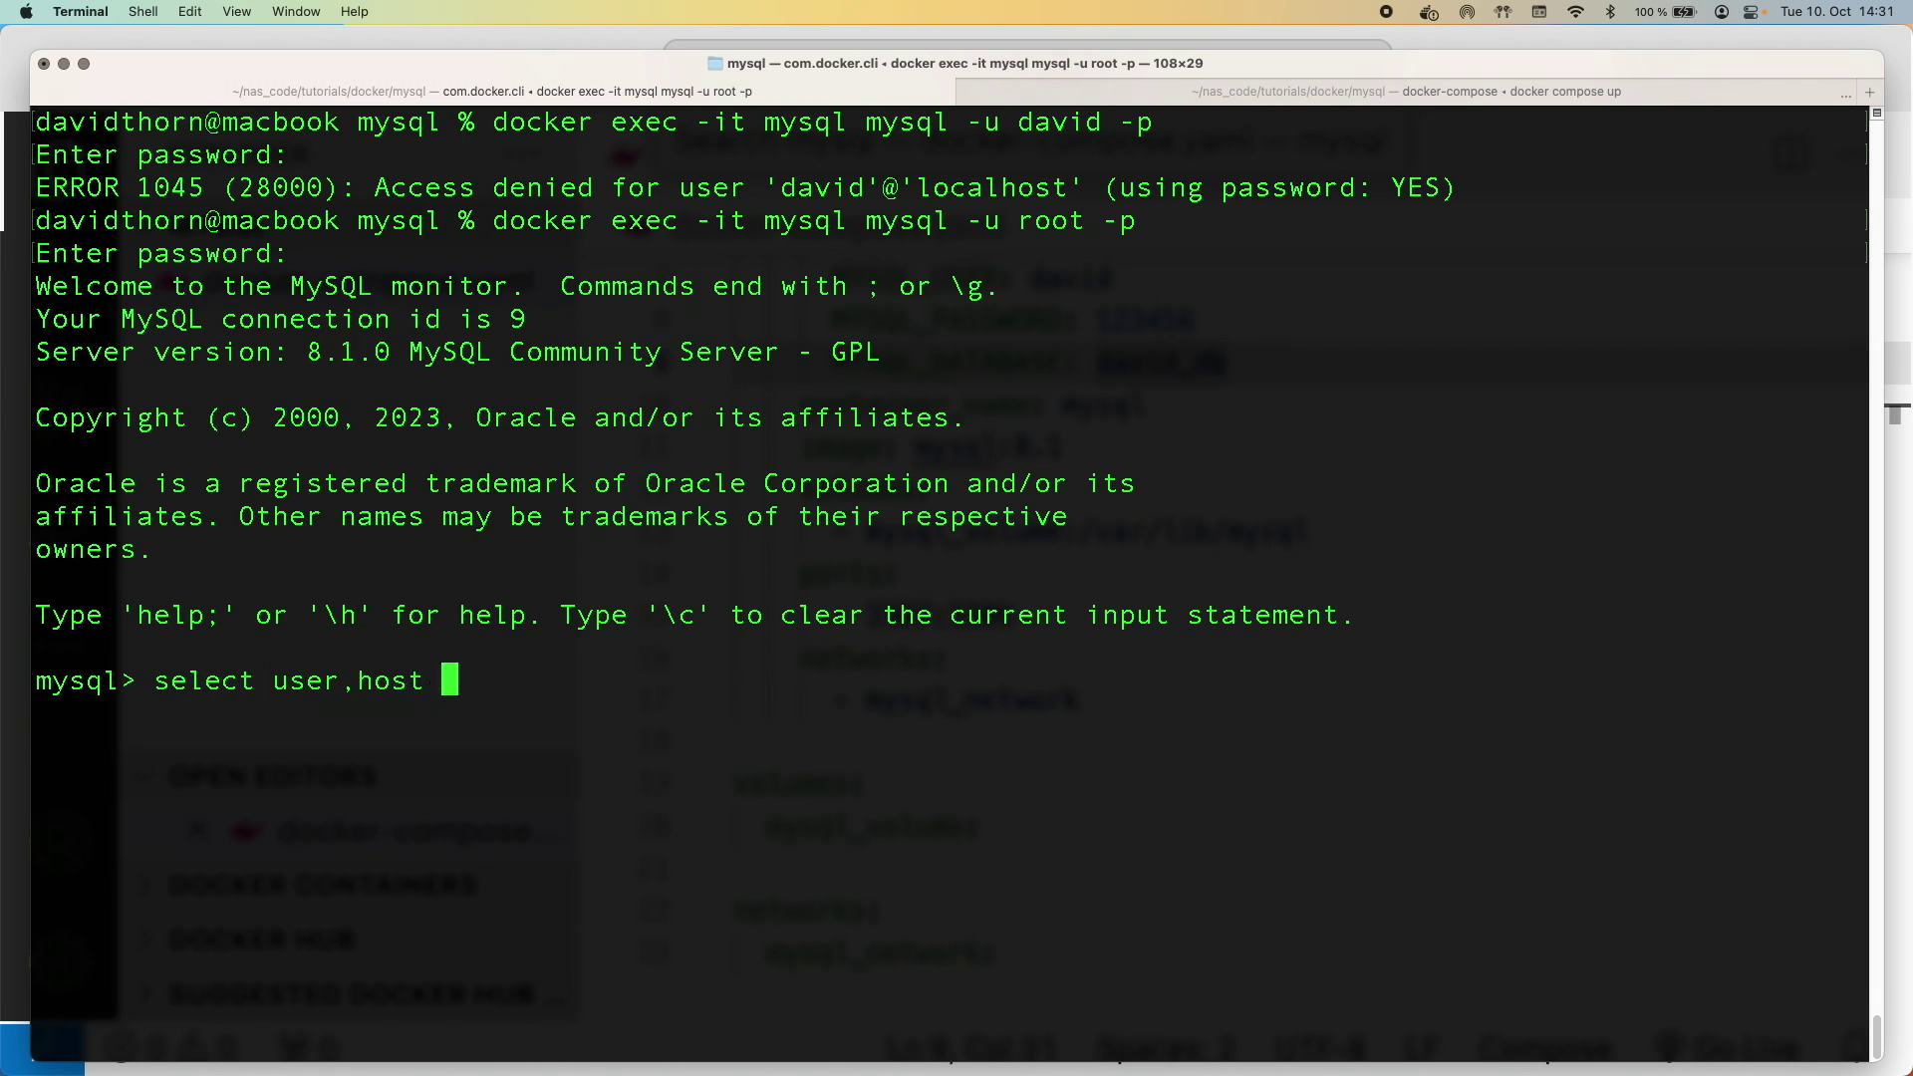
type("f")
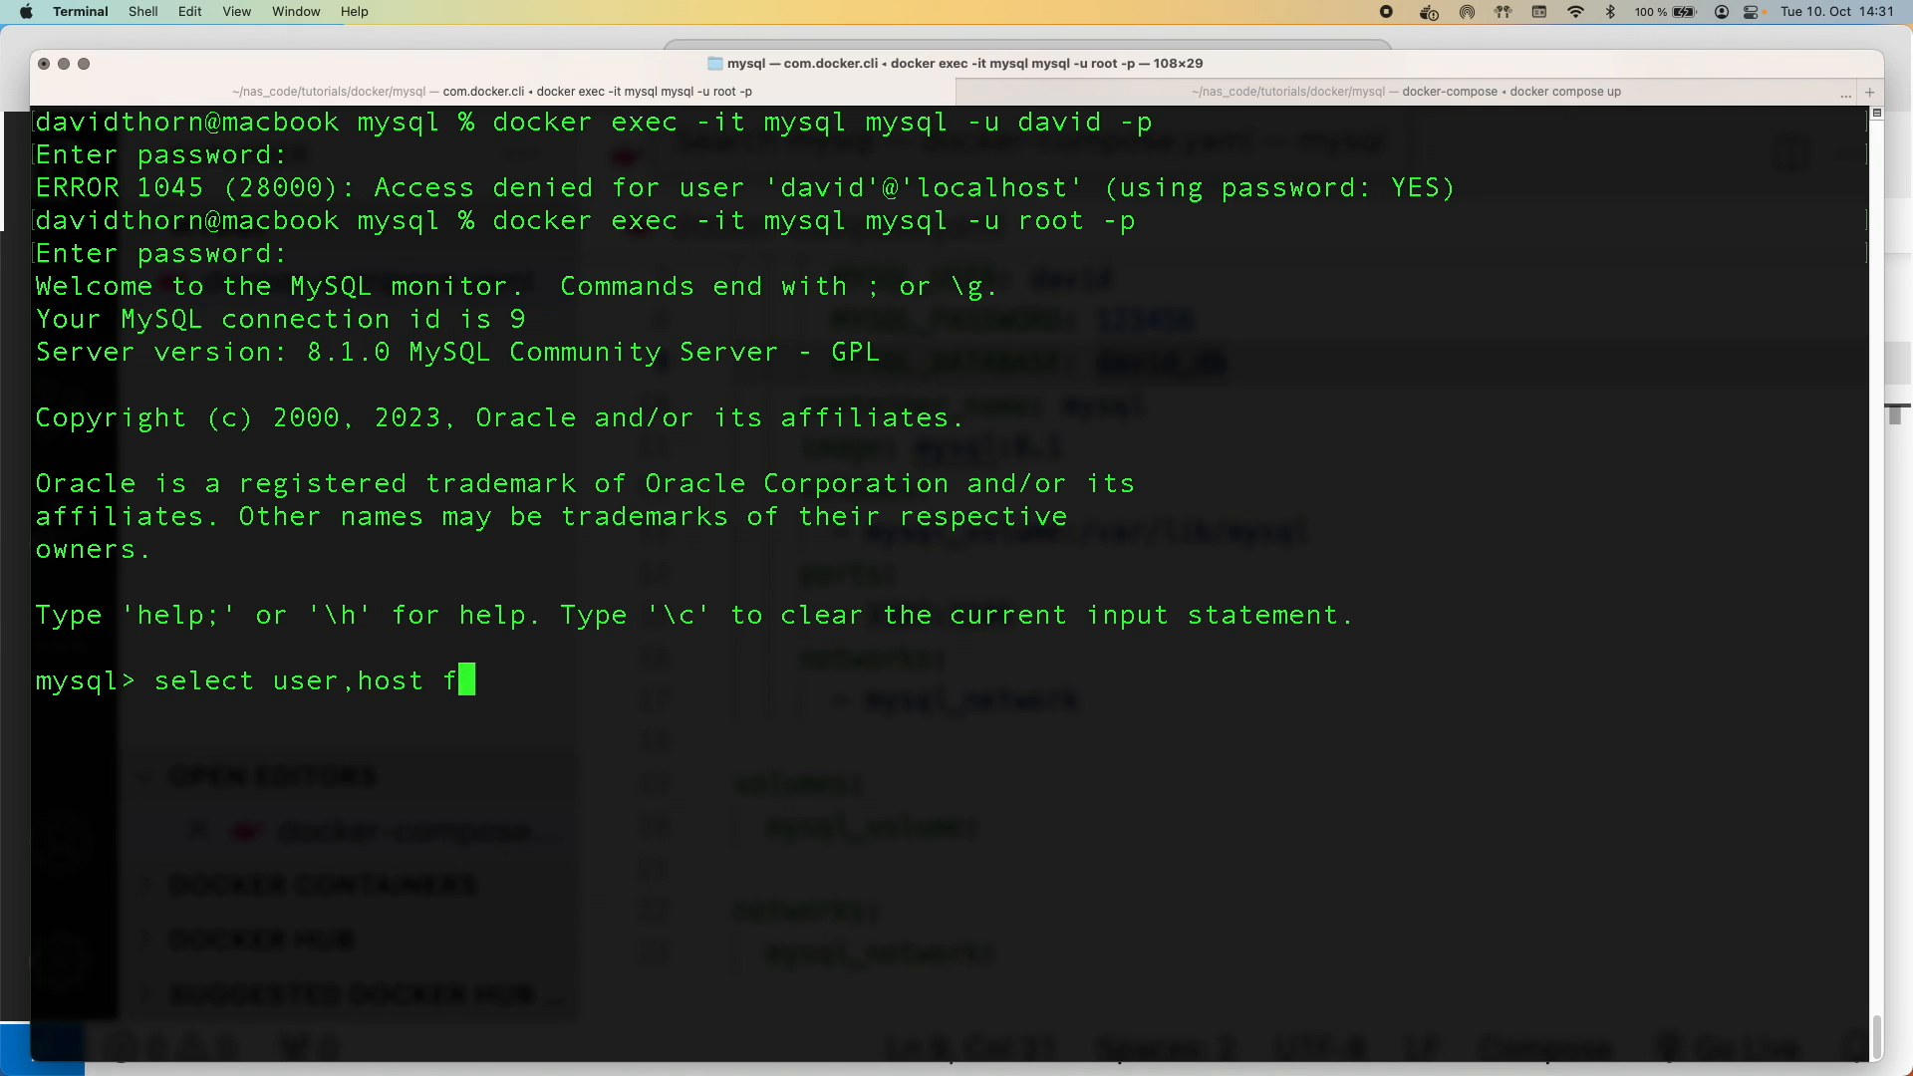
type("rom mysql-")
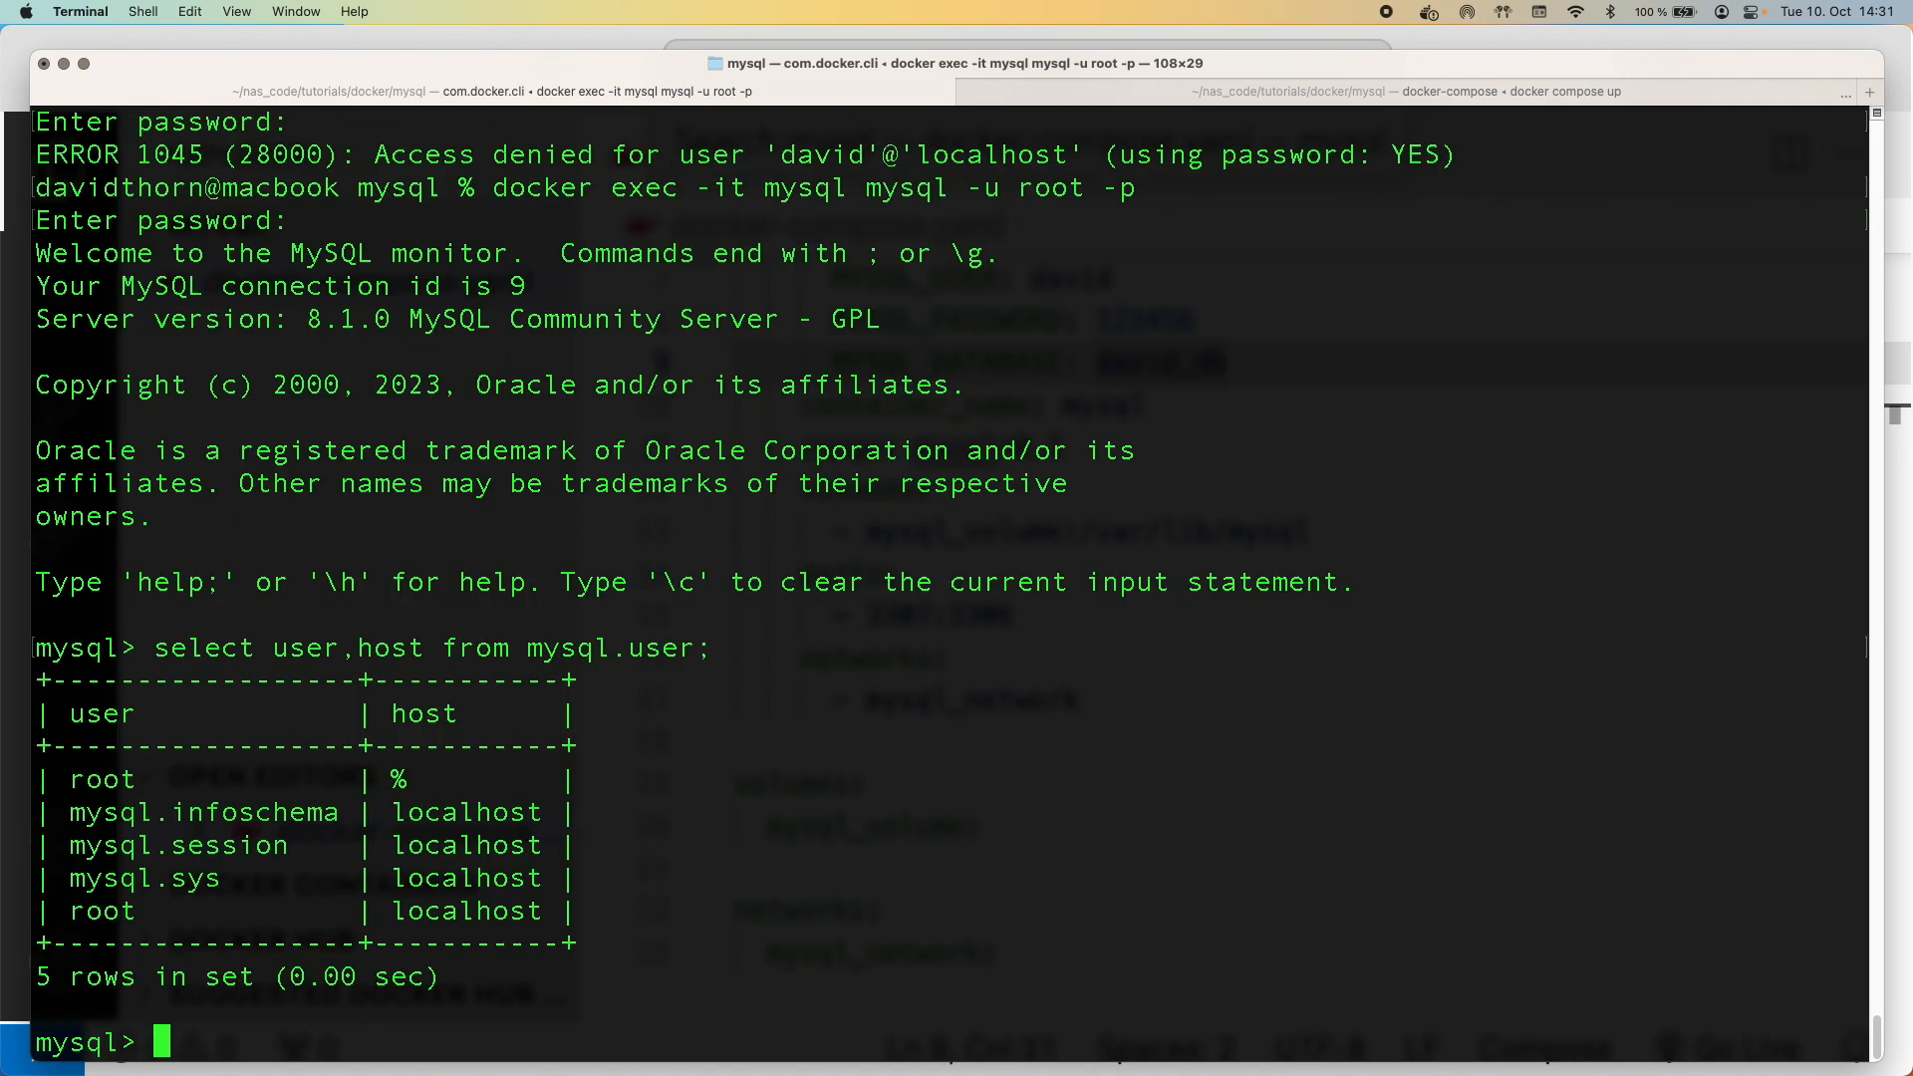
type("e")
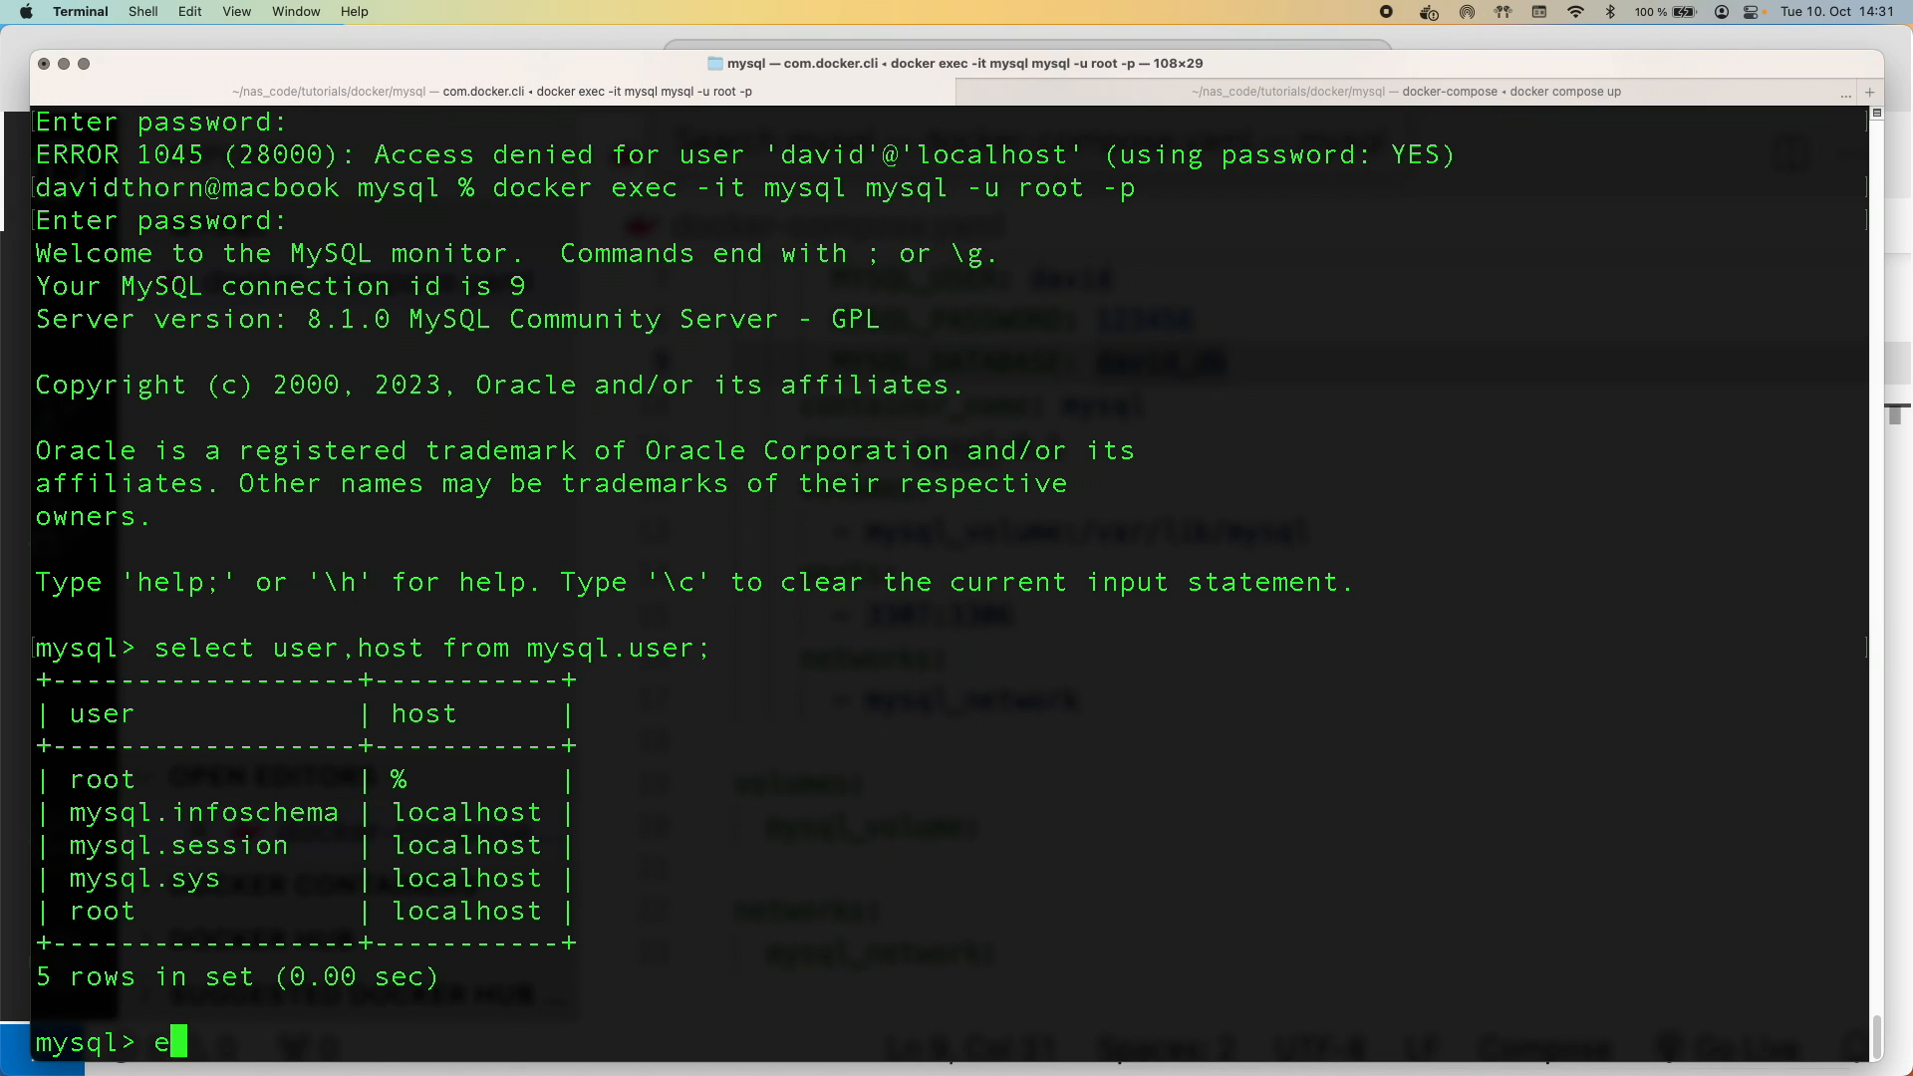
type("xit")
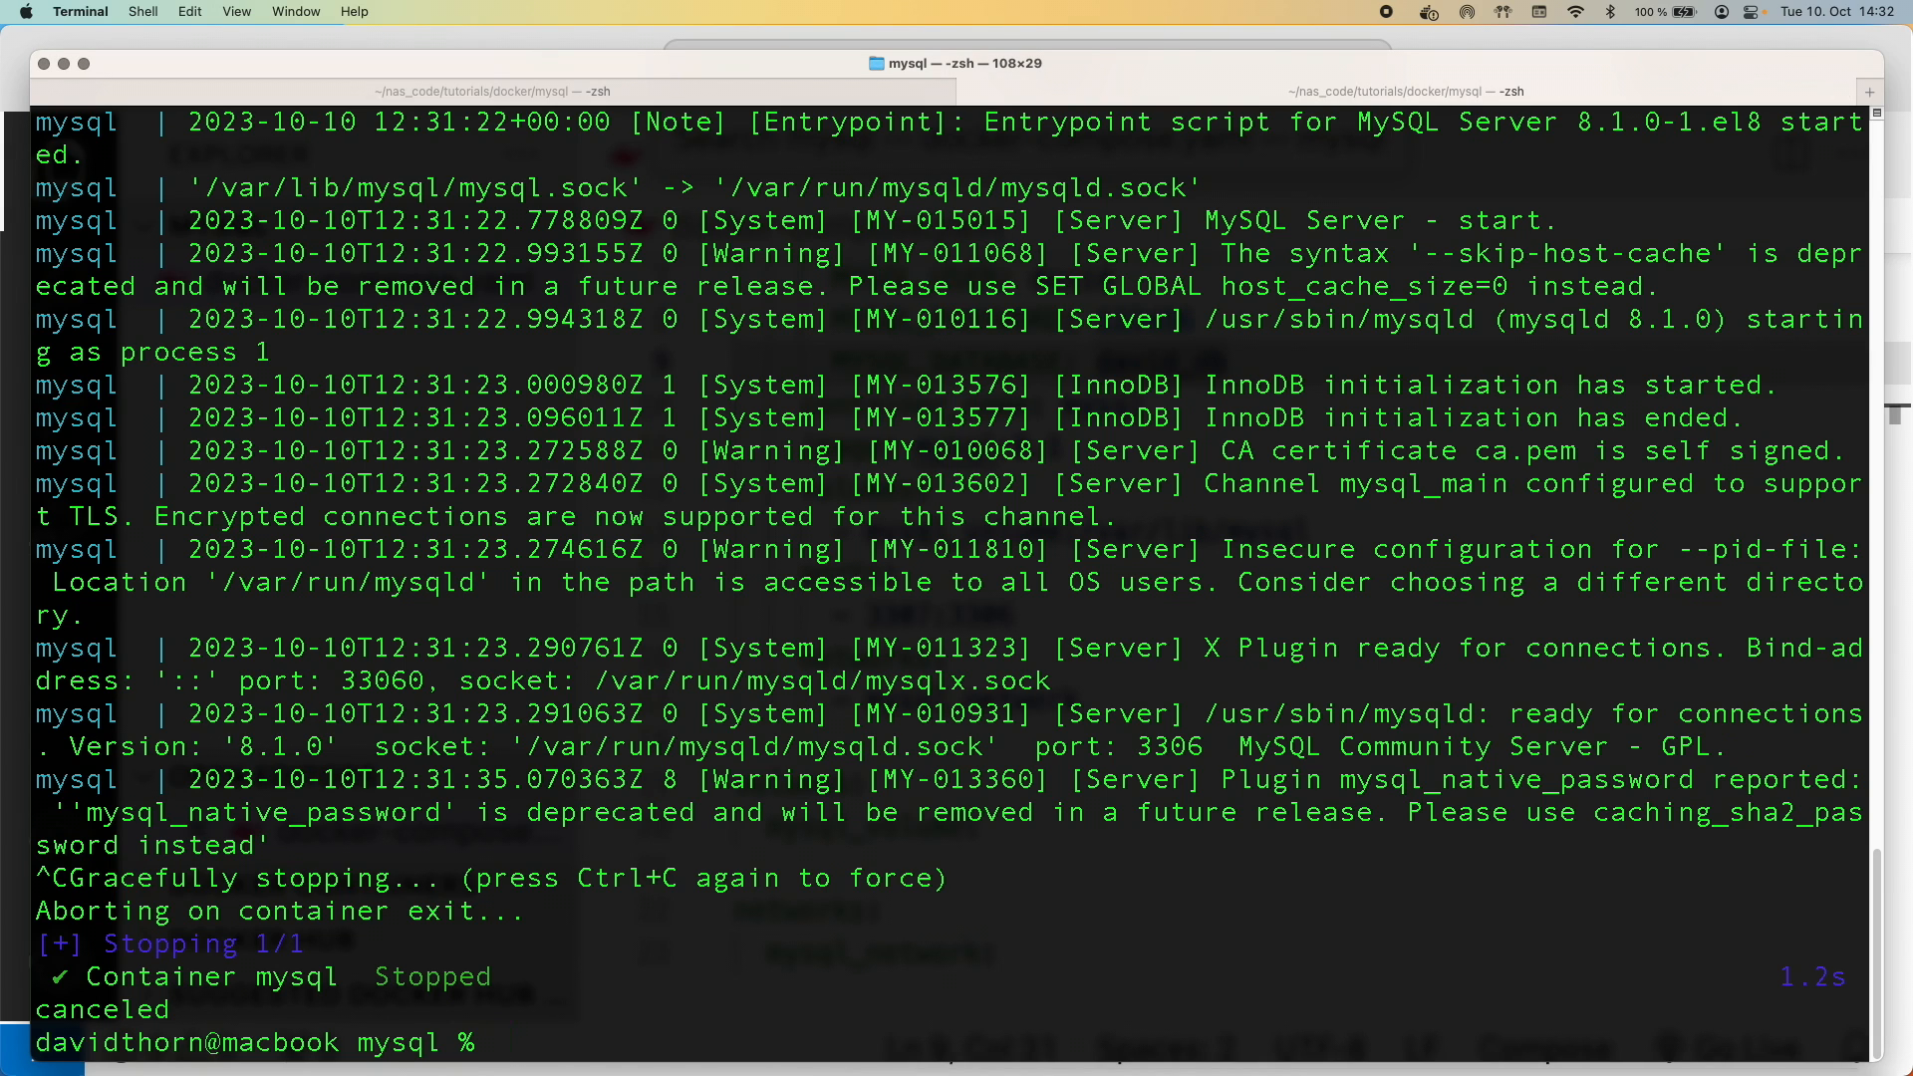
Tear down the project with docker-compose down -v, removing container, volume and network
type("docker-compose")
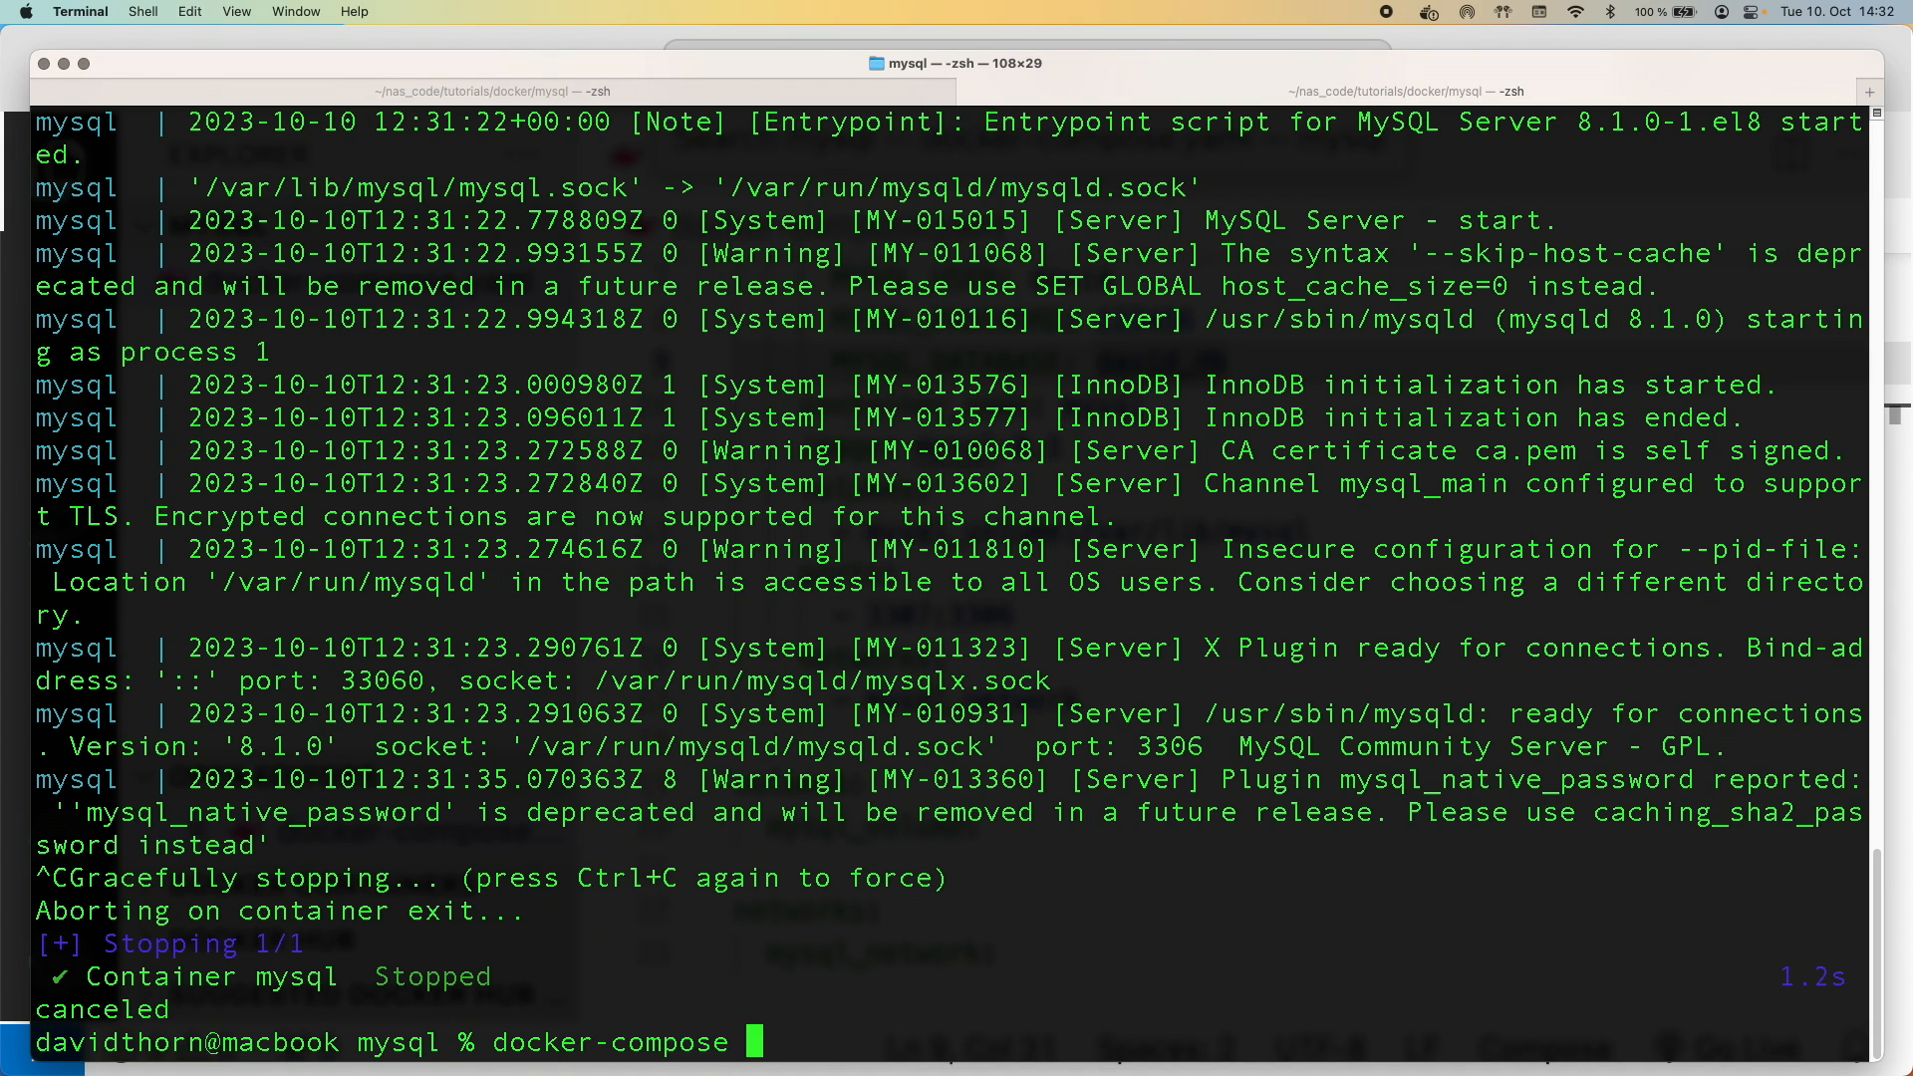
type("down -")
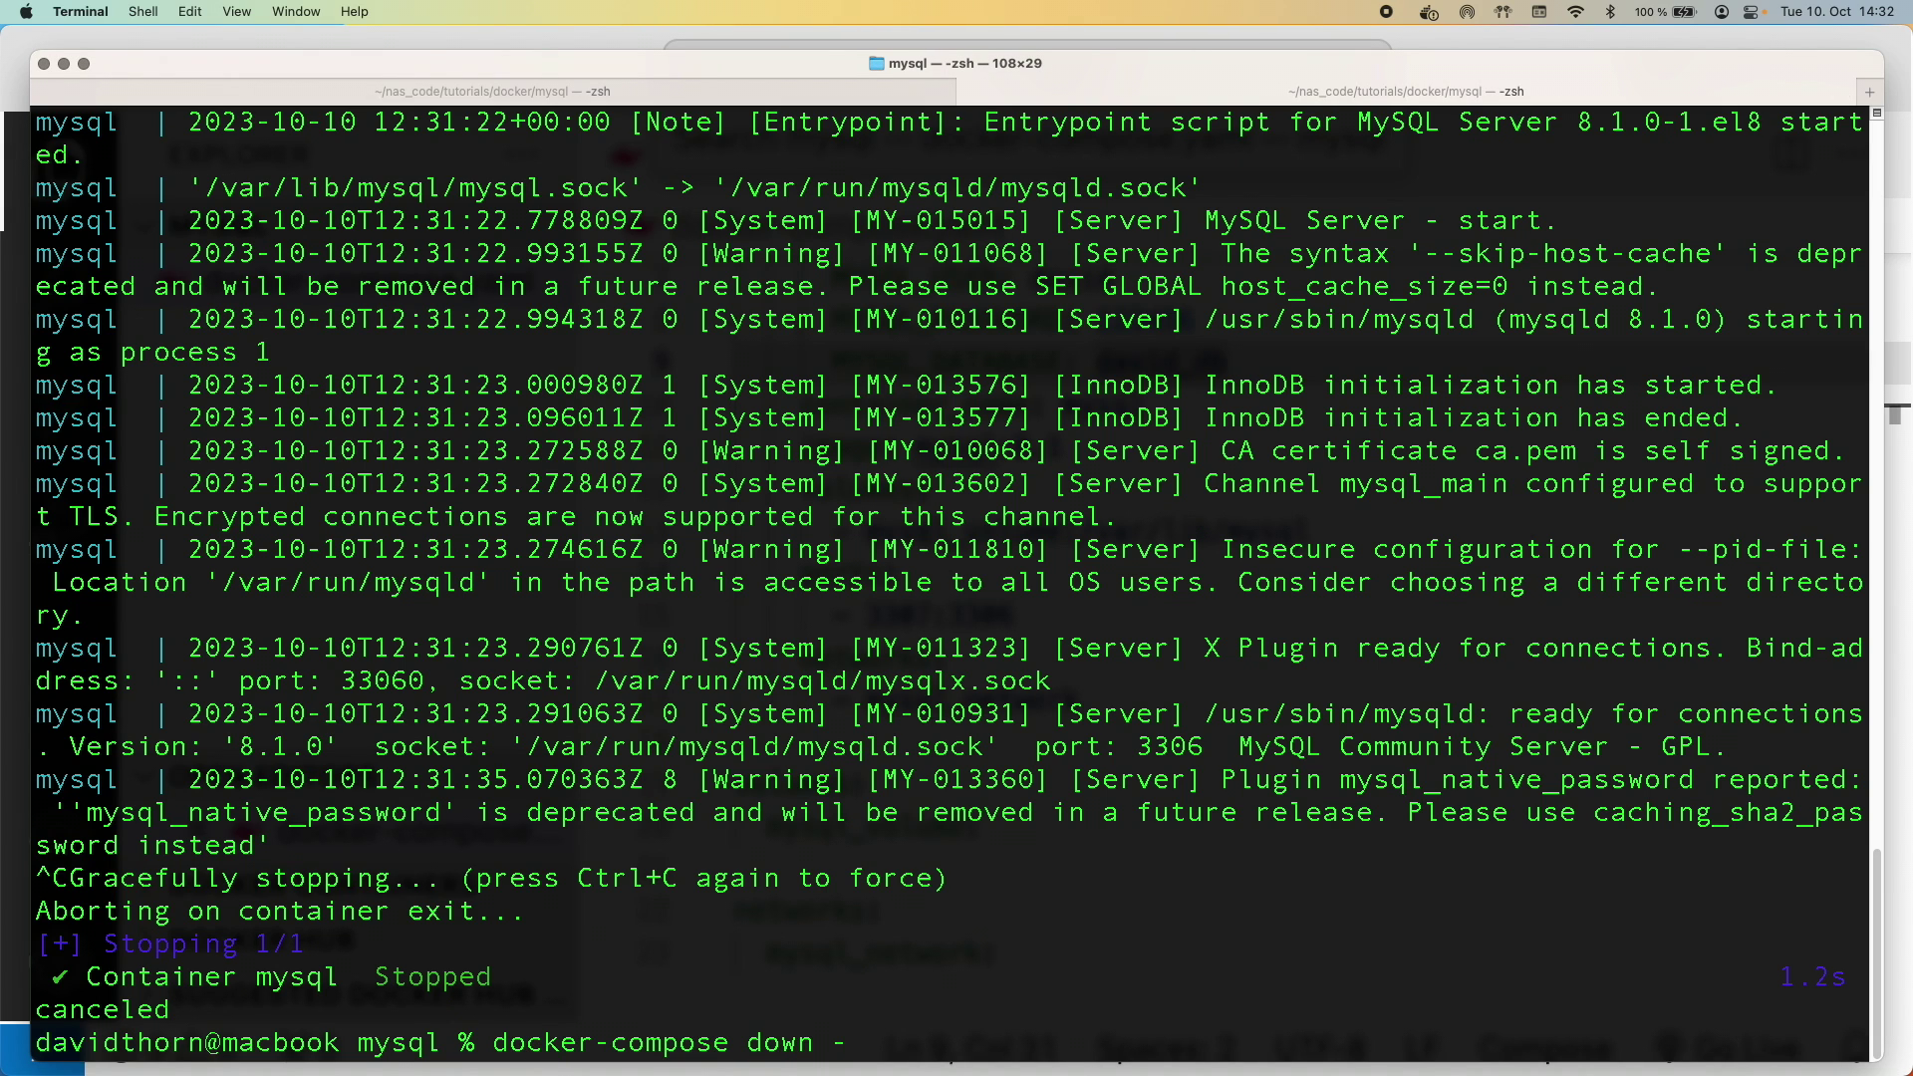
type("v")
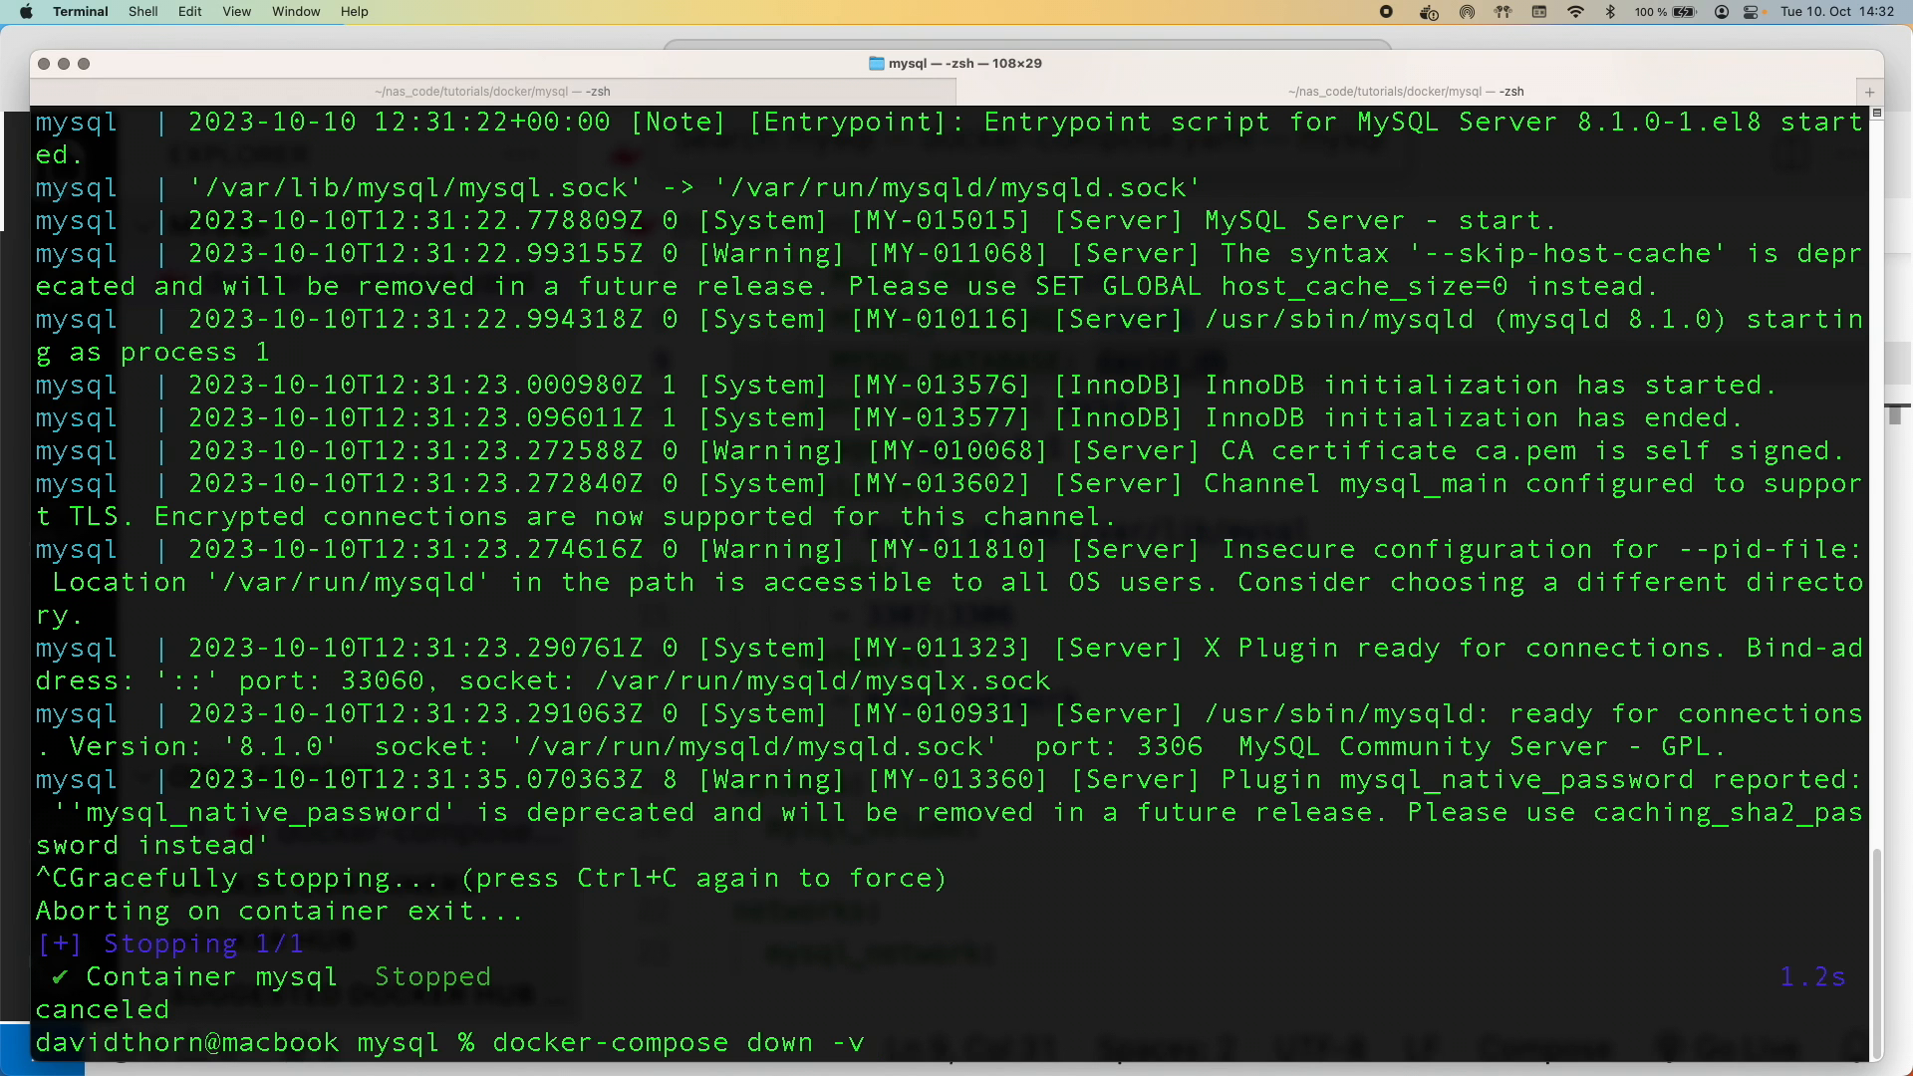
key("Return")
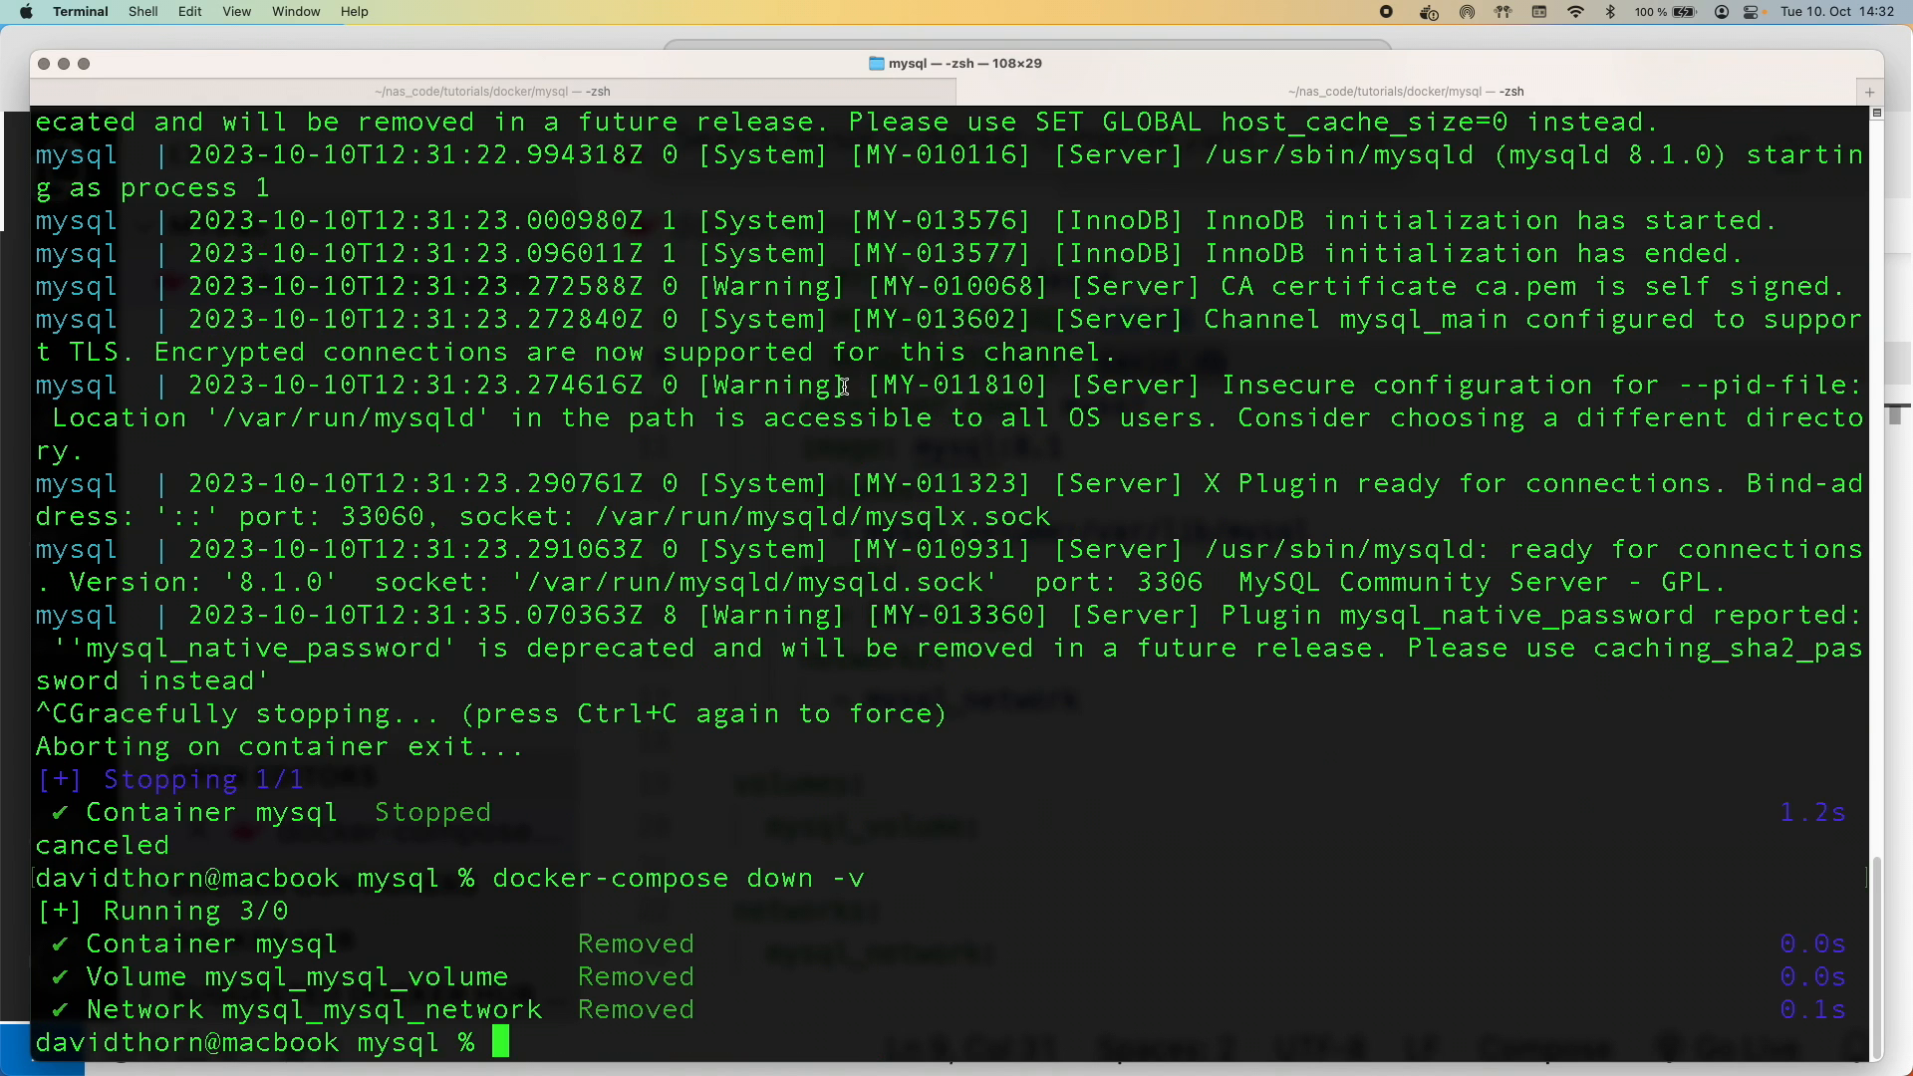
mouse_move(333, 972)
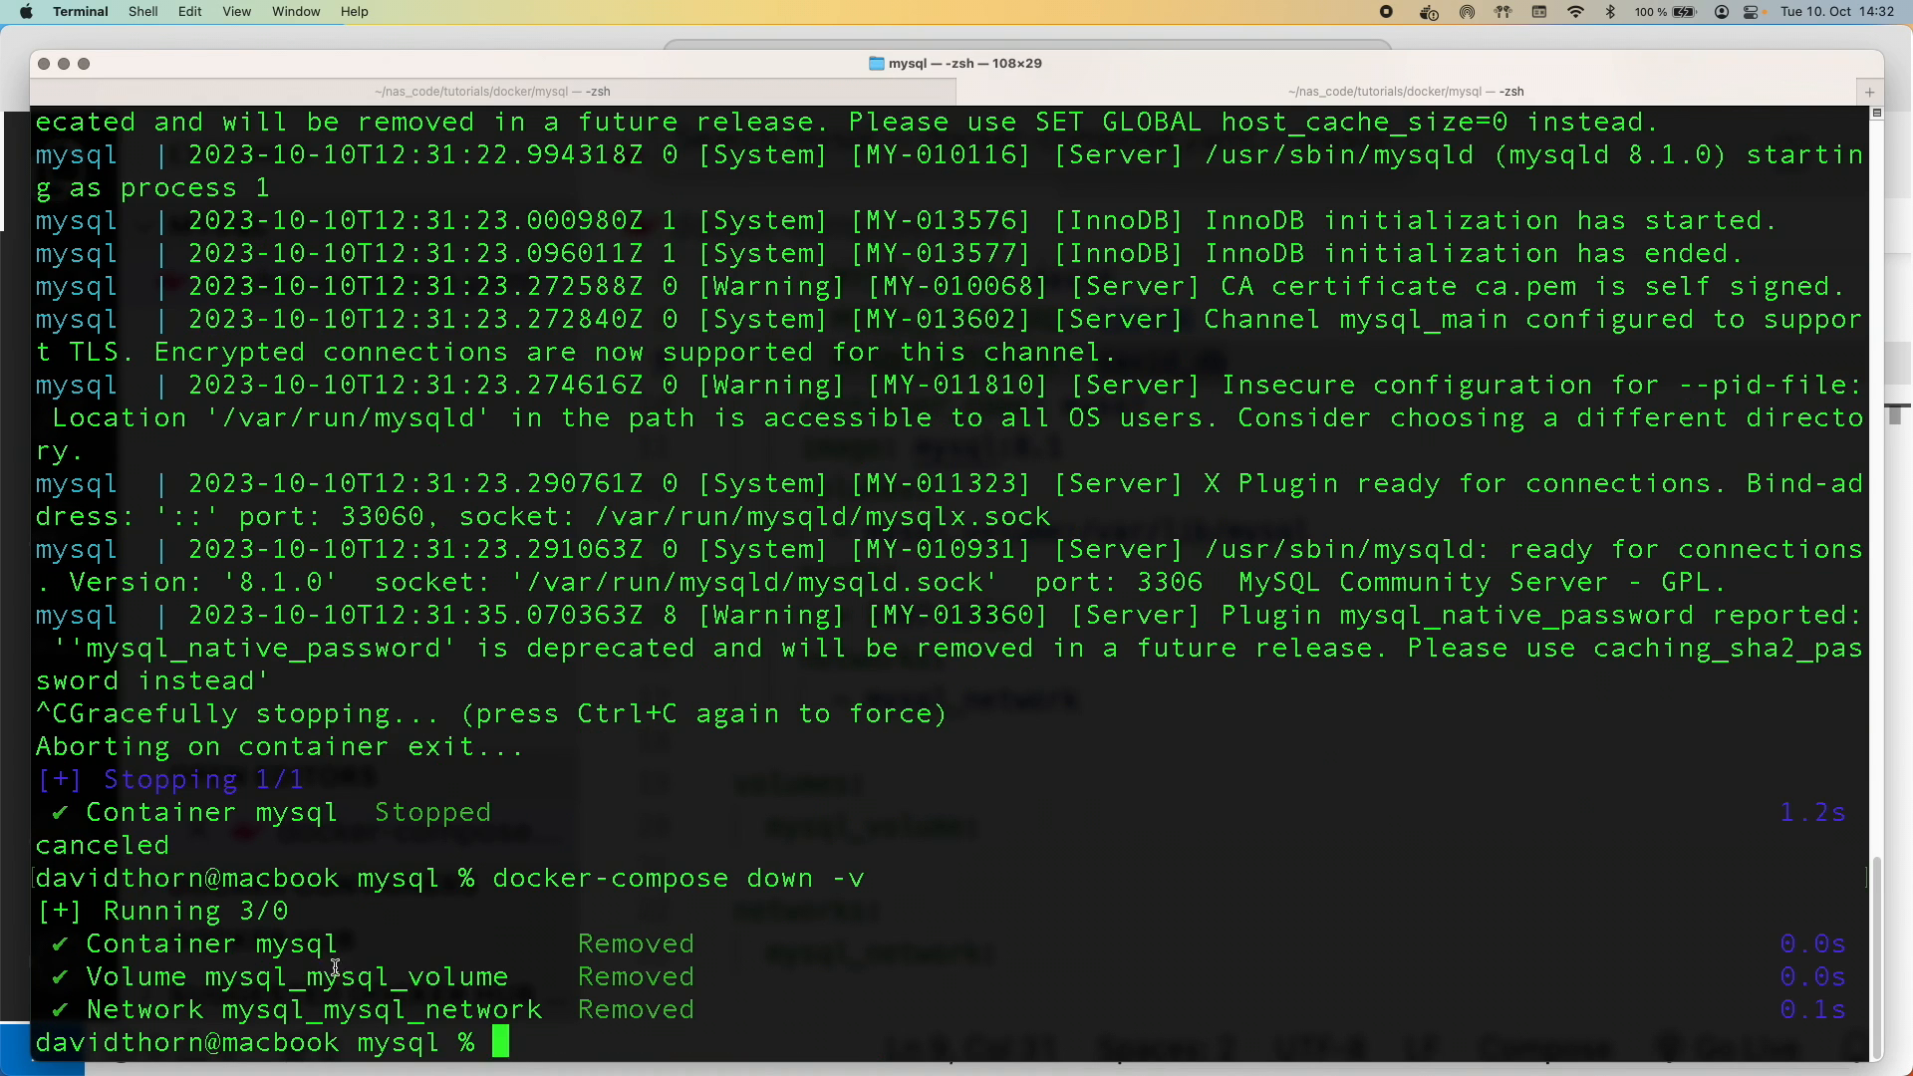
Bring the stack back up with docker-compose up -d and start a MySQL login in the container
type("docker-compose down -v")
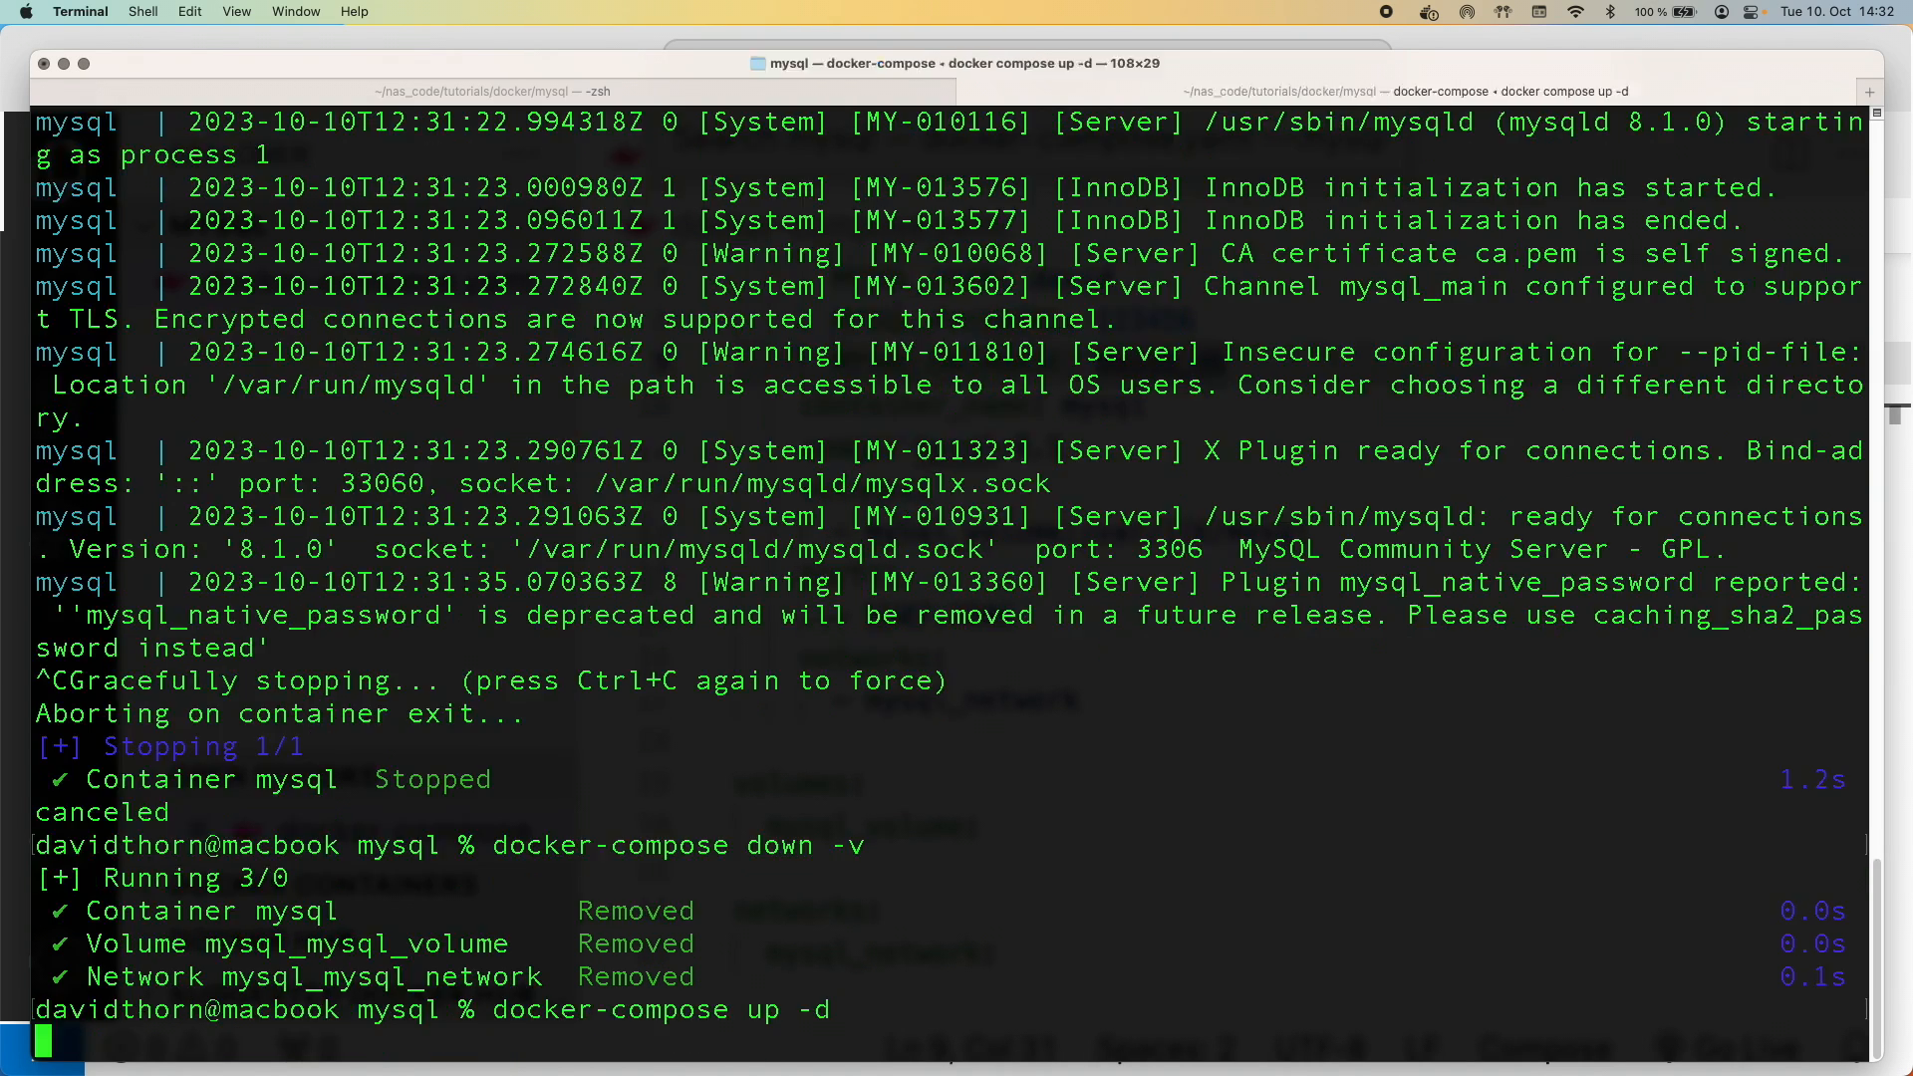
key("Return")
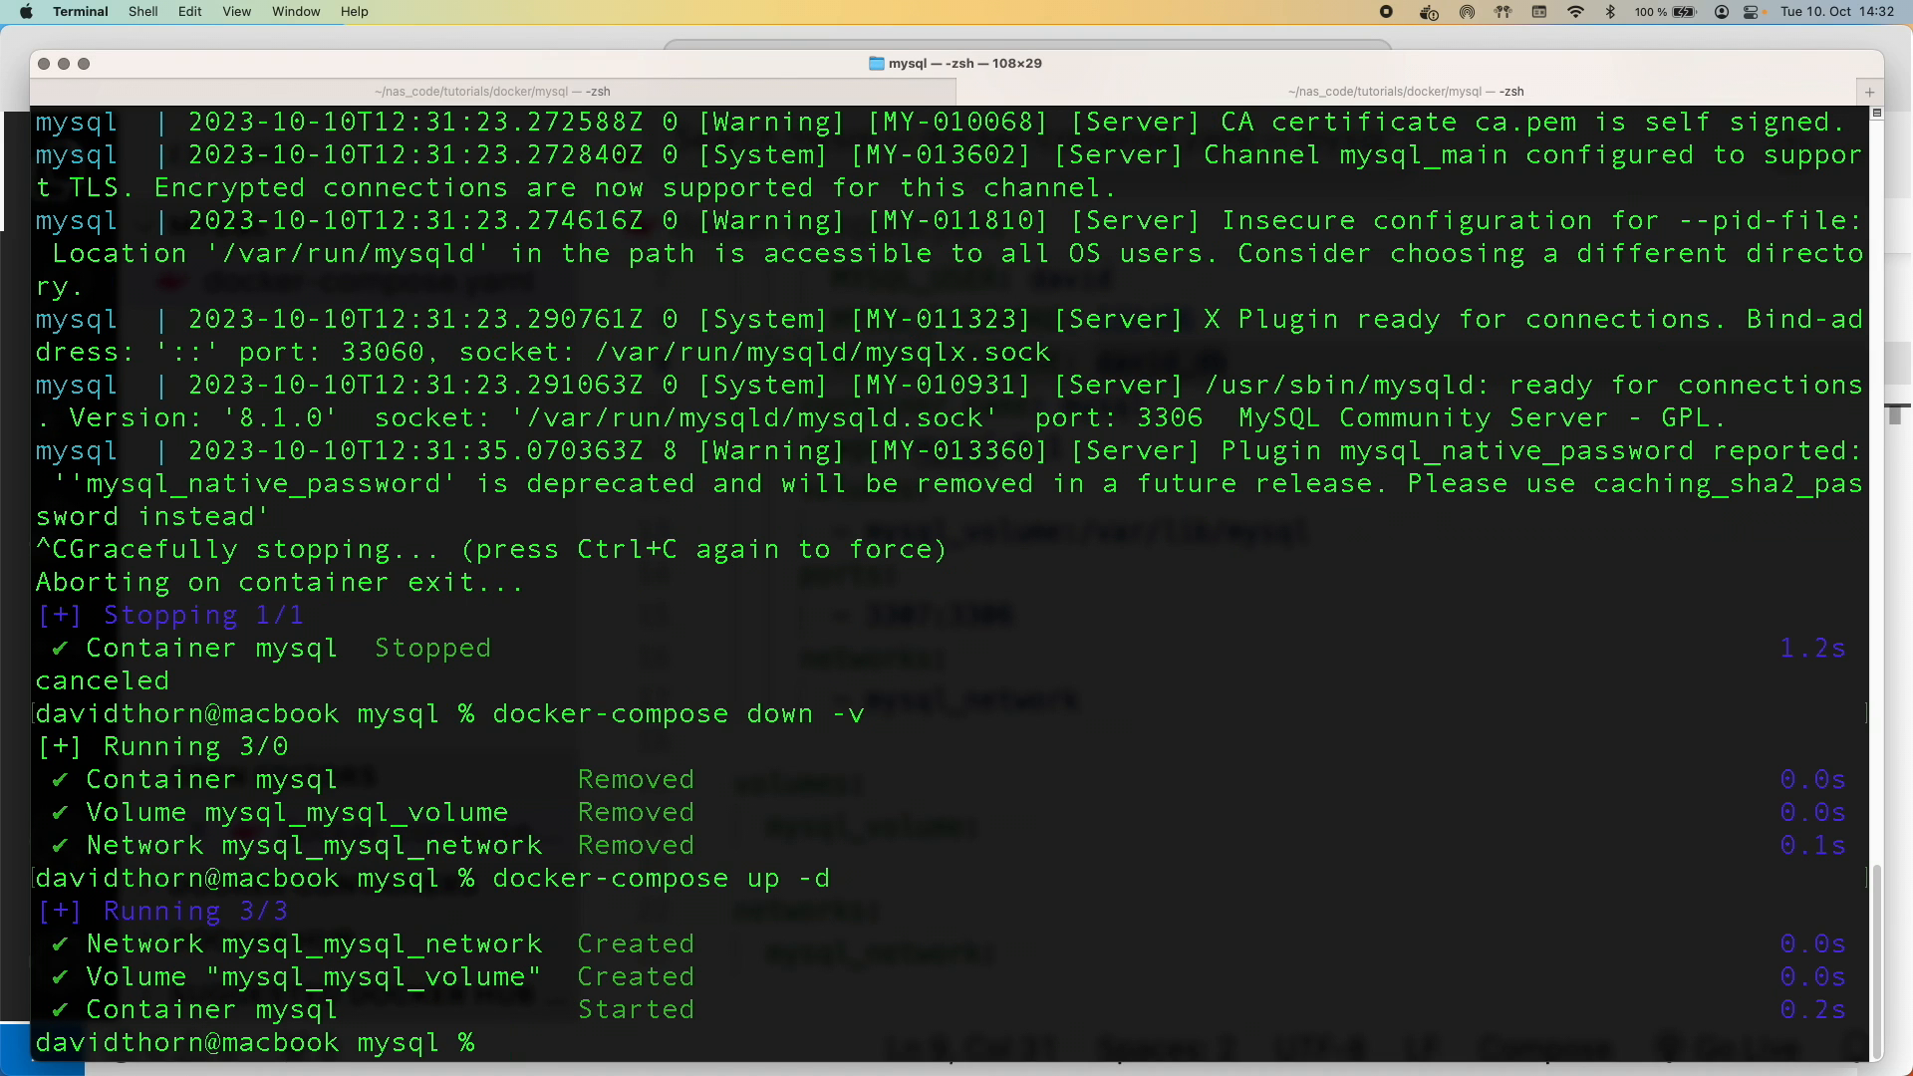
type("docker-compose up -d")
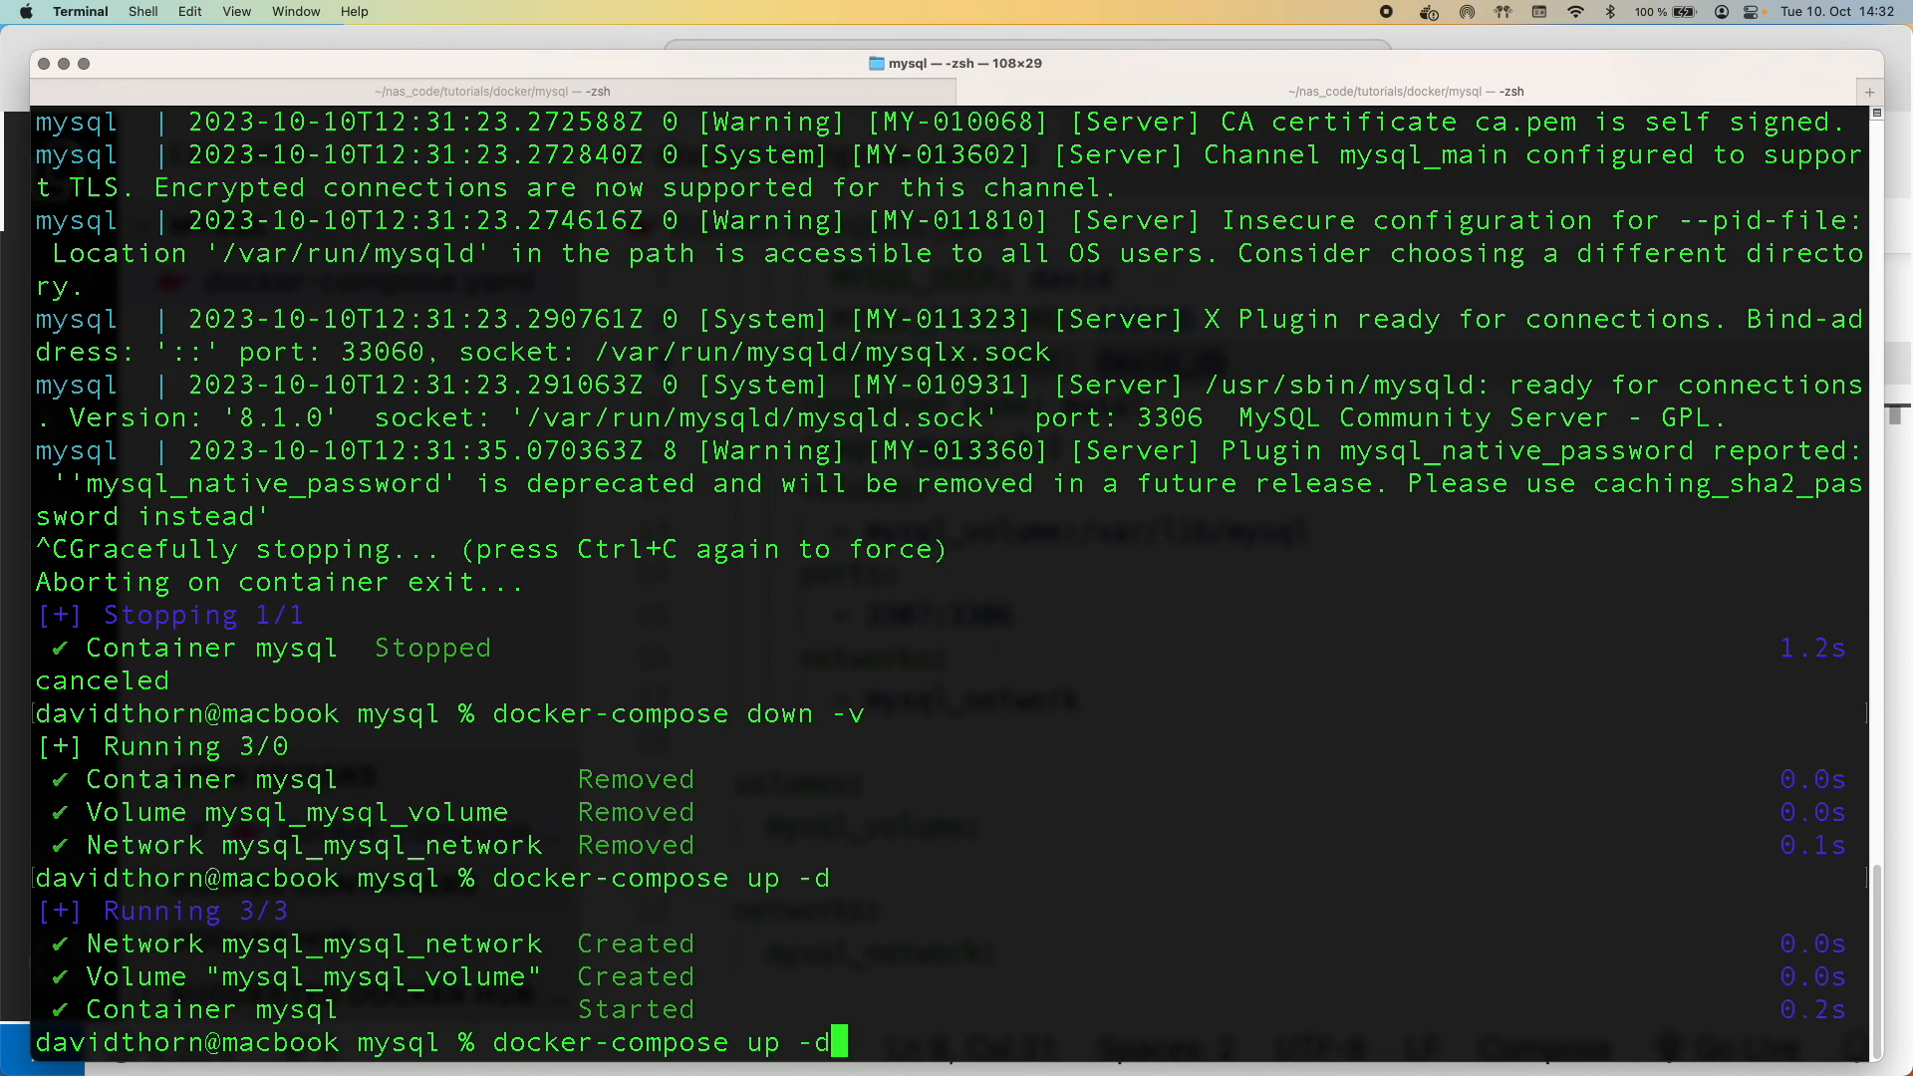
type("docker exec -it mysql mysql -u root -p")
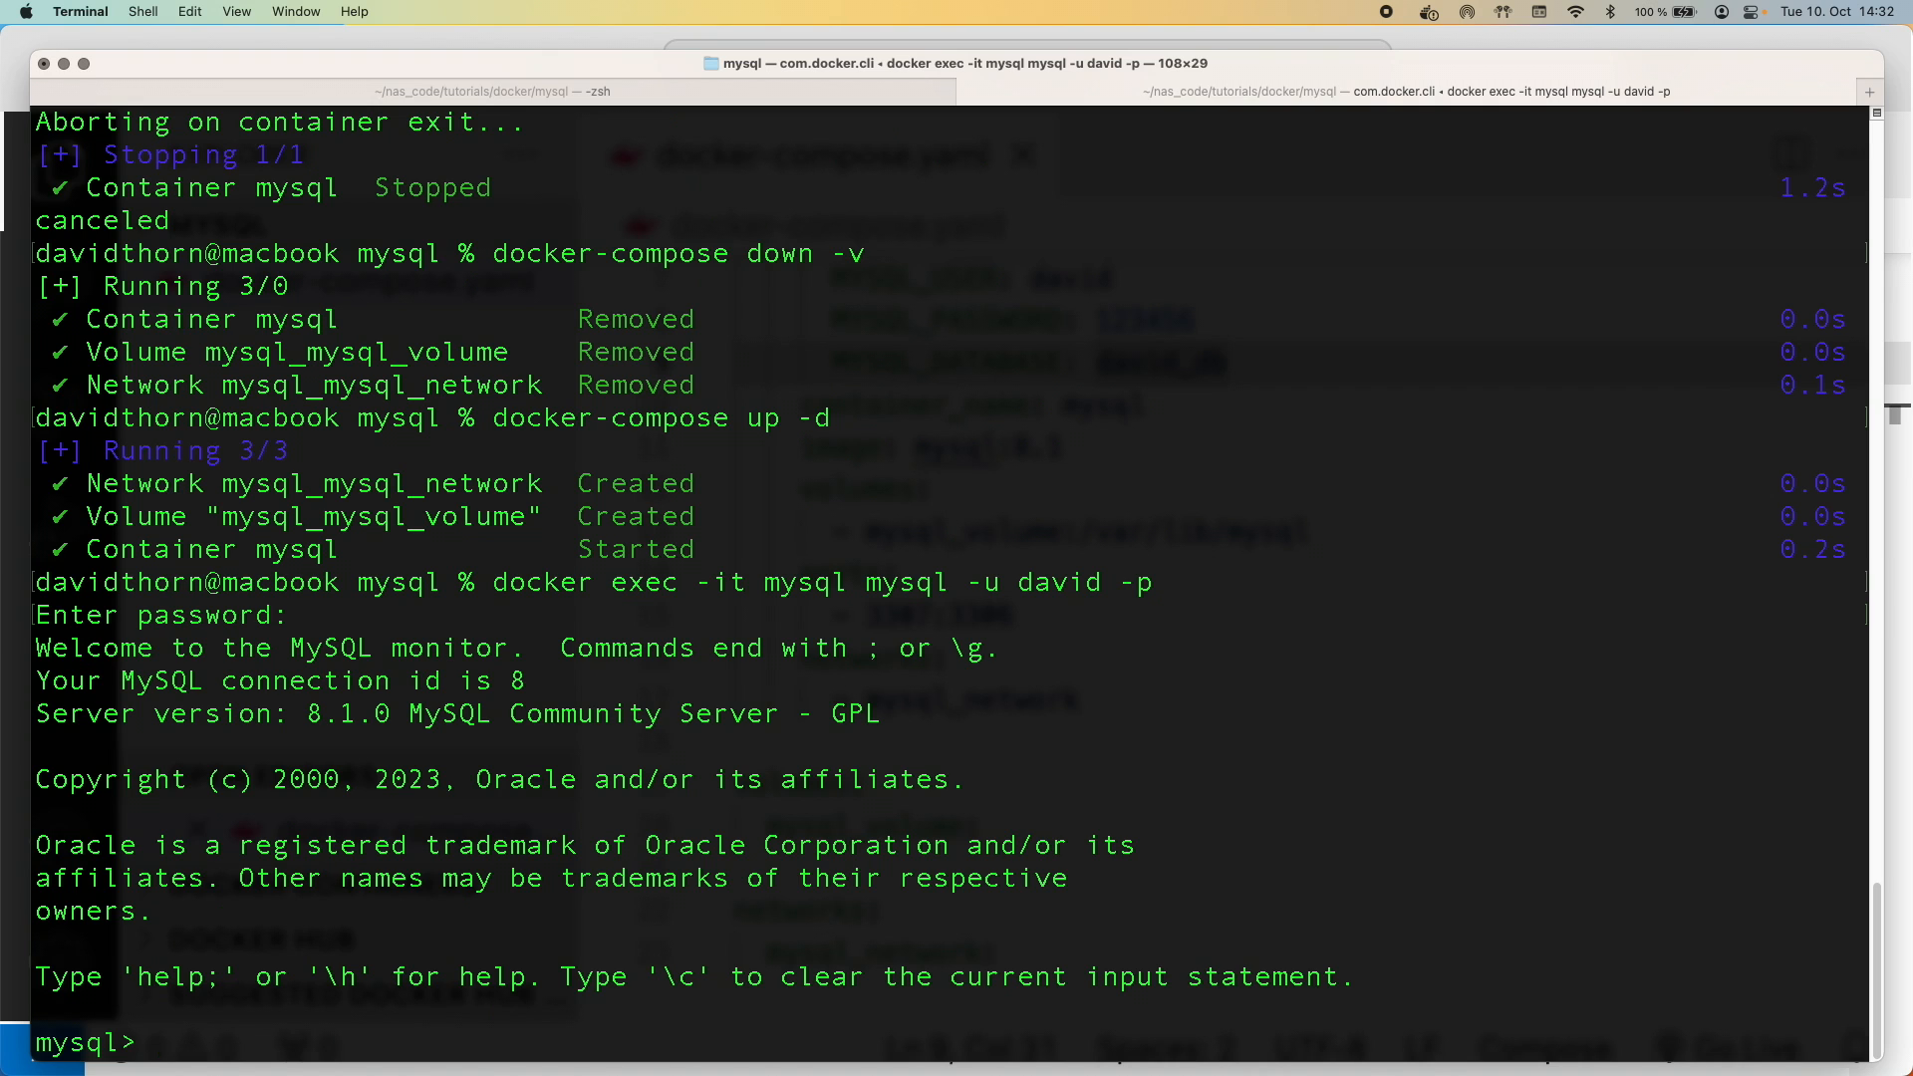
As david, show databases to find david_db, exit, and rerun the david login command
type("show databases;")
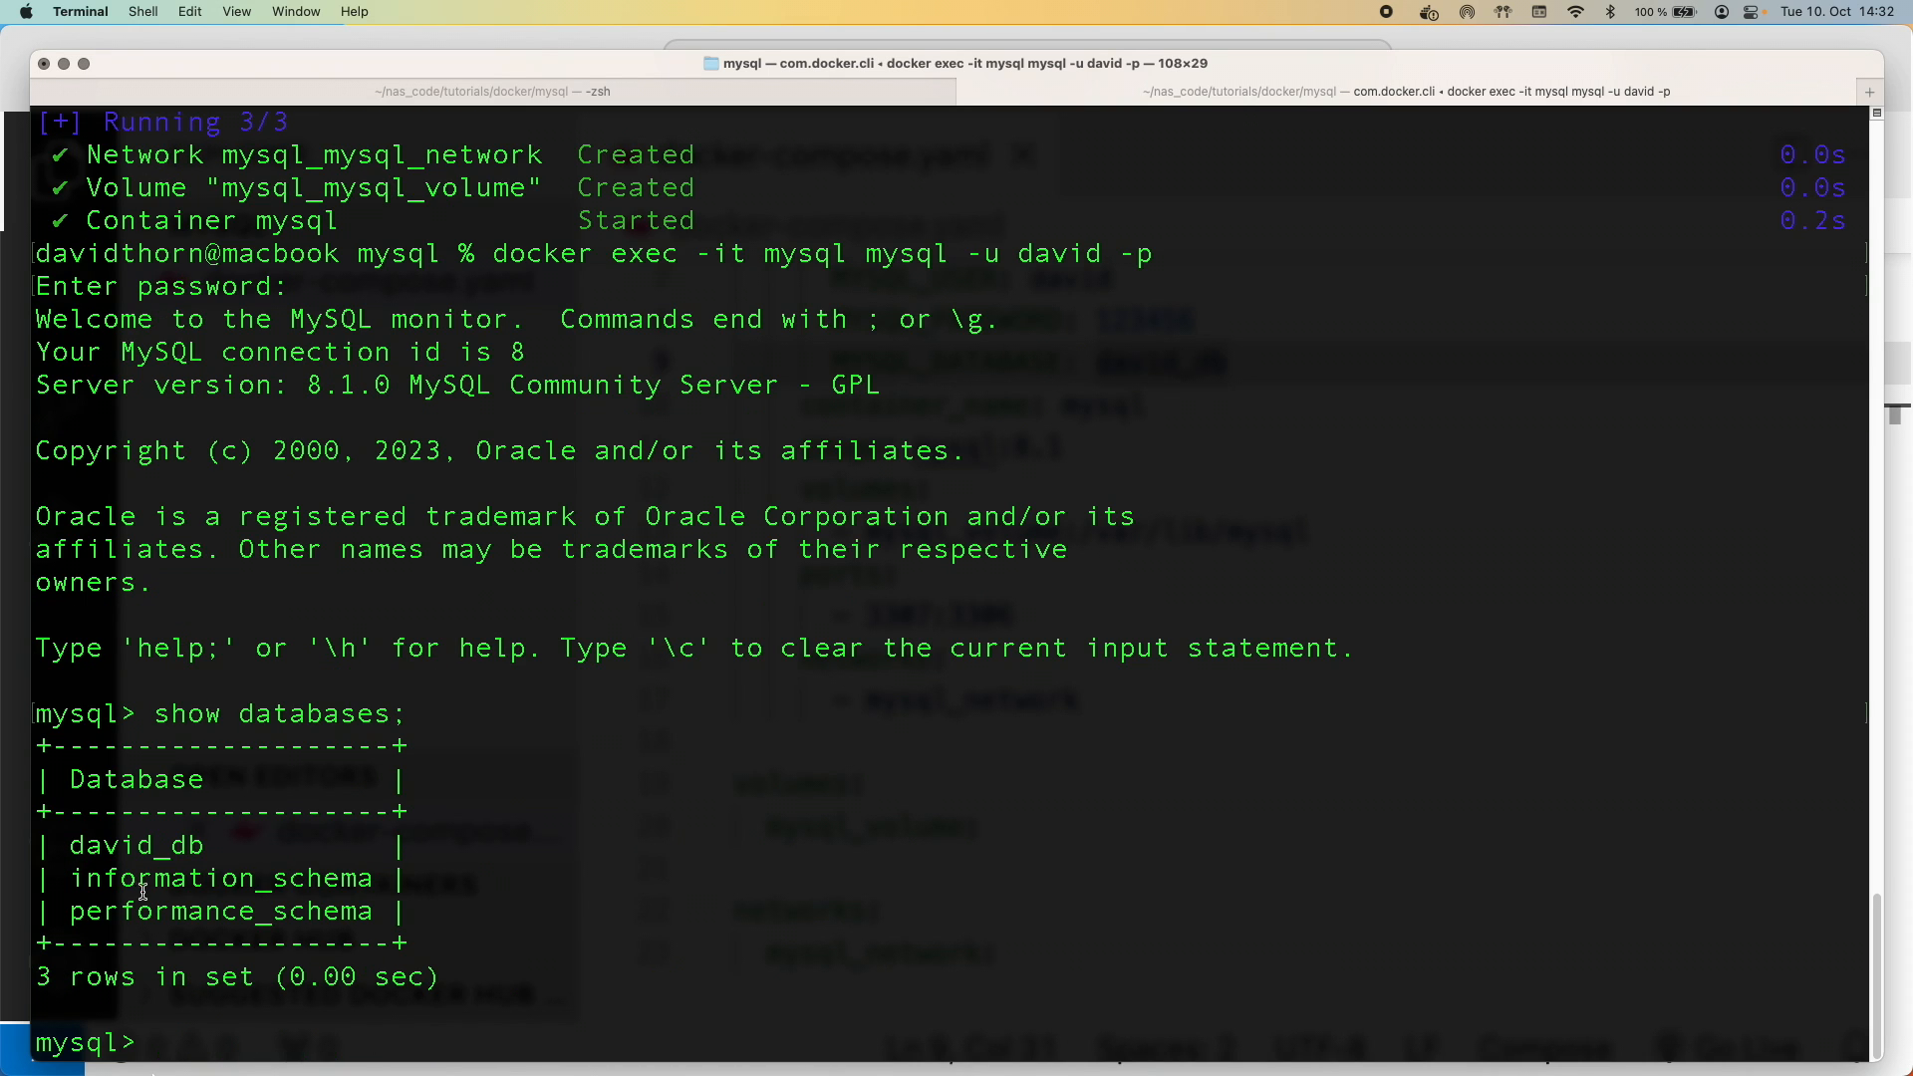
mouse_move(285, 862)
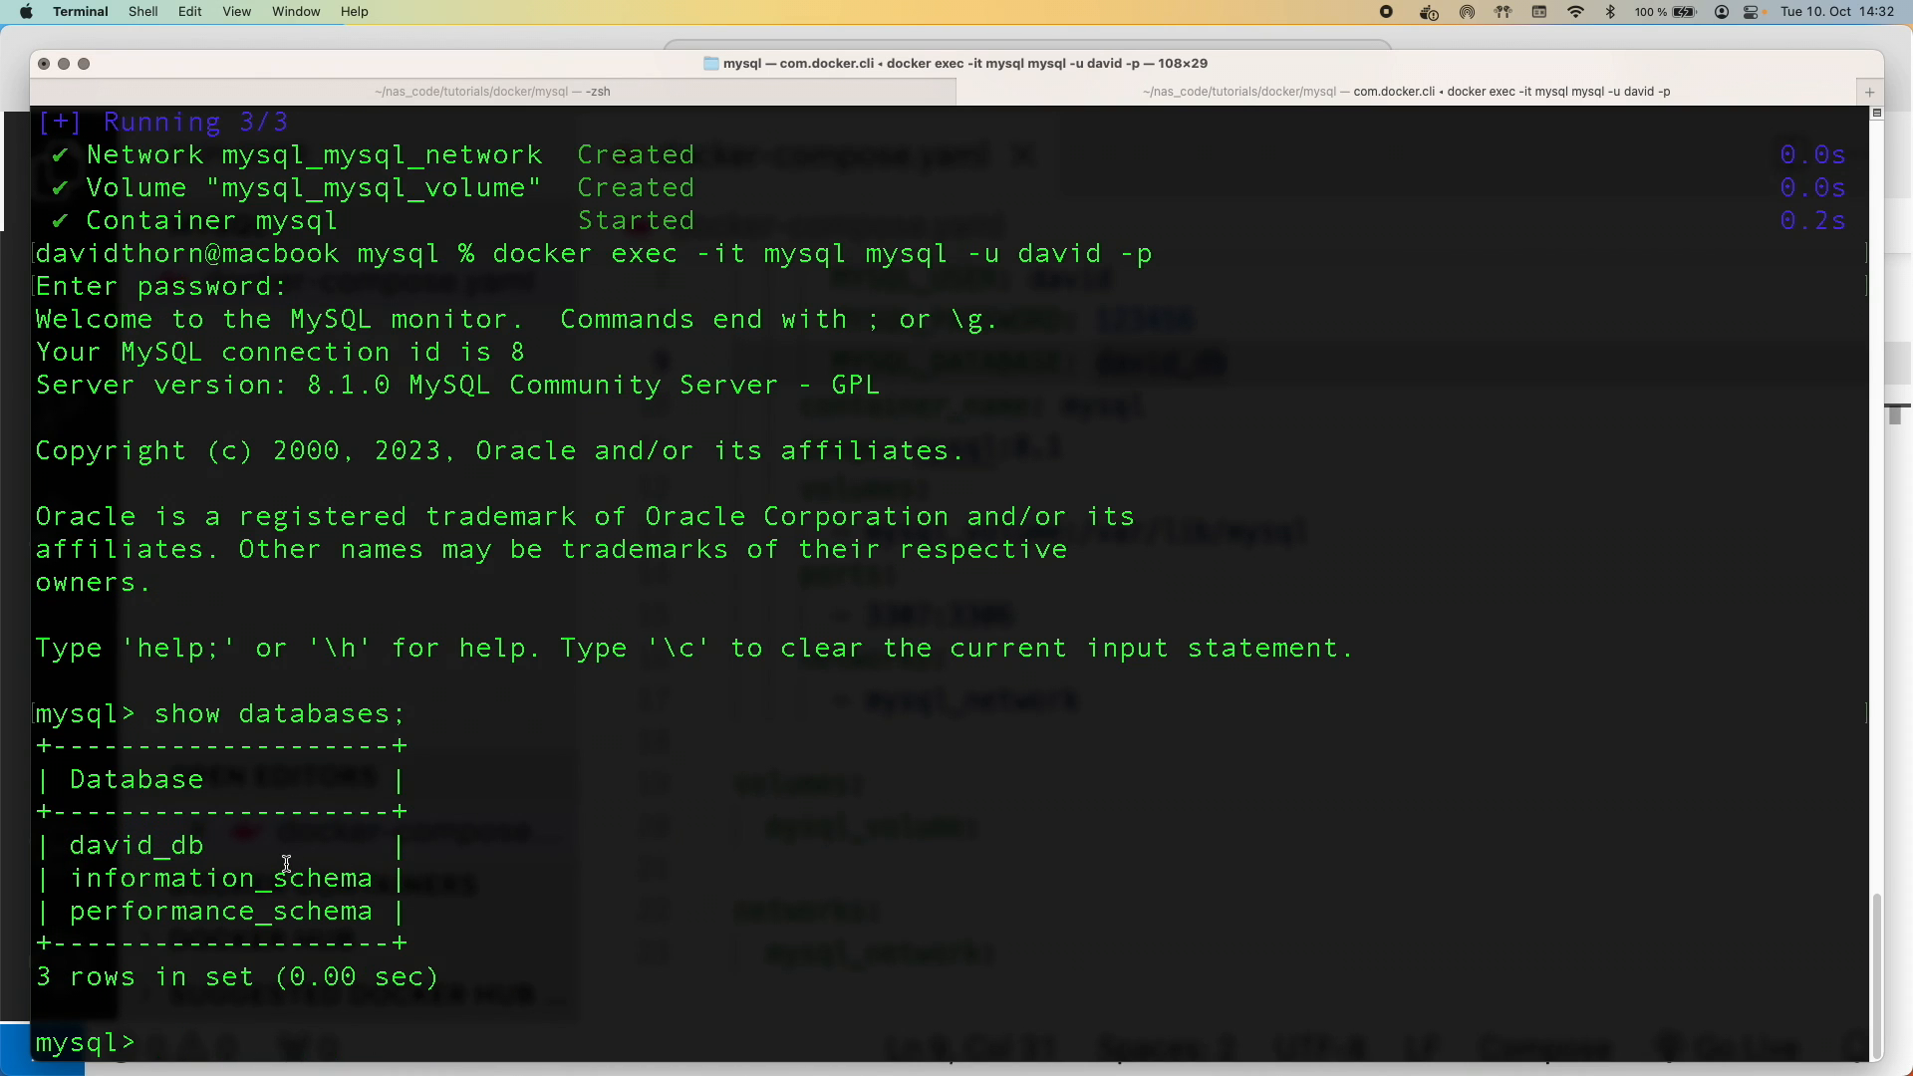
type("exit")
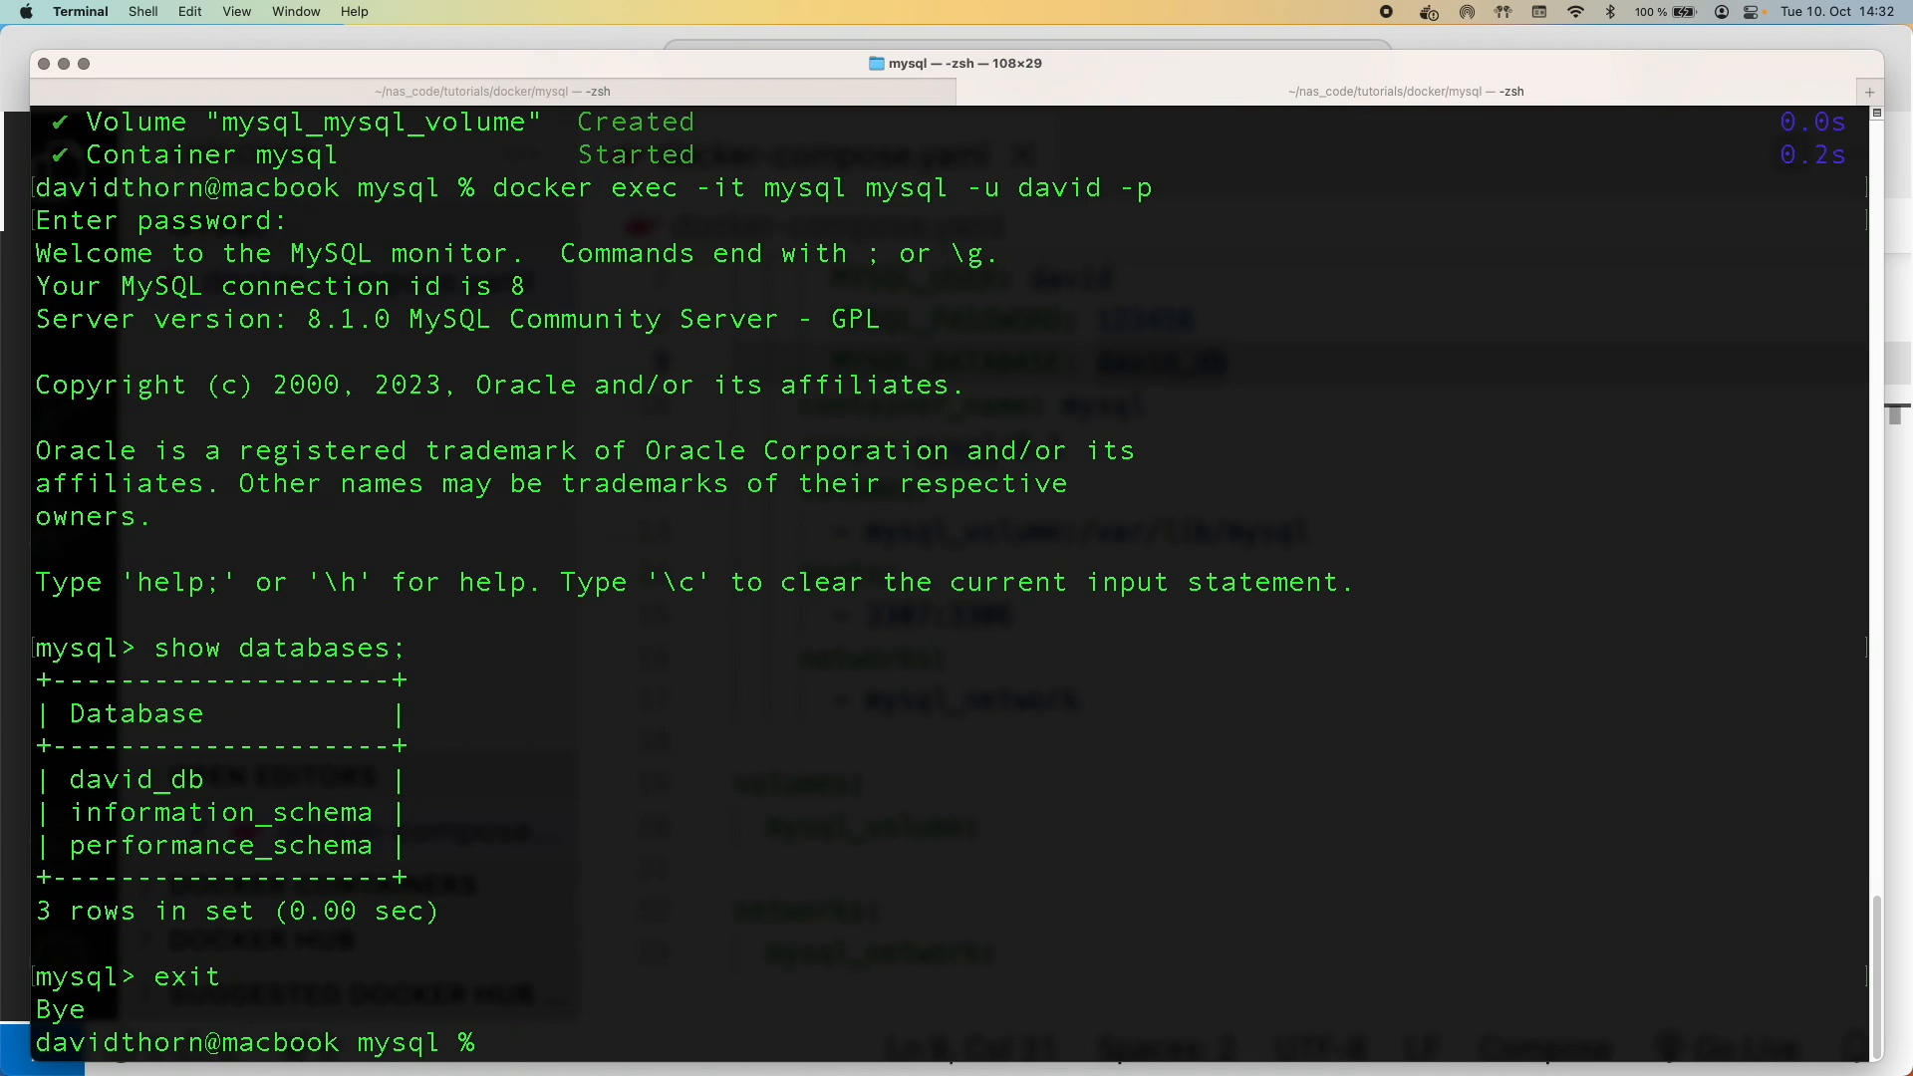
type("docker exec -it mysql mysql -u david -p")
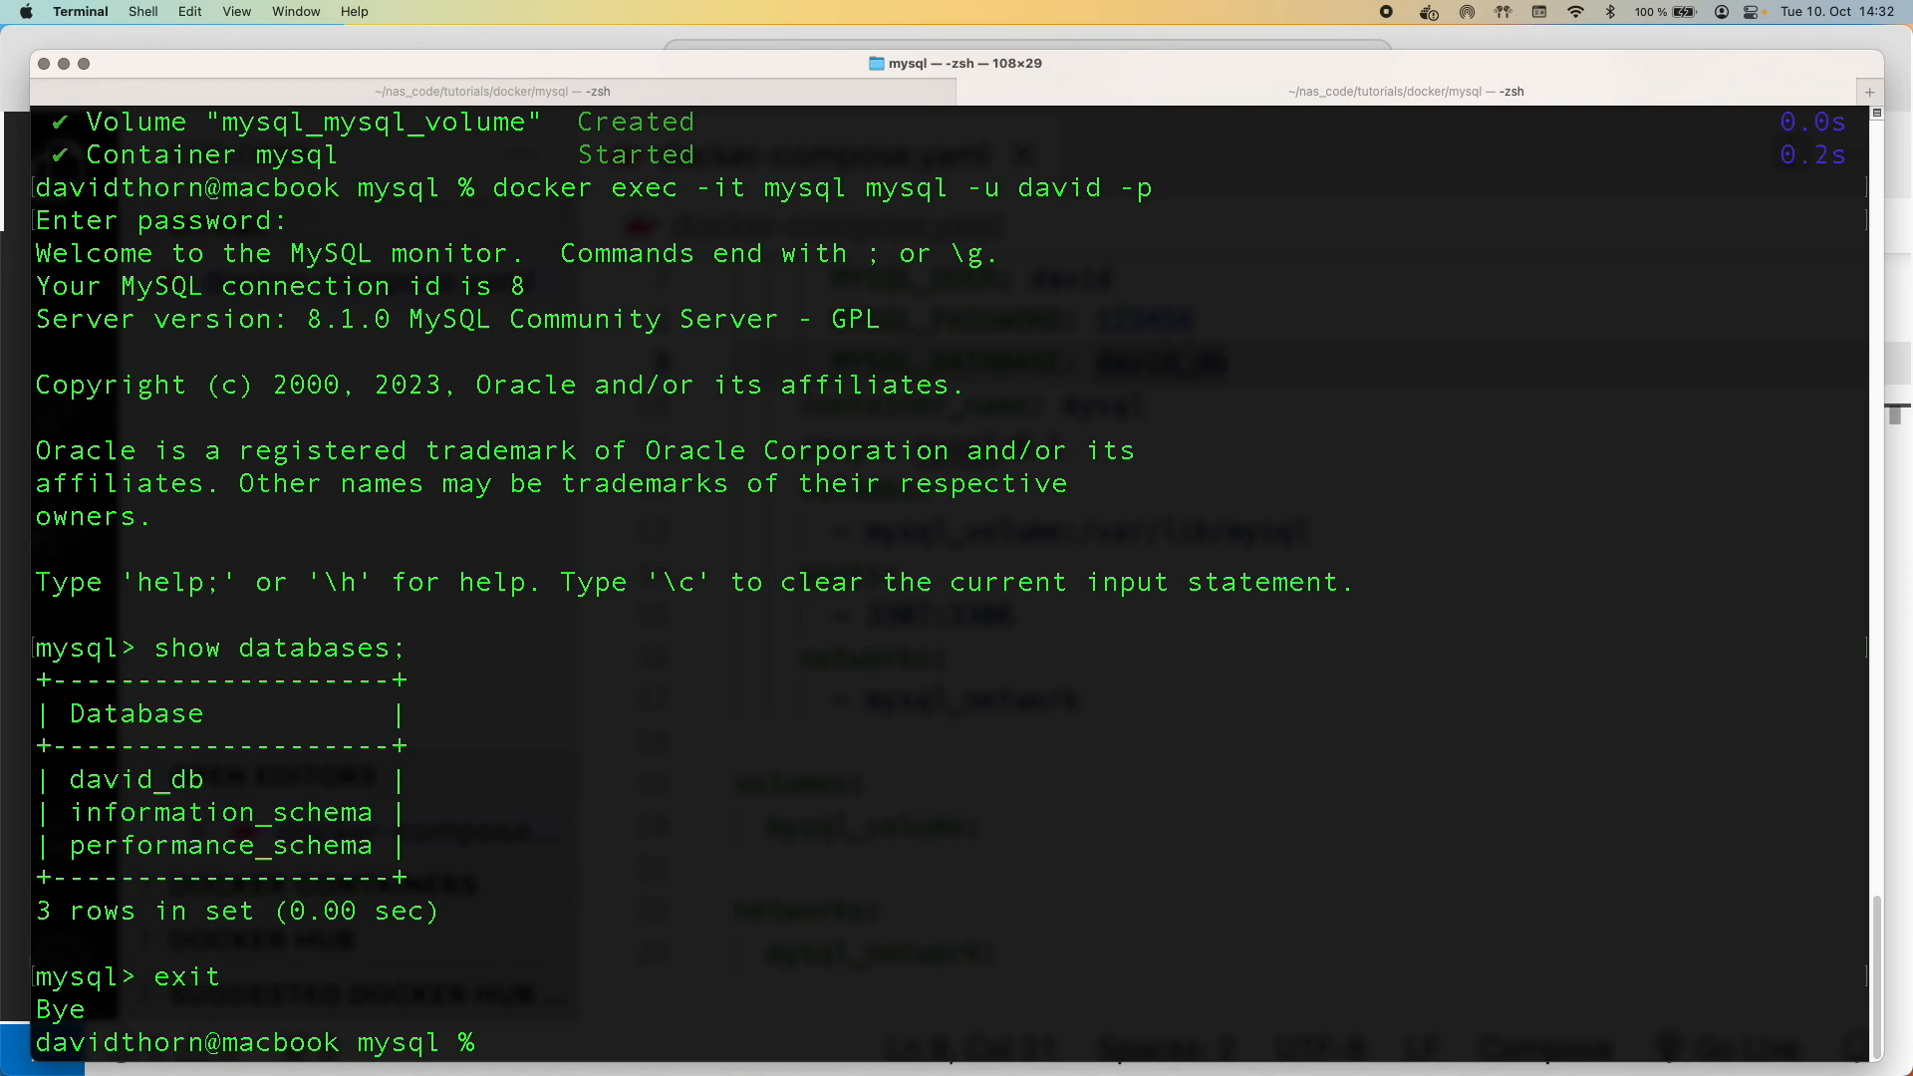
Log in to MySQL from the host as david via 127.0.0.1 port 3307, then exit
type("mysql")
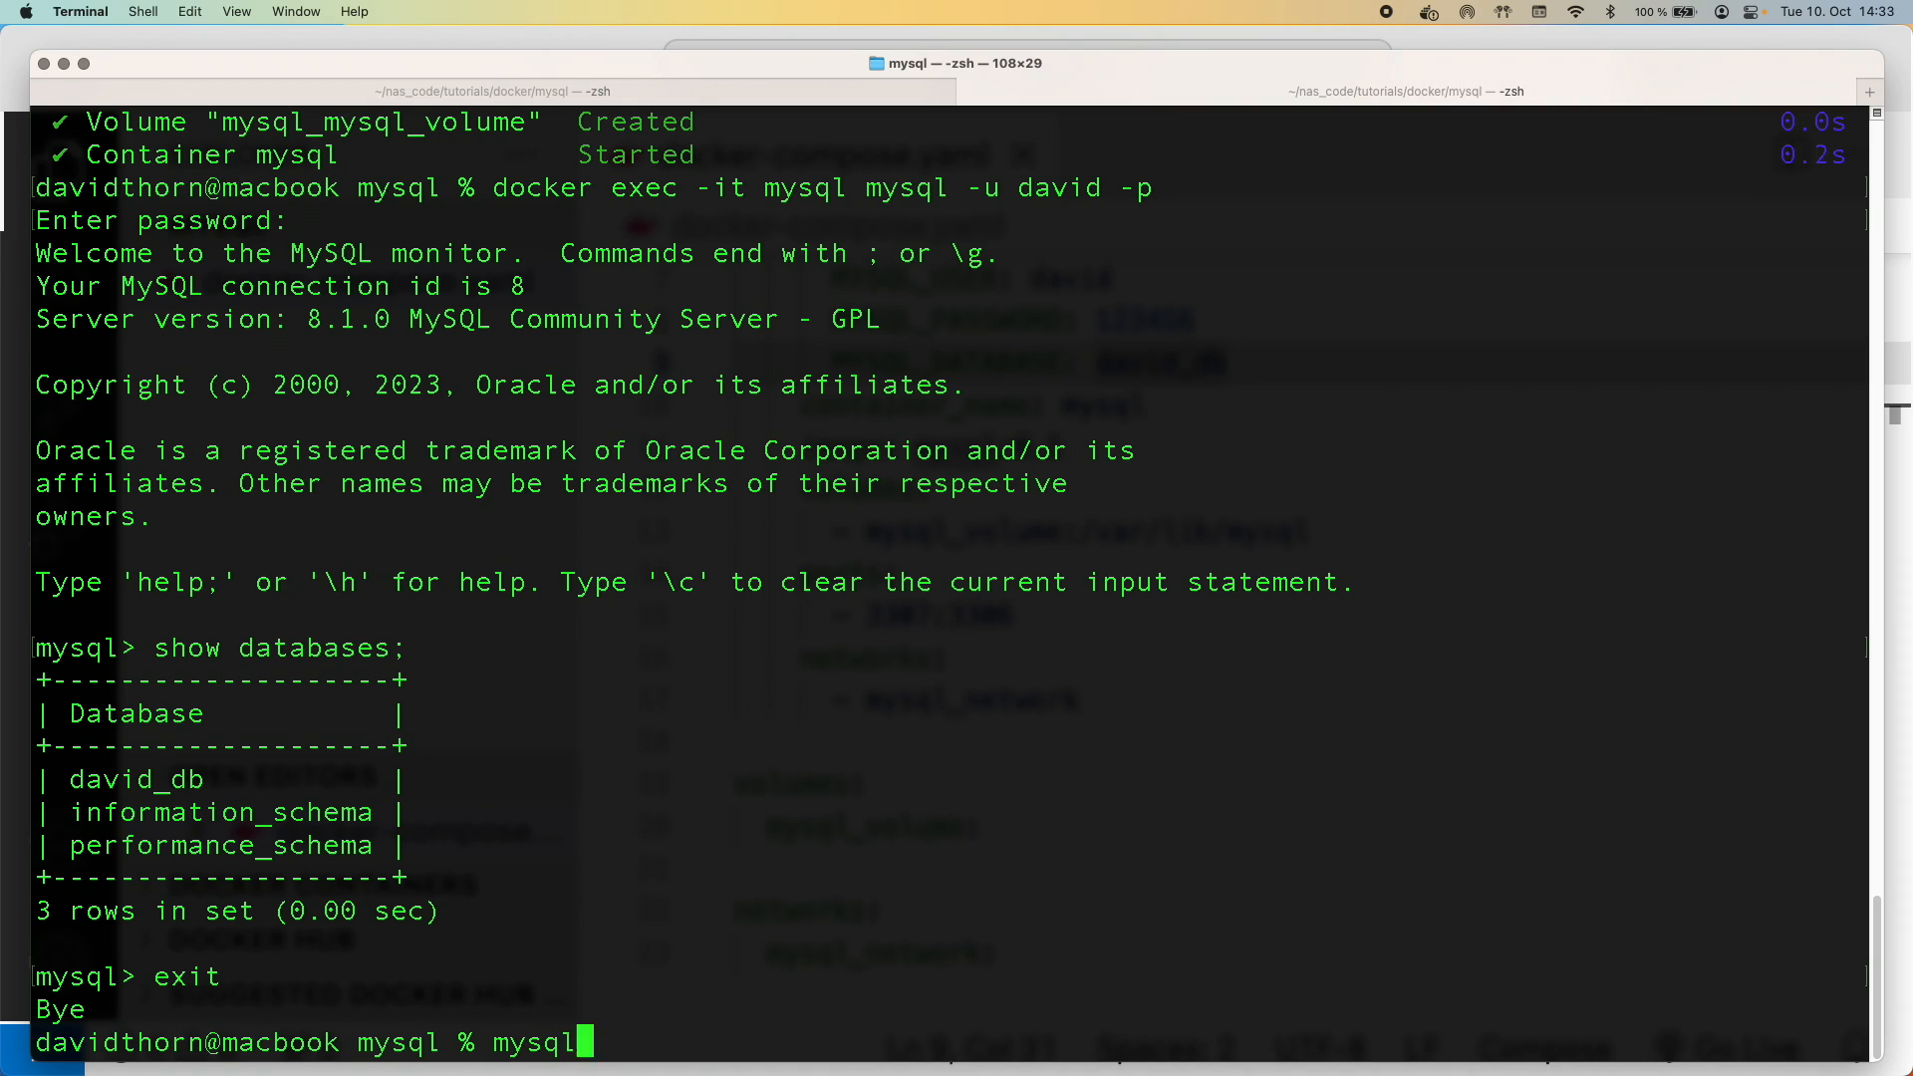
type("-u r")
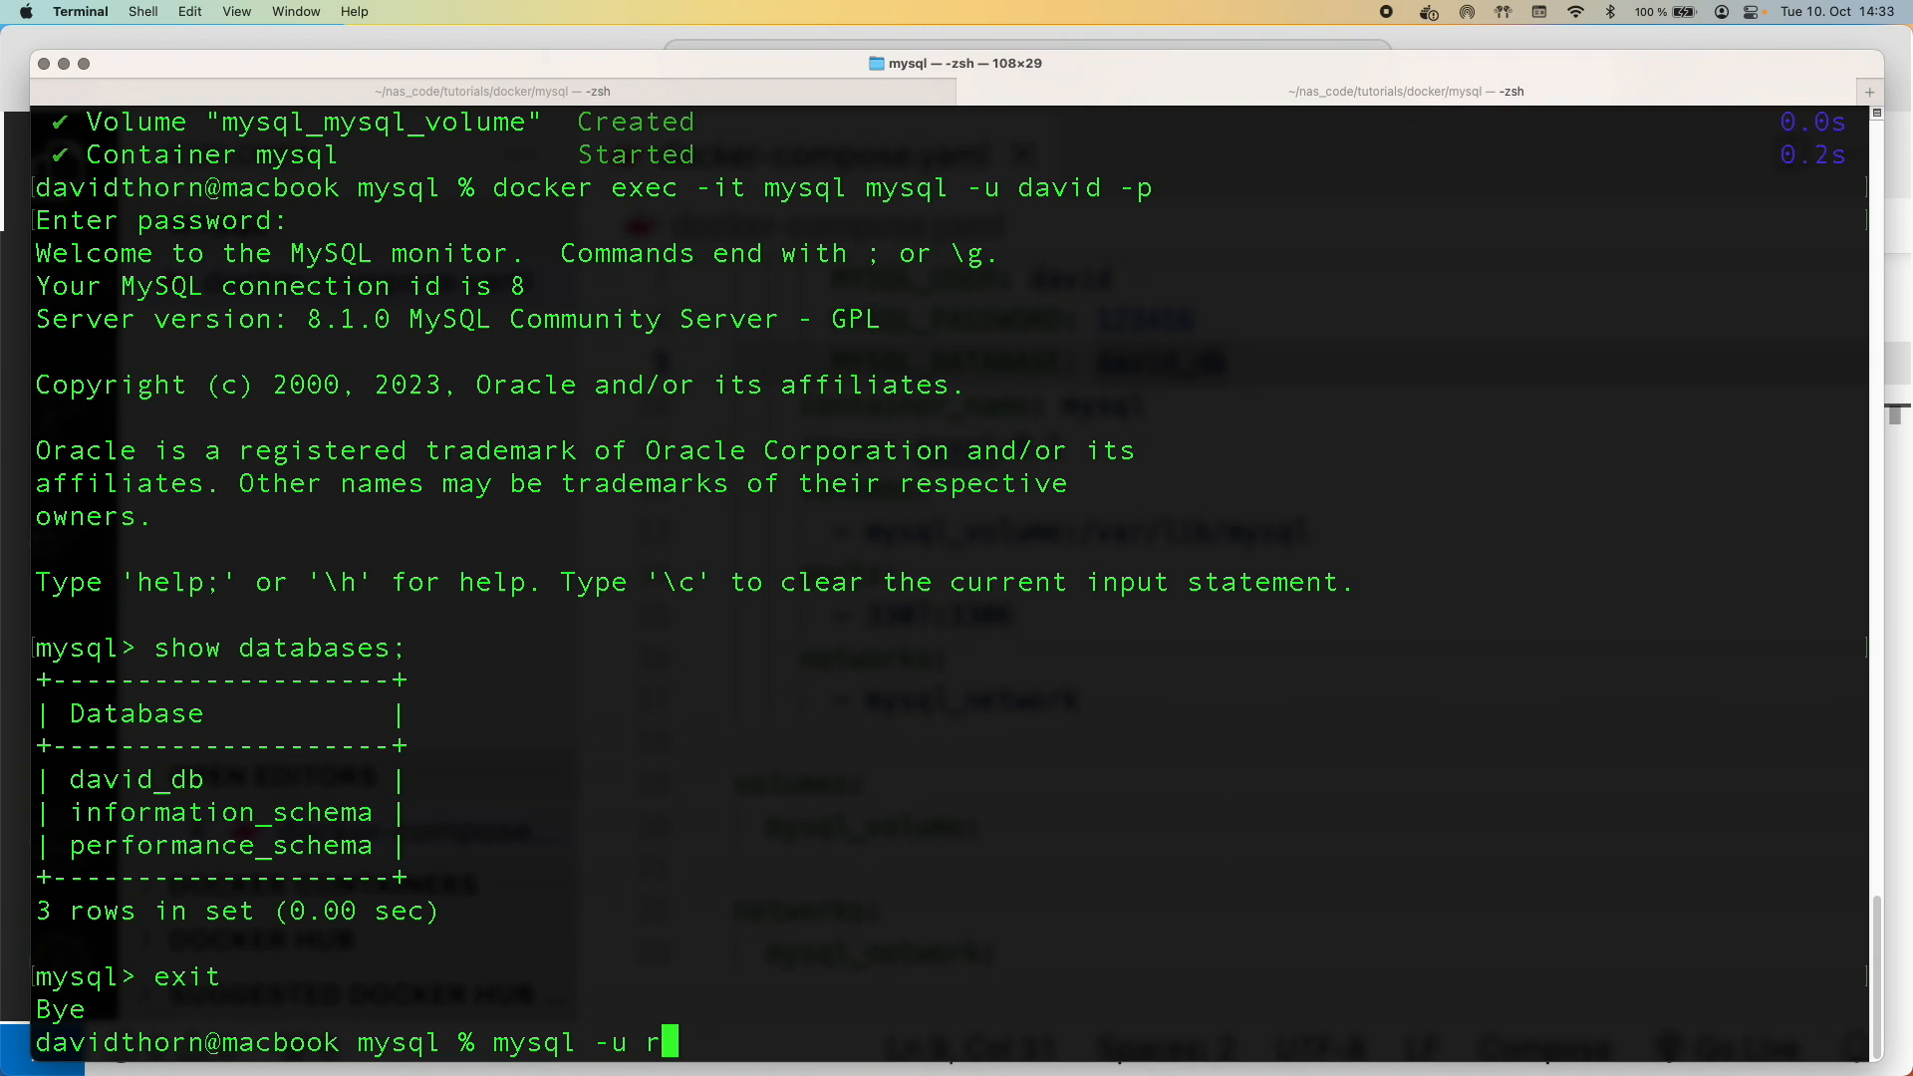
type("david -p")
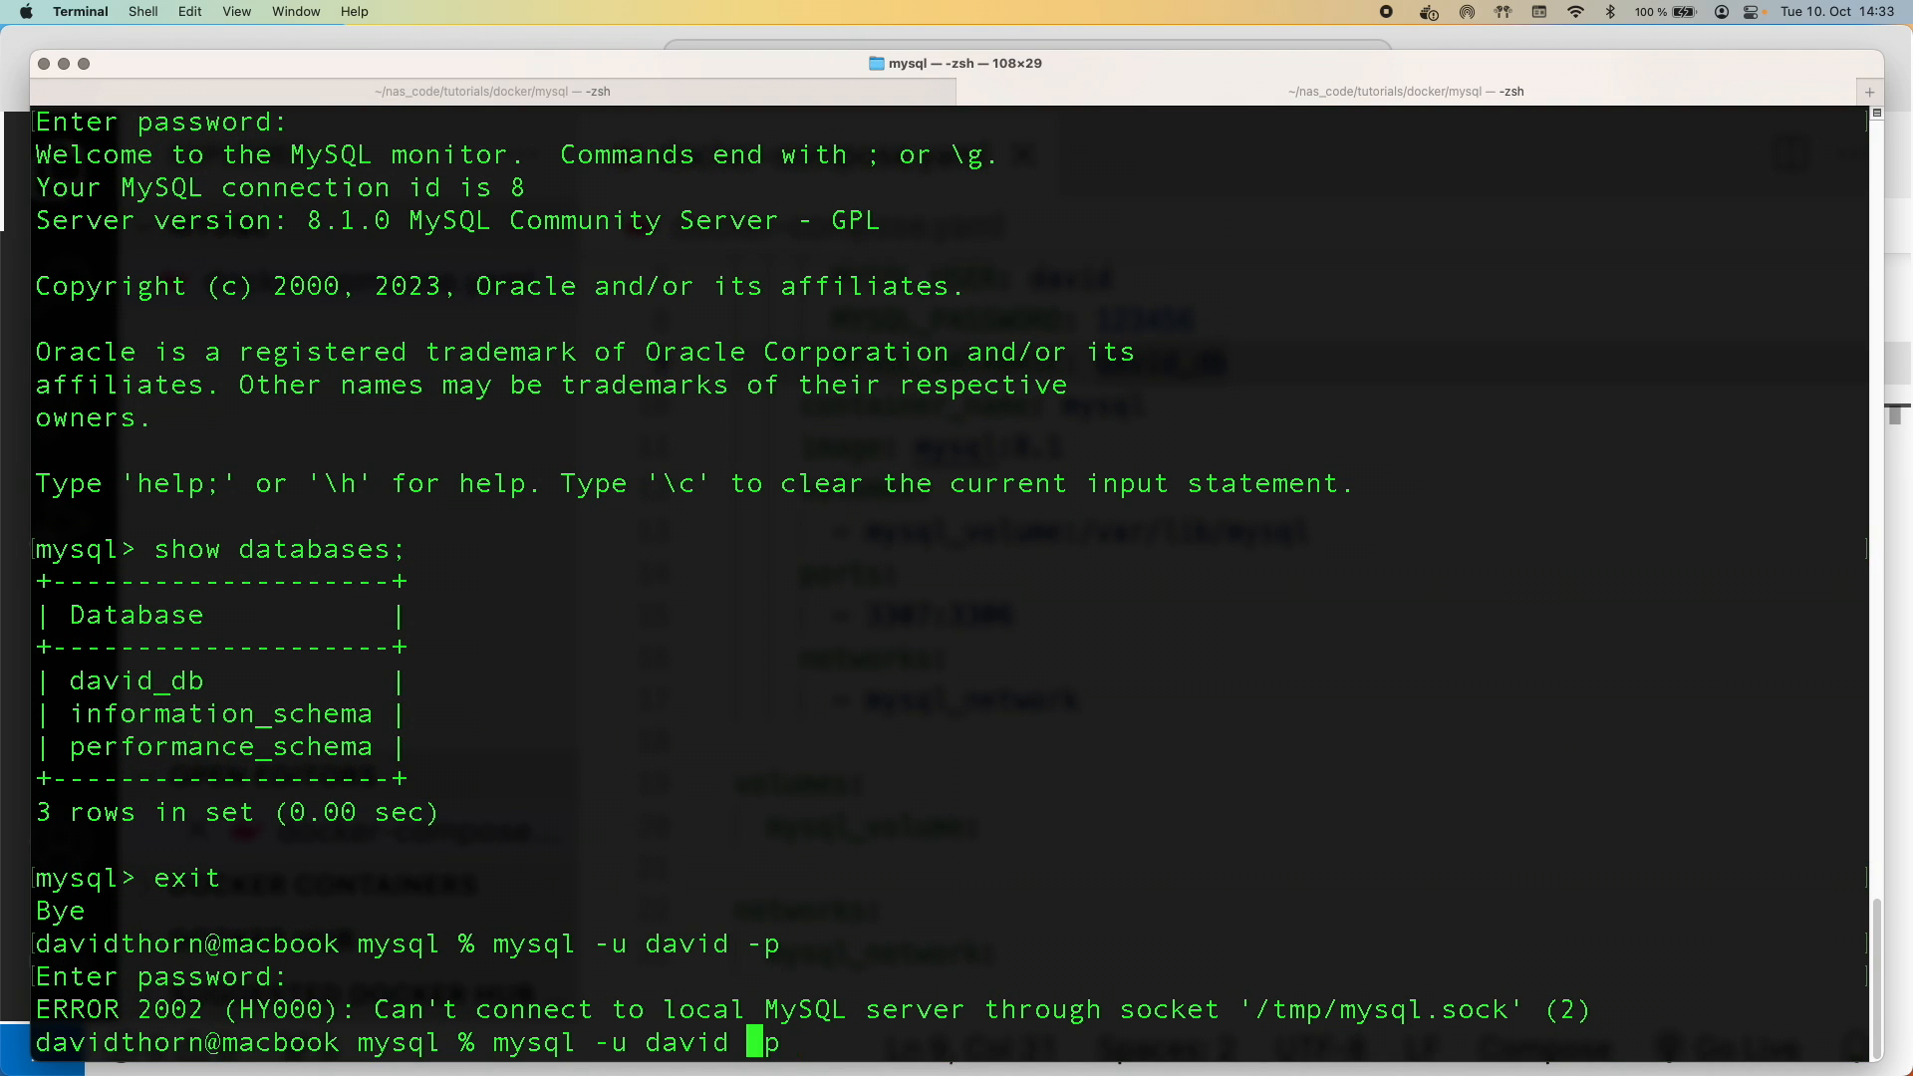
type("-P -")
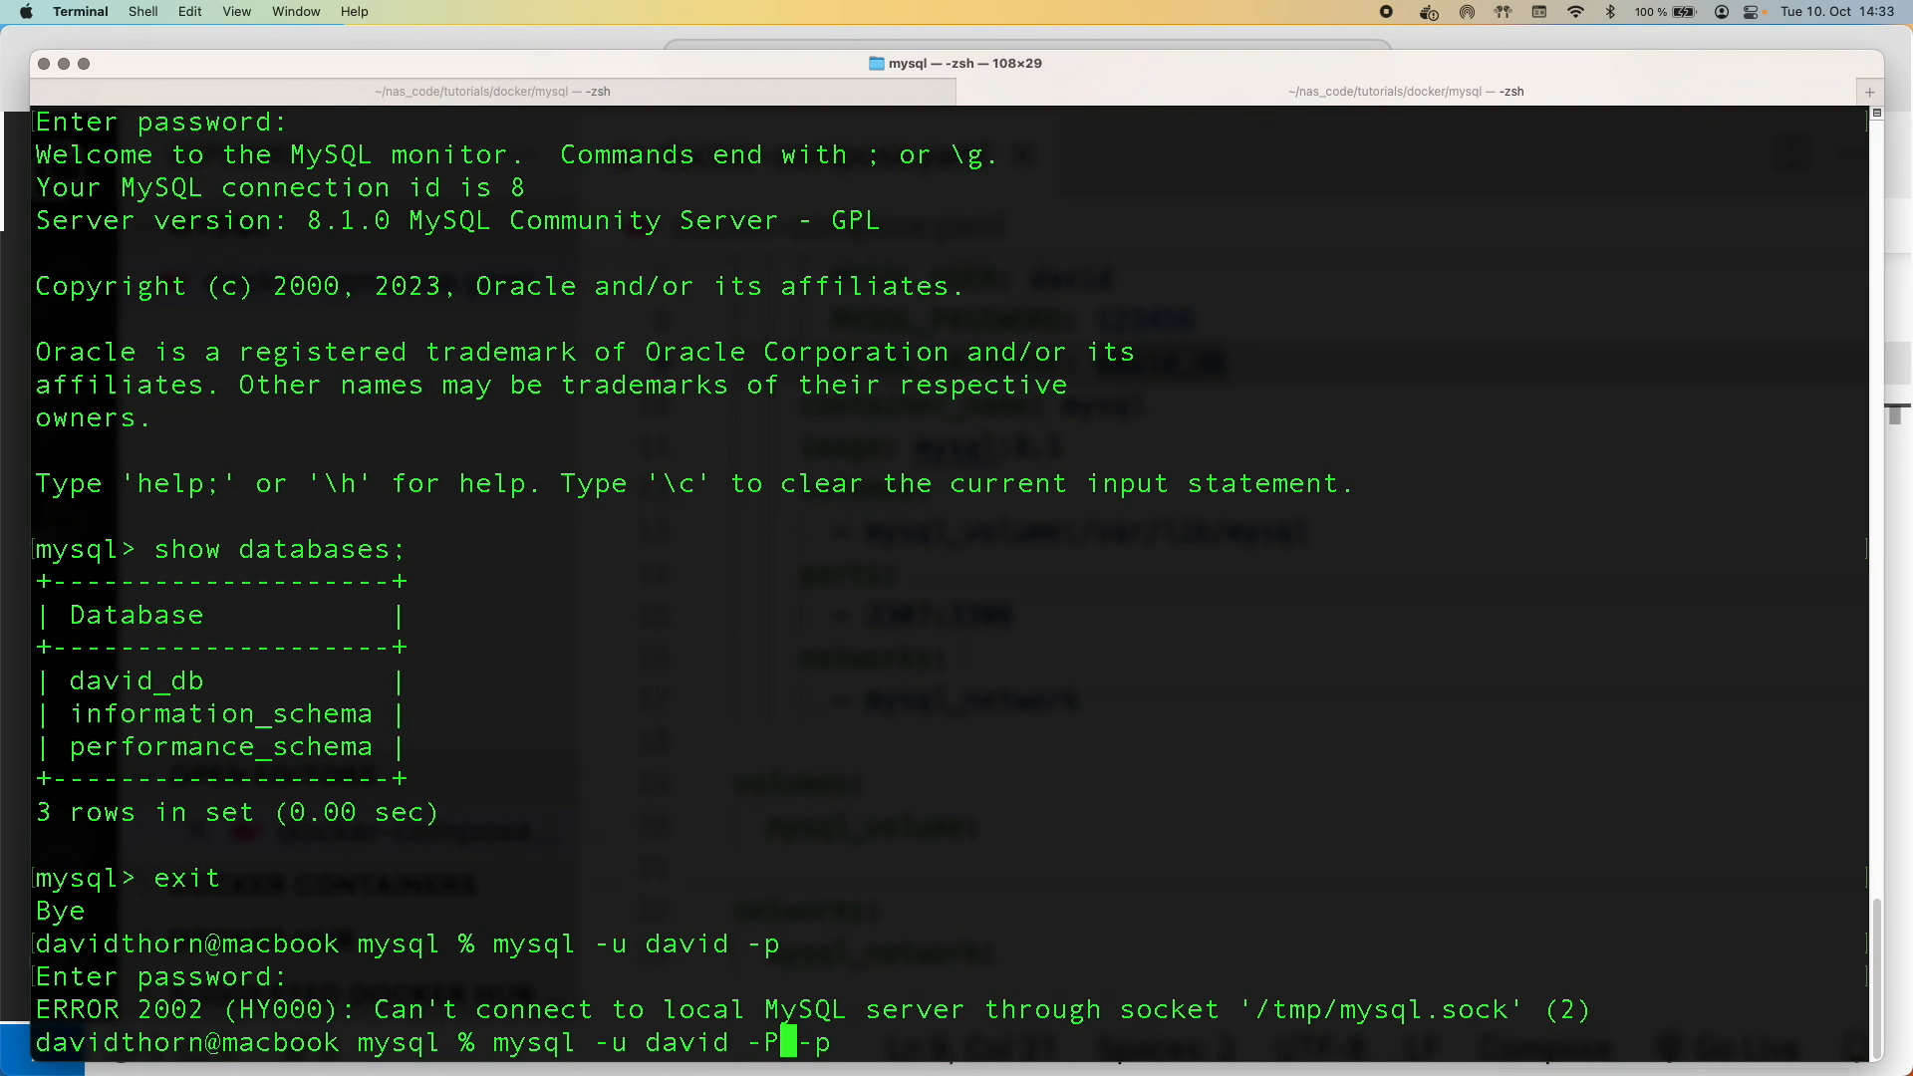
type("3307 -h 127.0.0.1")
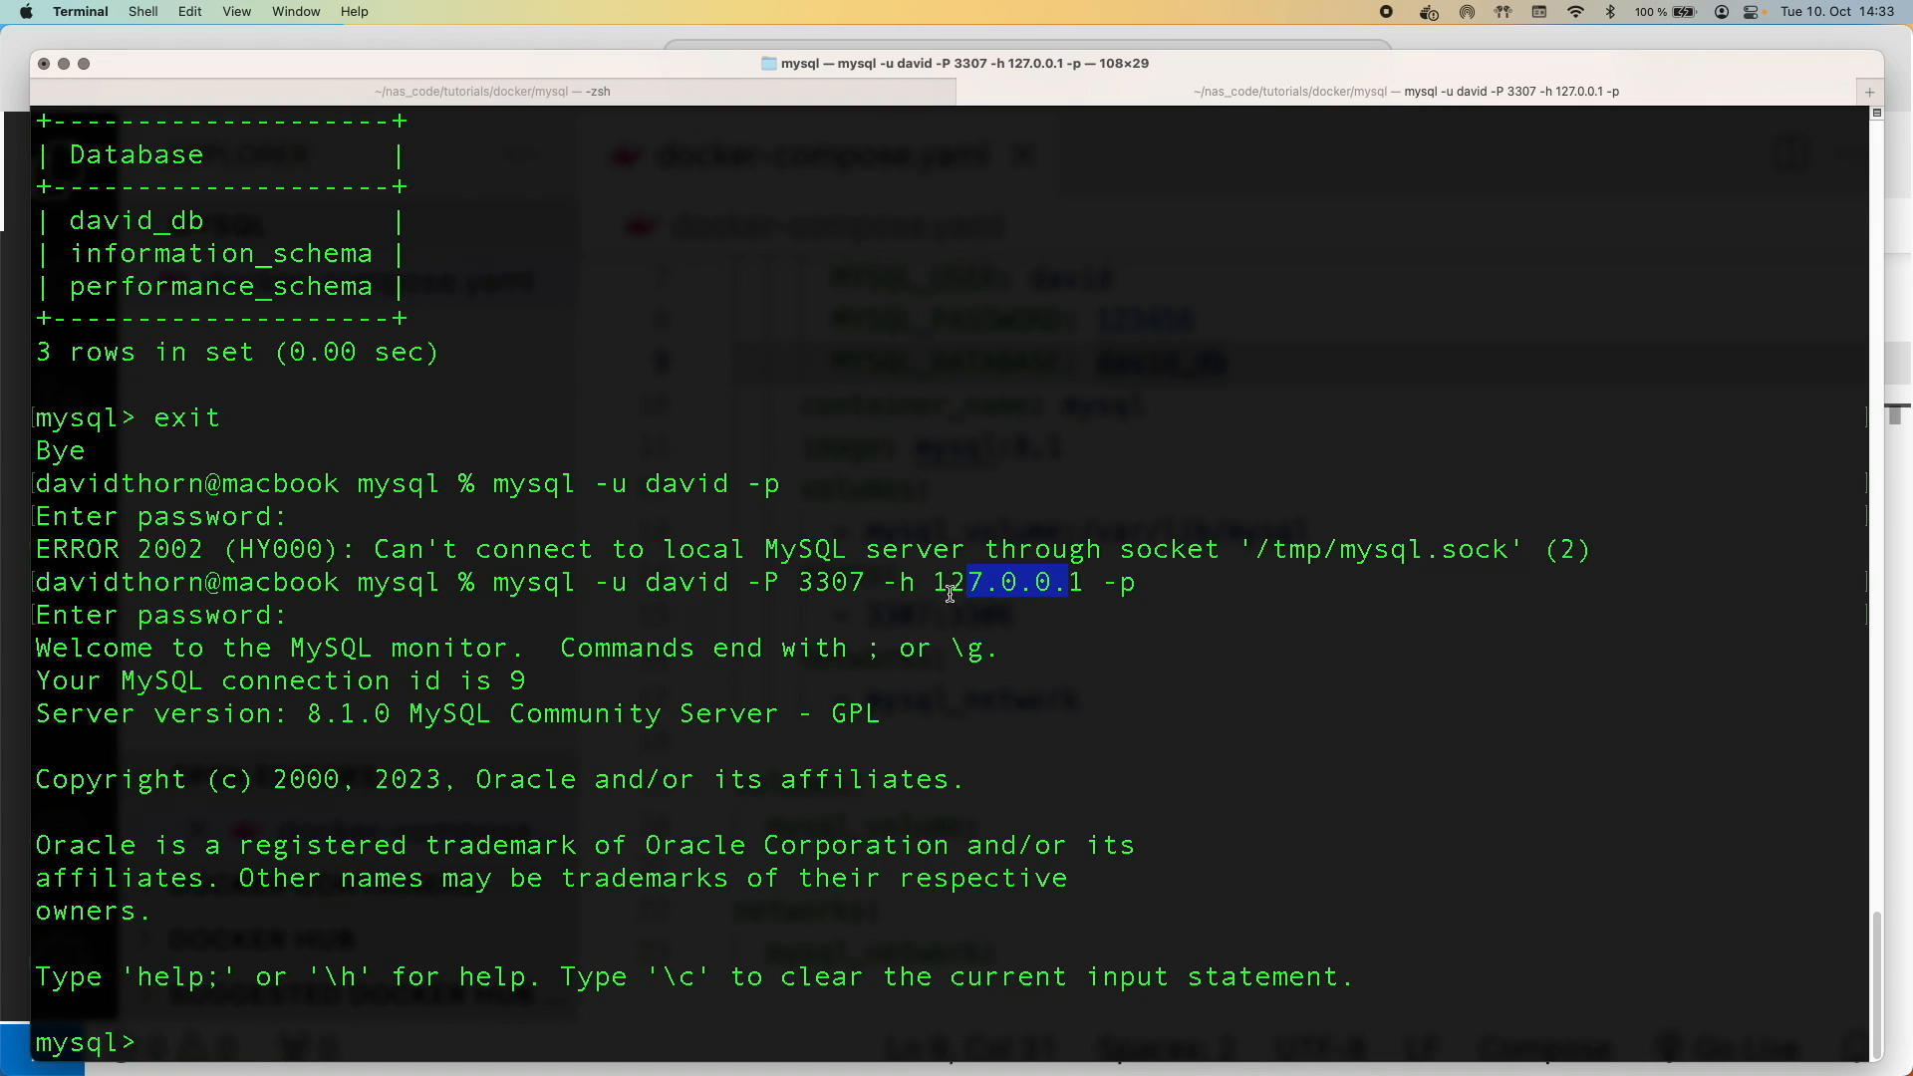
left_click(584, 623)
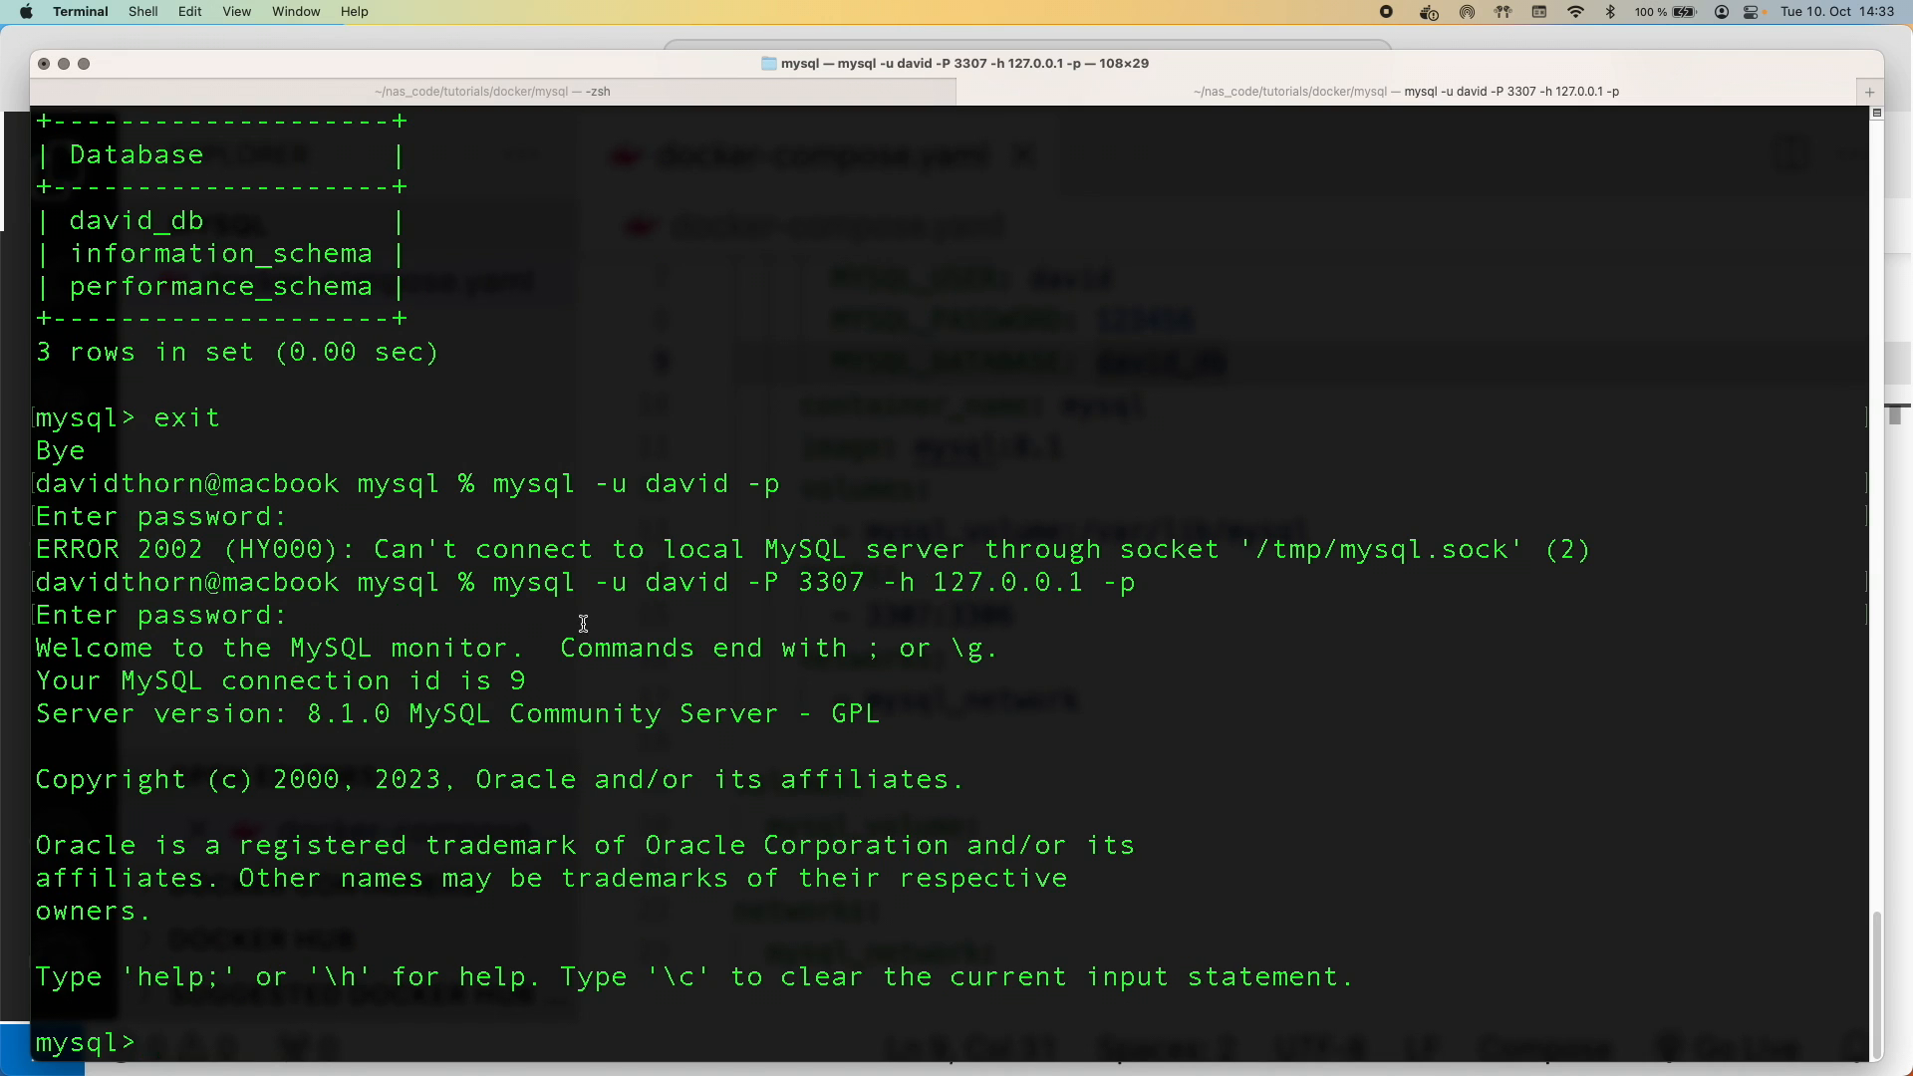
mouse_move(843, 582)
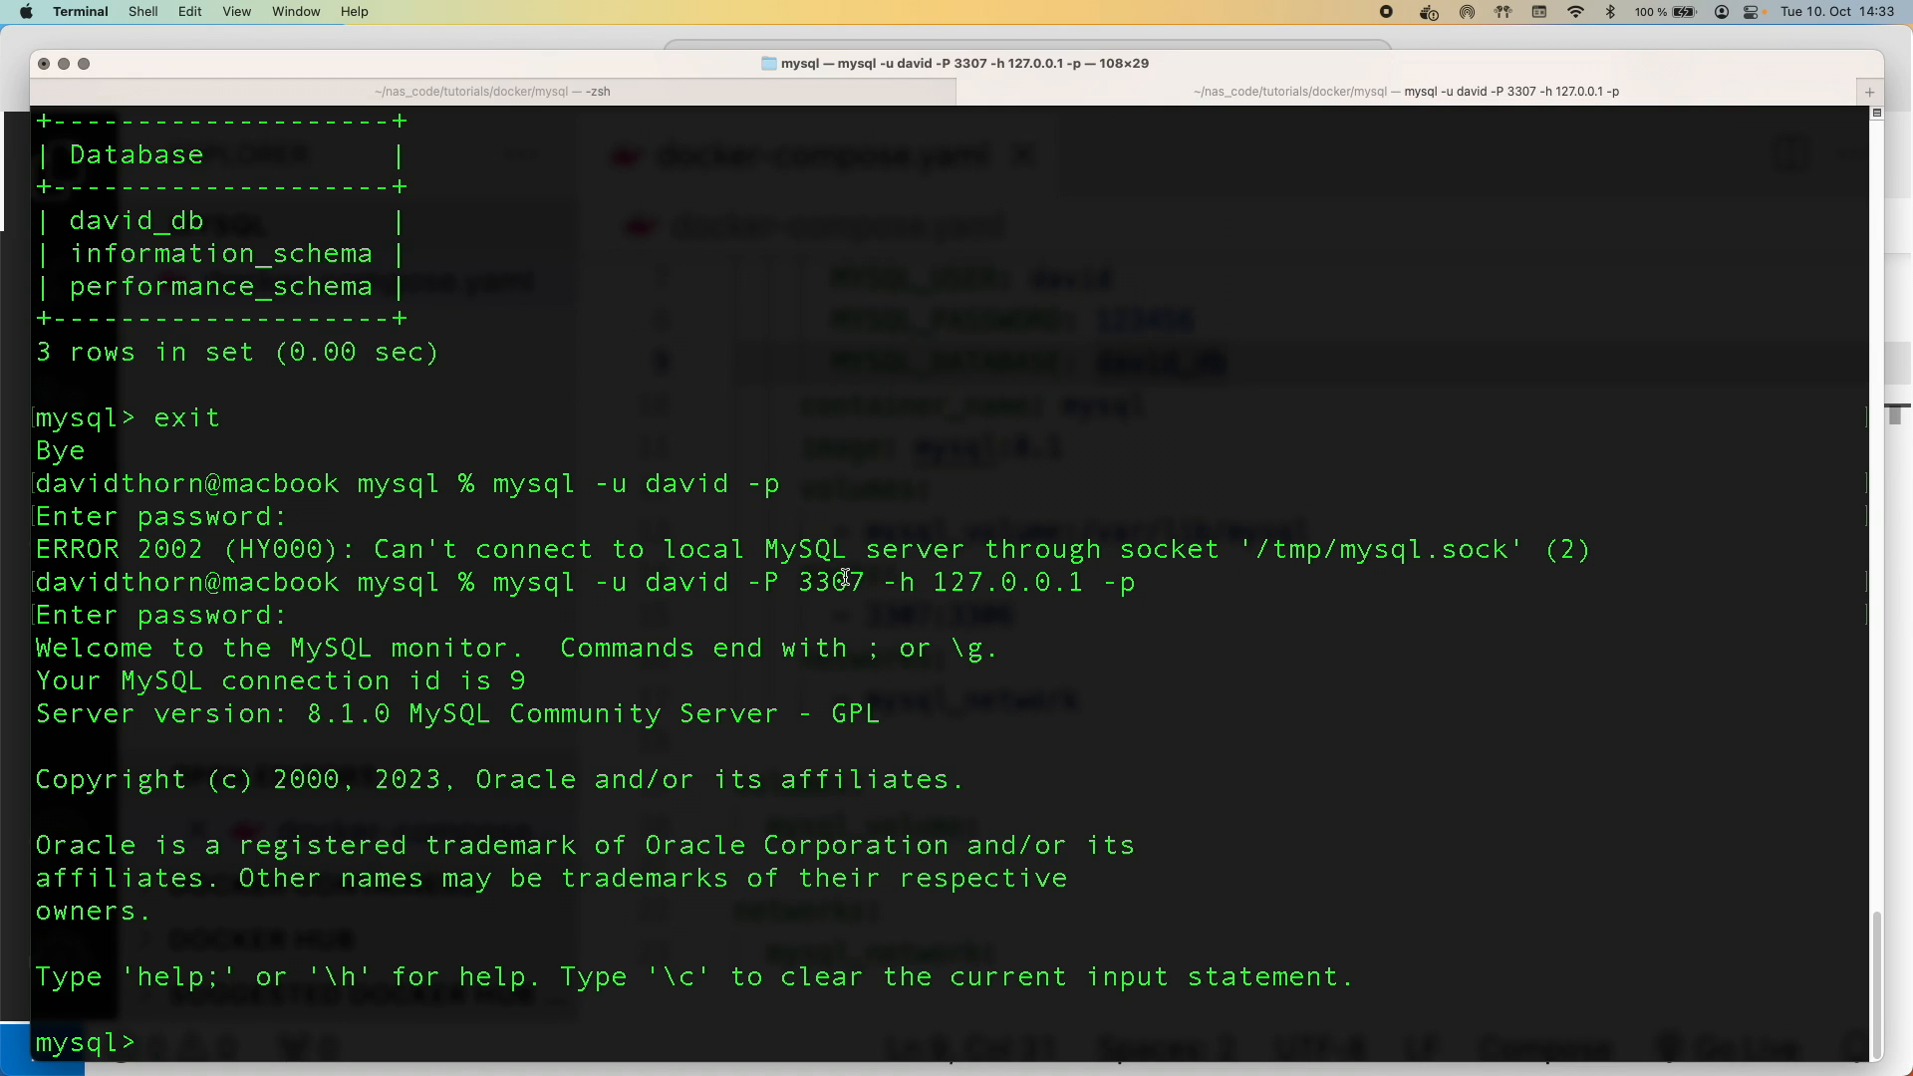
type("exit")
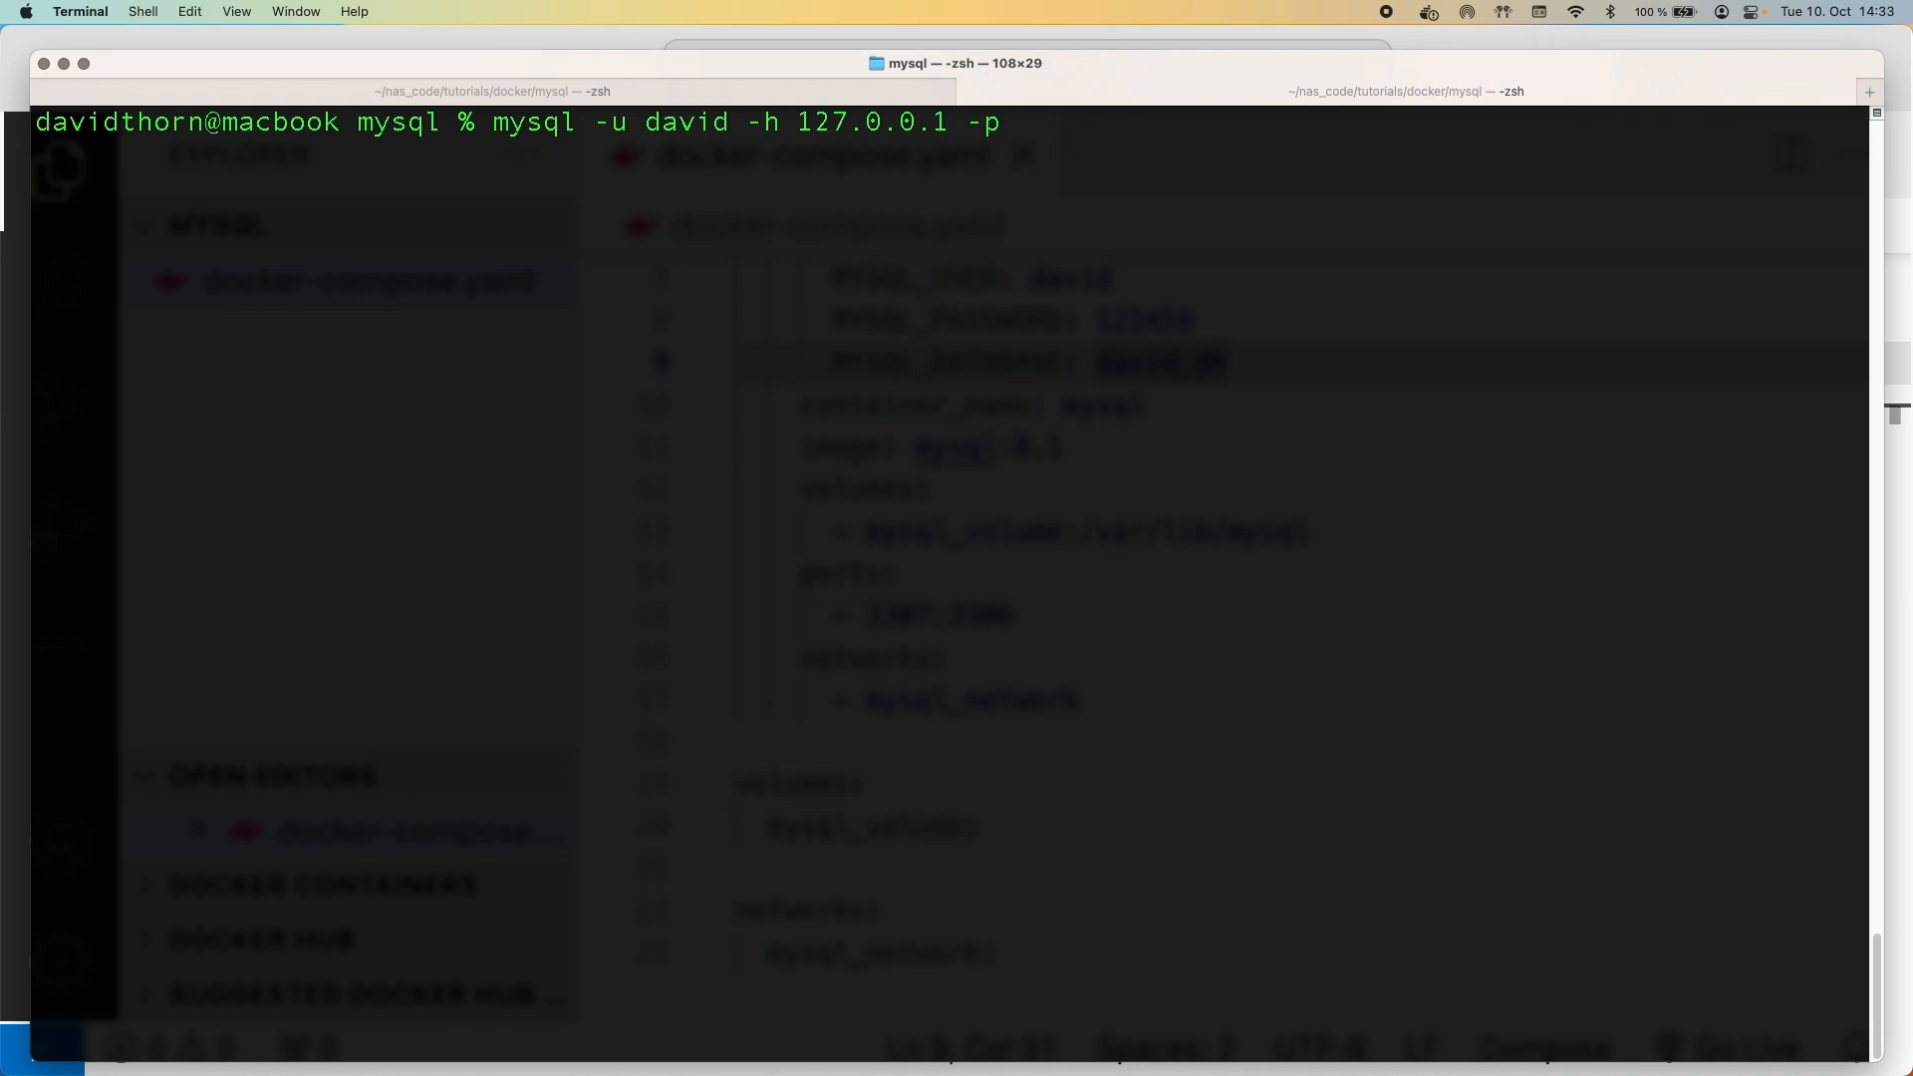
Attempt a portless login as david to 127.0.0.1 and highlight the failing port 3306
key("Return")
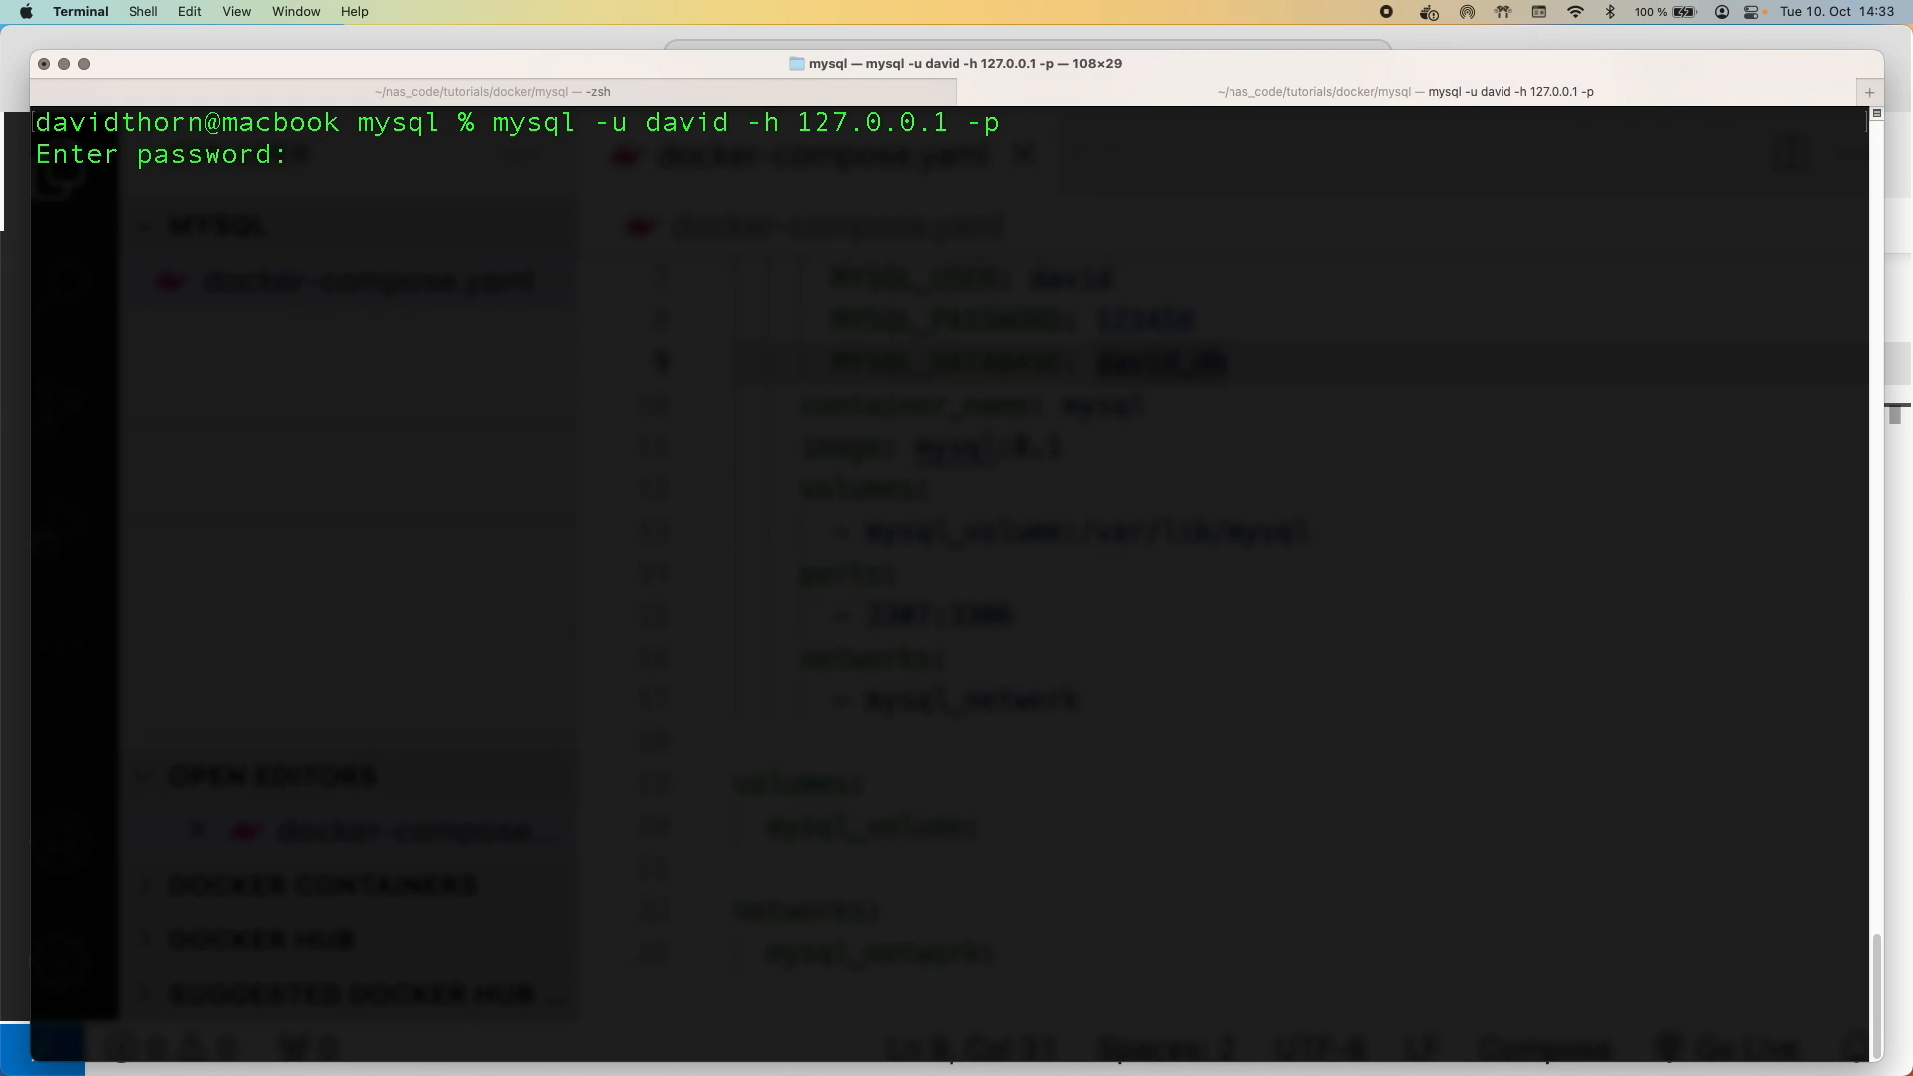
key("Enter")
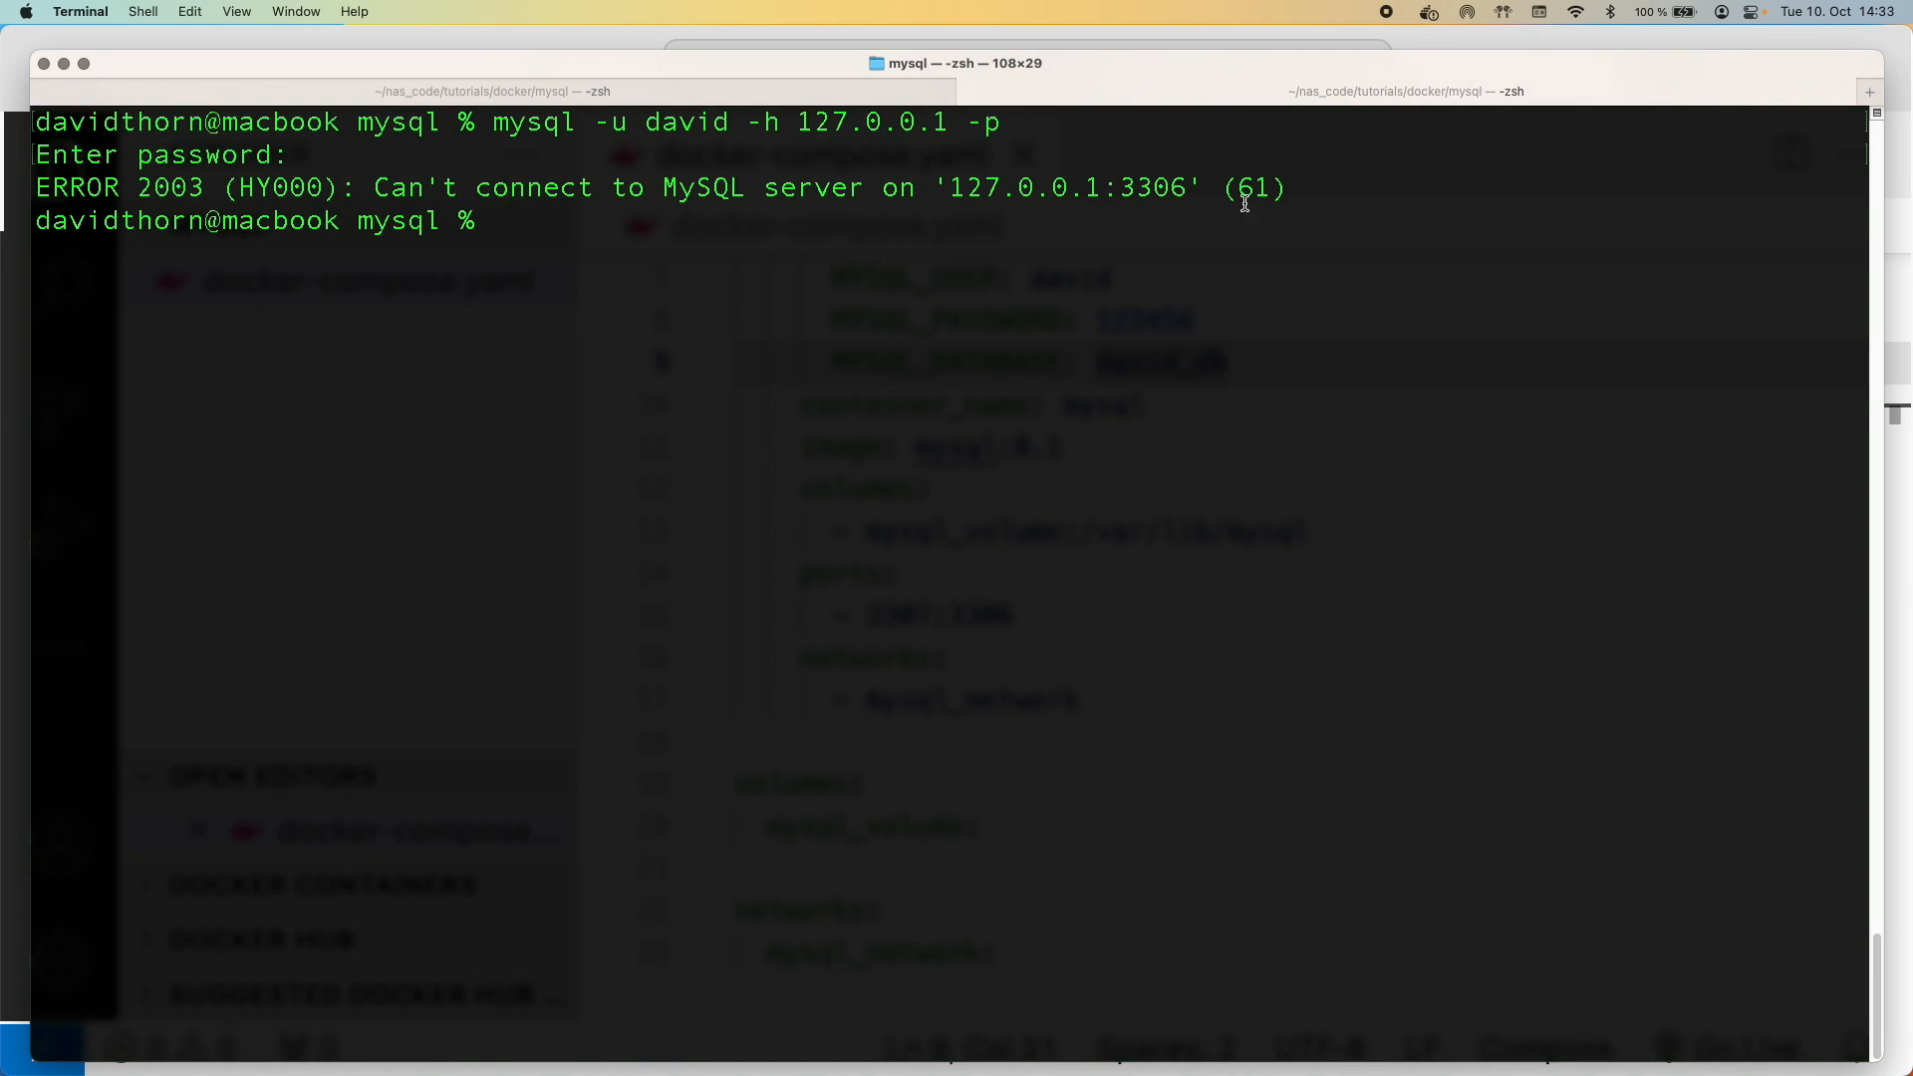
mouse_move(1152, 206)
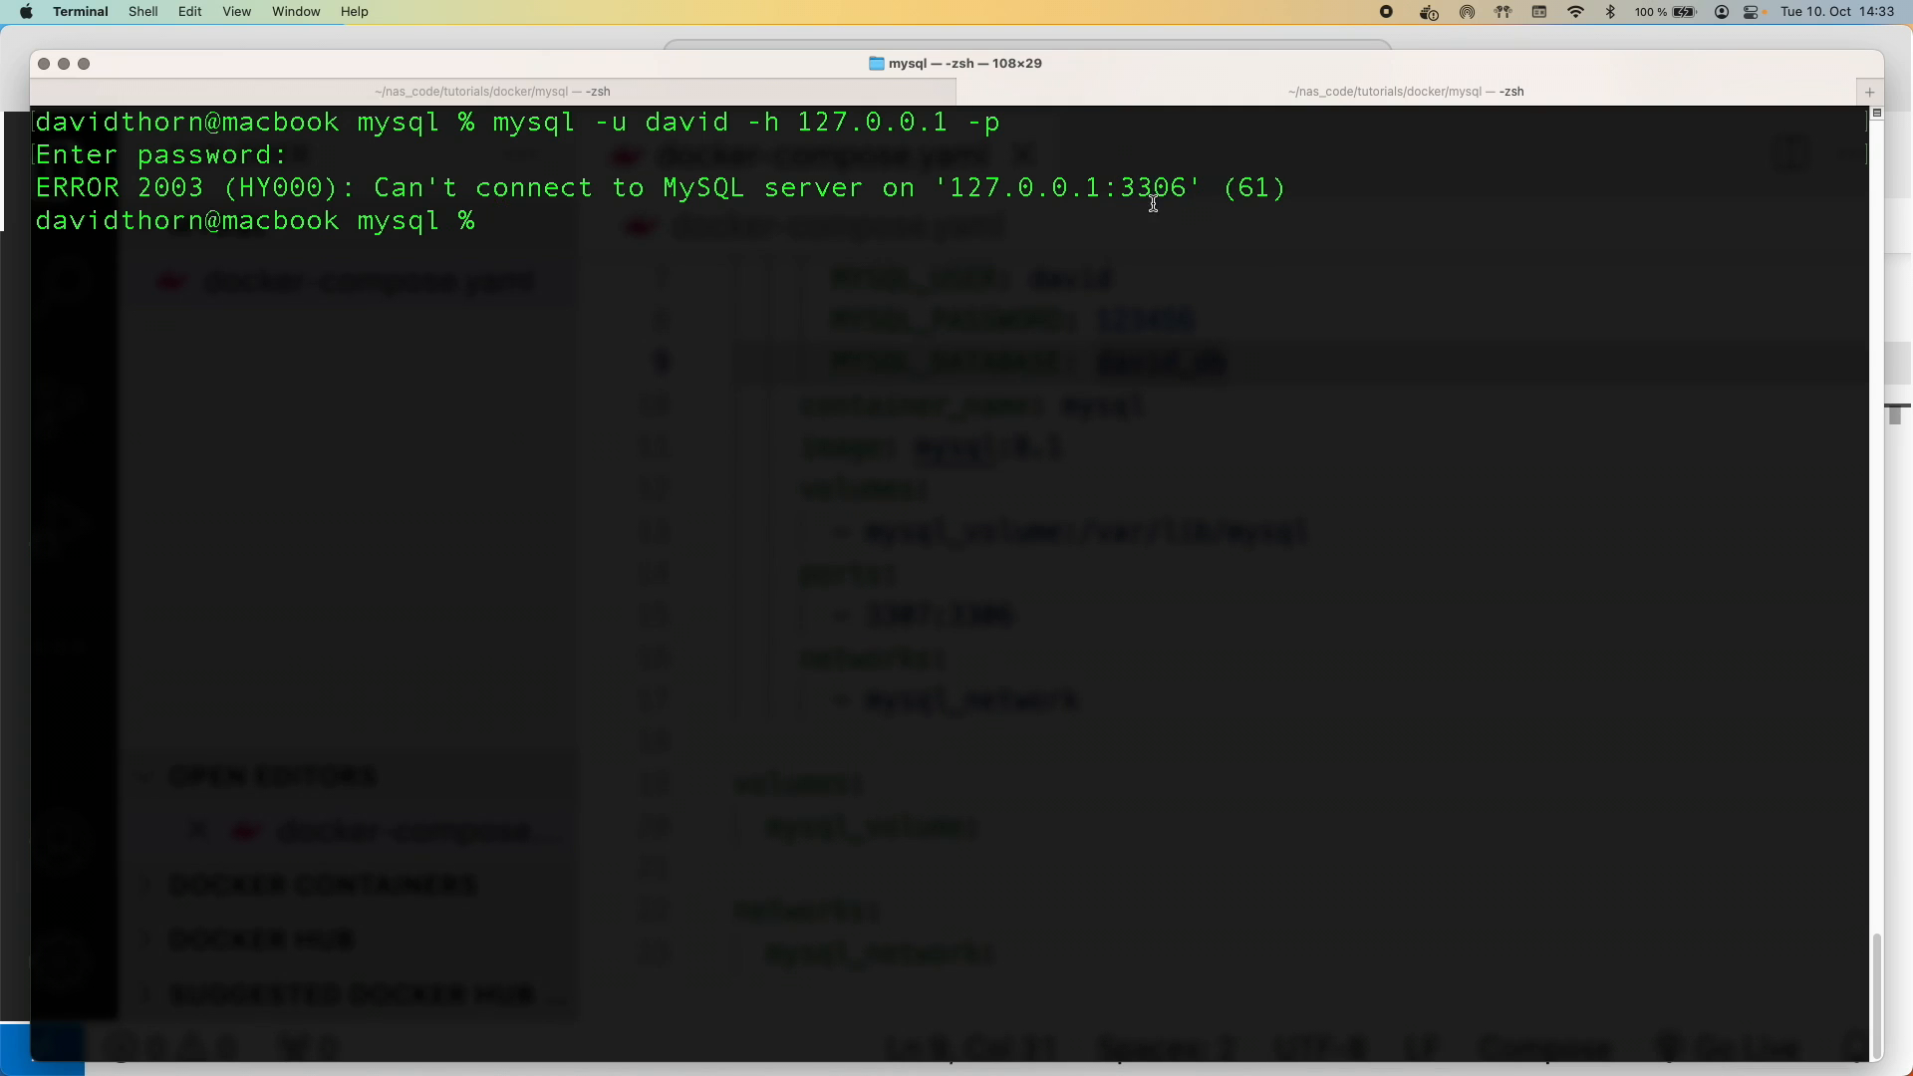
mouse_move(1008, 261)
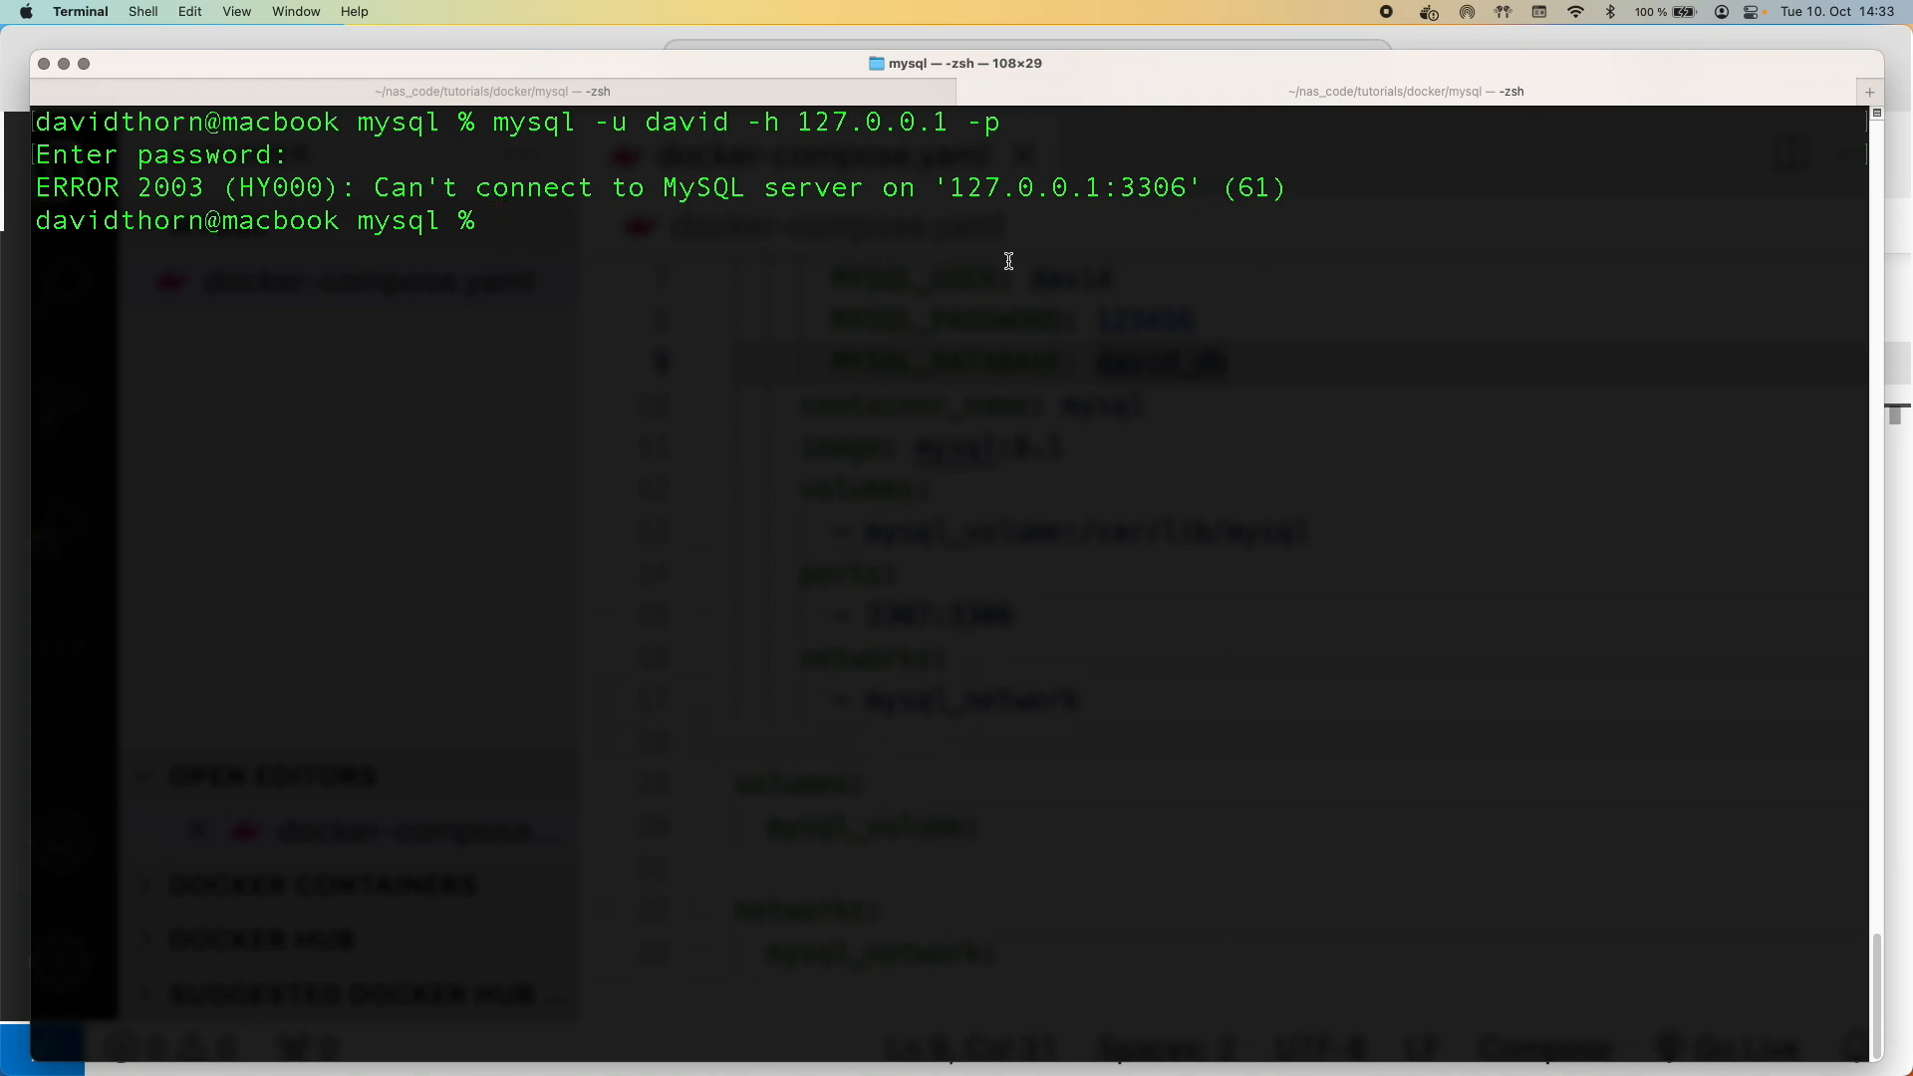
mouse_move(932, 285)
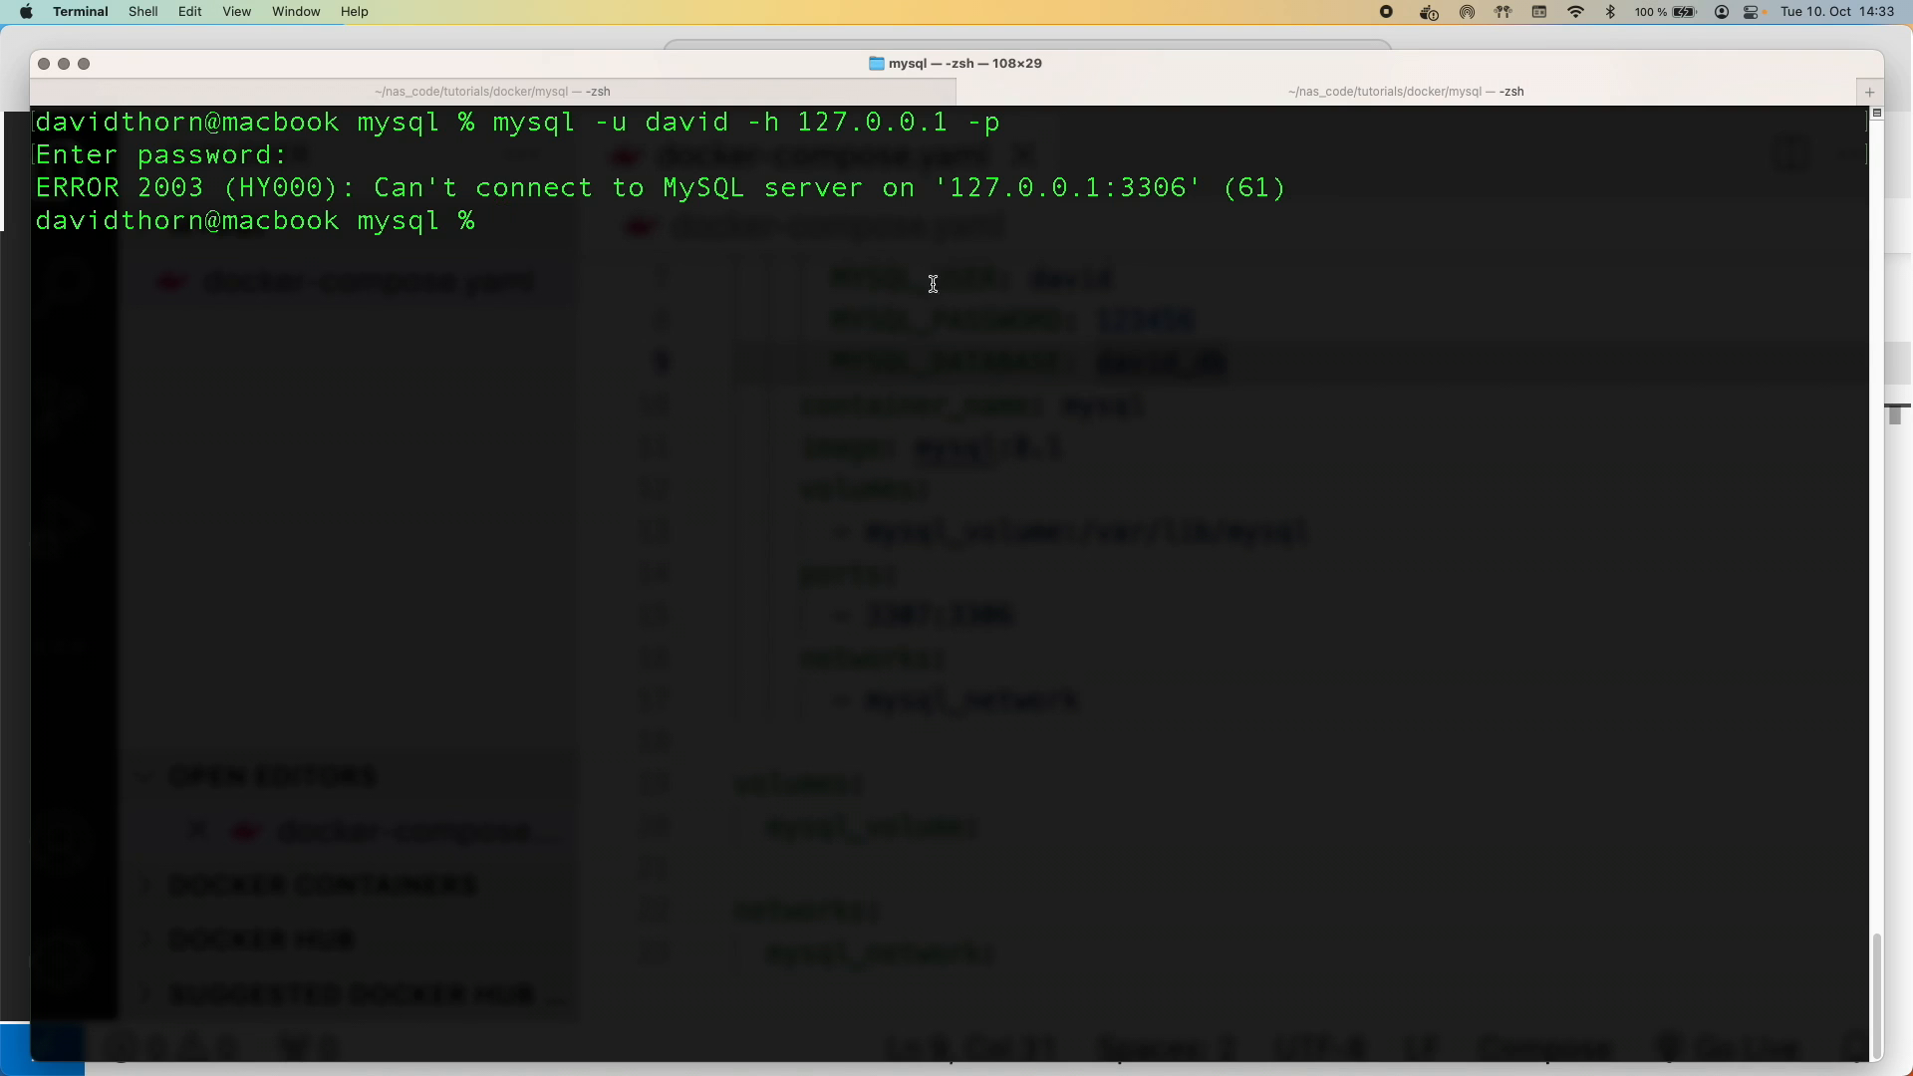
mouse_move(1113, 293)
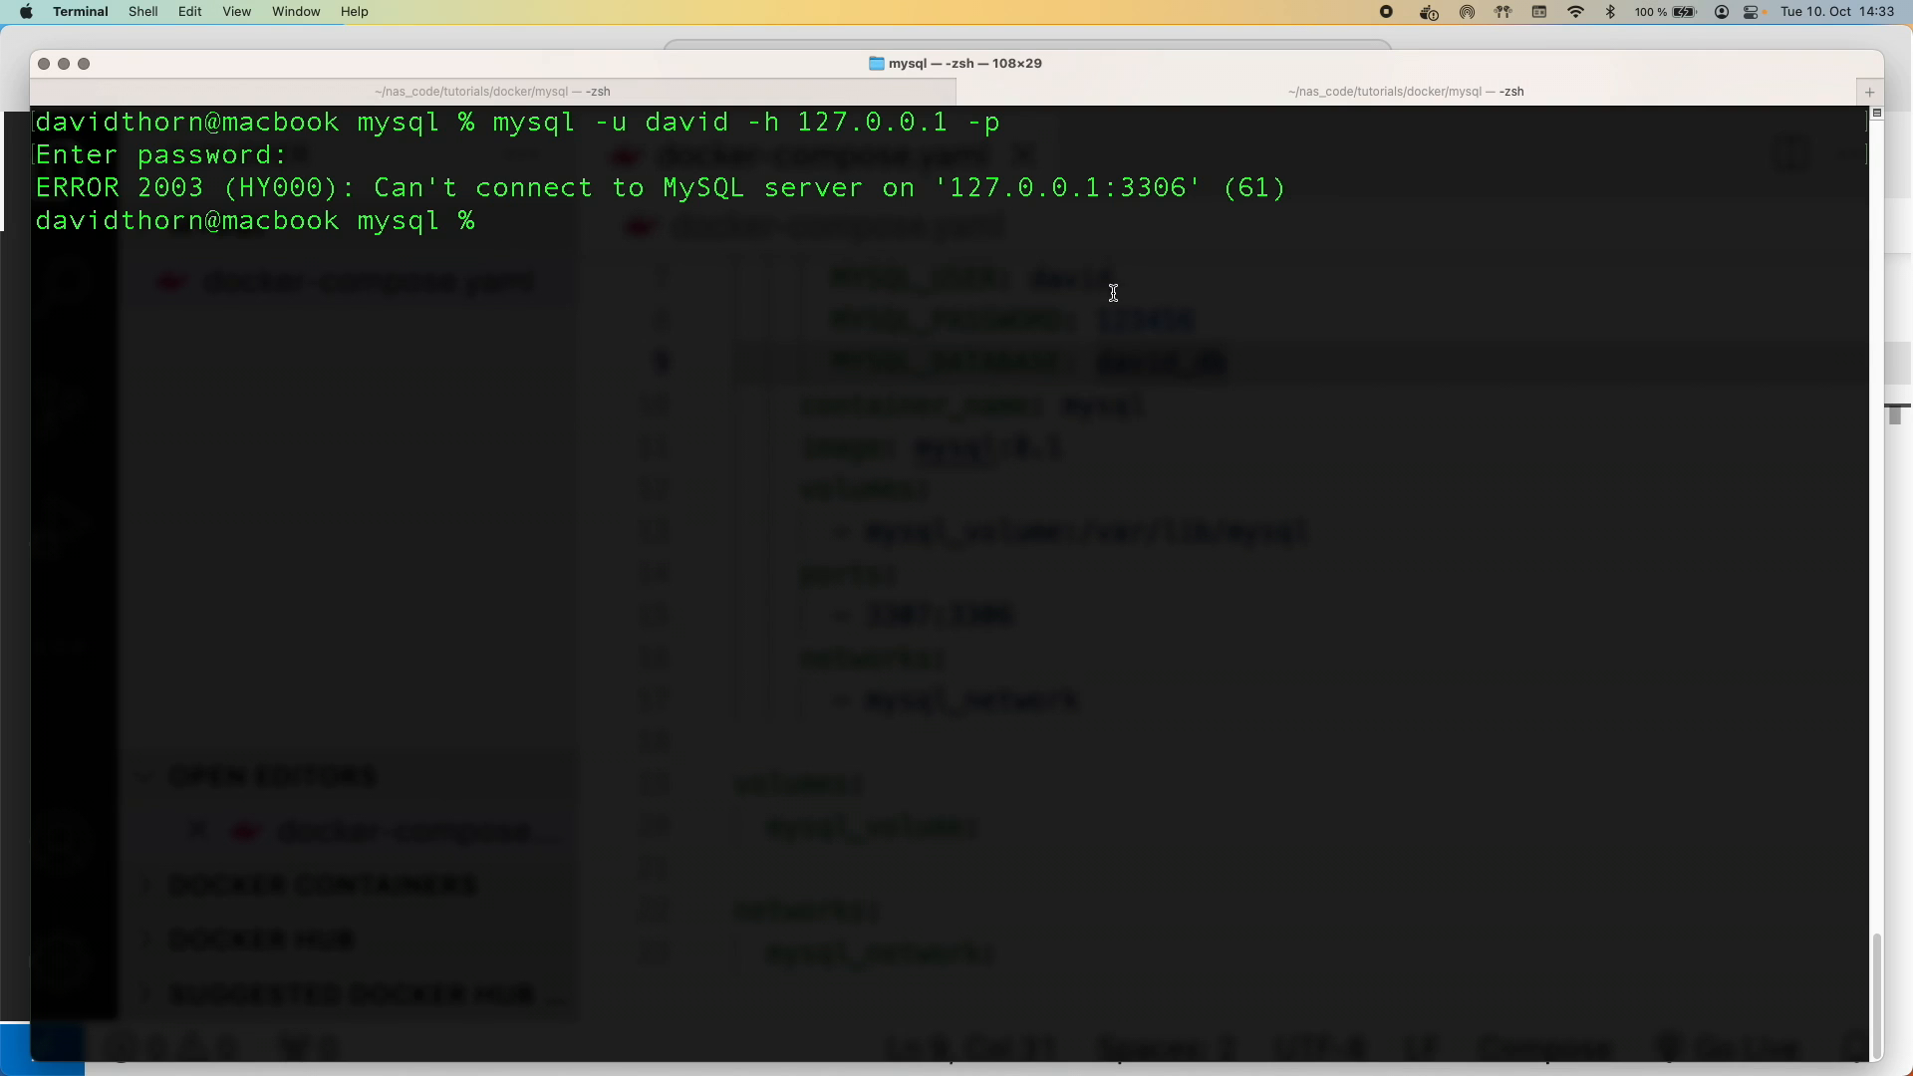
double_click(1161, 189)
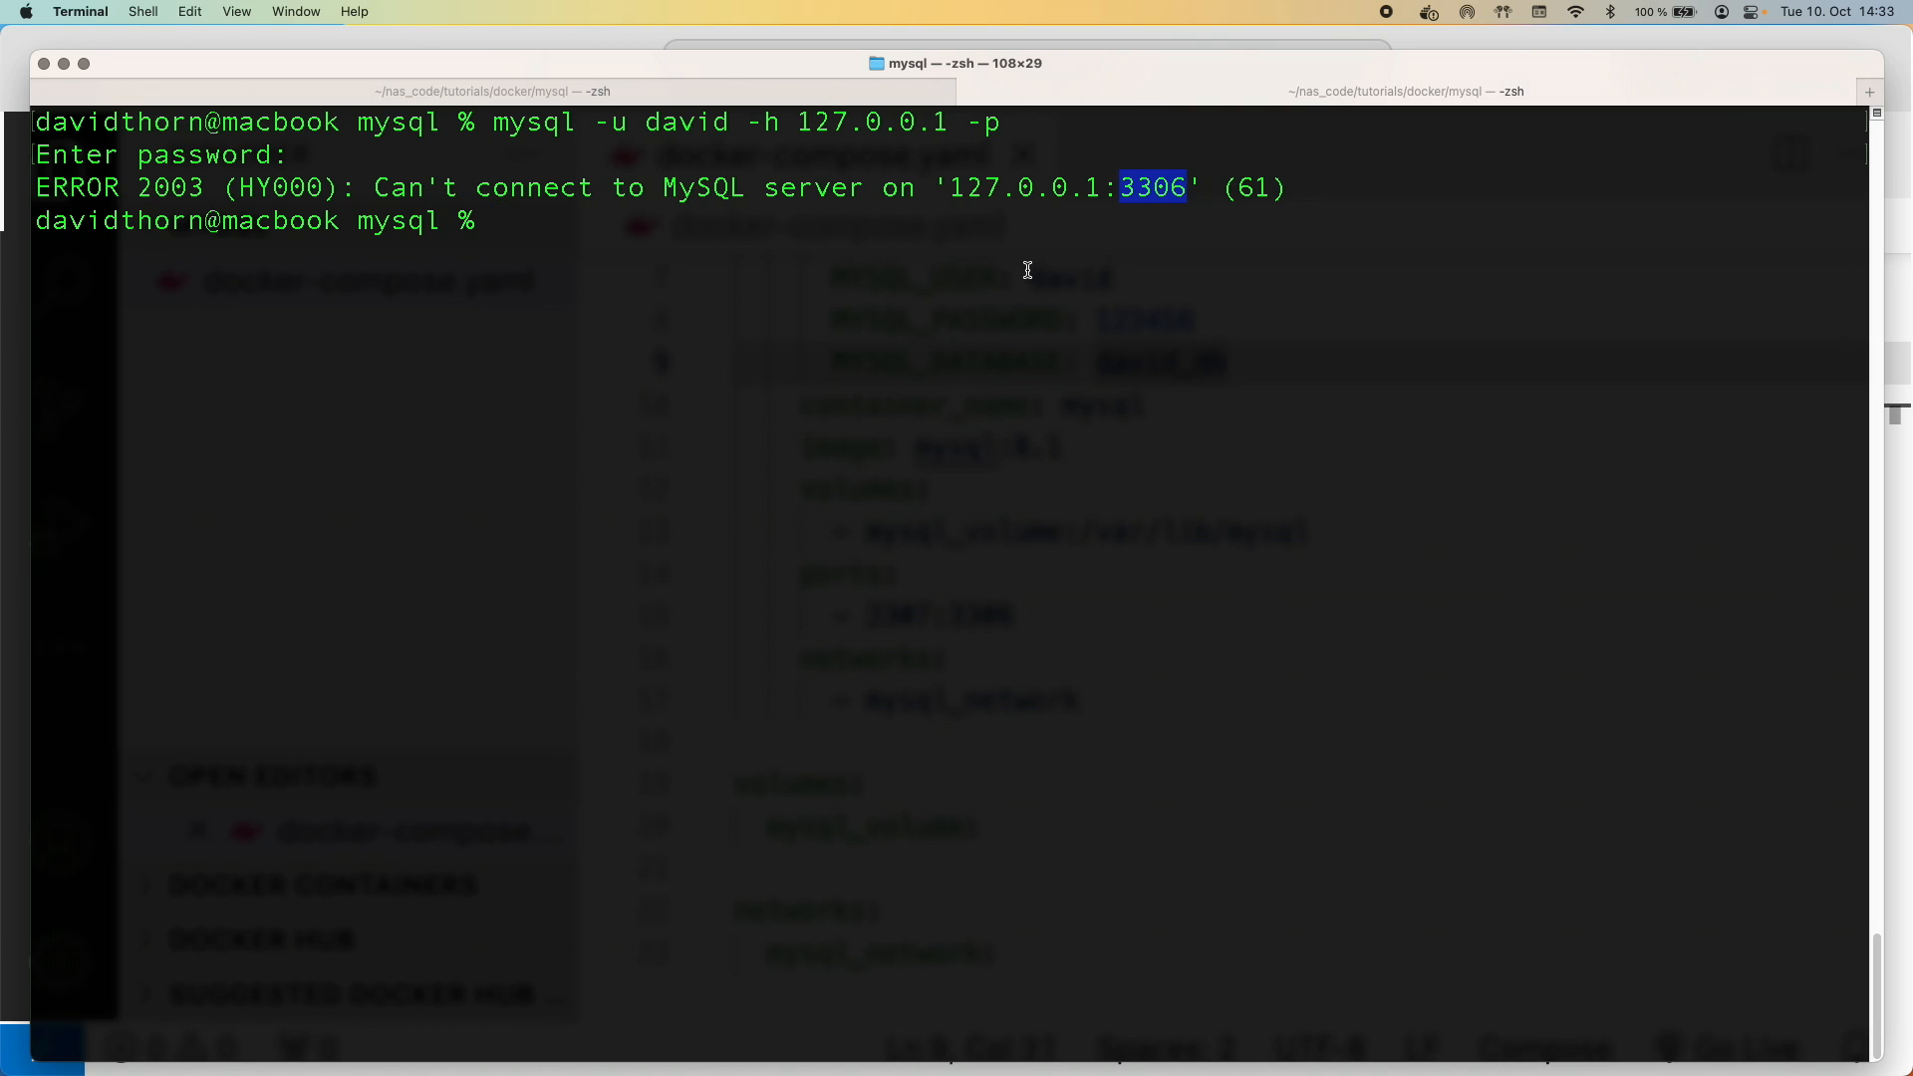
type("docker ps -")
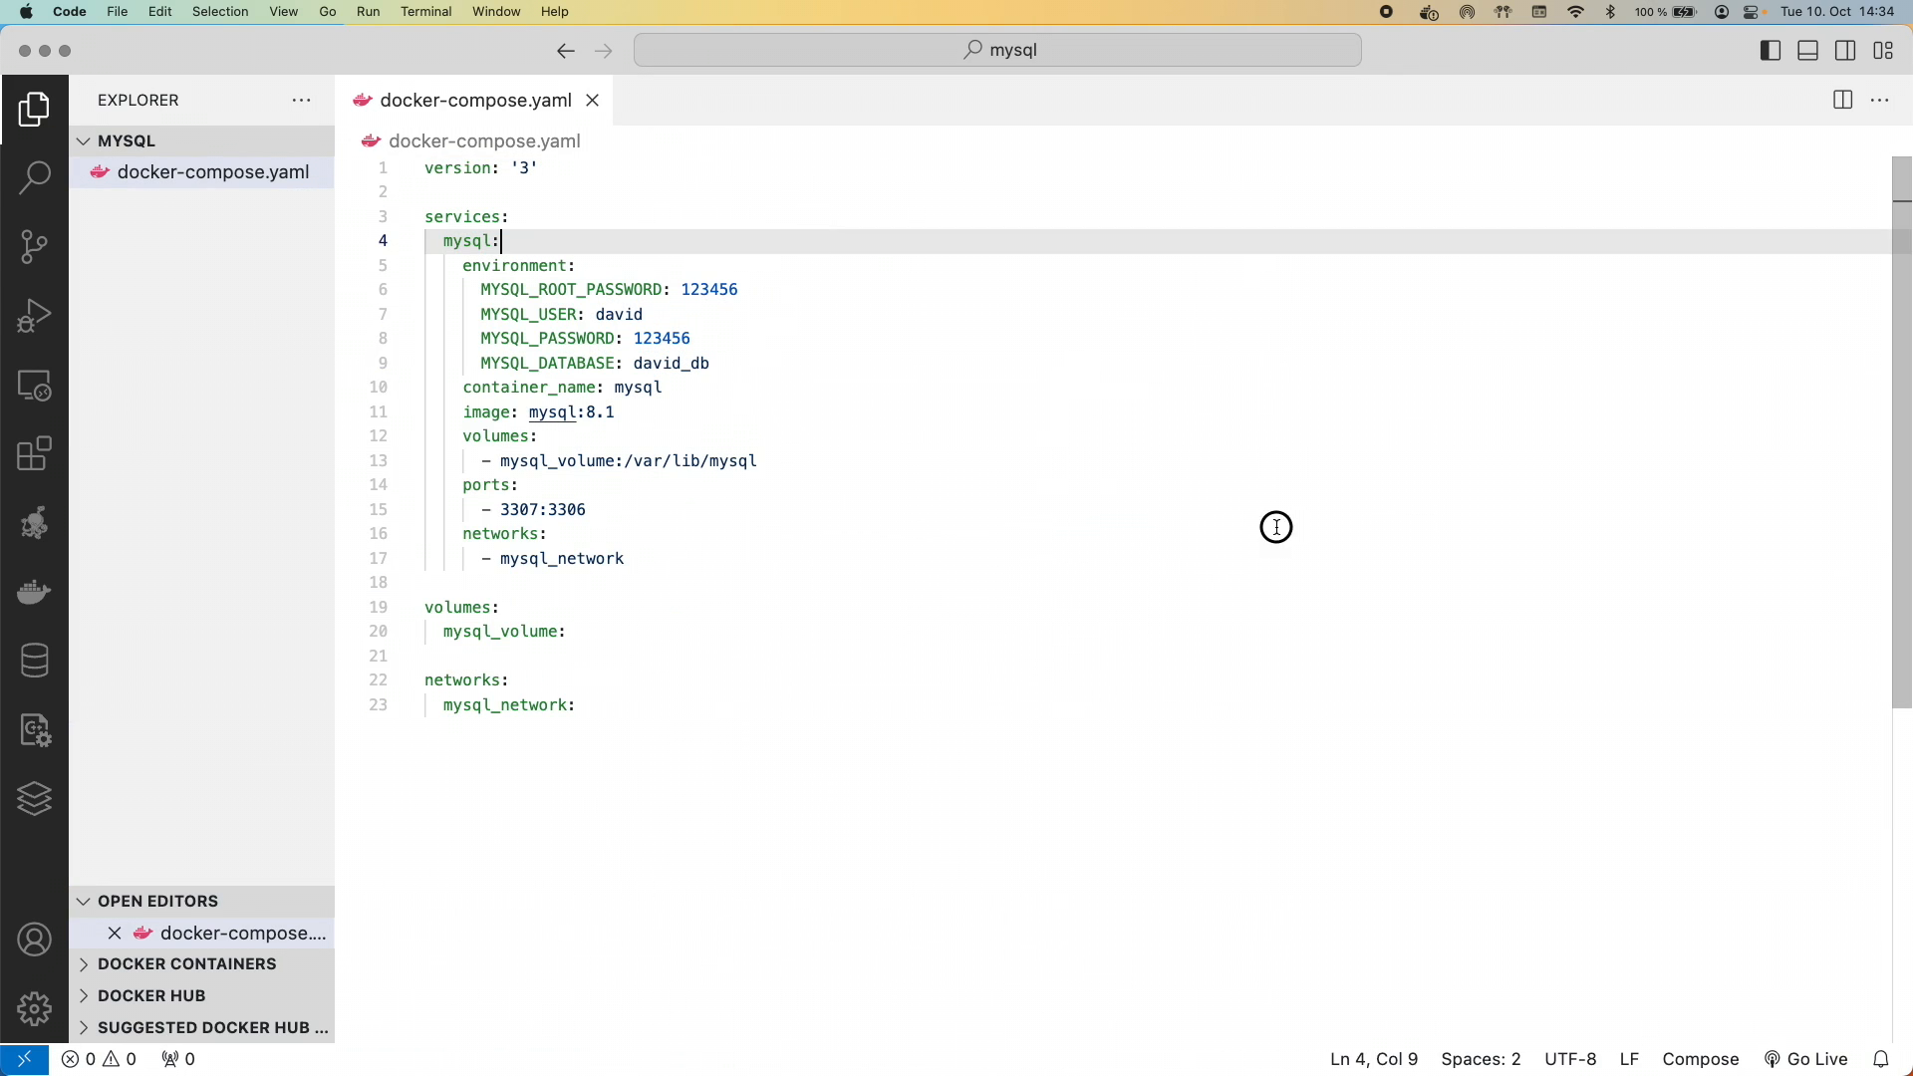
left_click(1277, 527)
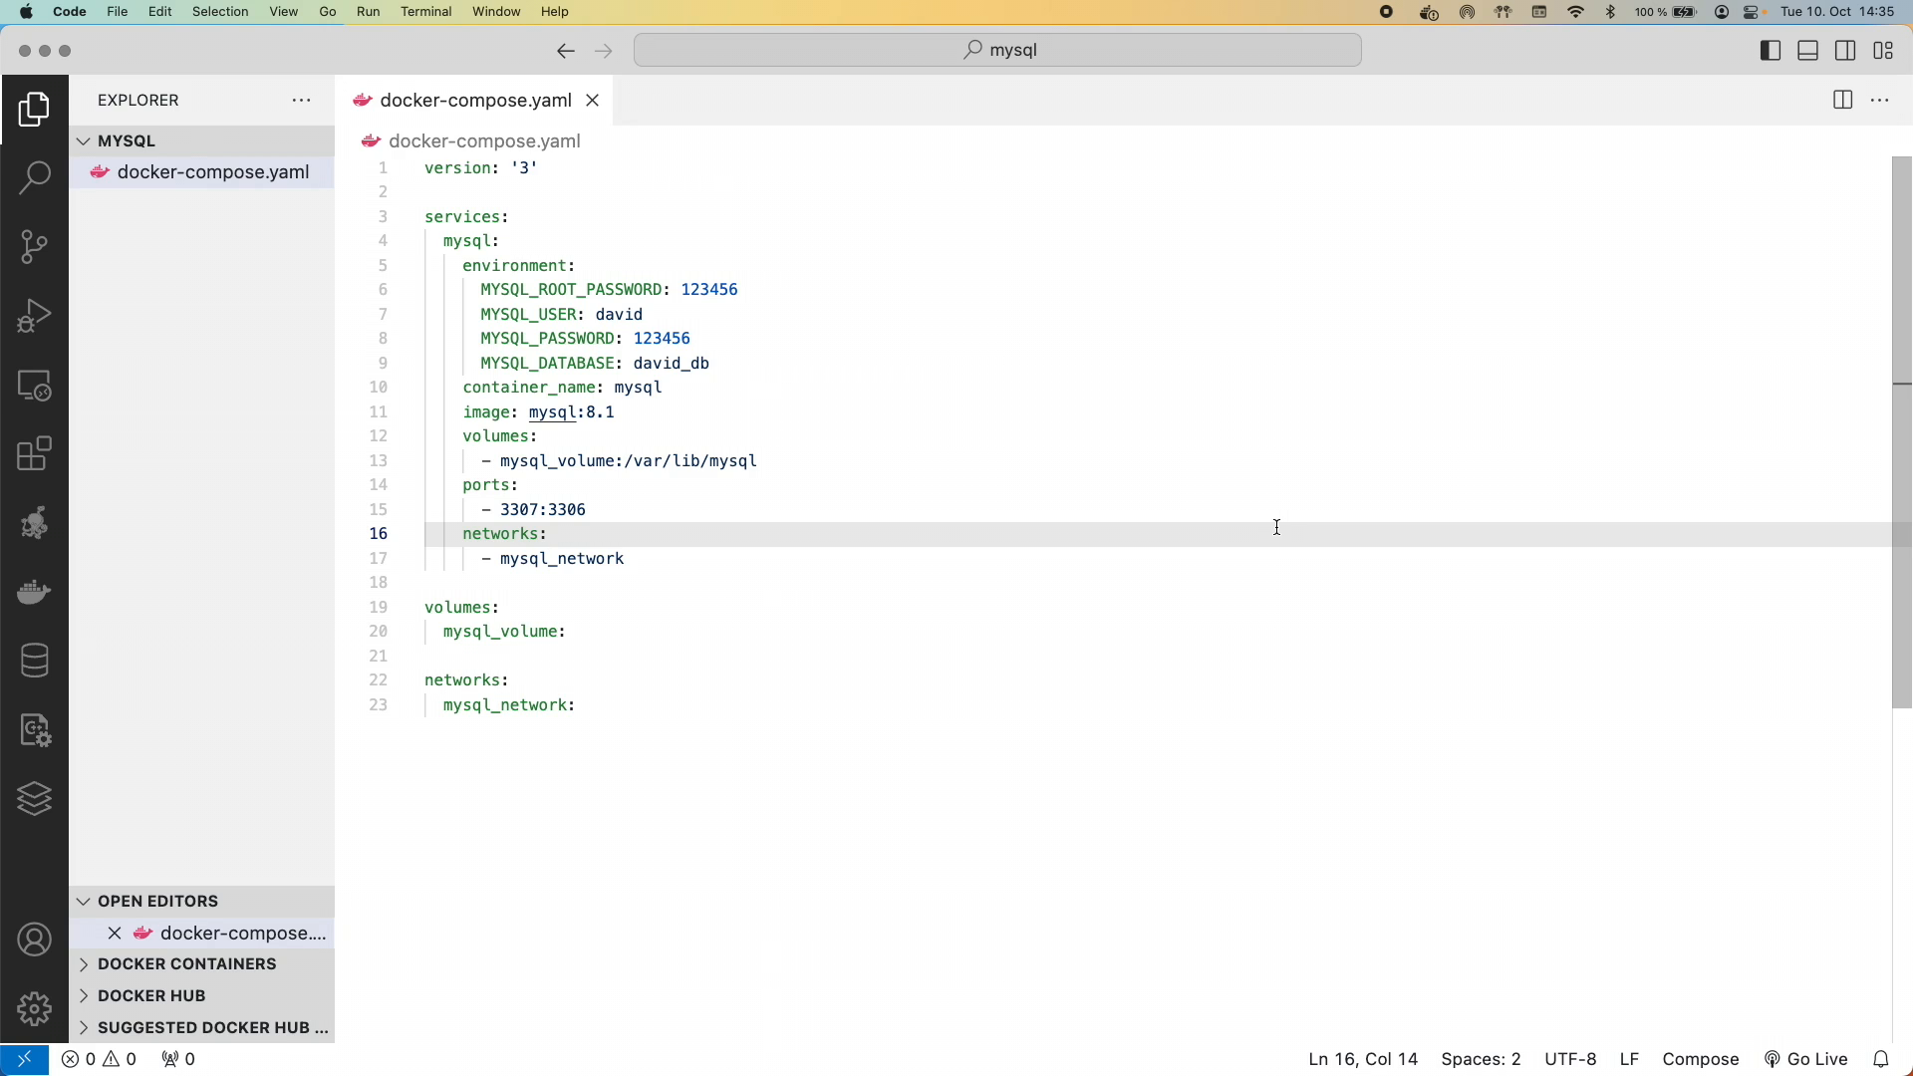
mouse_move(1335, 344)
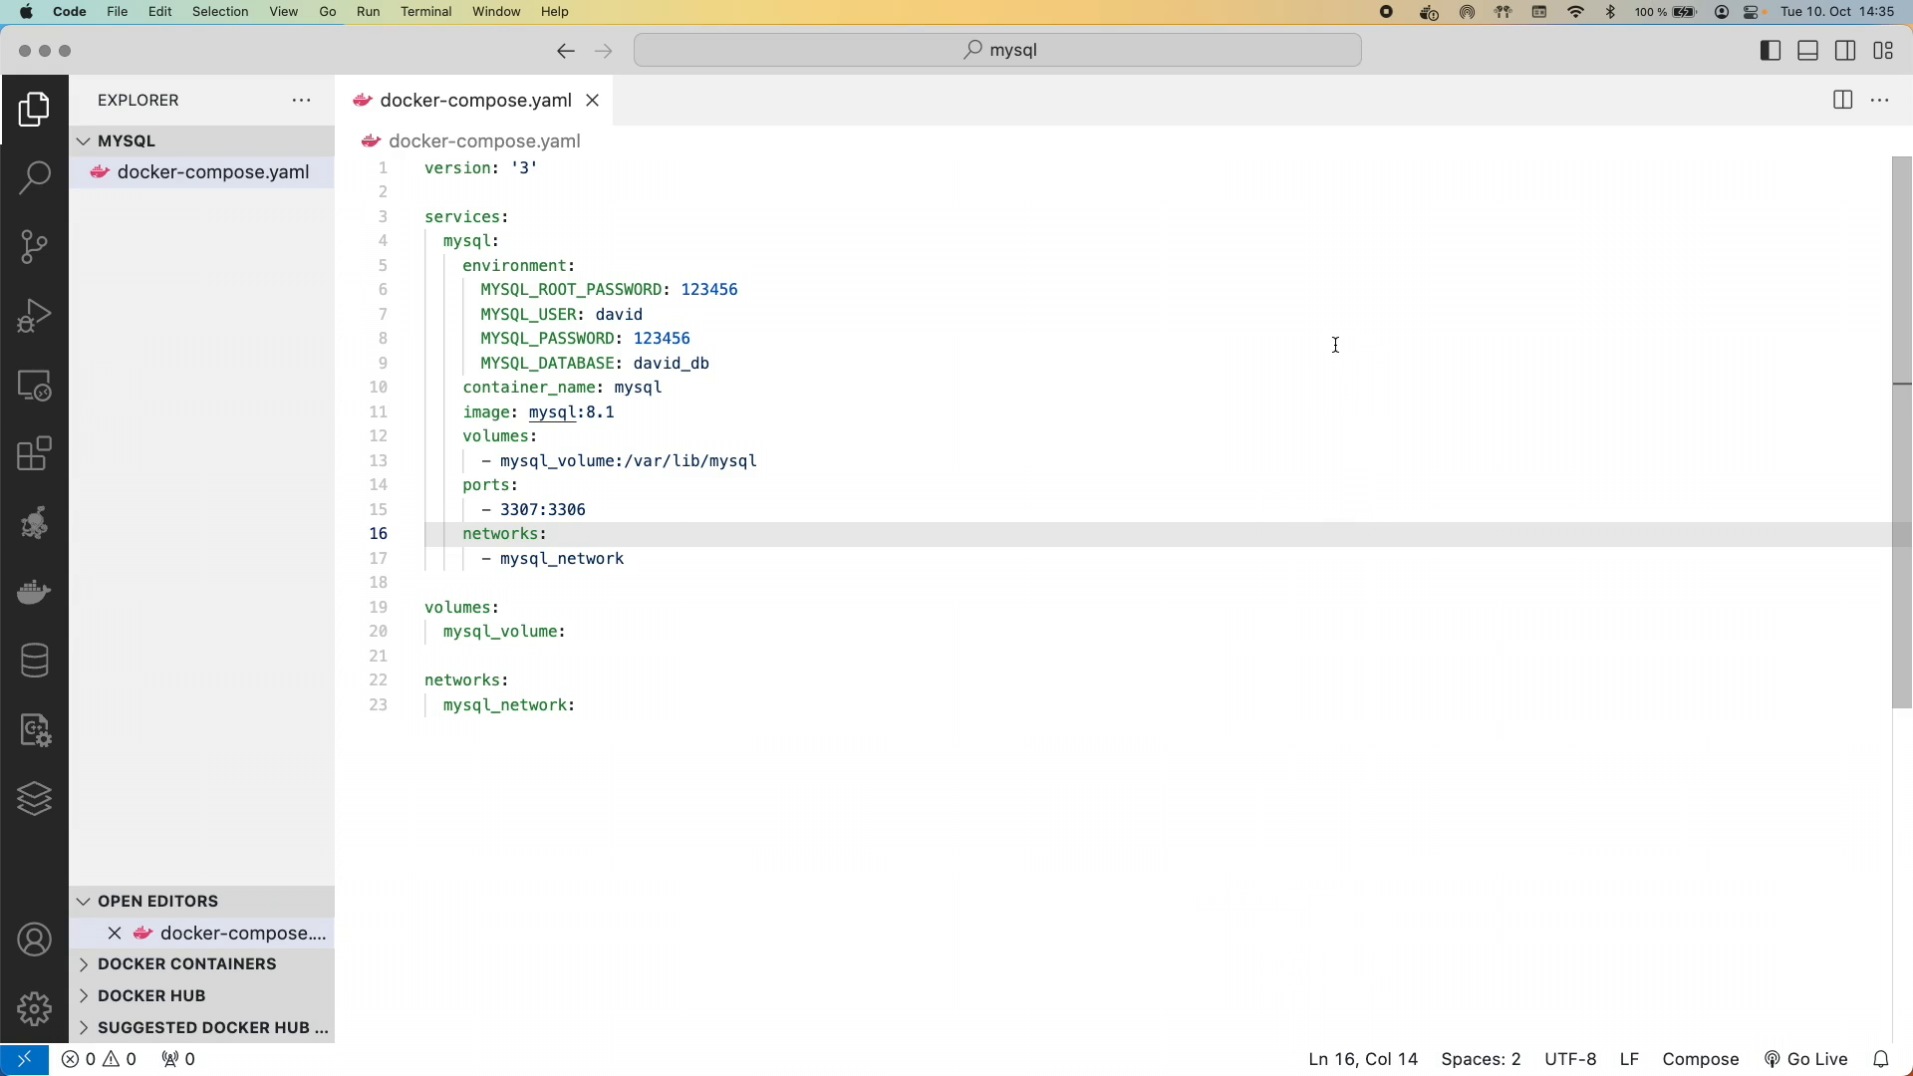